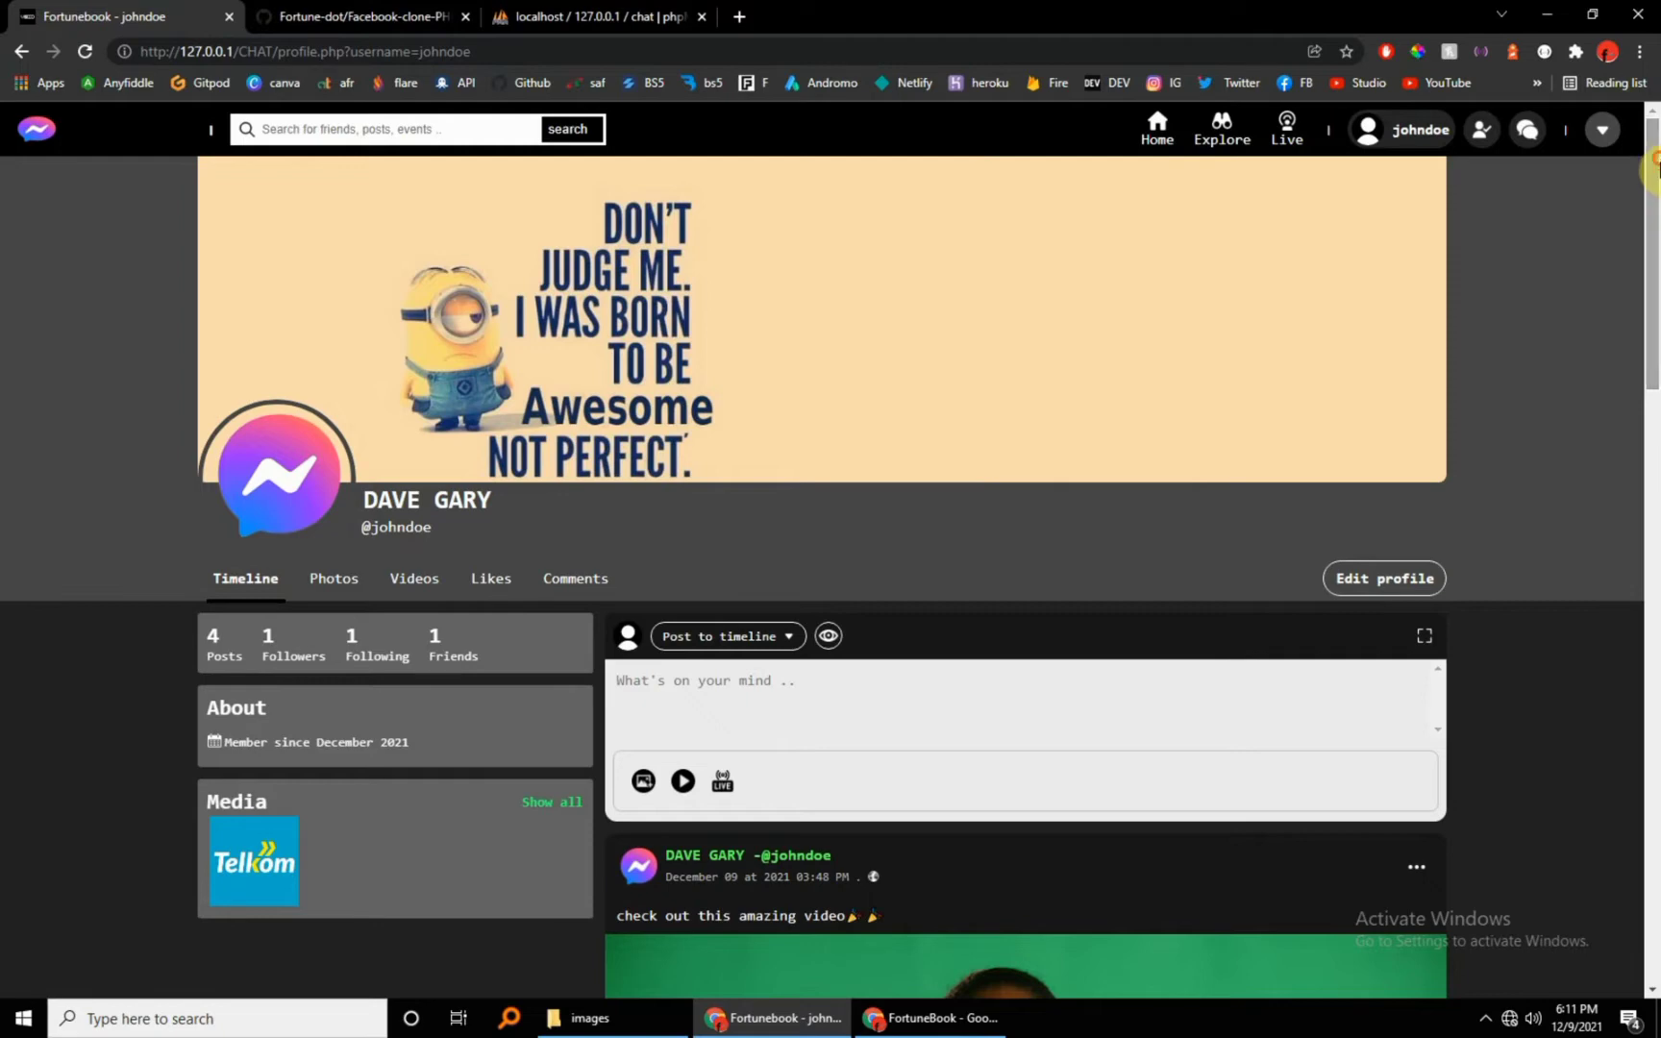
{"action": "scroll", "scroll_direction": "down", "scroll_amount": 3}
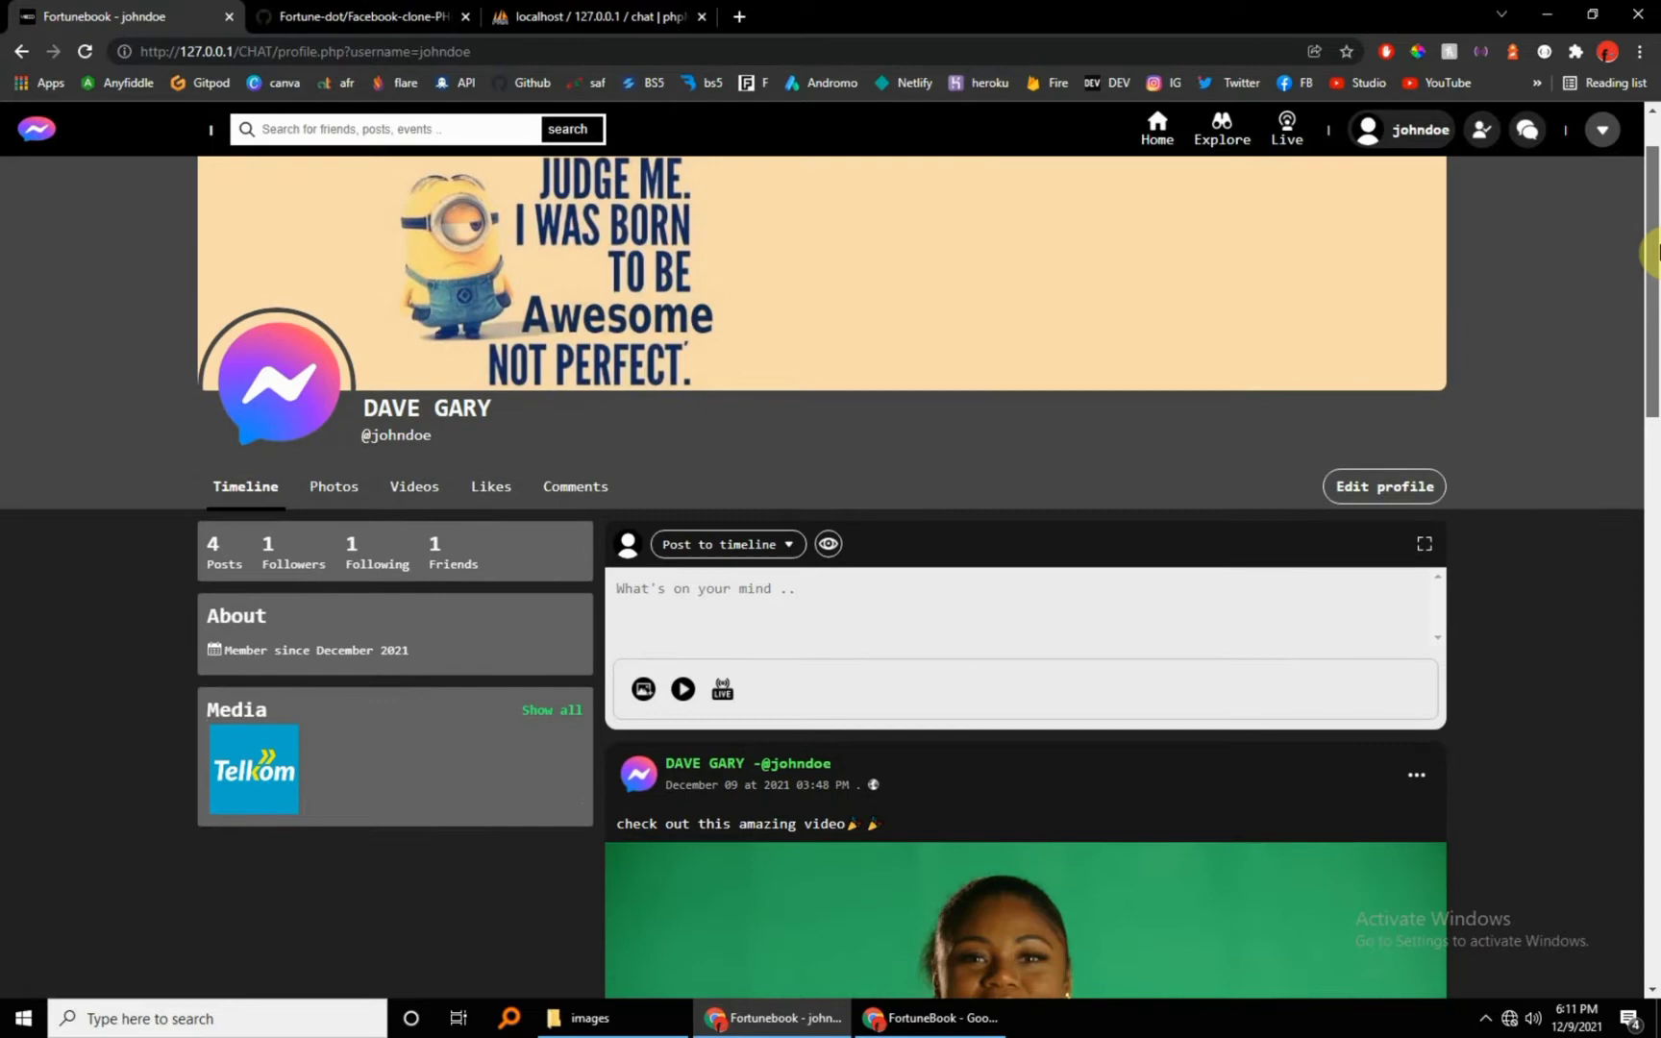
{"action": "scroll", "scroll_direction": "up", "scroll_amount": 3}
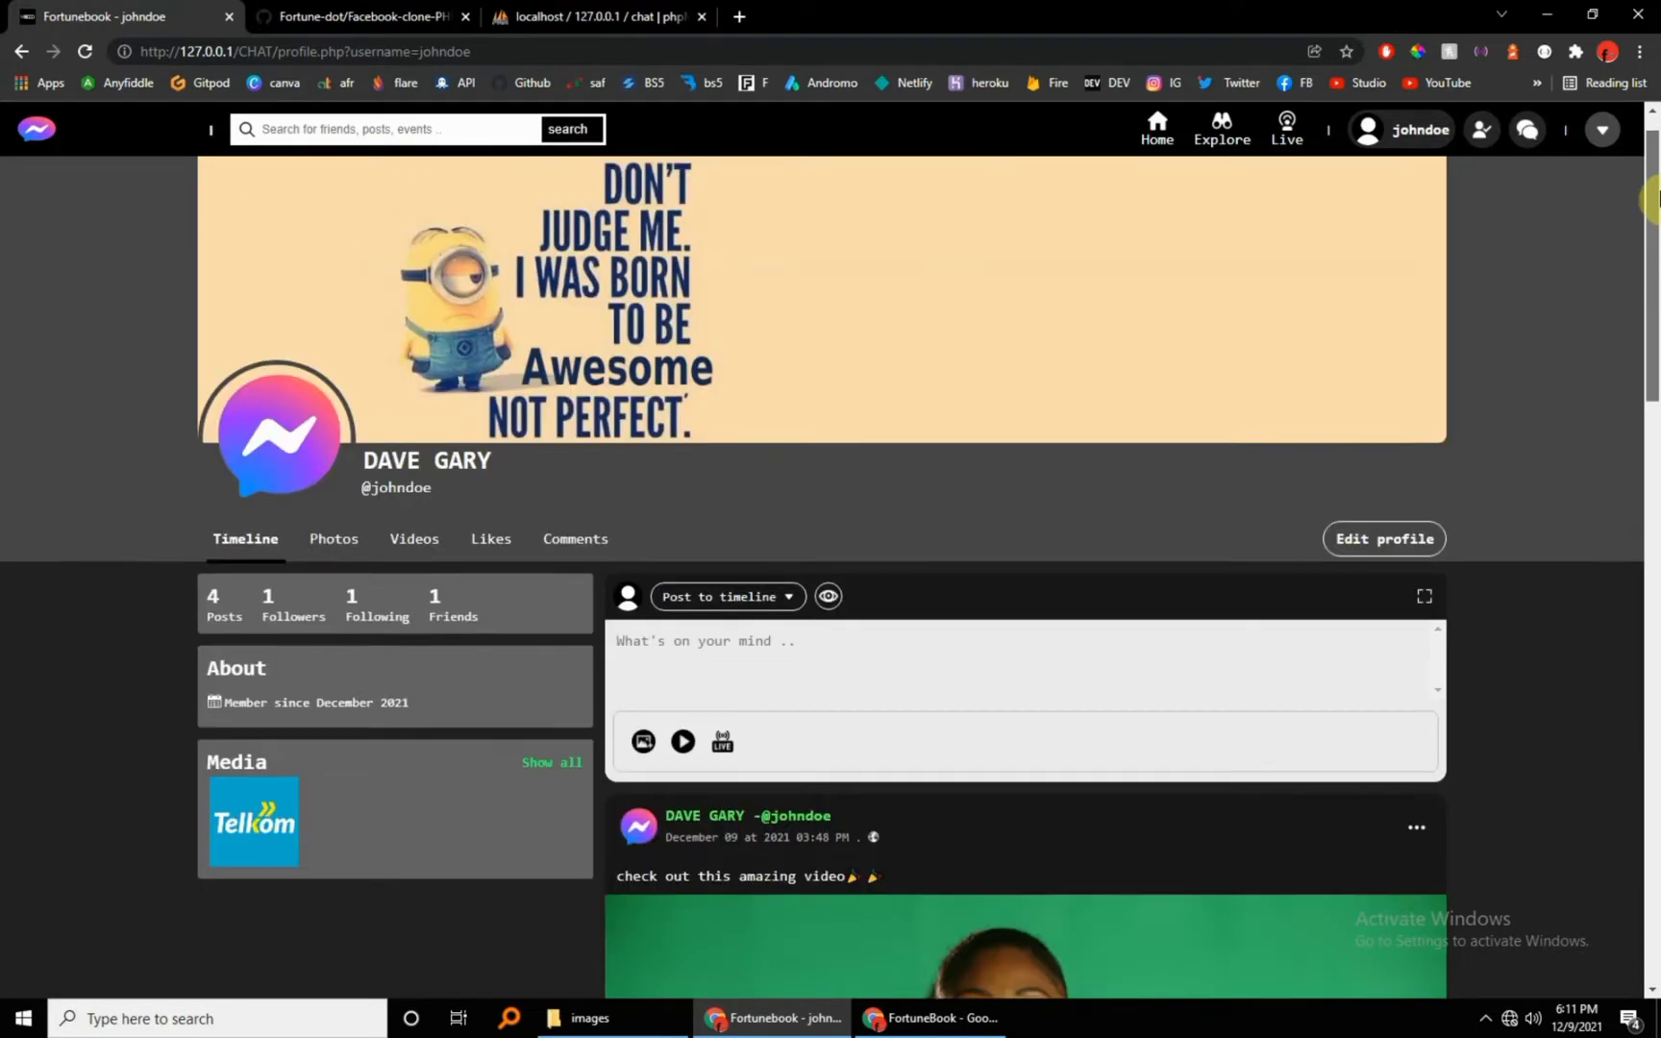
{"action": "scroll", "scroll_direction": "down", "scroll_amount": 3}
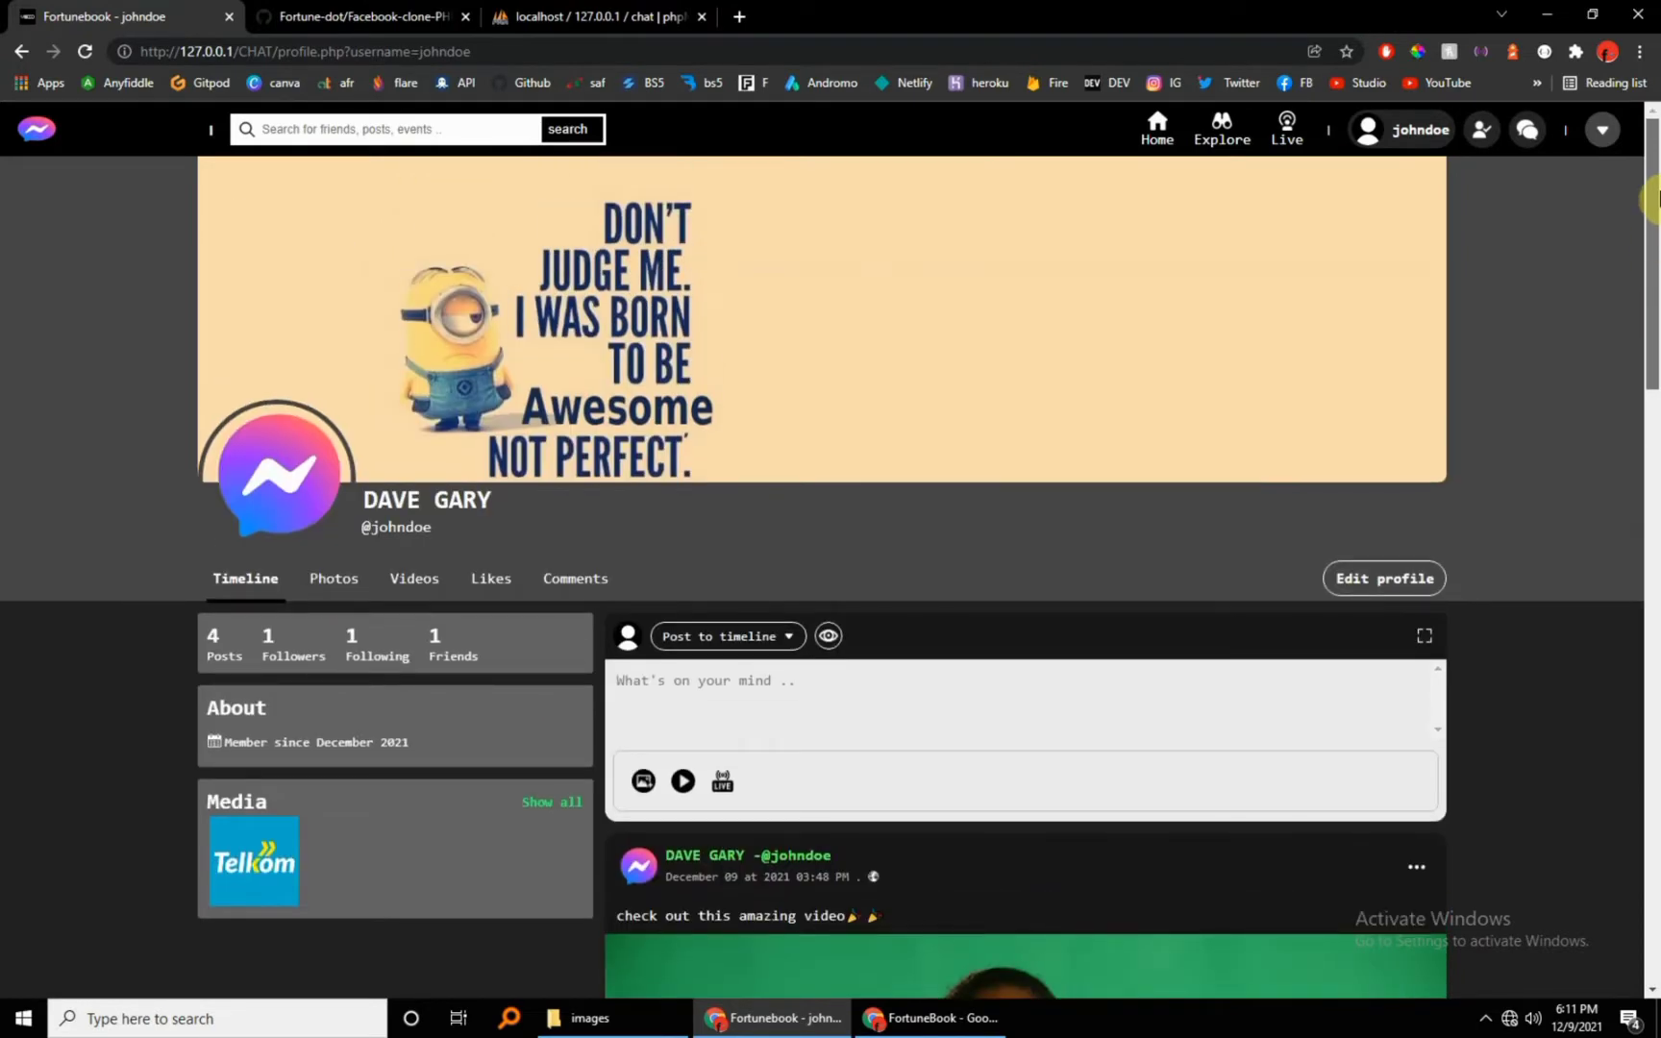
{"action": "scroll", "scroll_direction": "down", "scroll_amount": 3}
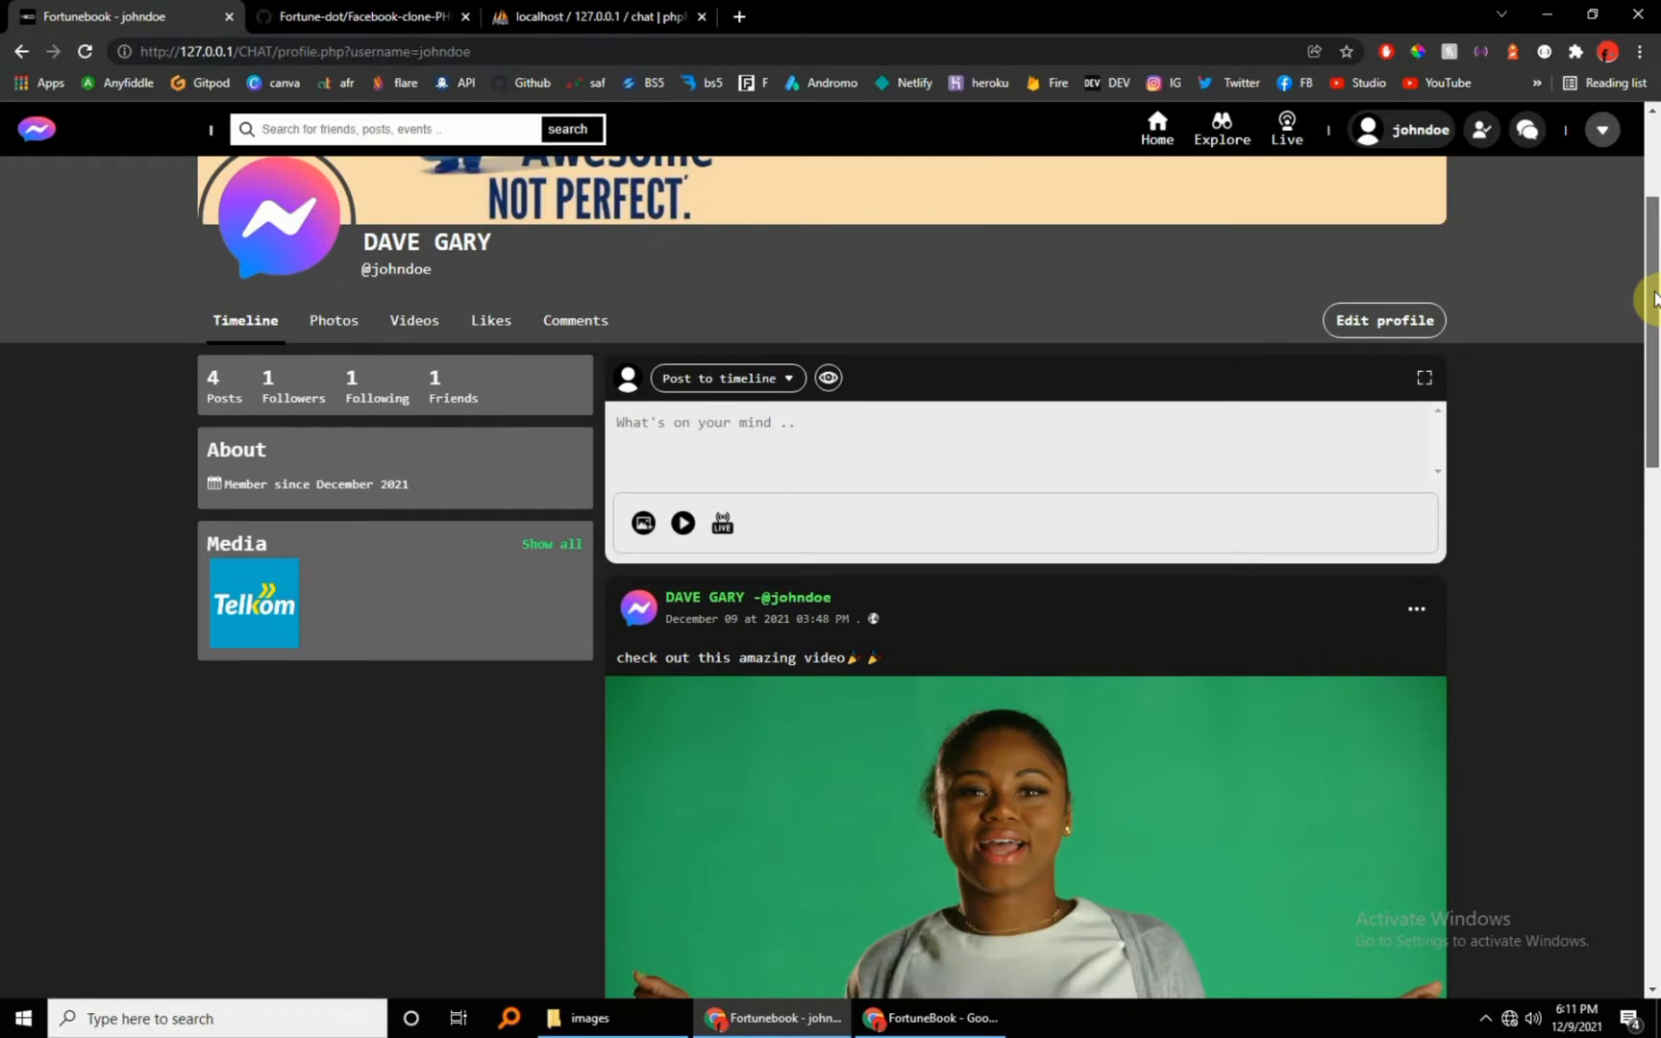
{"action": "scroll", "scroll_direction": "up", "scroll_amount": 3}
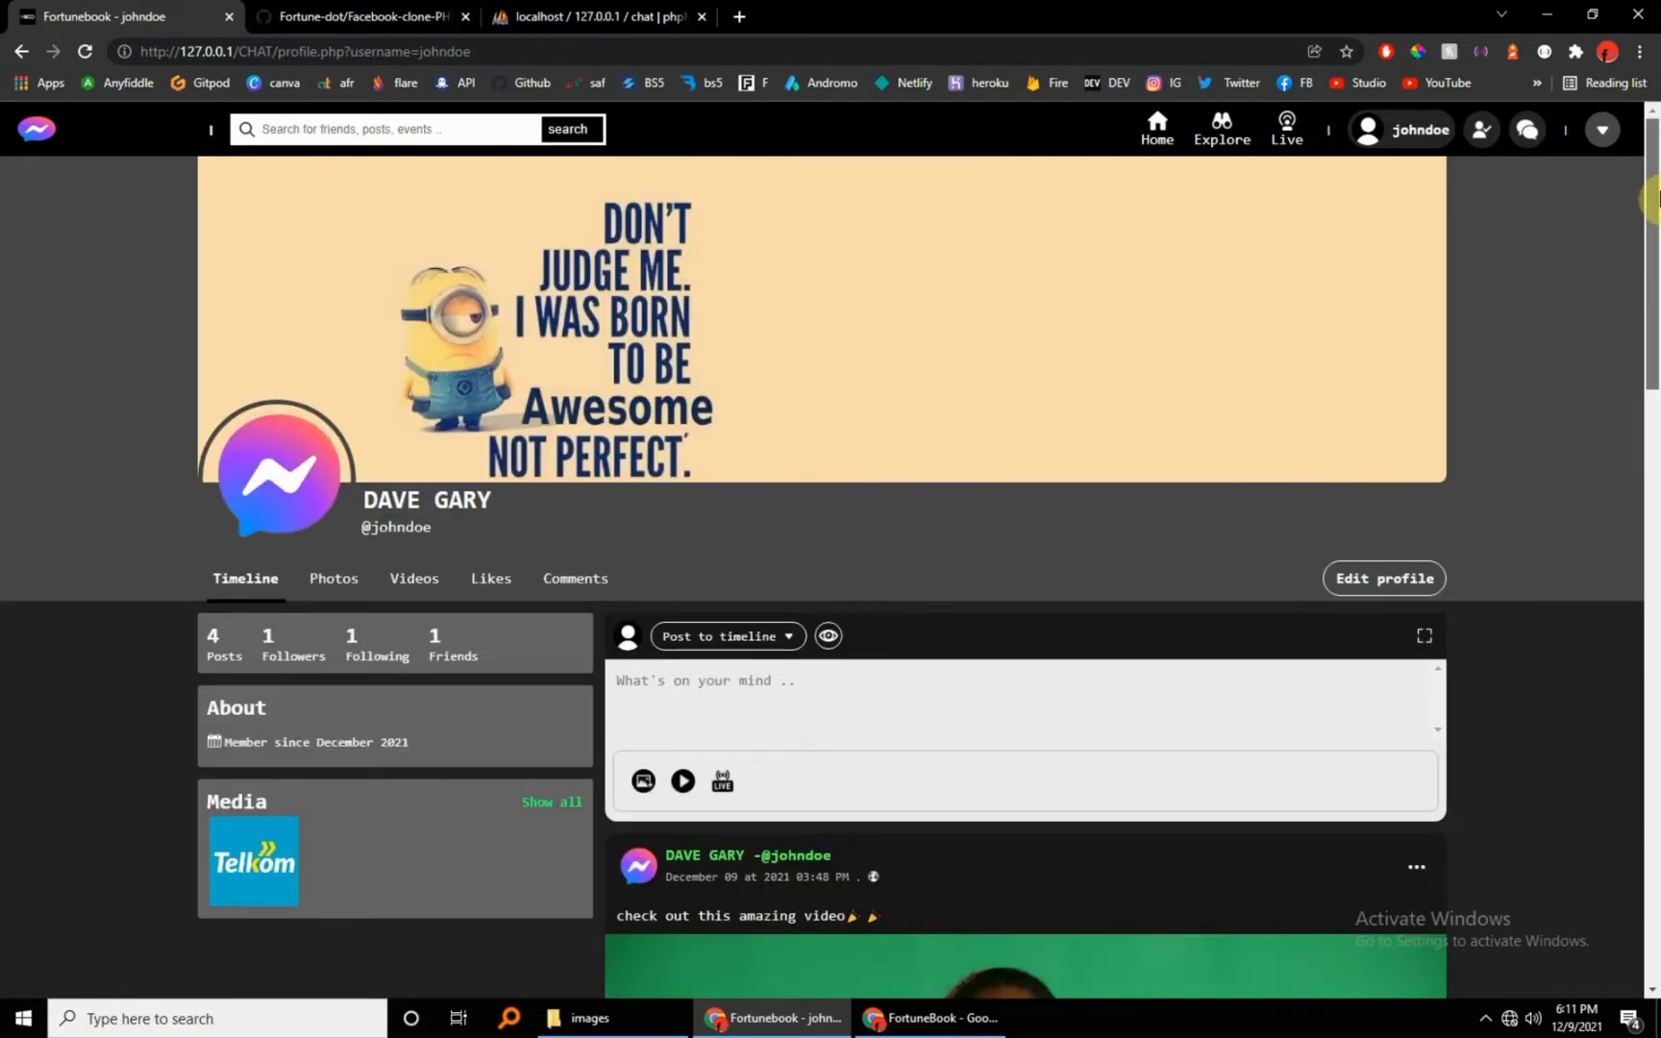
{"action": "scroll", "scroll_direction": "down", "scroll_amount": 3}
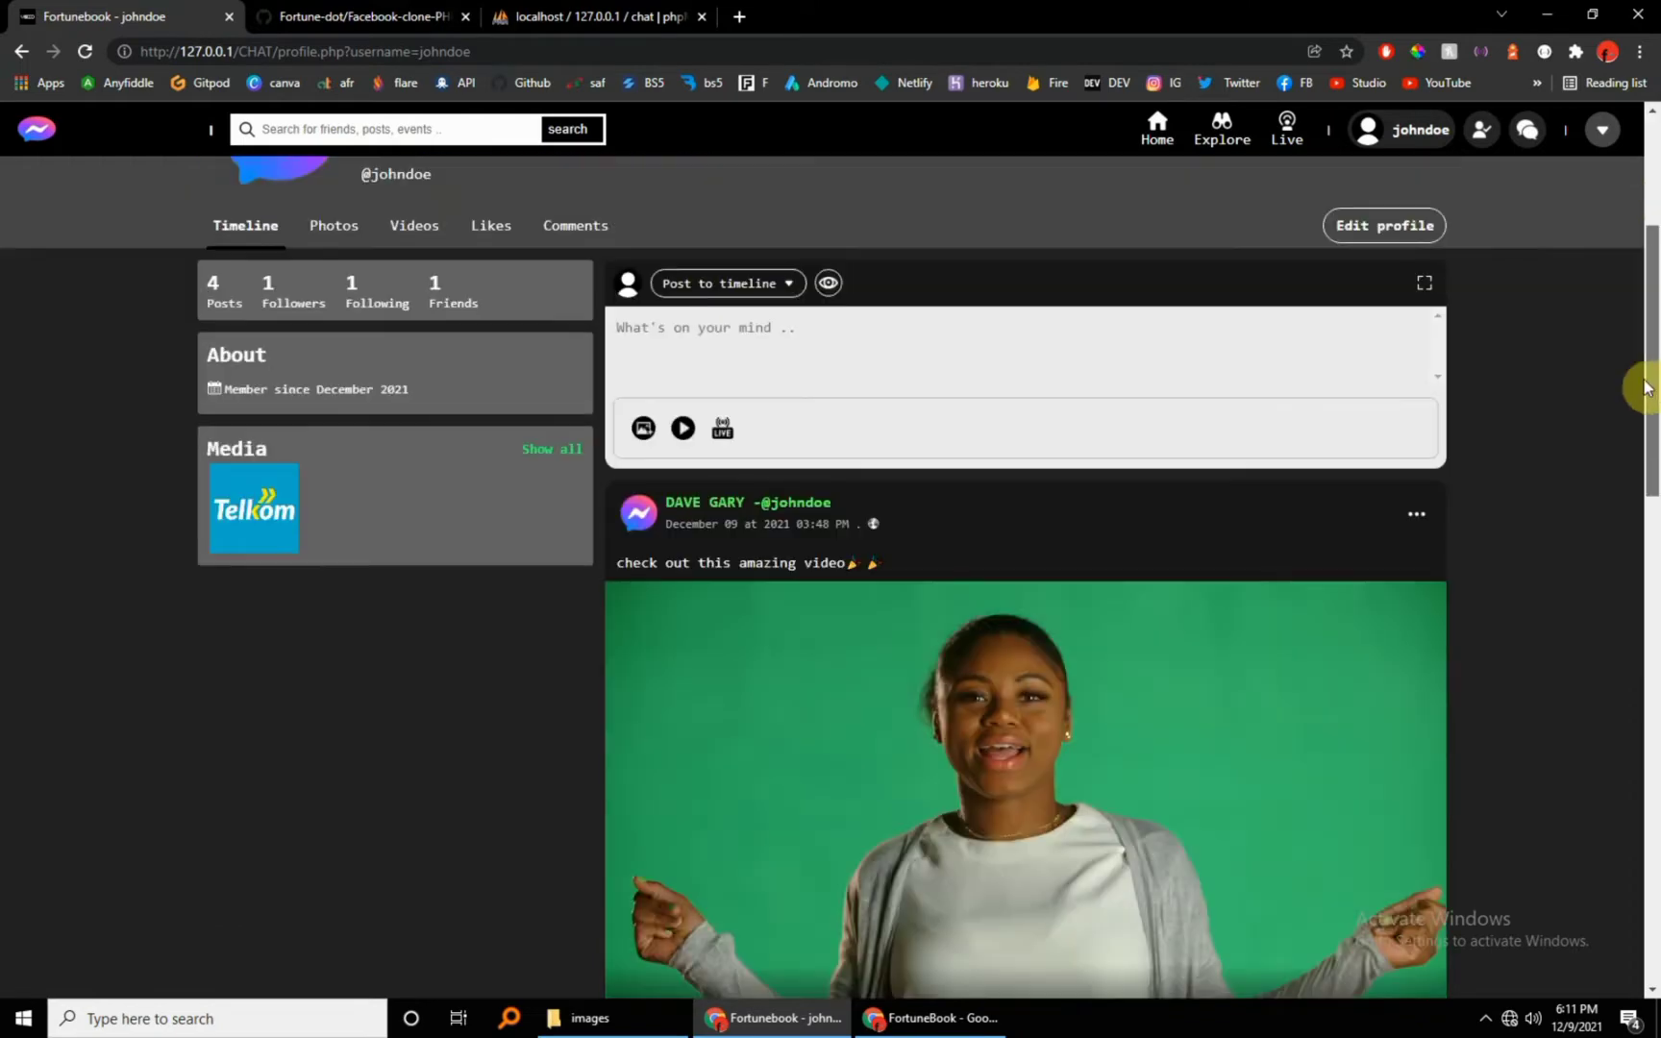
{"action": "scroll", "scroll_direction": "down", "scroll_amount": 3}
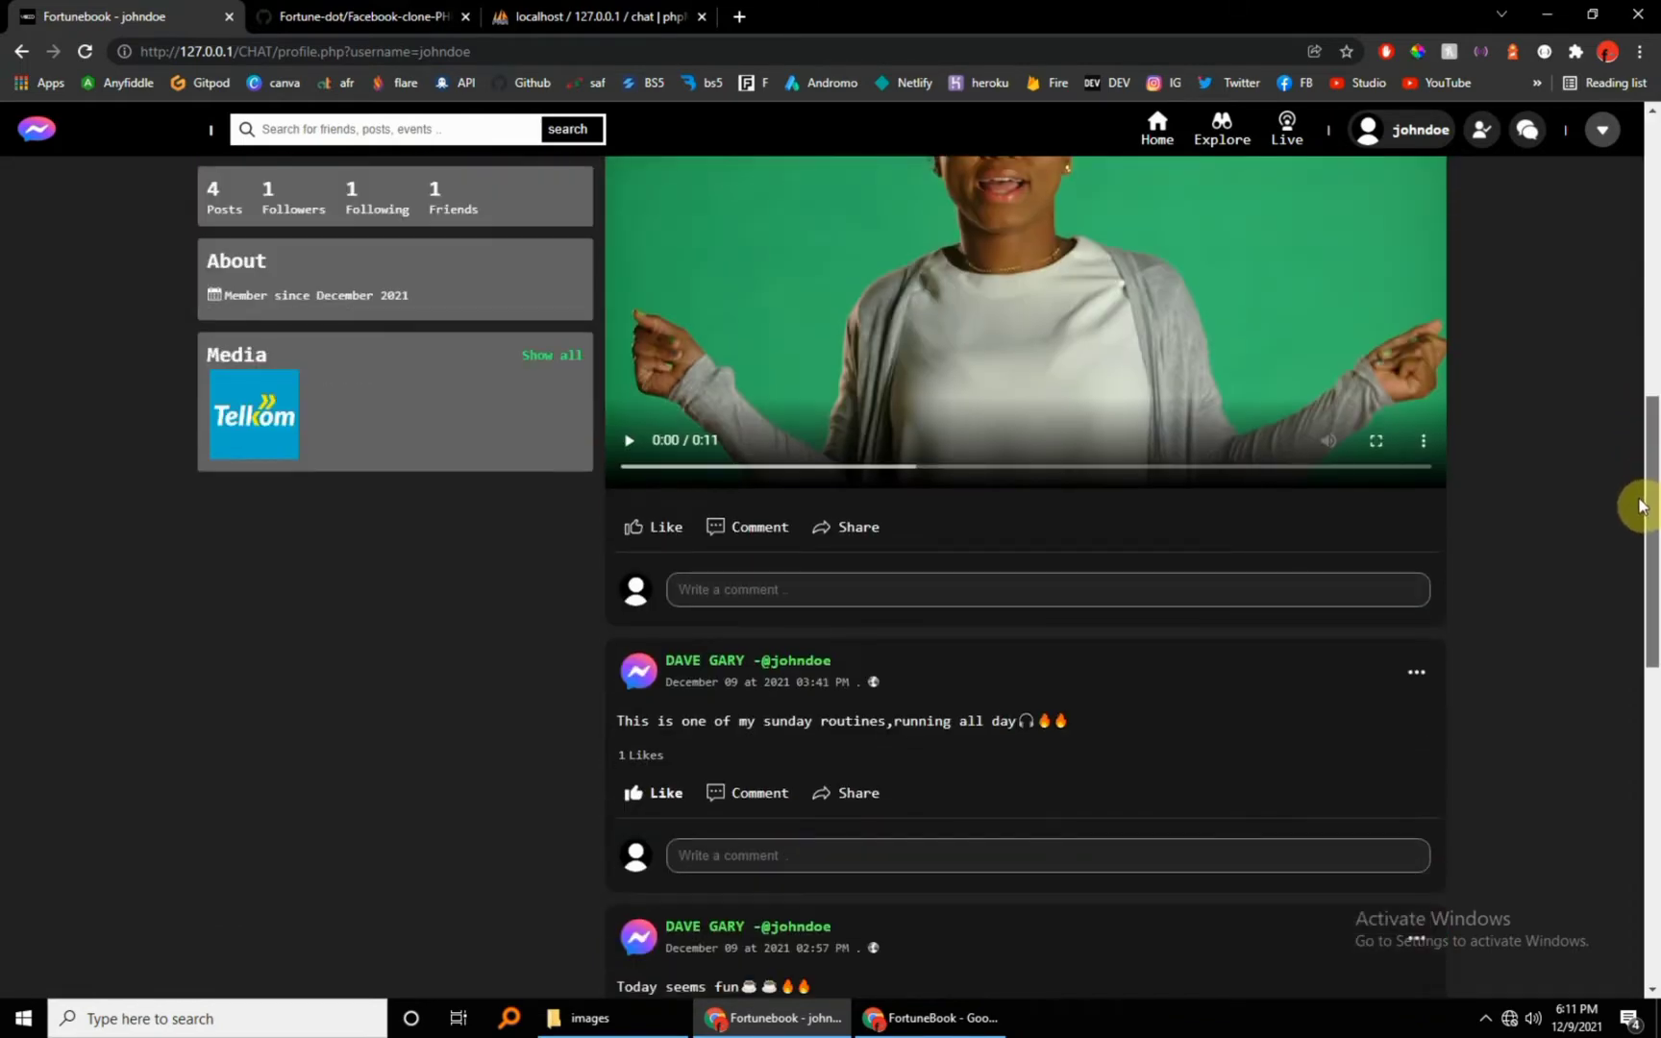
{"action": "scroll", "scroll_direction": "down", "scroll_amount": 3}
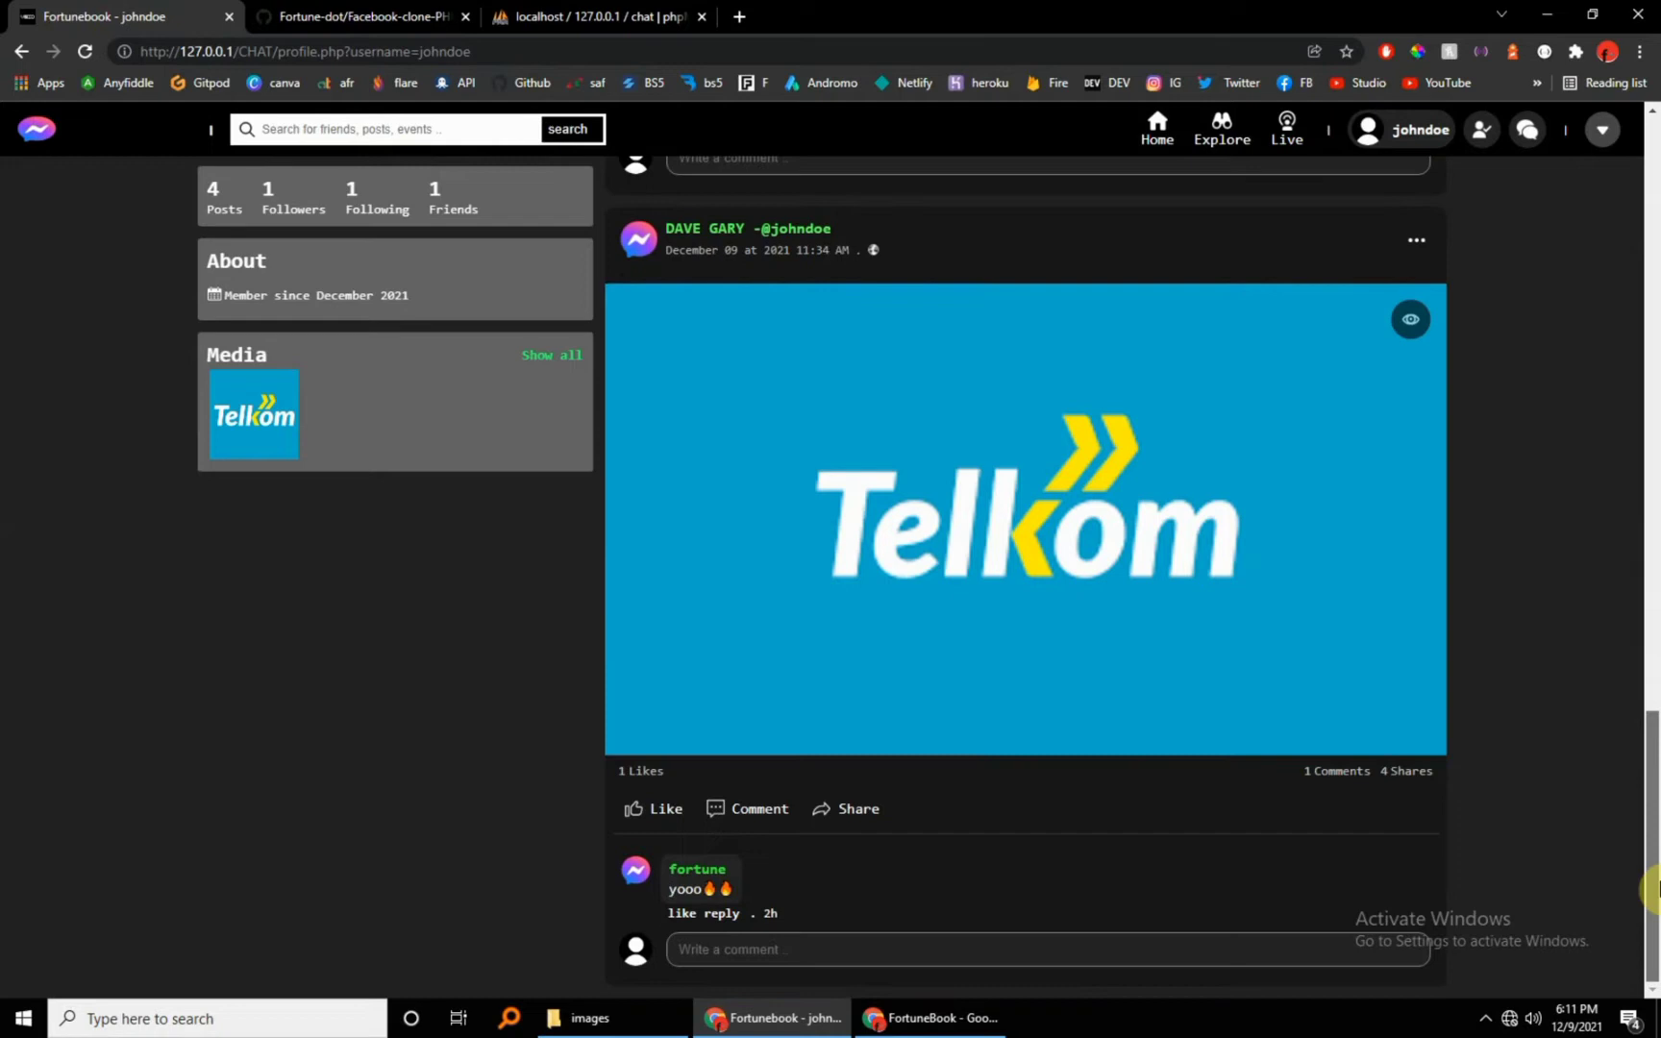
{"action": "scroll", "scroll_direction": "up", "scroll_amount": 3}
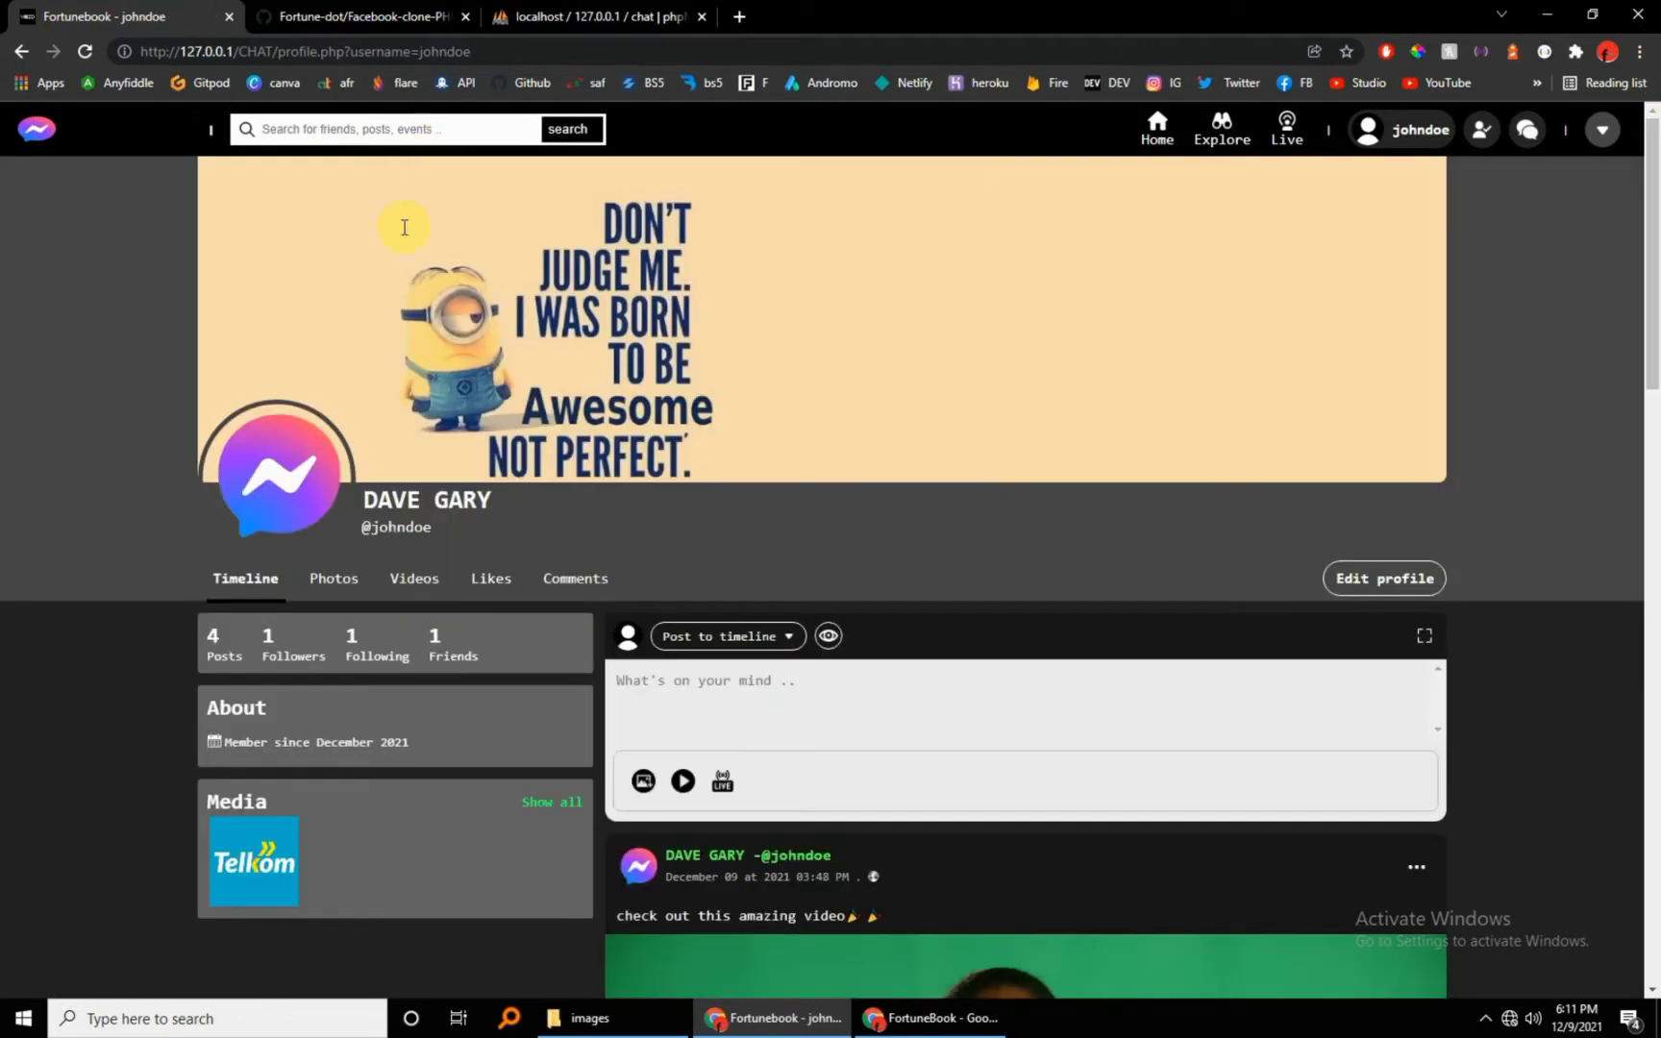
{"action": "mouse_move", "coordinate": [396, 258]}
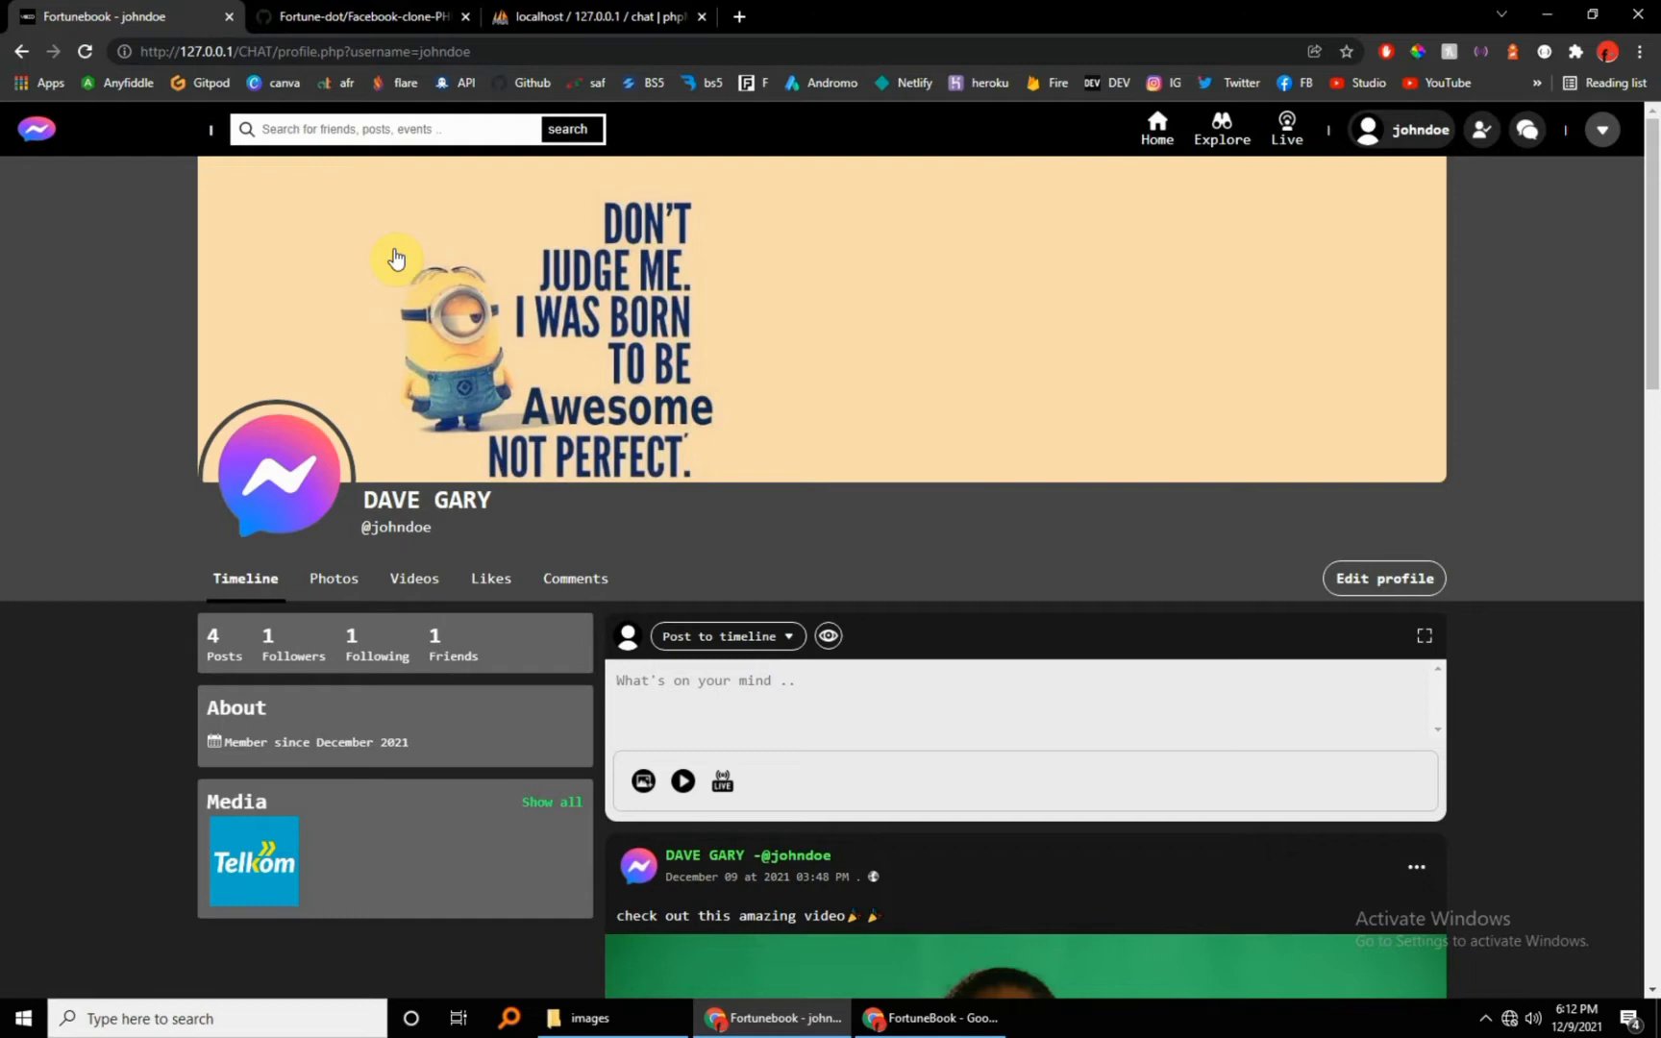
{"action": "mouse_move", "coordinate": [416, 662]}
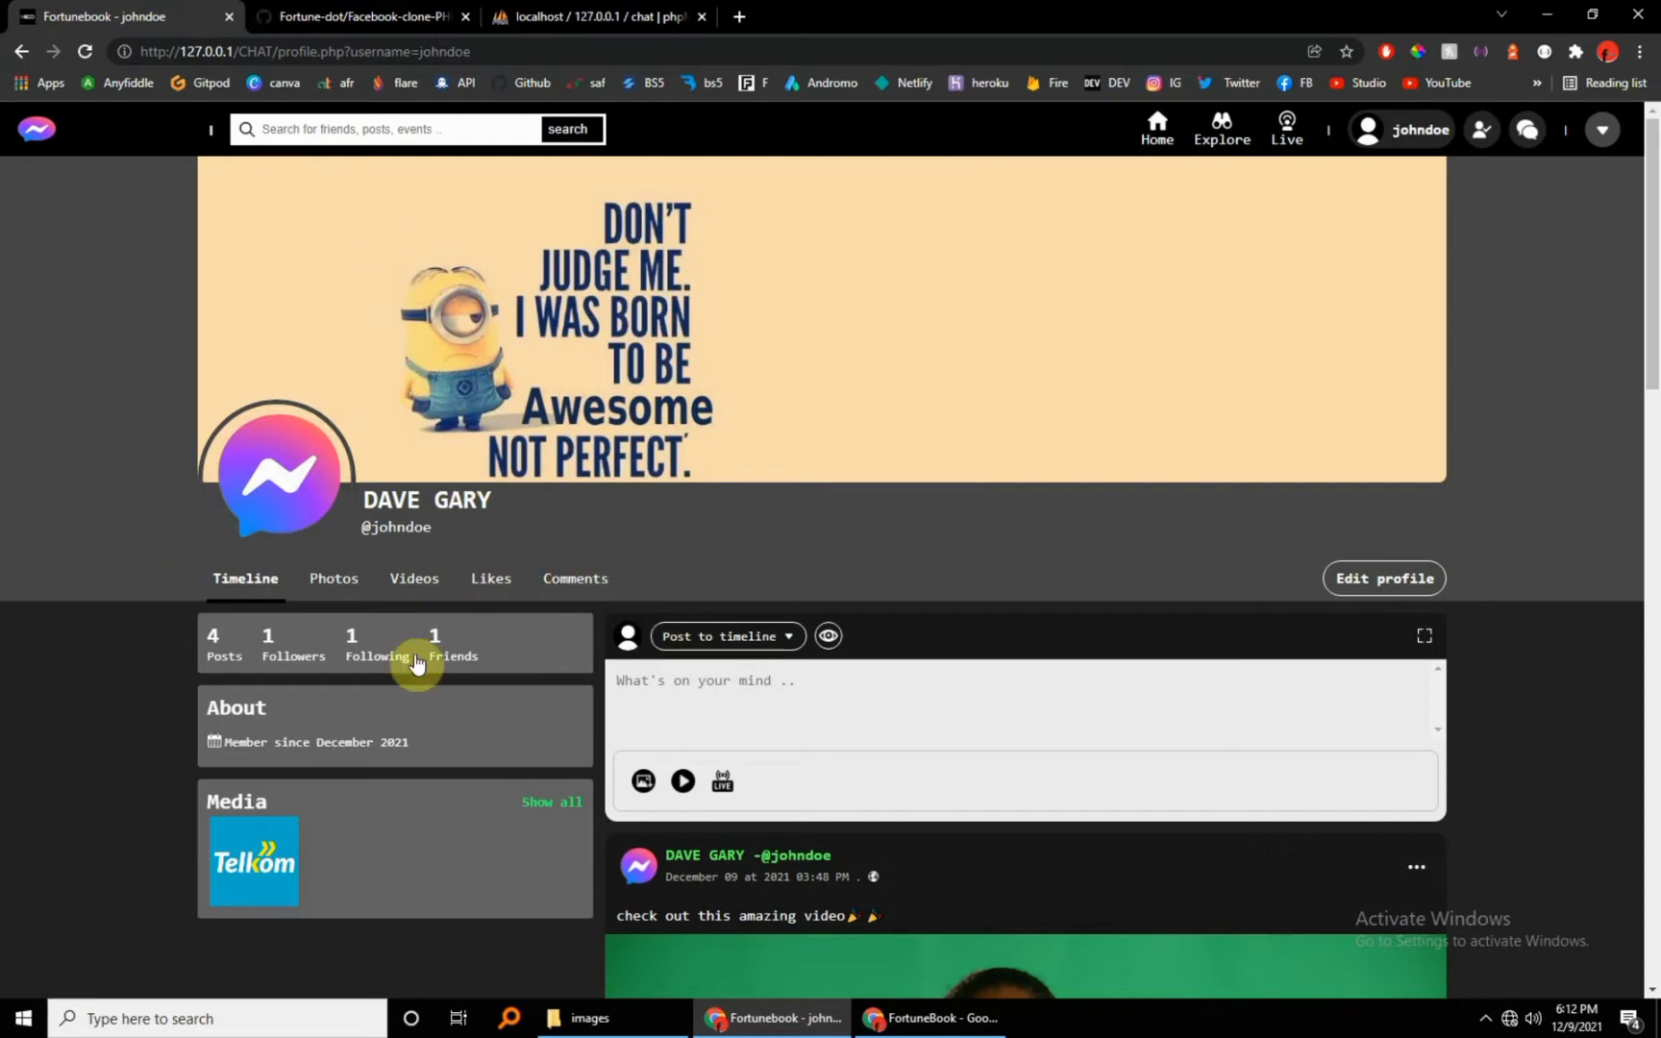
{"action": "mouse_move", "coordinate": [550, 443]}
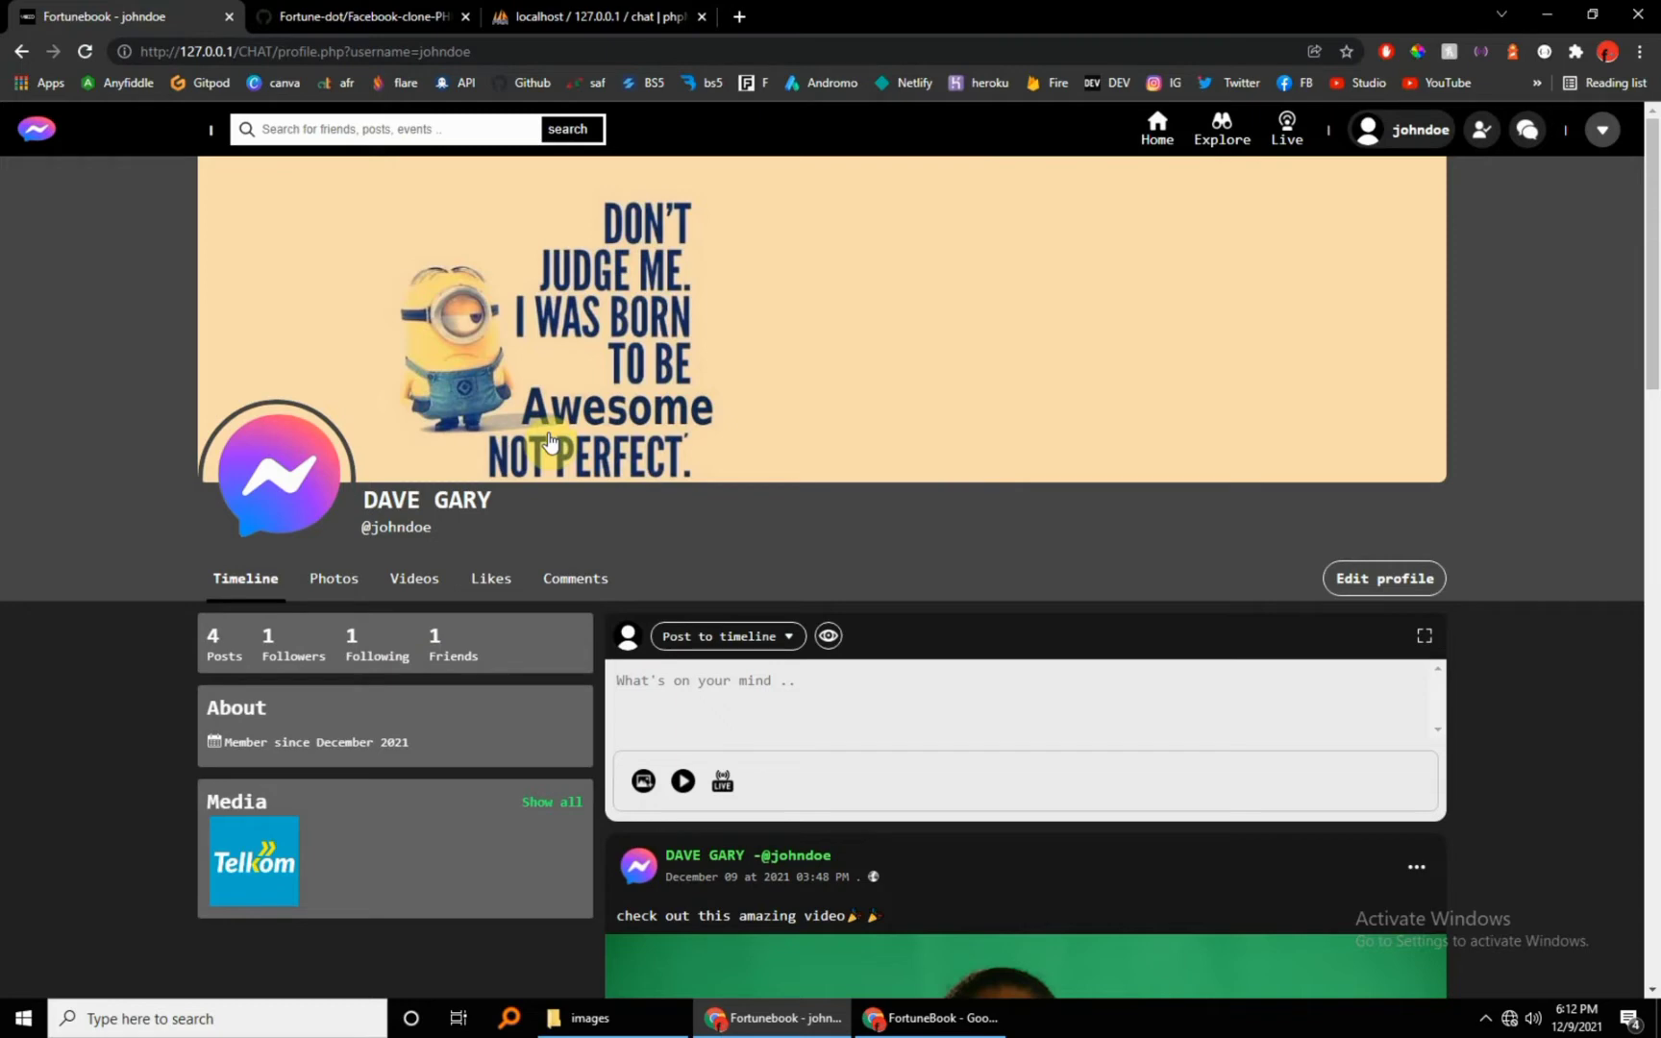
{"action": "mouse_move", "coordinate": [635, 434]}
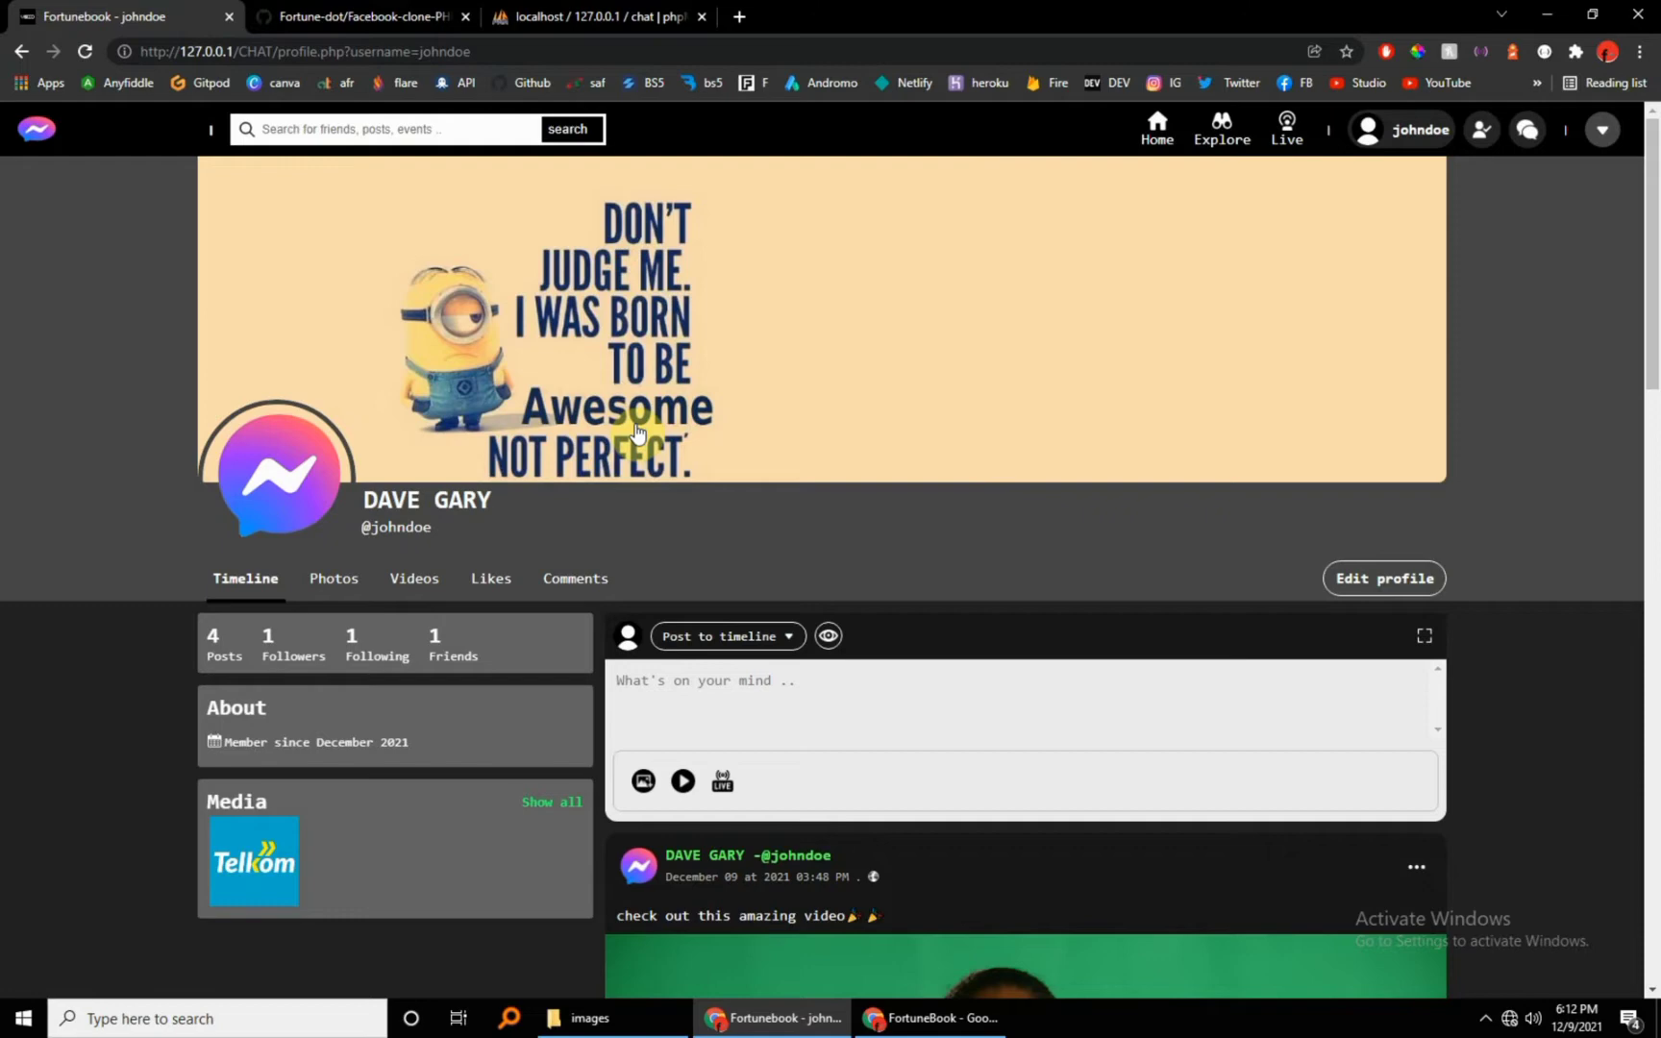
{"action": "mouse_move", "coordinate": [1626, 238]}
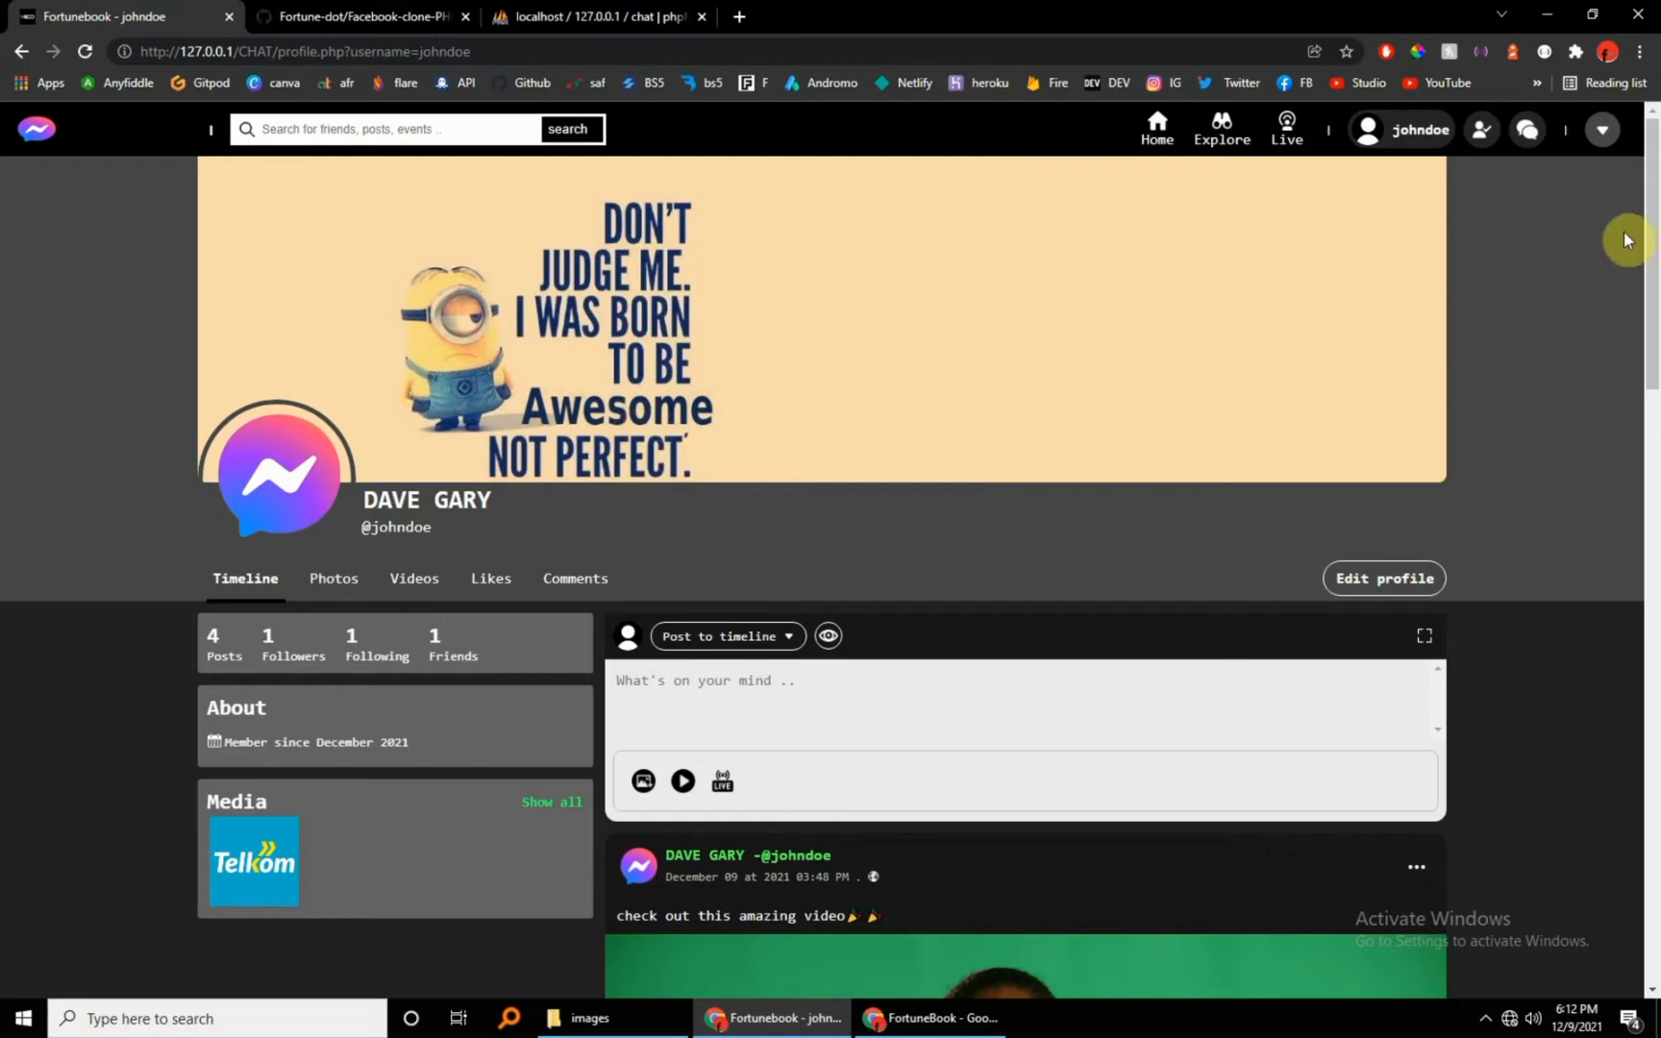
Scroll down to the video post on the timeline
{"action": "scroll", "scroll_direction": "down", "scroll_amount": 3}
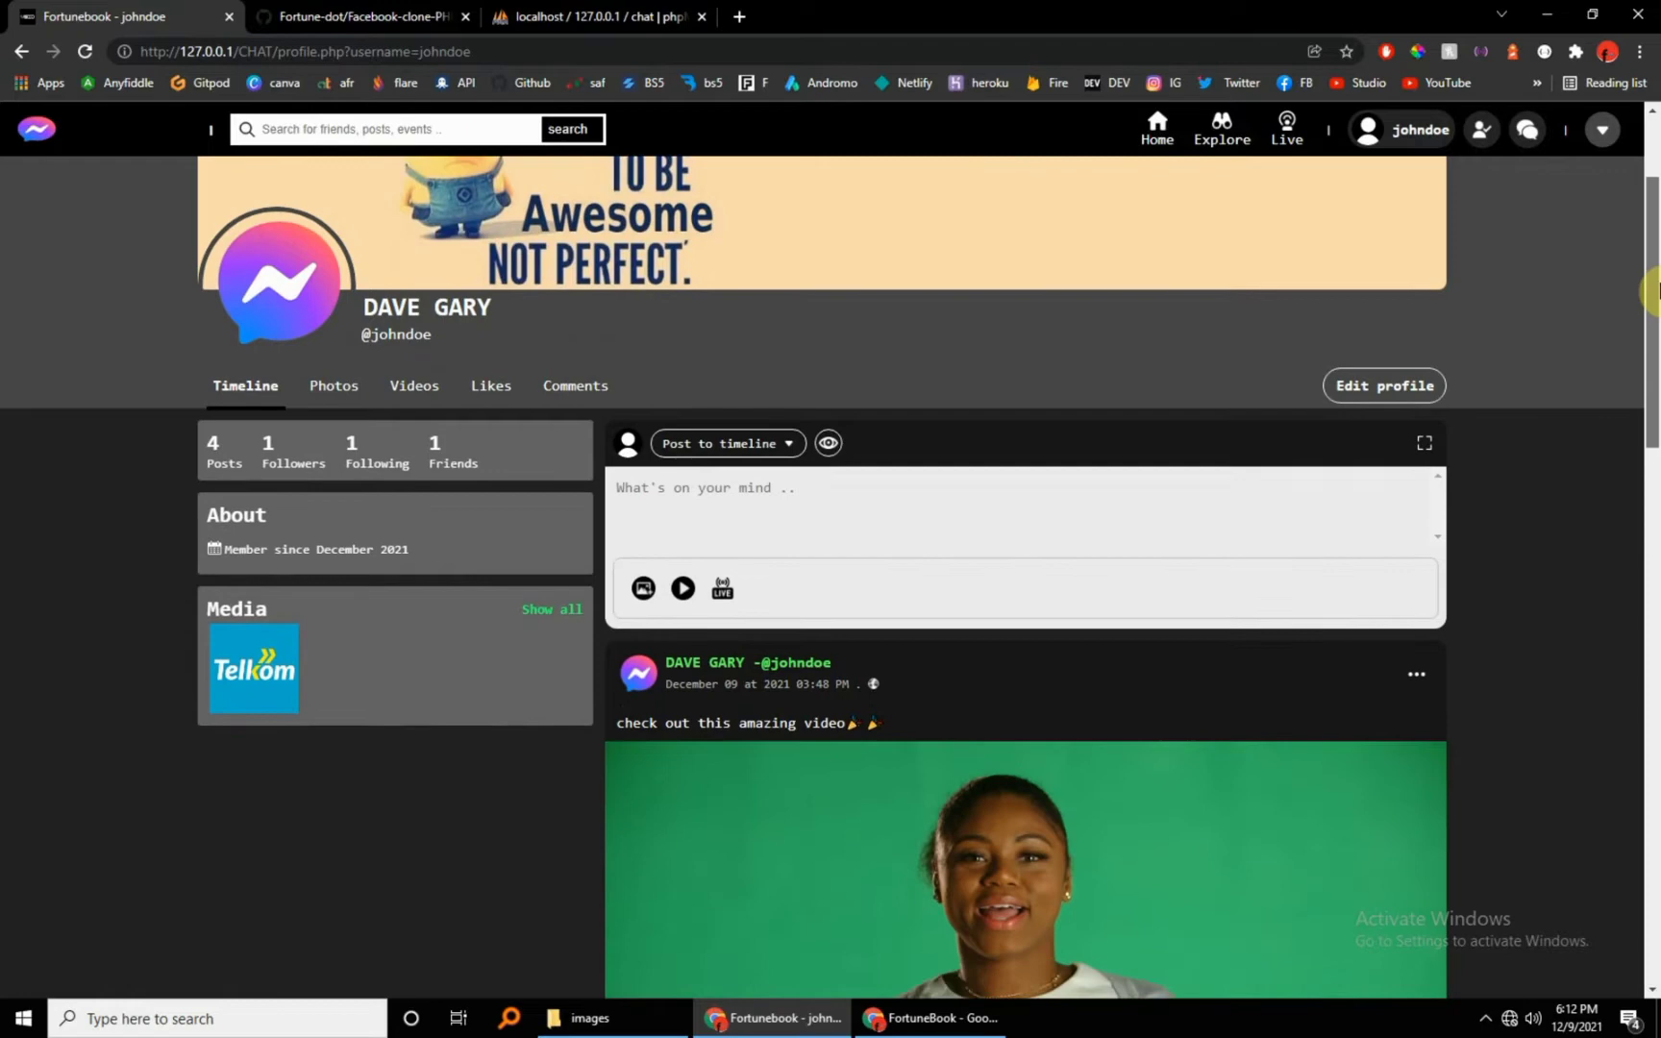
{"action": "scroll", "scroll_direction": "down", "scroll_amount": 3}
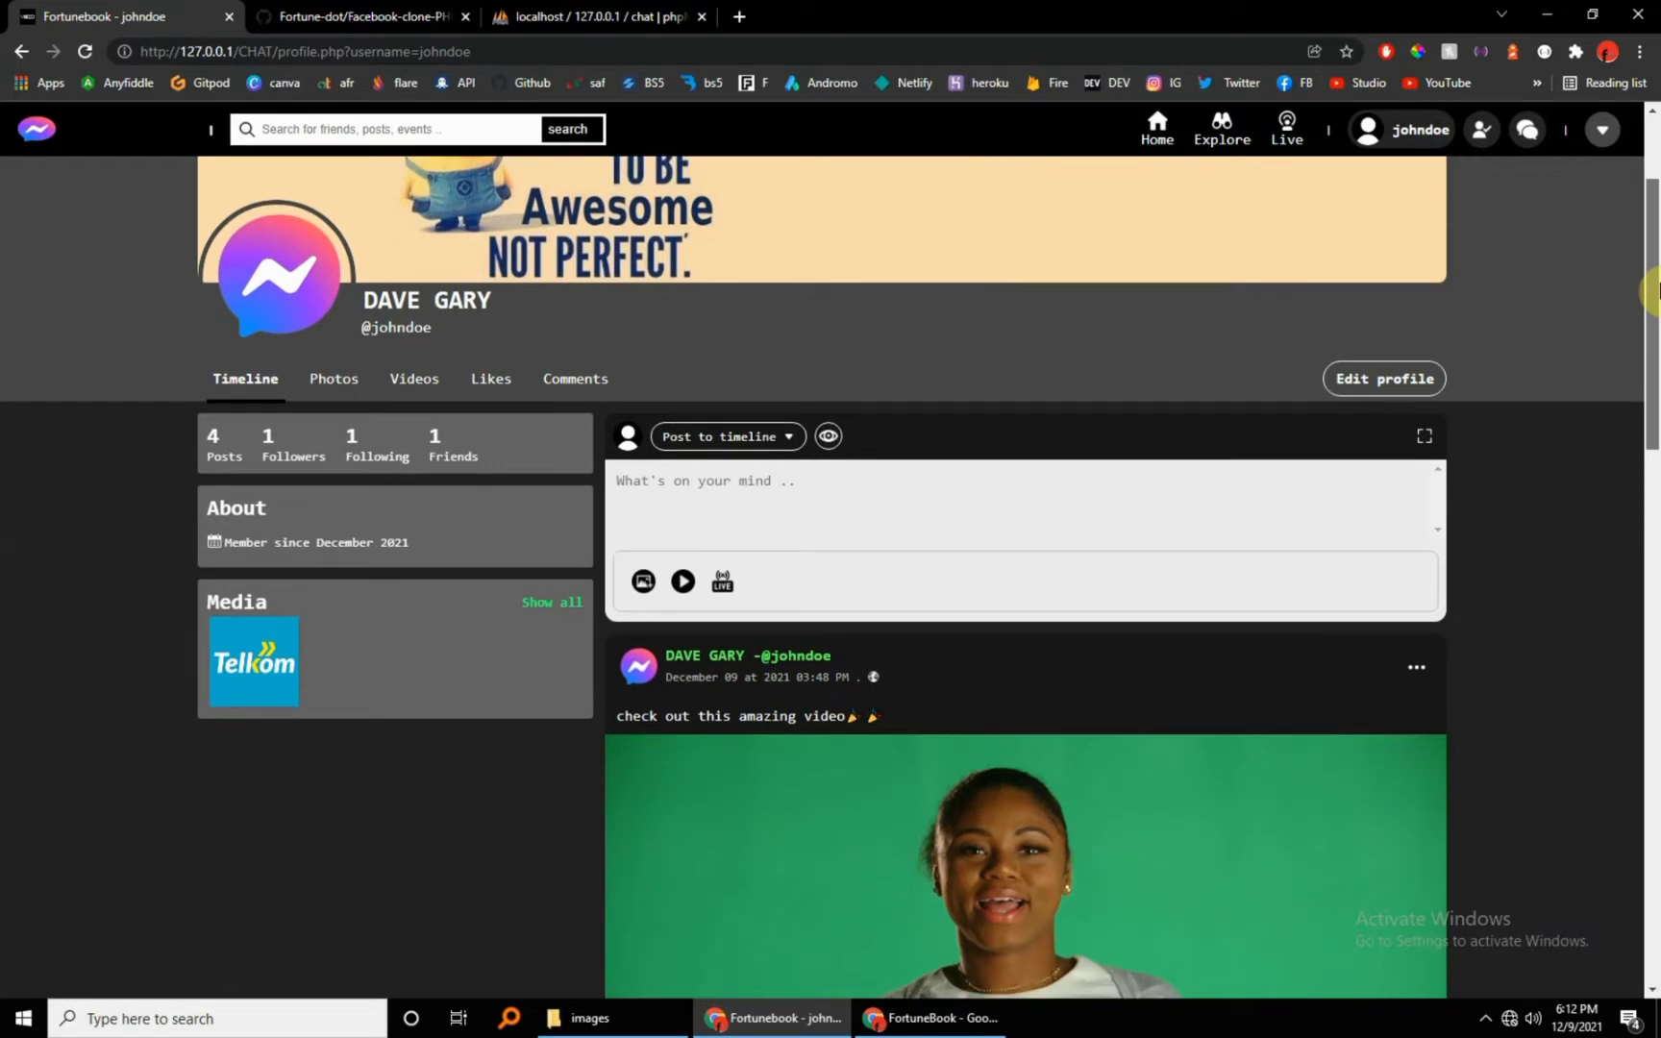
{"action": "scroll", "scroll_direction": "down", "scroll_amount": 3}
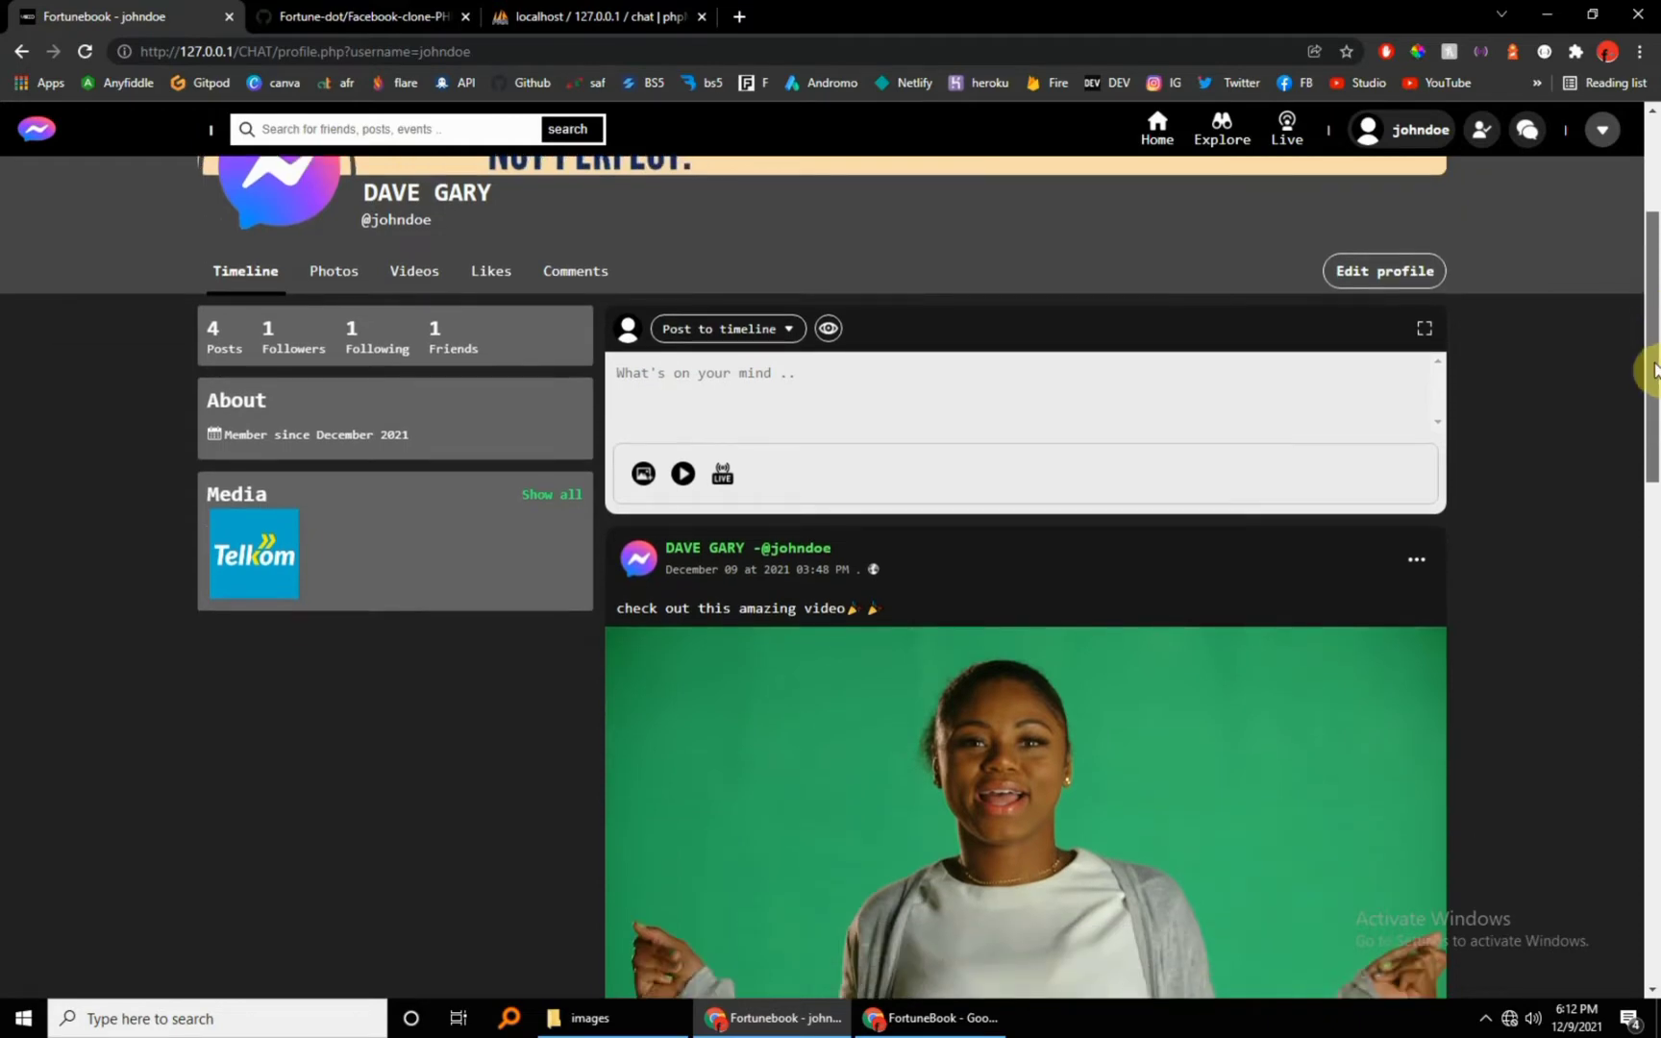
{"action": "scroll", "scroll_direction": "down", "scroll_amount": 3}
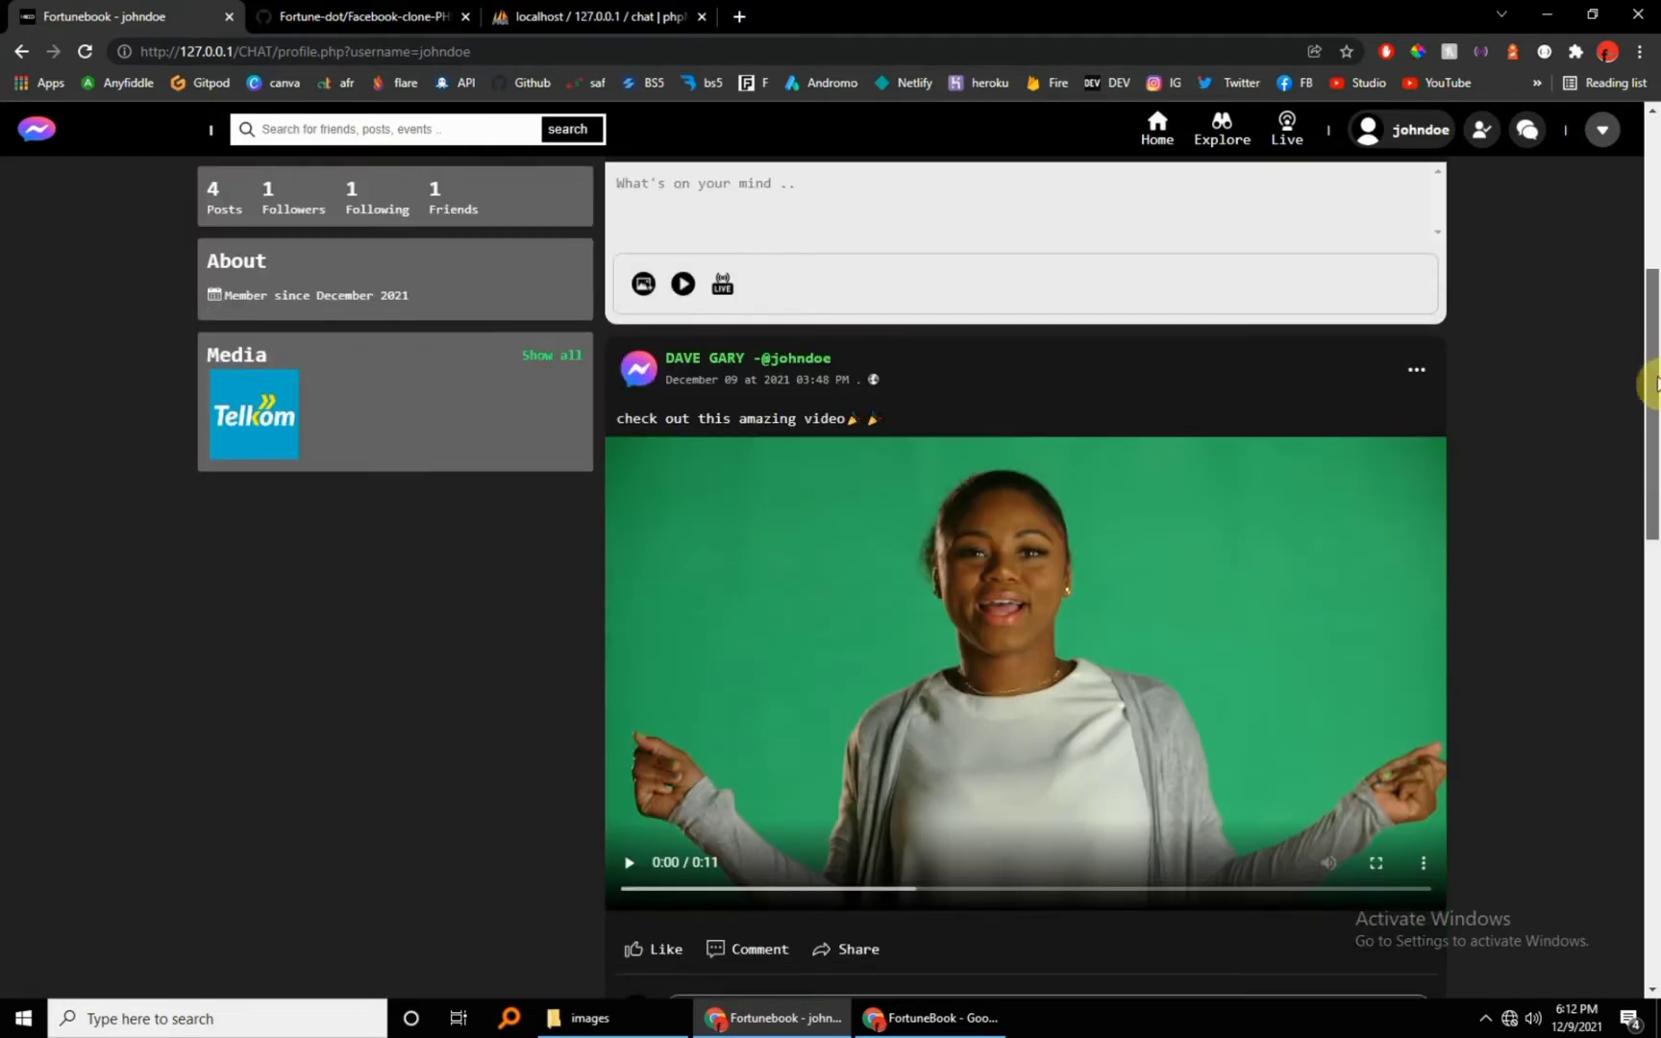
{"action": "scroll", "scroll_direction": "up", "scroll_amount": 3}
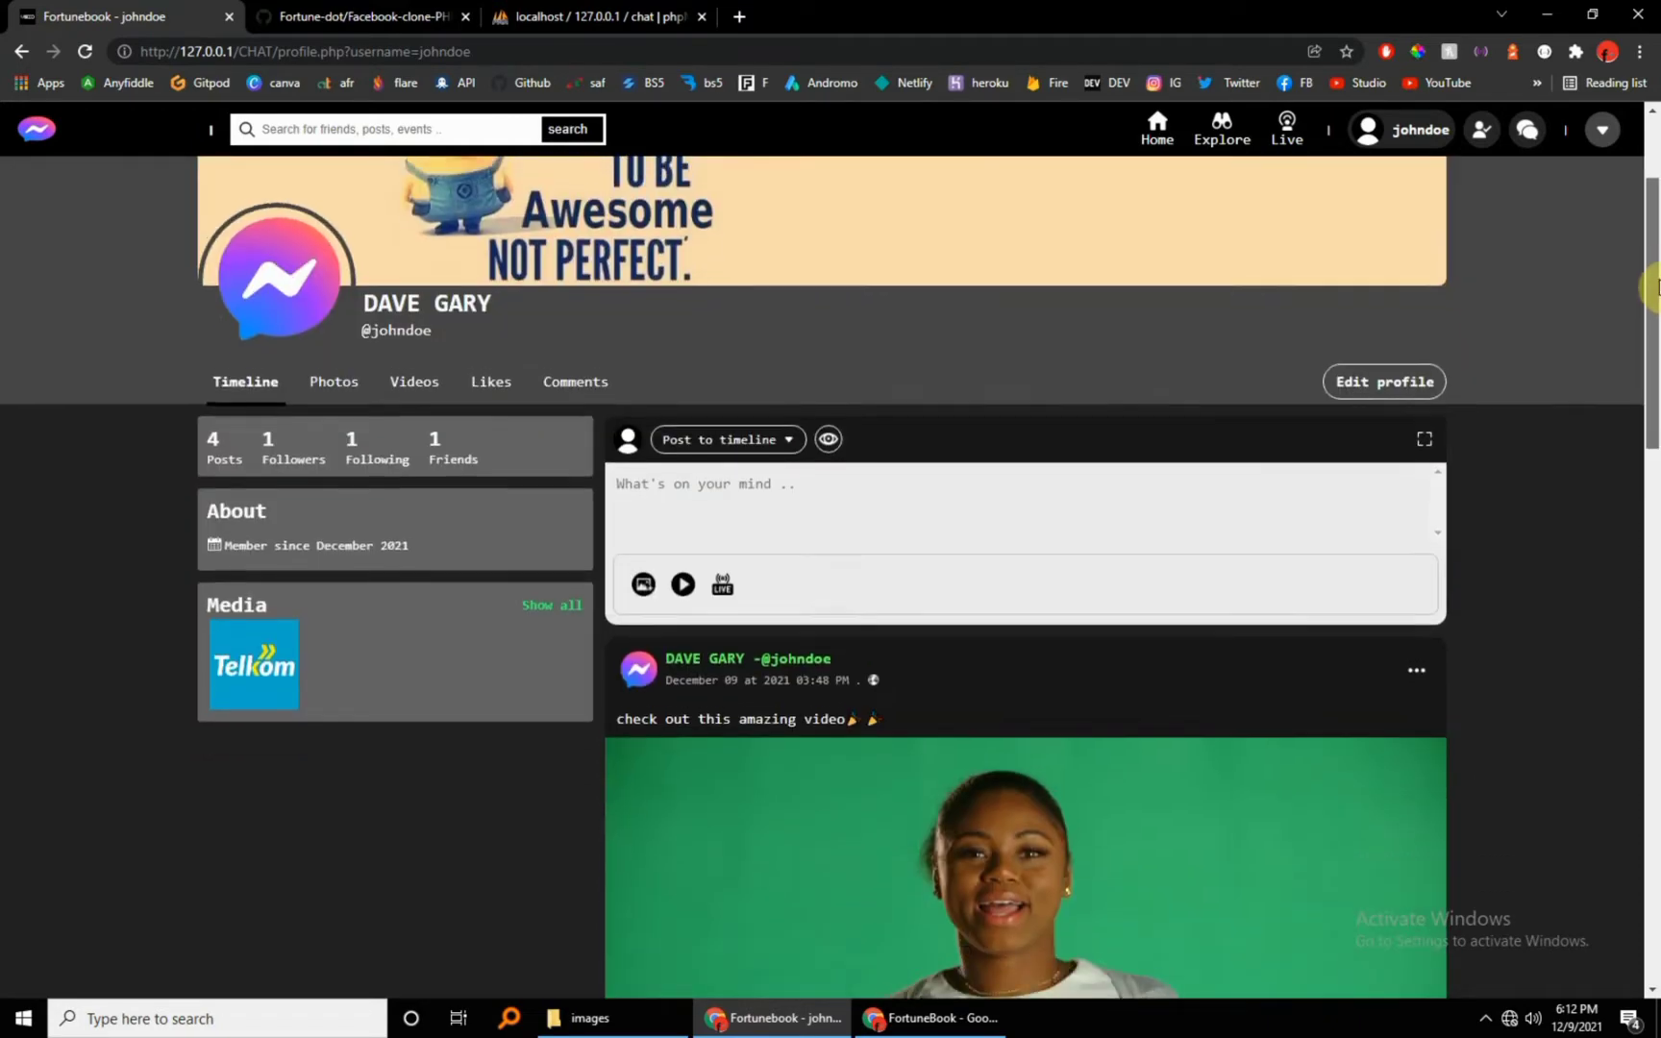
{"action": "scroll", "scroll_direction": "down", "scroll_amount": 3}
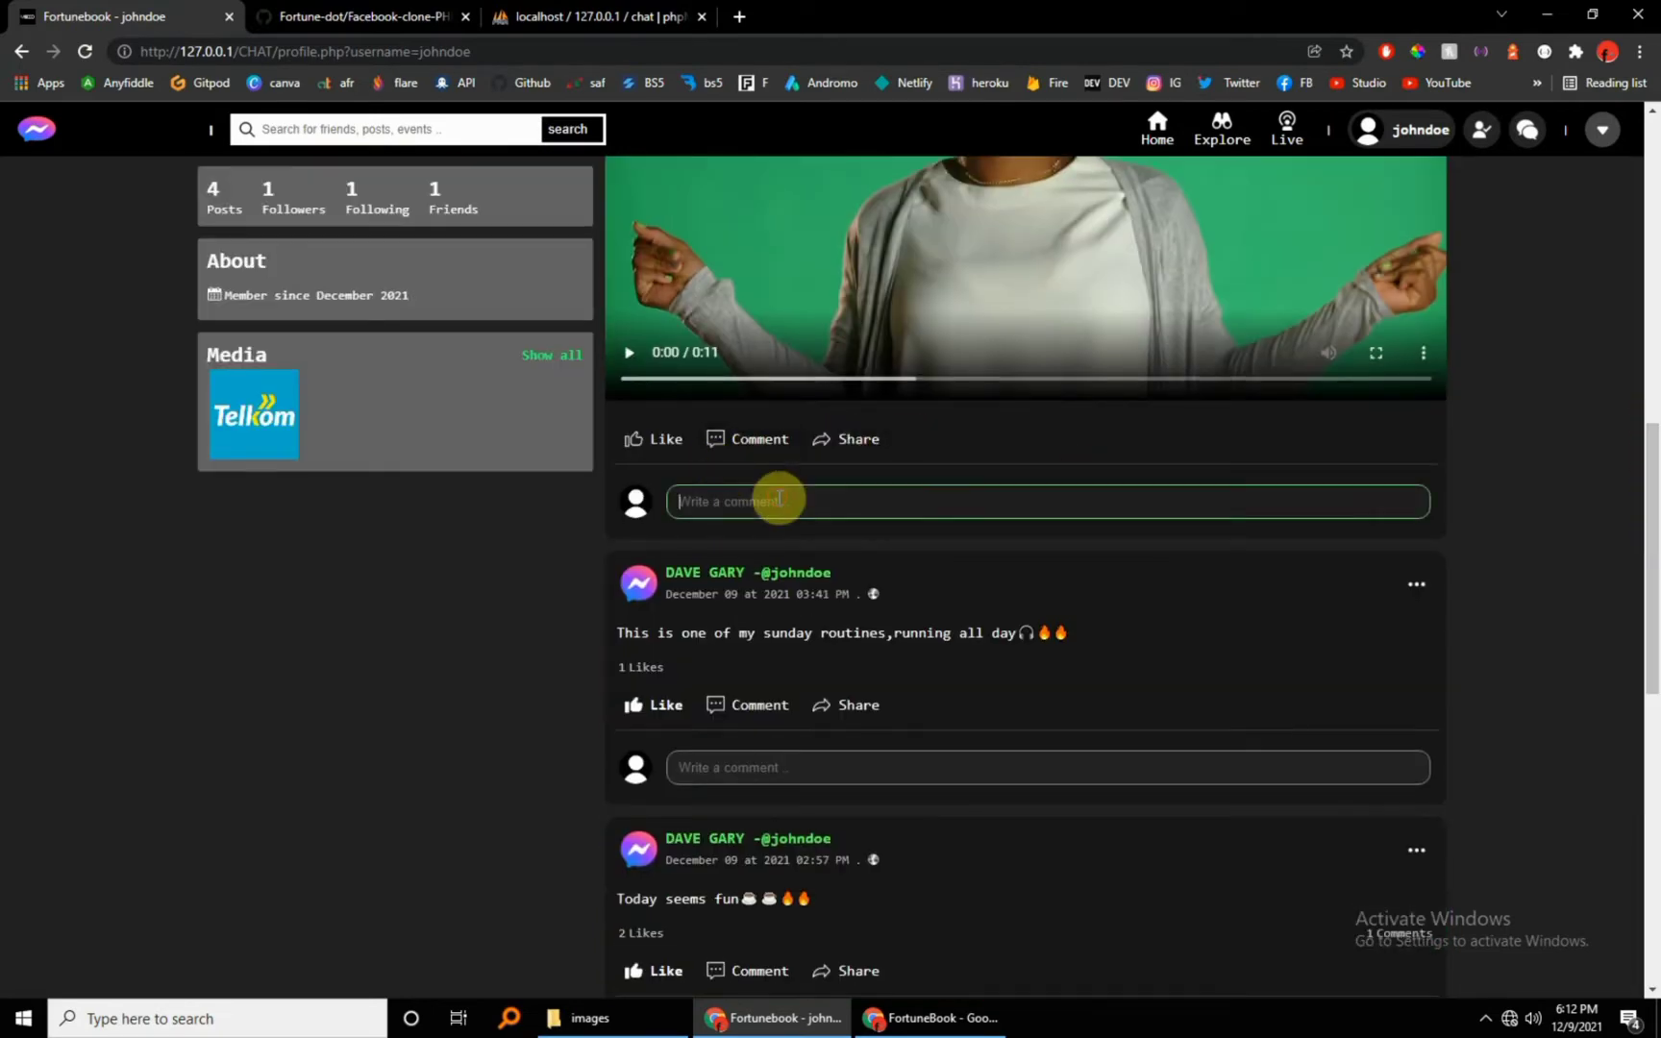
Comment 'yaaay my video' with emojis on the video post and like it
{"action": "type", "text": "yaaay my"}
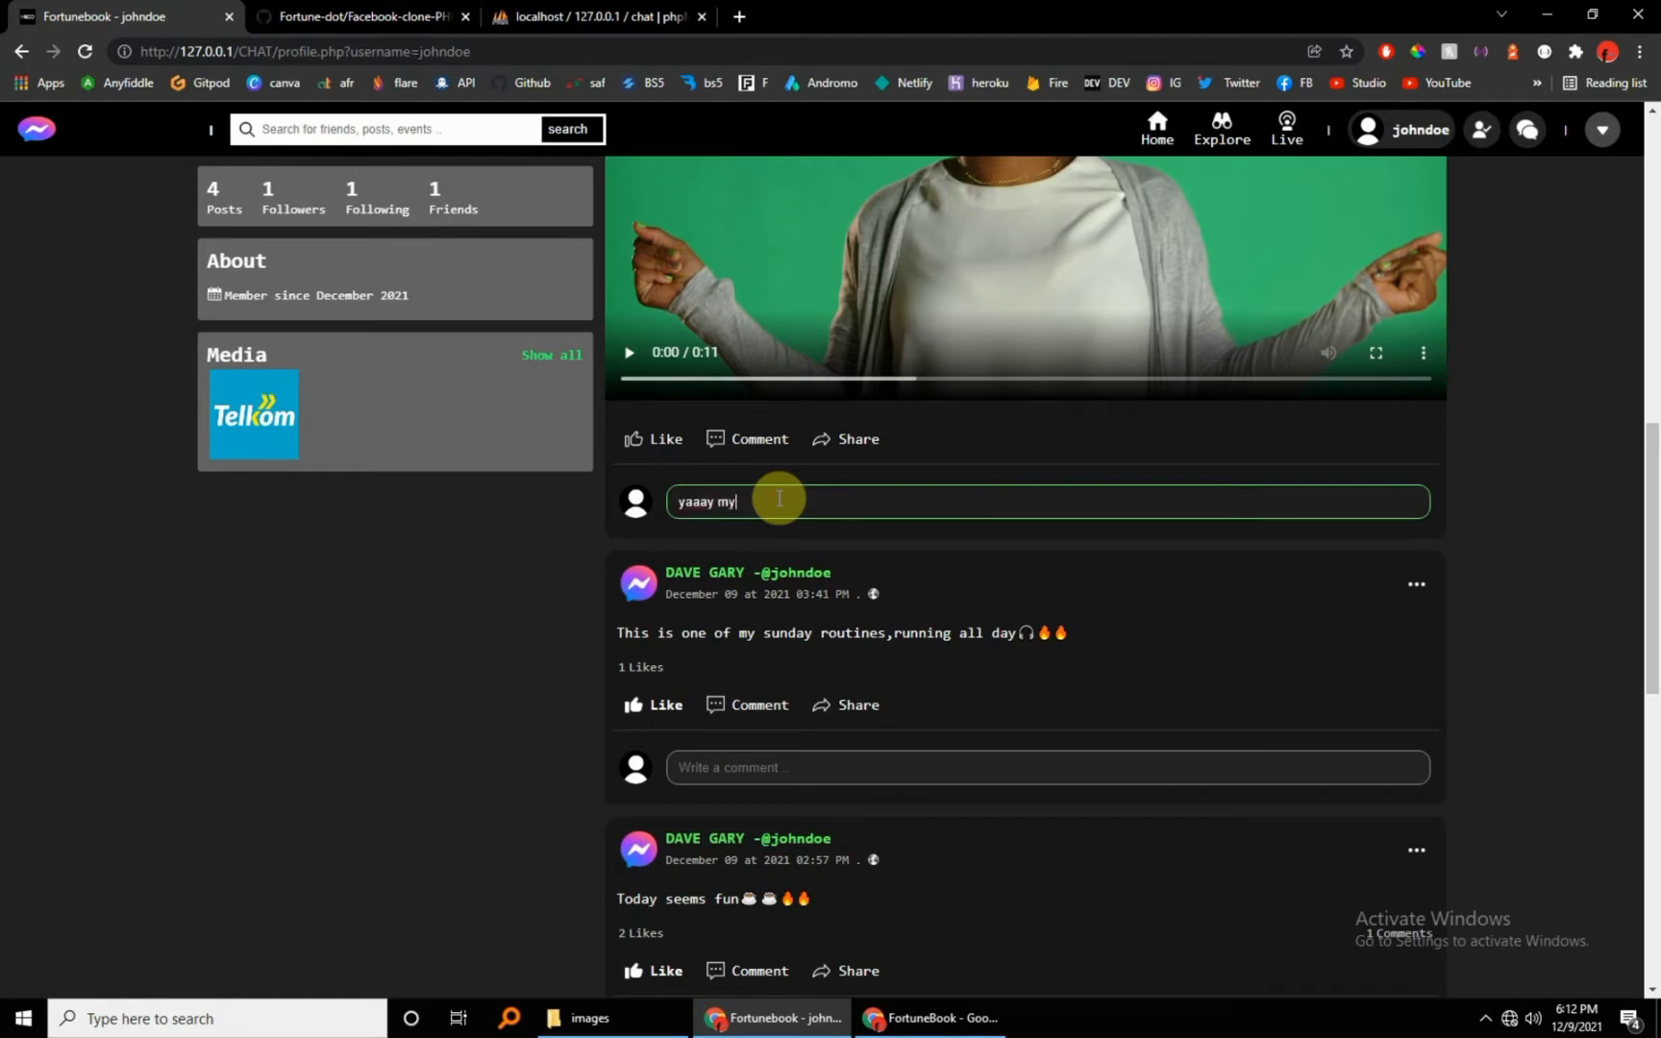
{"action": "type", "text": "video"}
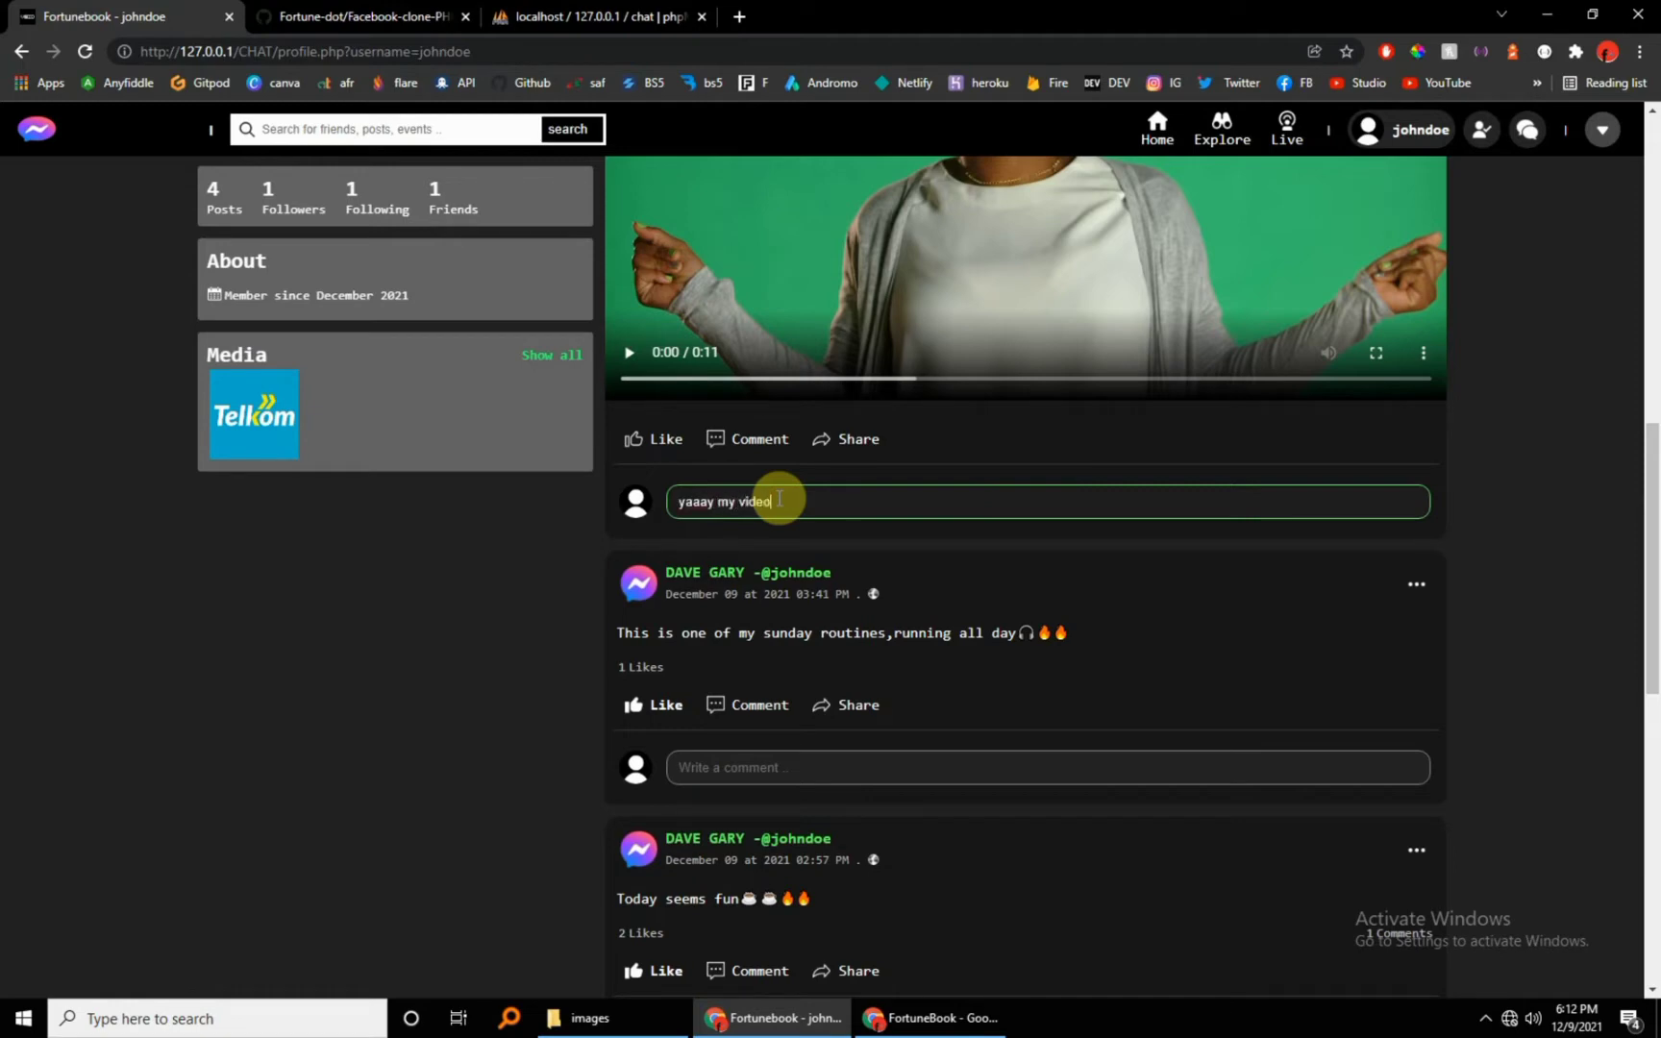
{"action": "key", "text": "win+."}
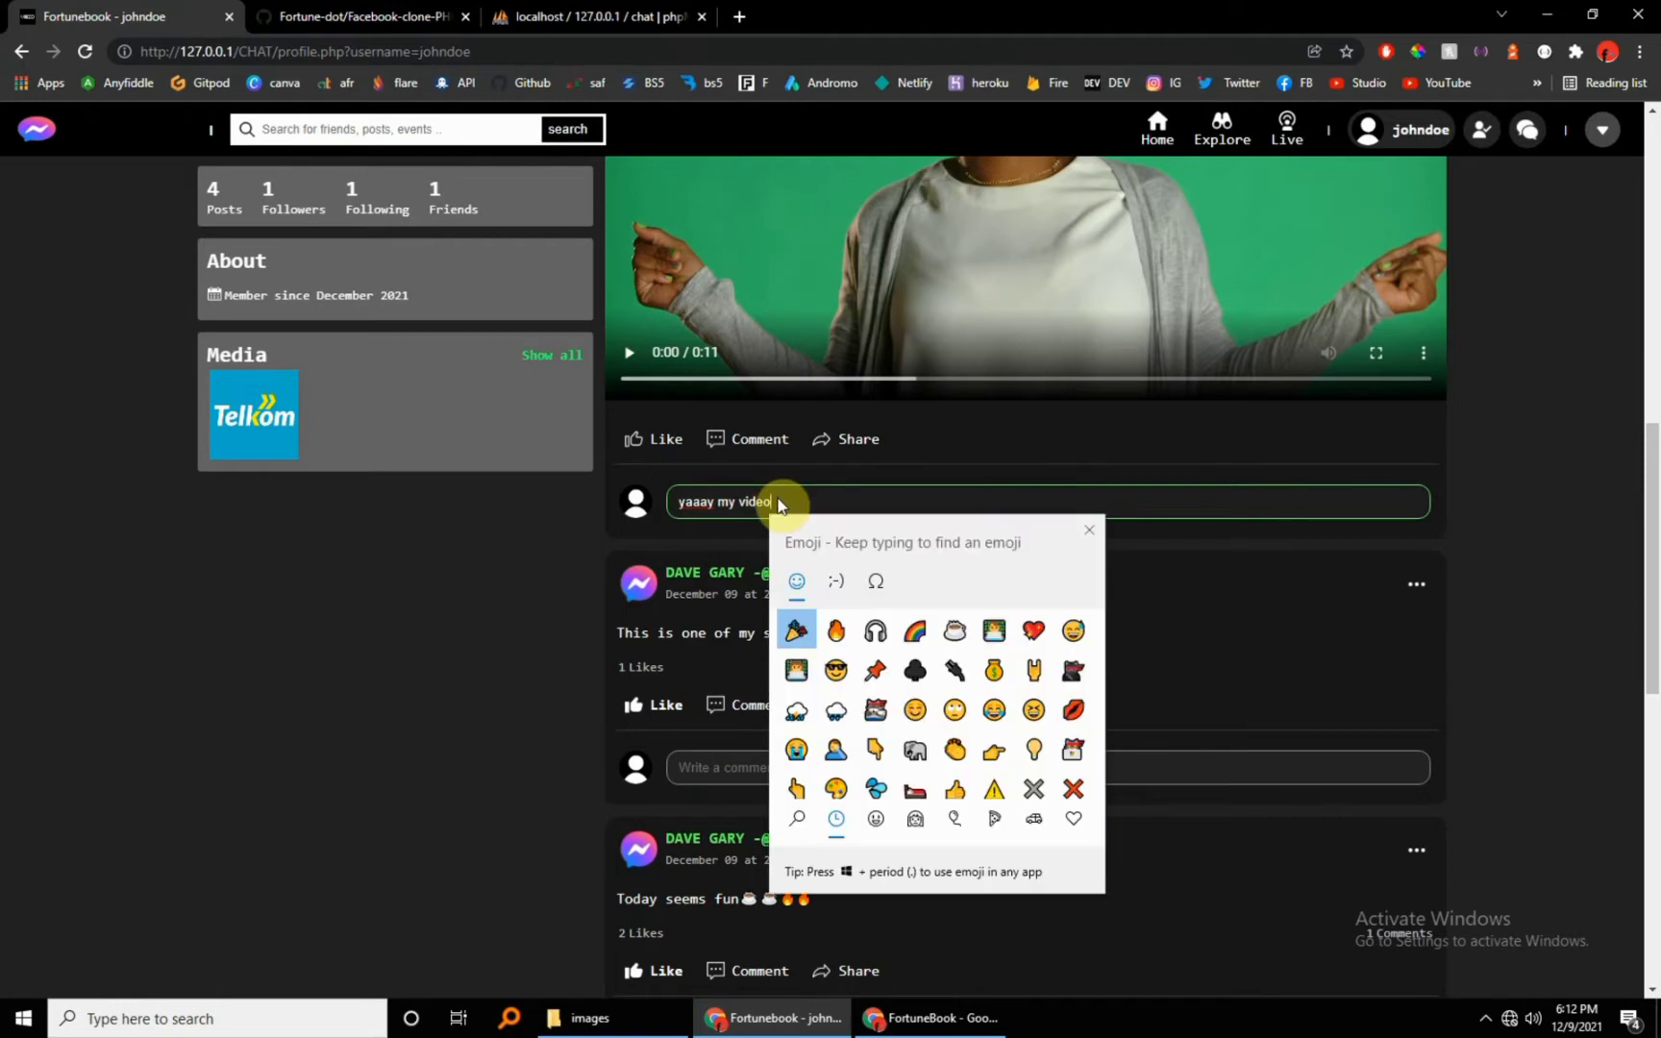
{"action": "left_click", "coordinate": [797, 629]}
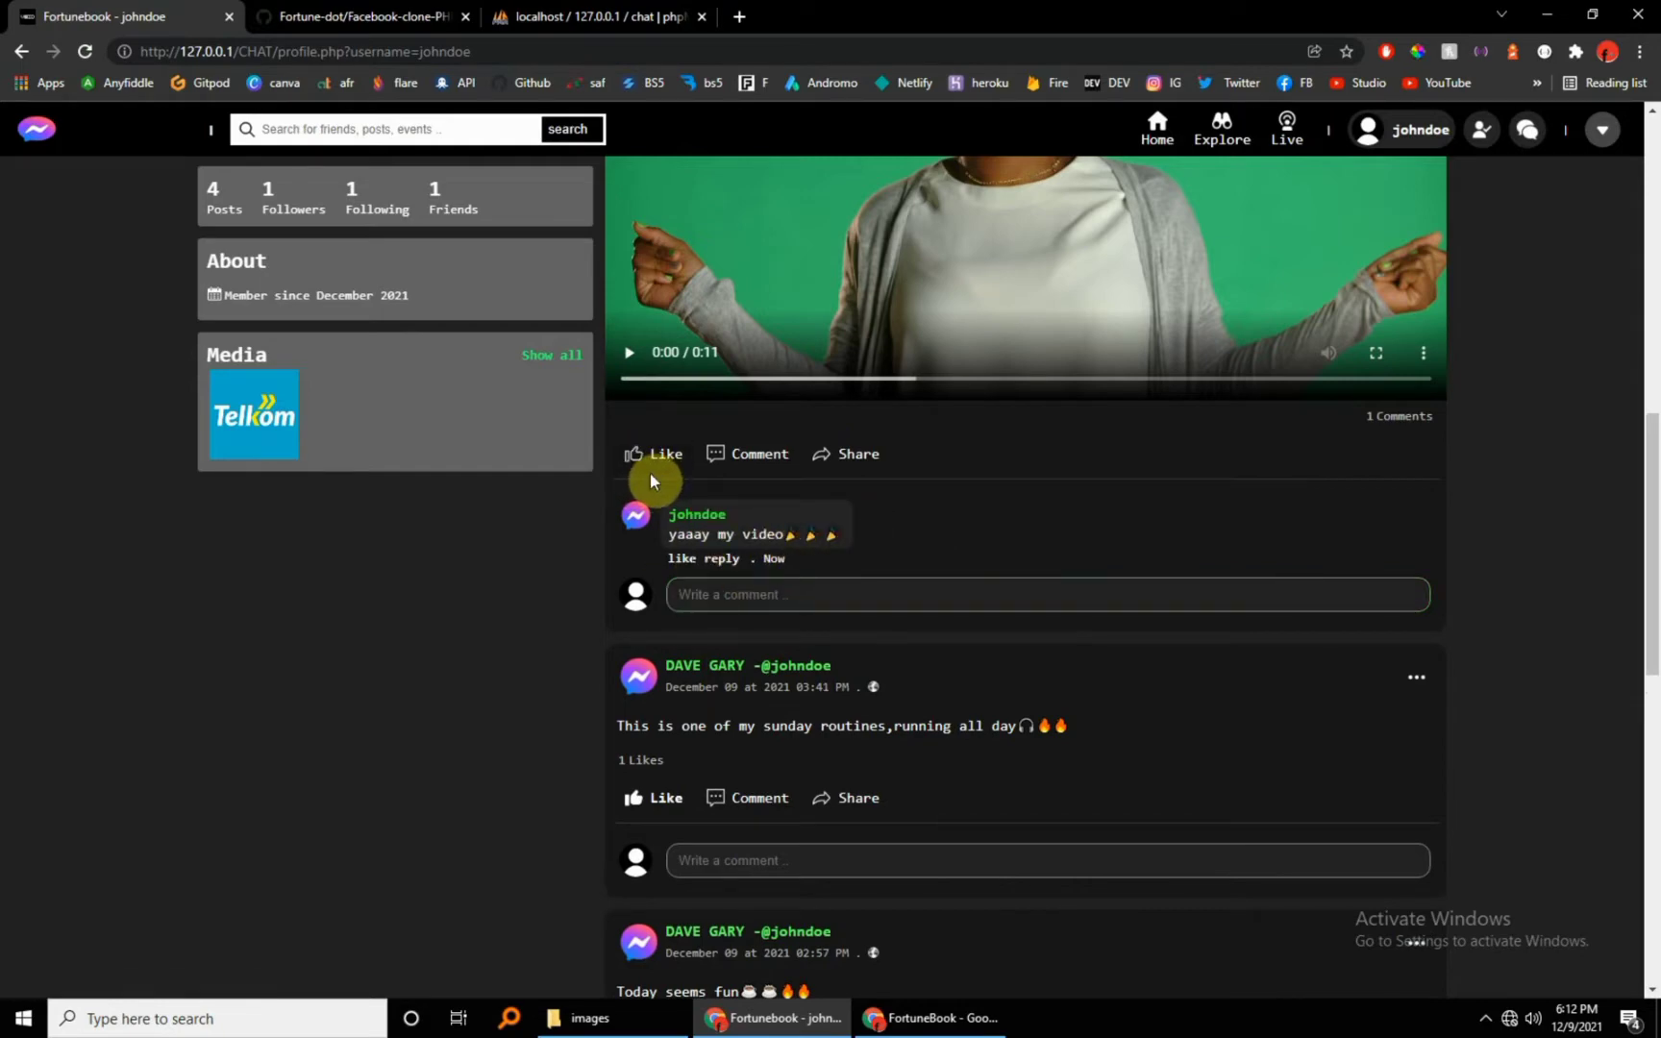
{"action": "mouse_move", "coordinate": [665, 453]}
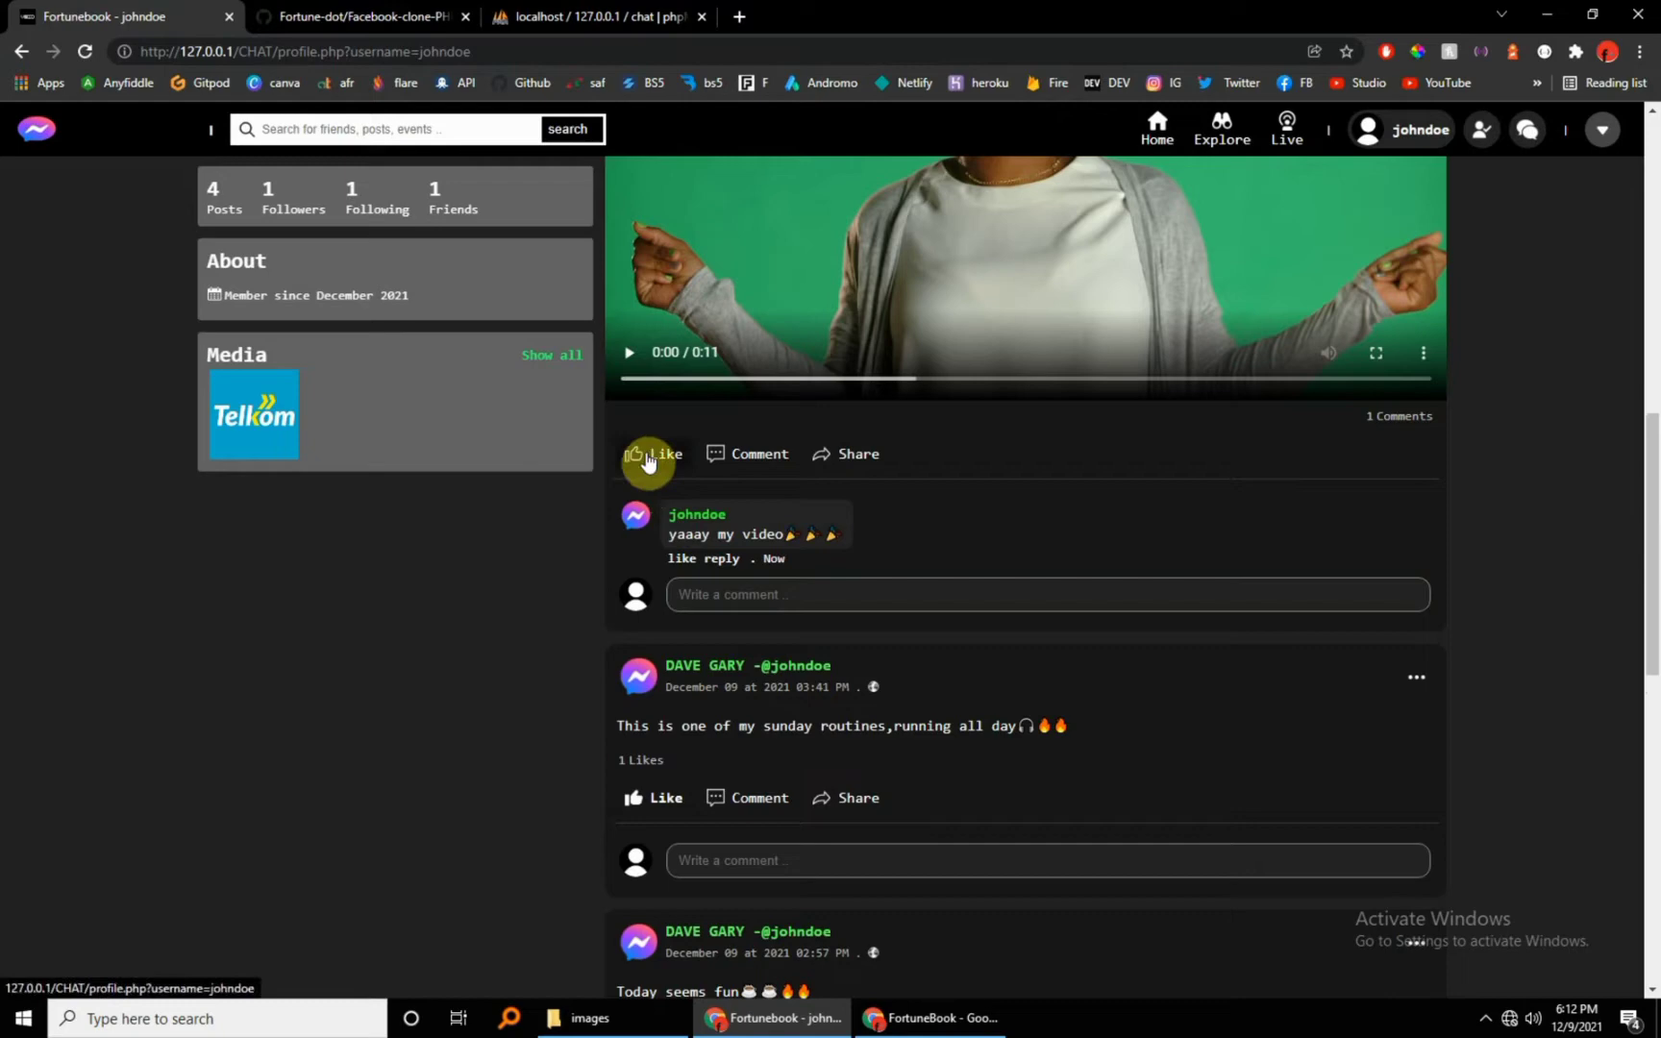
{"action": "left_click", "coordinate": [653, 454]}
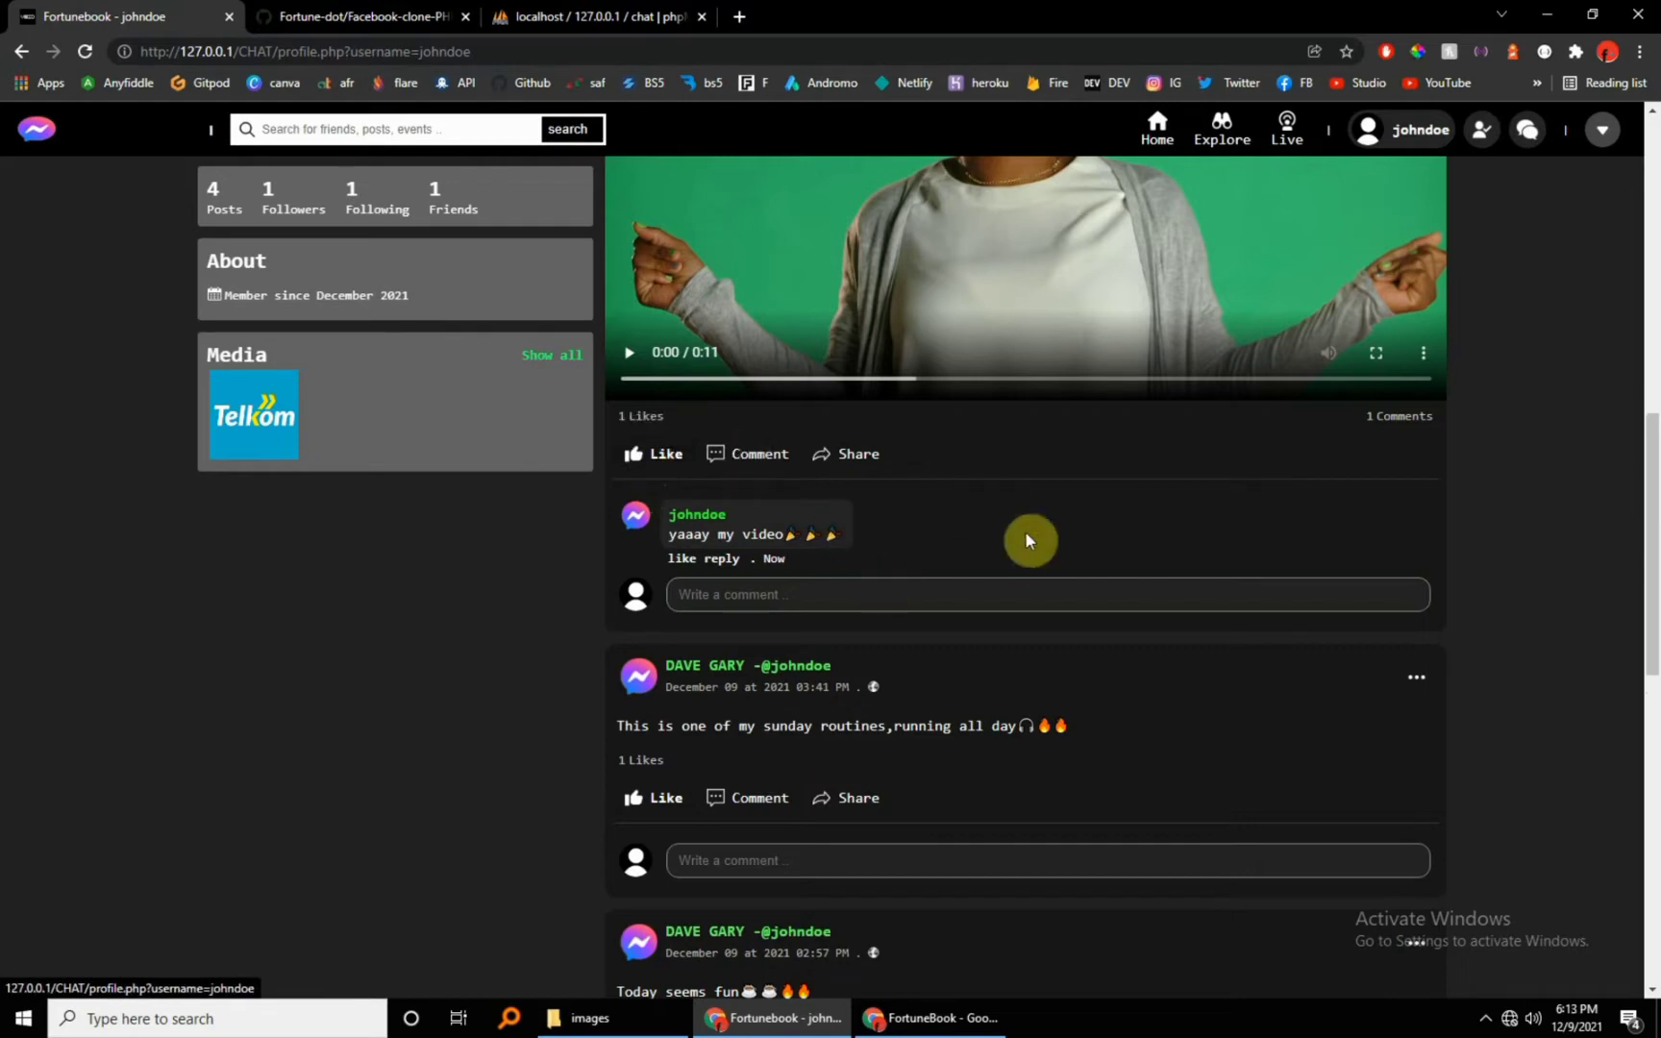
{"action": "scroll", "scroll_direction": "down", "scroll_amount": 3}
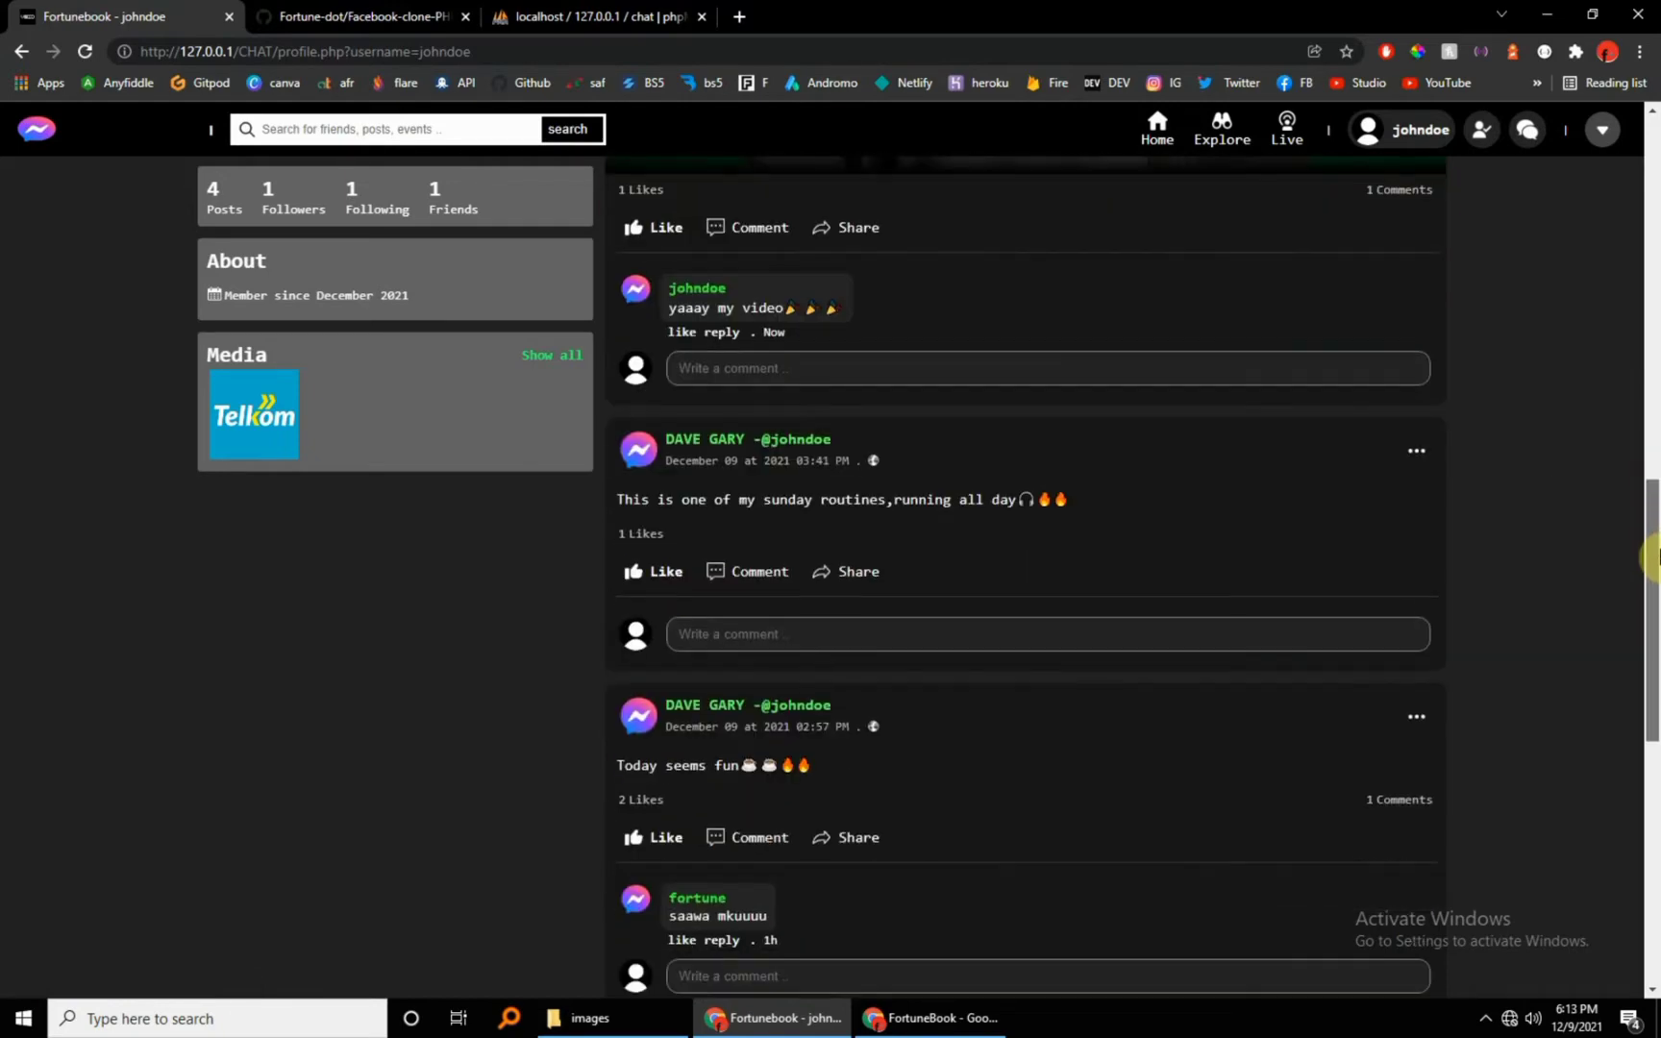
{"action": "scroll", "scroll_direction": "down", "scroll_amount": 3}
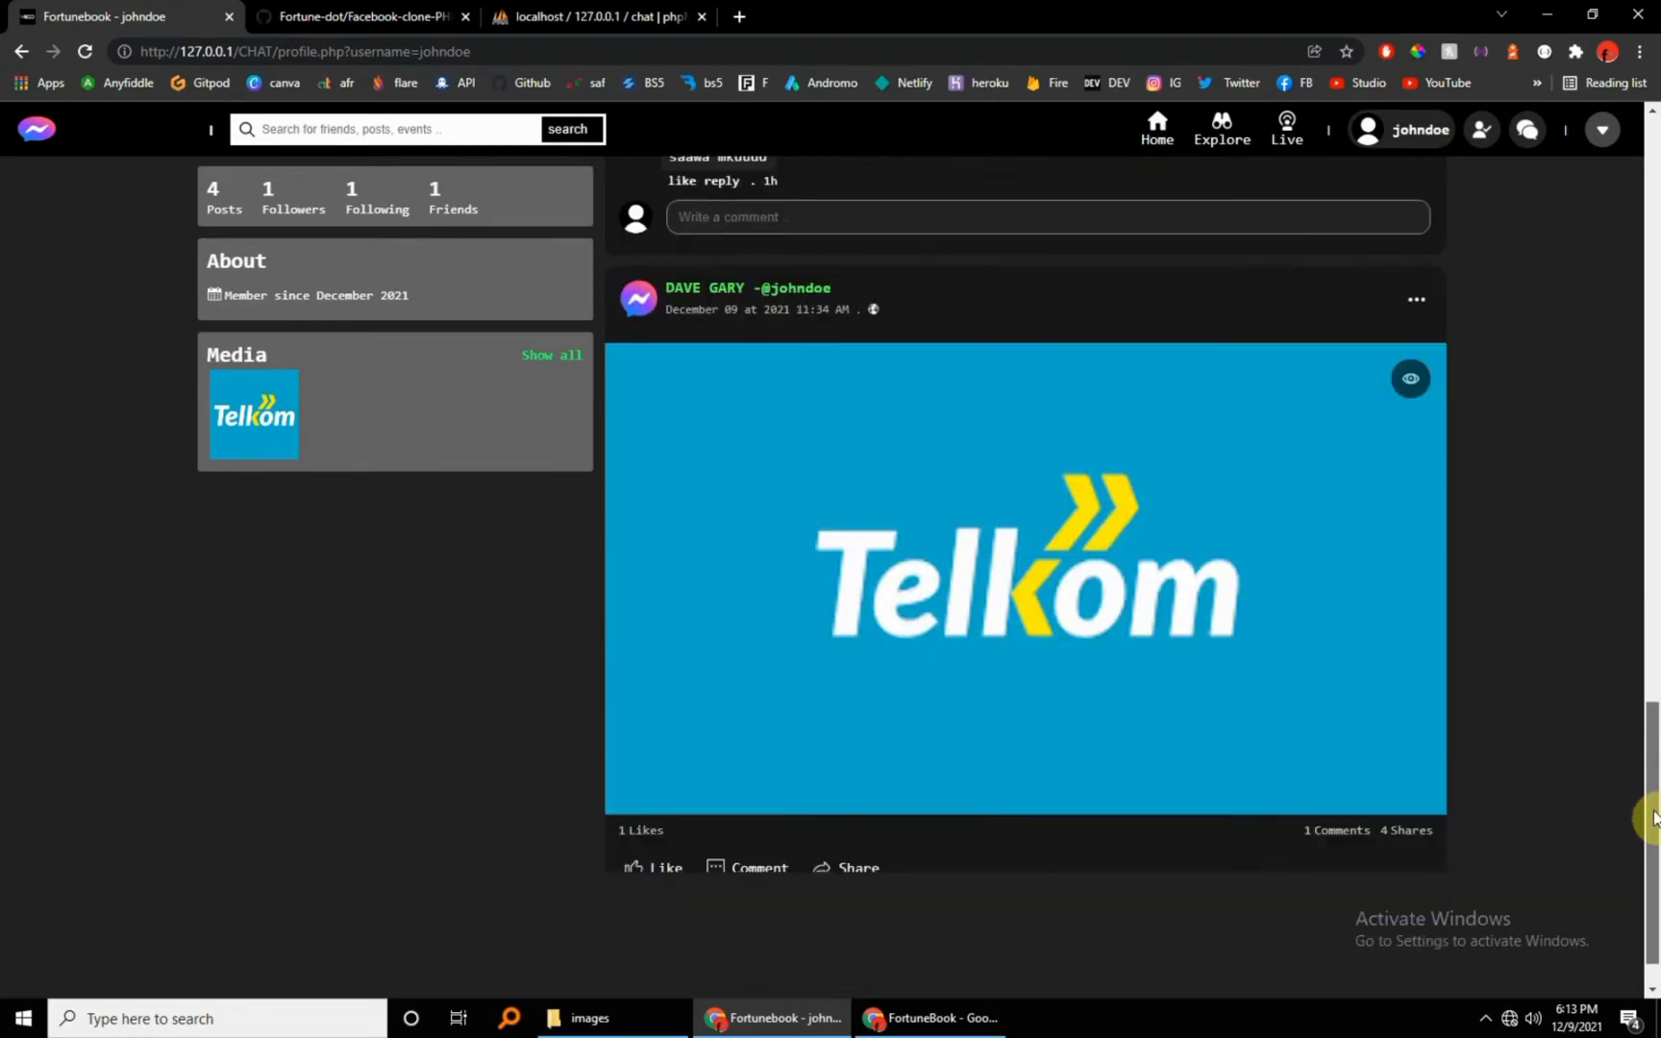
{"action": "scroll", "scroll_direction": "up", "scroll_amount": 3}
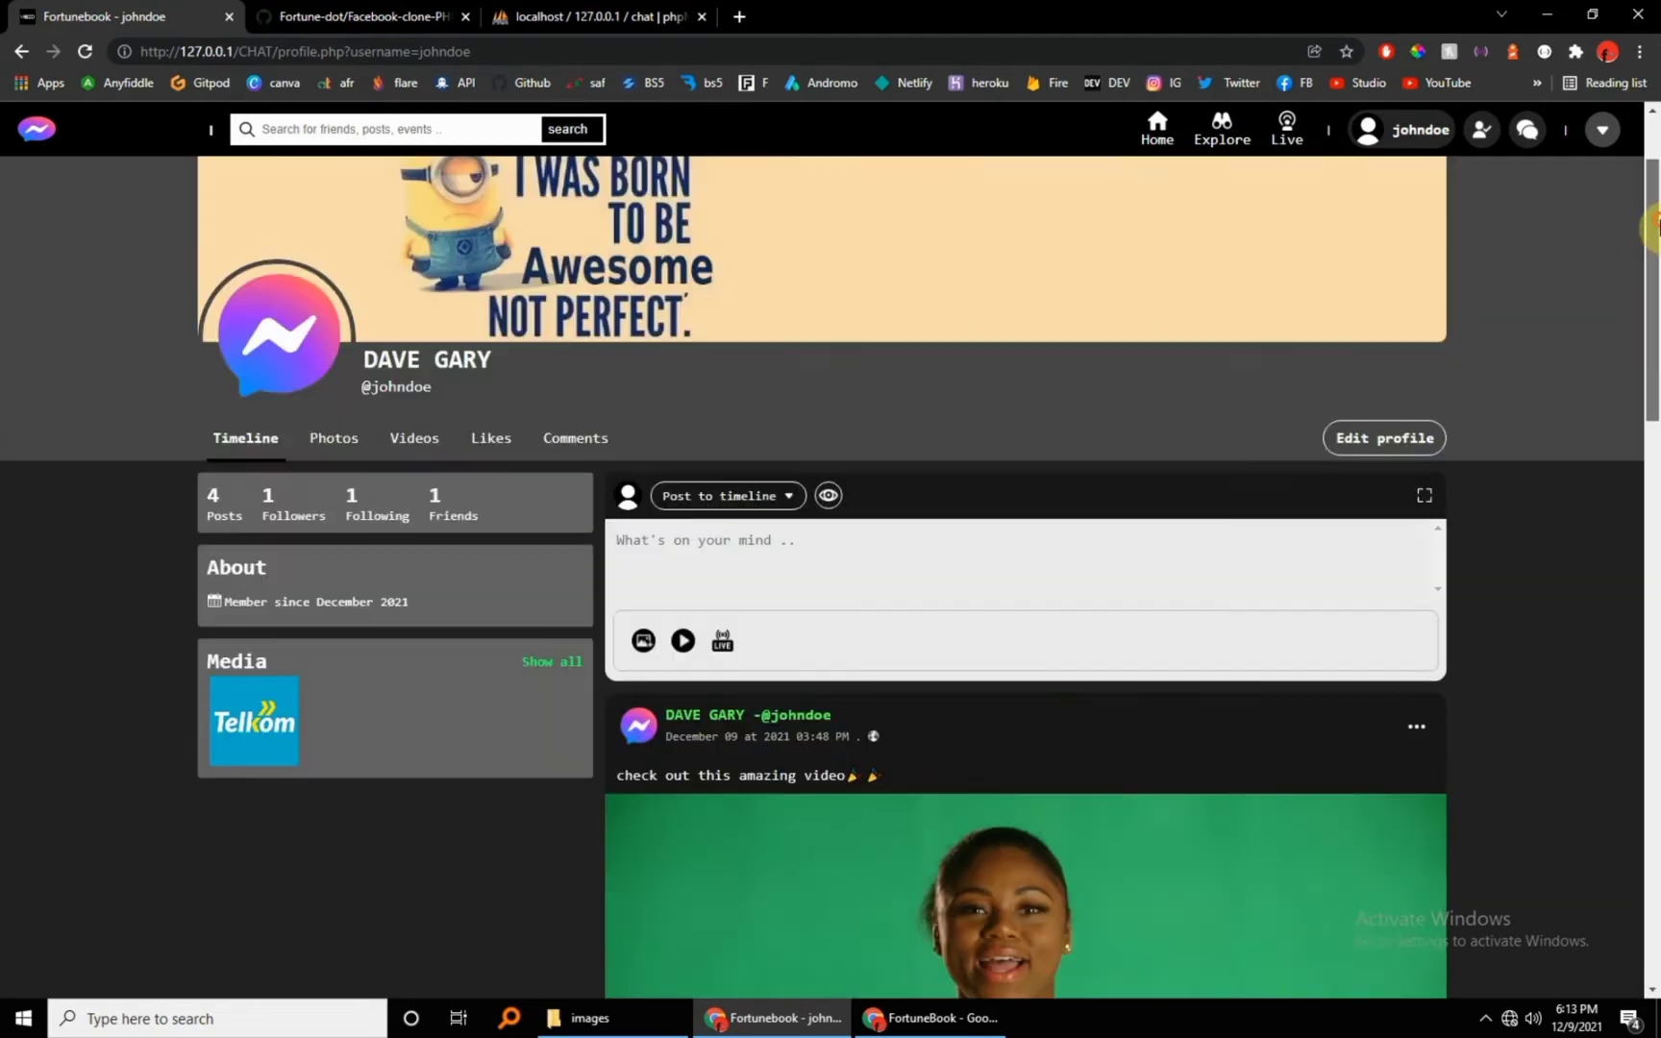
{"action": "scroll", "scroll_direction": "down", "scroll_amount": 3}
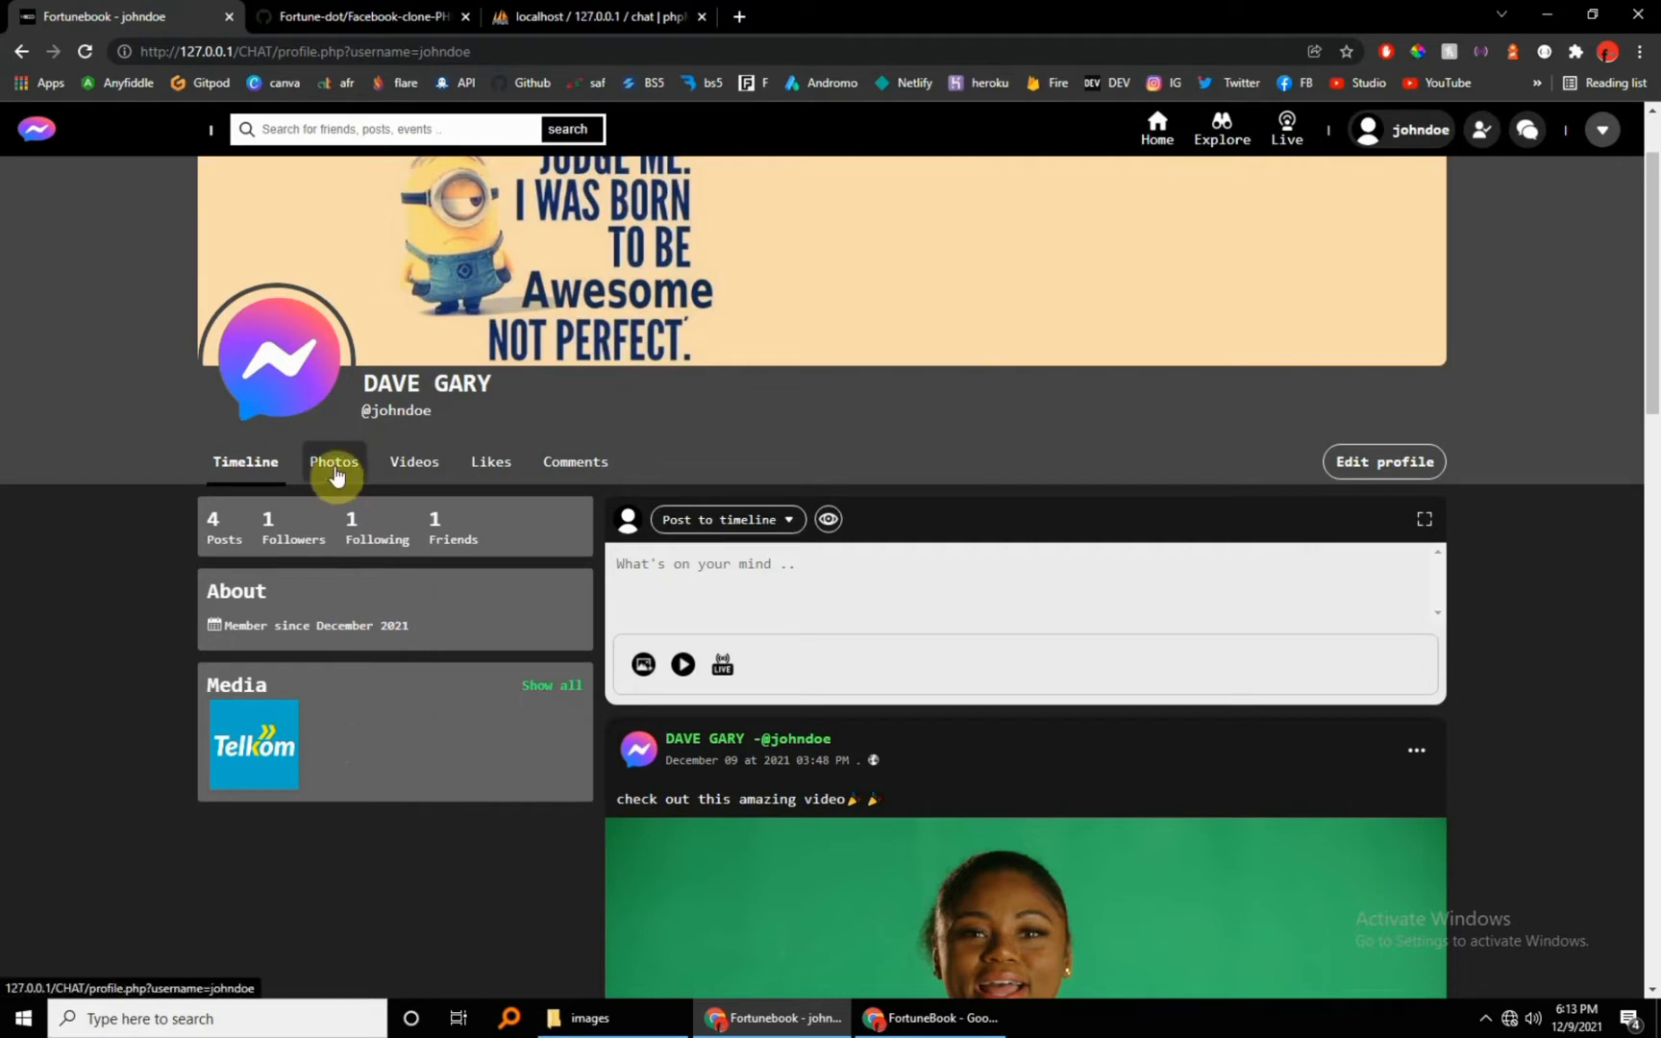
{"action": "mouse_move", "coordinate": [1280, 567]}
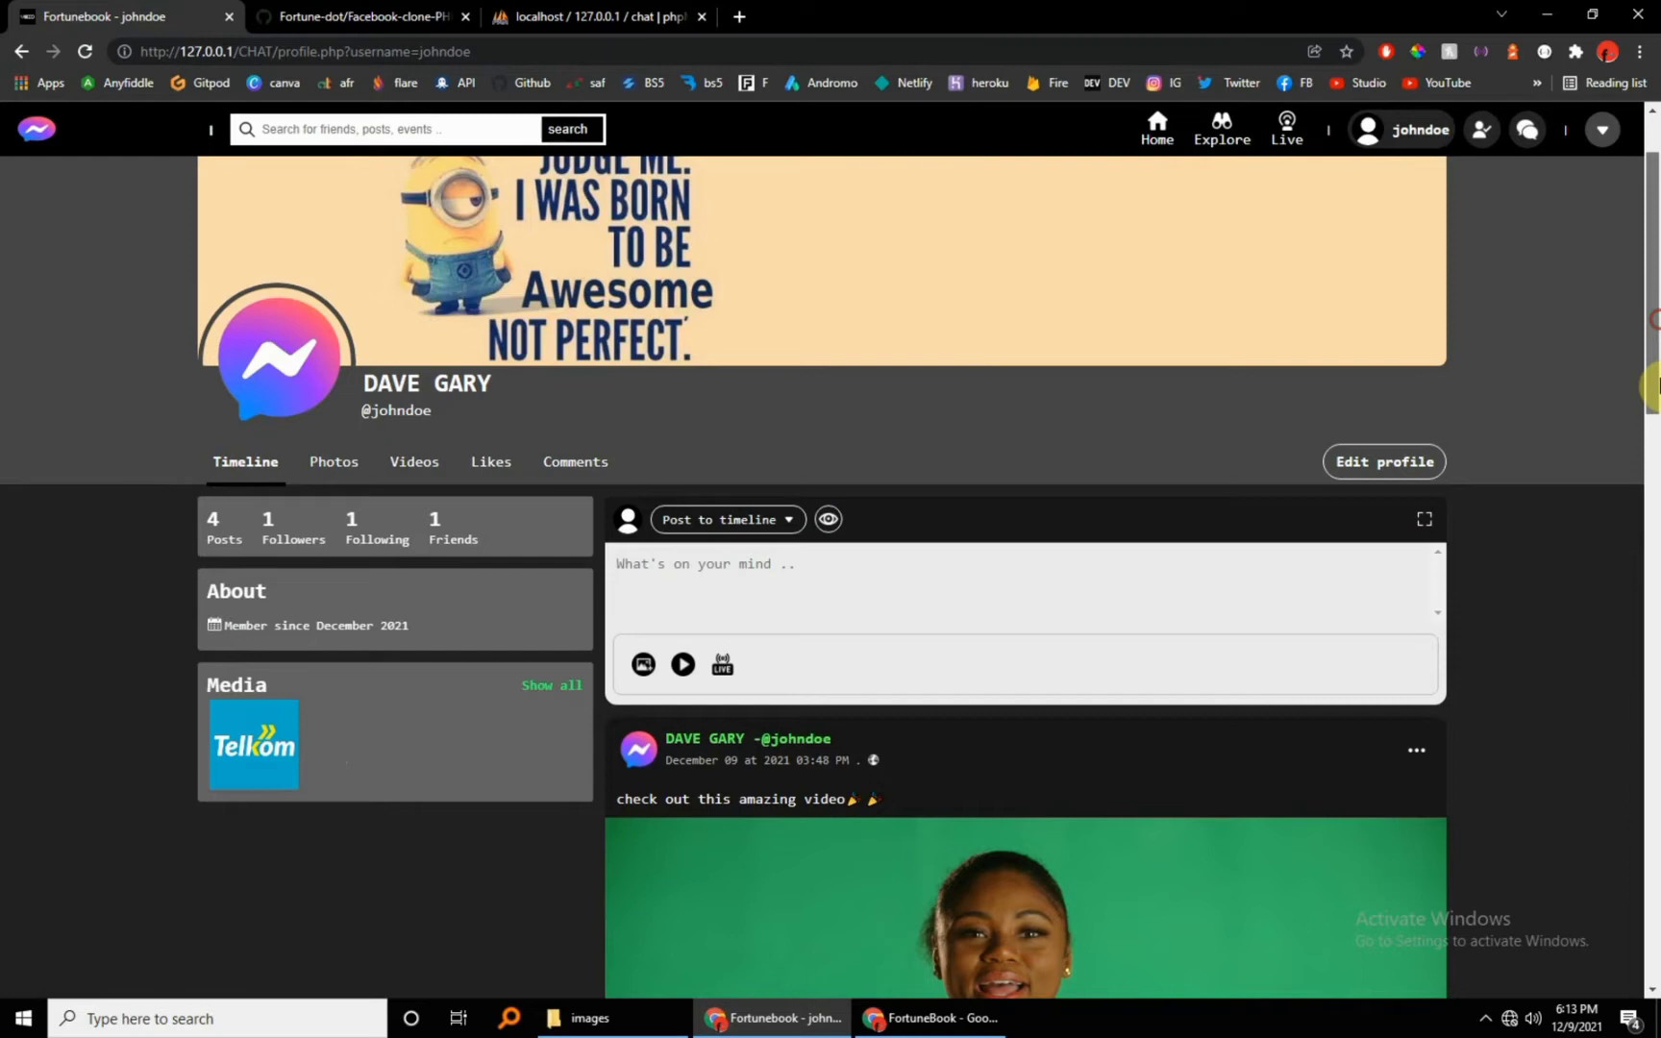
{"action": "scroll", "scroll_direction": "down", "scroll_amount": 3}
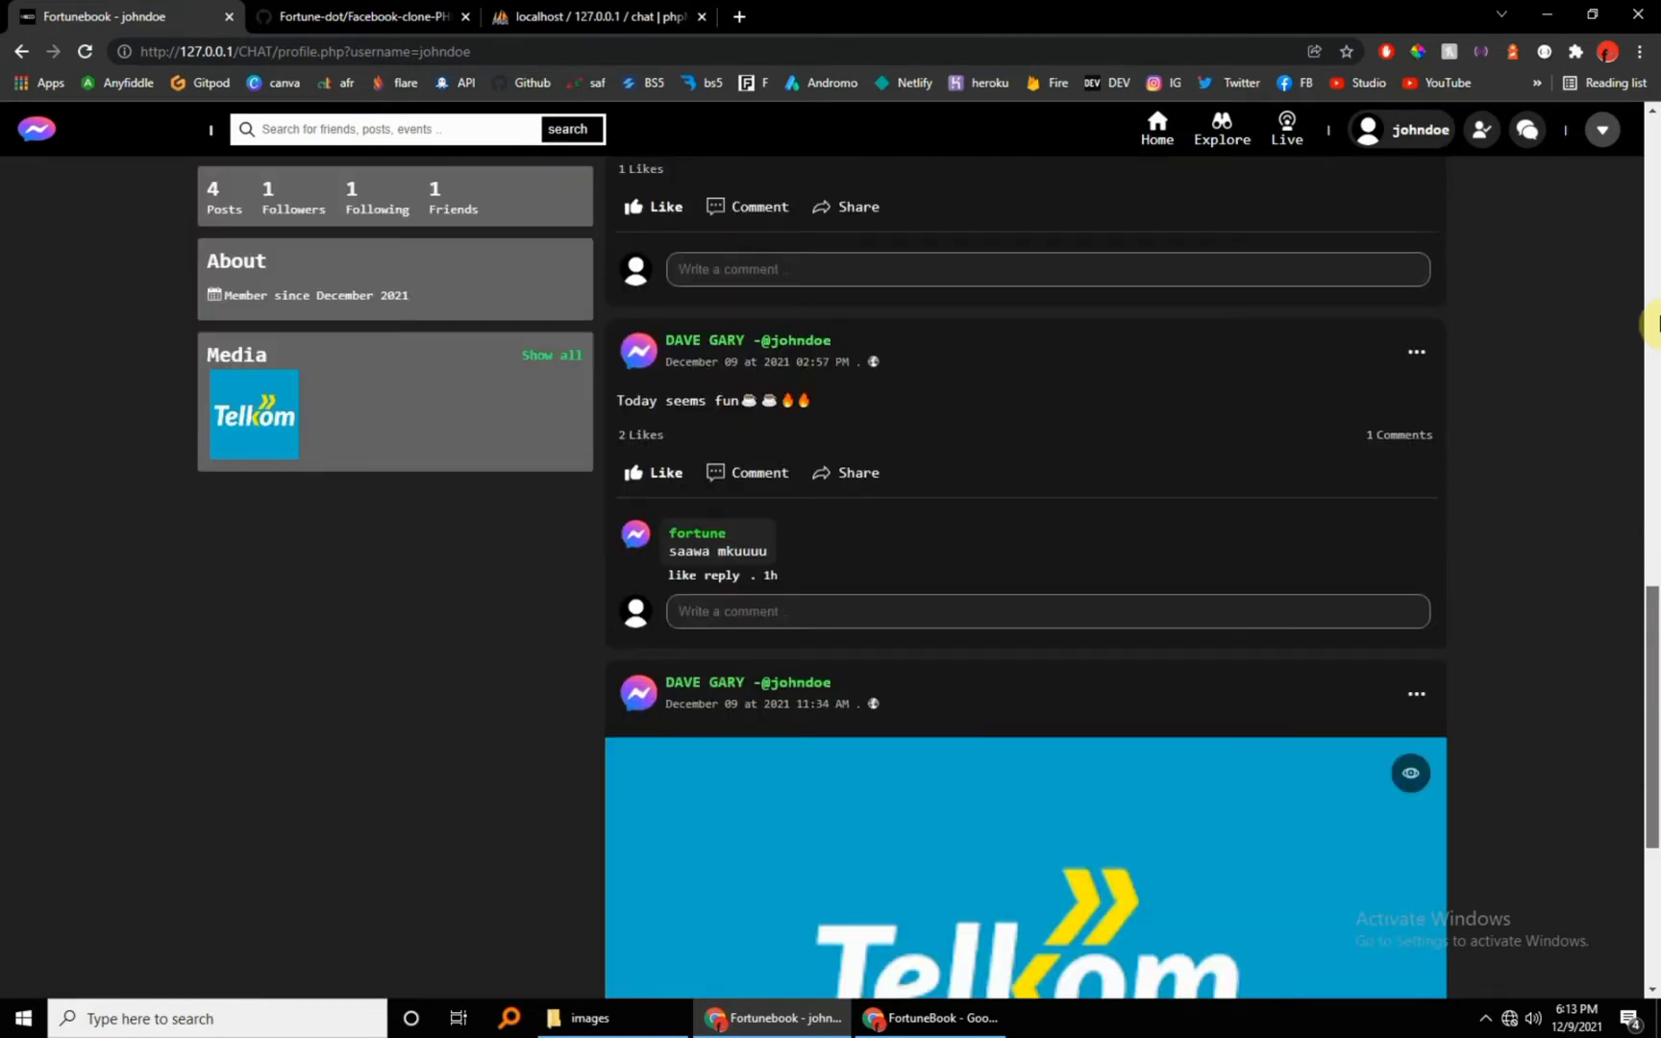
{"action": "scroll", "scroll_direction": "up", "scroll_amount": 3}
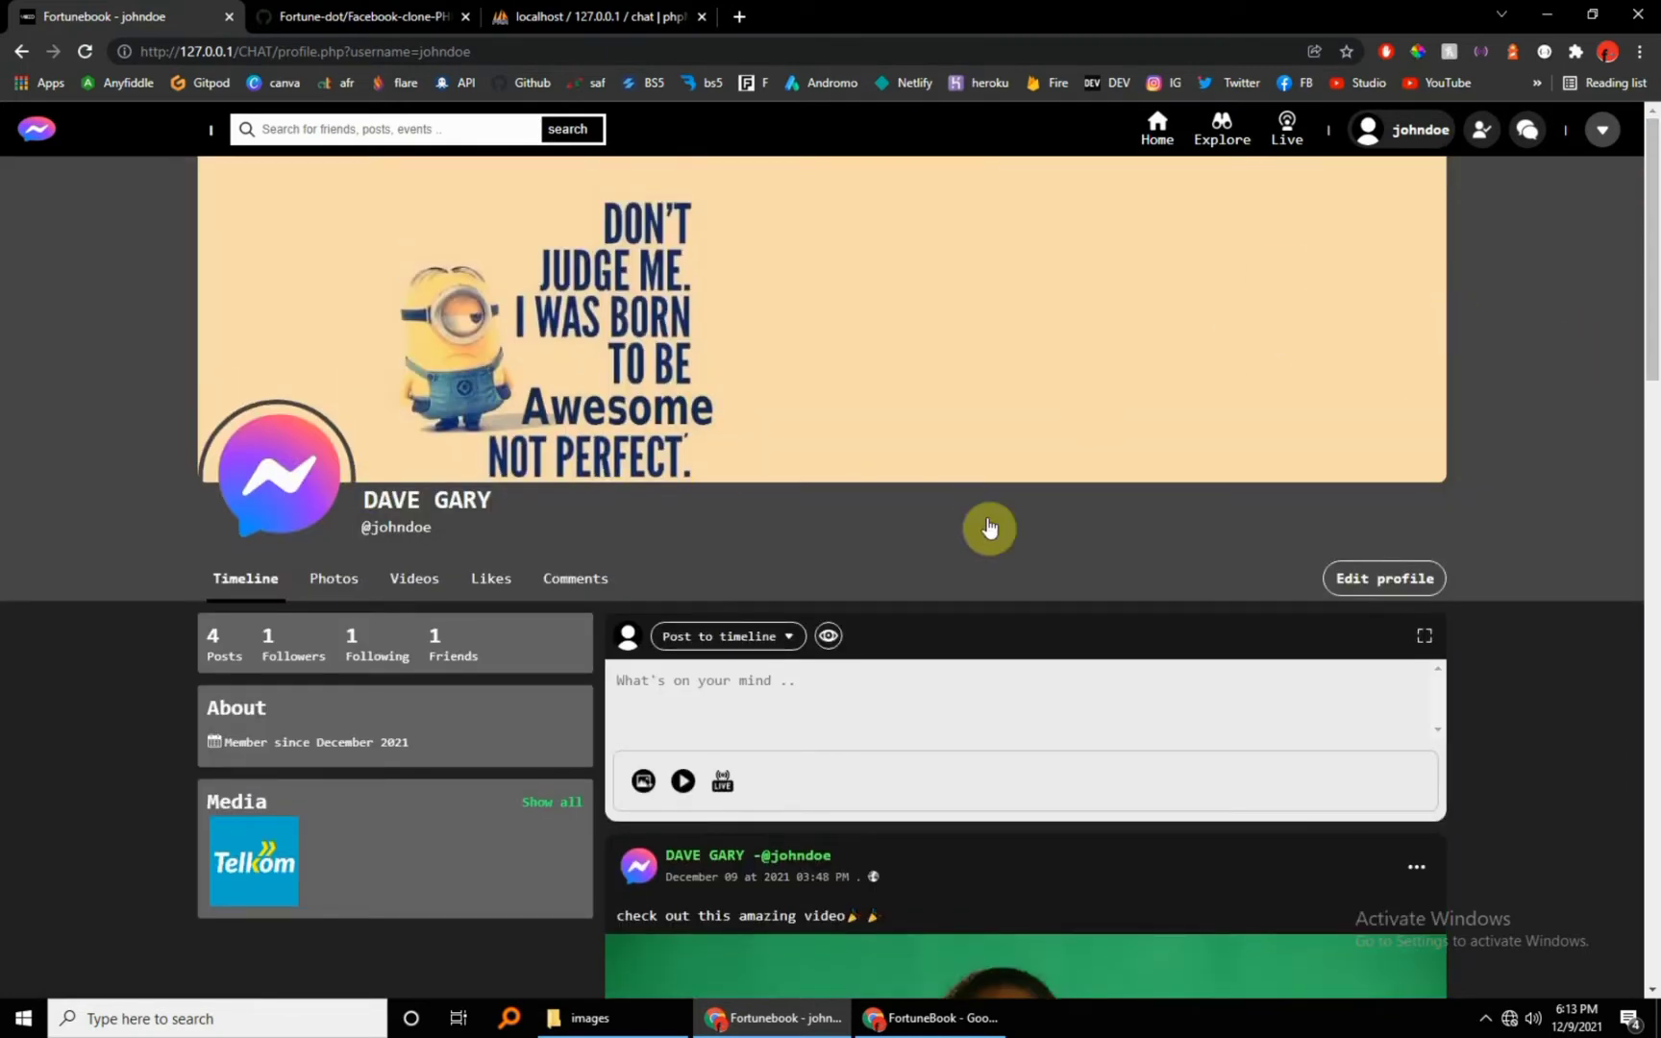
{"action": "left_click", "coordinate": [1155, 129]}
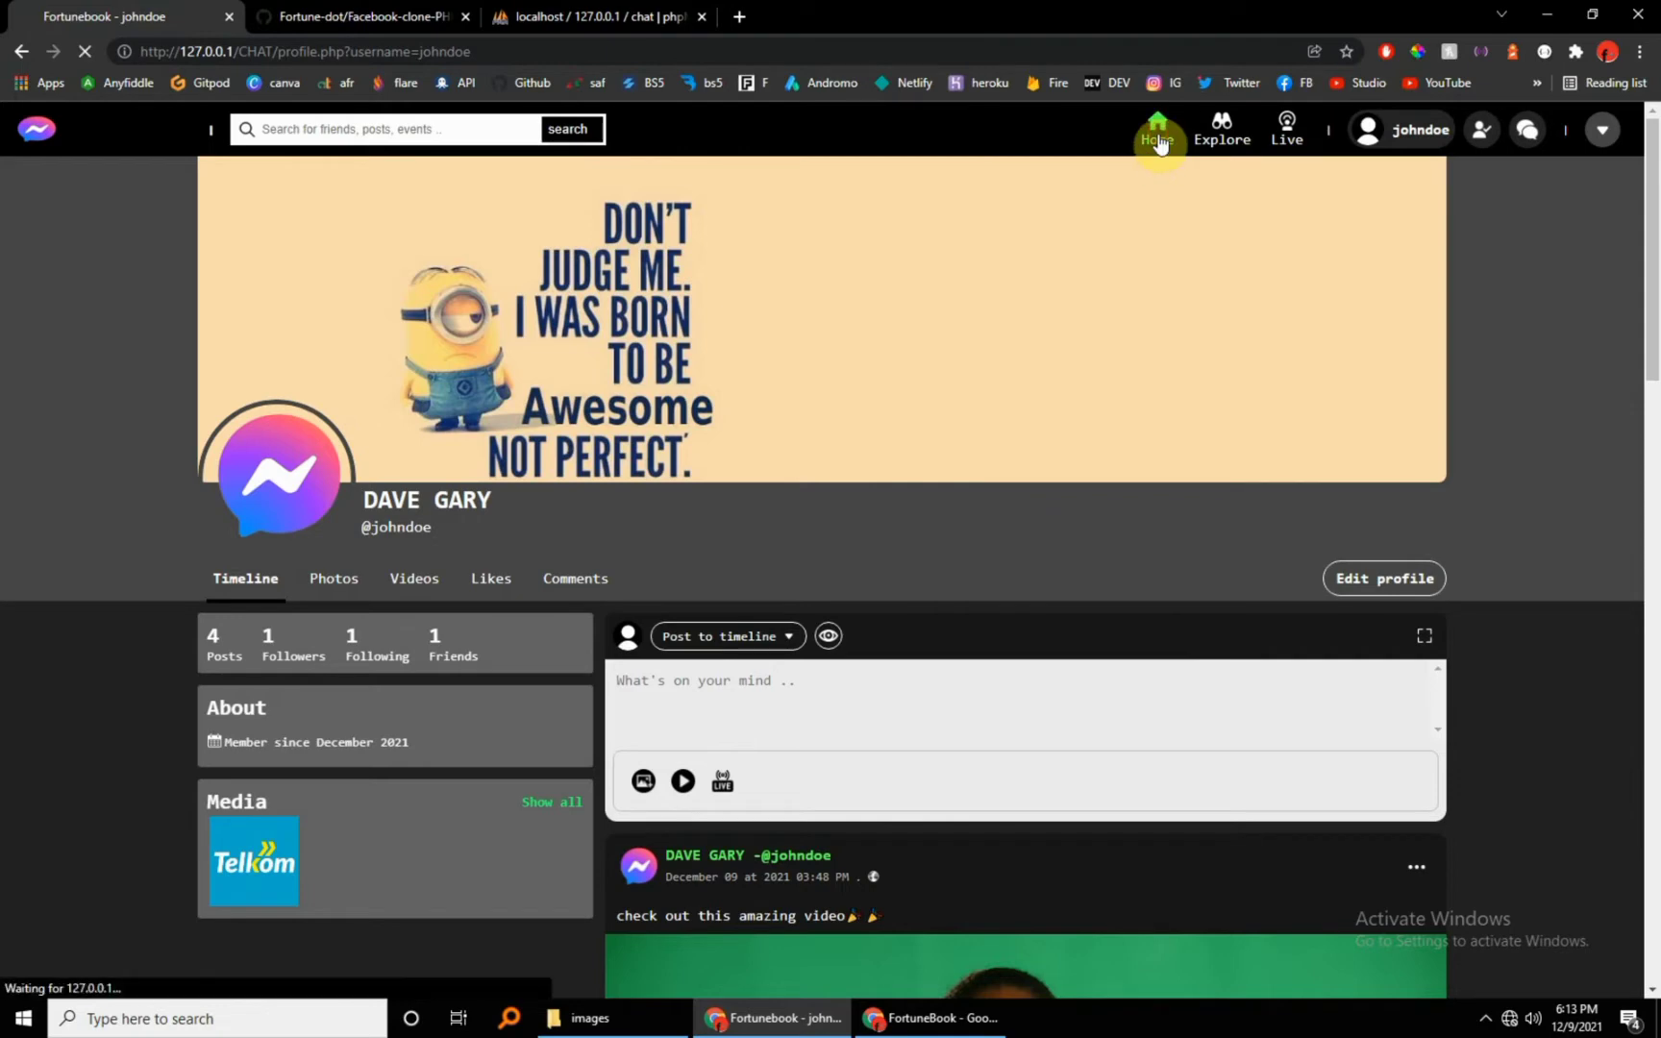
Go to the home feed and scroll down to the laptop wallpaper post
{"action": "left_click", "coordinate": [1156, 128]}
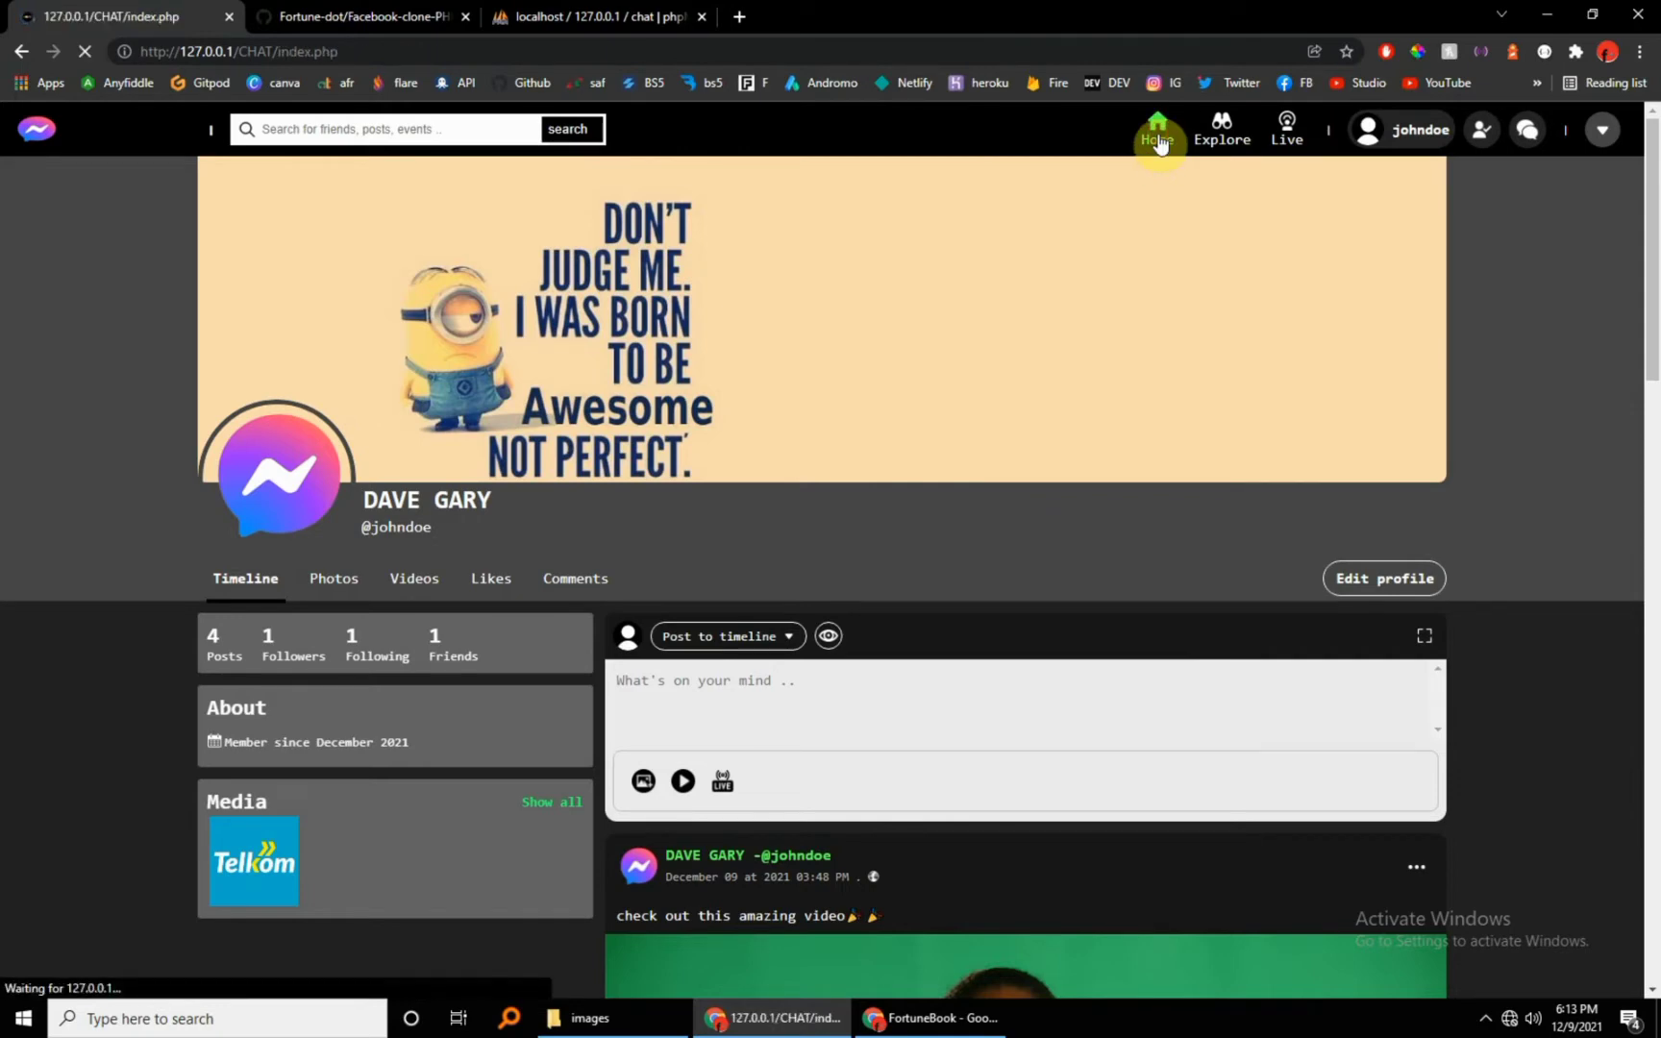
{"action": "left_click", "coordinate": [1143, 129]}
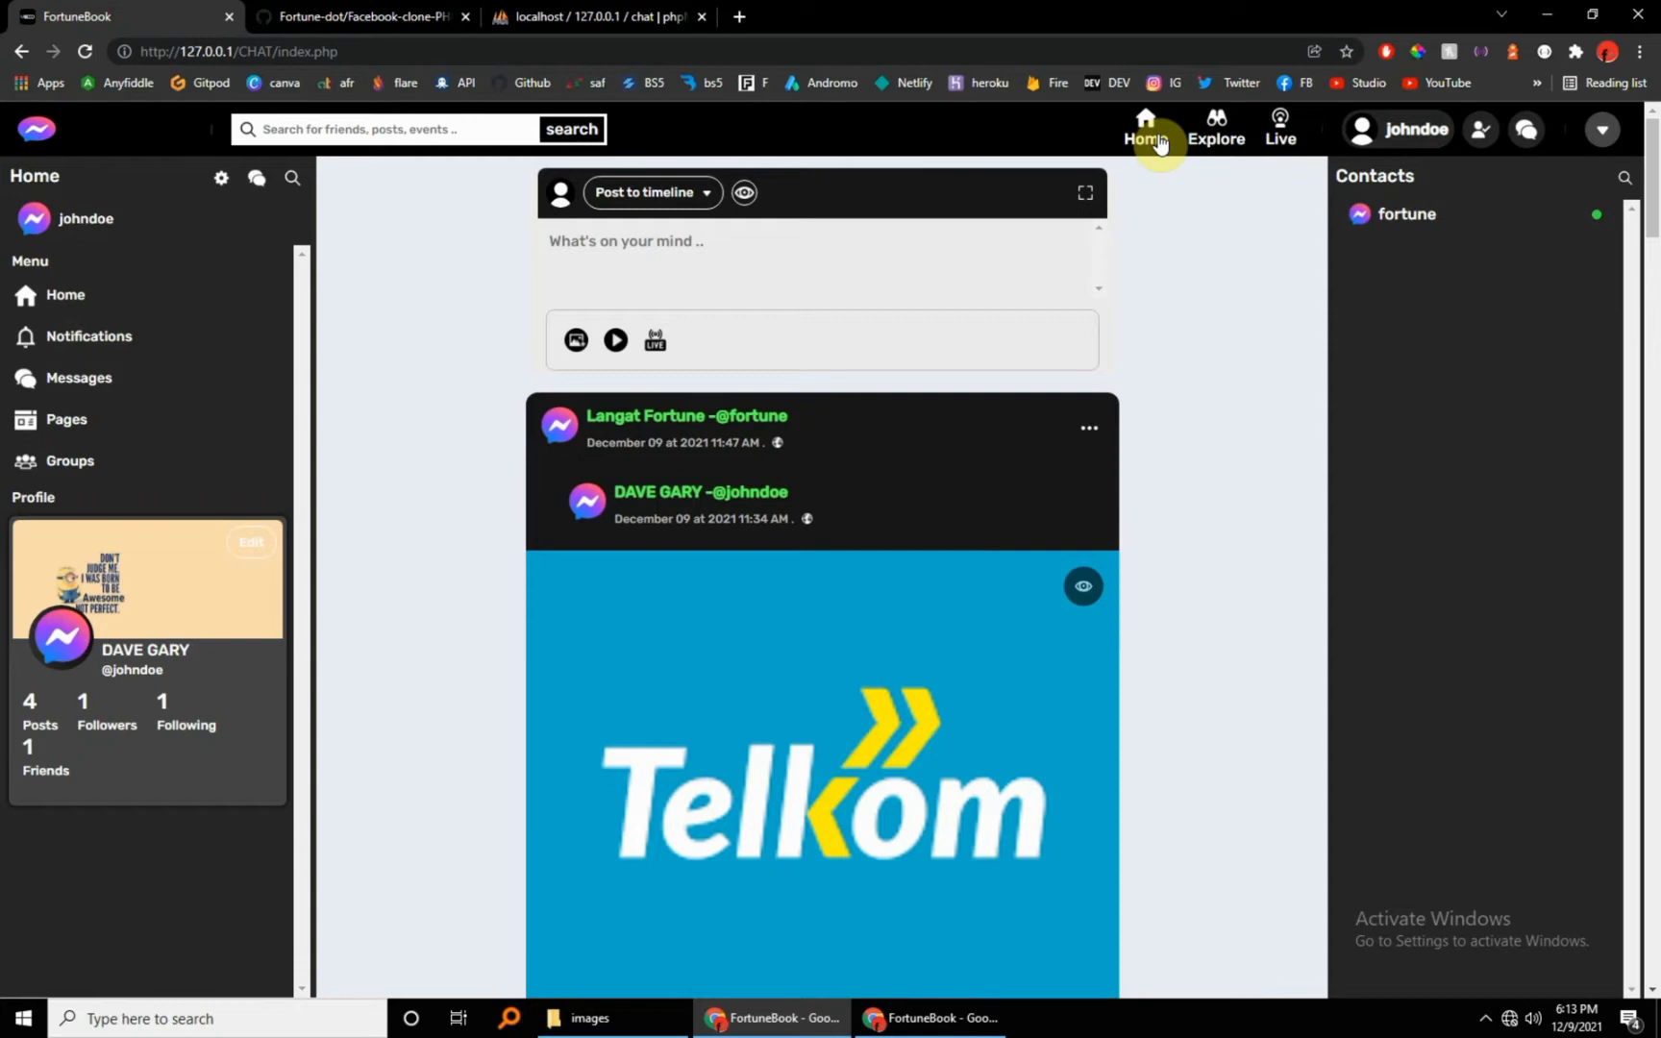
{"action": "mouse_move", "coordinate": [1320, 11]}
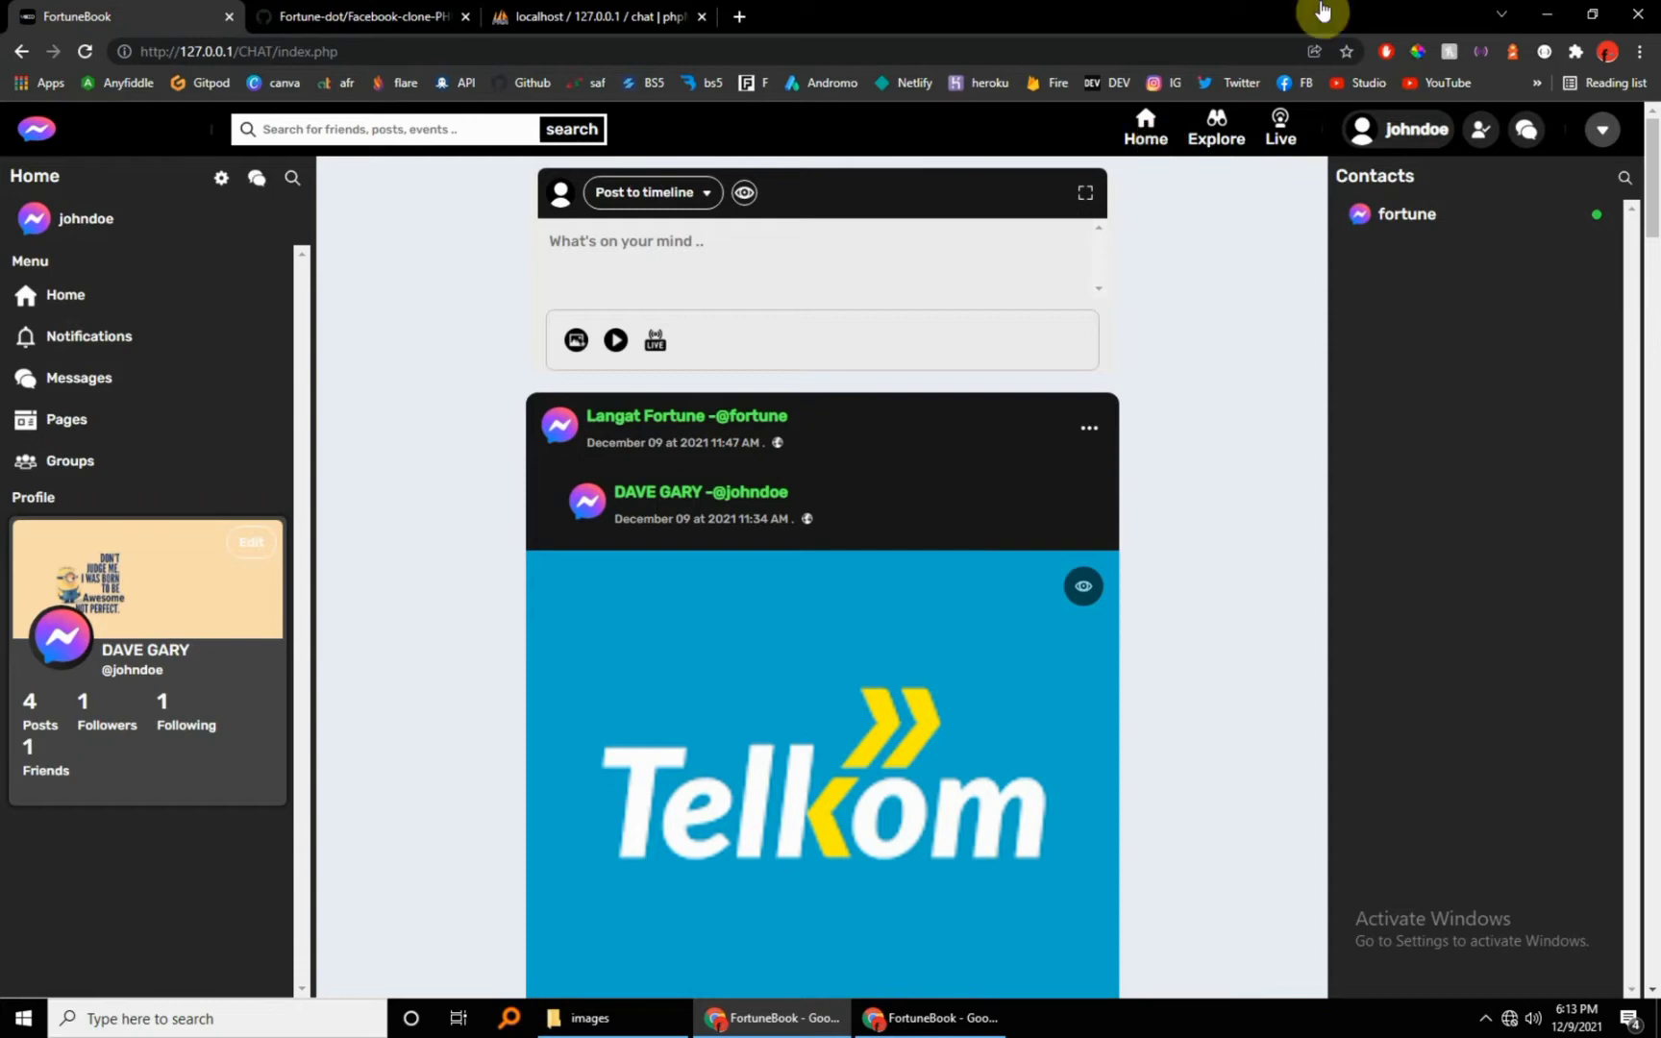
{"action": "scroll", "scroll_direction": "down", "scroll_amount": 3}
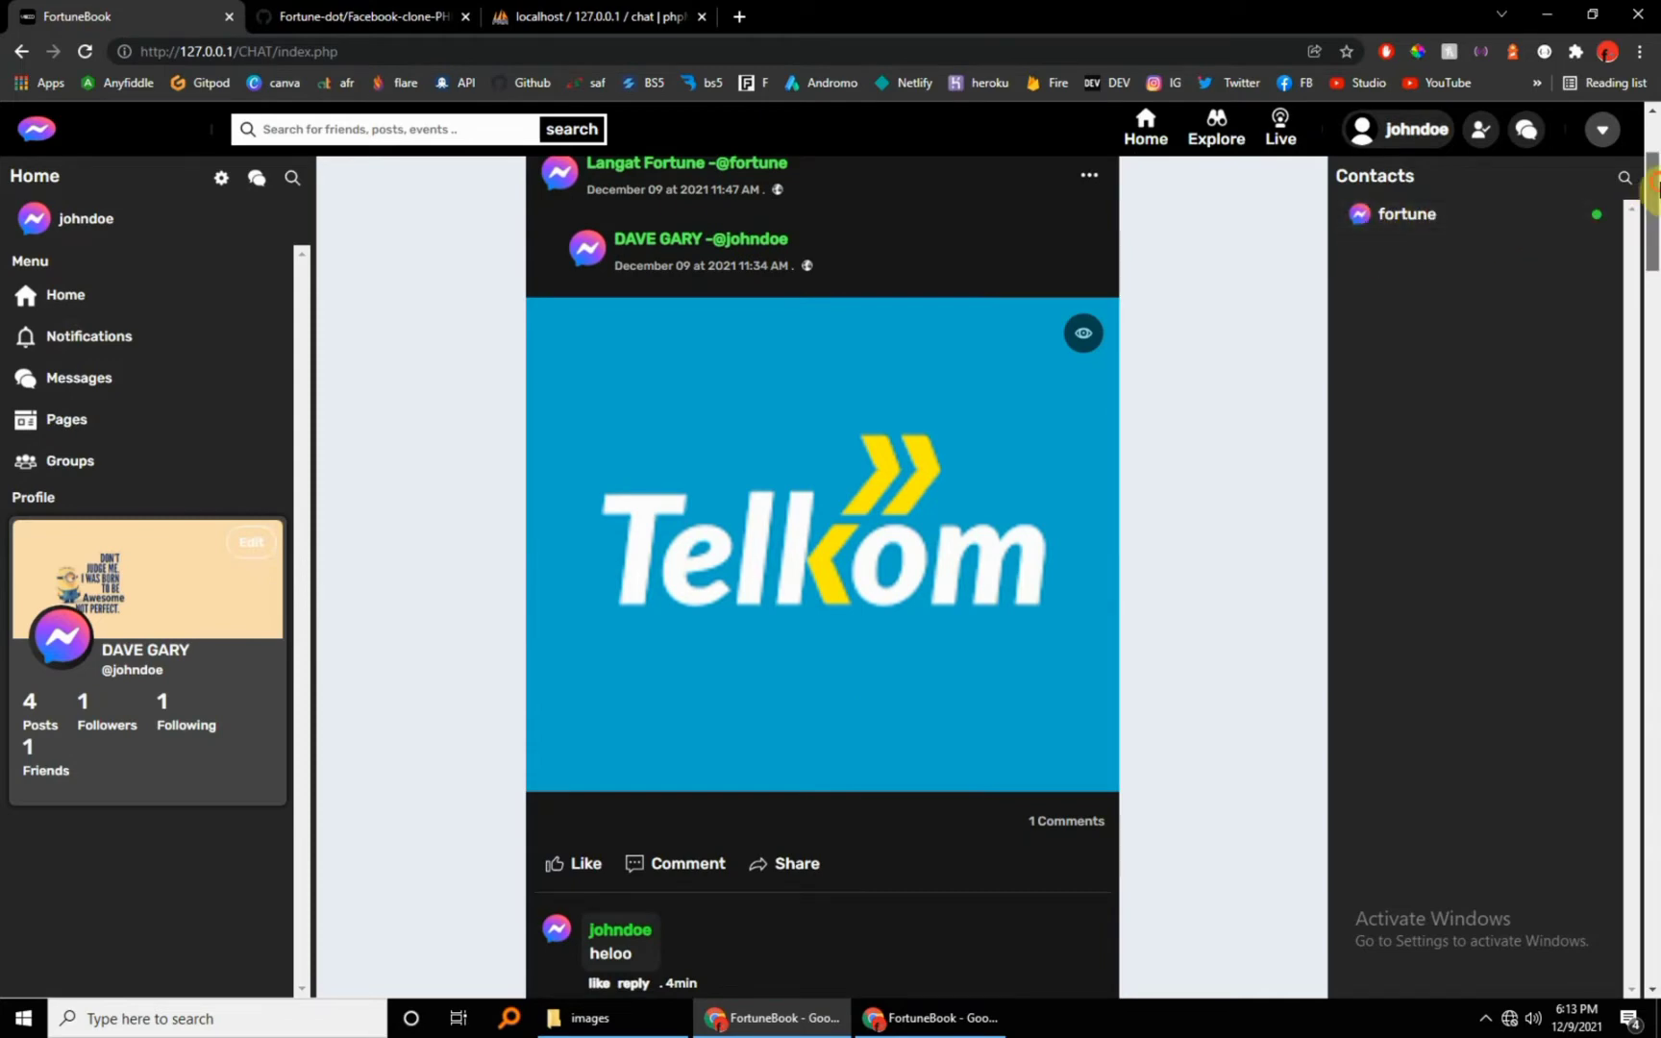
{"action": "scroll", "scroll_direction": "up", "scroll_amount": 3}
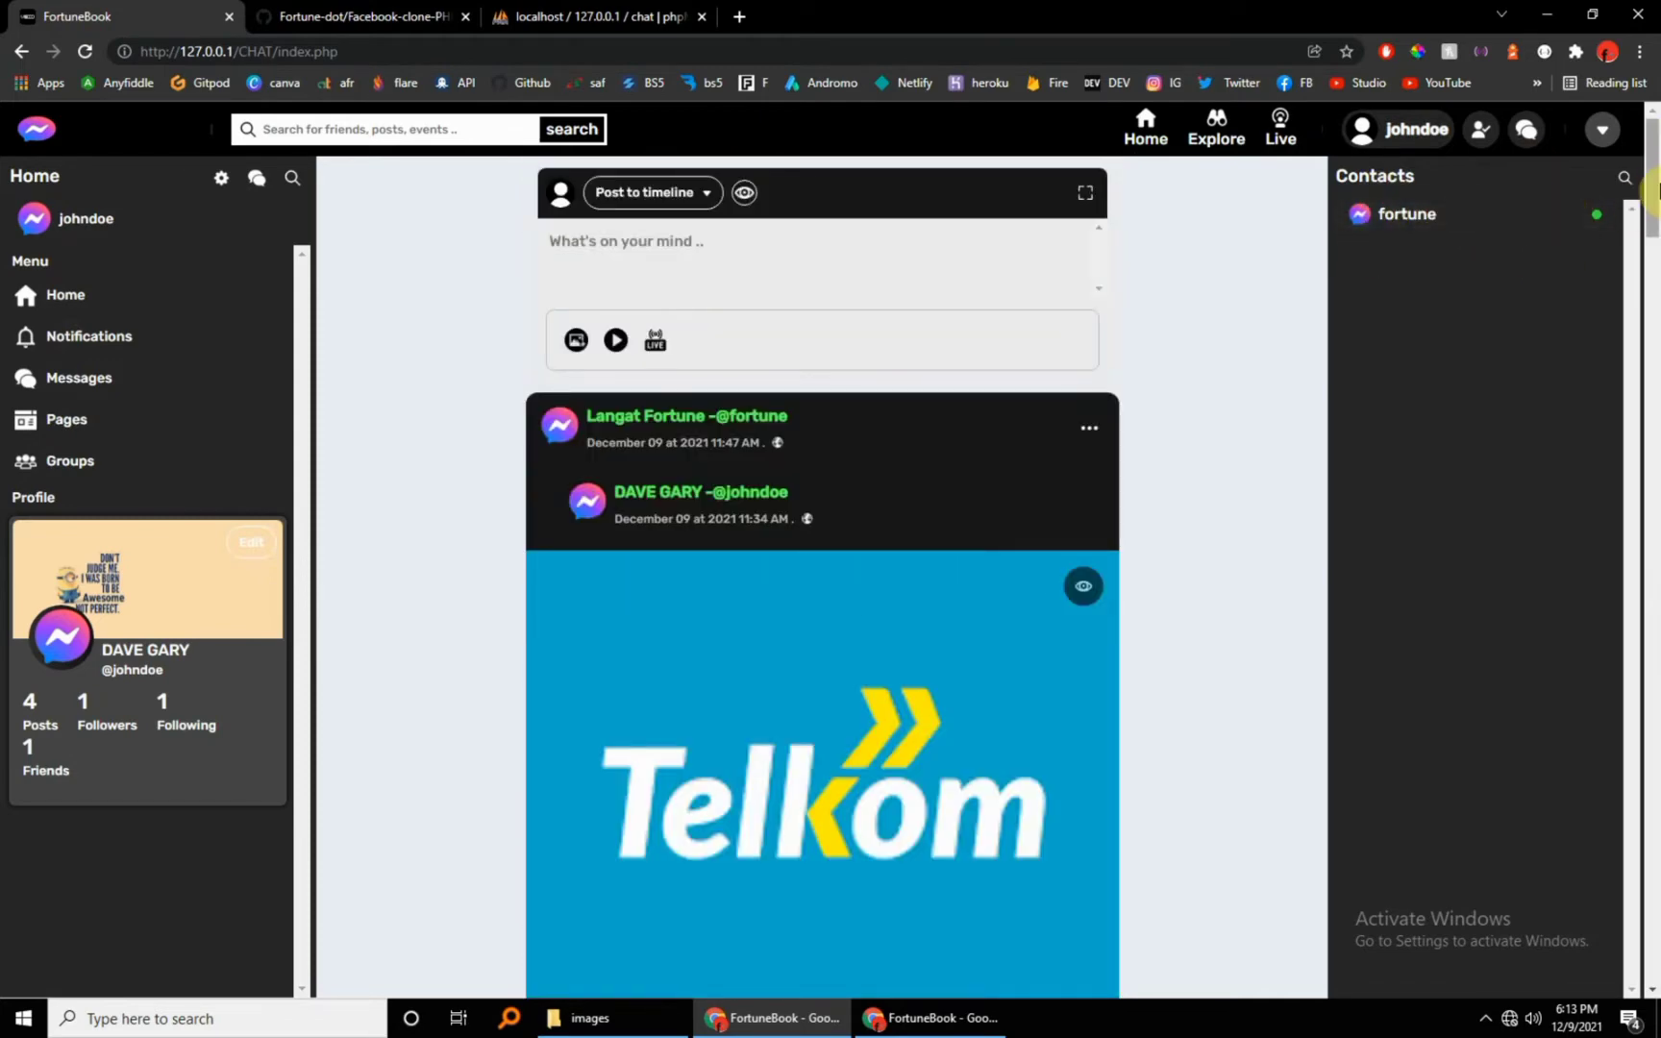
{"action": "mouse_move", "coordinate": [871, 486]}
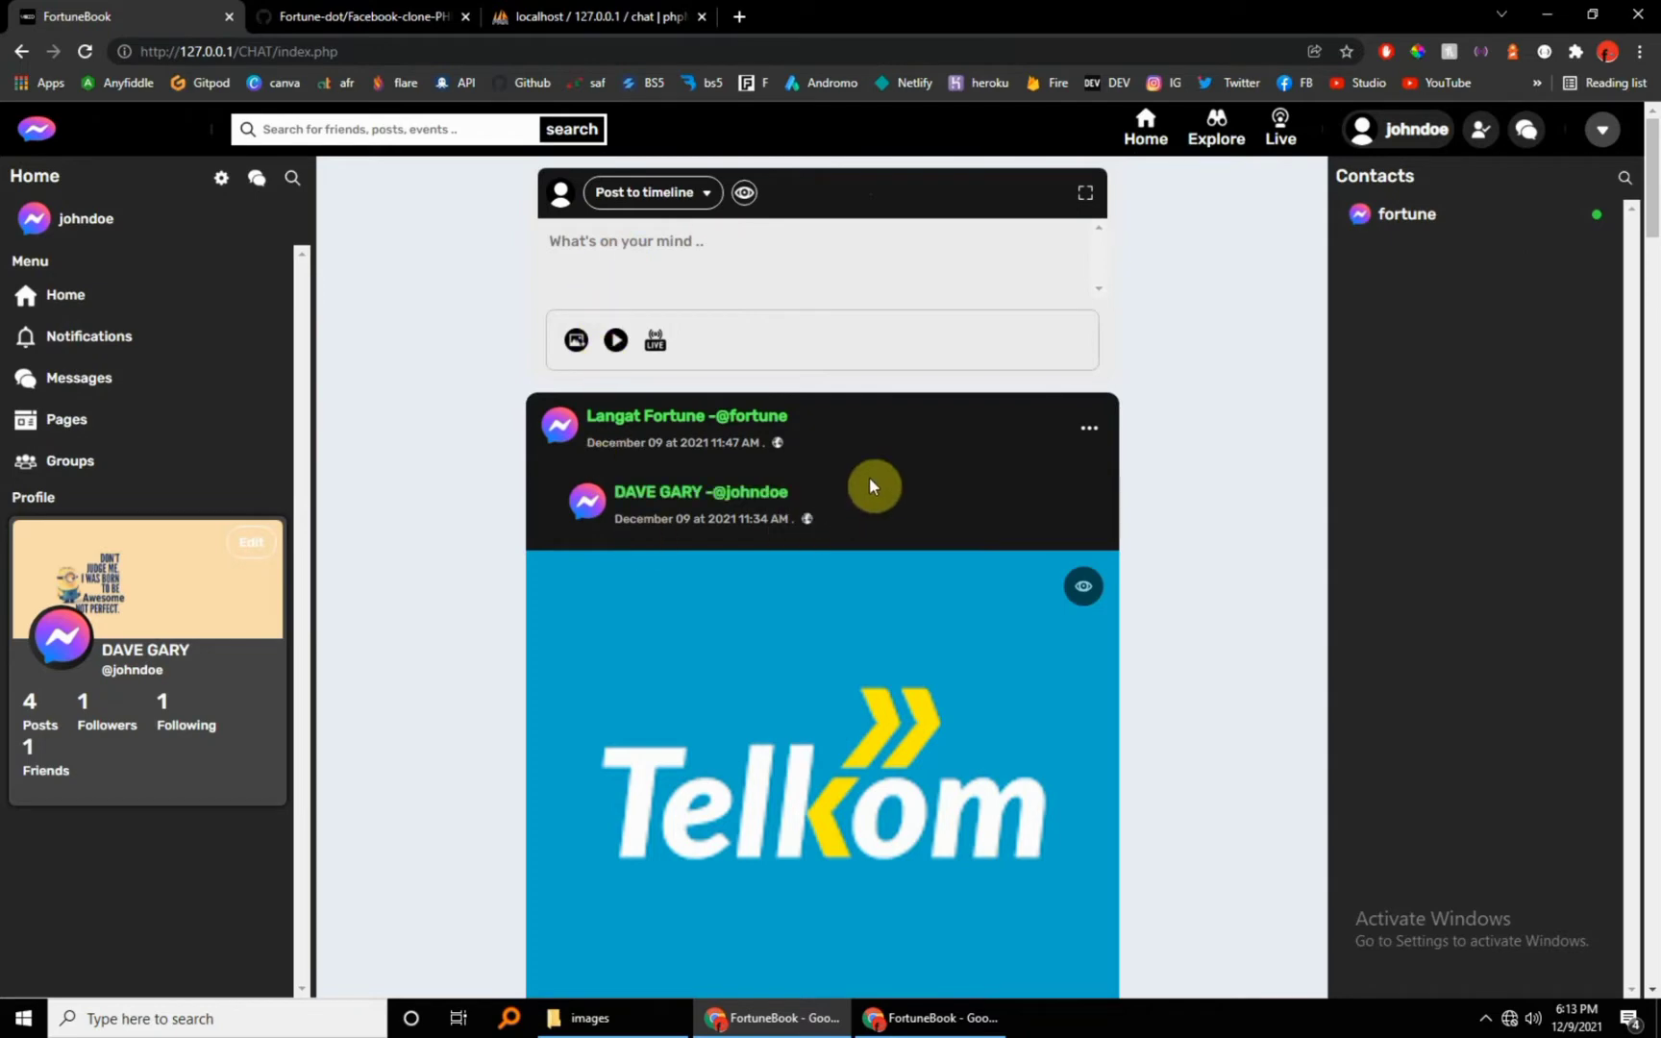
{"action": "scroll", "scroll_direction": "down", "scroll_amount": 3}
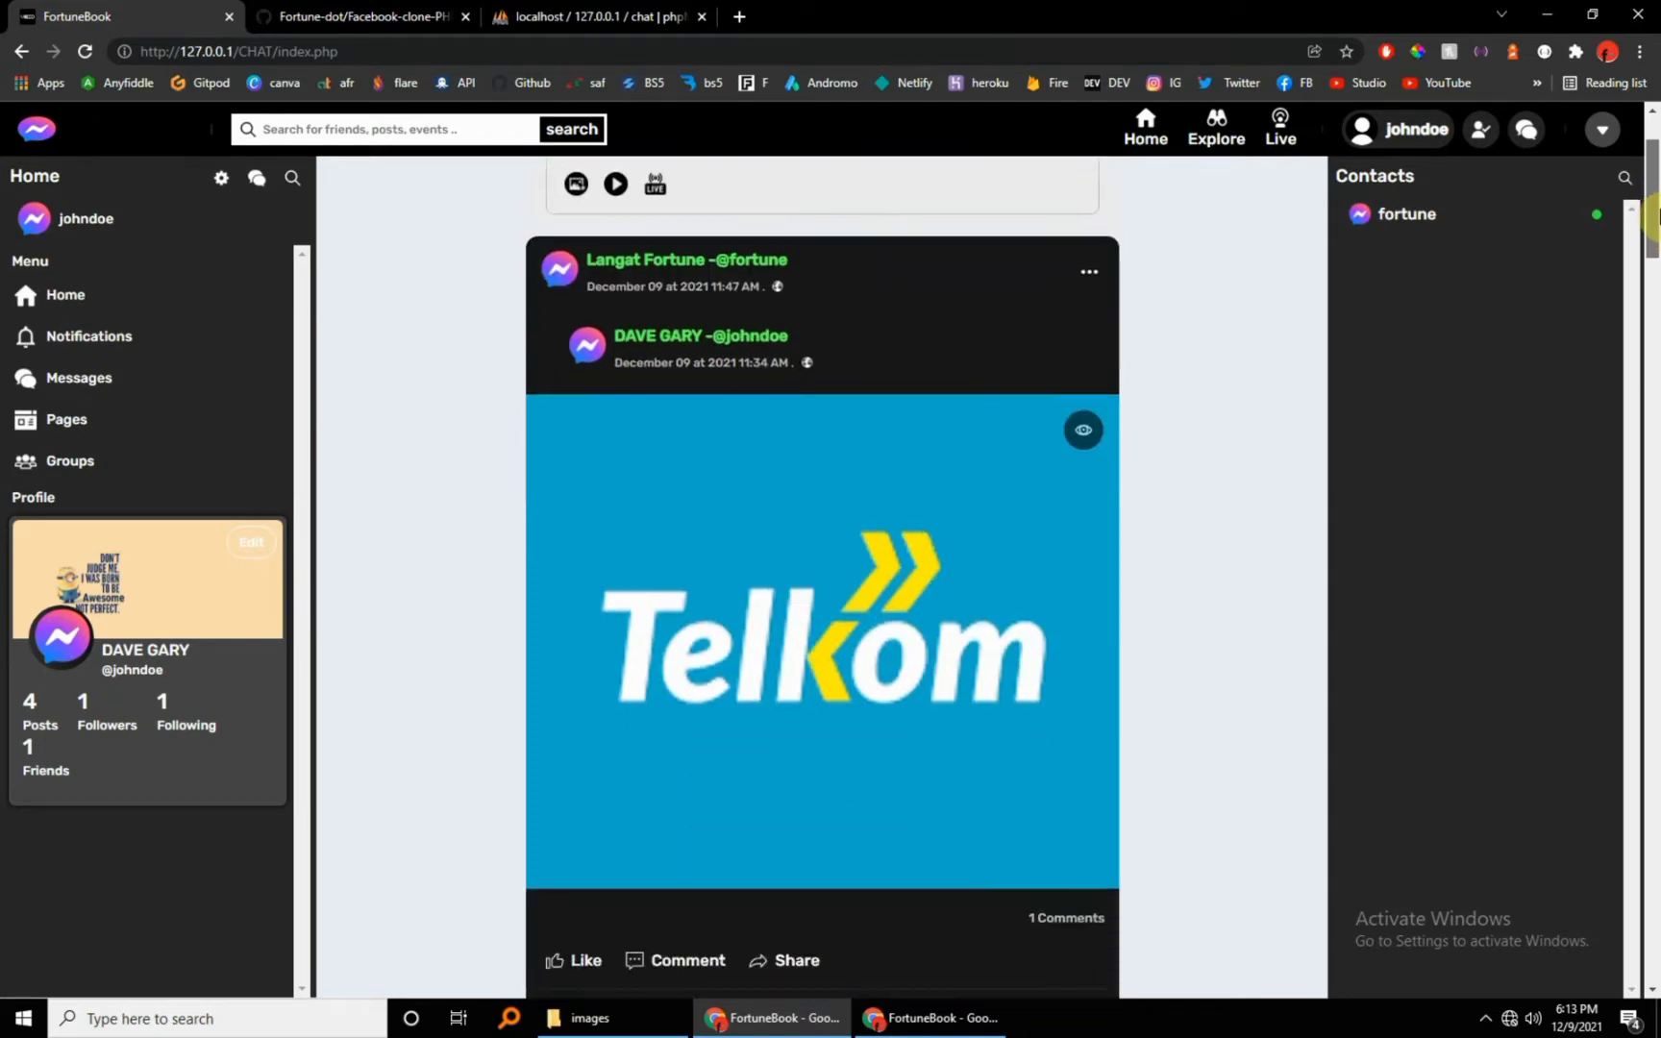
{"action": "scroll", "scroll_direction": "down", "scroll_amount": 3}
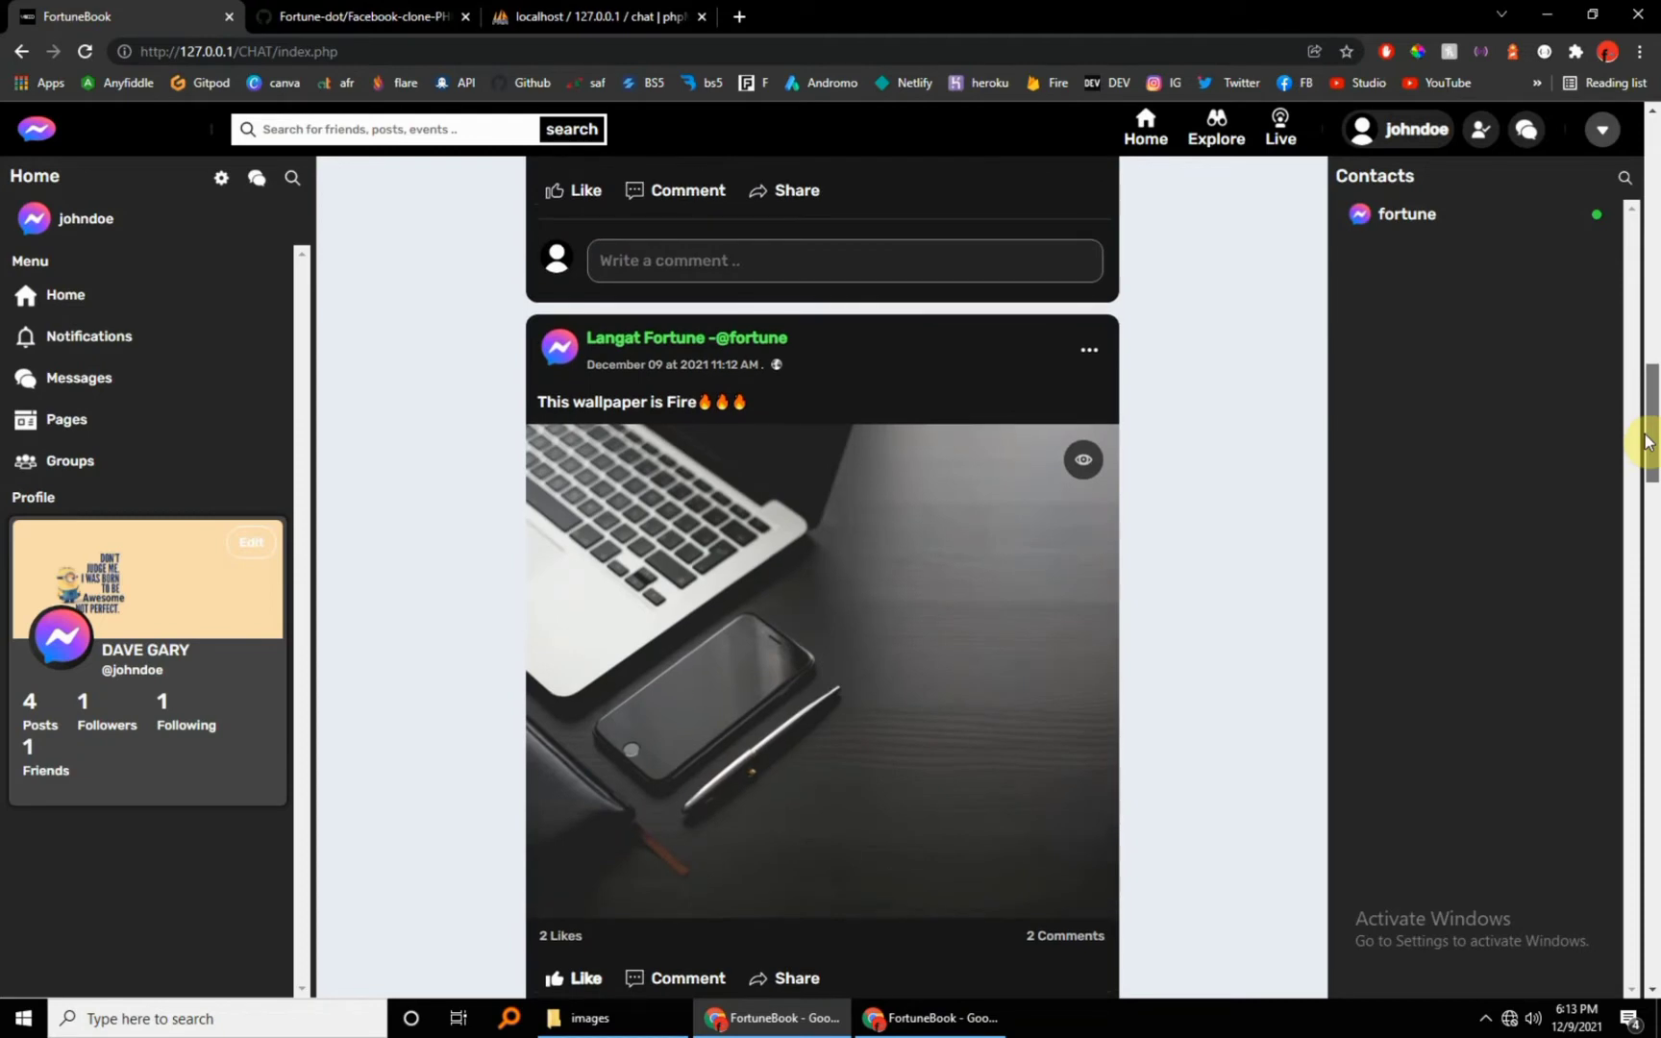
{"action": "scroll", "scroll_direction": "down", "scroll_amount": 3}
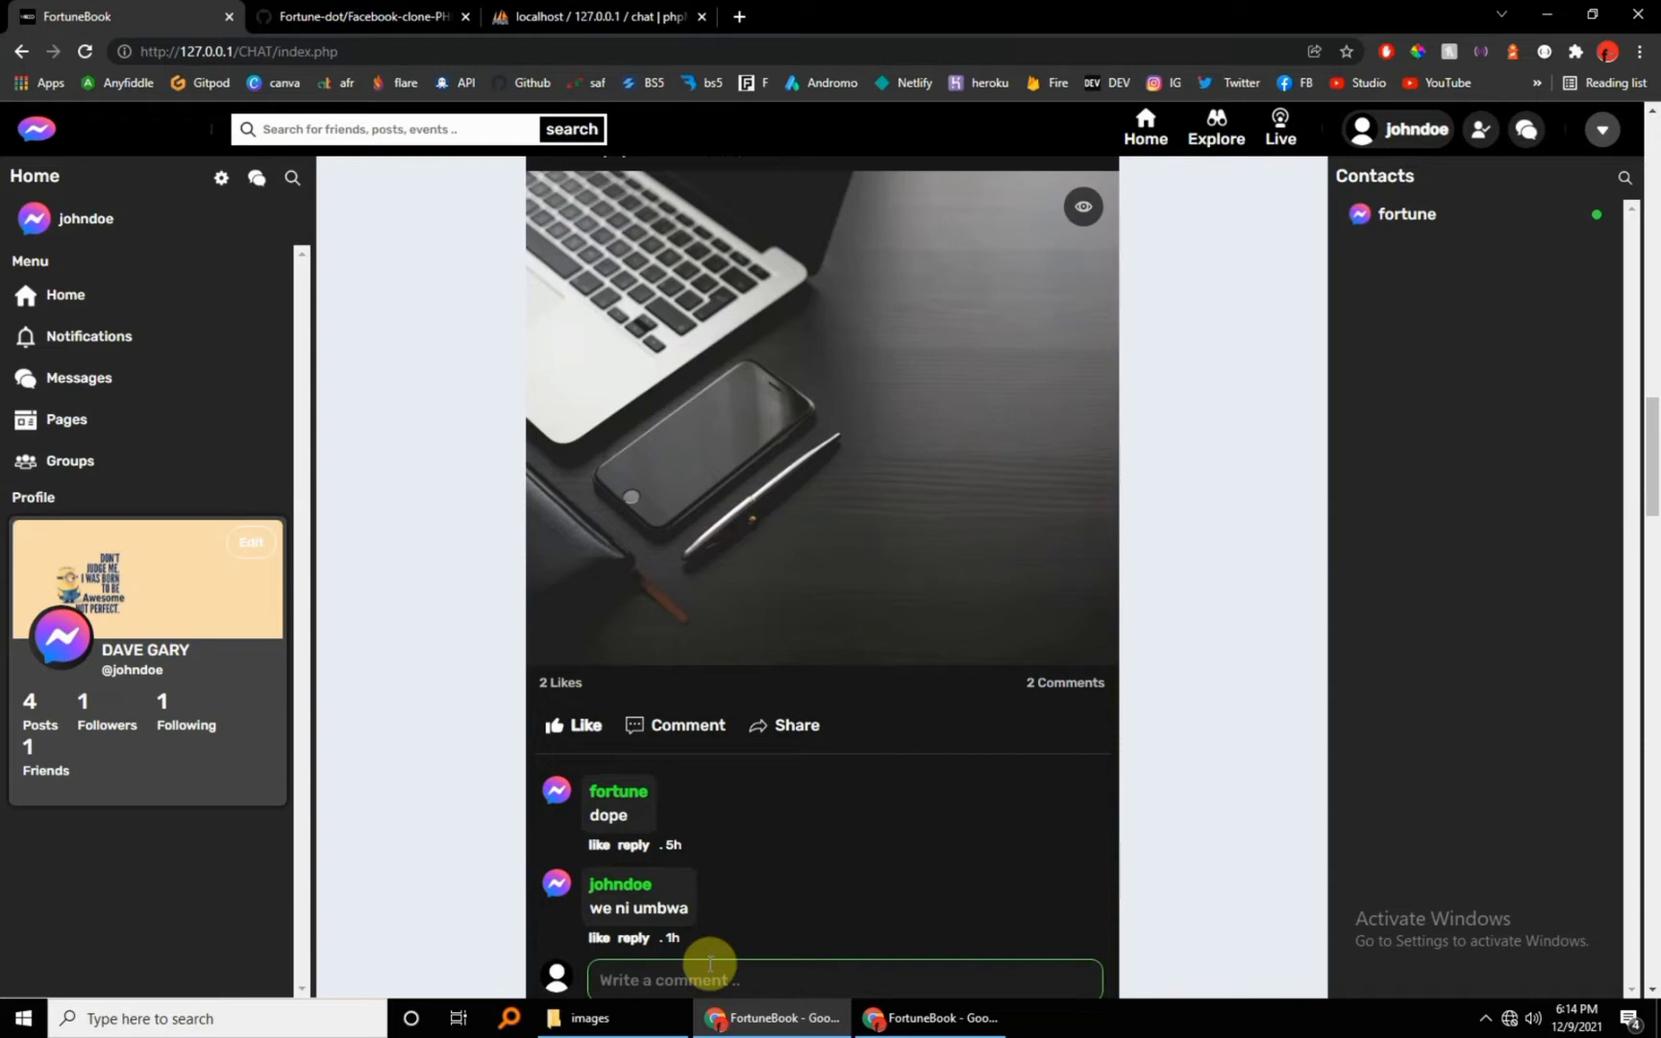
Post the comment 'yes bro it is' on the laptop wallpaper post
{"action": "type", "text": "yes bro it i"}
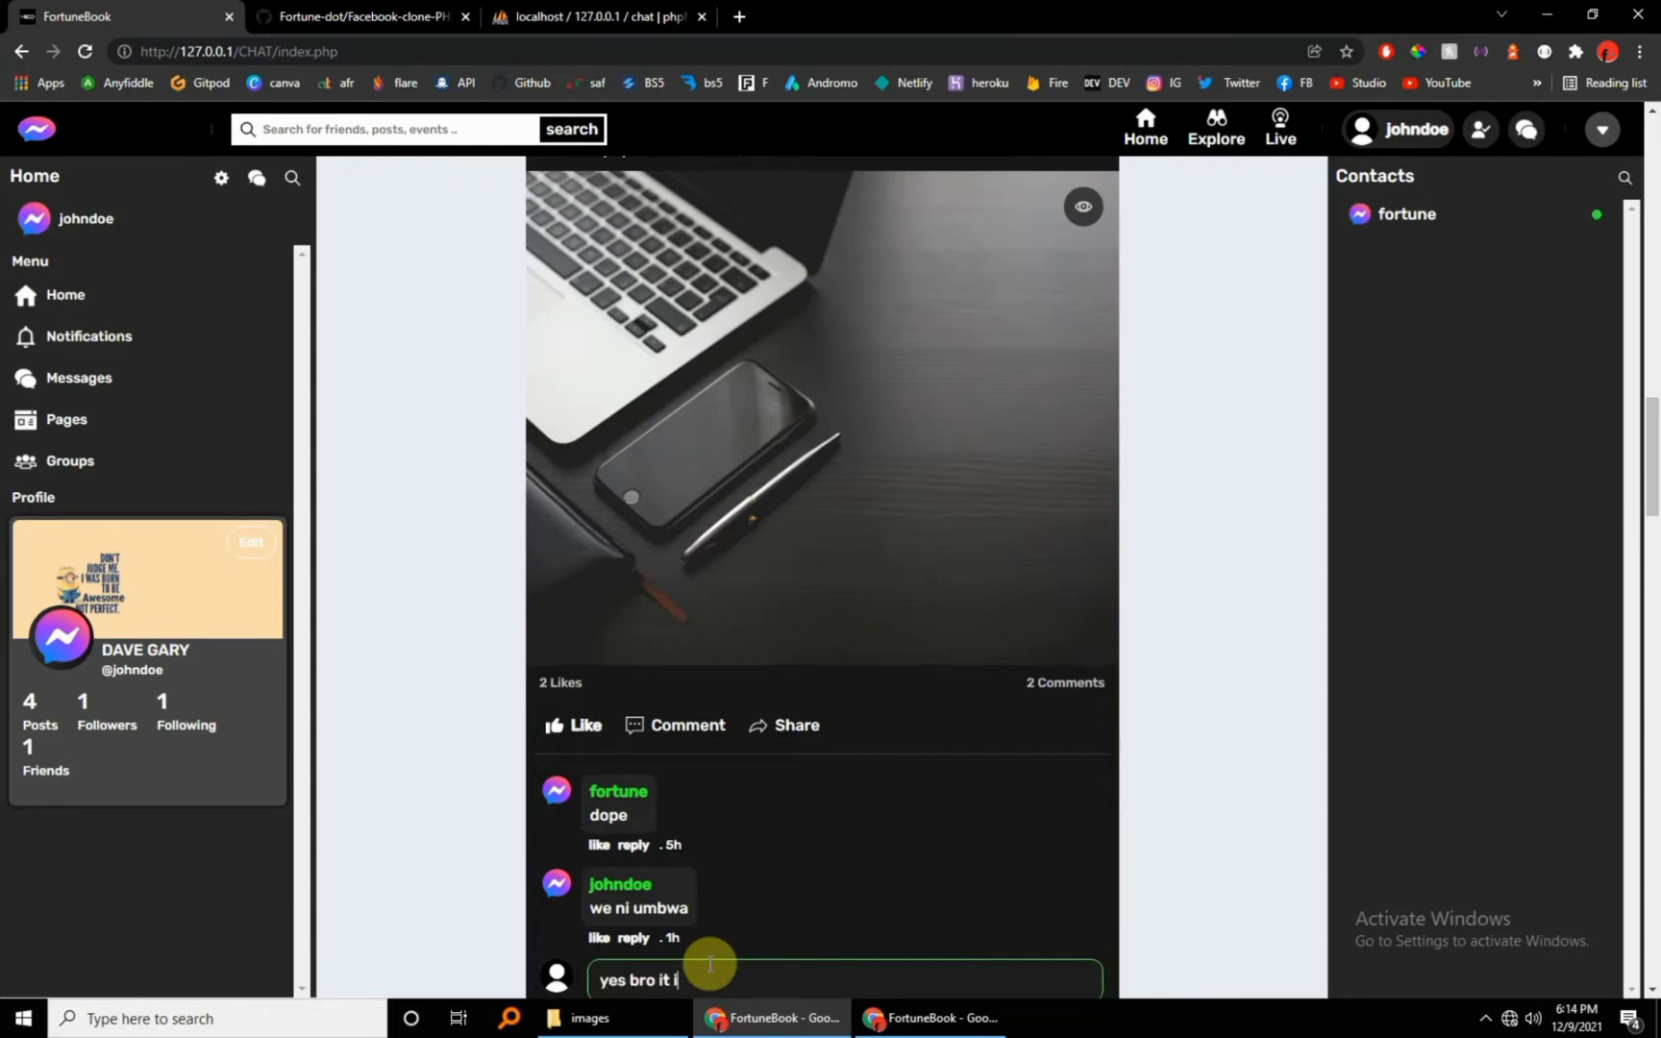
{"action": "key", "text": "Return"}
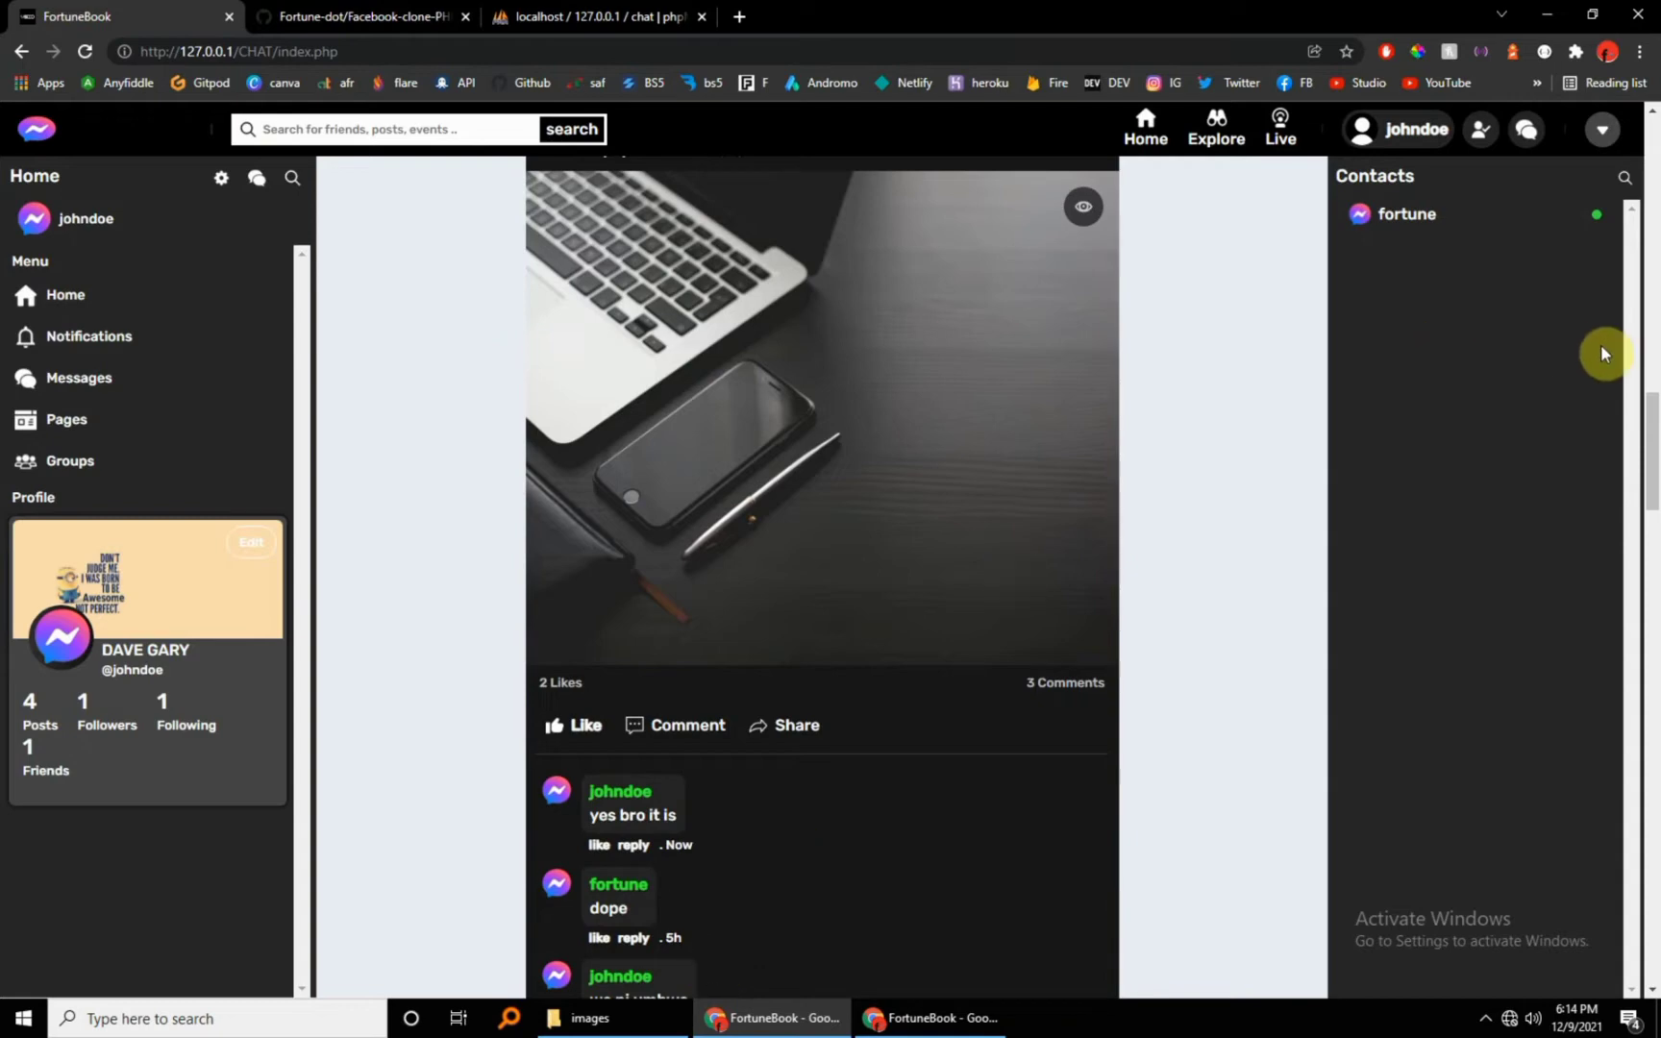
{"action": "scroll", "scroll_direction": "down", "scroll_amount": 3}
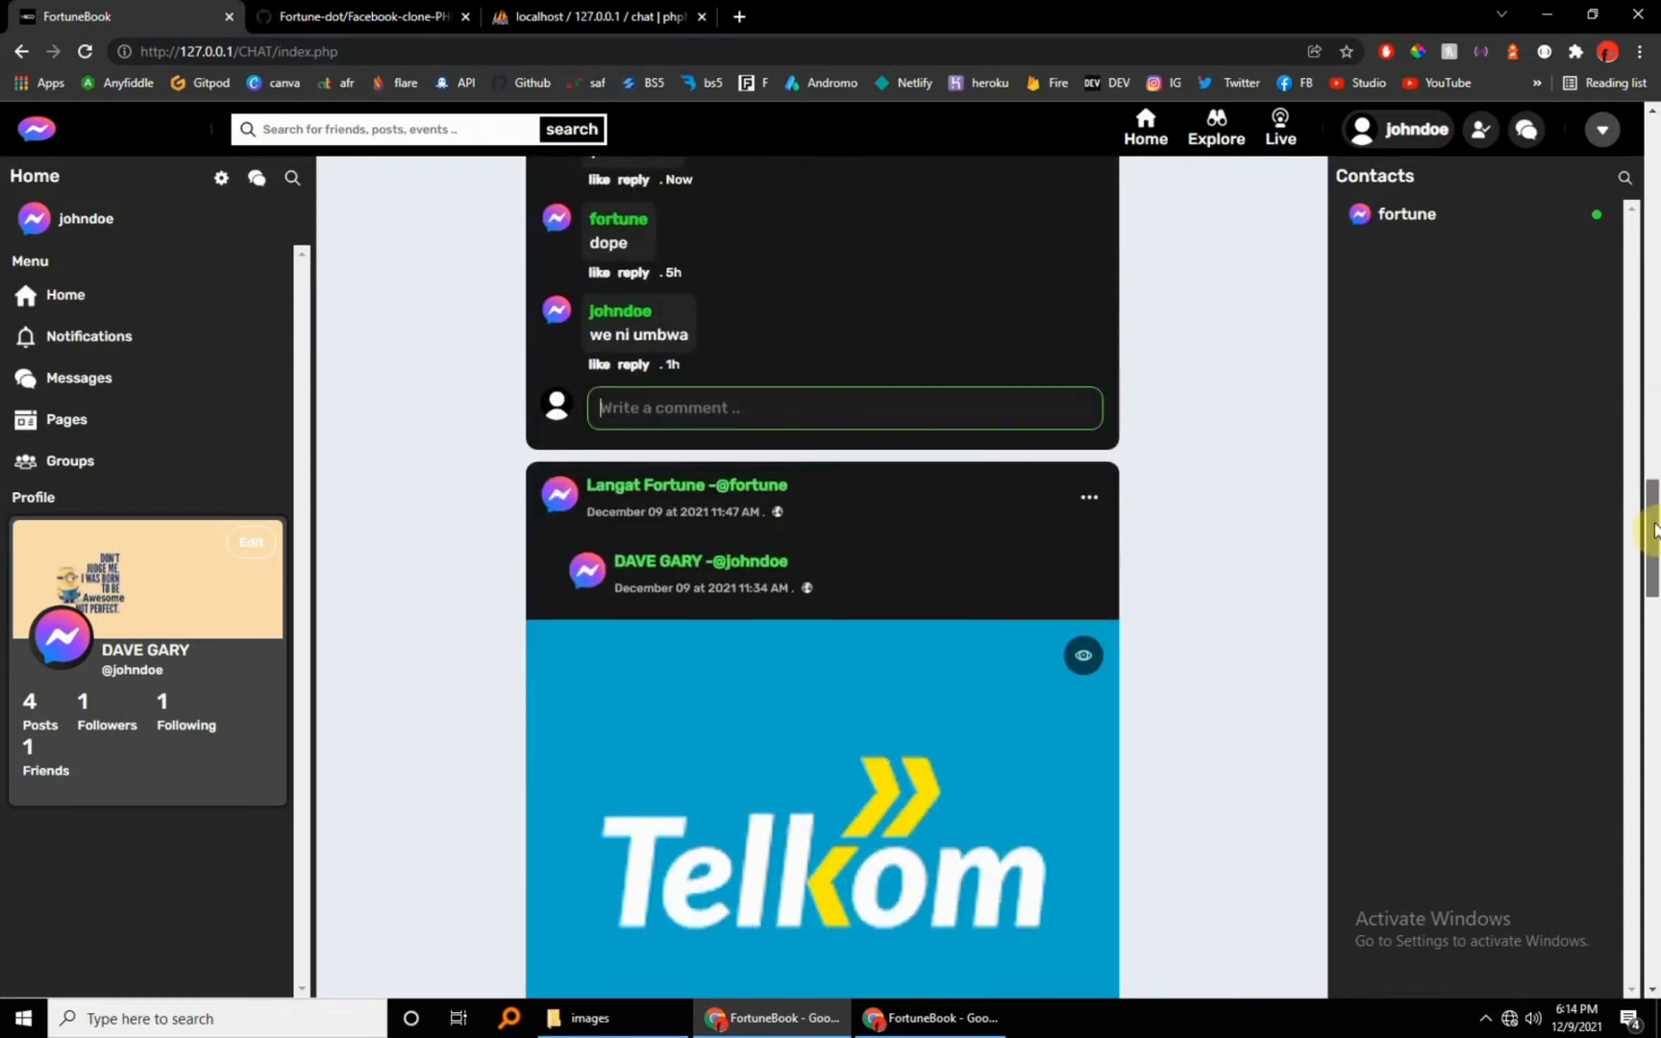
{"action": "scroll", "scroll_direction": "down", "scroll_amount": 3}
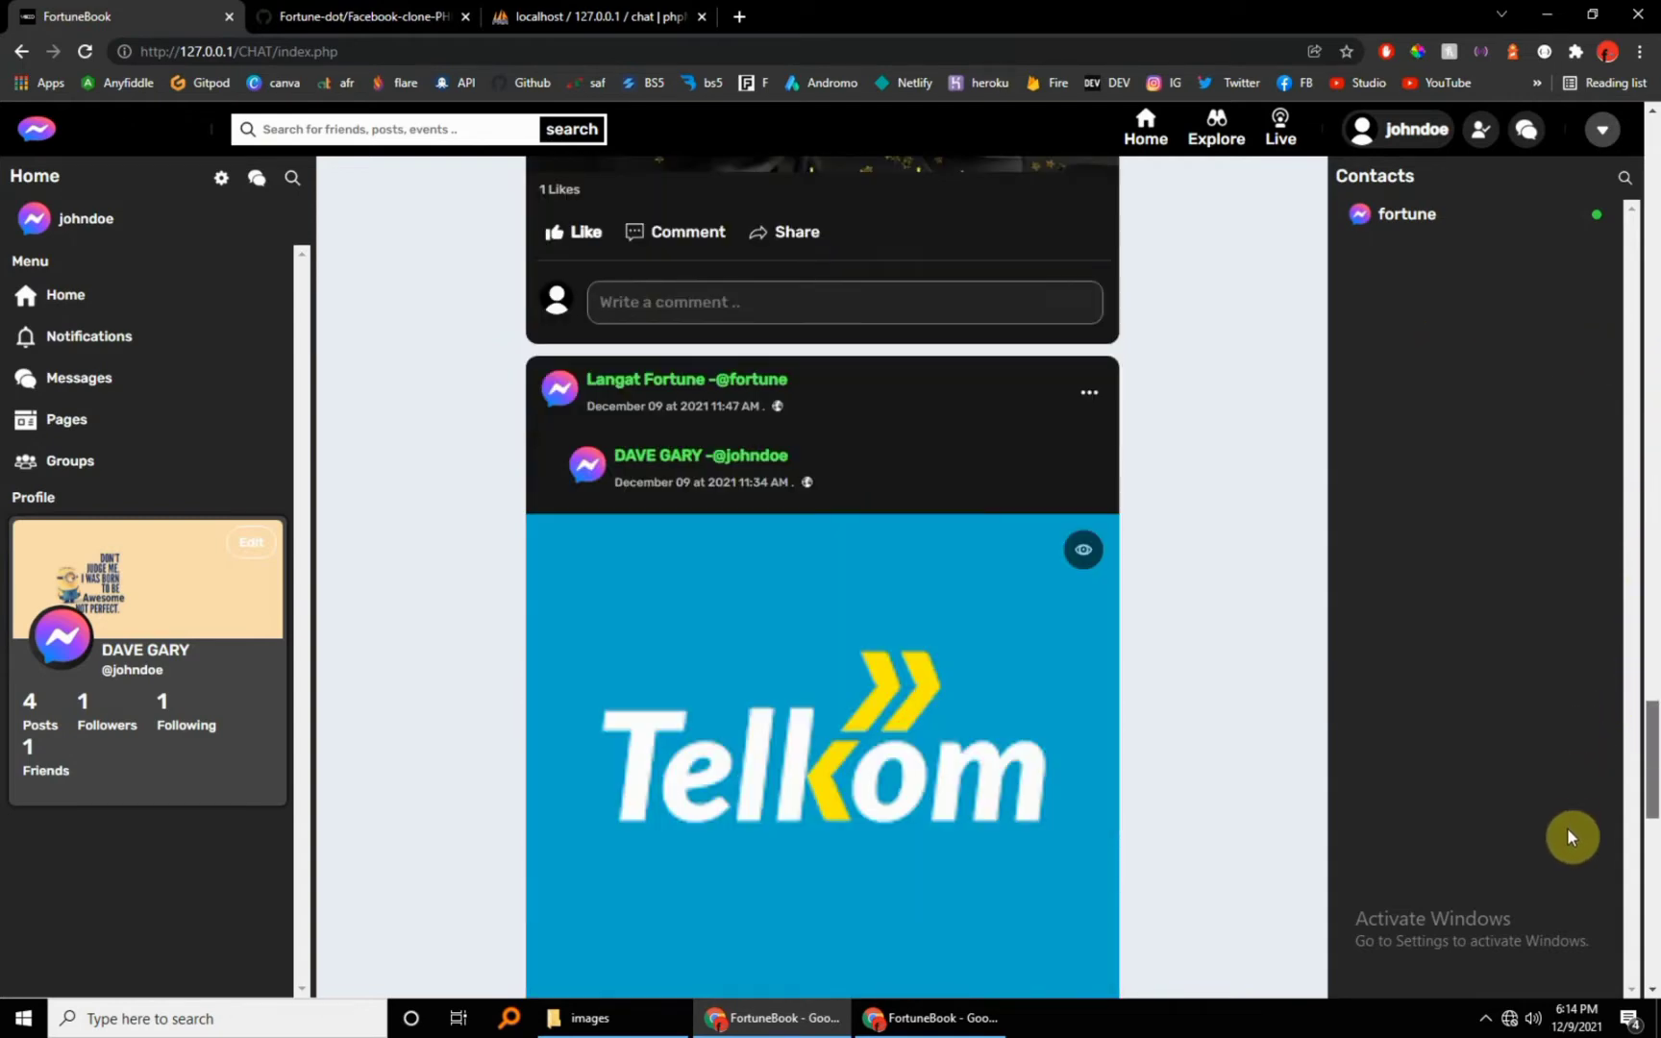
{"action": "scroll", "scroll_direction": "down", "scroll_amount": 3}
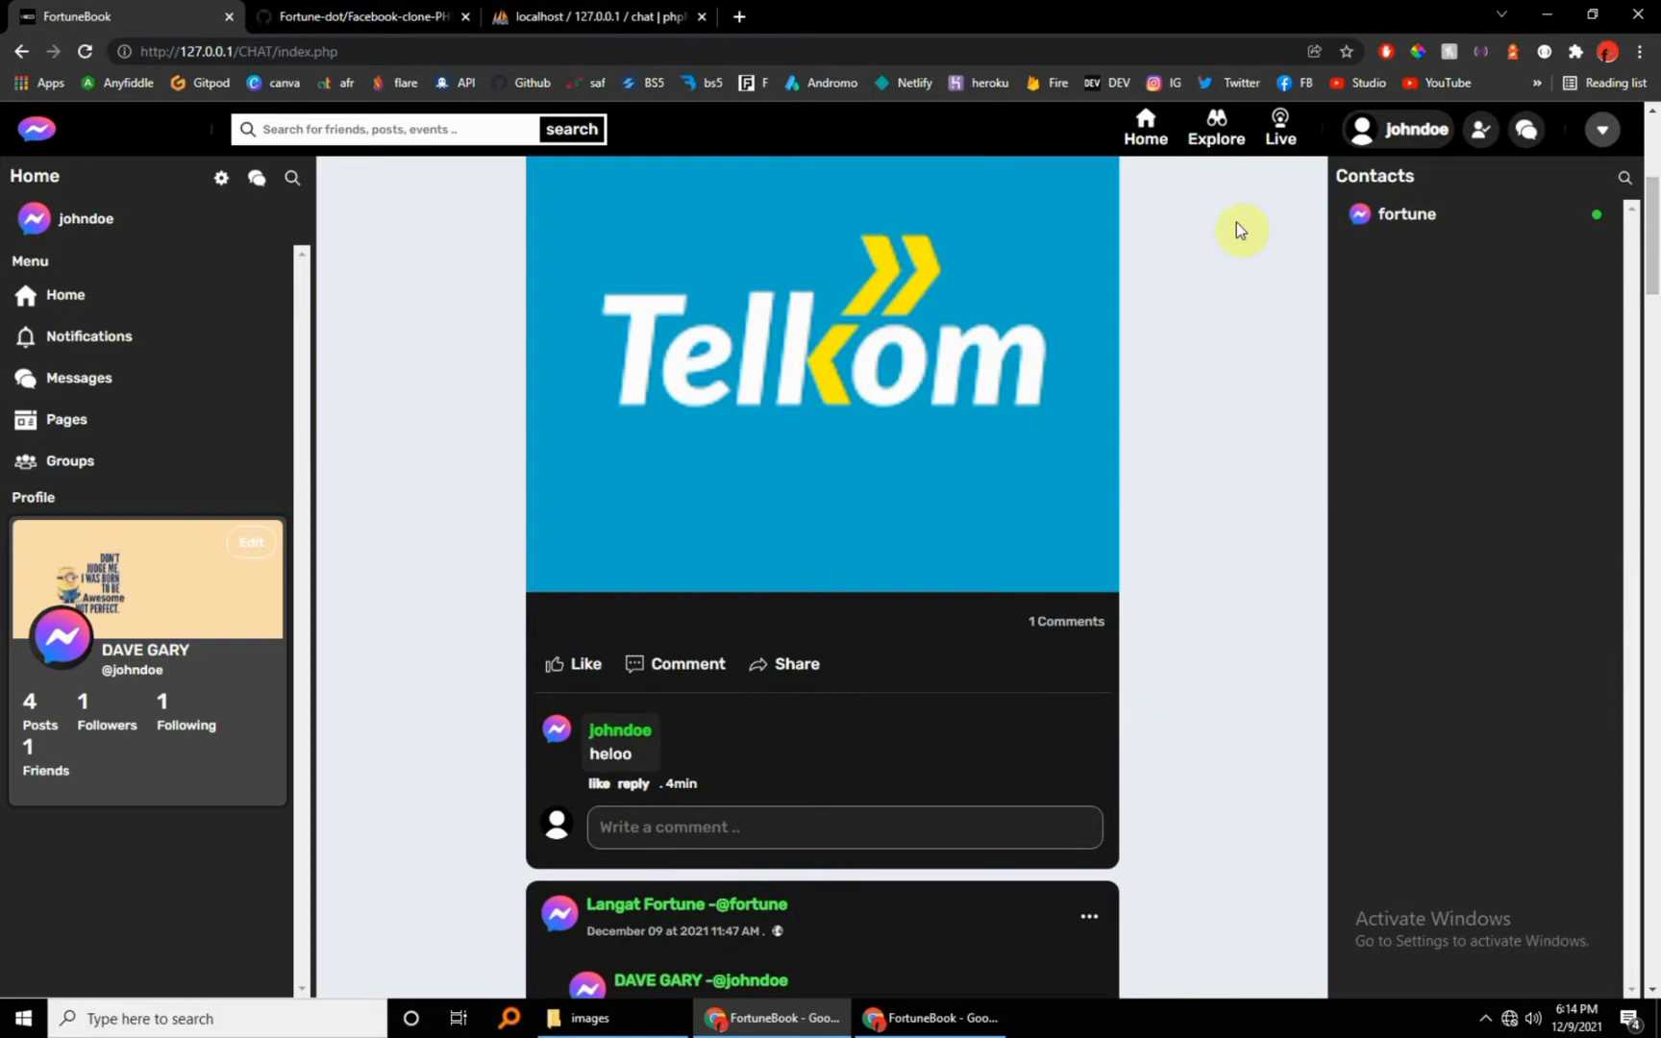
{"action": "scroll", "scroll_direction": "up", "scroll_amount": 3}
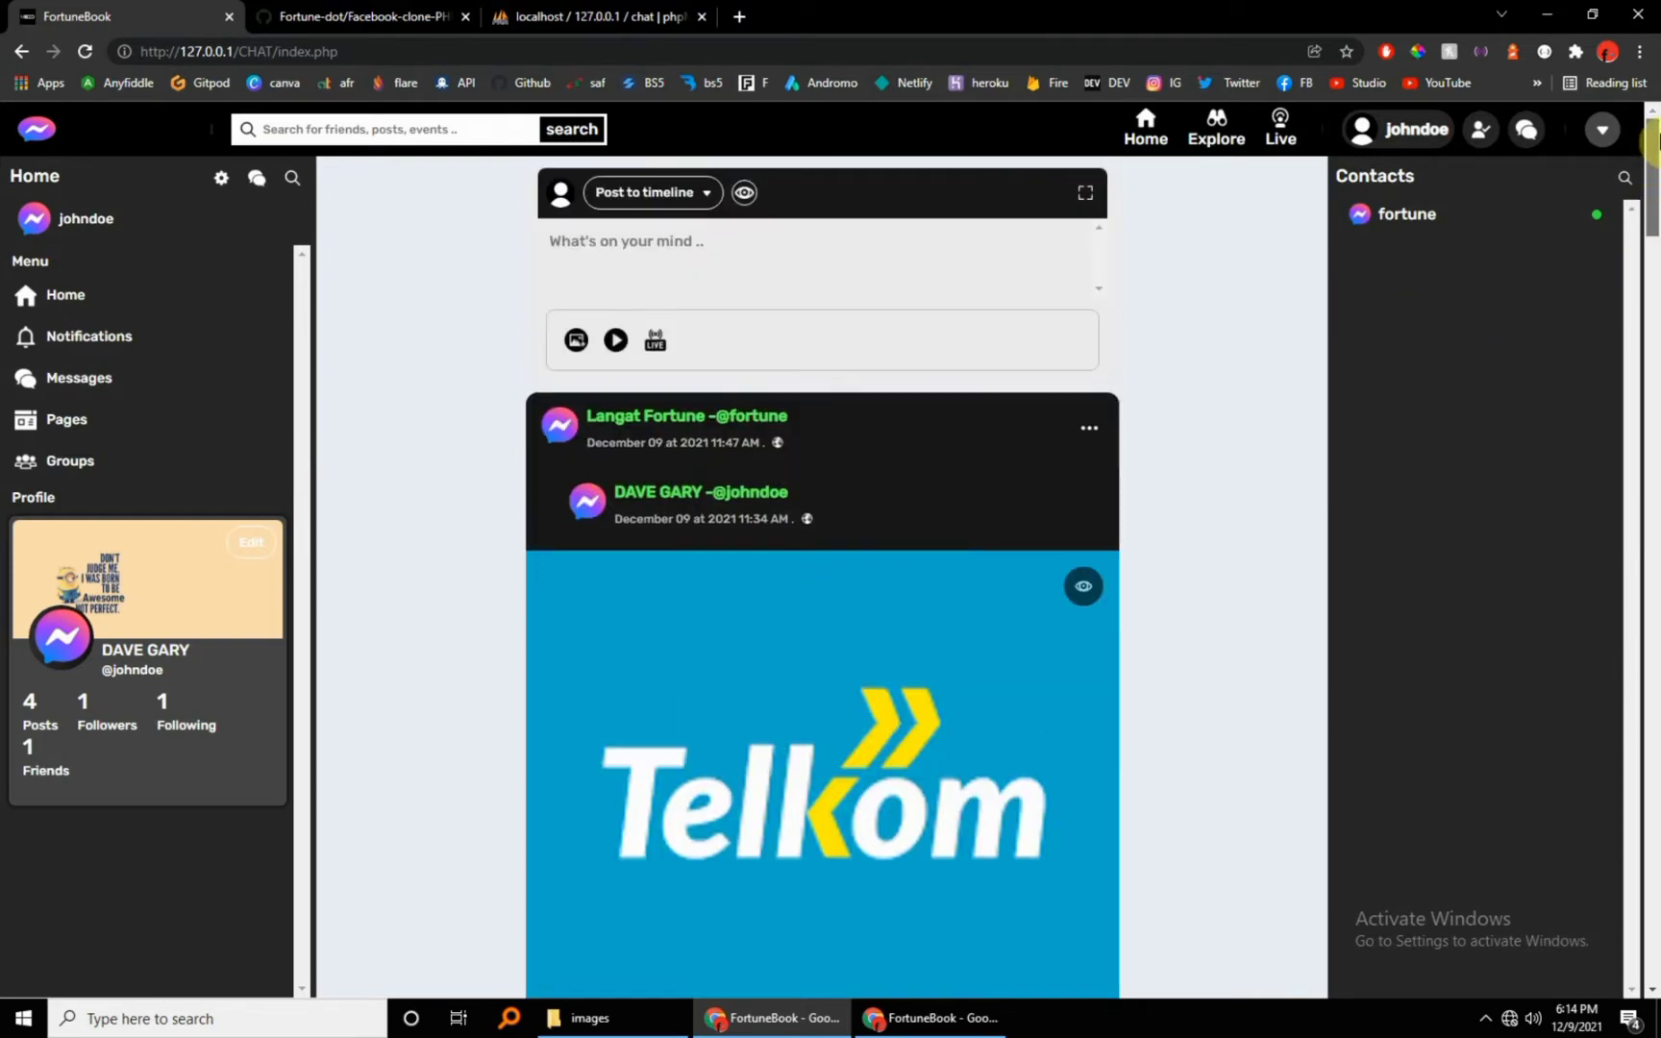
{"action": "mouse_move", "coordinate": [1309, 297]}
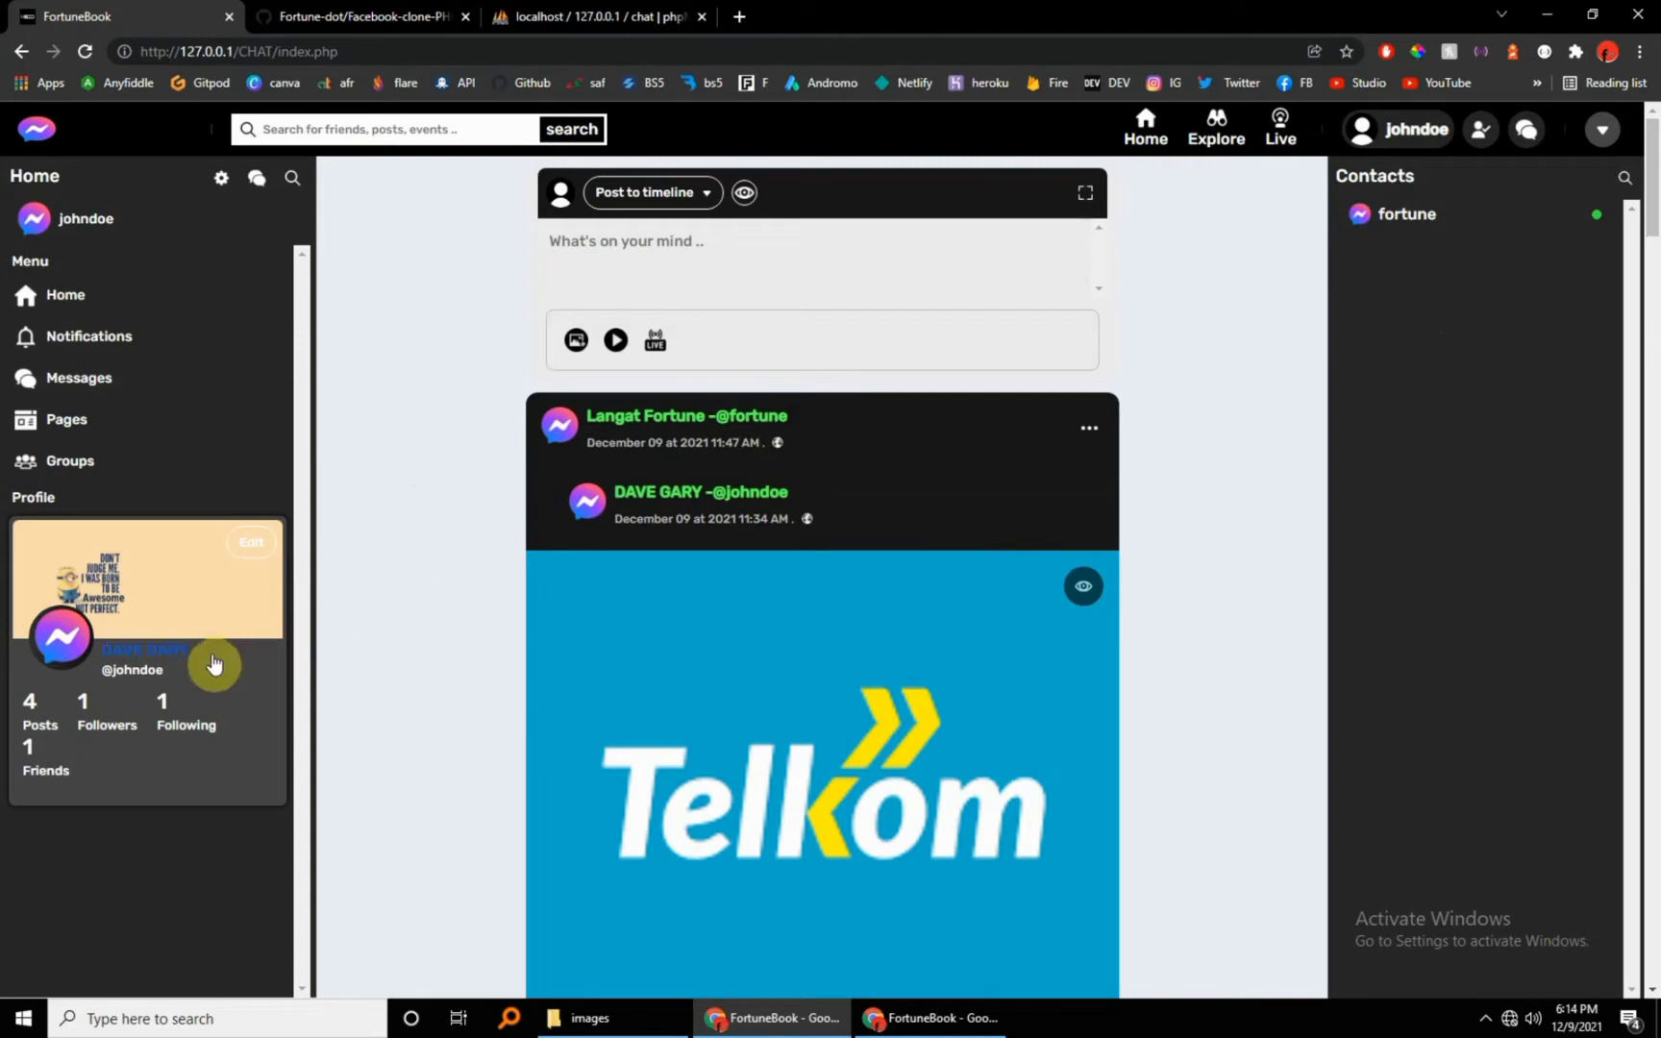
{"action": "left_click", "coordinate": [143, 650]}
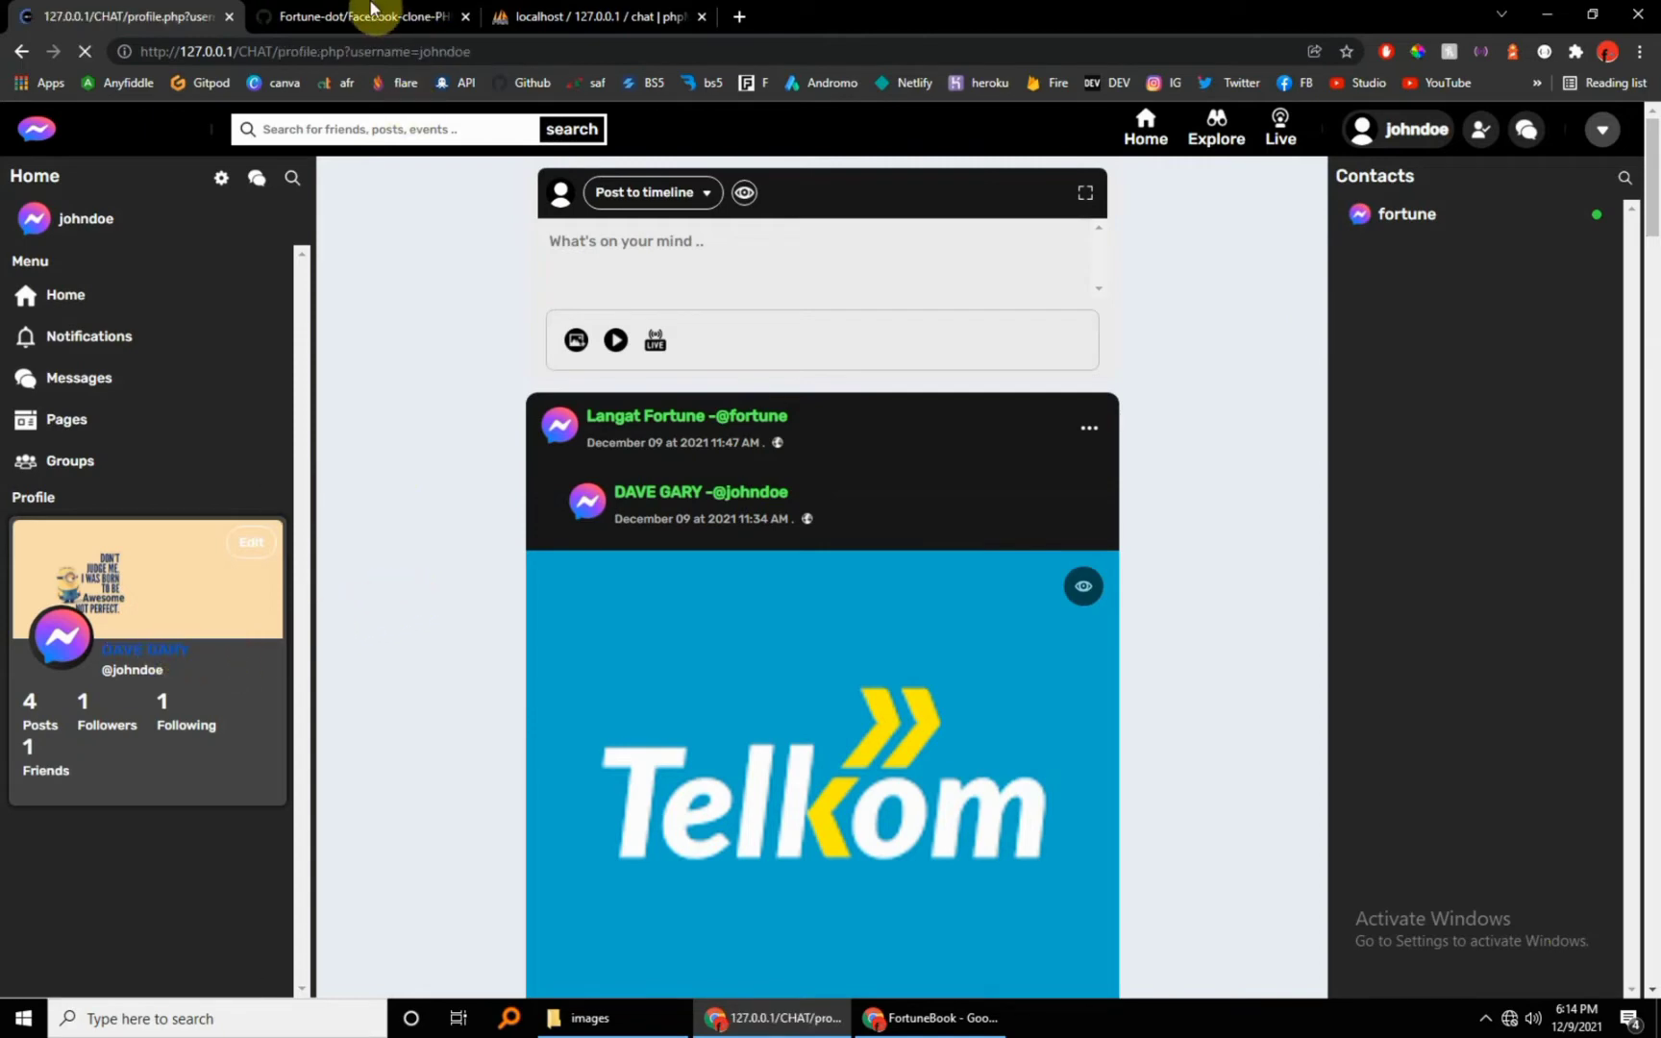
{"action": "mouse_move", "coordinate": [1479, 426]}
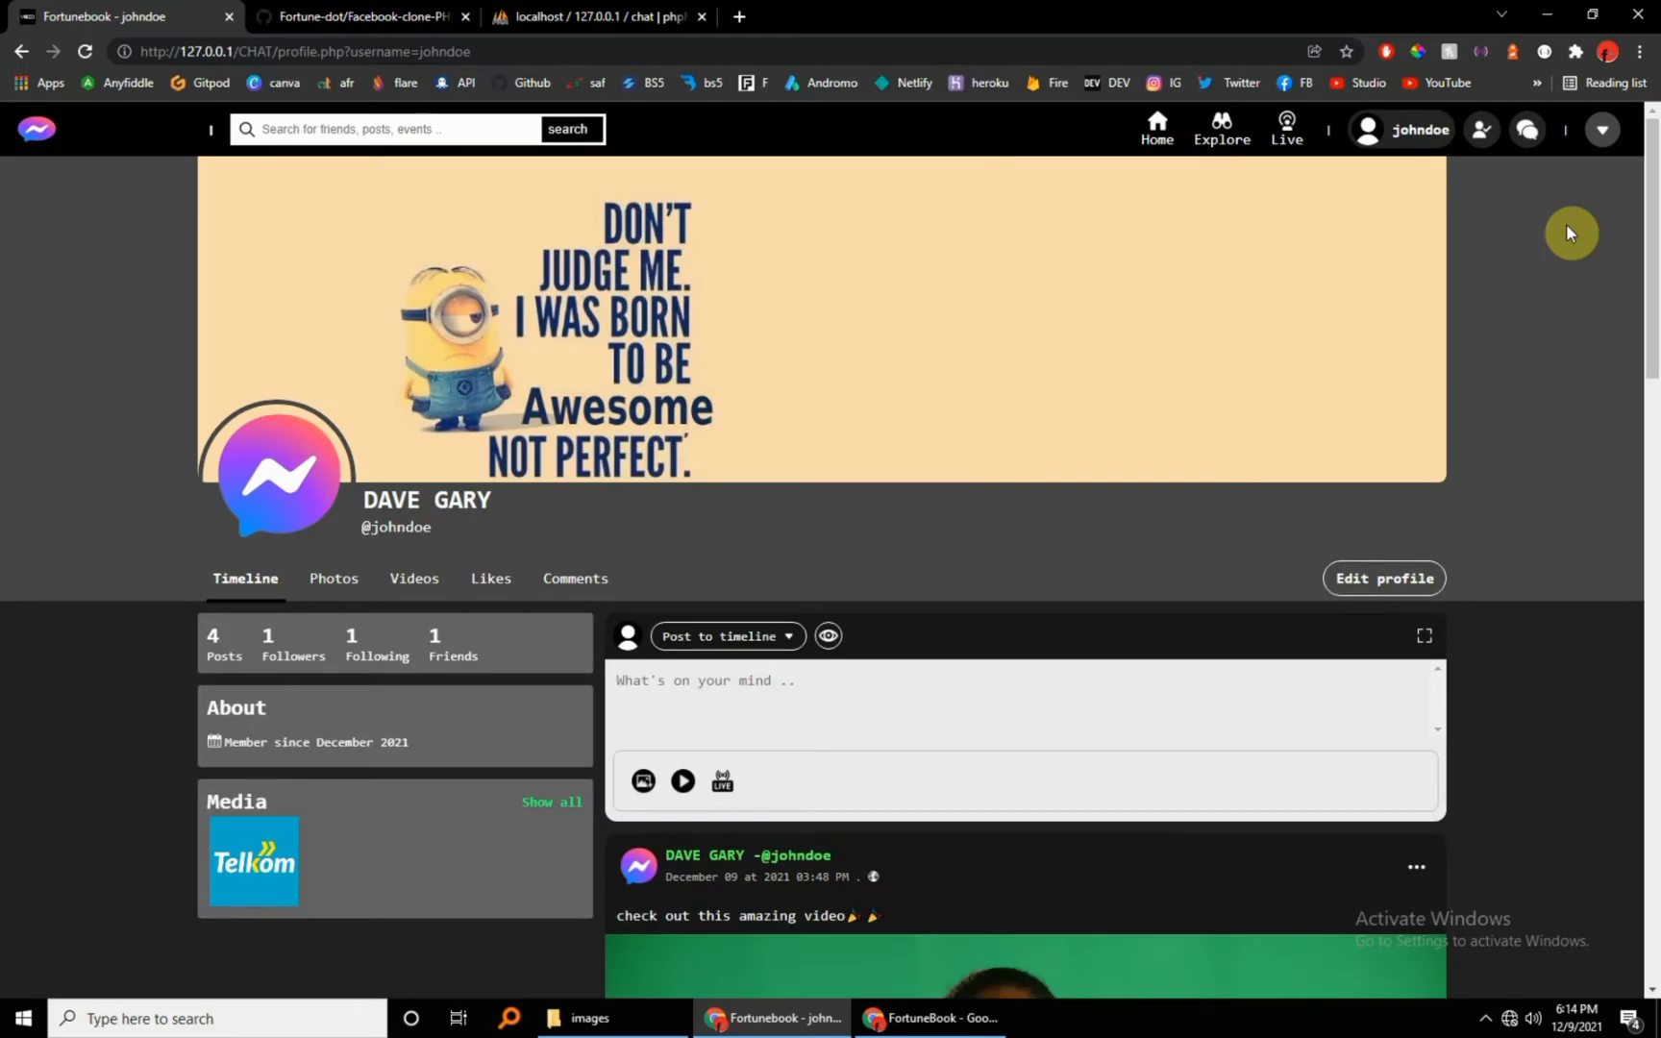
{"action": "scroll", "scroll_direction": "down", "scroll_amount": 3}
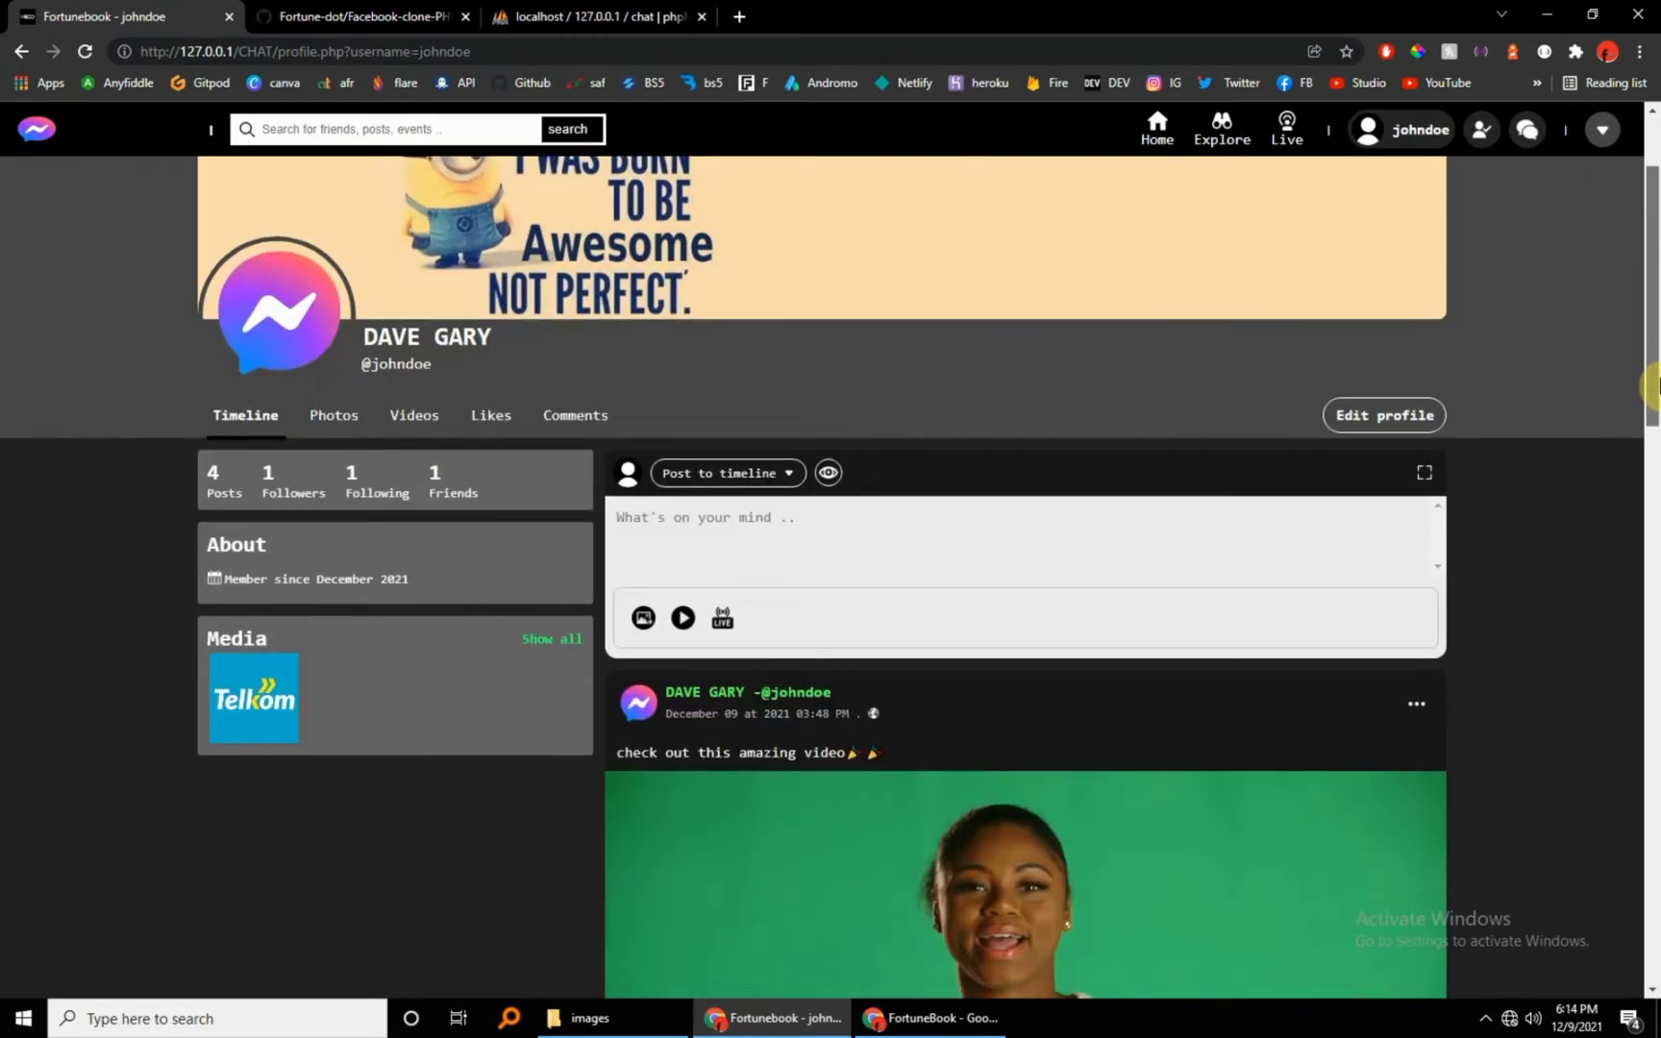
{"action": "scroll", "scroll_direction": "down", "scroll_amount": 3}
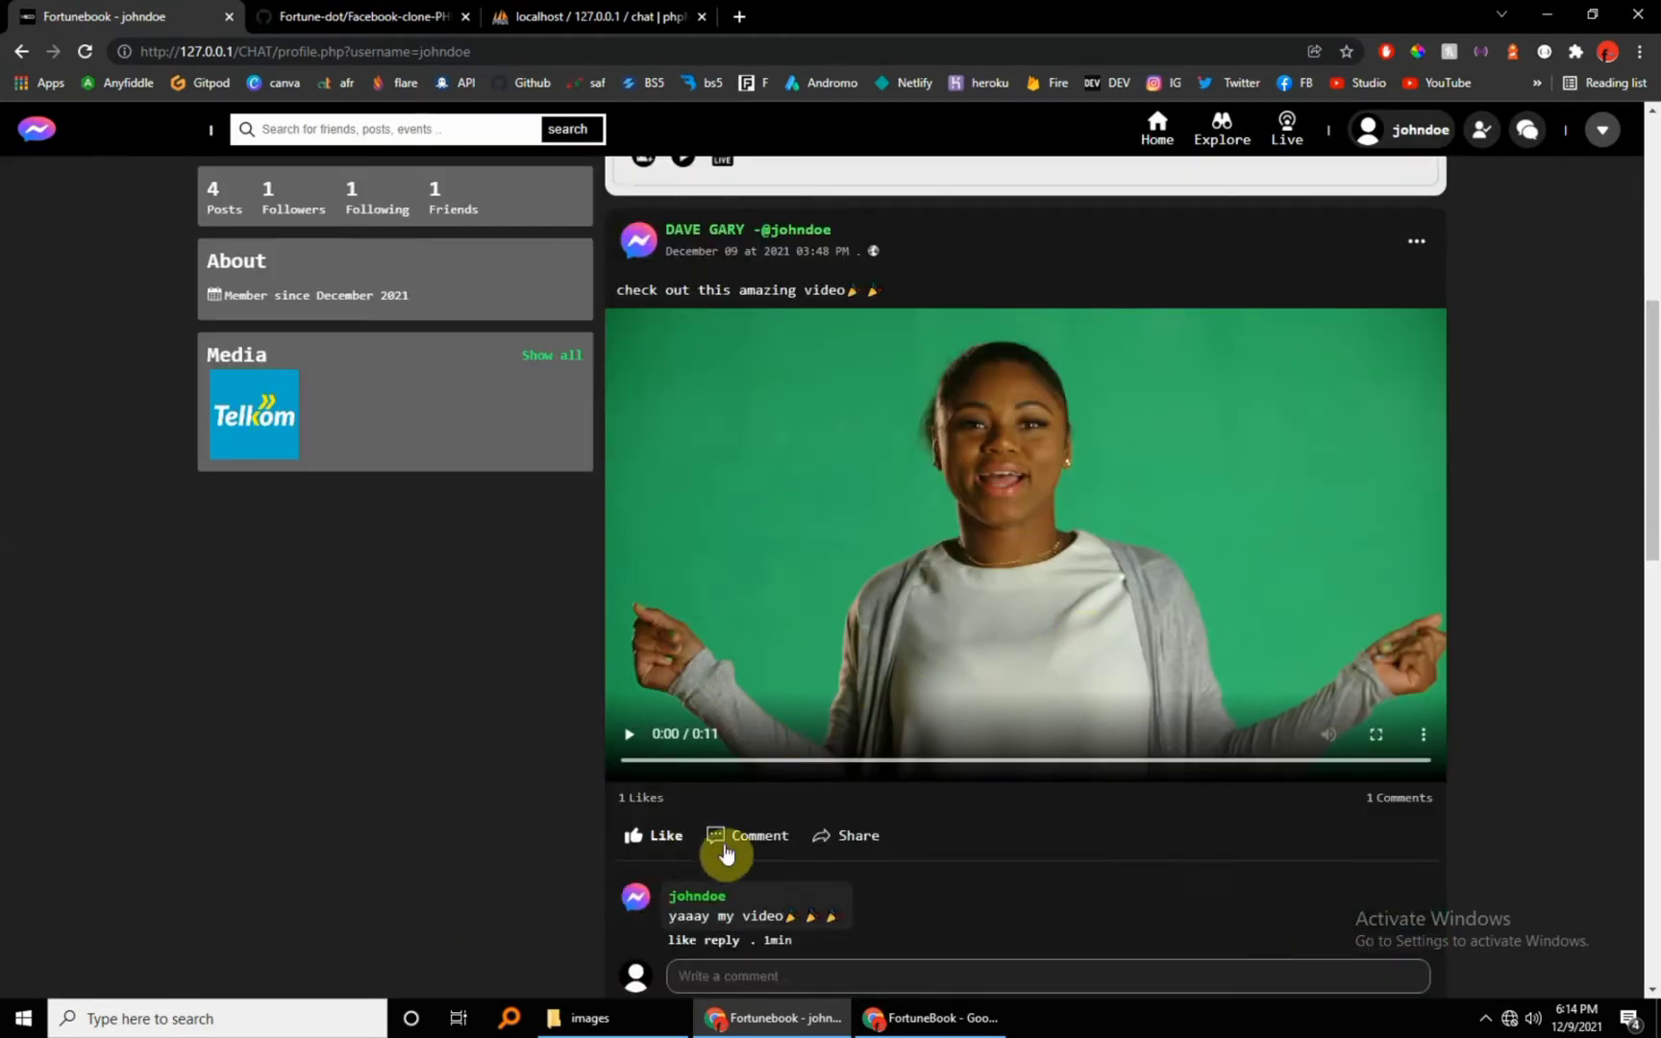
{"action": "left_click", "coordinate": [627, 733]}
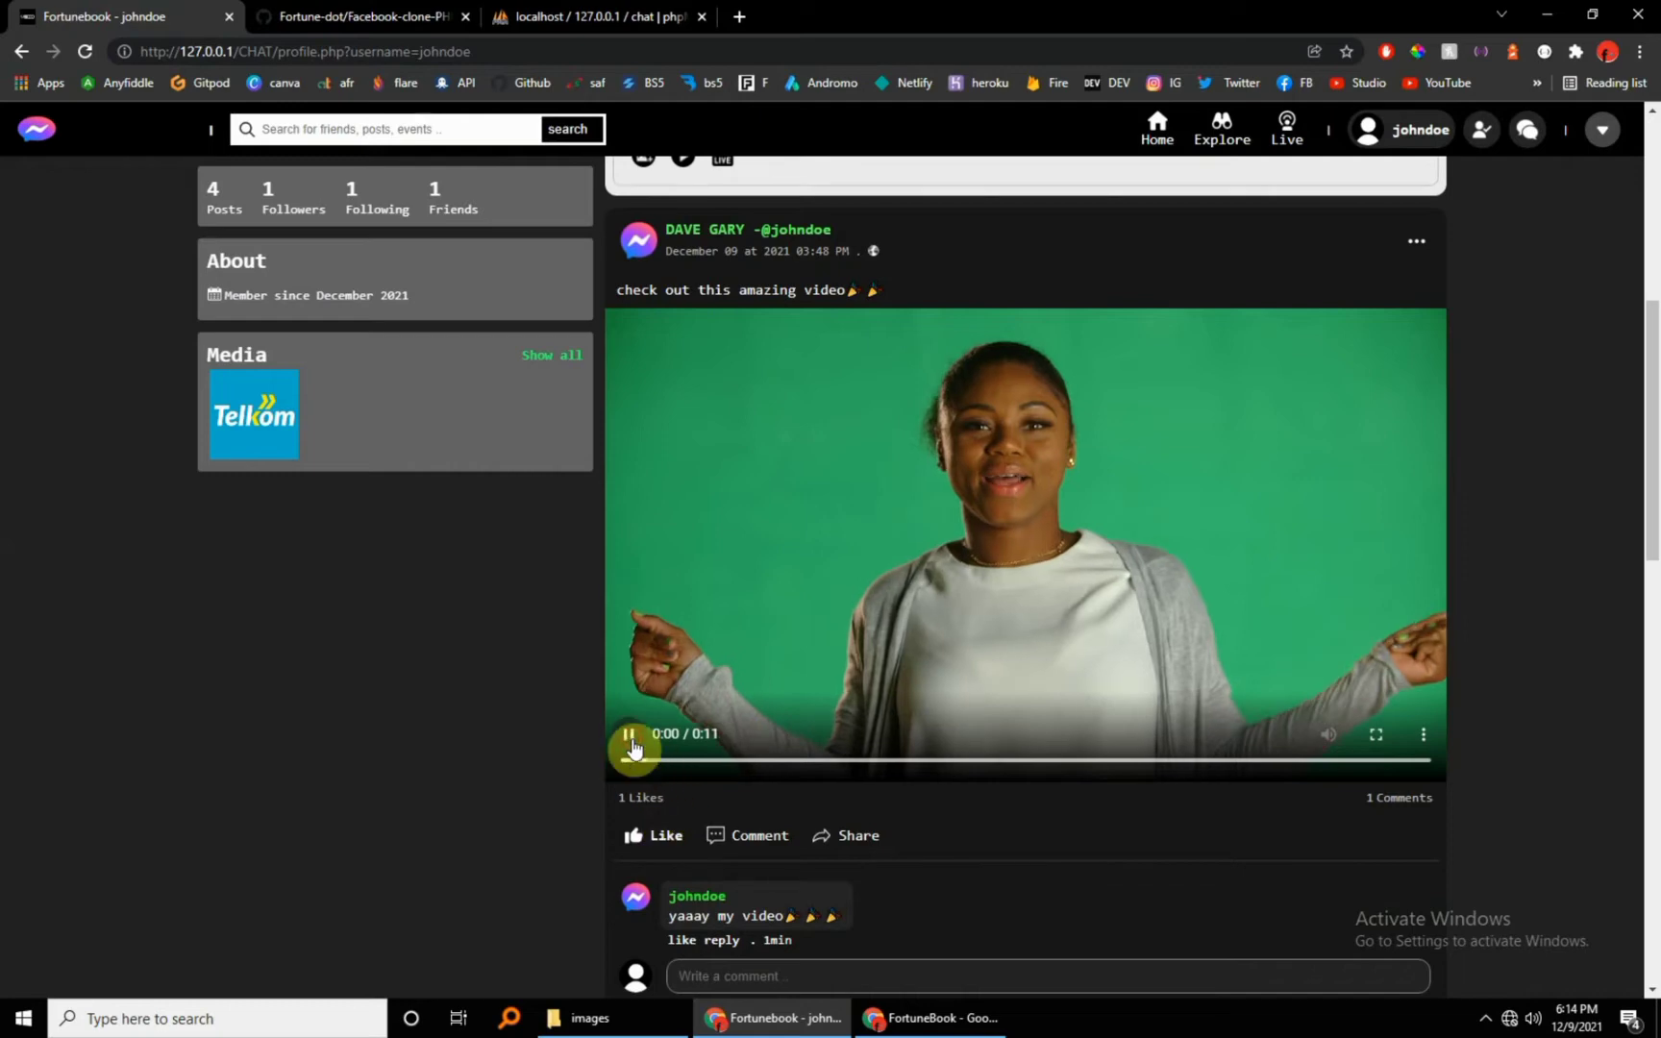
{"action": "scroll", "scroll_direction": "down", "scroll_amount": 3}
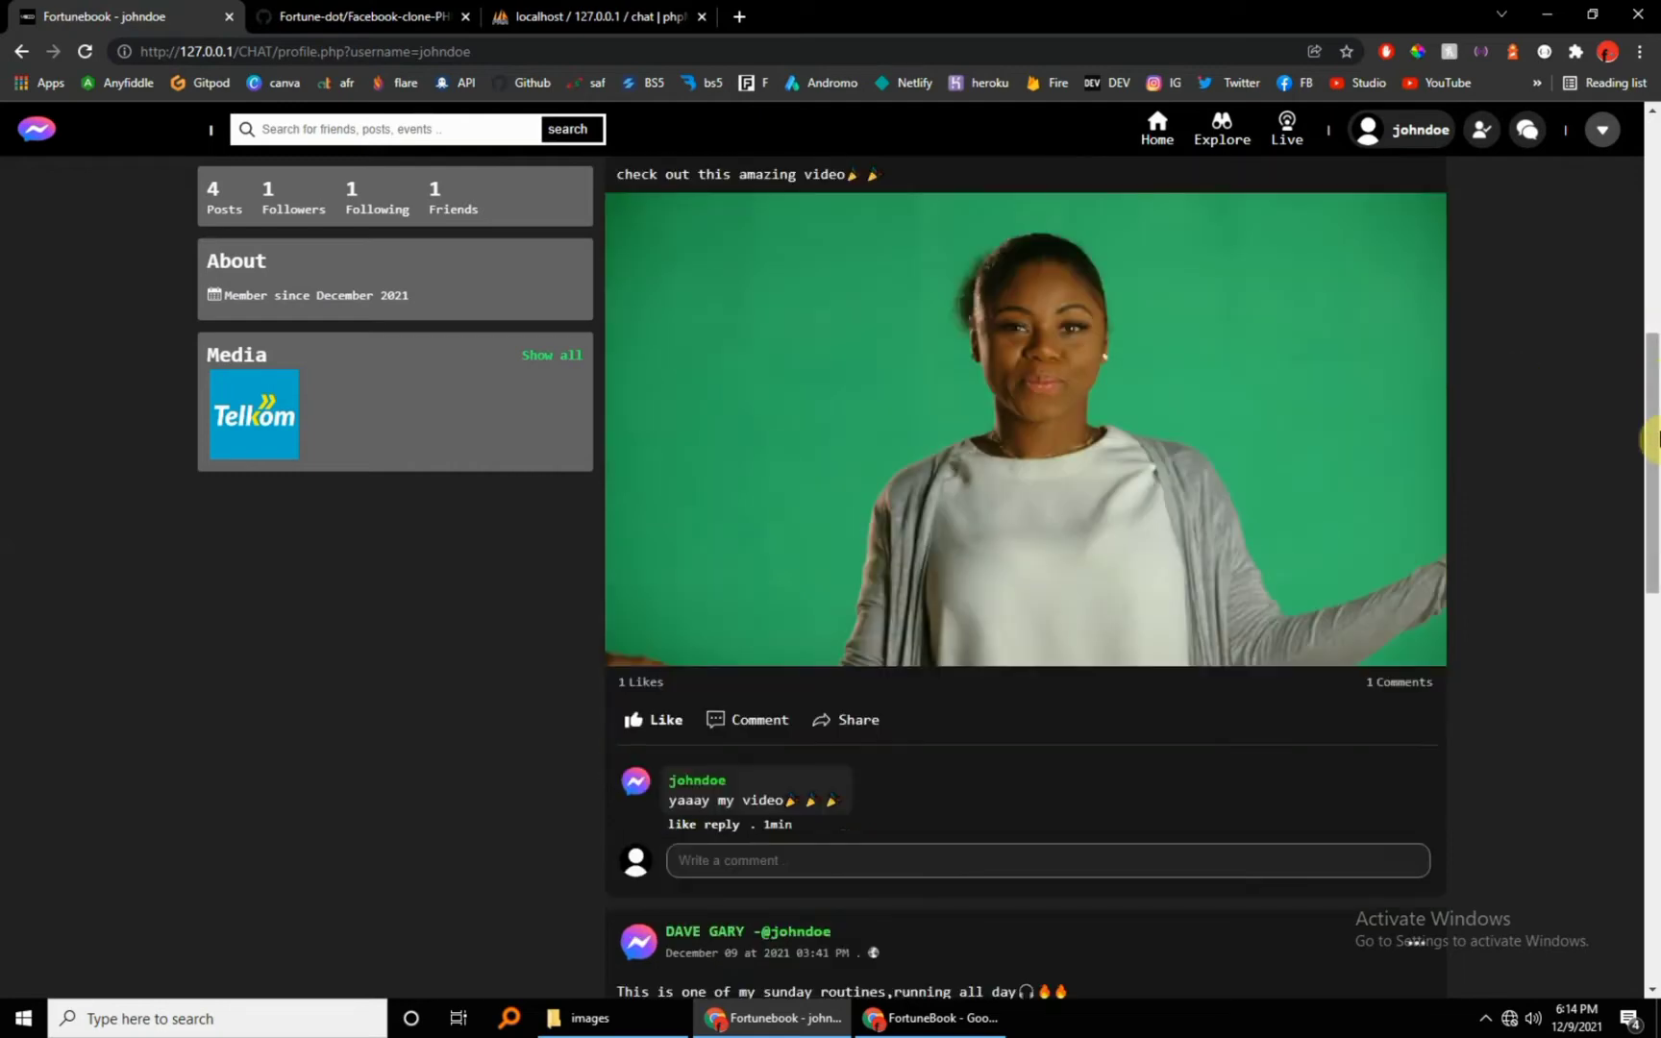
{"action": "scroll", "scroll_direction": "down", "scroll_amount": 3}
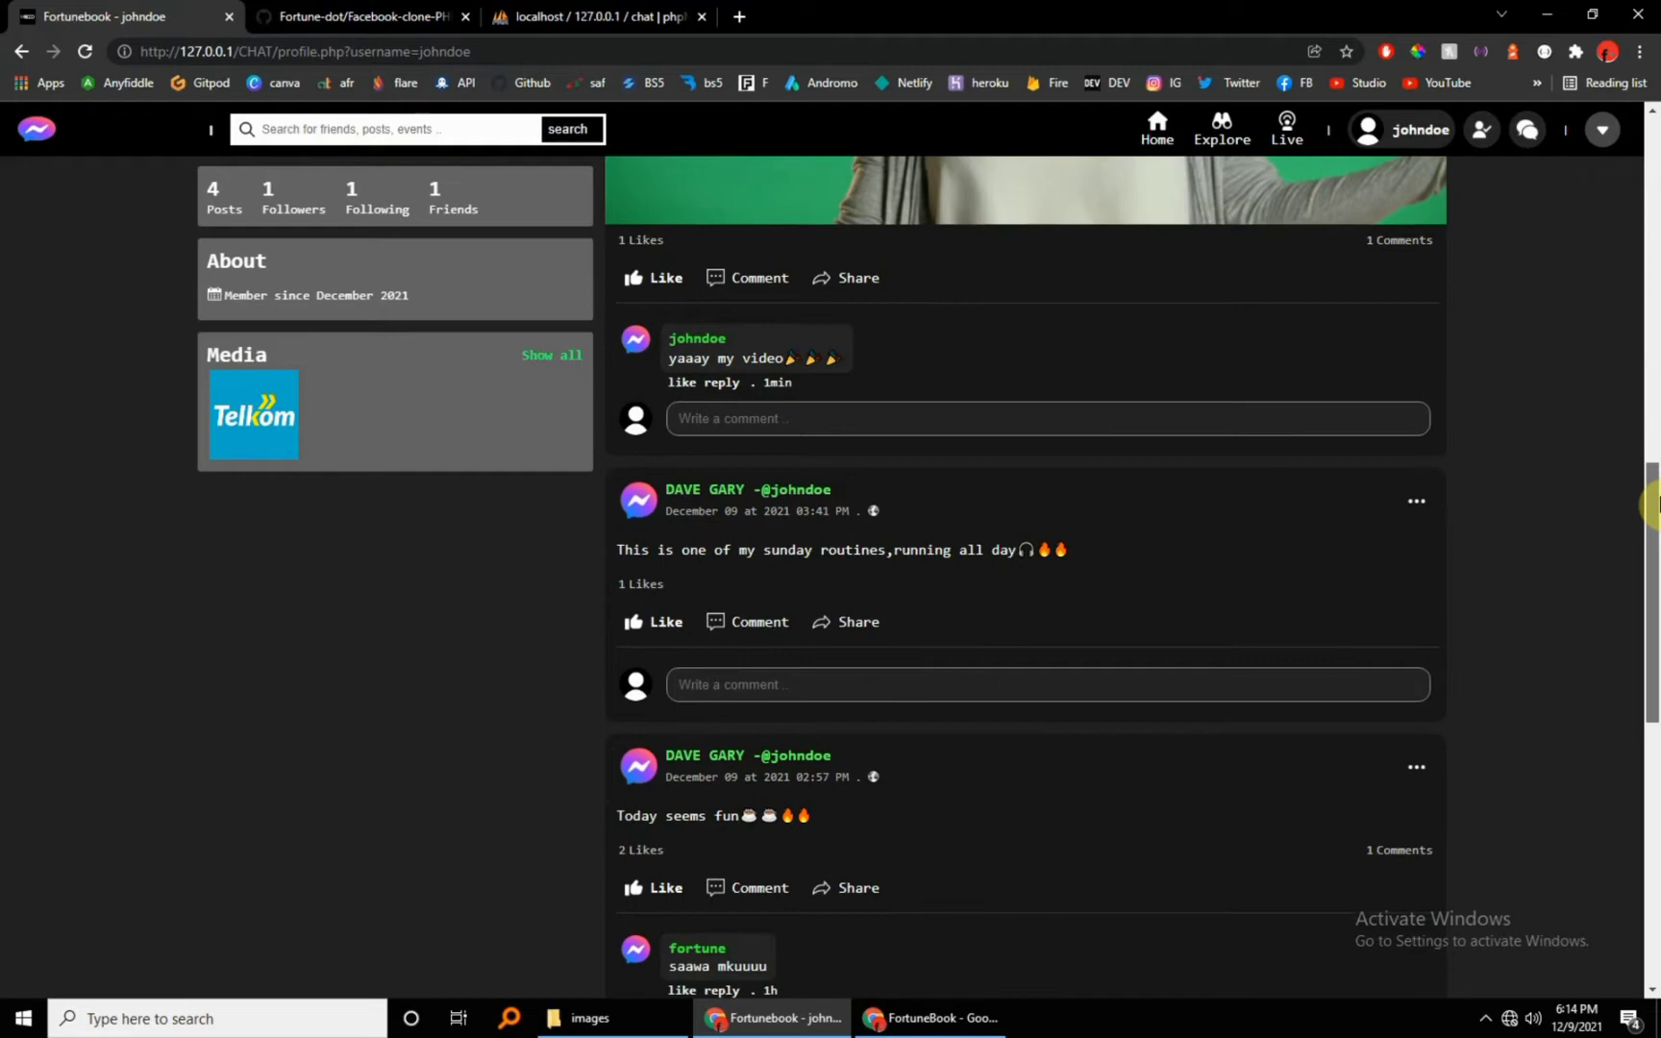
{"action": "scroll", "scroll_direction": "up", "scroll_amount": 3}
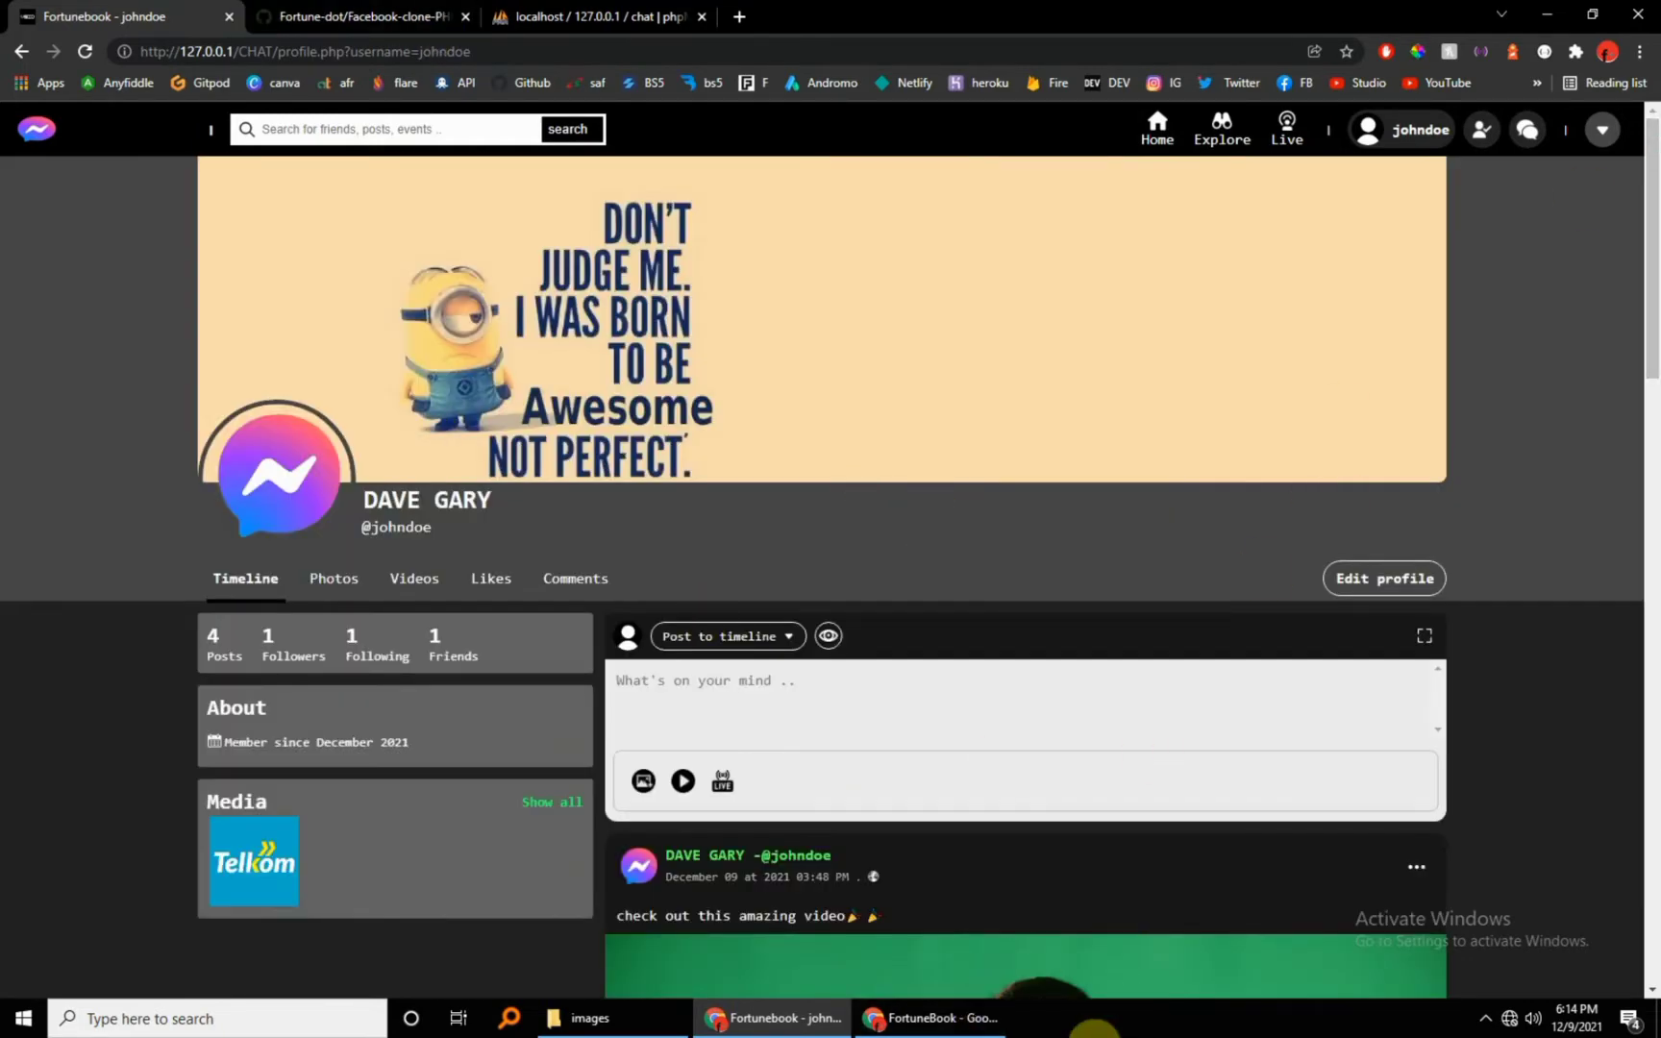
{"action": "mouse_move", "coordinate": [356, 407]}
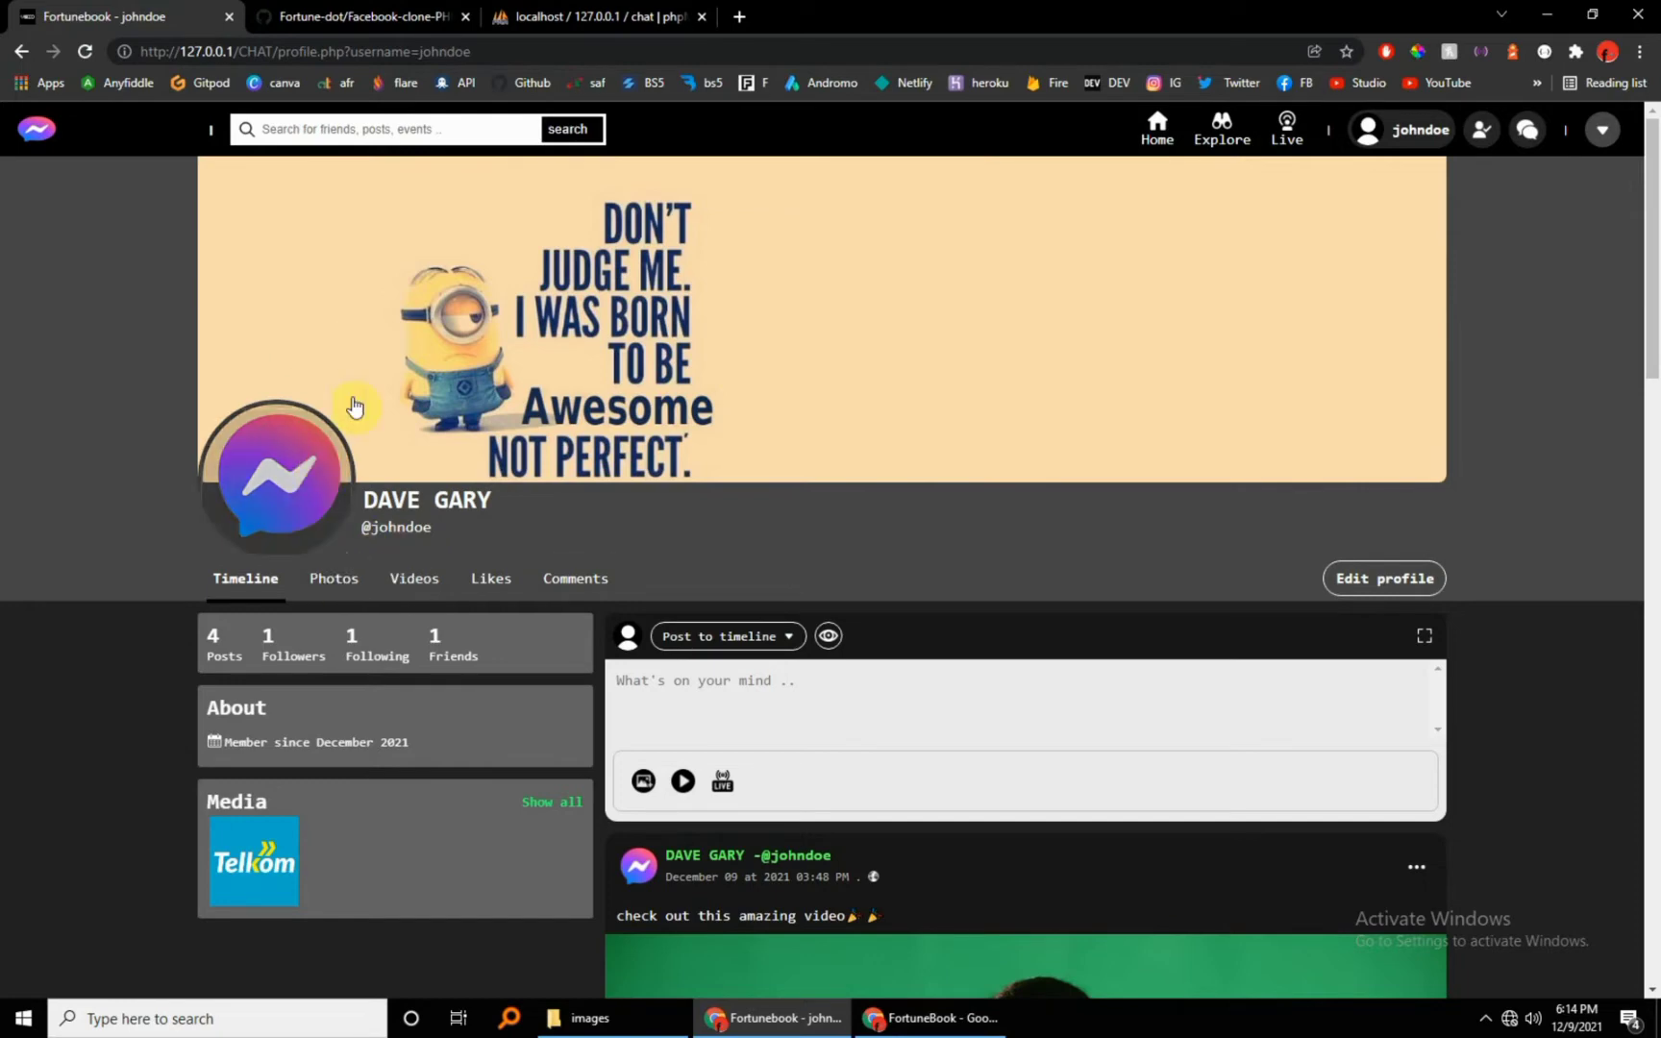
{"action": "left_click", "coordinate": [1154, 127]}
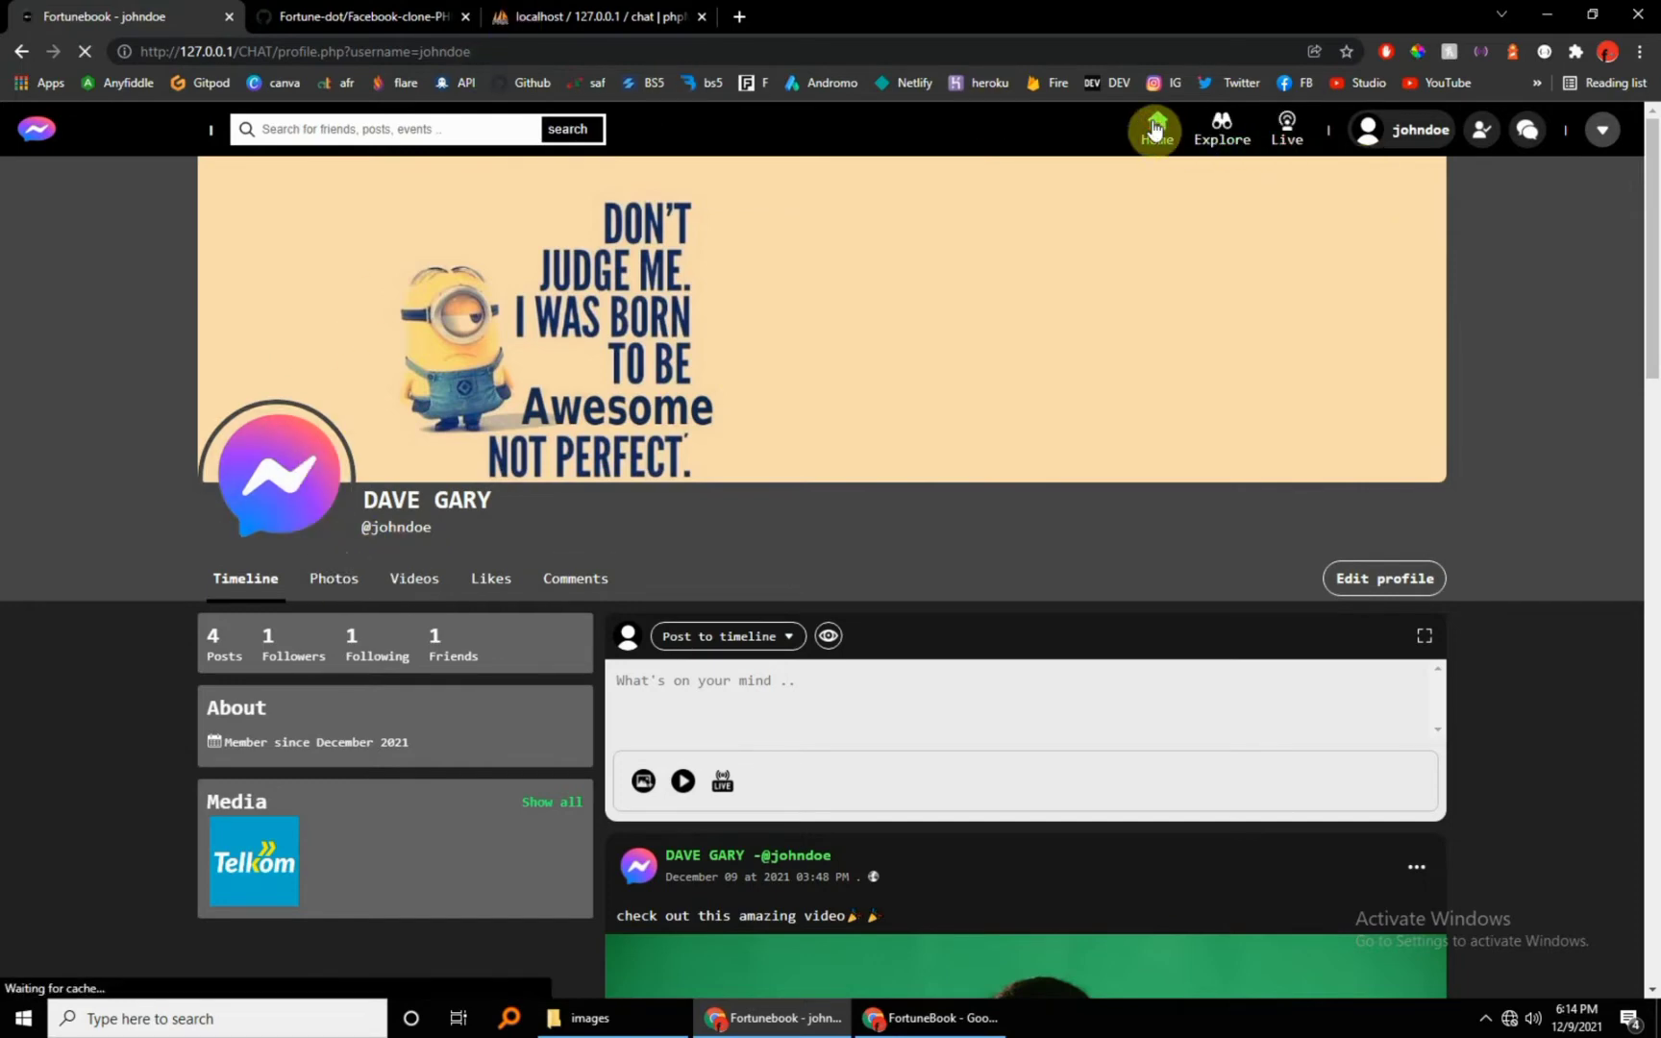
{"action": "left_click", "coordinate": [1154, 128]}
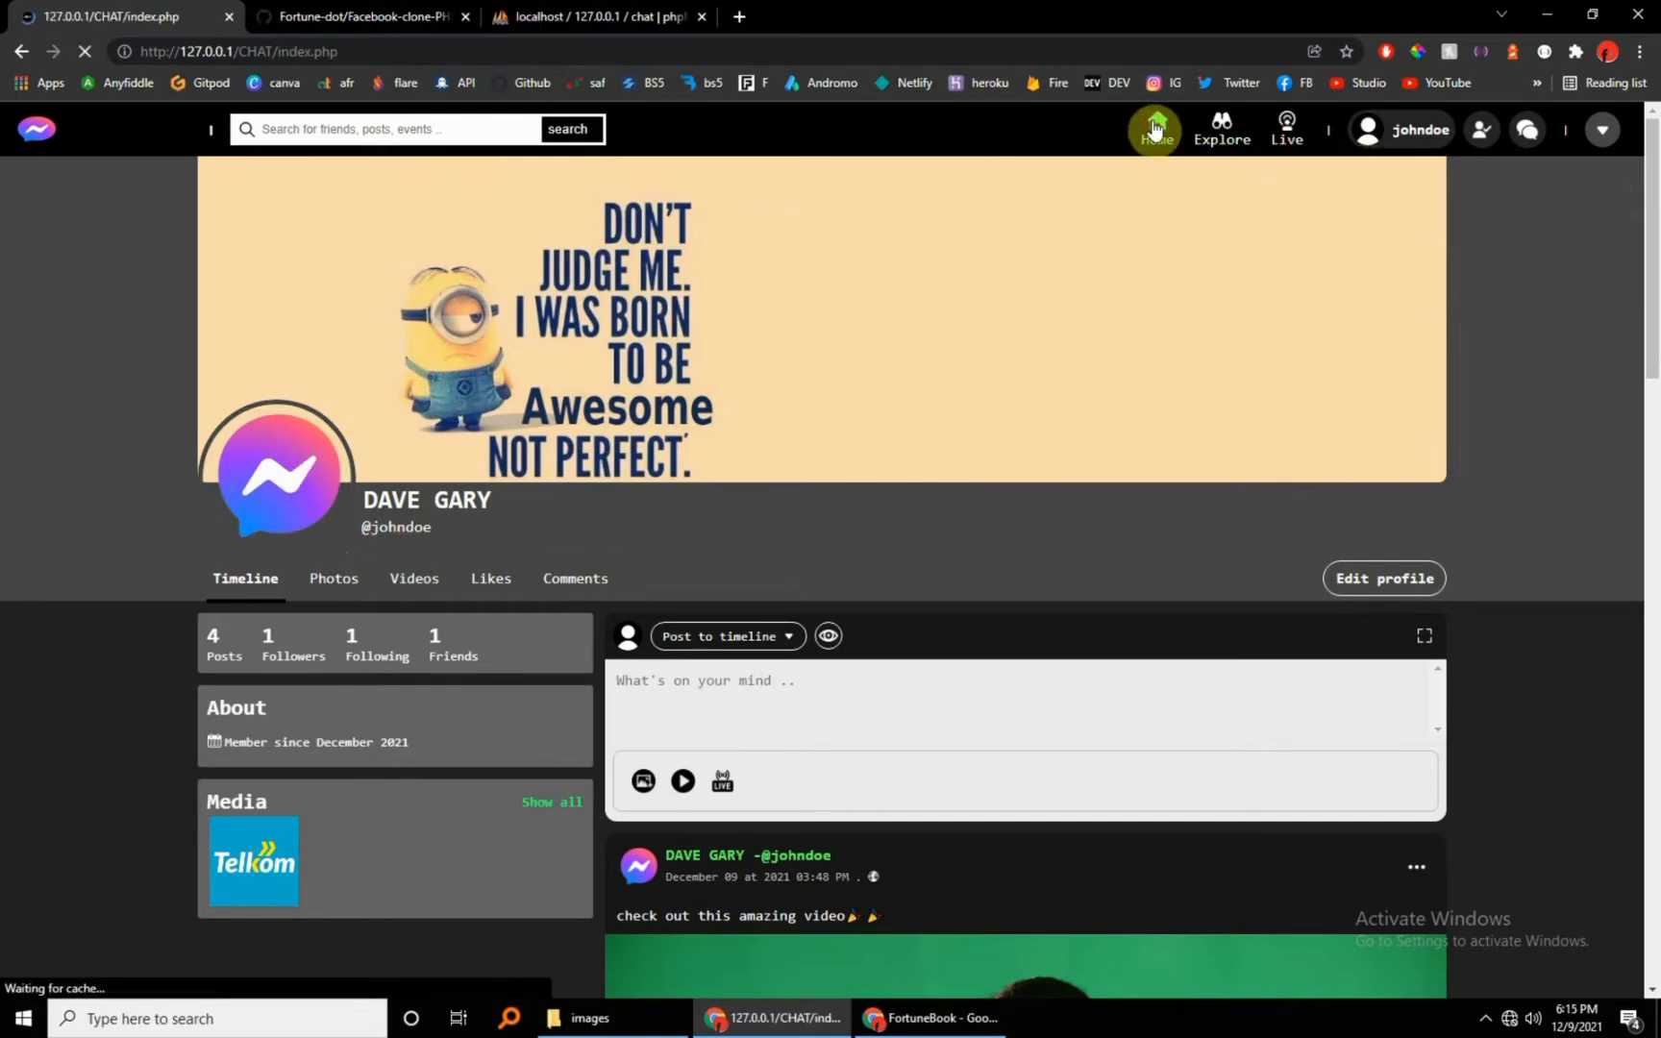
{"action": "left_click", "coordinate": [1147, 126]}
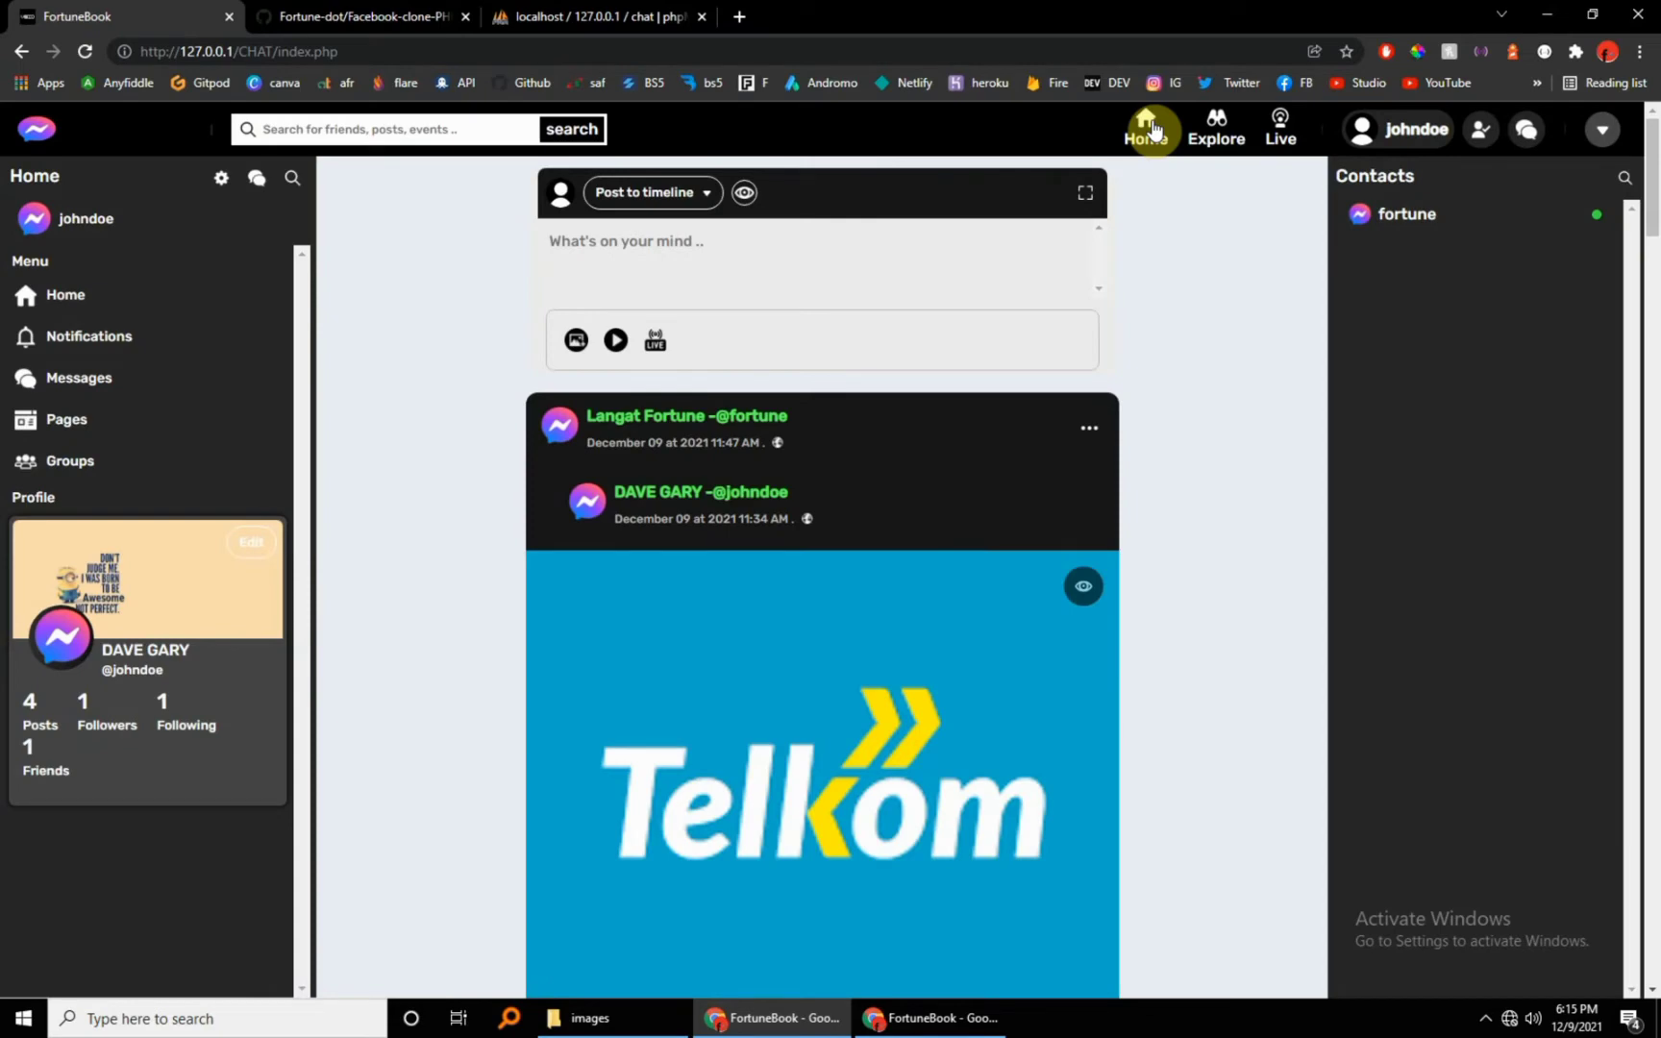
{"action": "mouse_move", "coordinate": [1433, 266]}
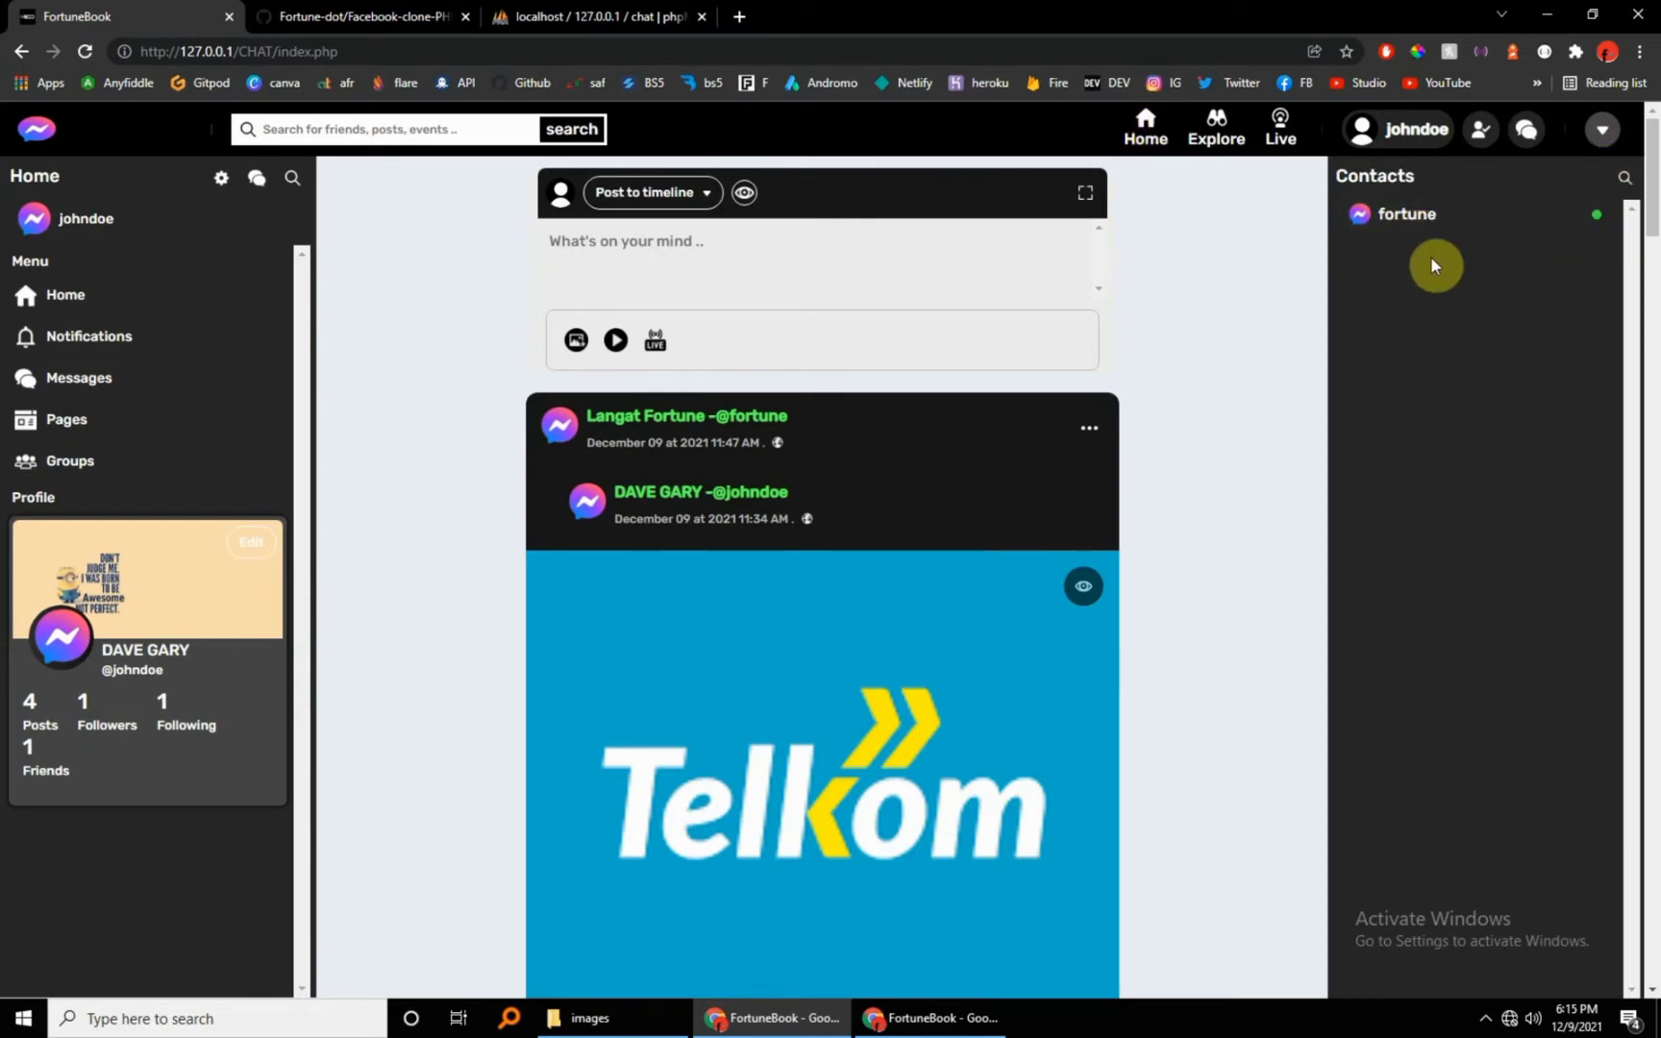
{"action": "mouse_move", "coordinate": [1589, 219]}
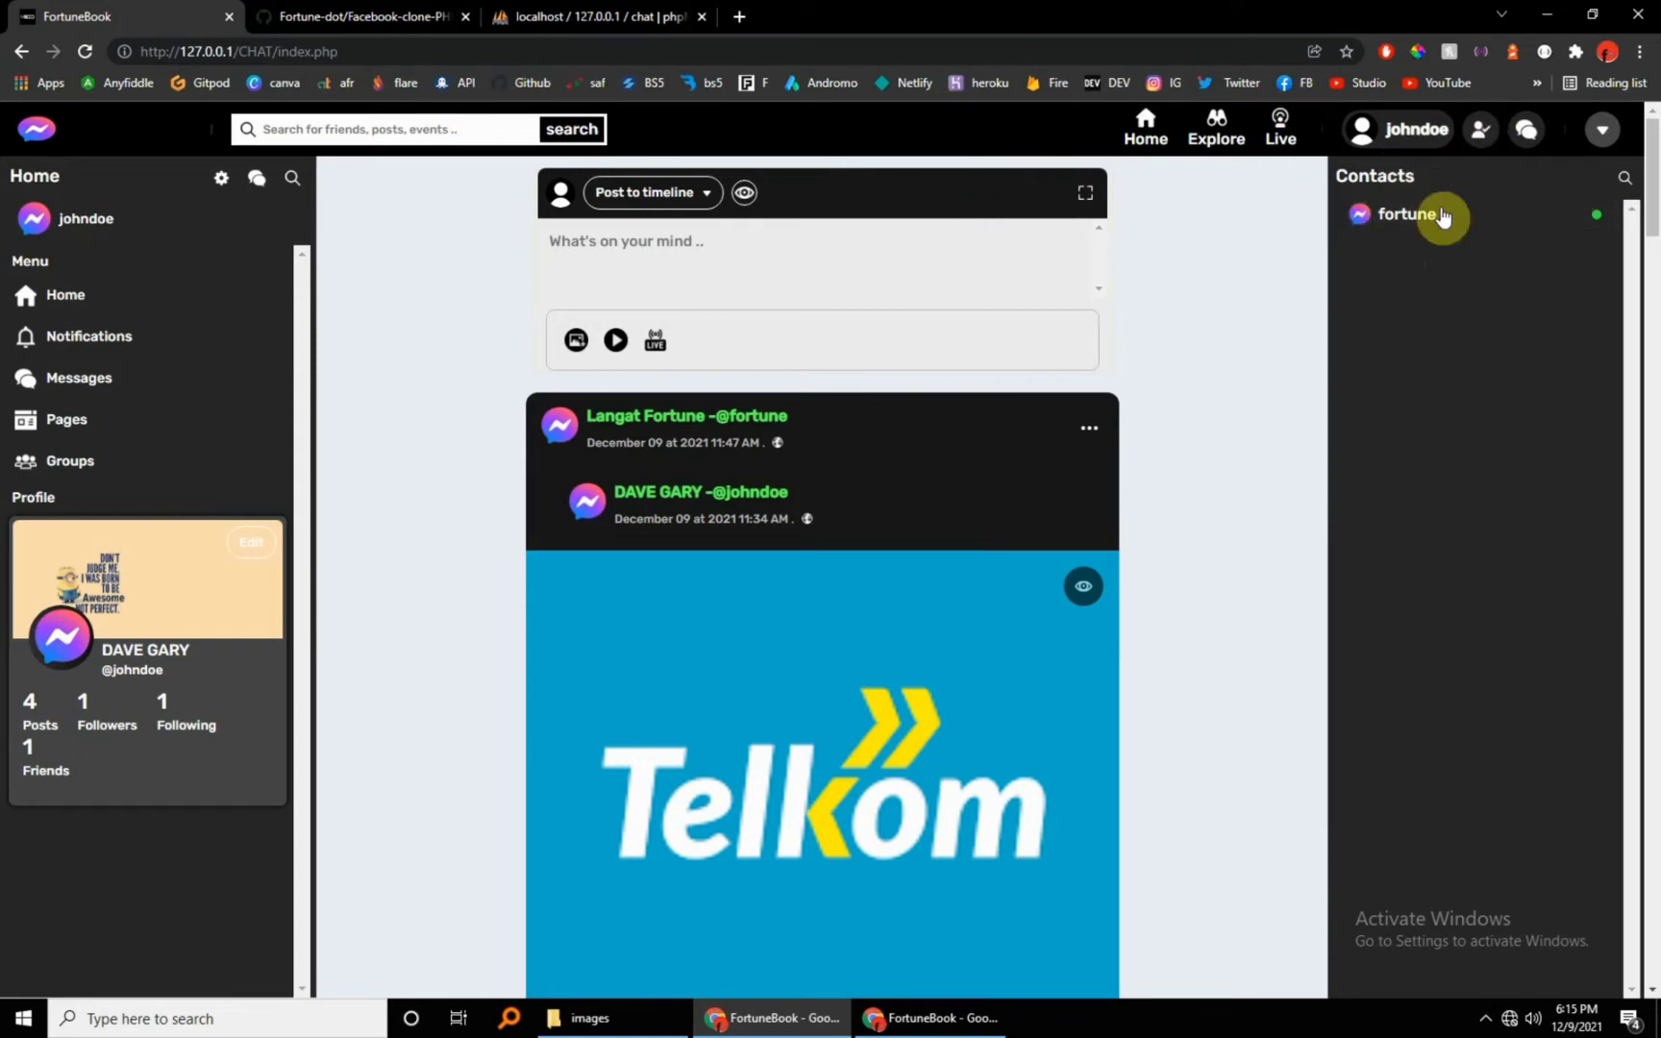
{"action": "mouse_move", "coordinate": [952, 1018]}
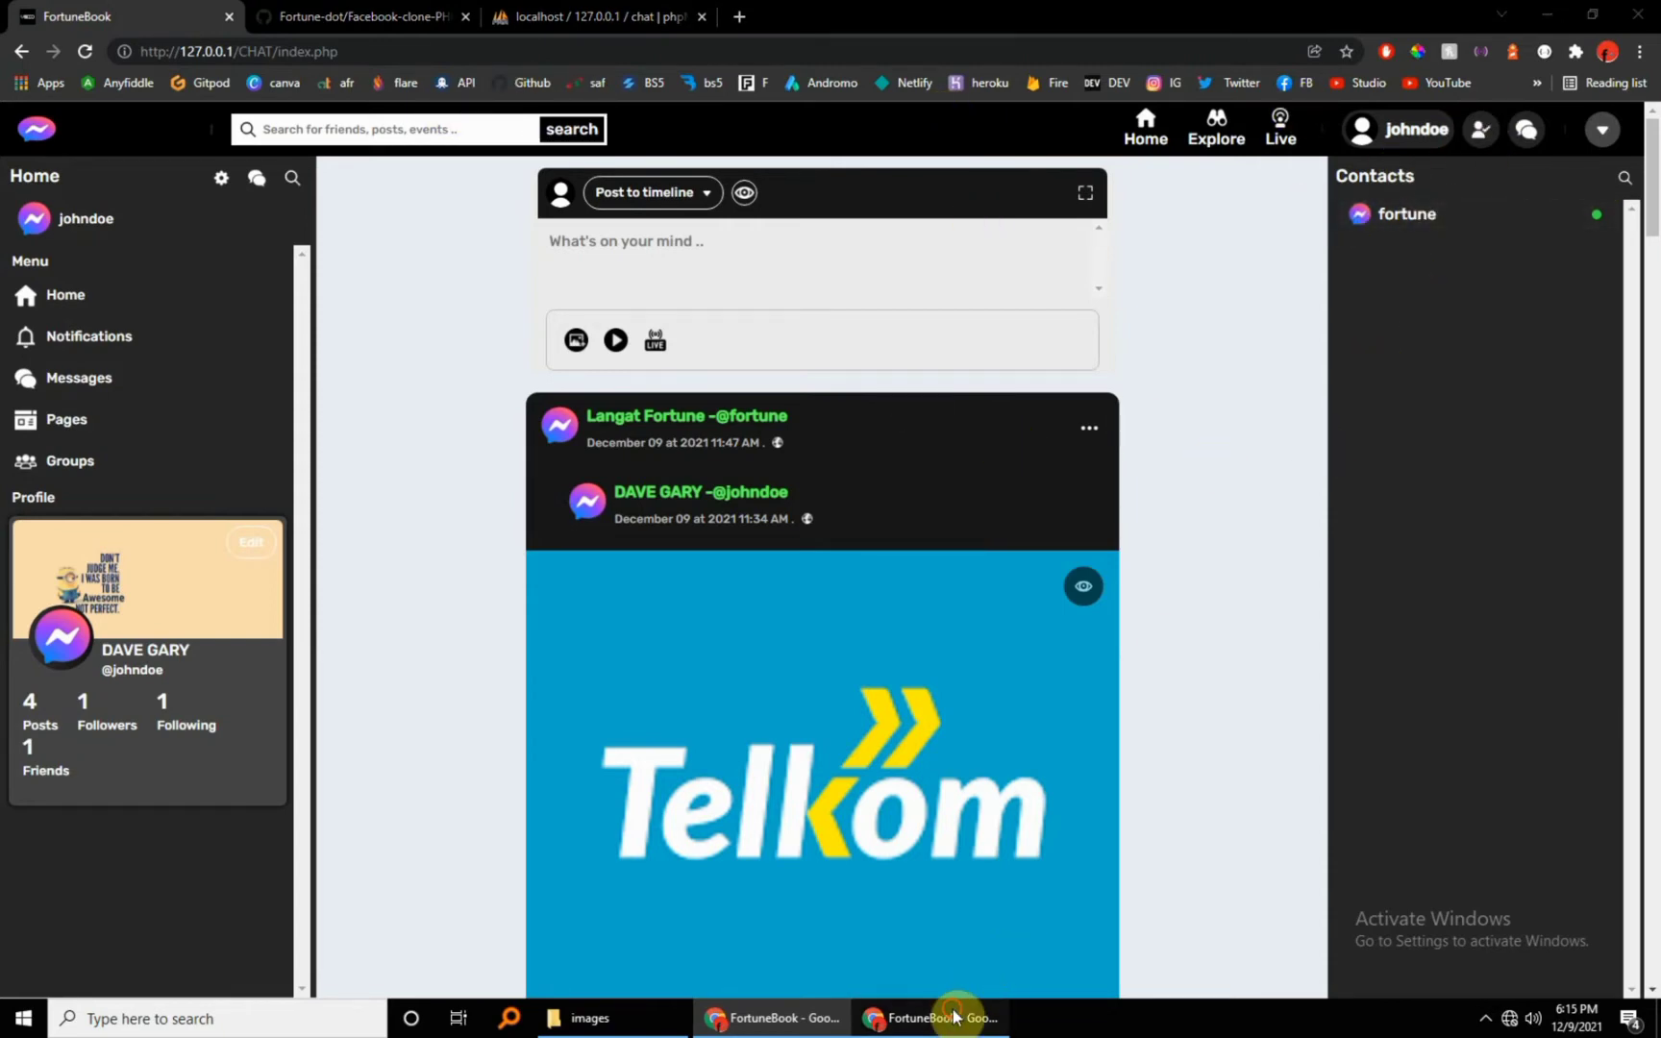
{"action": "left_click", "coordinate": [930, 1018]}
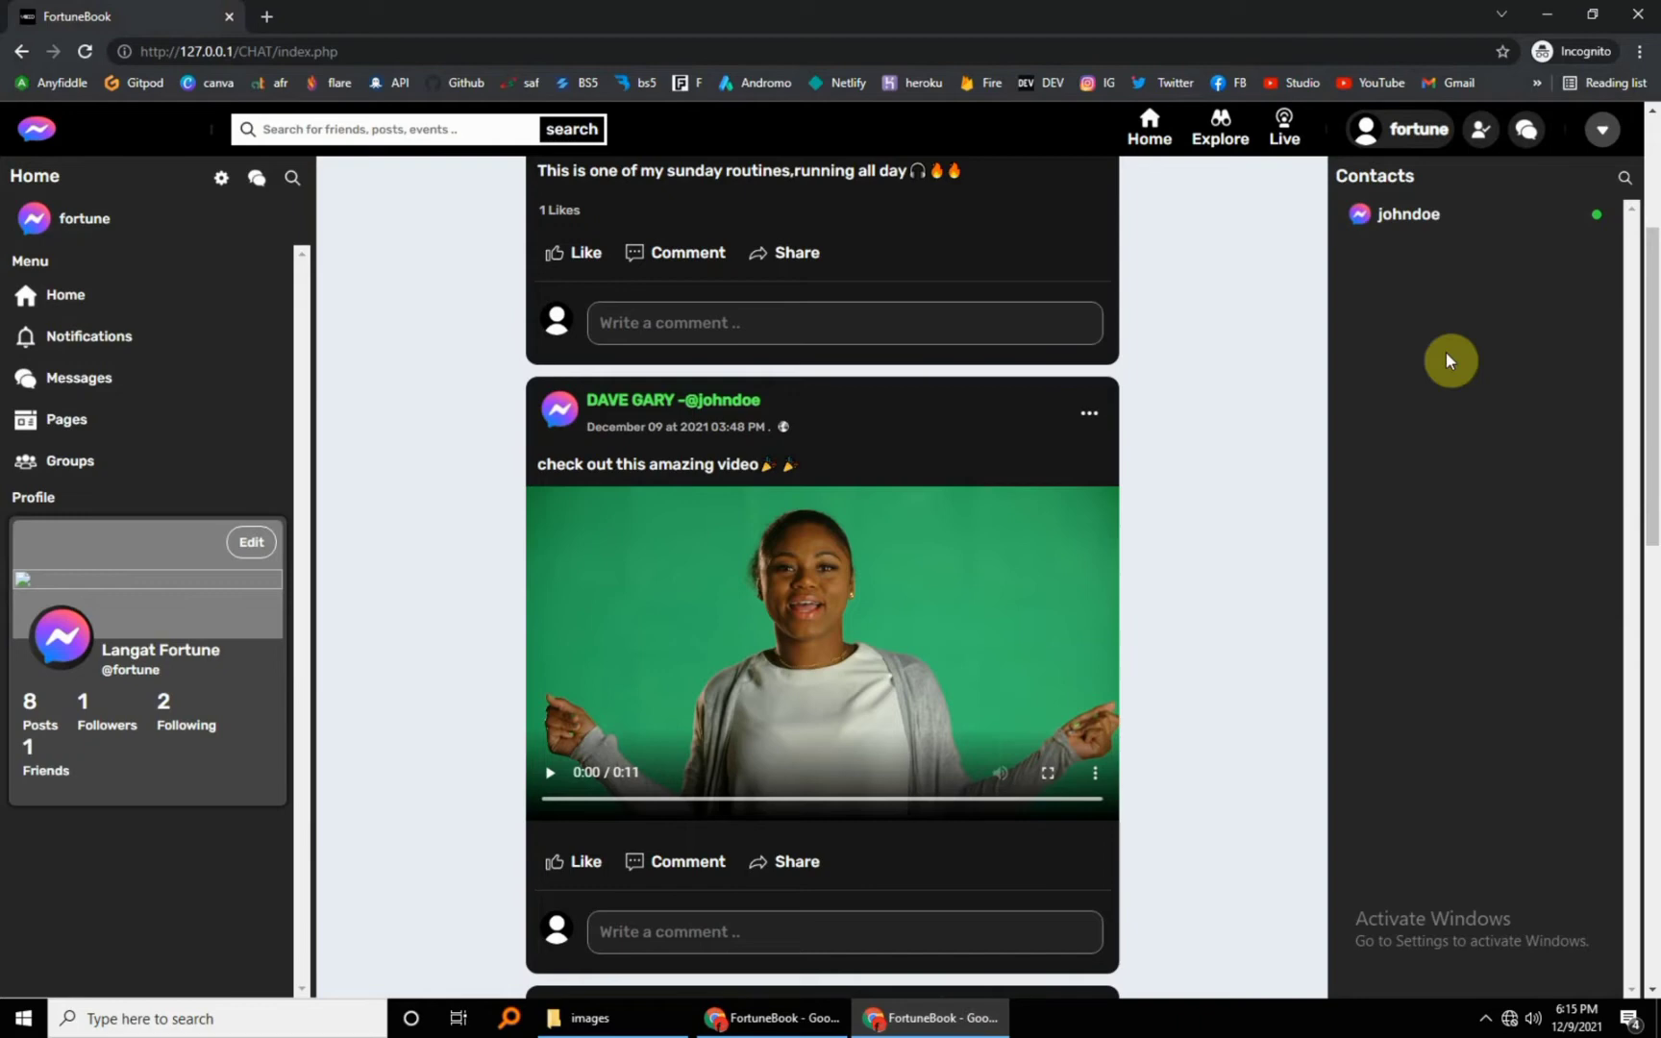
{"action": "scroll", "scroll_direction": "up", "scroll_amount": 3}
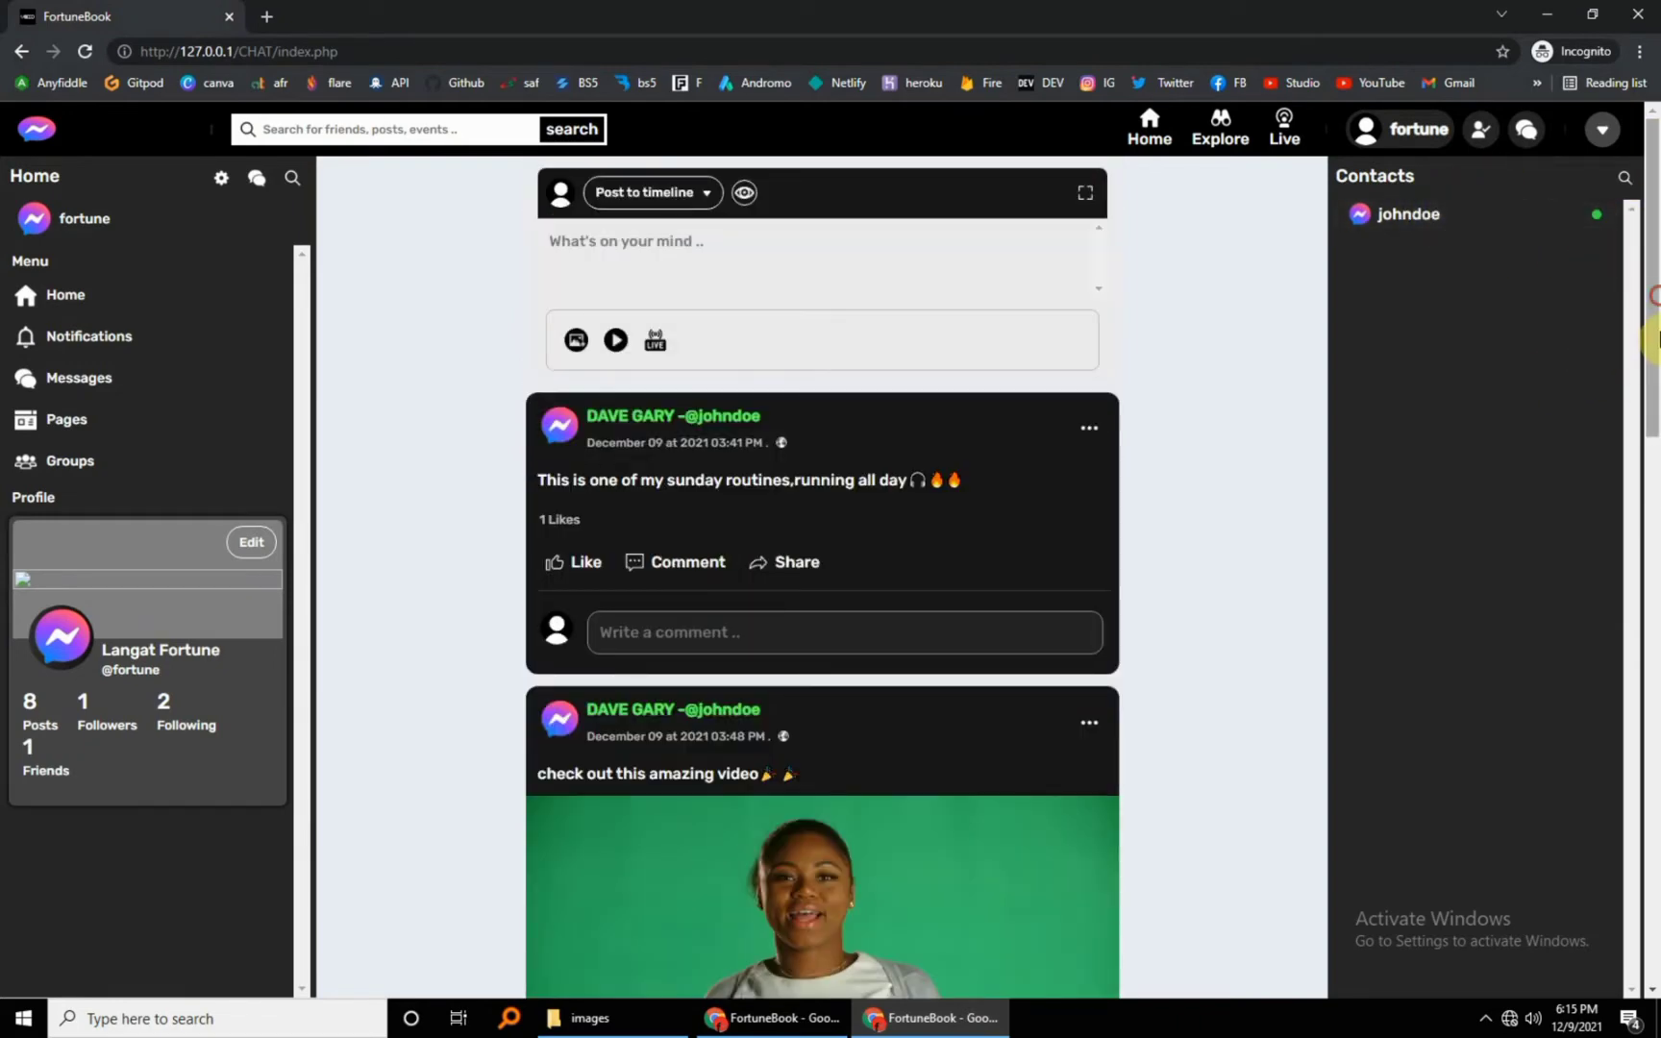
{"action": "scroll", "scroll_direction": "down", "scroll_amount": 3}
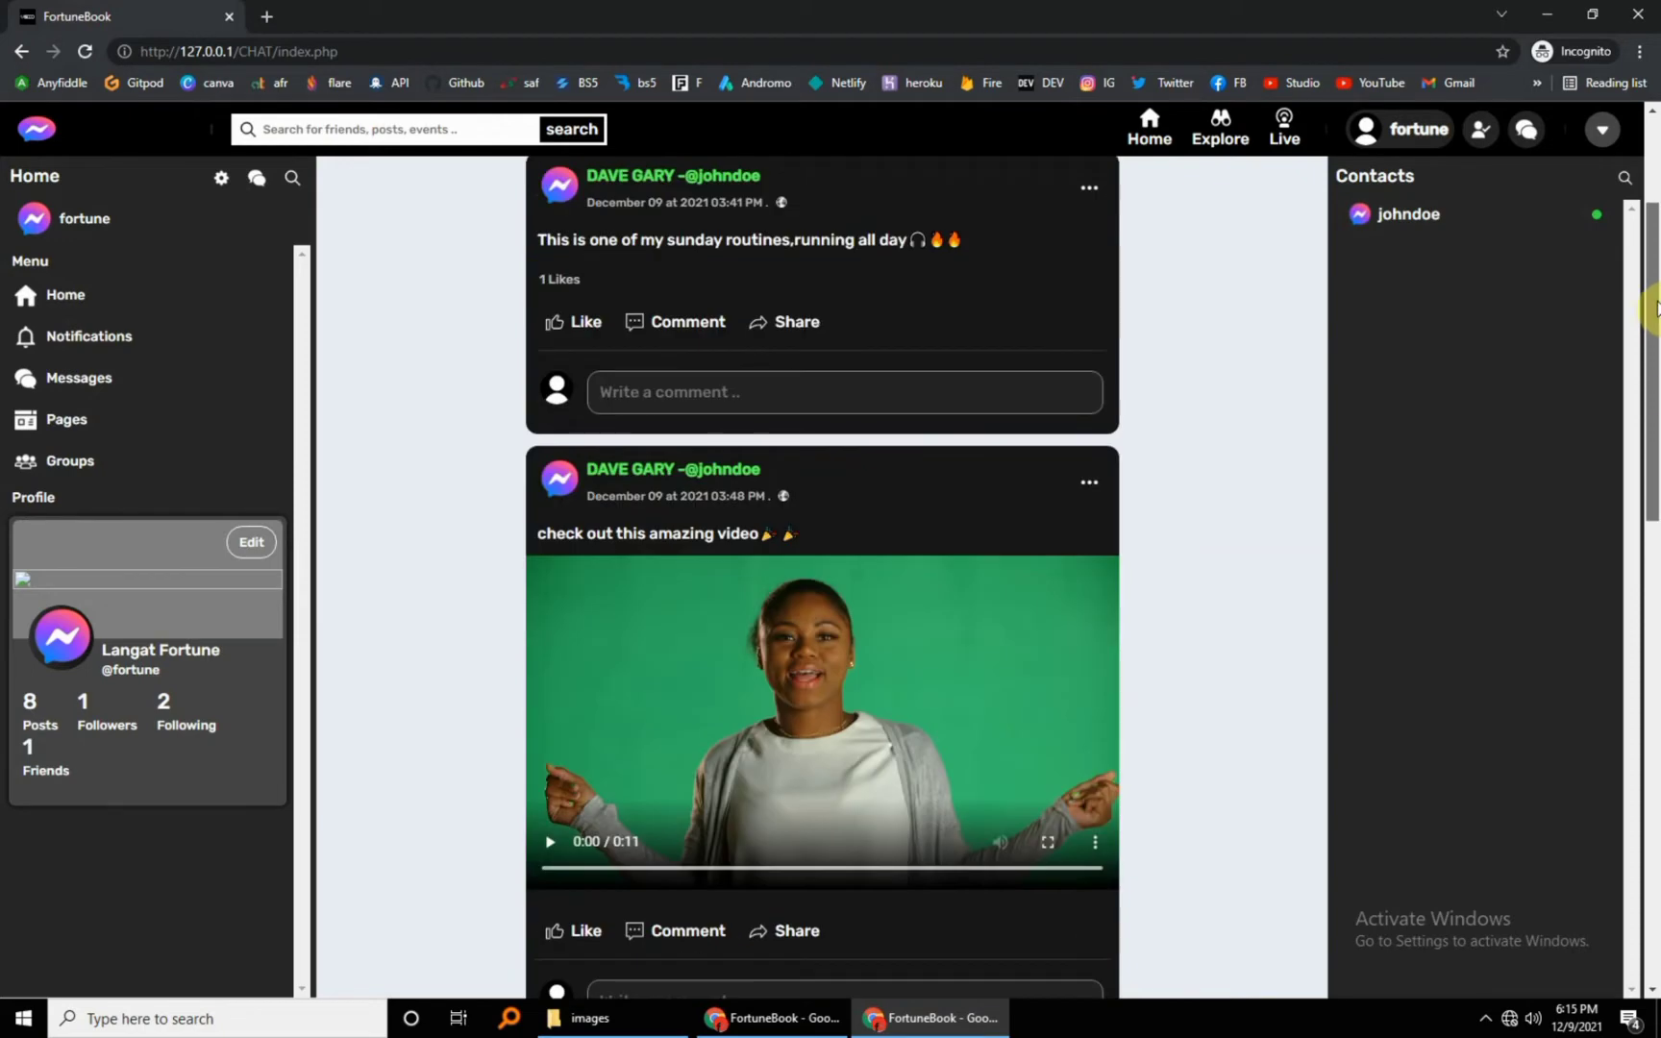
{"action": "scroll", "scroll_direction": "up", "scroll_amount": 3}
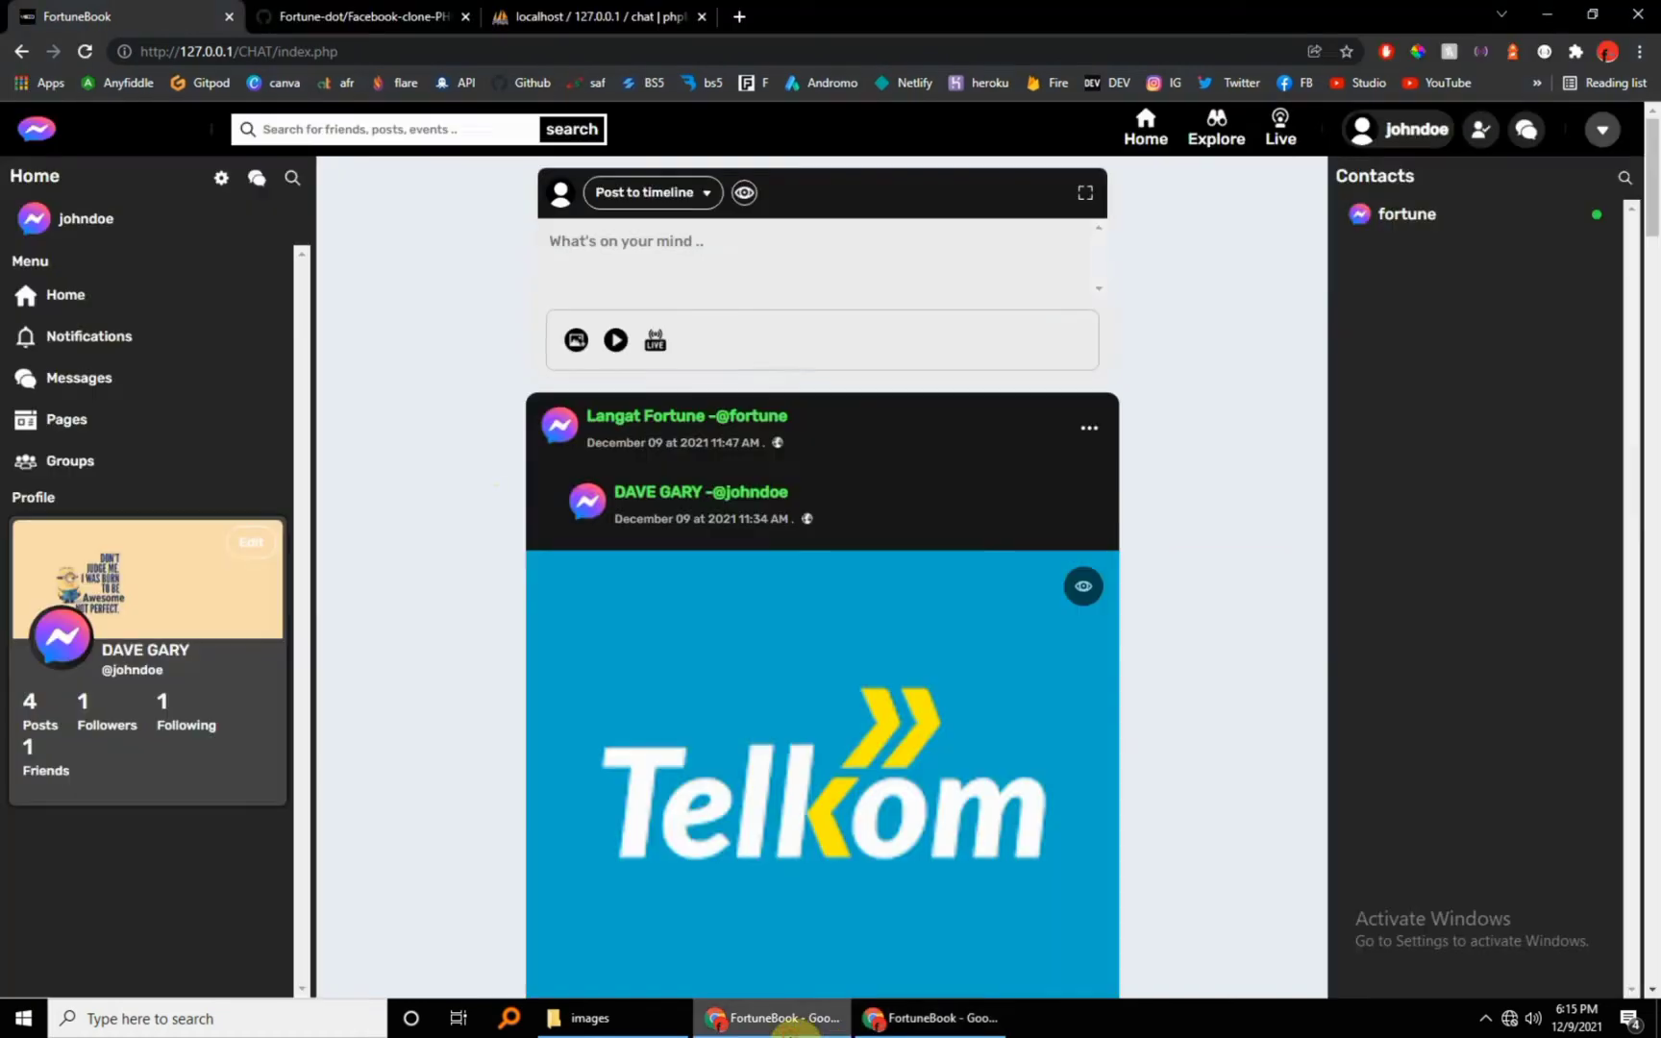
Publish 'today this is all i posteed' with sunglasses emoji to the timeline
{"action": "left_click", "coordinate": [754, 273]}
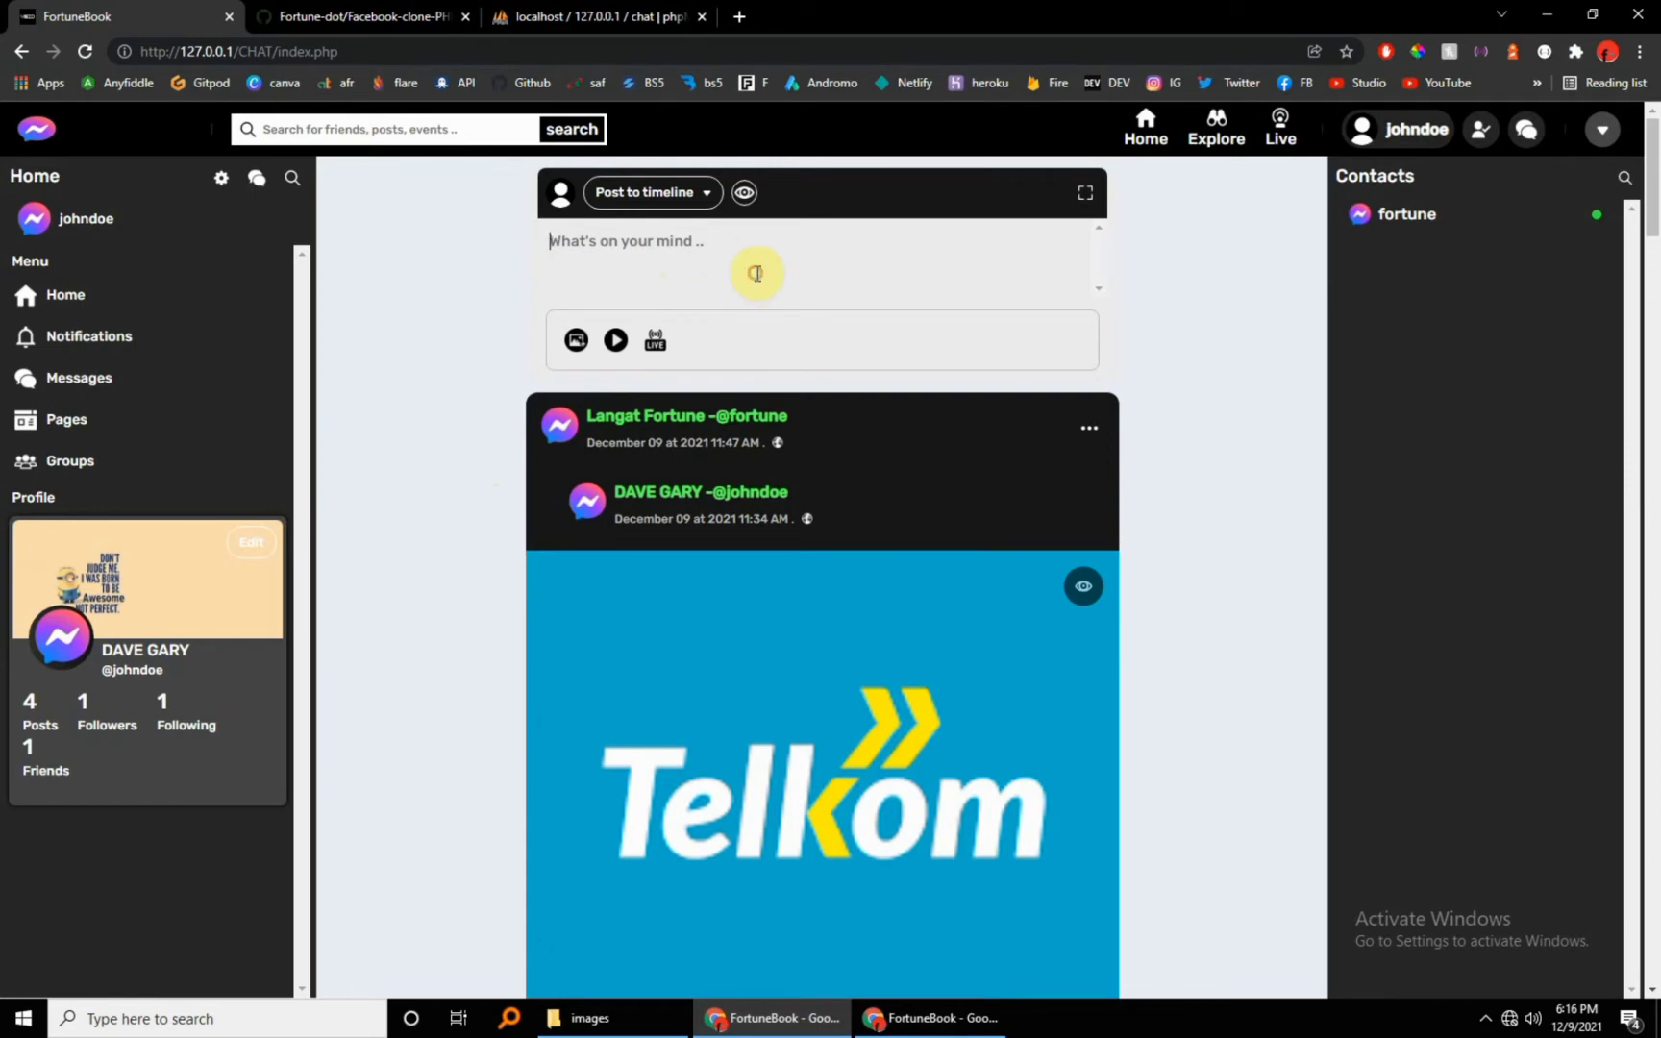
{"action": "type", "text": "today"}
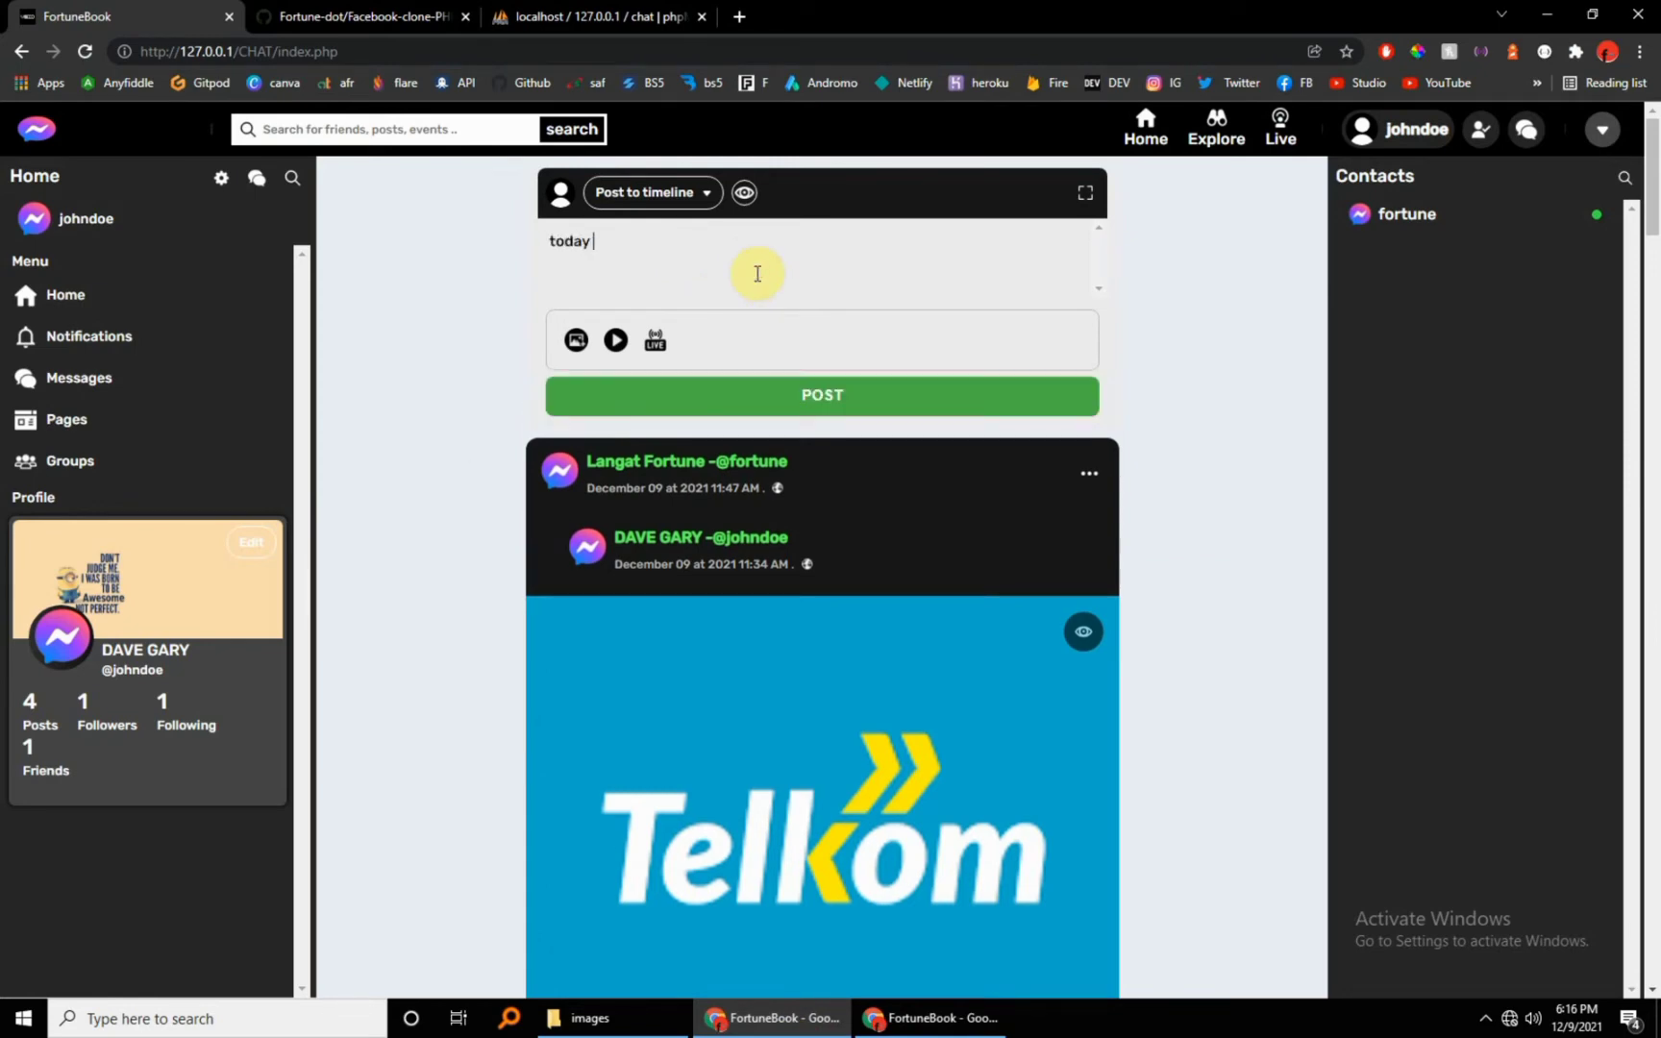
{"action": "type", "text": "this i"}
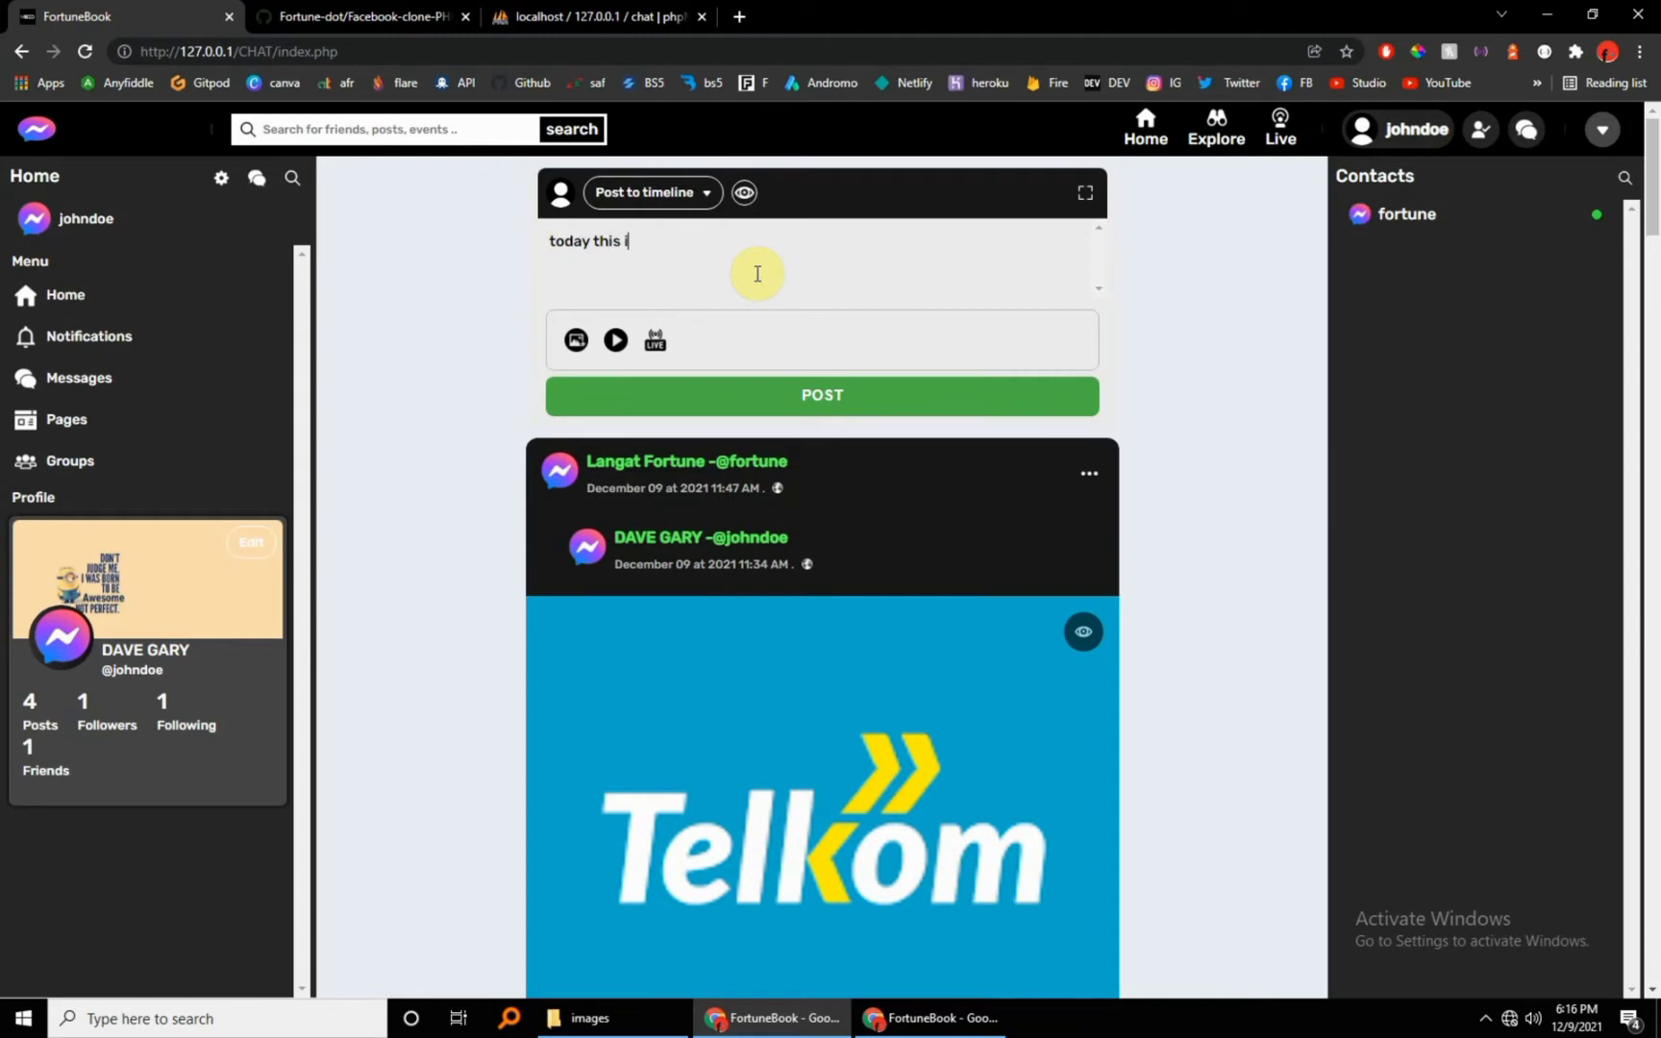
{"action": "type", "text": "s all"}
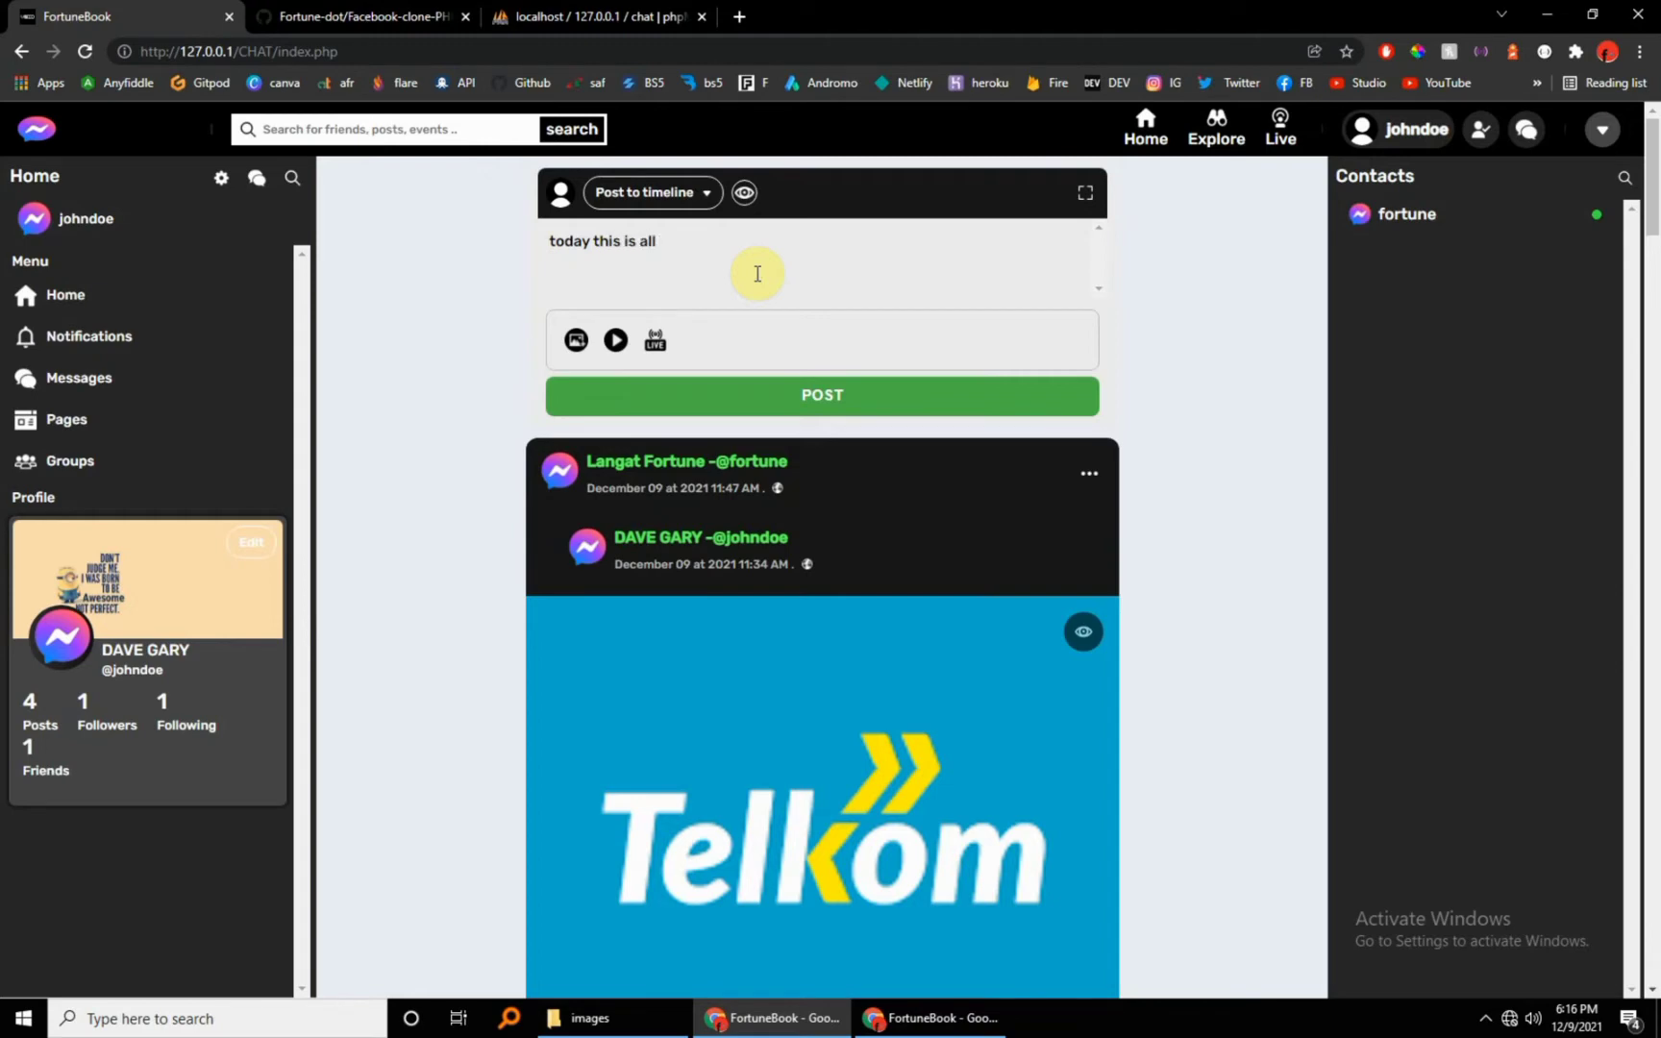
{"action": "type", "text": "i posteed"}
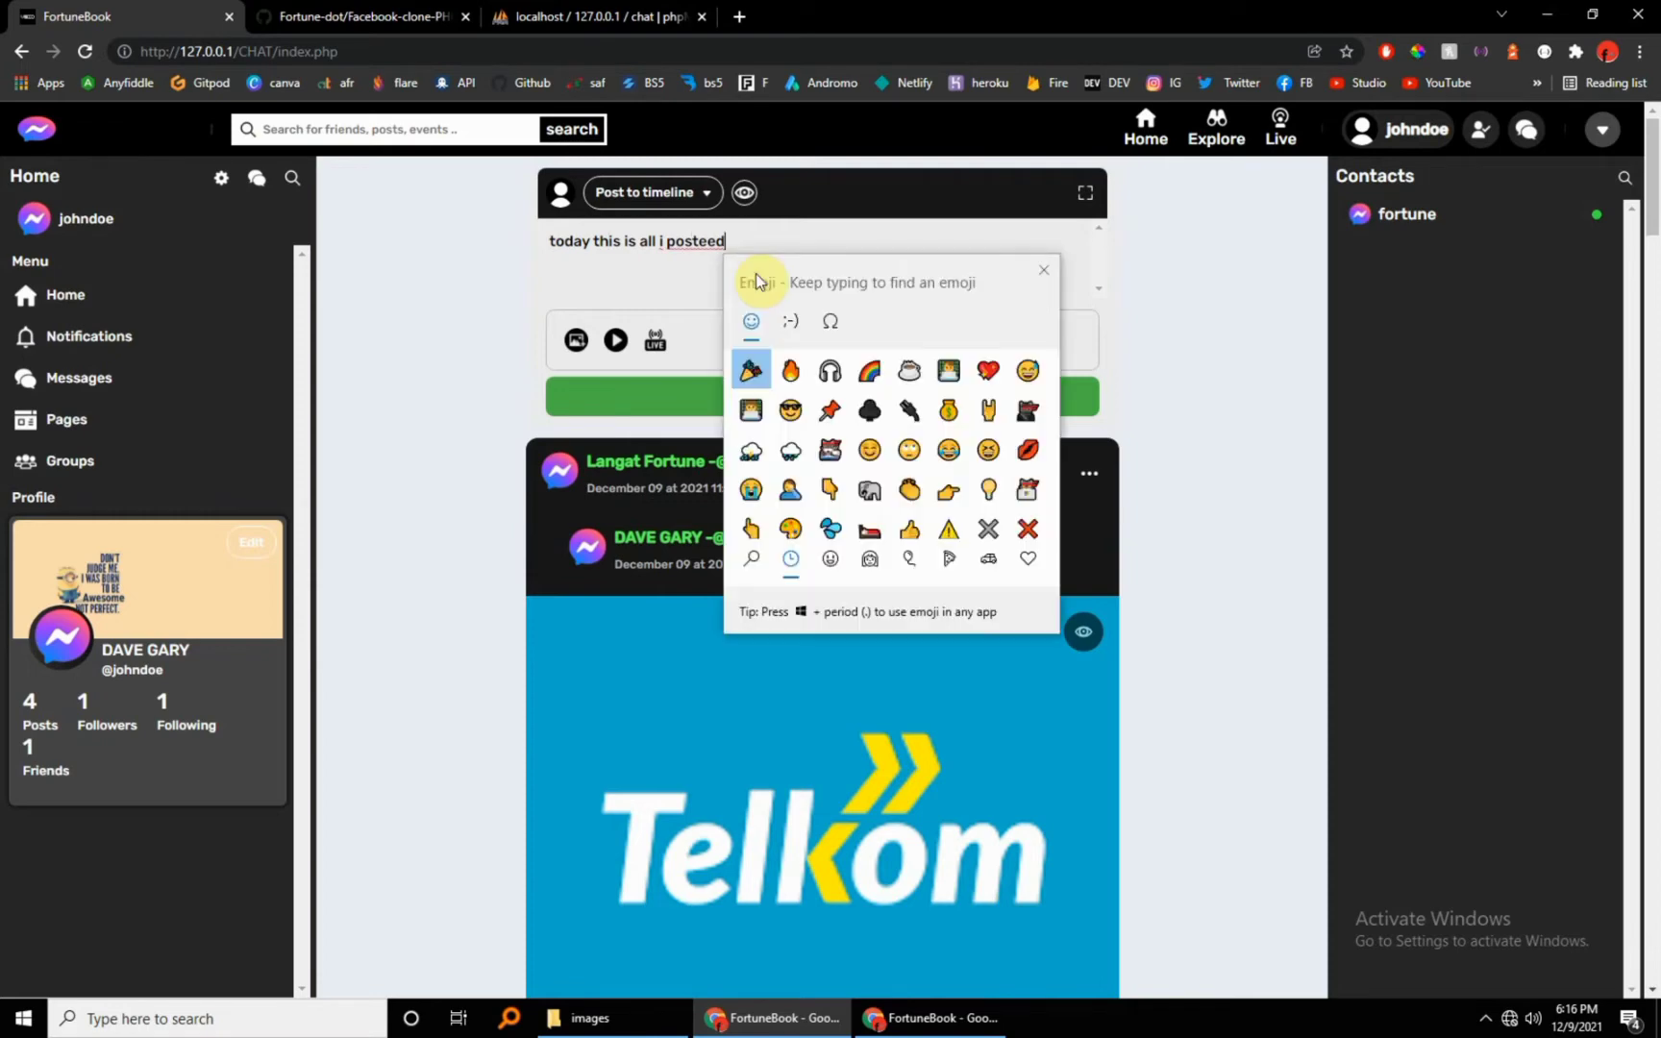
{"action": "left_click", "coordinate": [790, 409]}
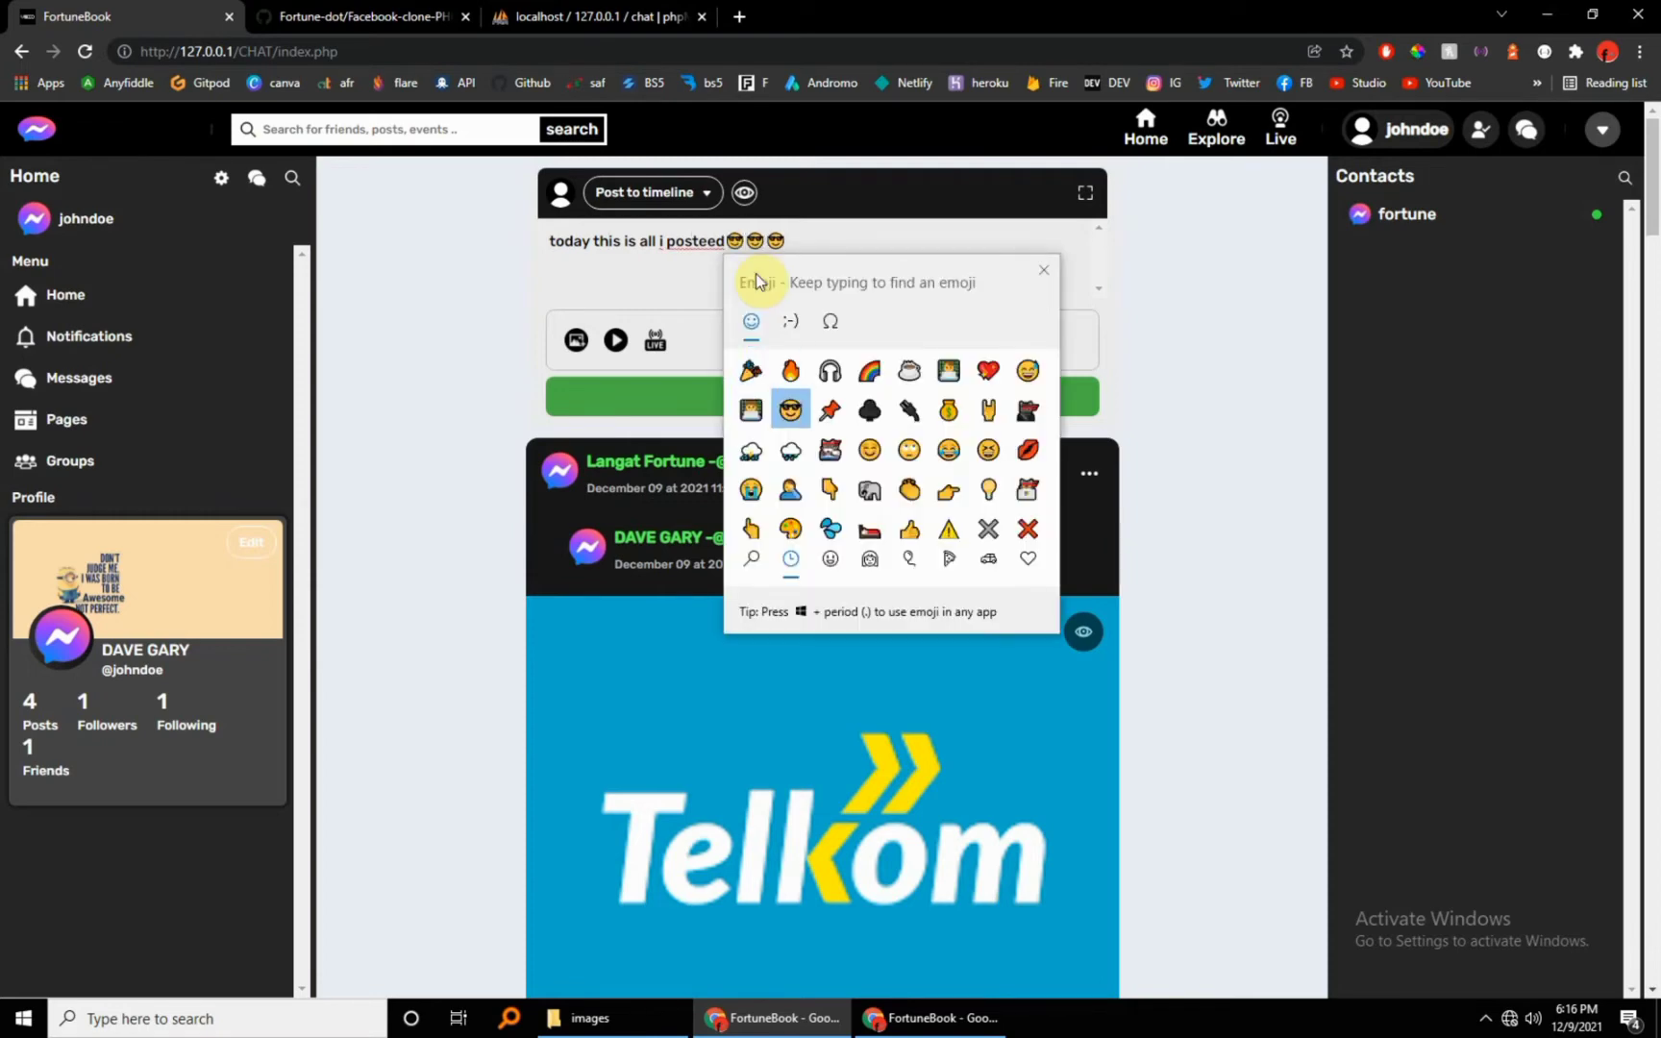
{"action": "left_click", "coordinate": [1044, 271]}
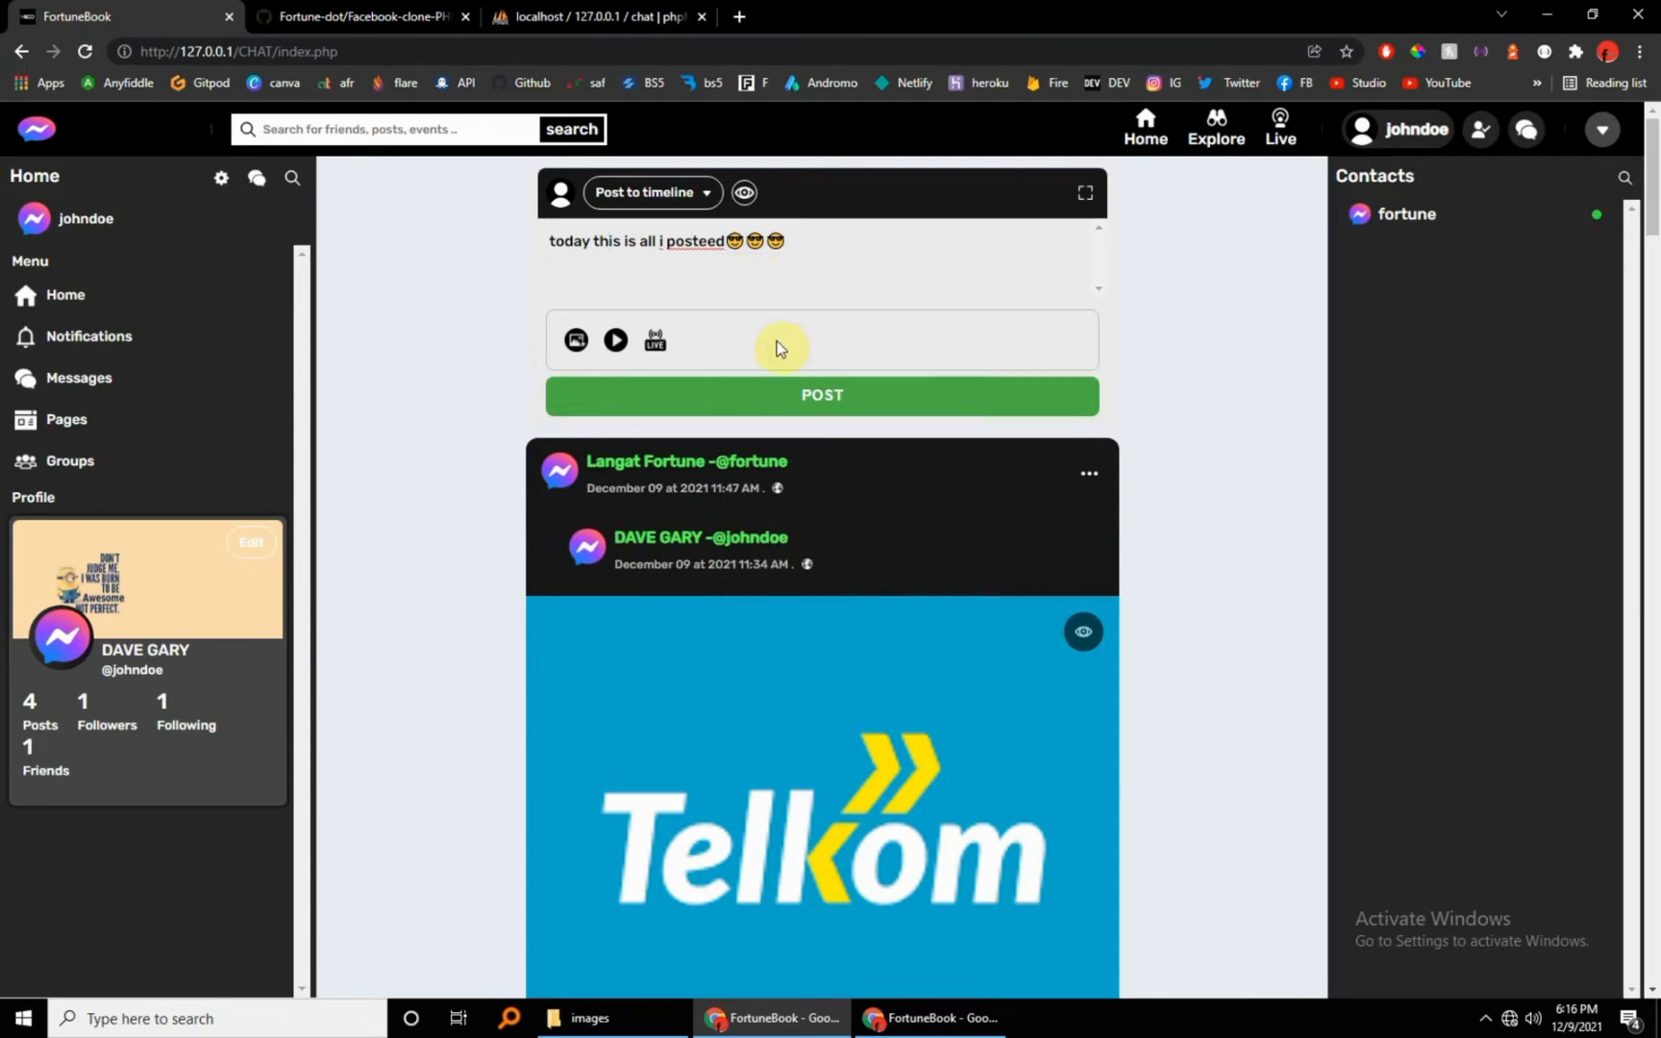
{"action": "left_click", "coordinate": [821, 394]}
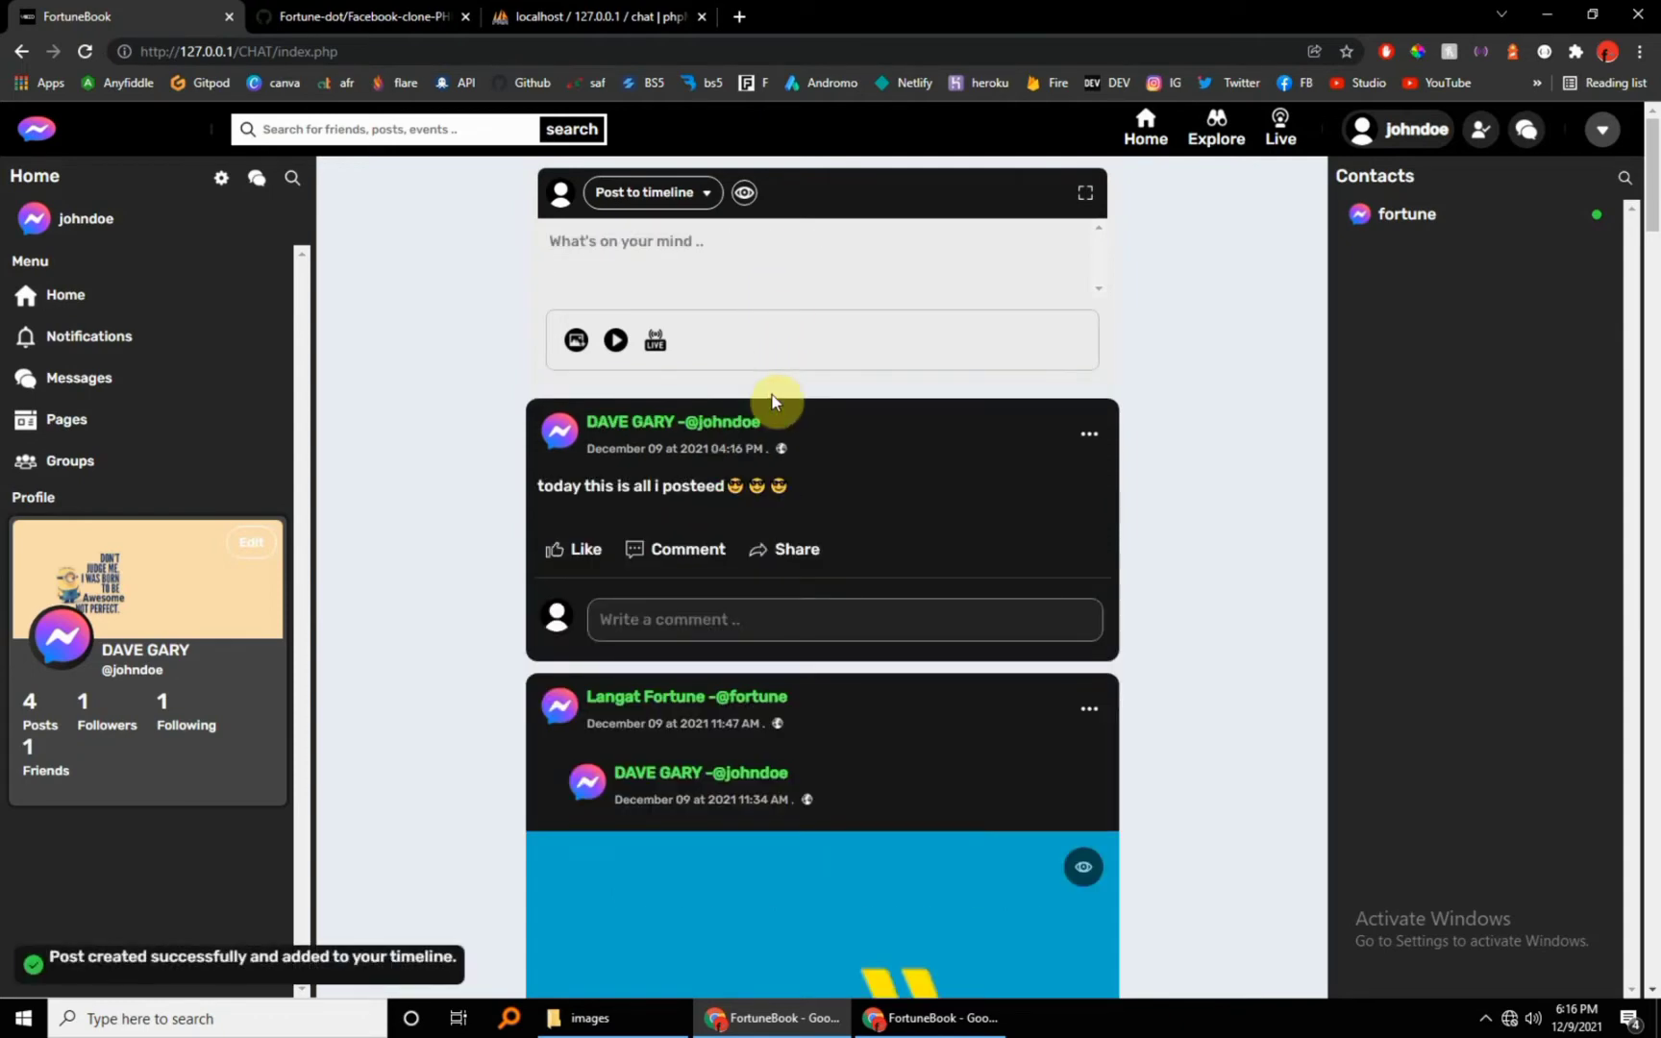
{"action": "mouse_move", "coordinate": [847, 377]}
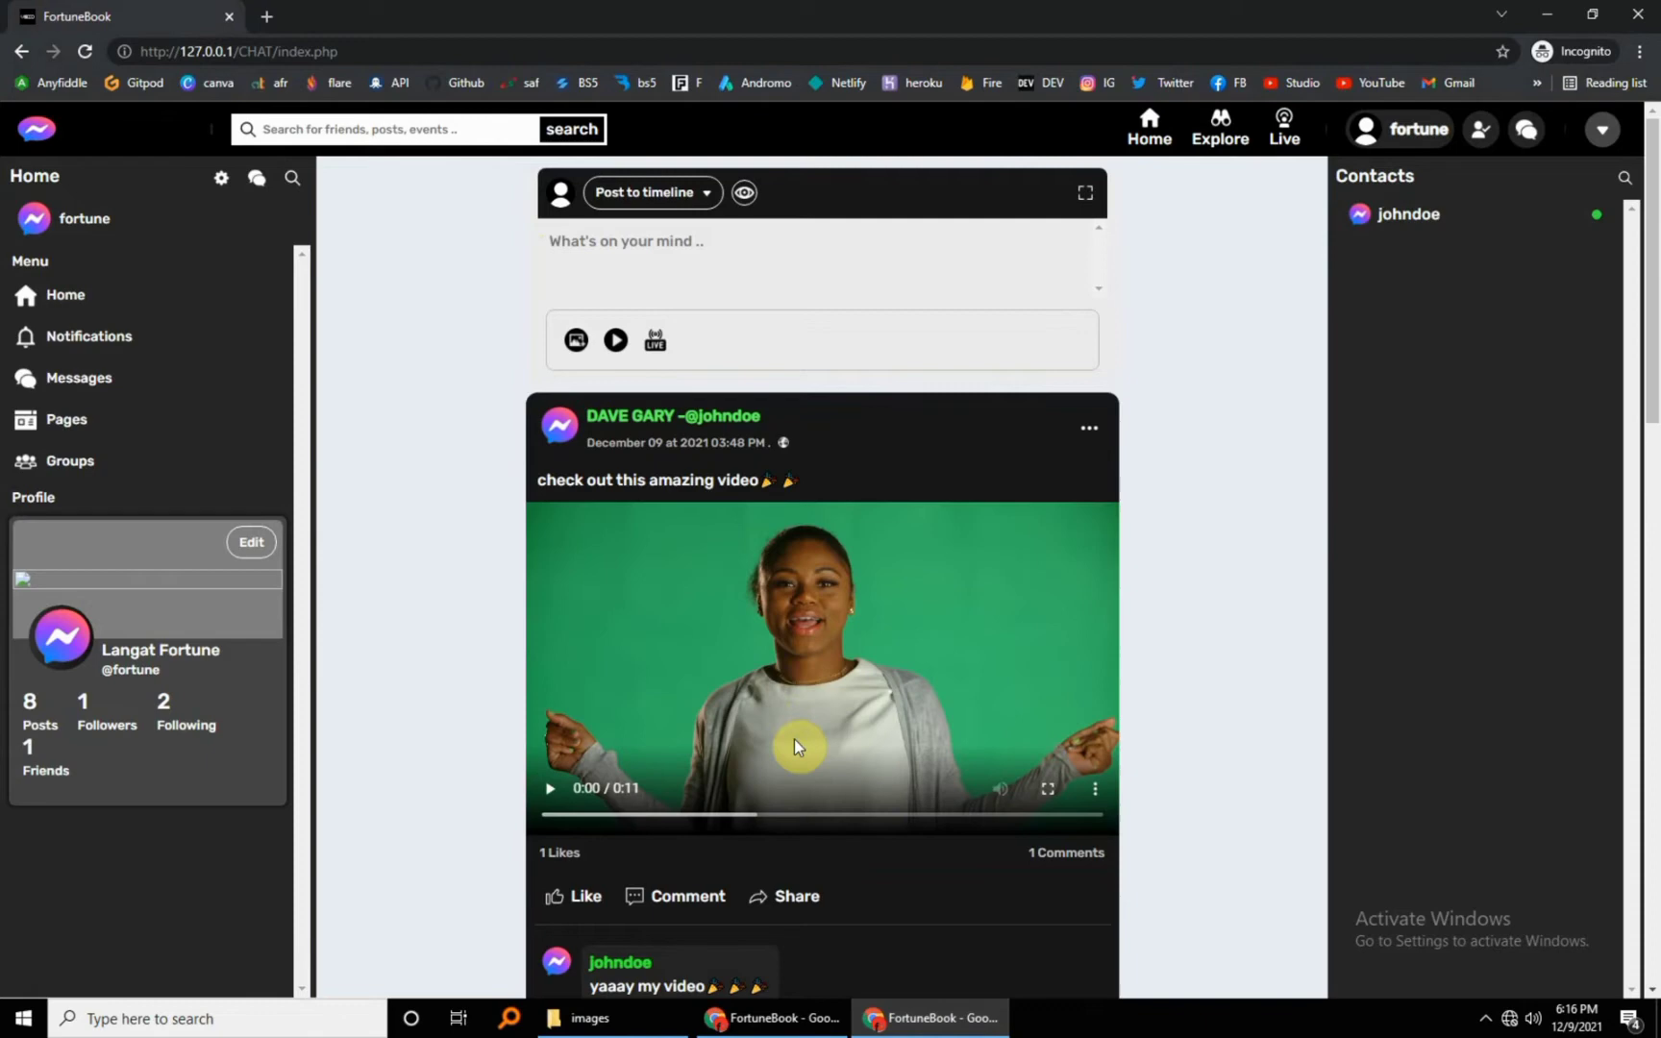
As Fortune, like the video post and comment 'its a great video'
{"action": "scroll", "scroll_direction": "down", "scroll_amount": 3}
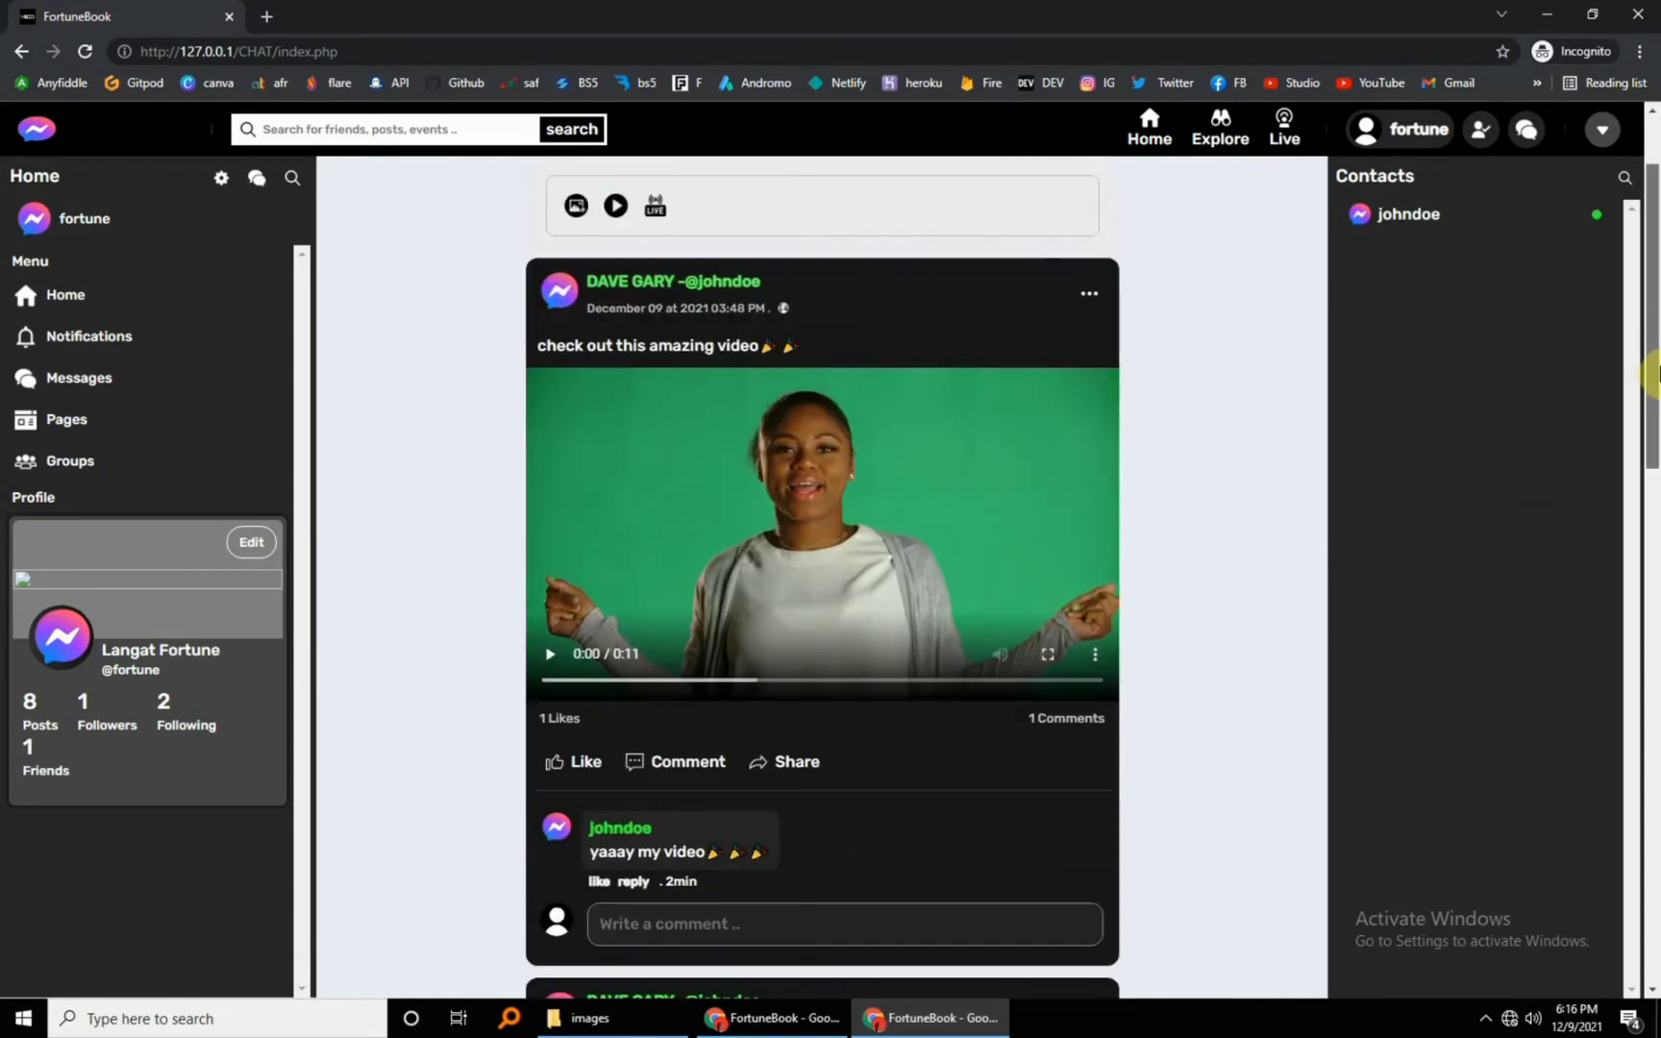
{"action": "scroll", "scroll_direction": "down", "scroll_amount": 3}
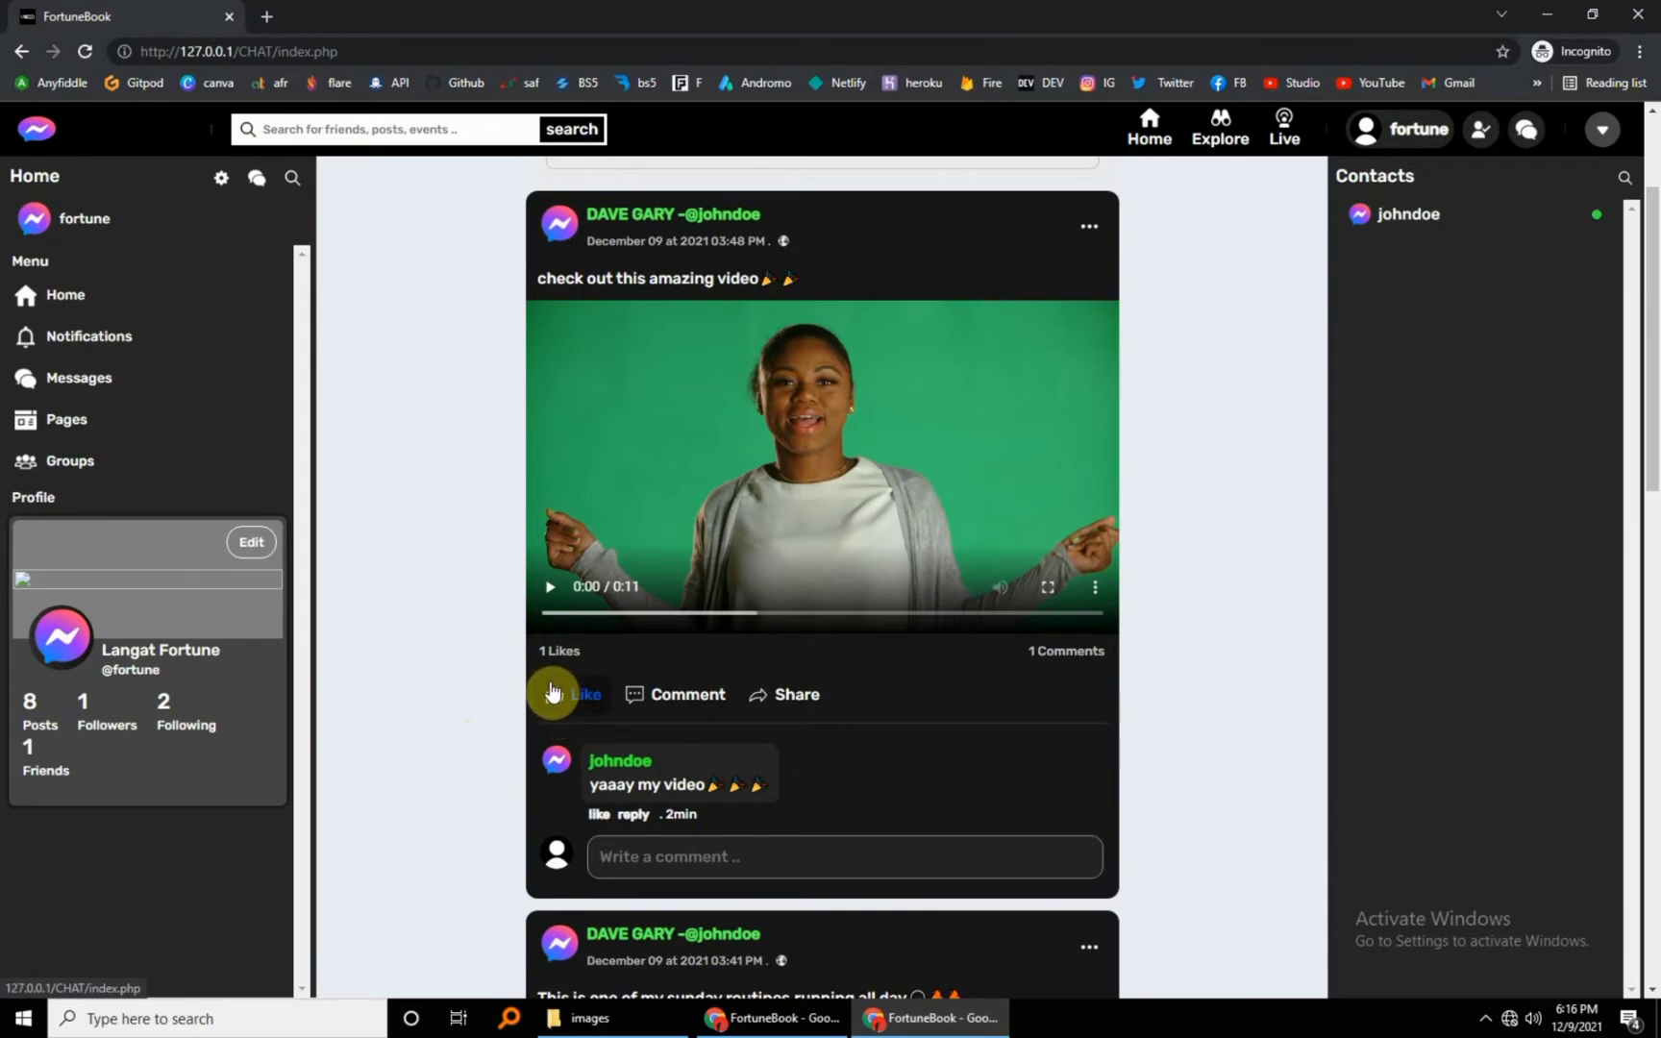
{"action": "left_click", "coordinate": [577, 694]}
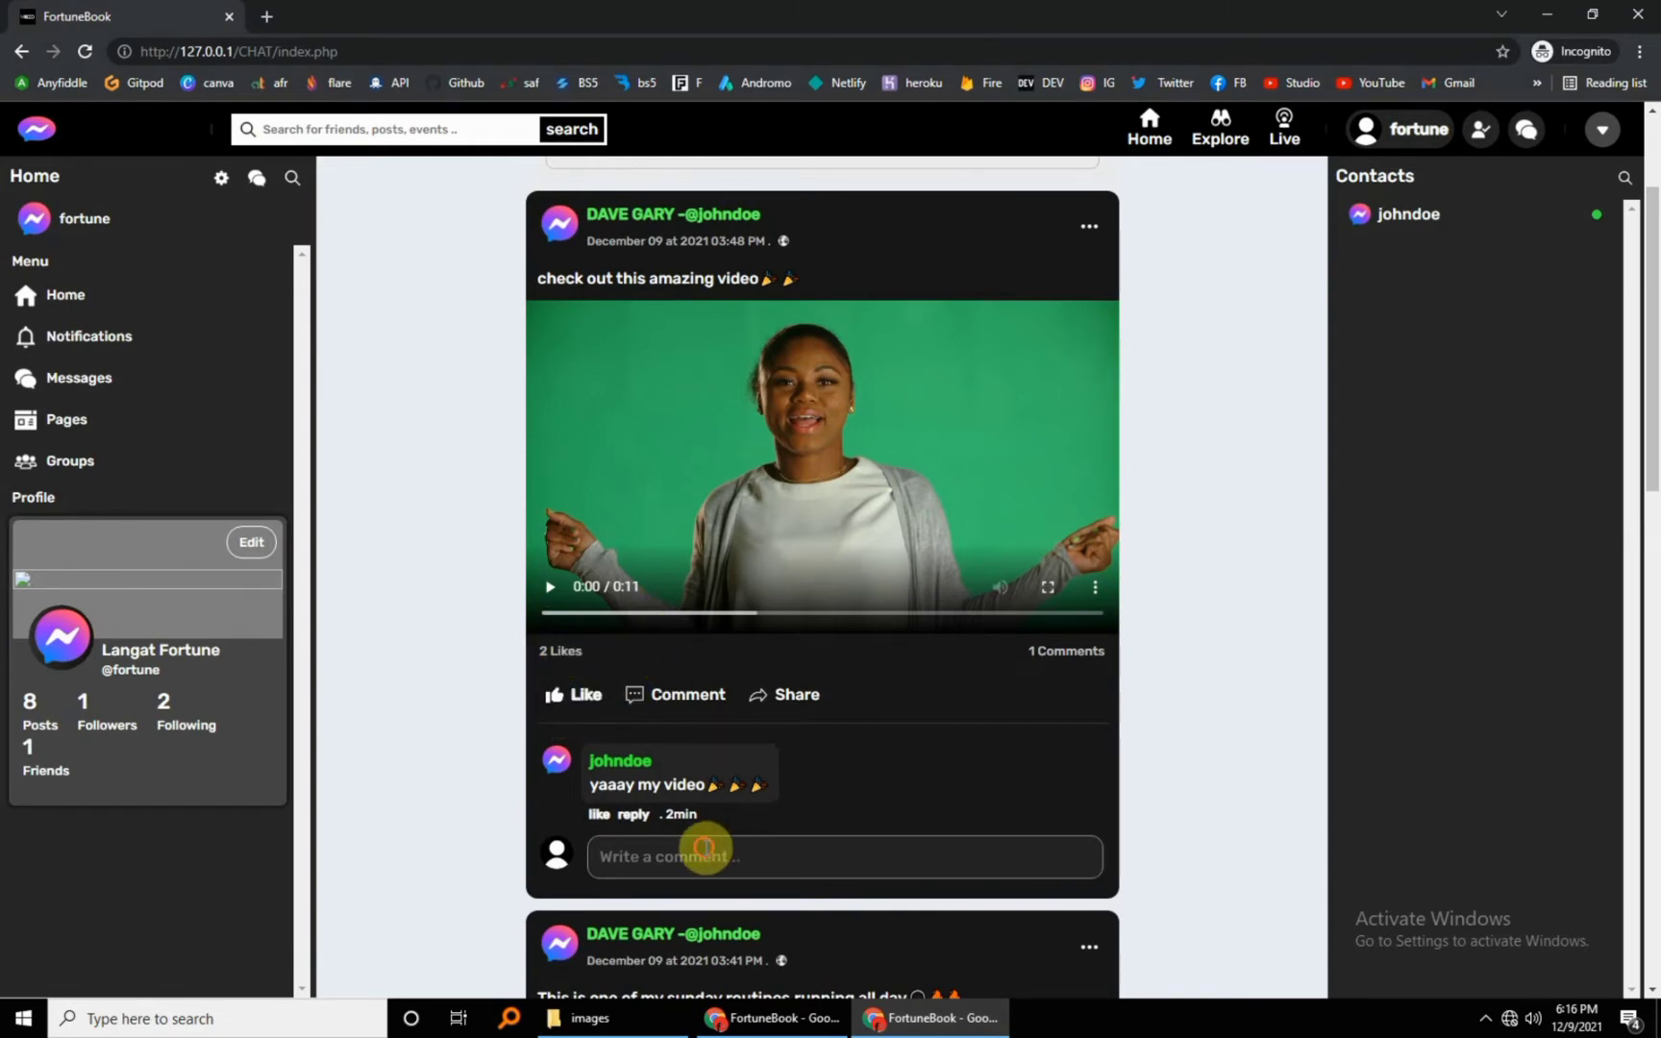
{"action": "type", "text": "its a gr"}
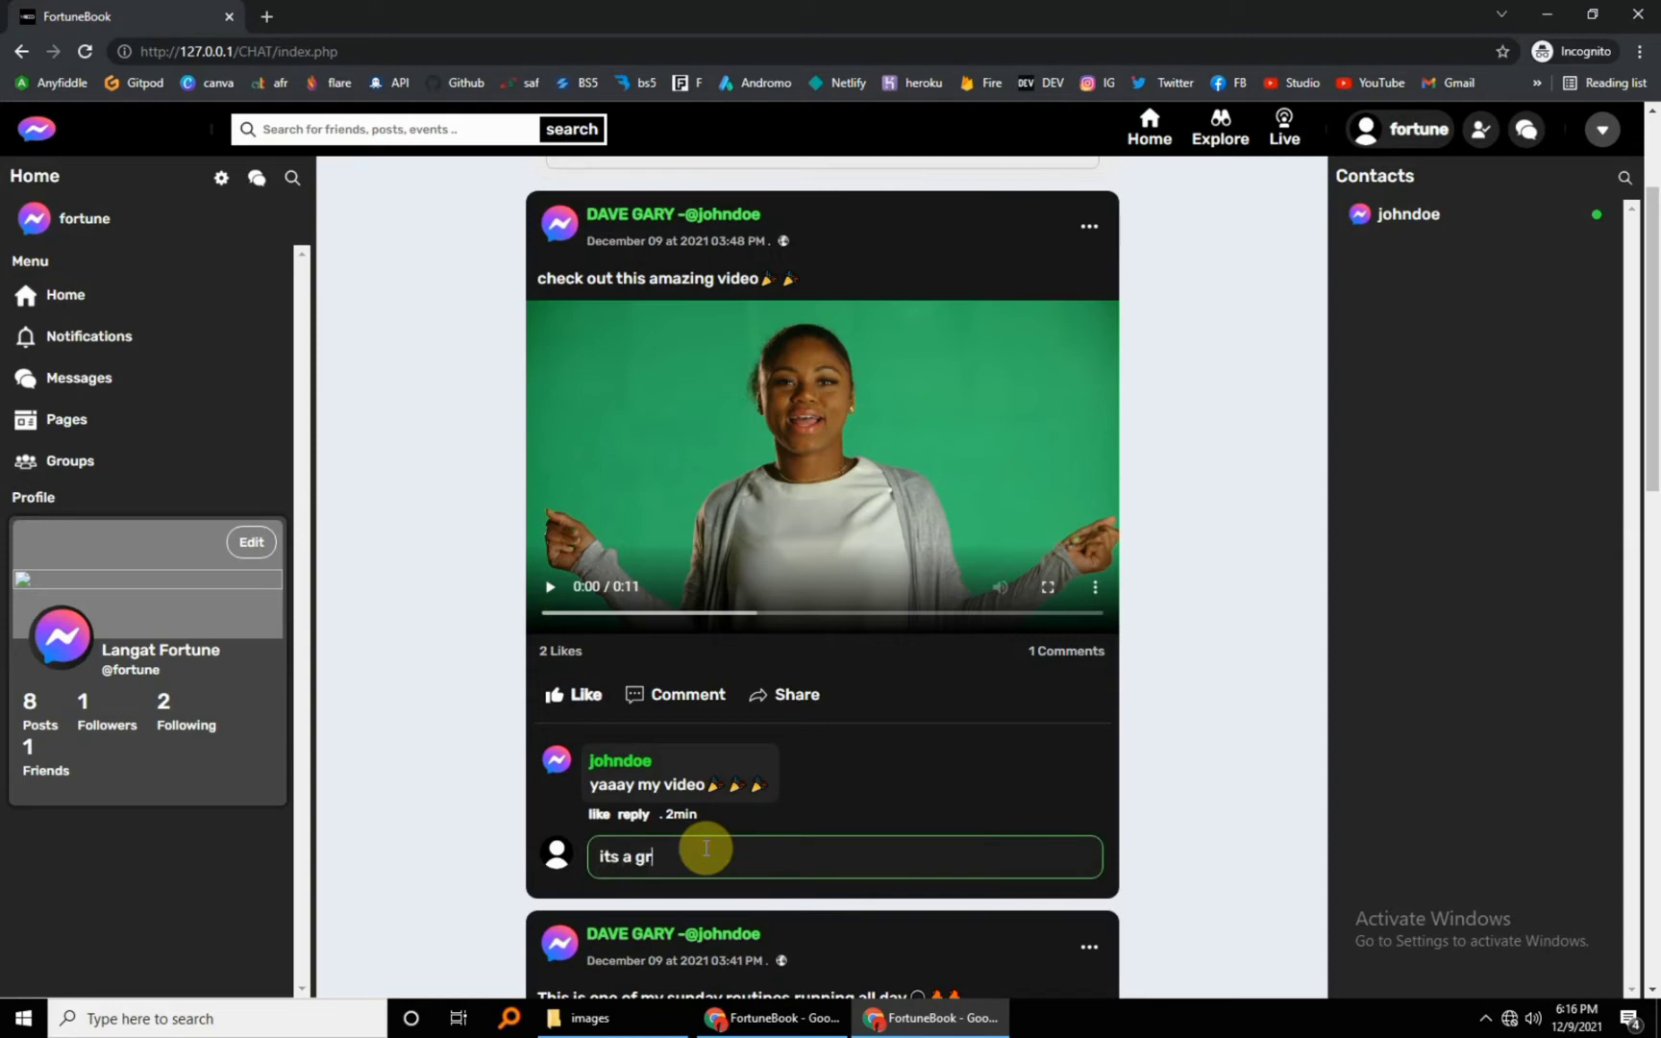
{"action": "type", "text": "eat vide"}
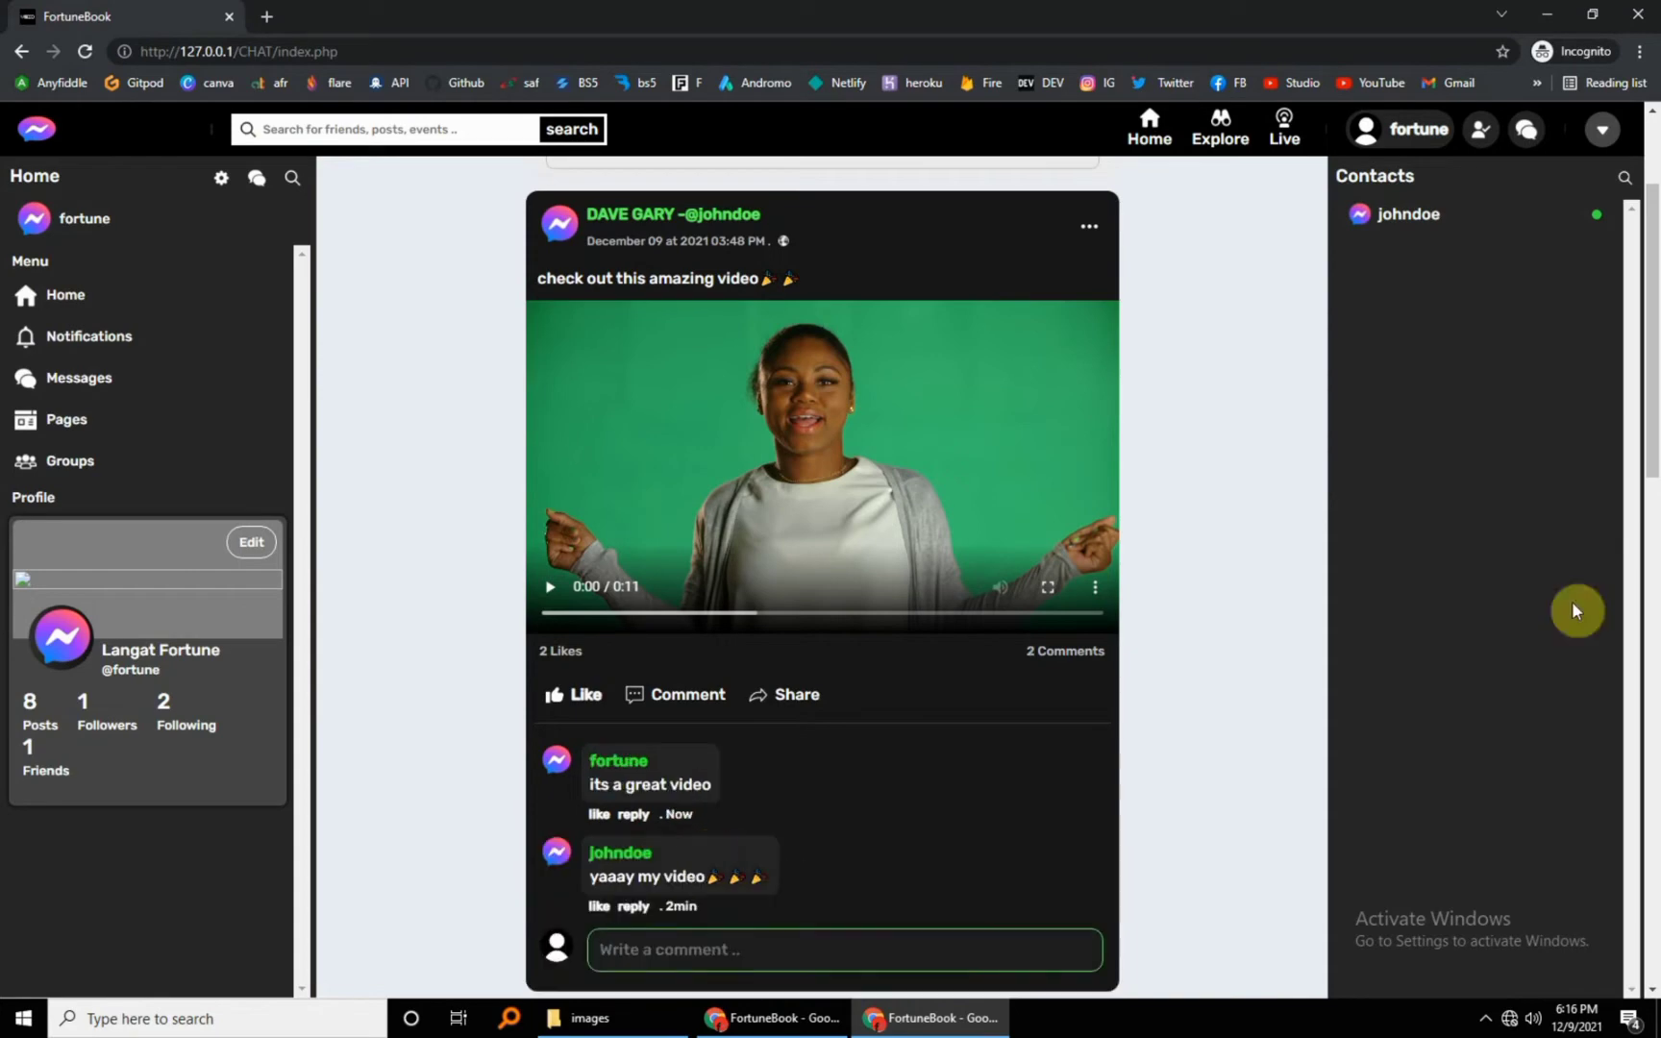
{"action": "scroll", "scroll_direction": "up", "scroll_amount": 3}
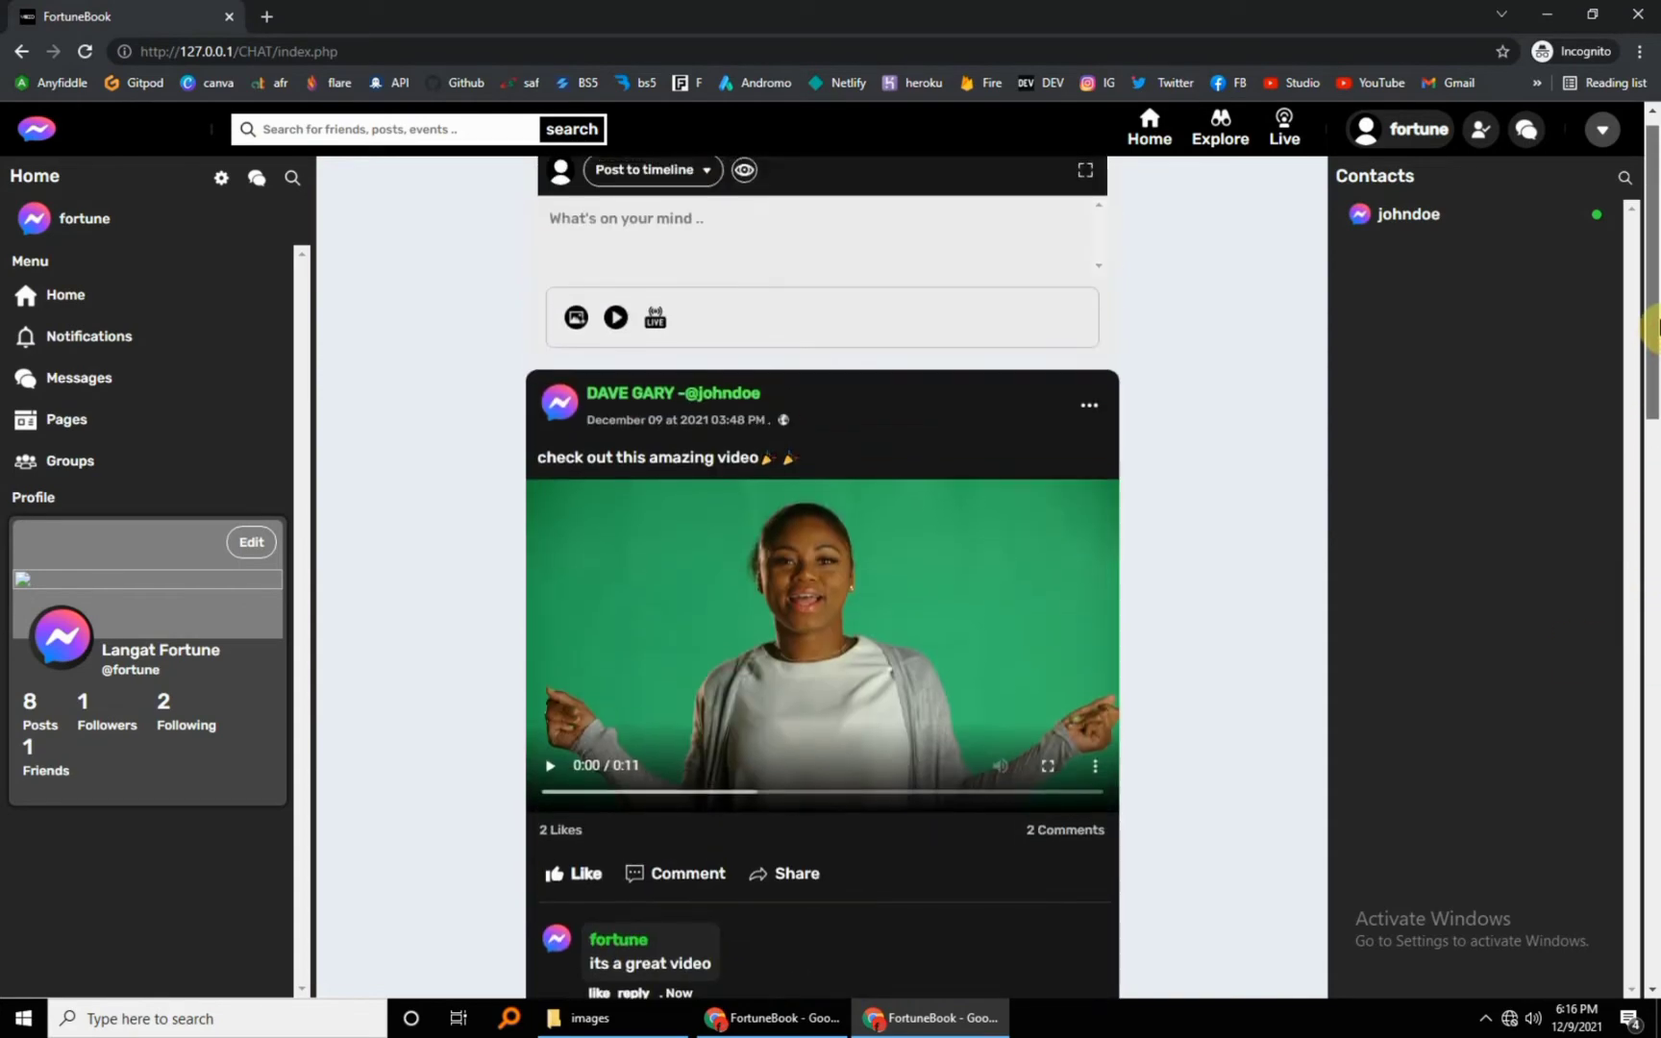
{"action": "scroll", "scroll_direction": "down", "scroll_amount": 3}
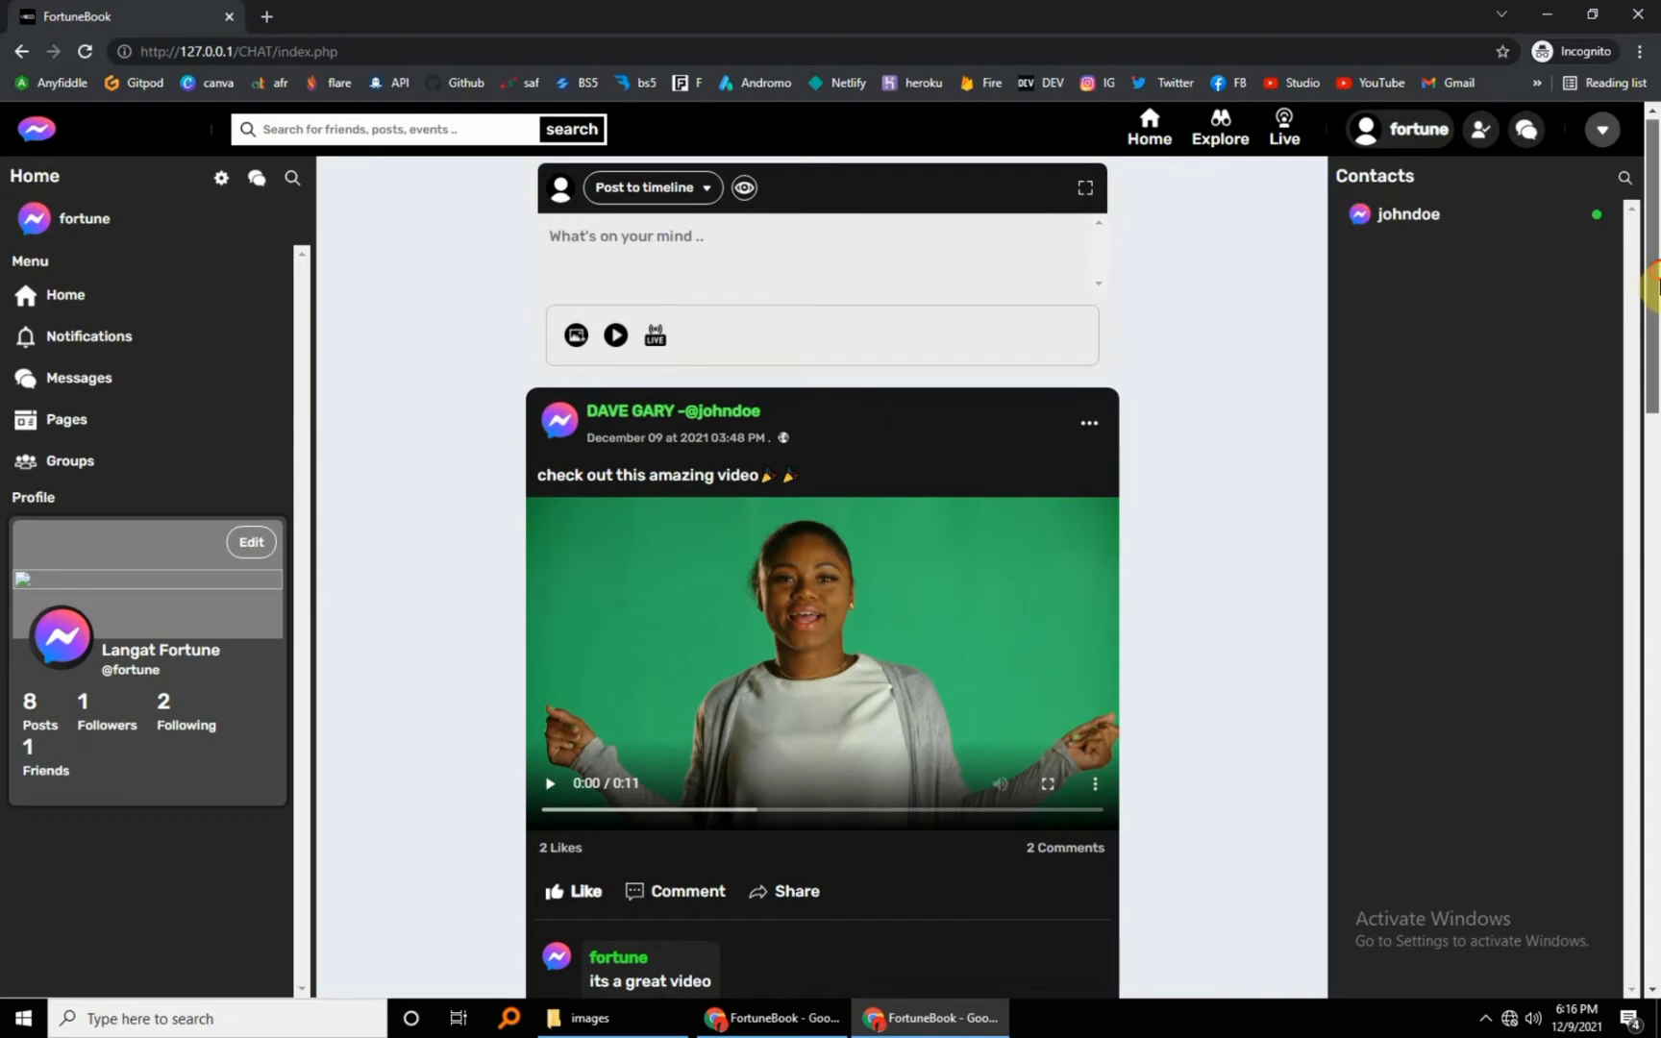
{"action": "scroll", "scroll_direction": "down", "scroll_amount": 3}
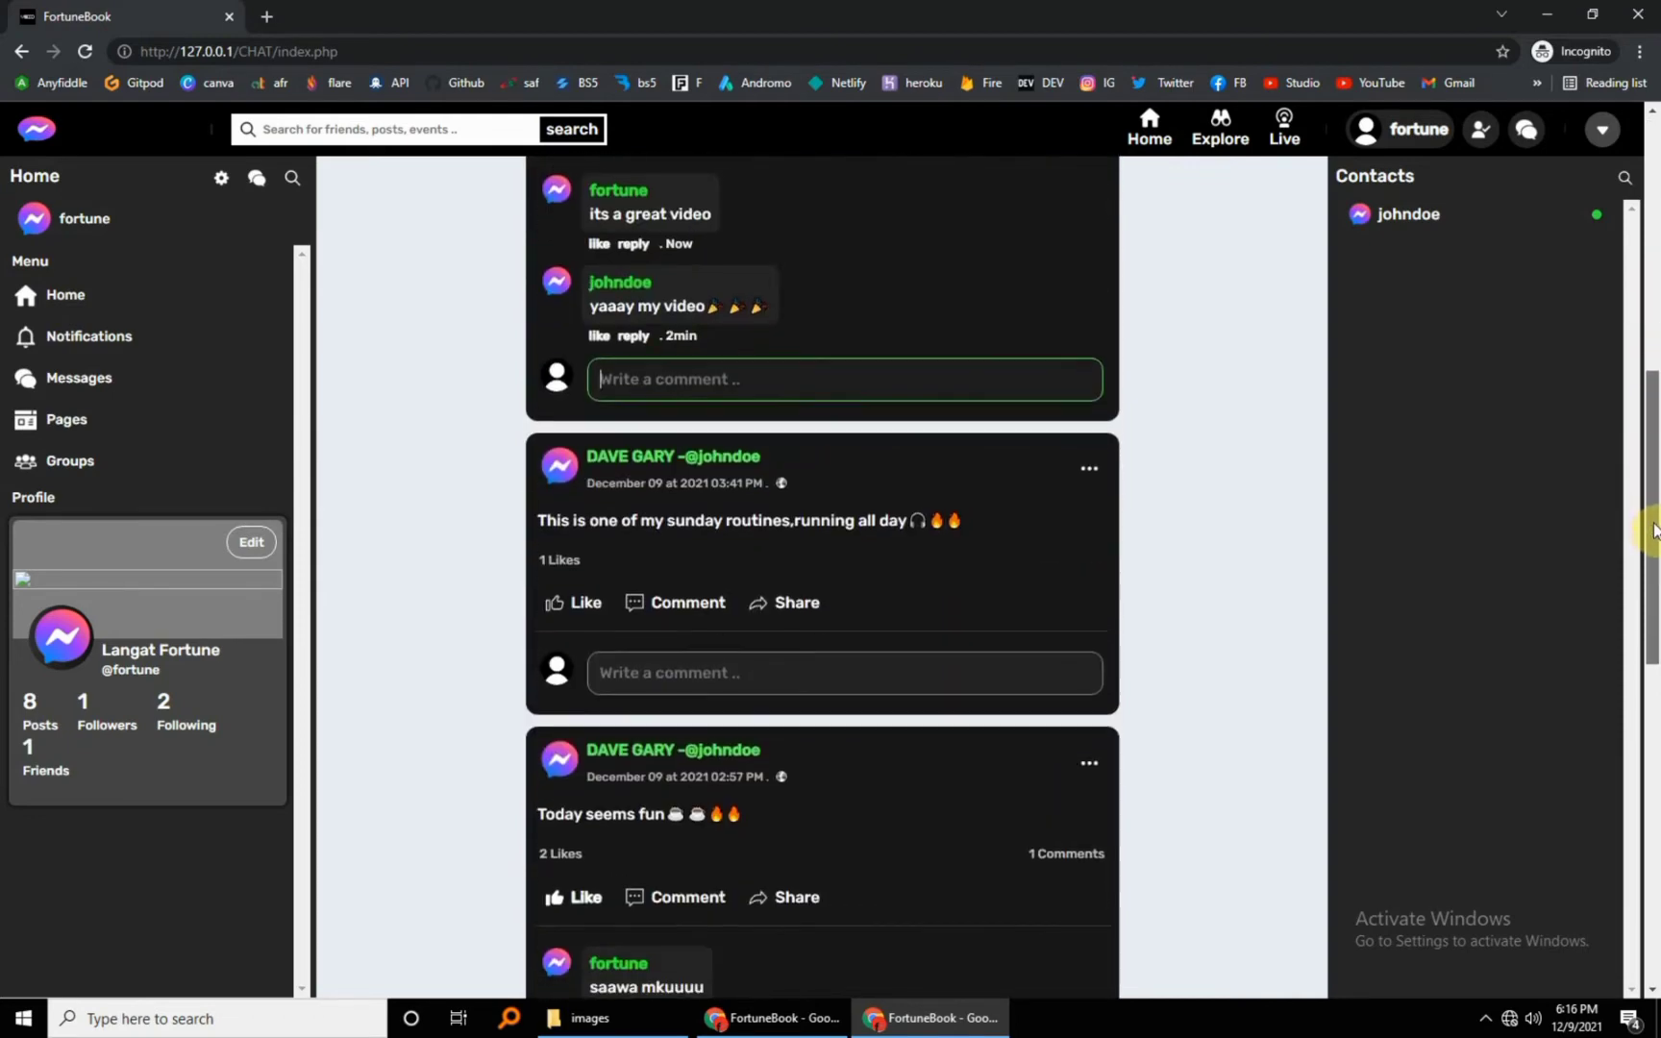
{"action": "scroll", "scroll_direction": "down", "scroll_amount": 3}
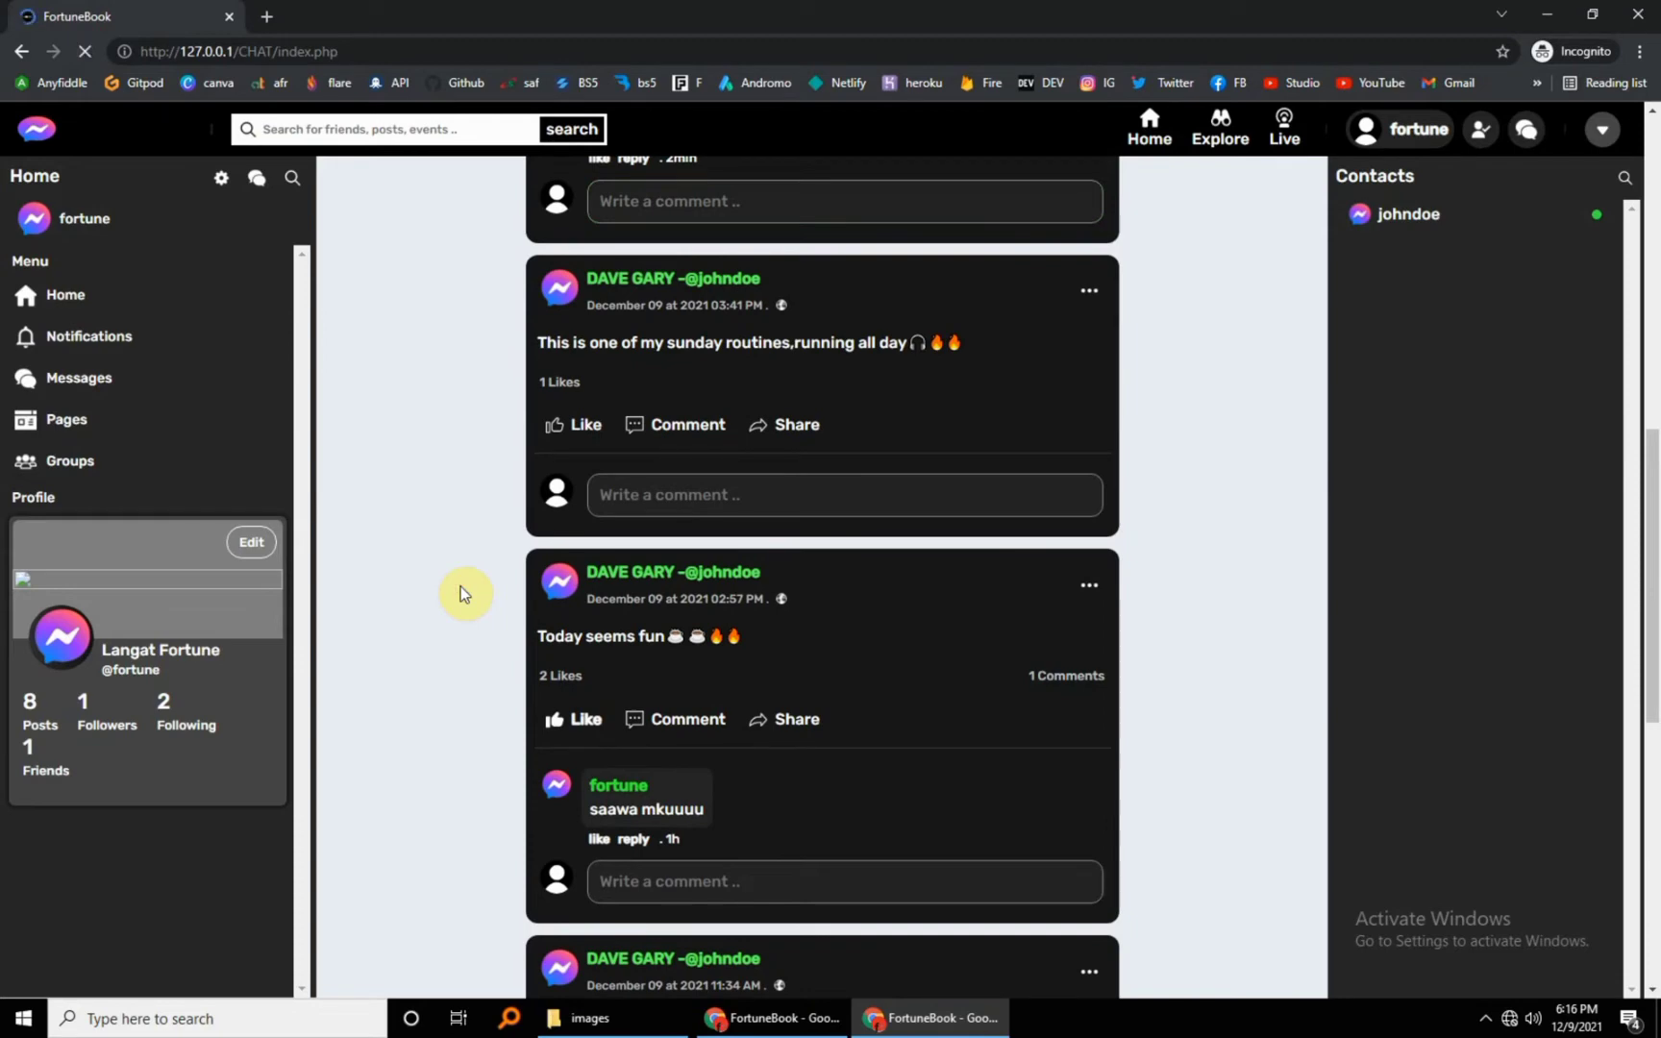
{"action": "mouse_move", "coordinate": [741, 953]}
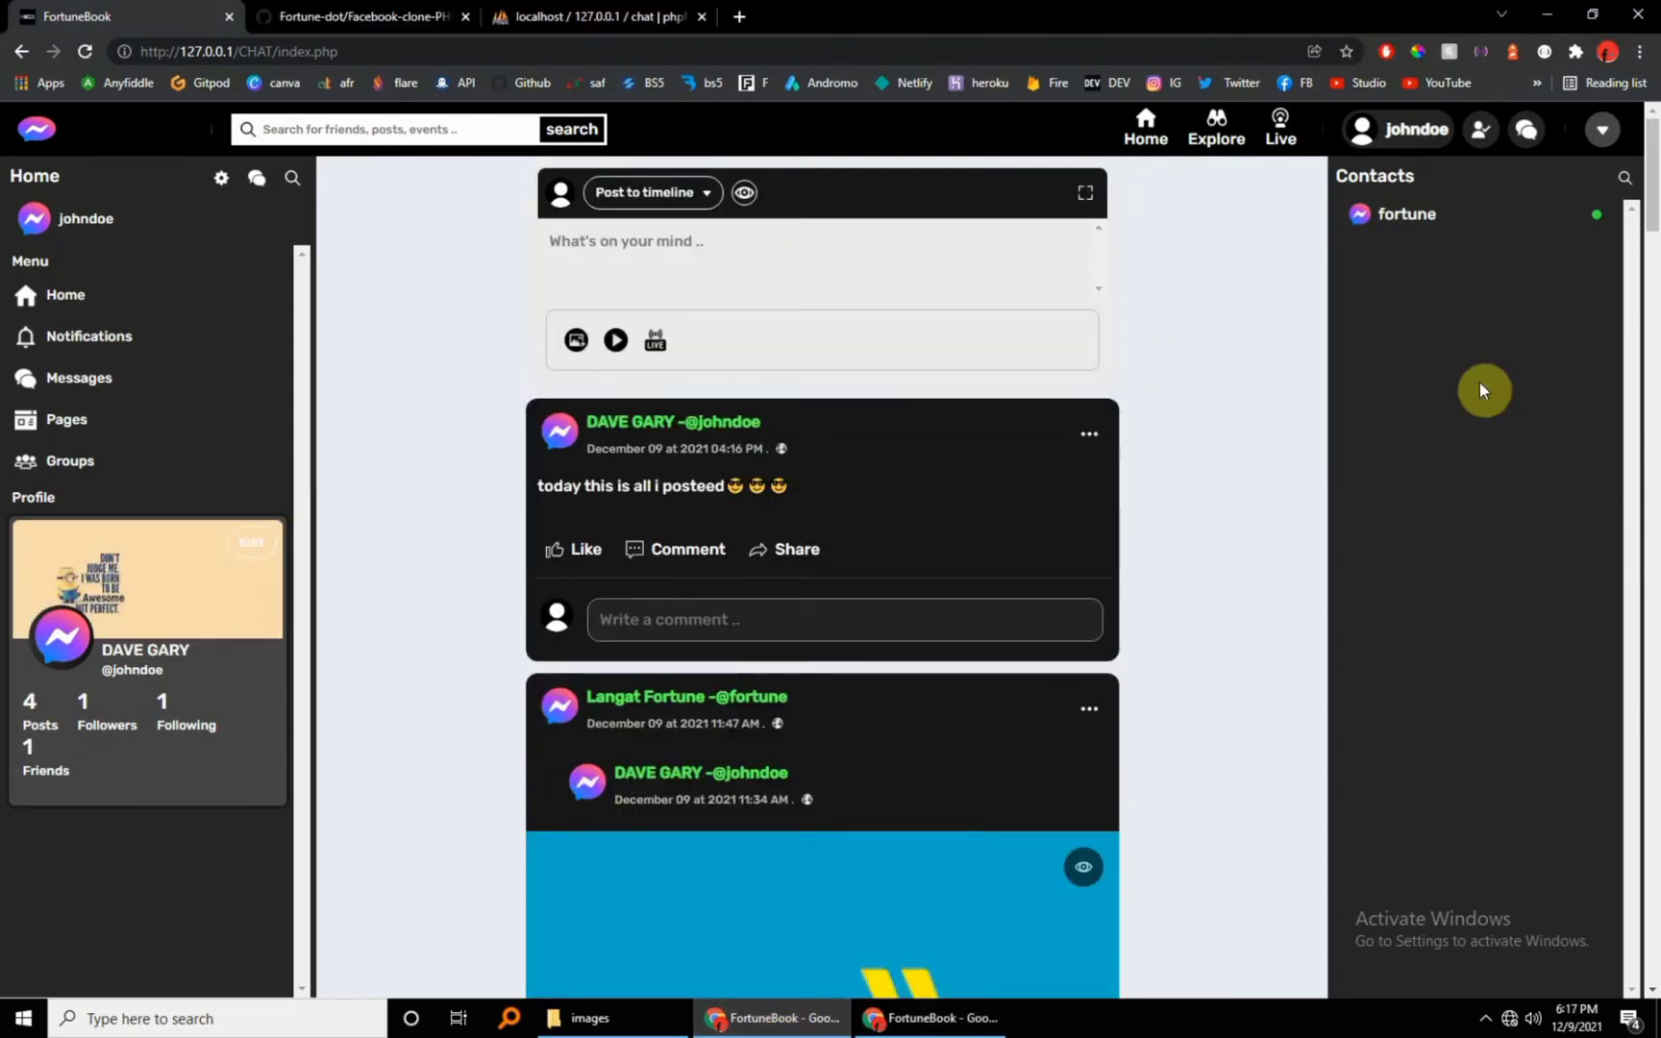
{"action": "mouse_move", "coordinate": [226, 597]}
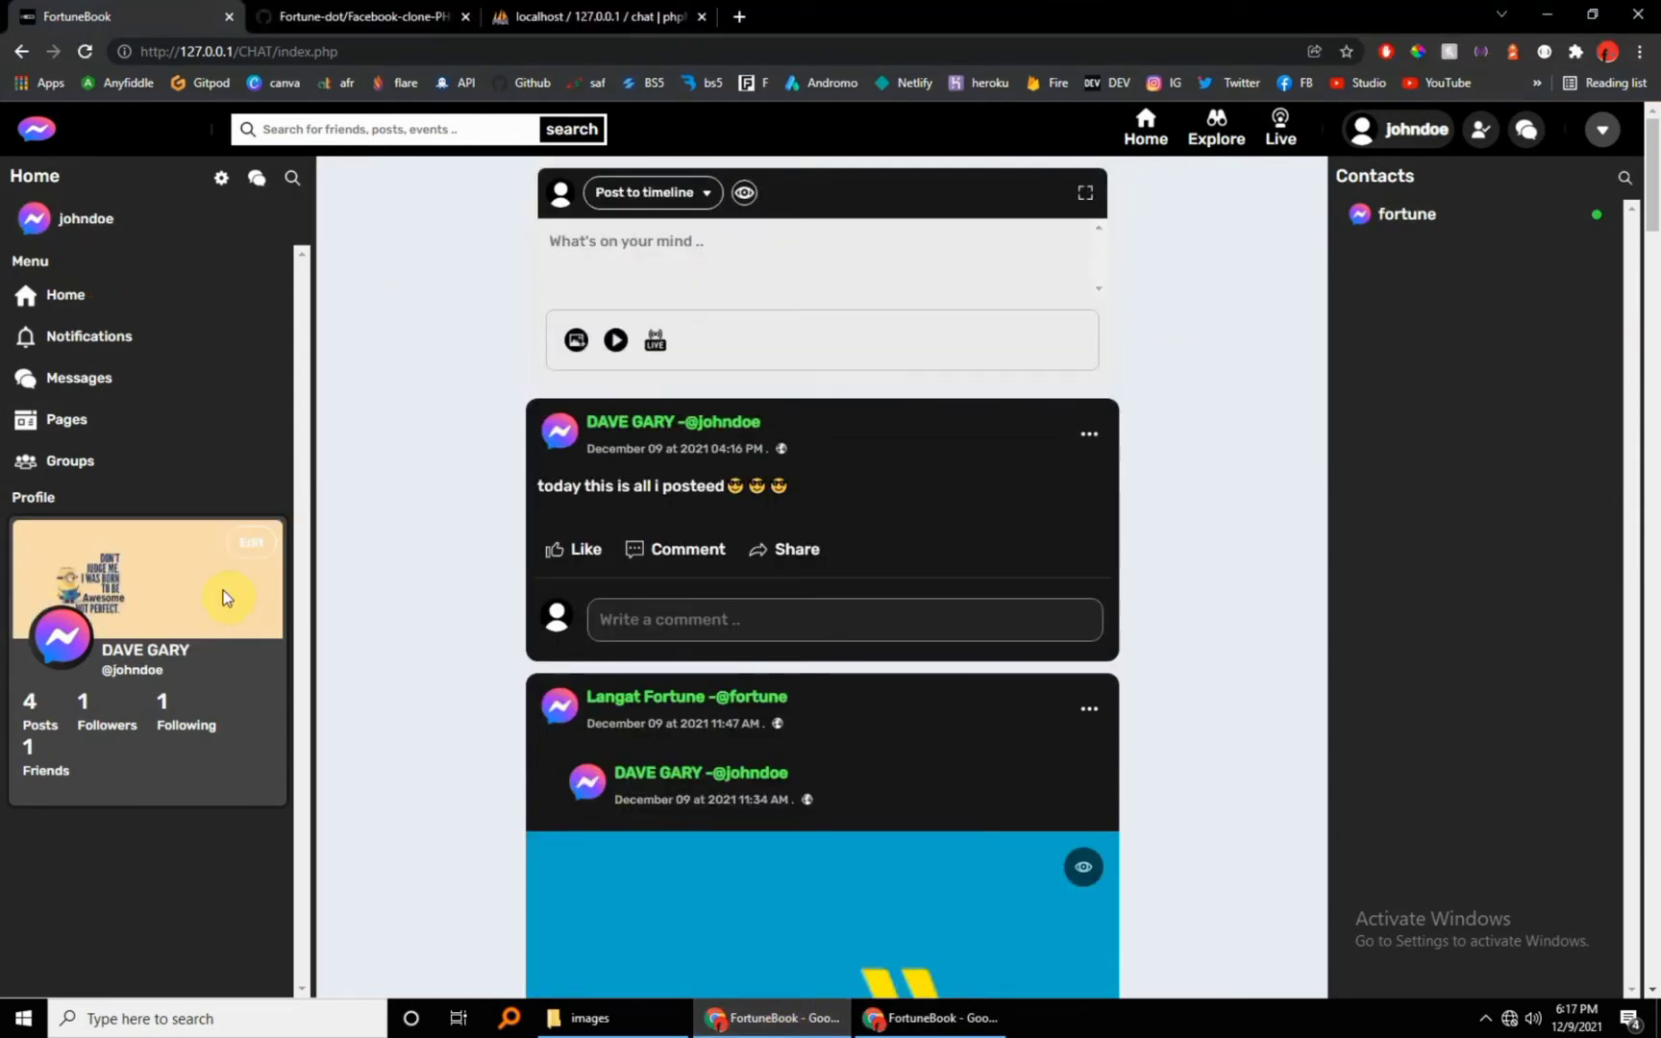
{"action": "mouse_move", "coordinate": [146, 656]}
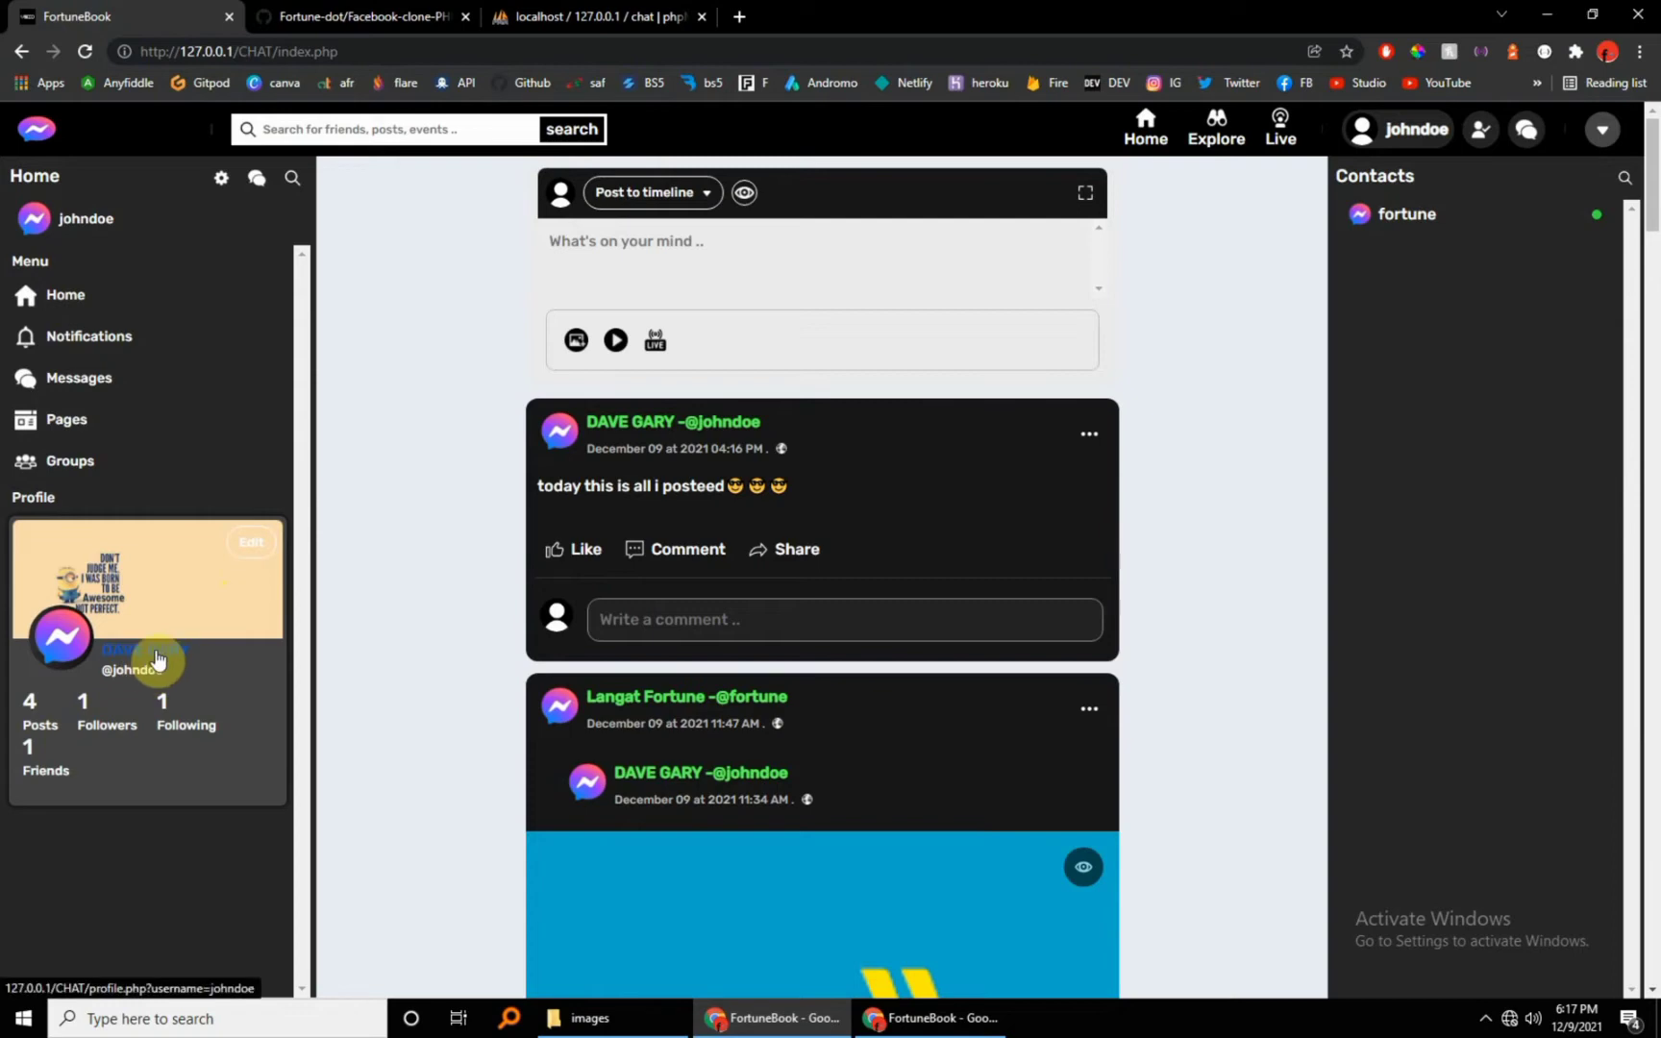
{"action": "mouse_move", "coordinate": [1303, 217]}
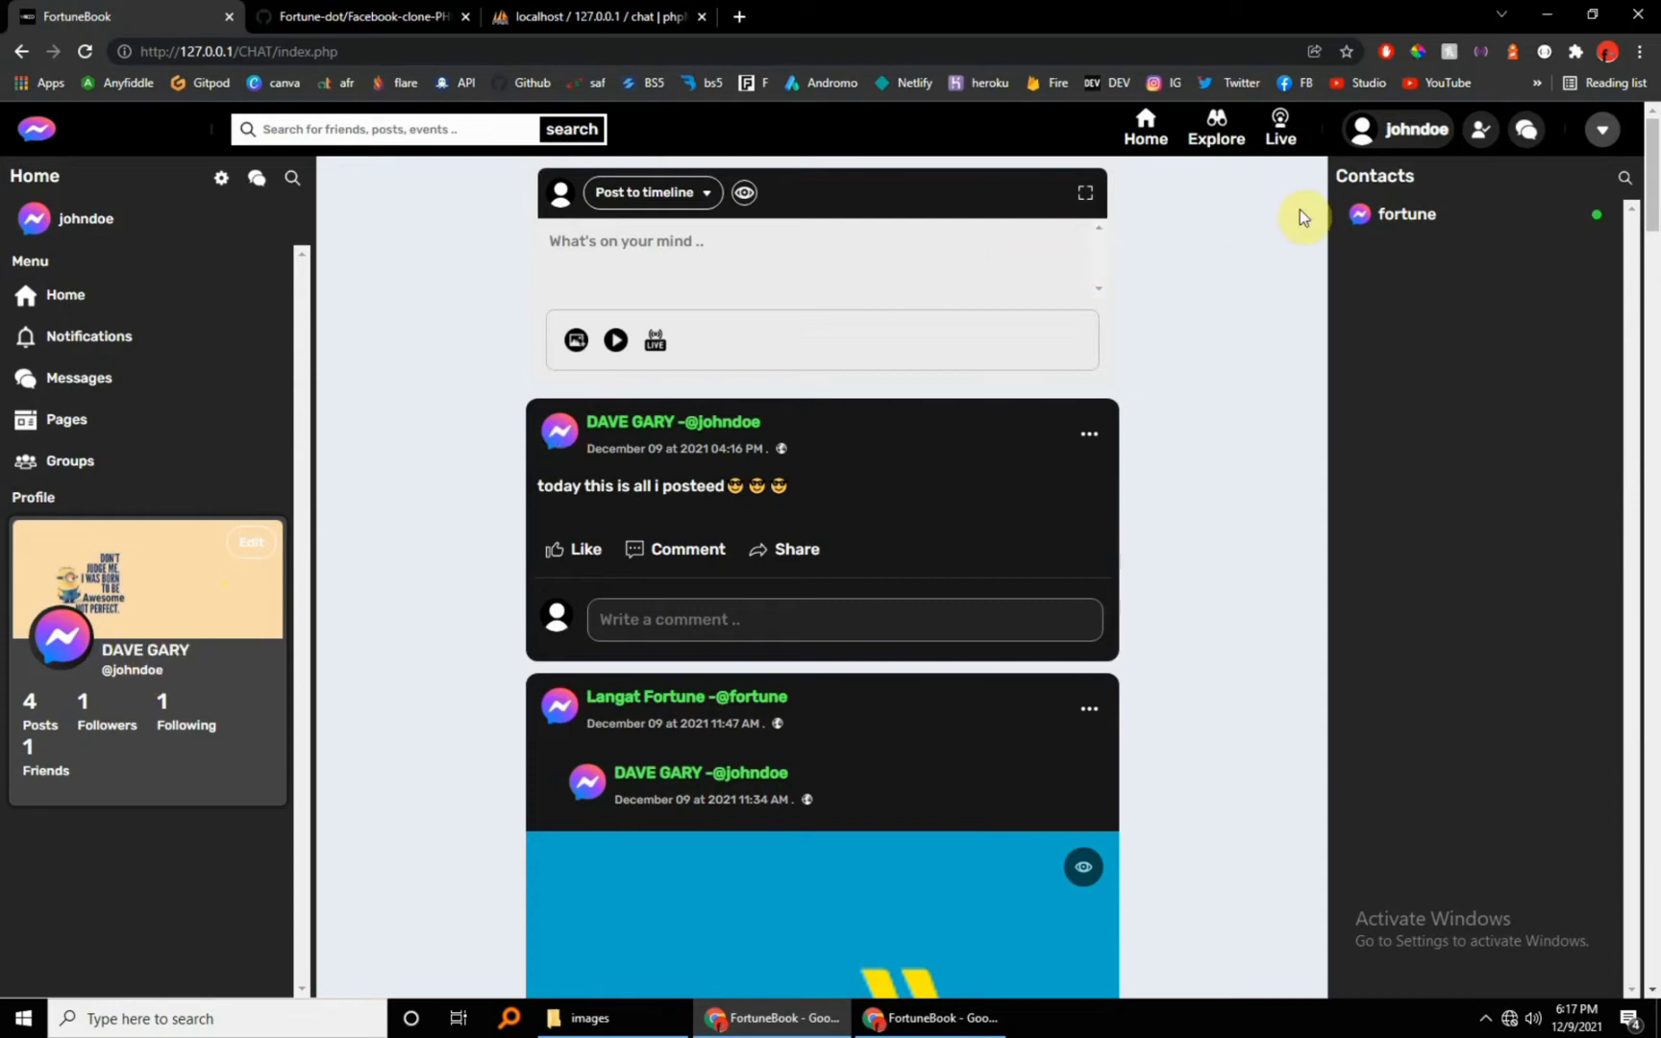
{"action": "left_click", "coordinate": [1407, 214]}
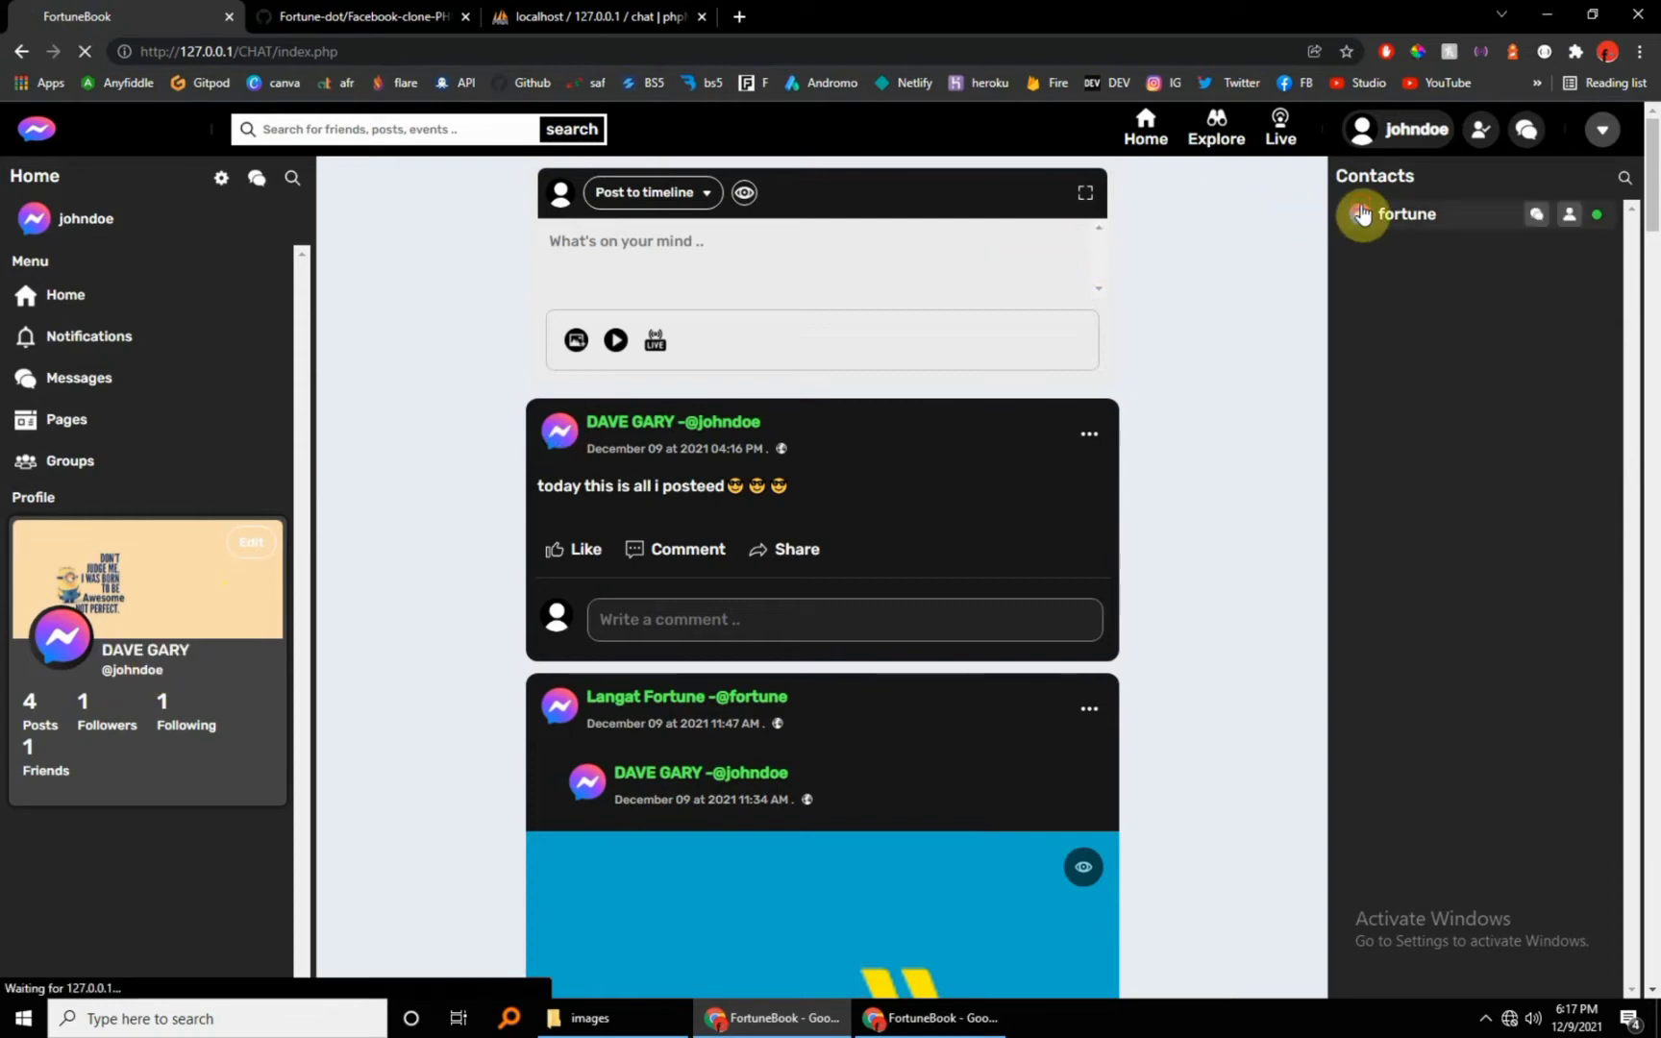
{"action": "left_click", "coordinate": [1407, 215]}
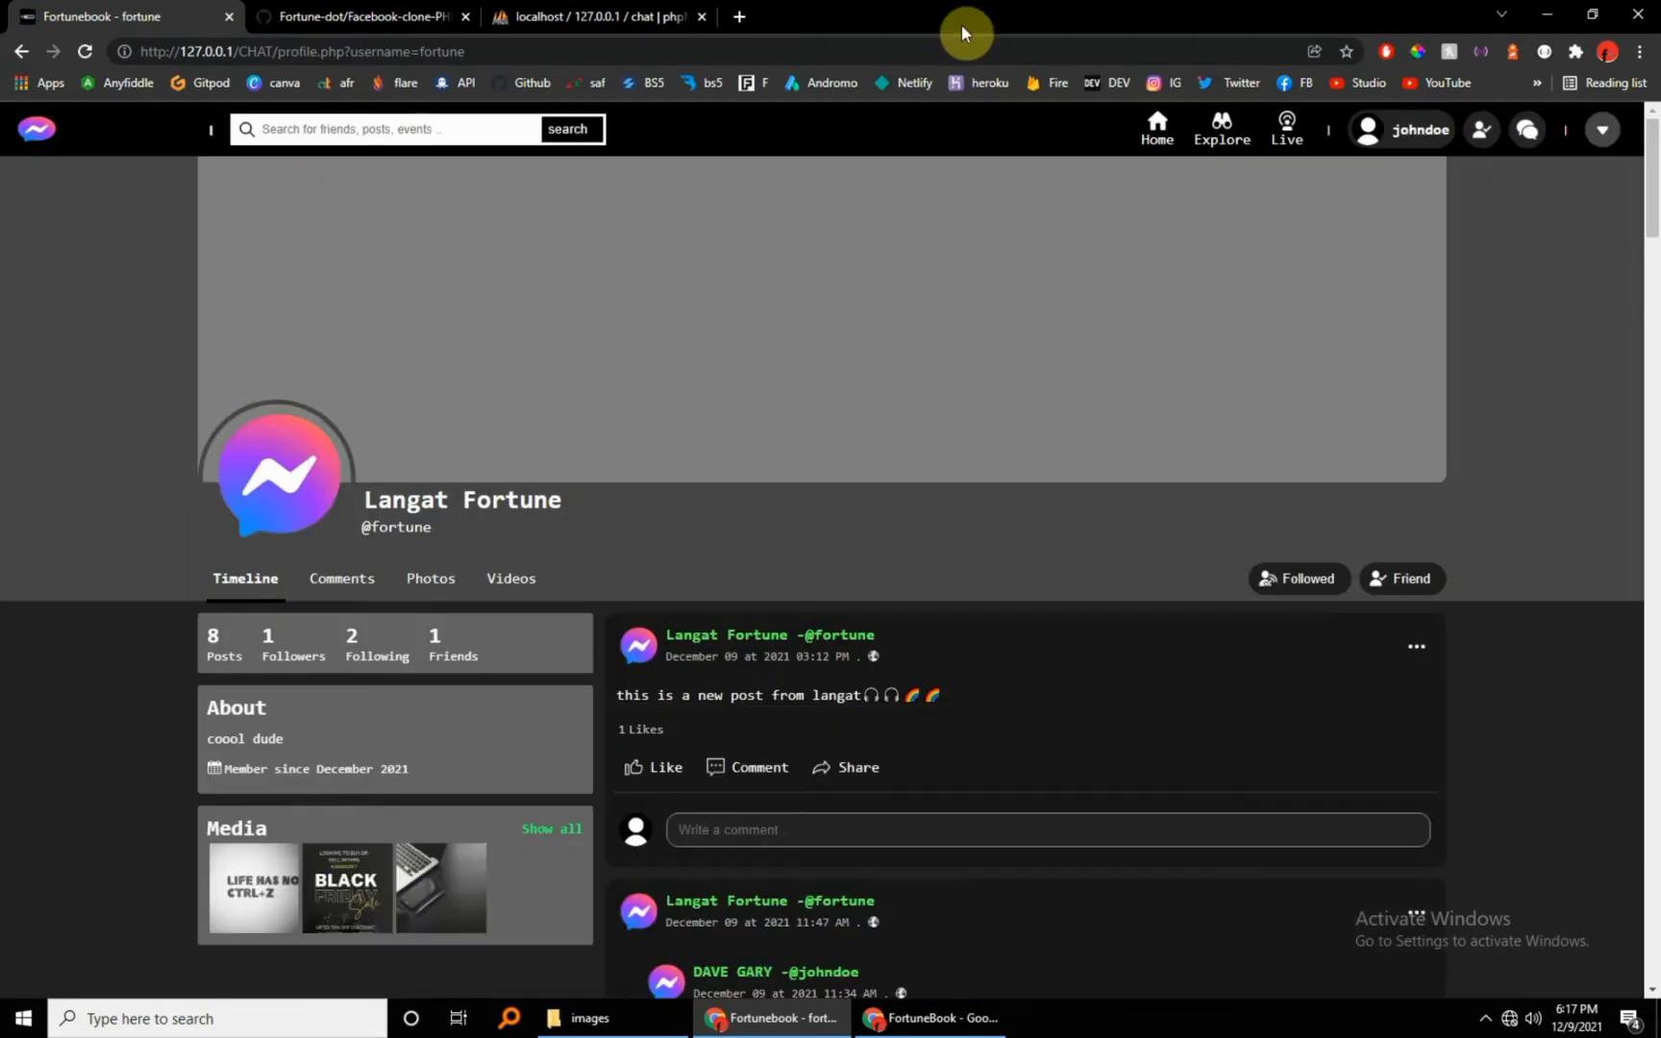
{"action": "scroll", "scroll_direction": "down", "scroll_amount": 3}
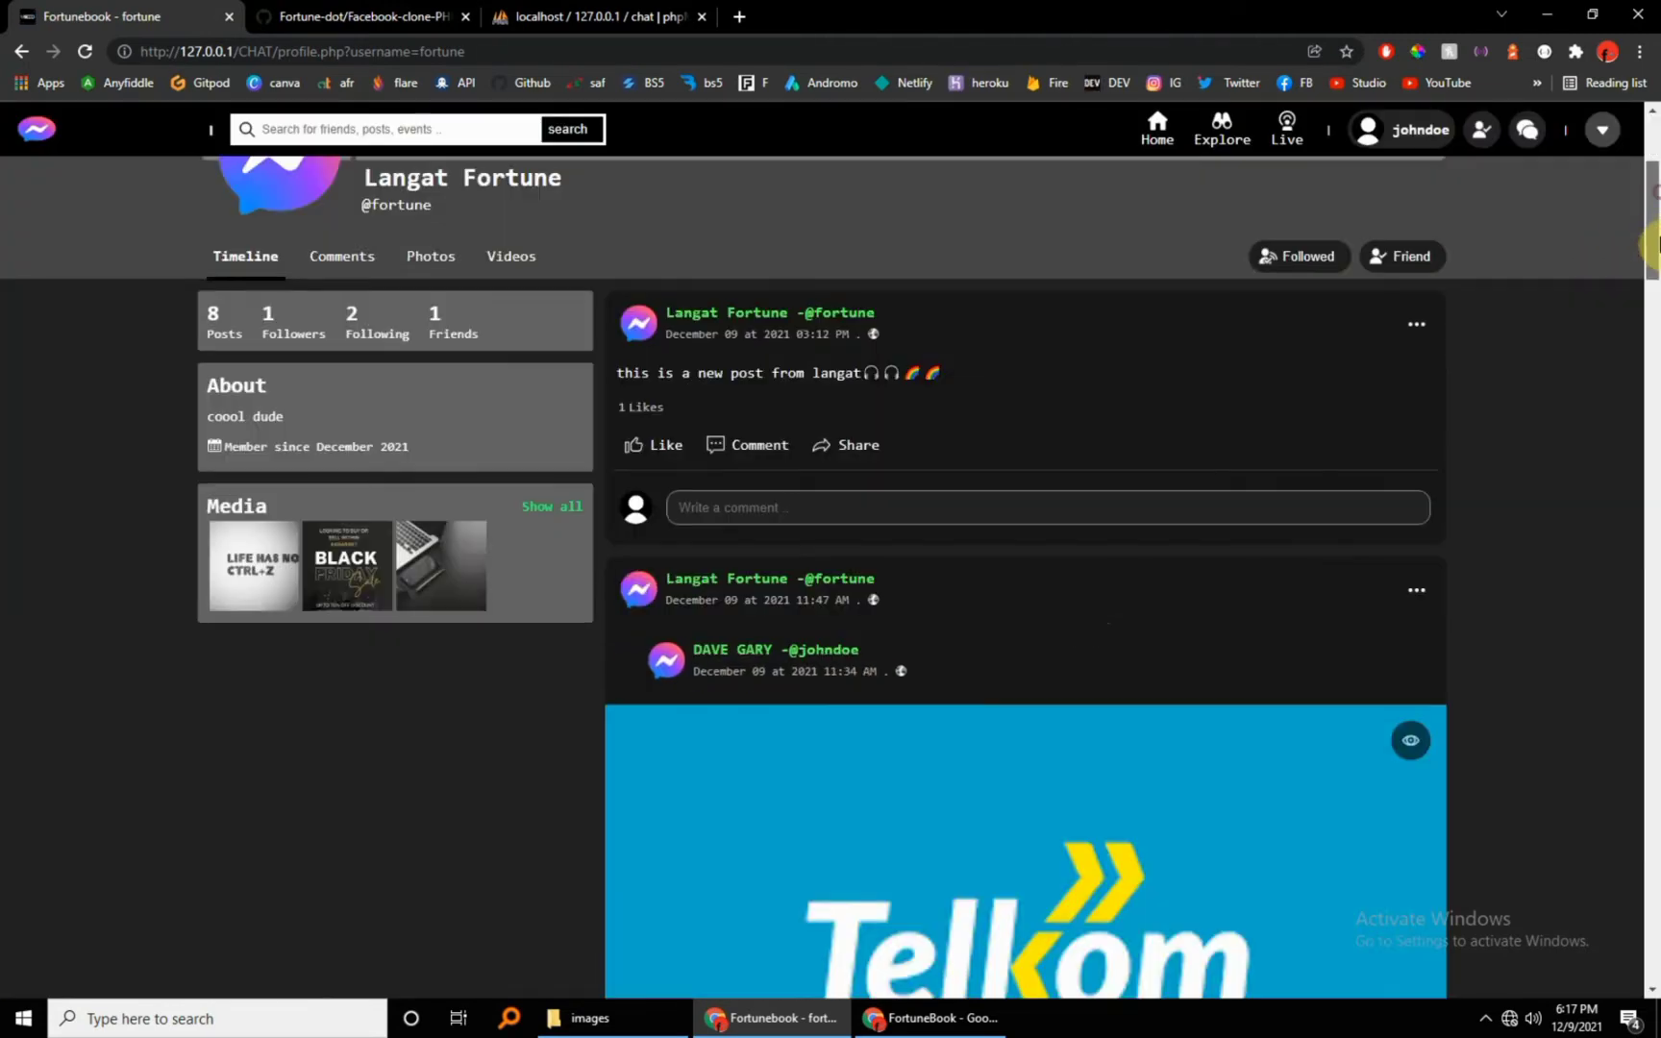
{"action": "left_click", "coordinate": [1297, 256]}
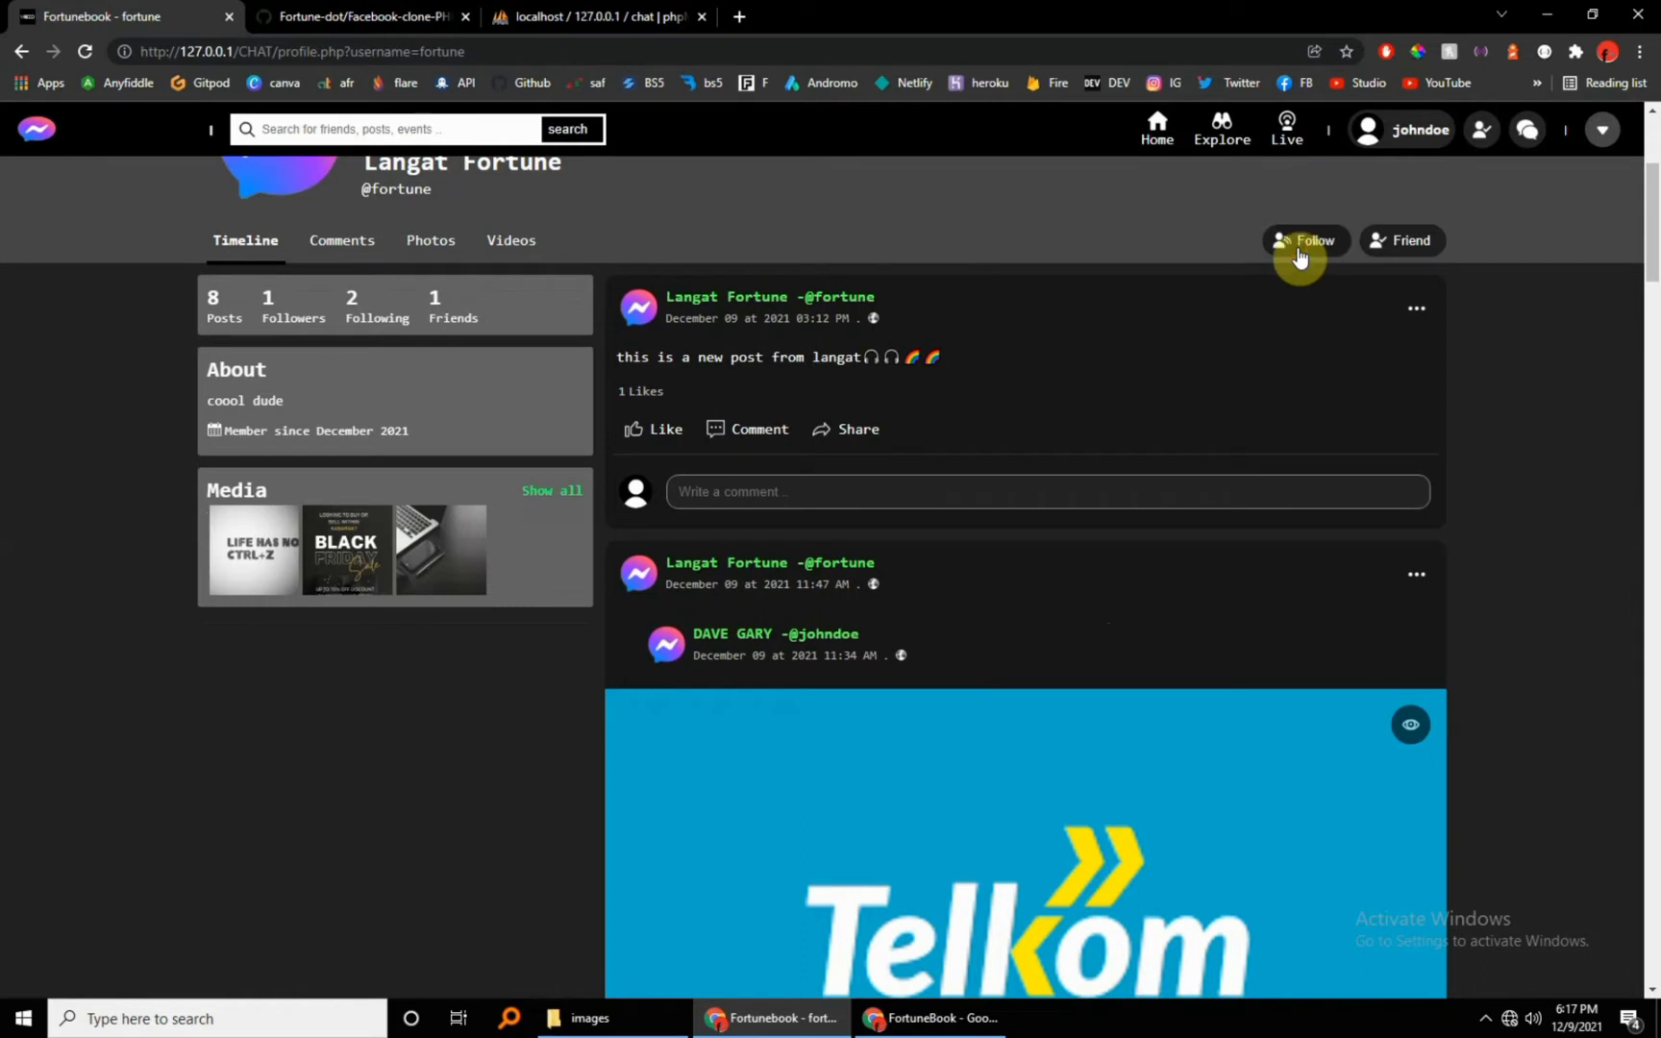
{"action": "left_click", "coordinate": [1306, 240]}
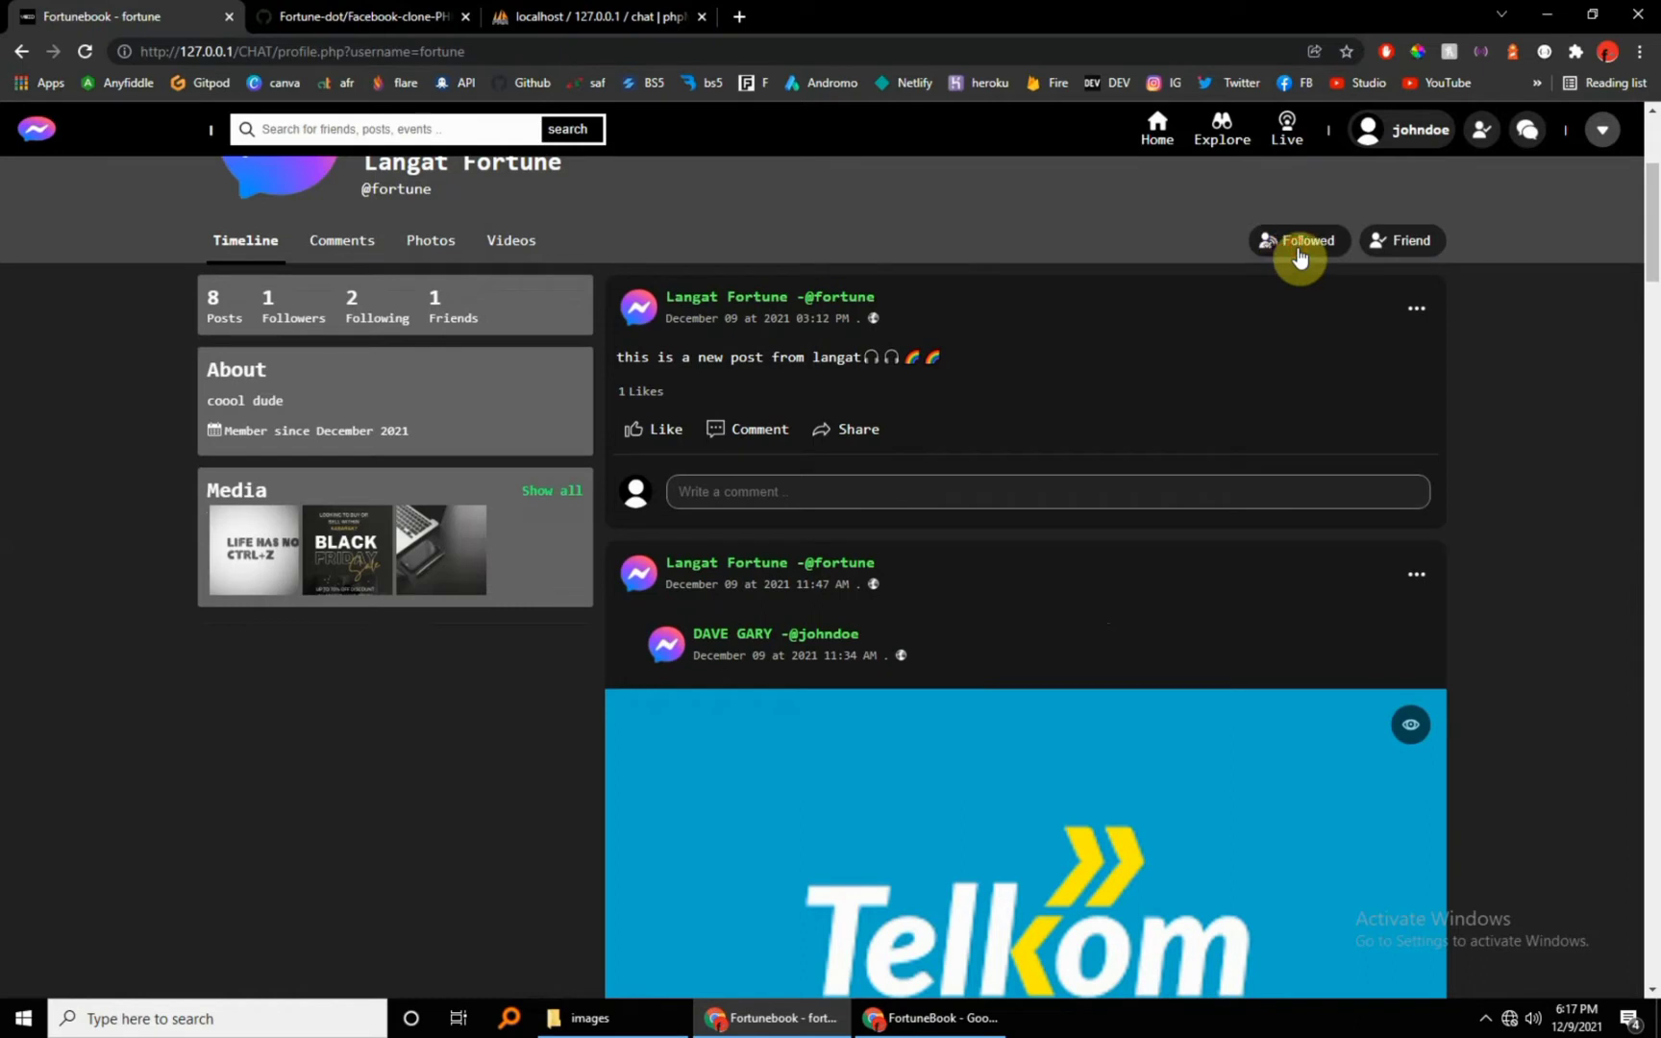
{"action": "mouse_move", "coordinate": [1400, 240]}
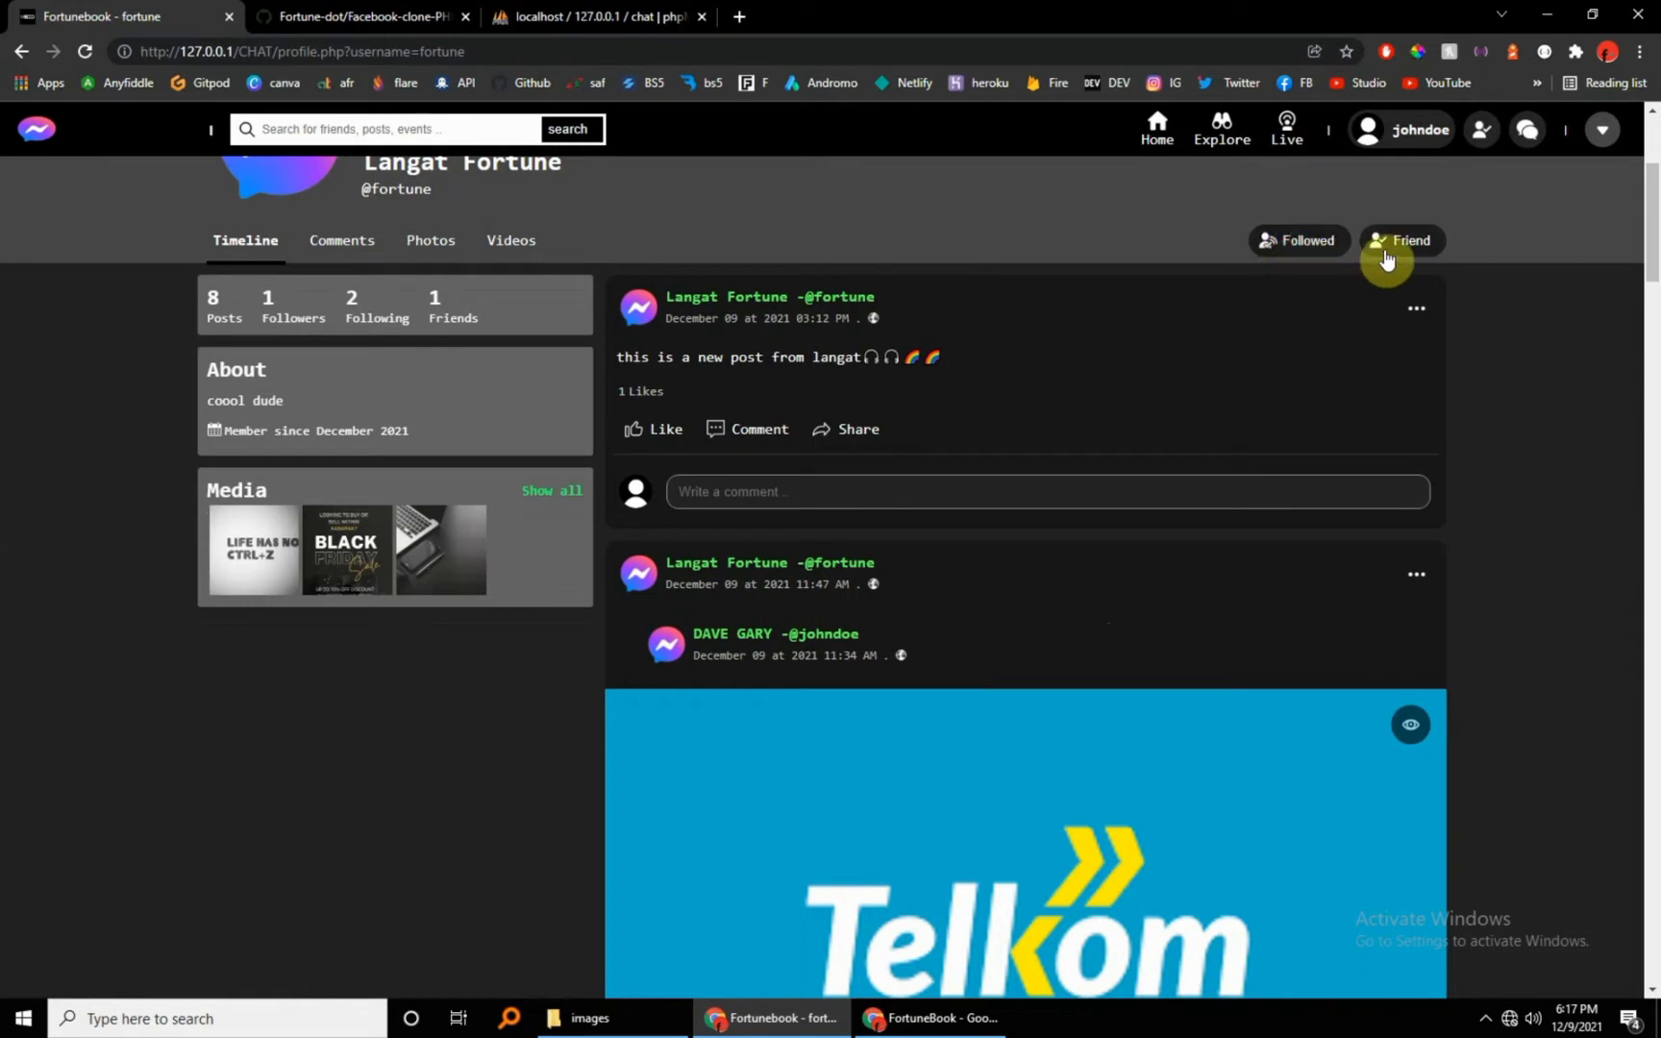
{"action": "left_click", "coordinate": [1402, 239]}
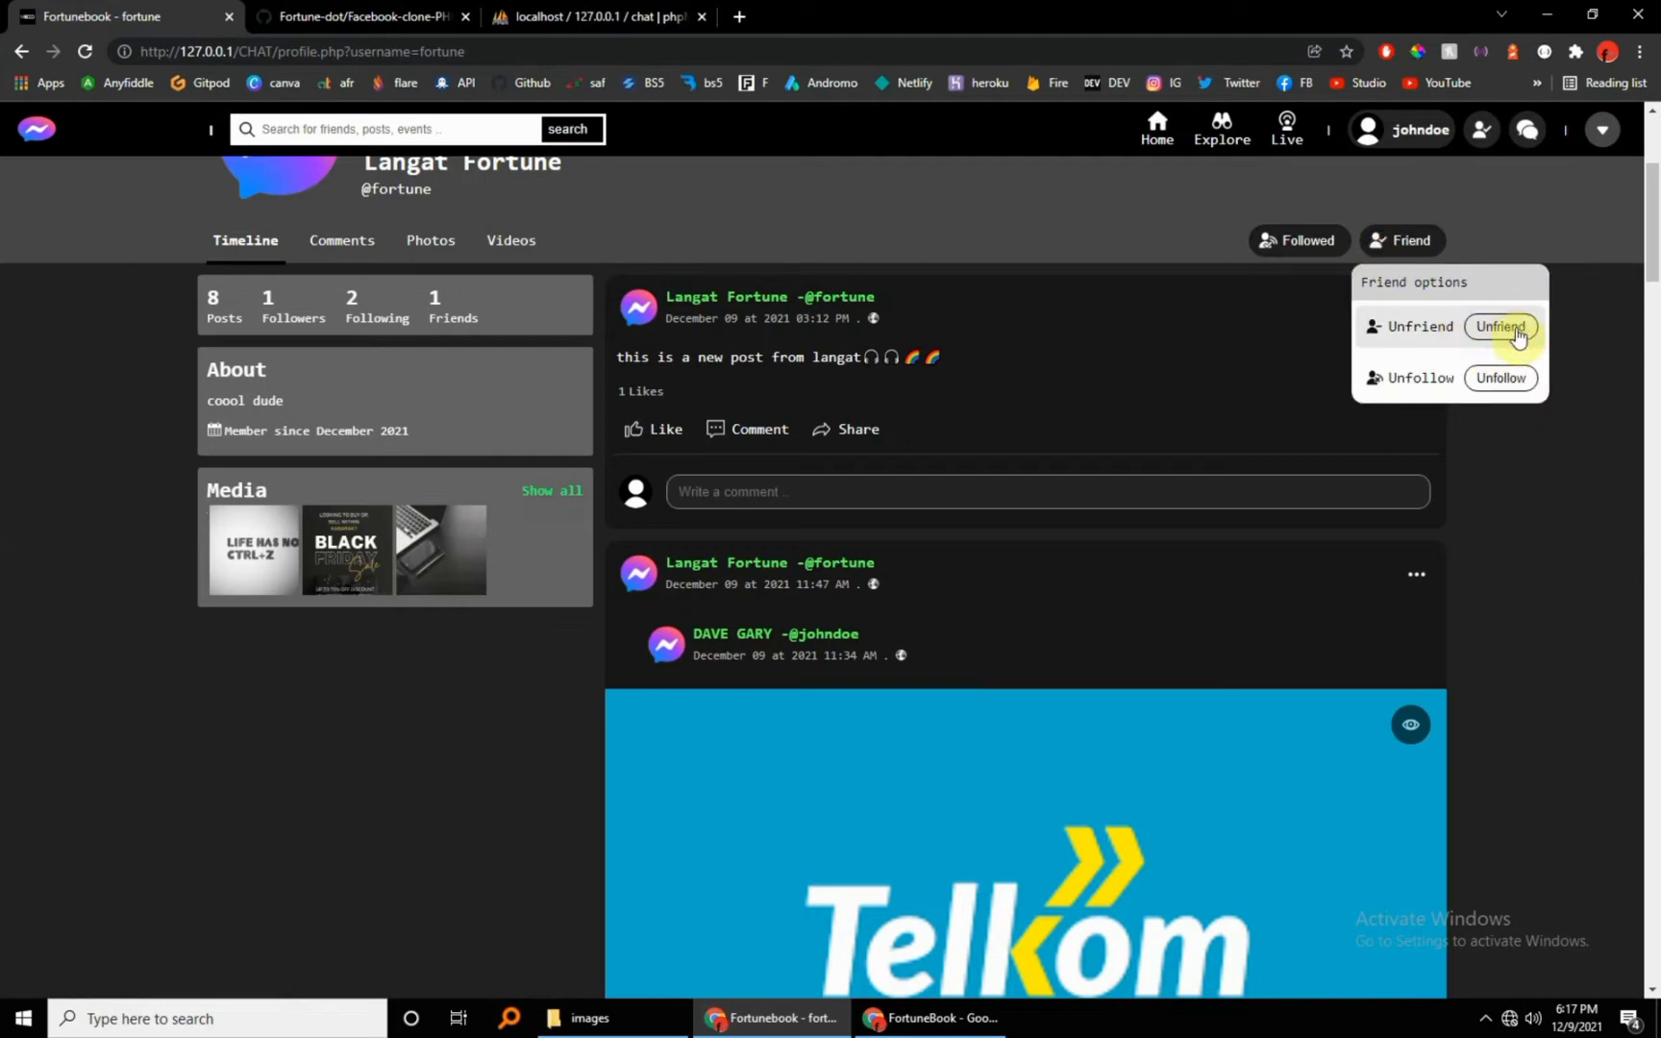
{"action": "mouse_move", "coordinate": [1501, 376]}
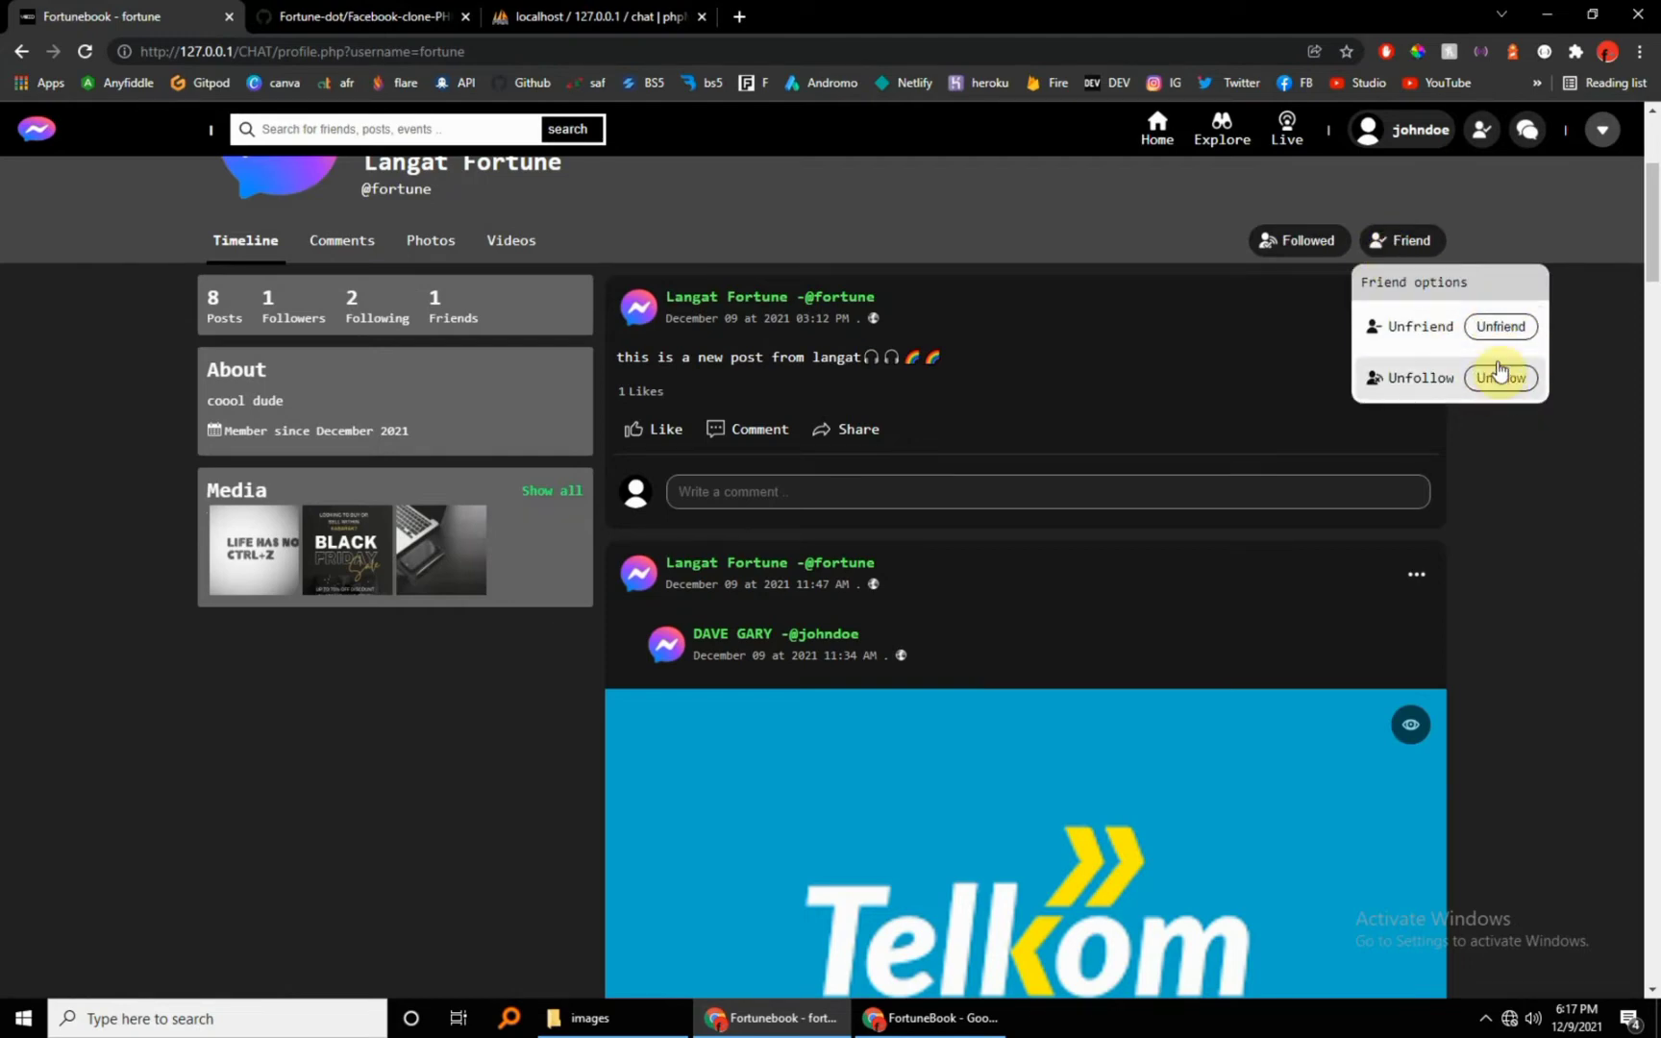
{"action": "scroll", "scroll_direction": "down", "scroll_amount": 3}
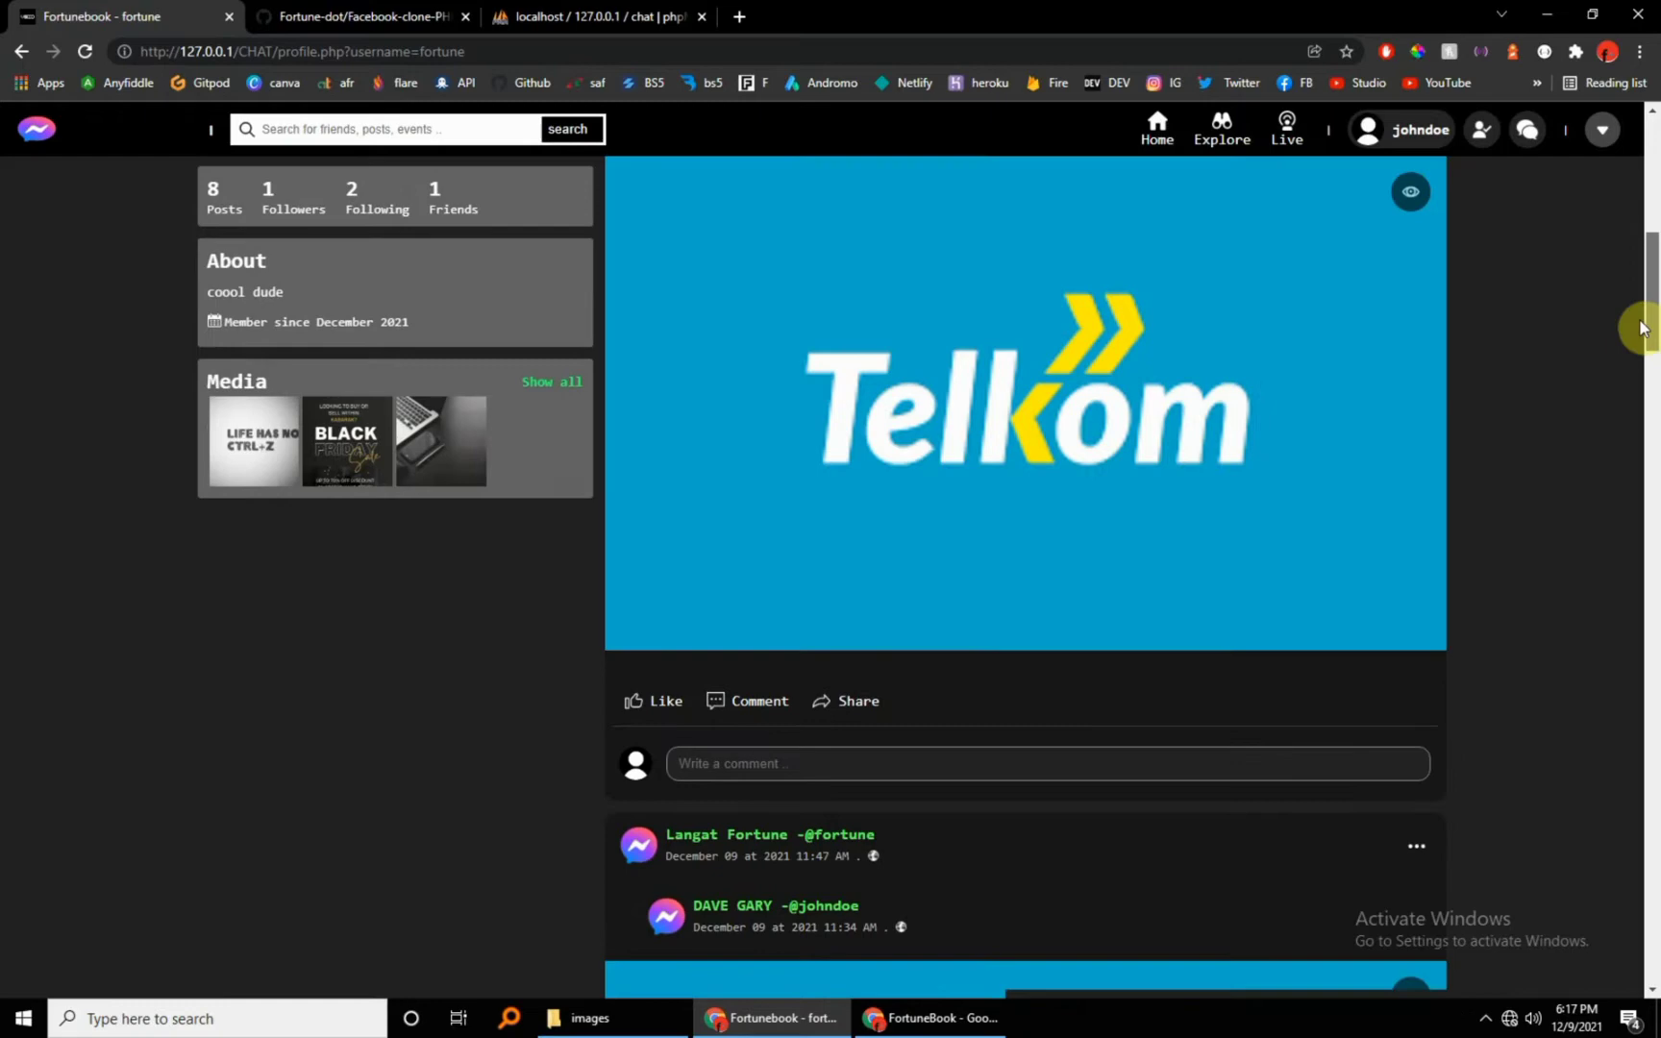
{"action": "scroll", "scroll_direction": "down", "scroll_amount": 3}
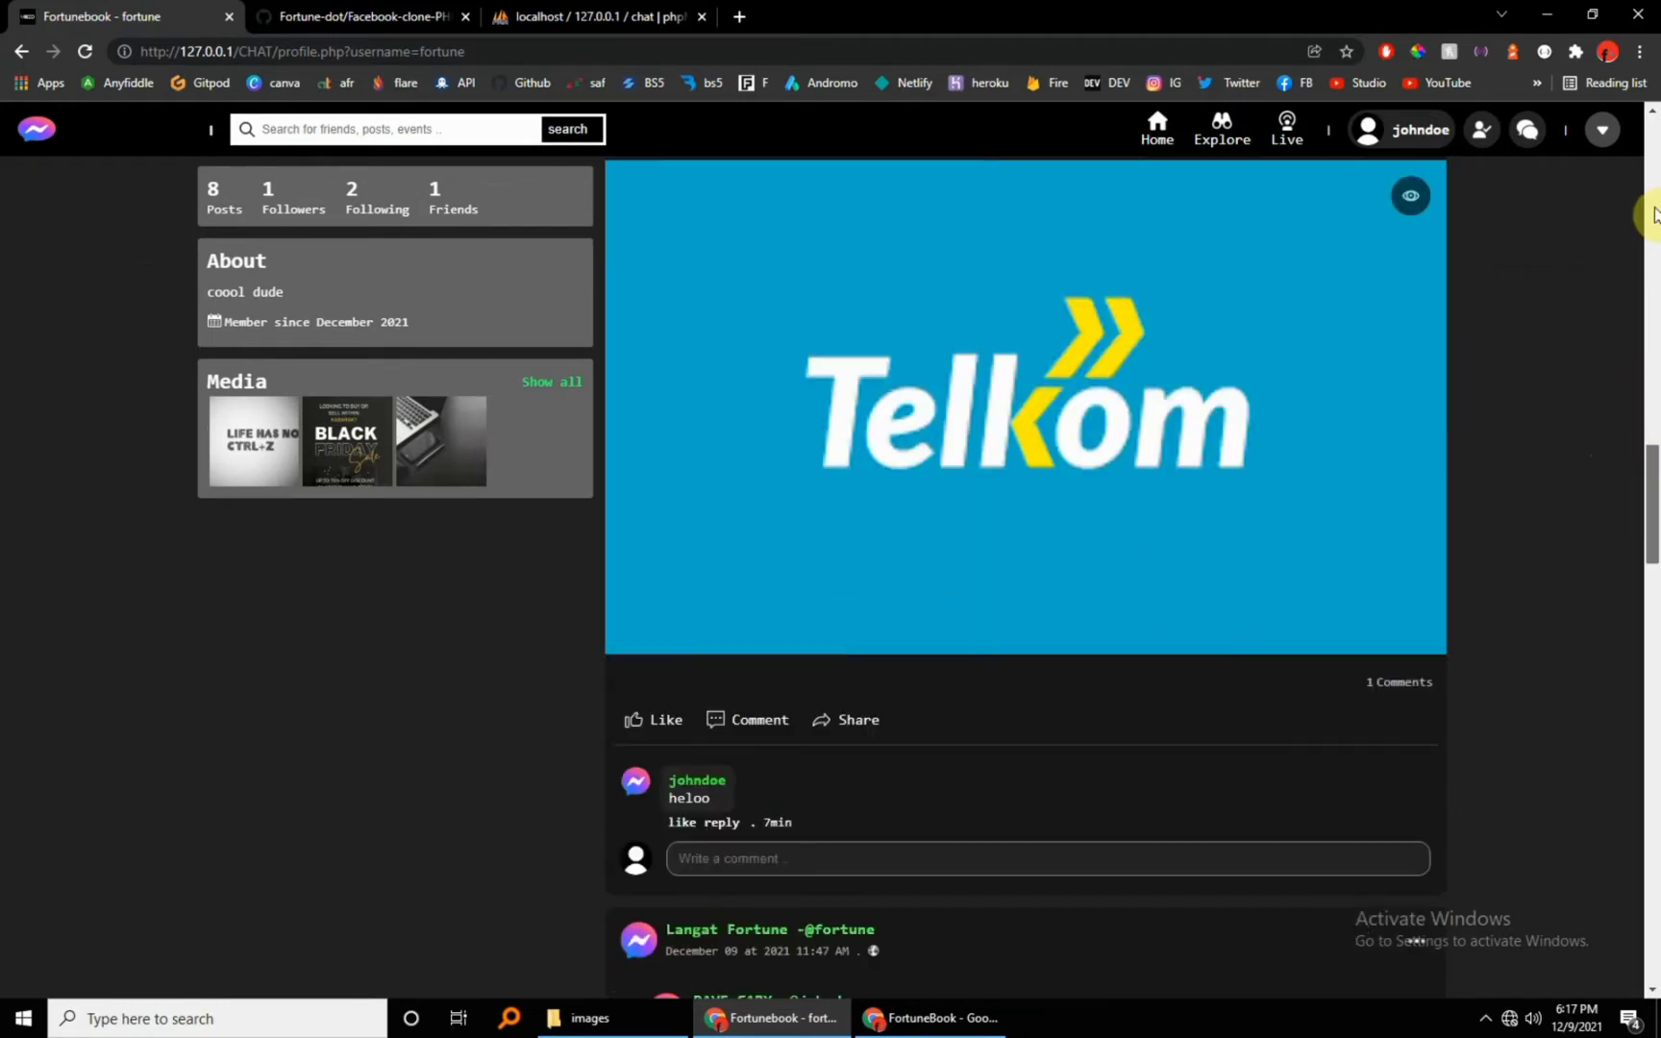
{"action": "scroll", "scroll_direction": "up", "scroll_amount": 3}
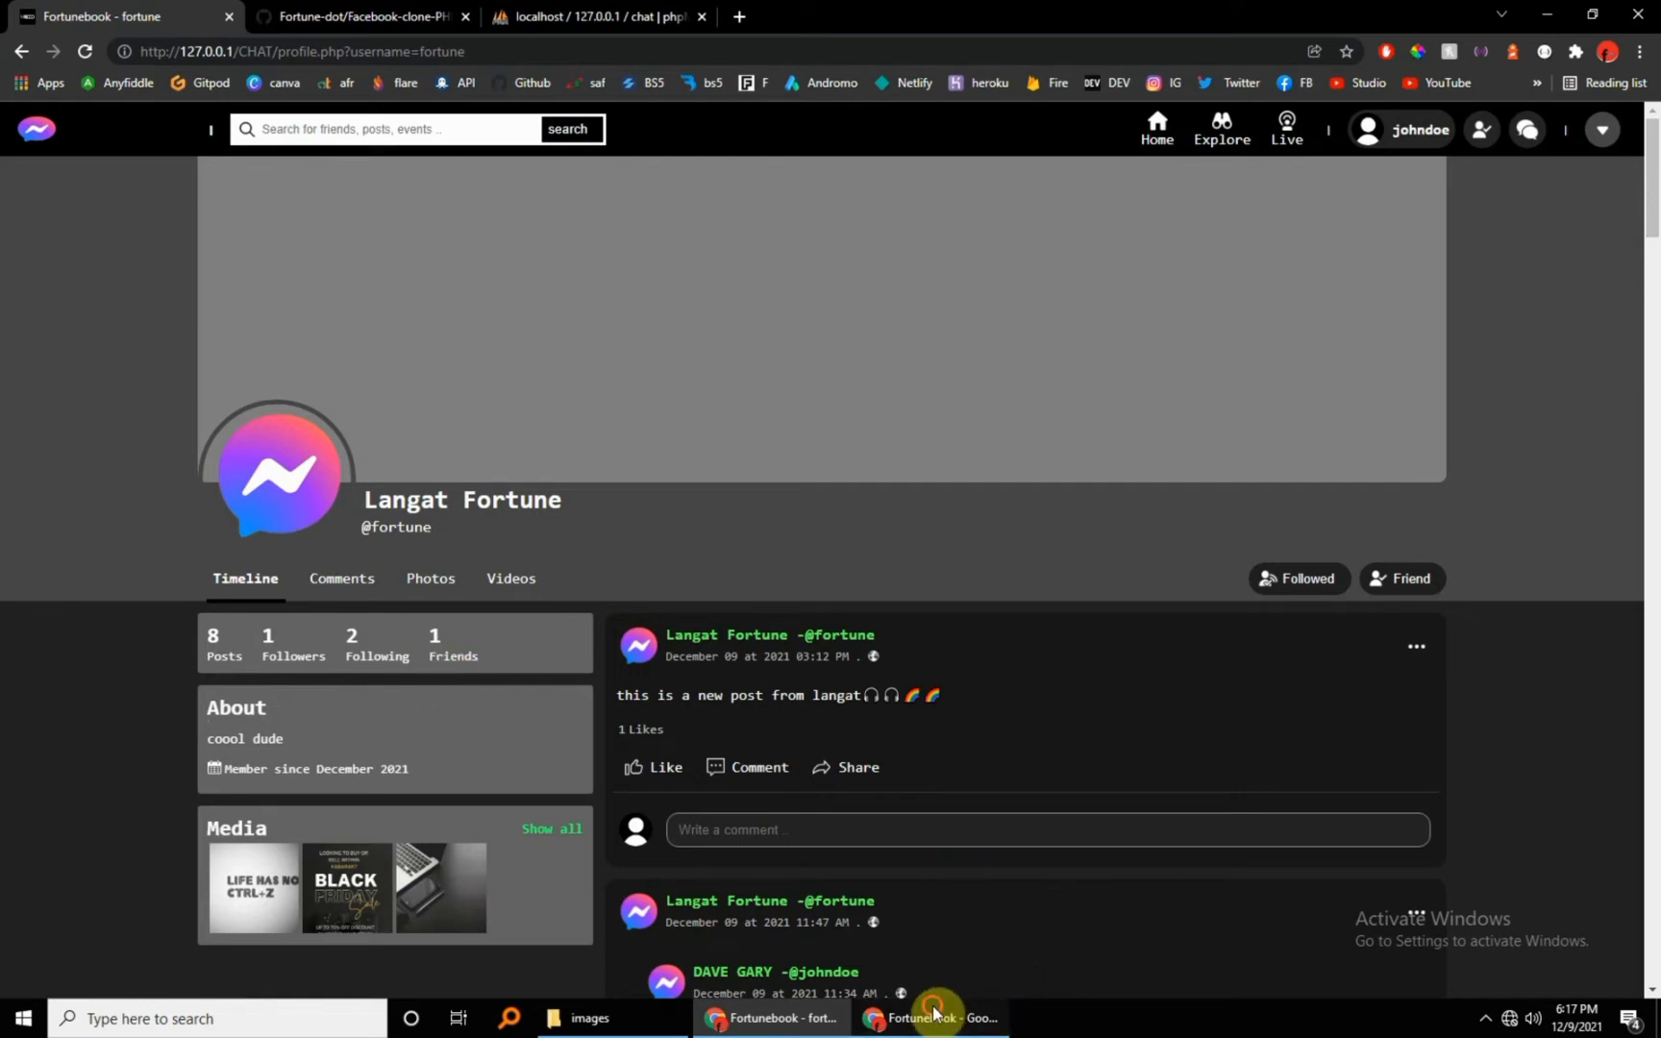
{"action": "mouse_move", "coordinate": [507, 278]}
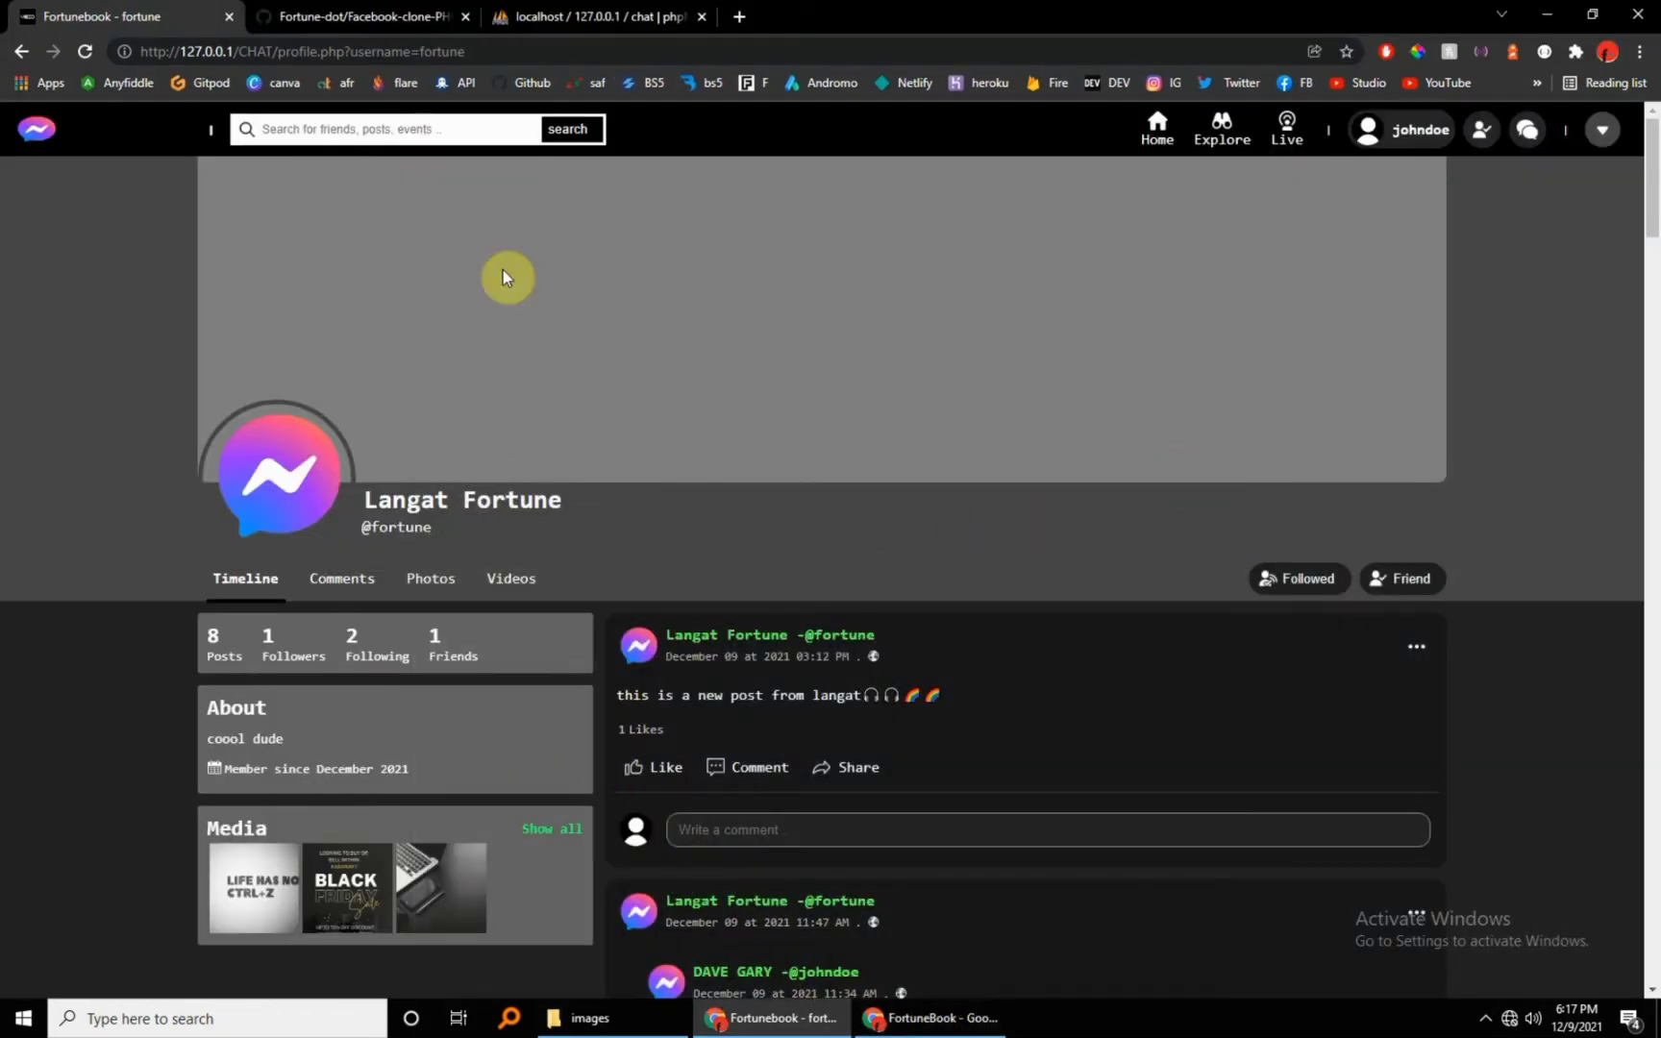
{"action": "mouse_move", "coordinate": [840, 454]}
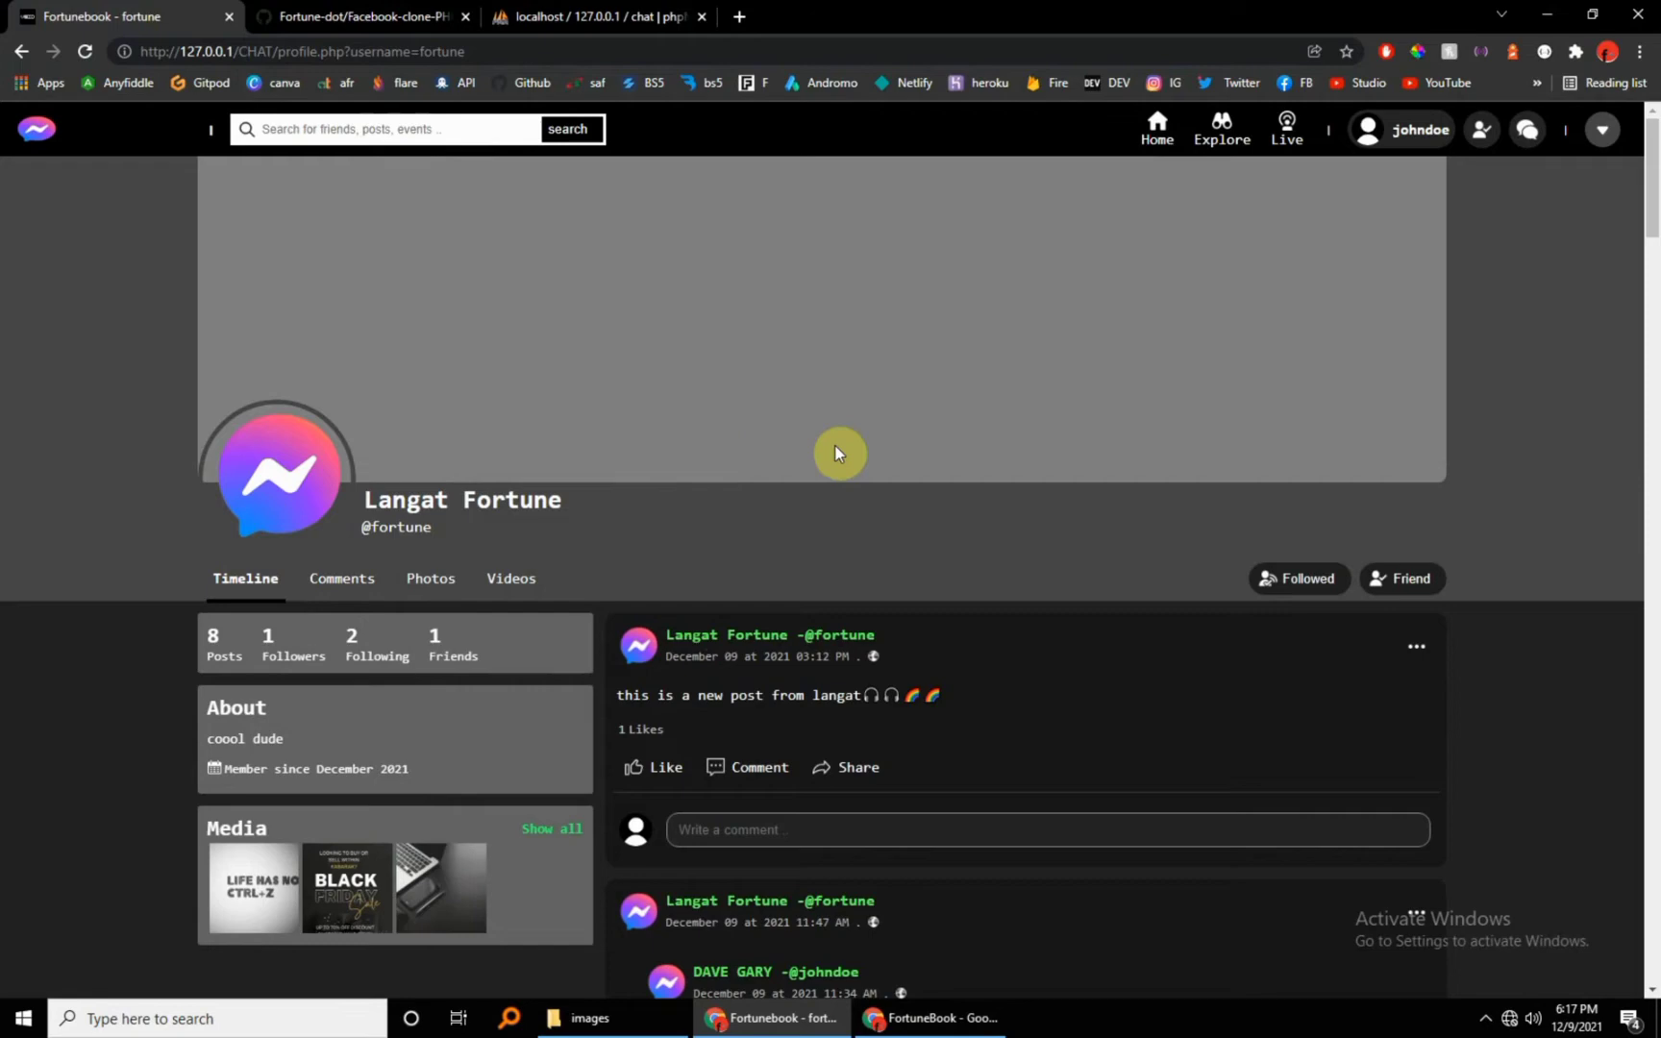
{"action": "scroll", "scroll_direction": "down", "scroll_amount": 3}
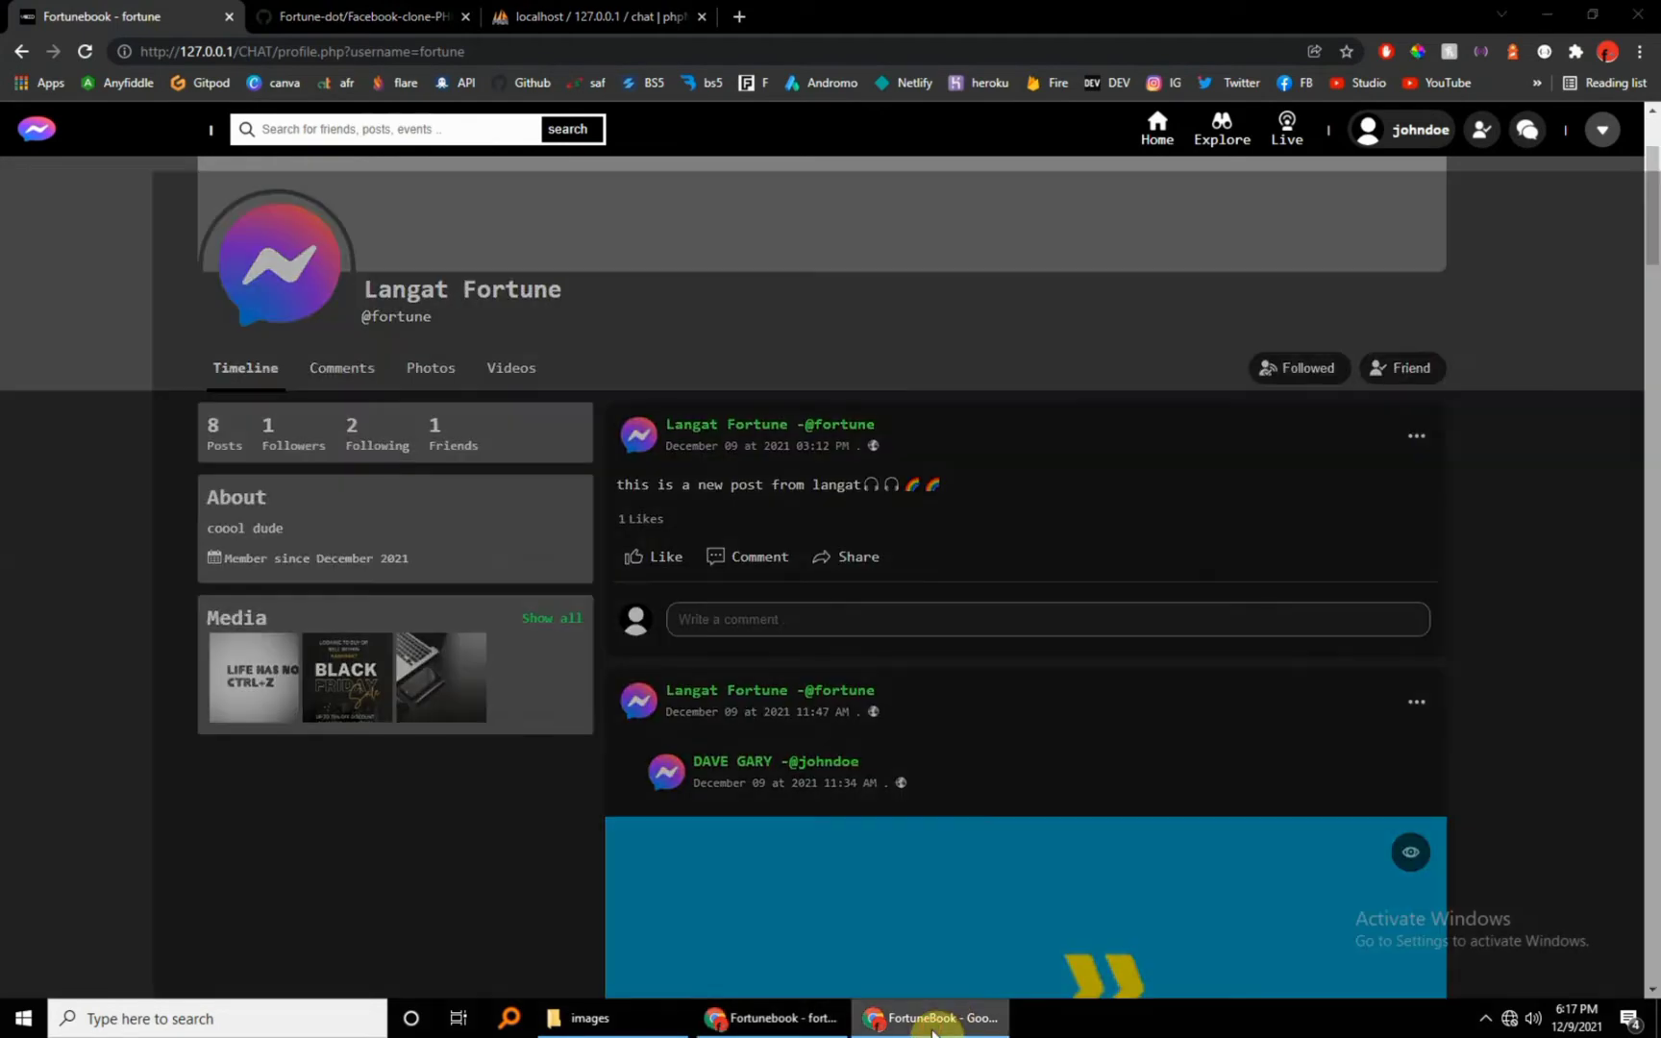
{"action": "left_click", "coordinate": [927, 1018]}
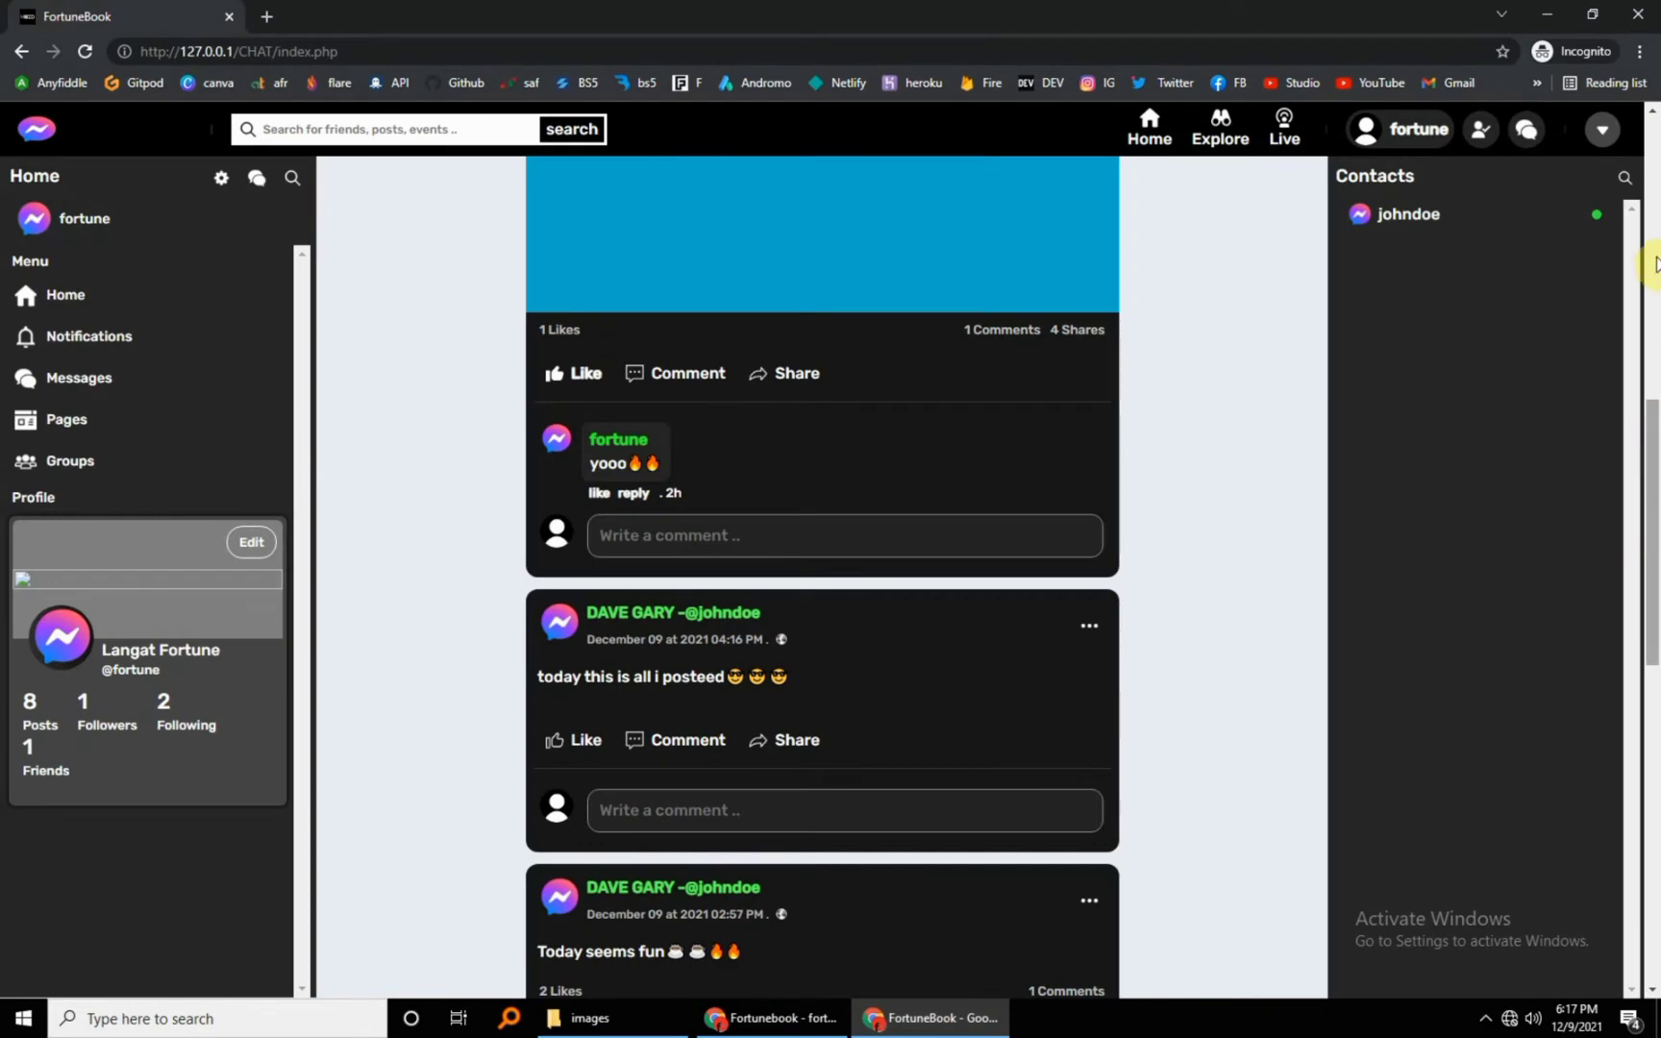
{"action": "scroll", "scroll_direction": "up", "scroll_amount": 3}
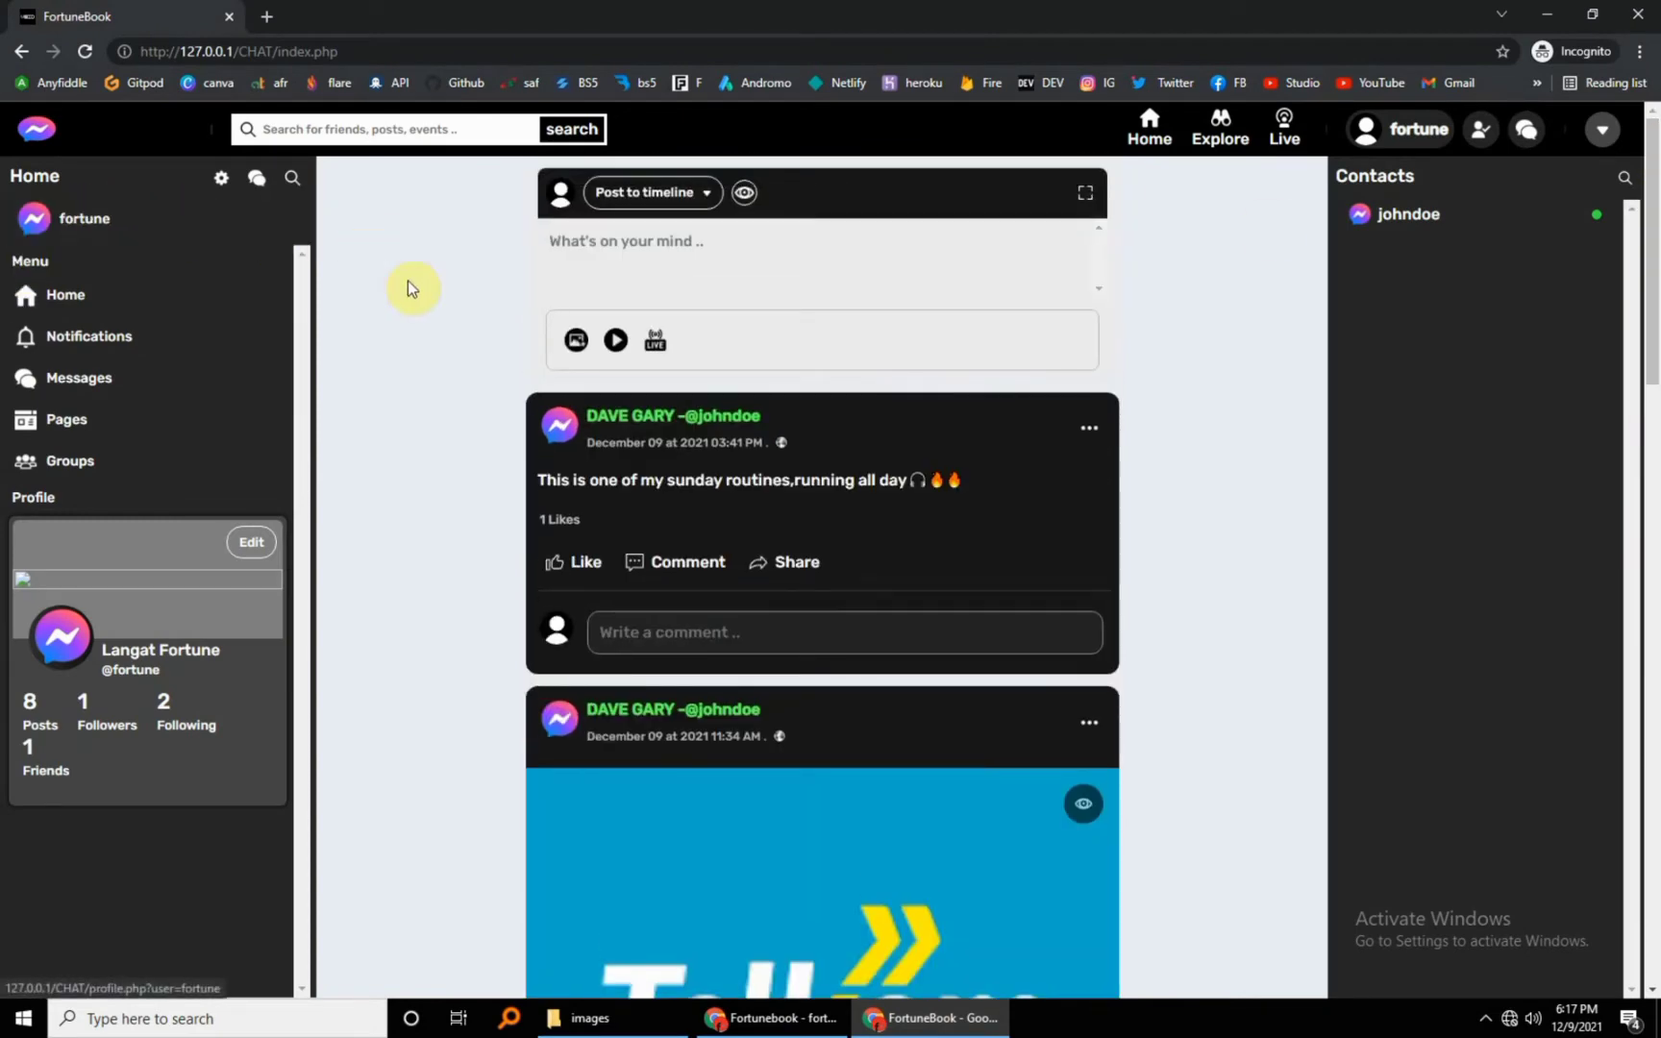
{"action": "mouse_move", "coordinate": [539, 329]}
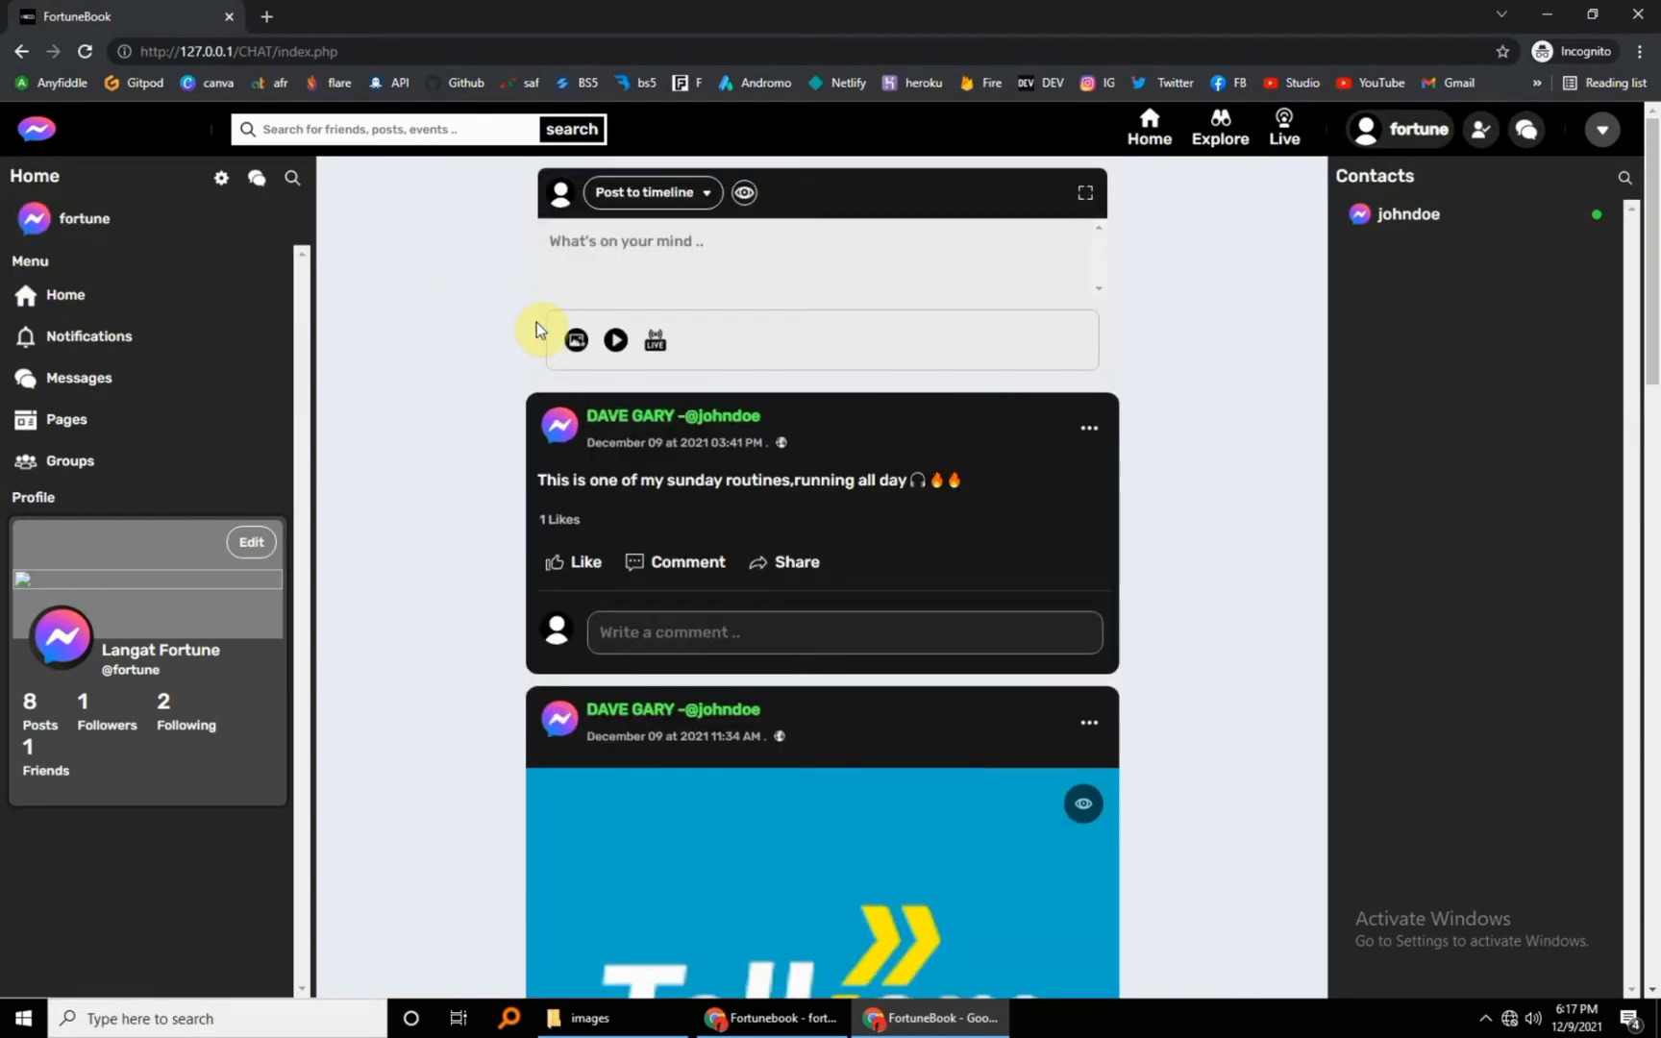
{"action": "mouse_move", "coordinate": [474, 283]}
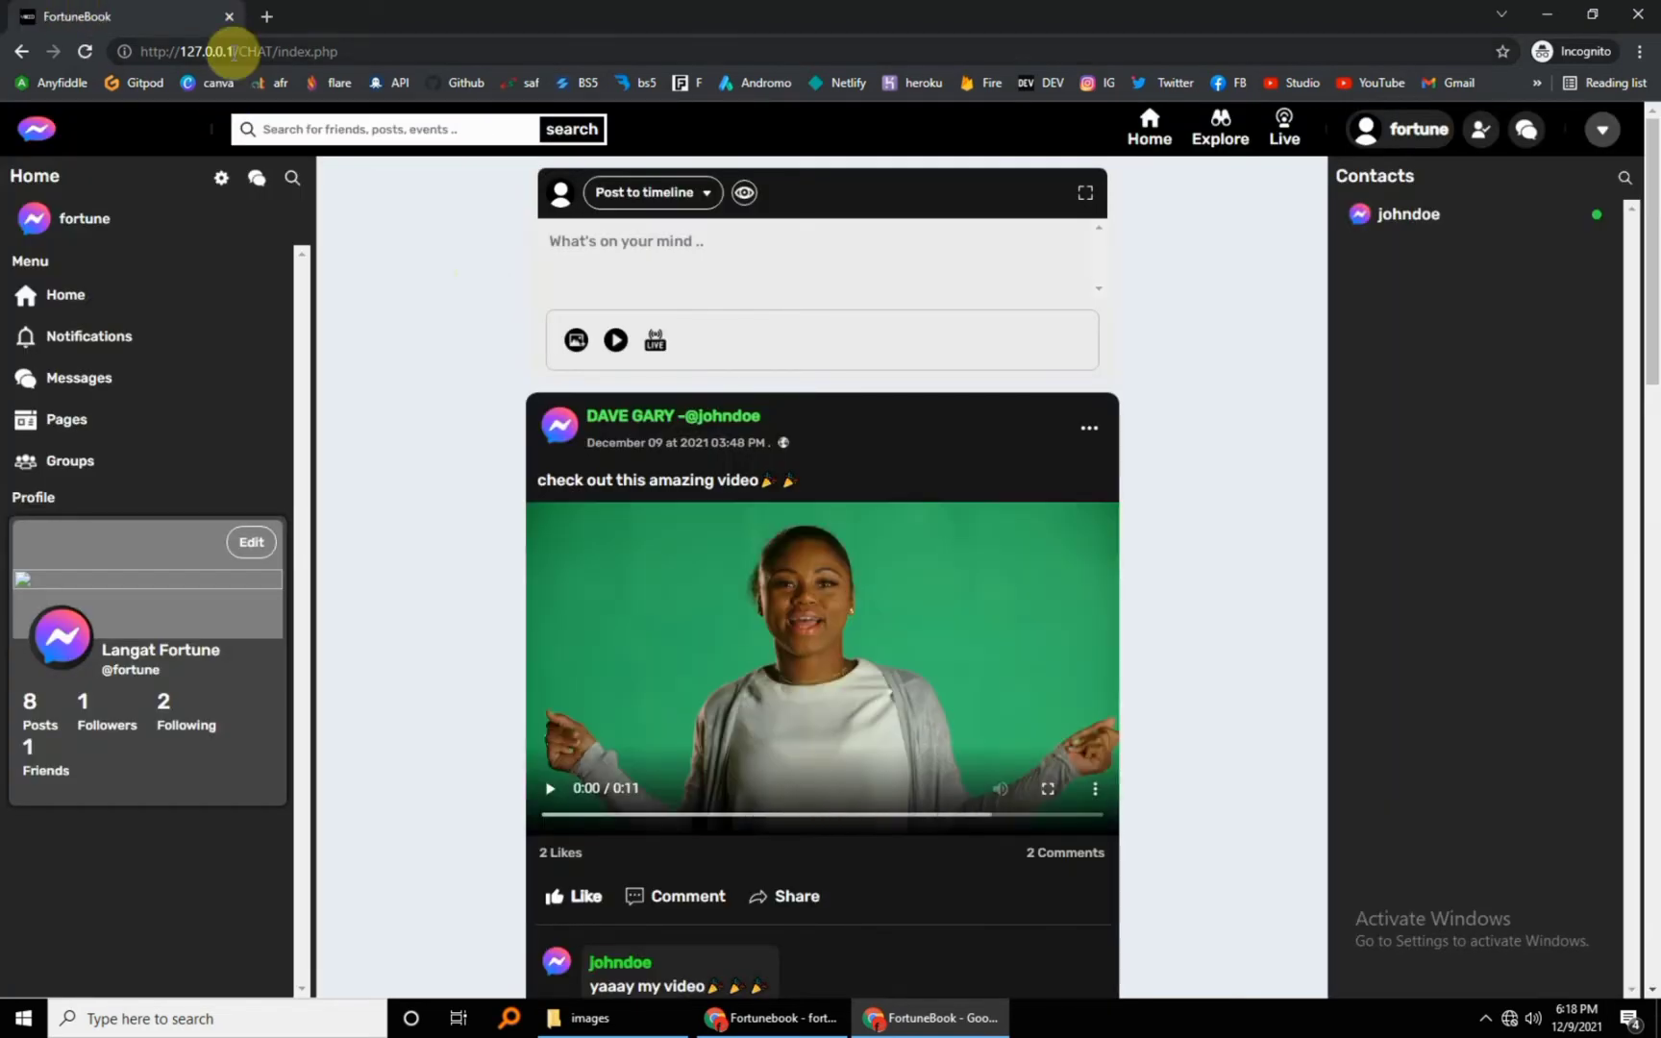
{"action": "scroll", "scroll_direction": "down", "scroll_amount": 3}
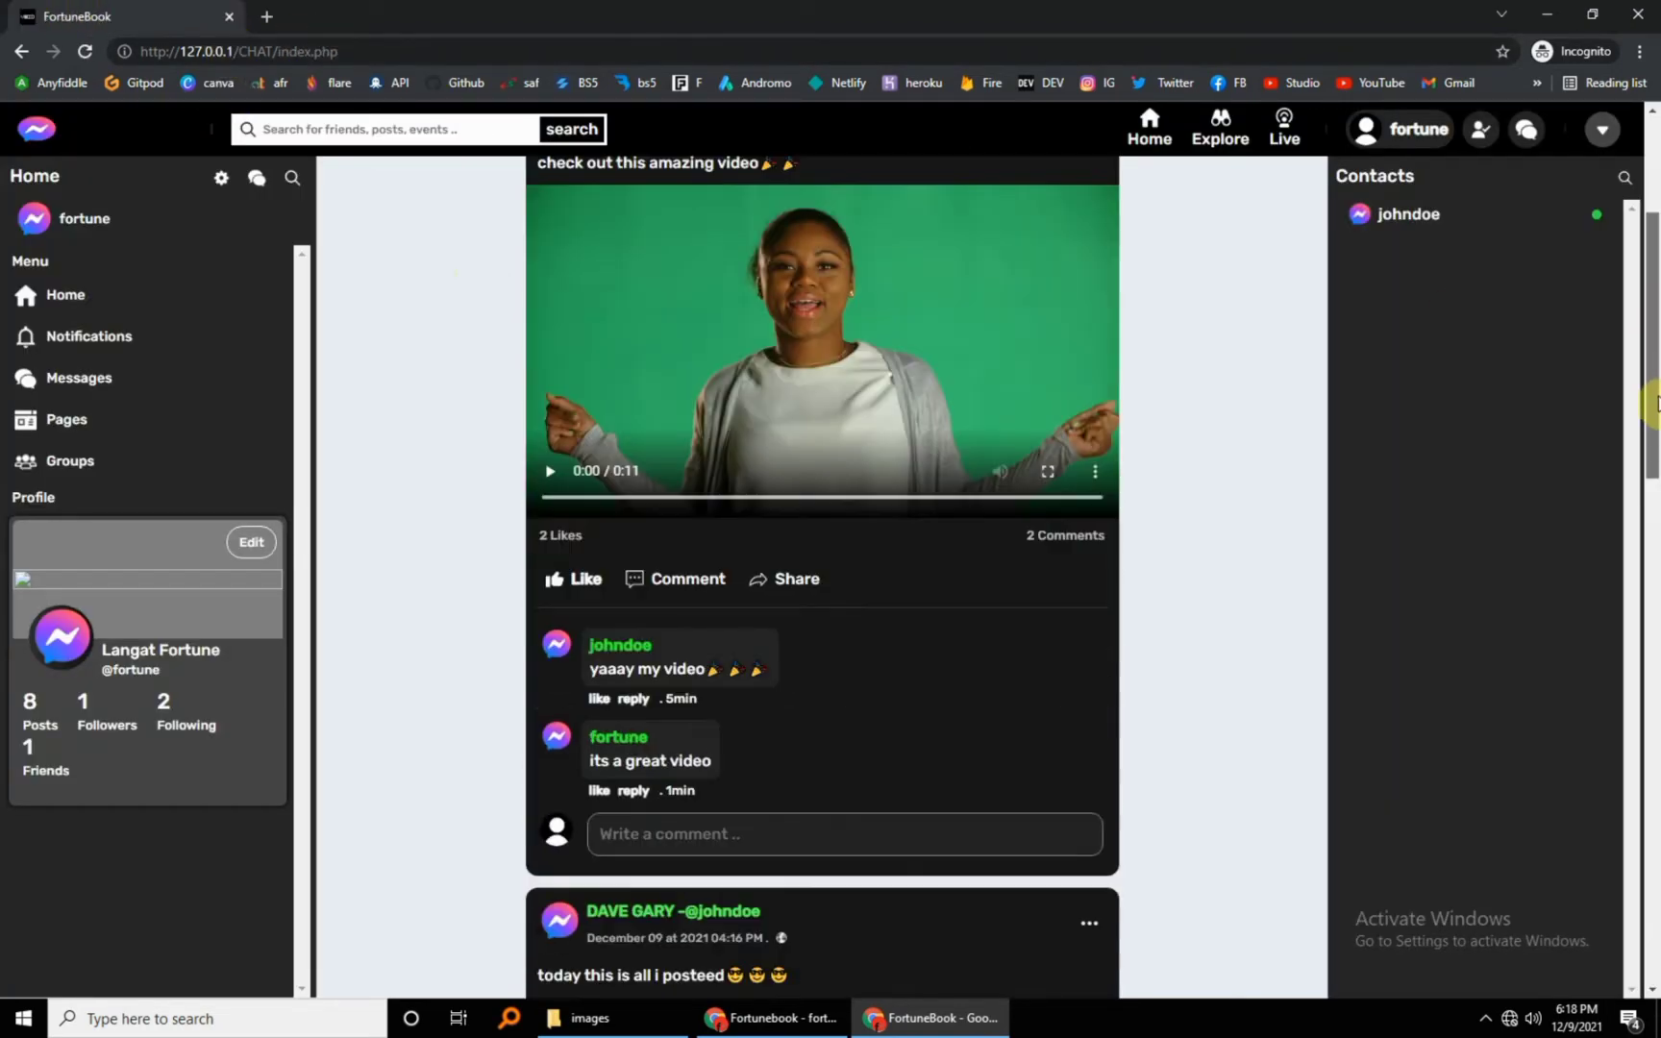
{"action": "scroll", "scroll_direction": "down", "scroll_amount": 3}
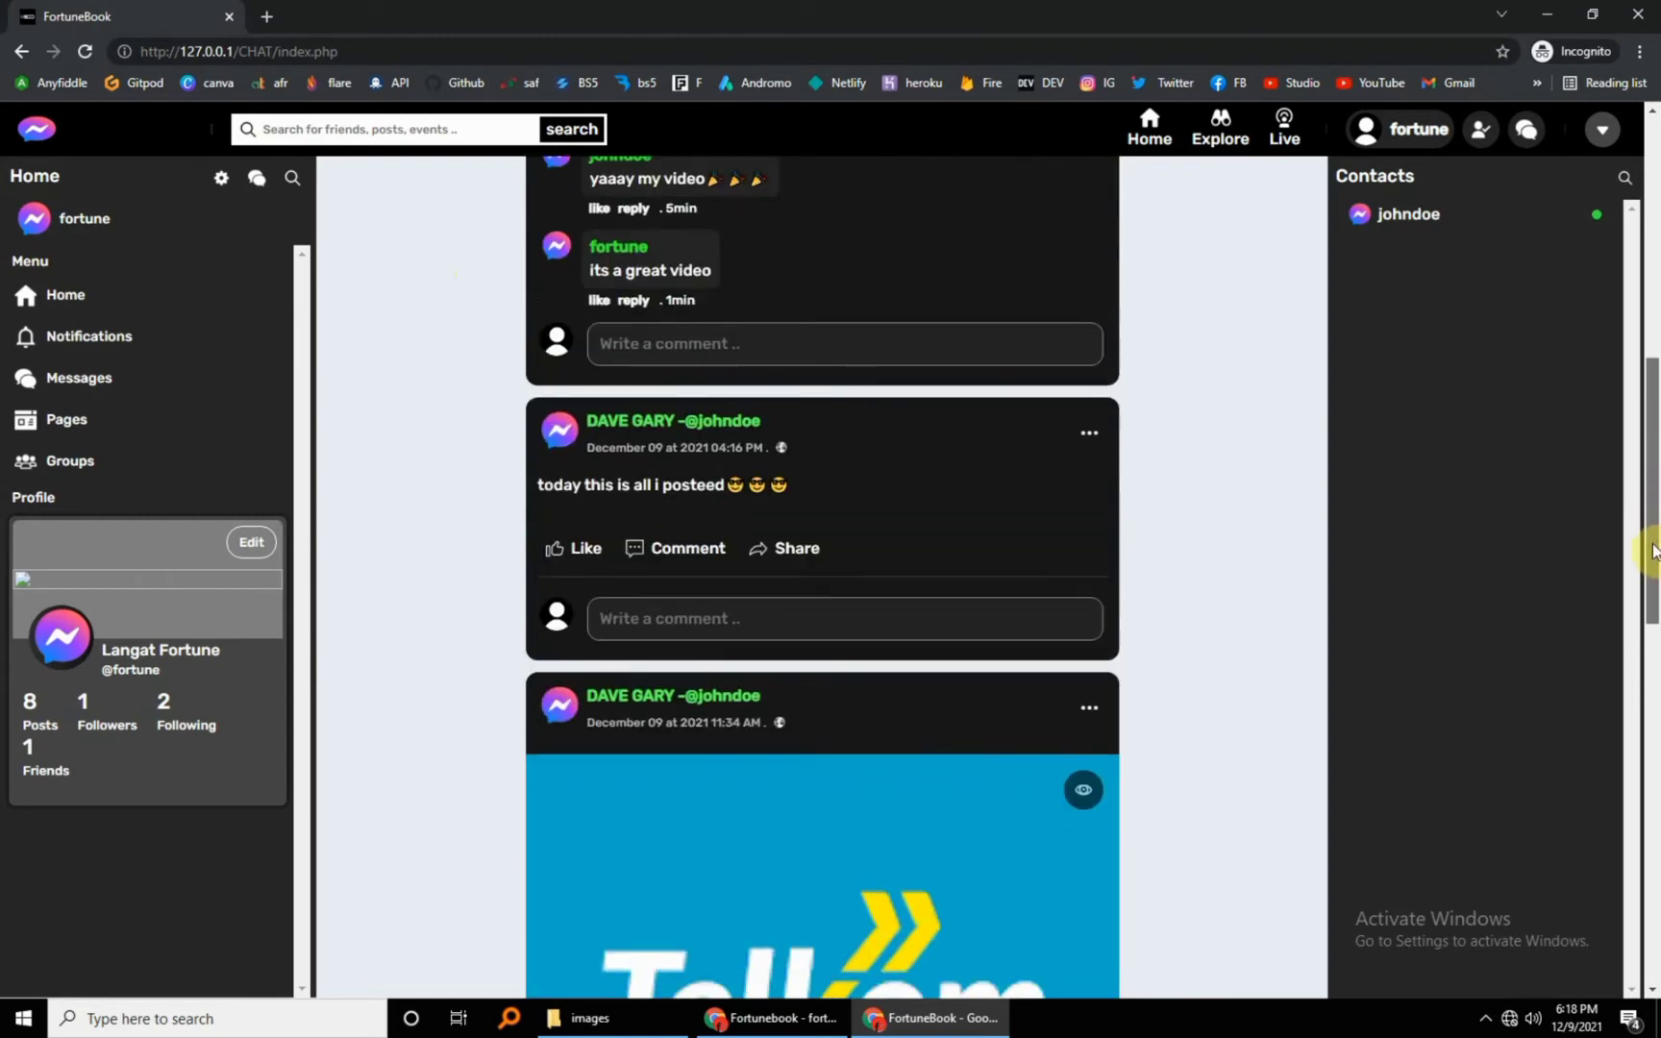
{"action": "scroll", "scroll_direction": "down", "scroll_amount": 3}
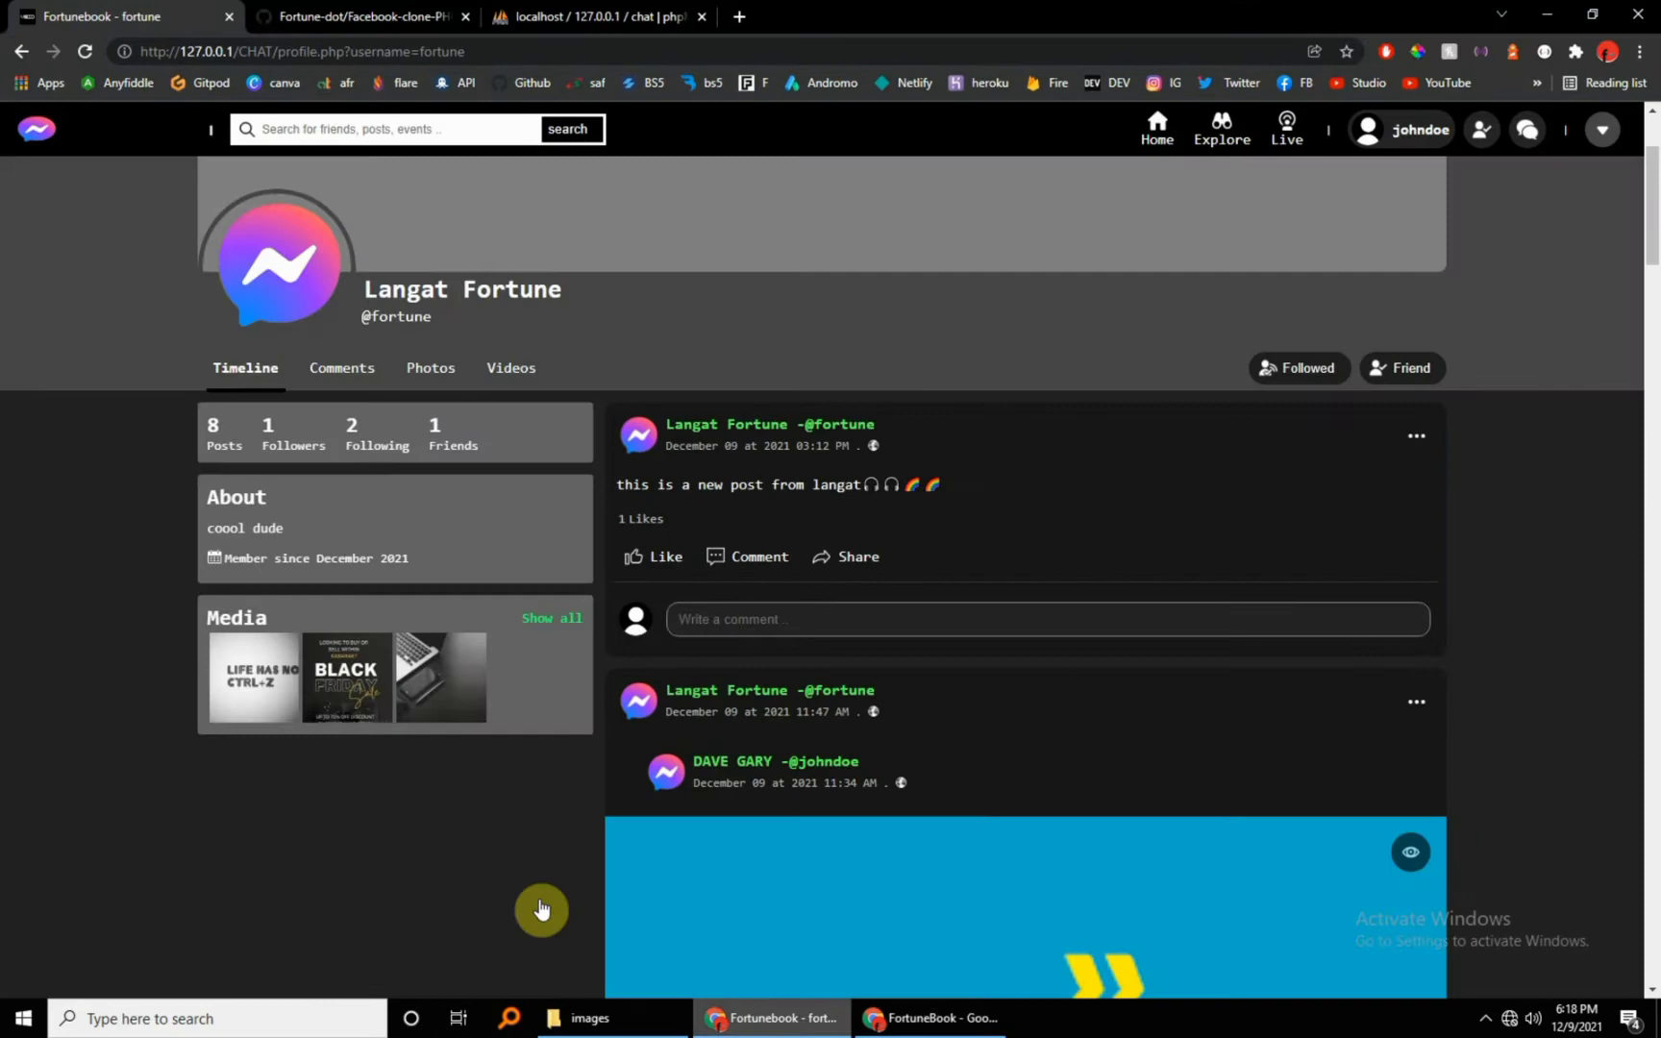
Scroll the profile, then return home via the FortuneBook logo
{"action": "scroll", "scroll_direction": "down", "scroll_amount": 3}
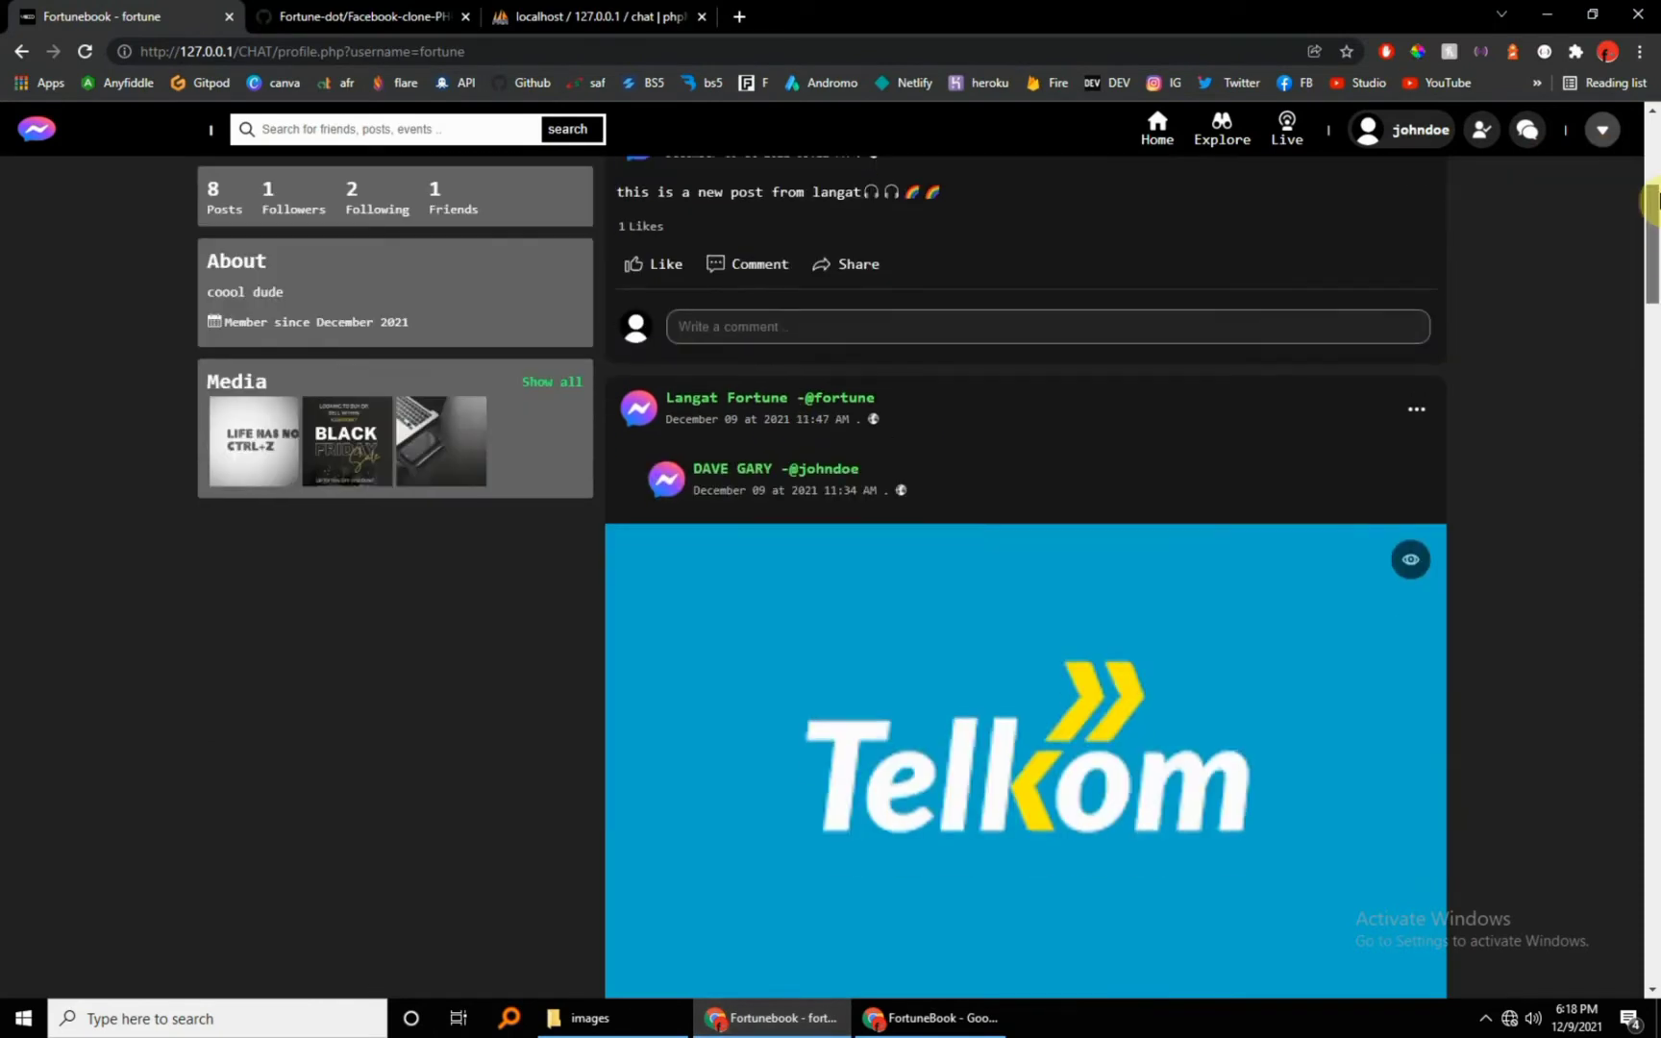
{"action": "scroll", "scroll_direction": "up", "scroll_amount": 3}
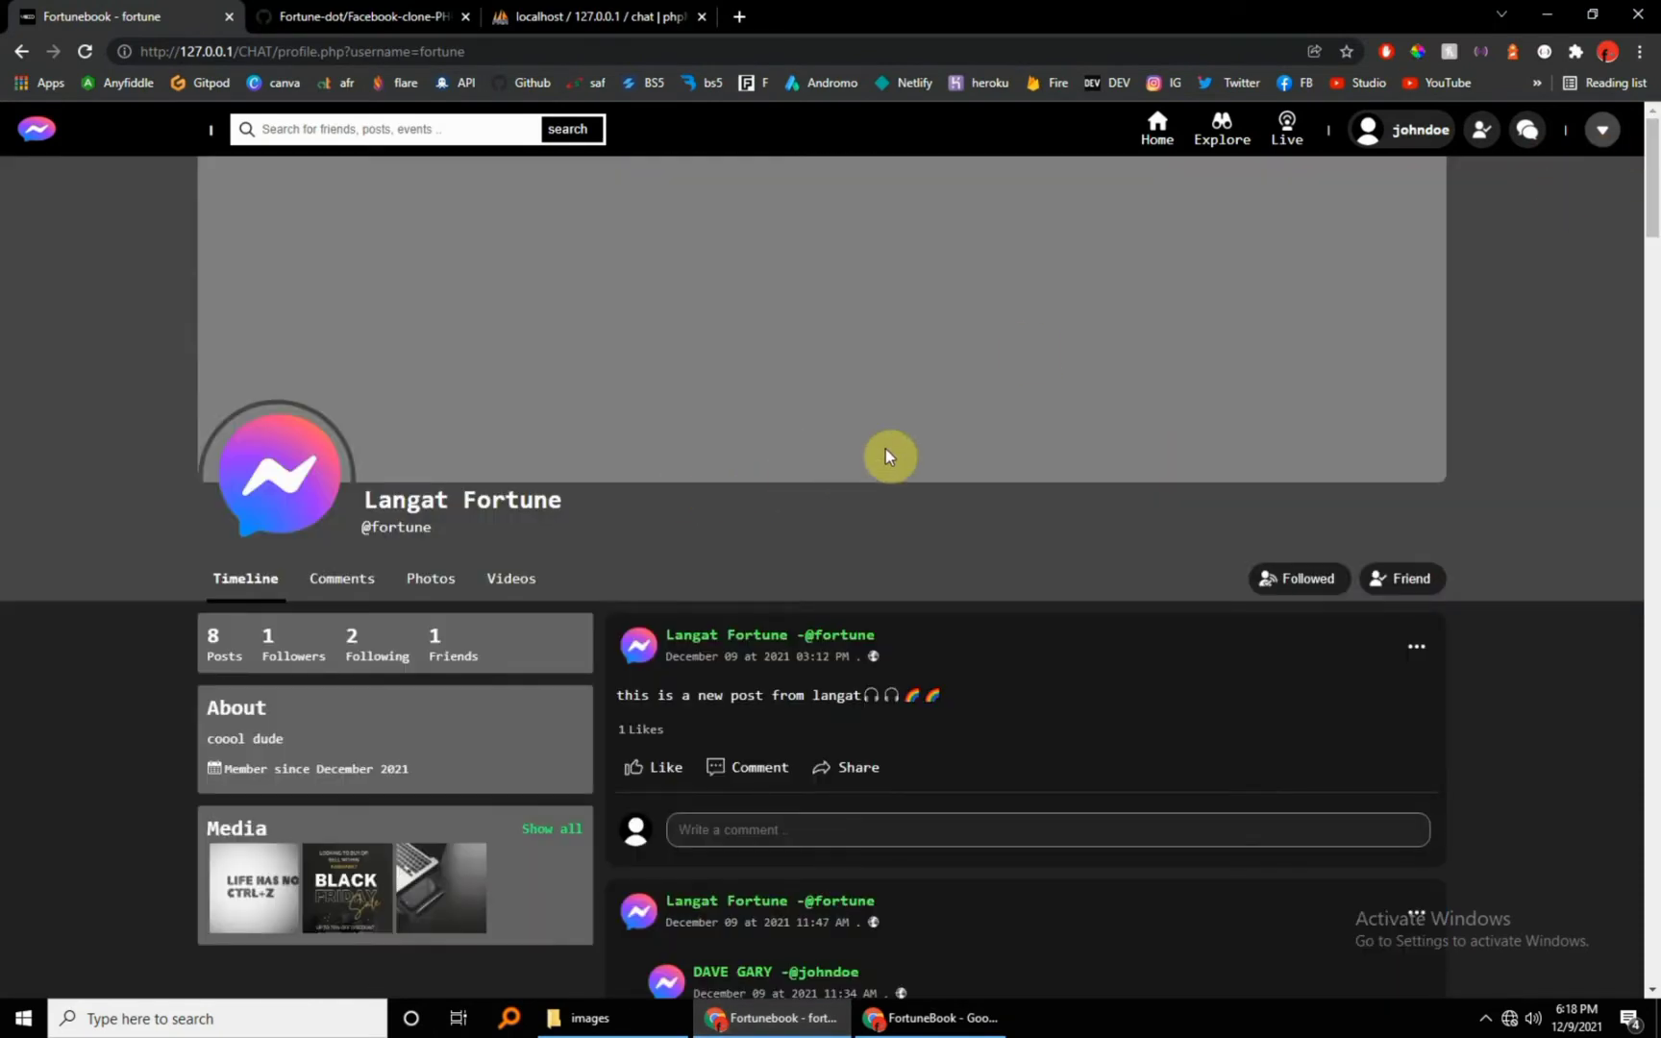
{"action": "mouse_move", "coordinate": [87, 145]}
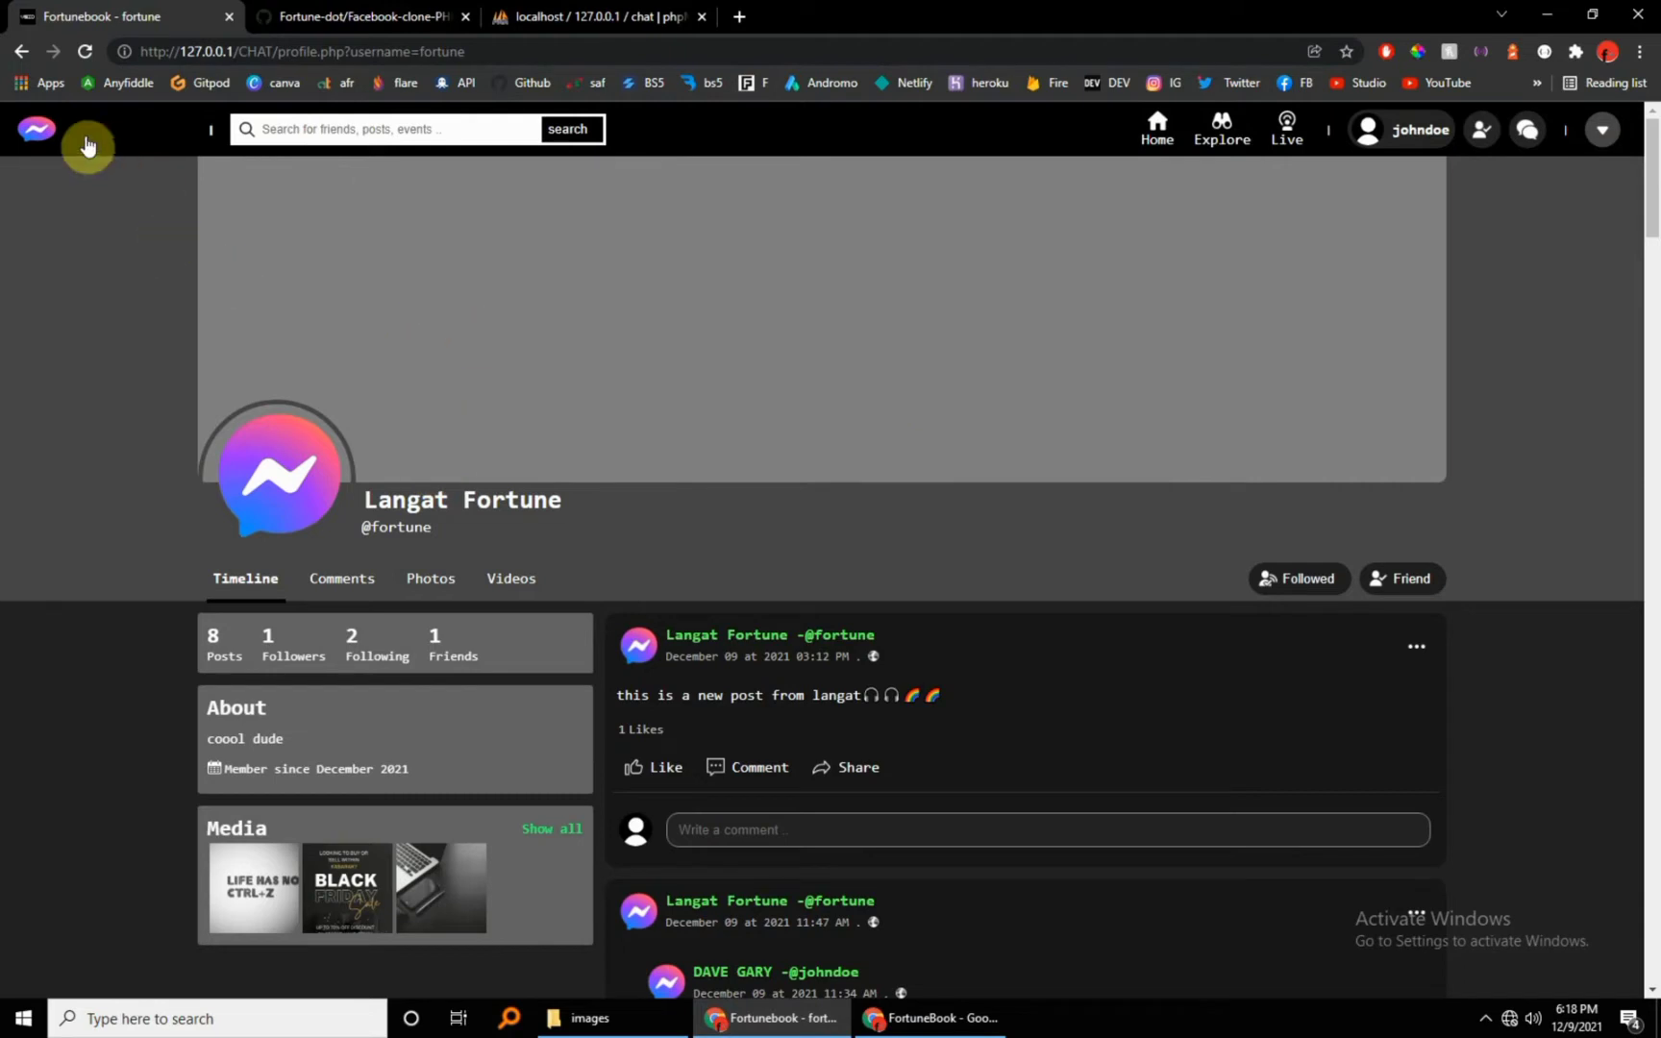
{"action": "left_click", "coordinate": [34, 129]}
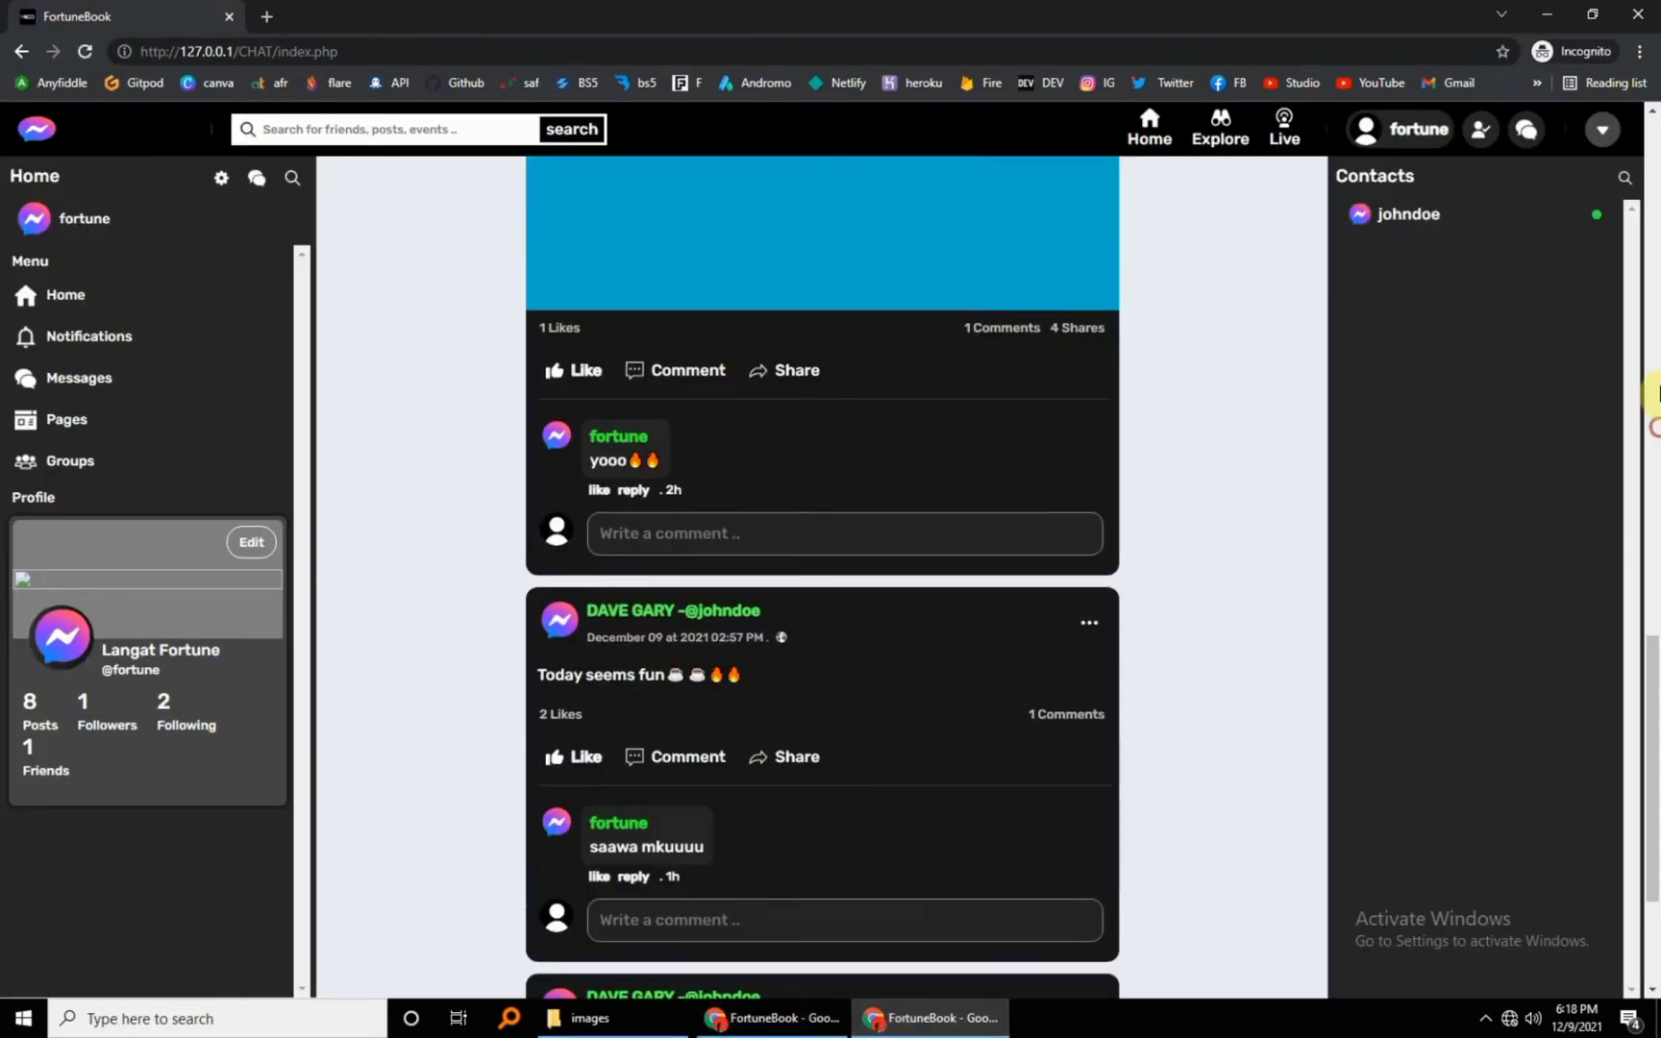
Scroll Fortune's feed back through the video comments to the sunglasses post
{"action": "scroll", "scroll_direction": "up", "scroll_amount": 3}
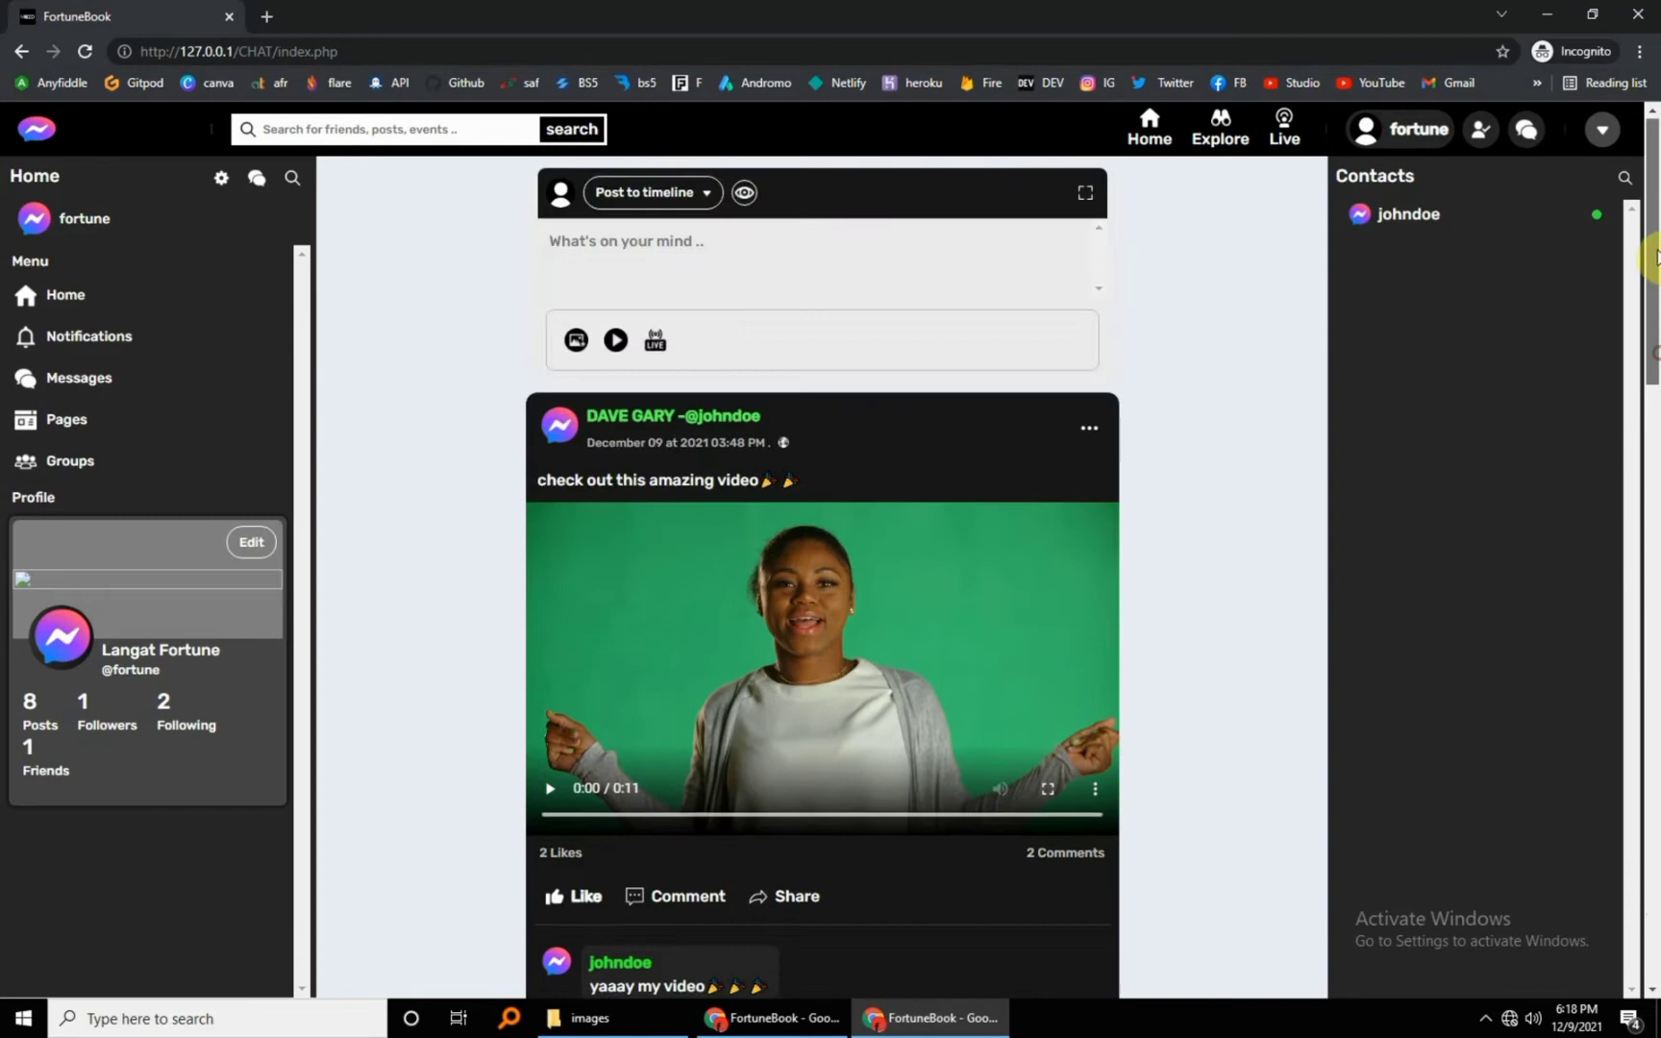
{"action": "mouse_move", "coordinate": [975, 921]}
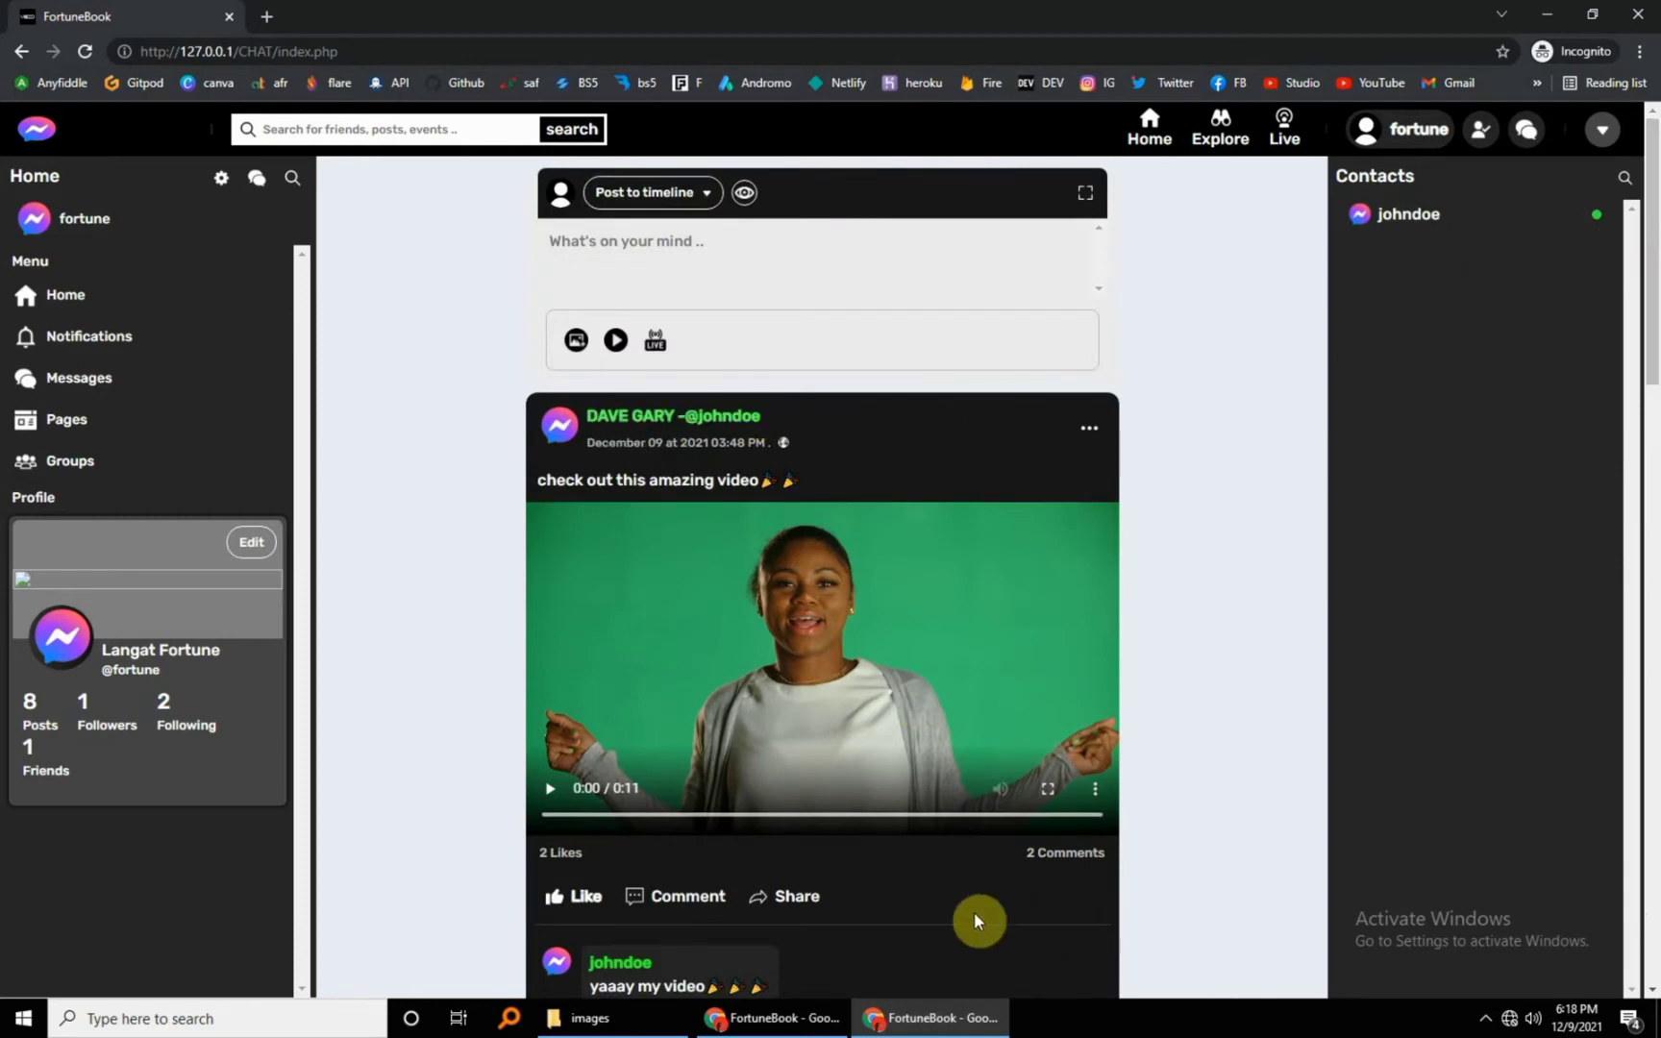
{"action": "scroll", "scroll_direction": "down", "scroll_amount": 3}
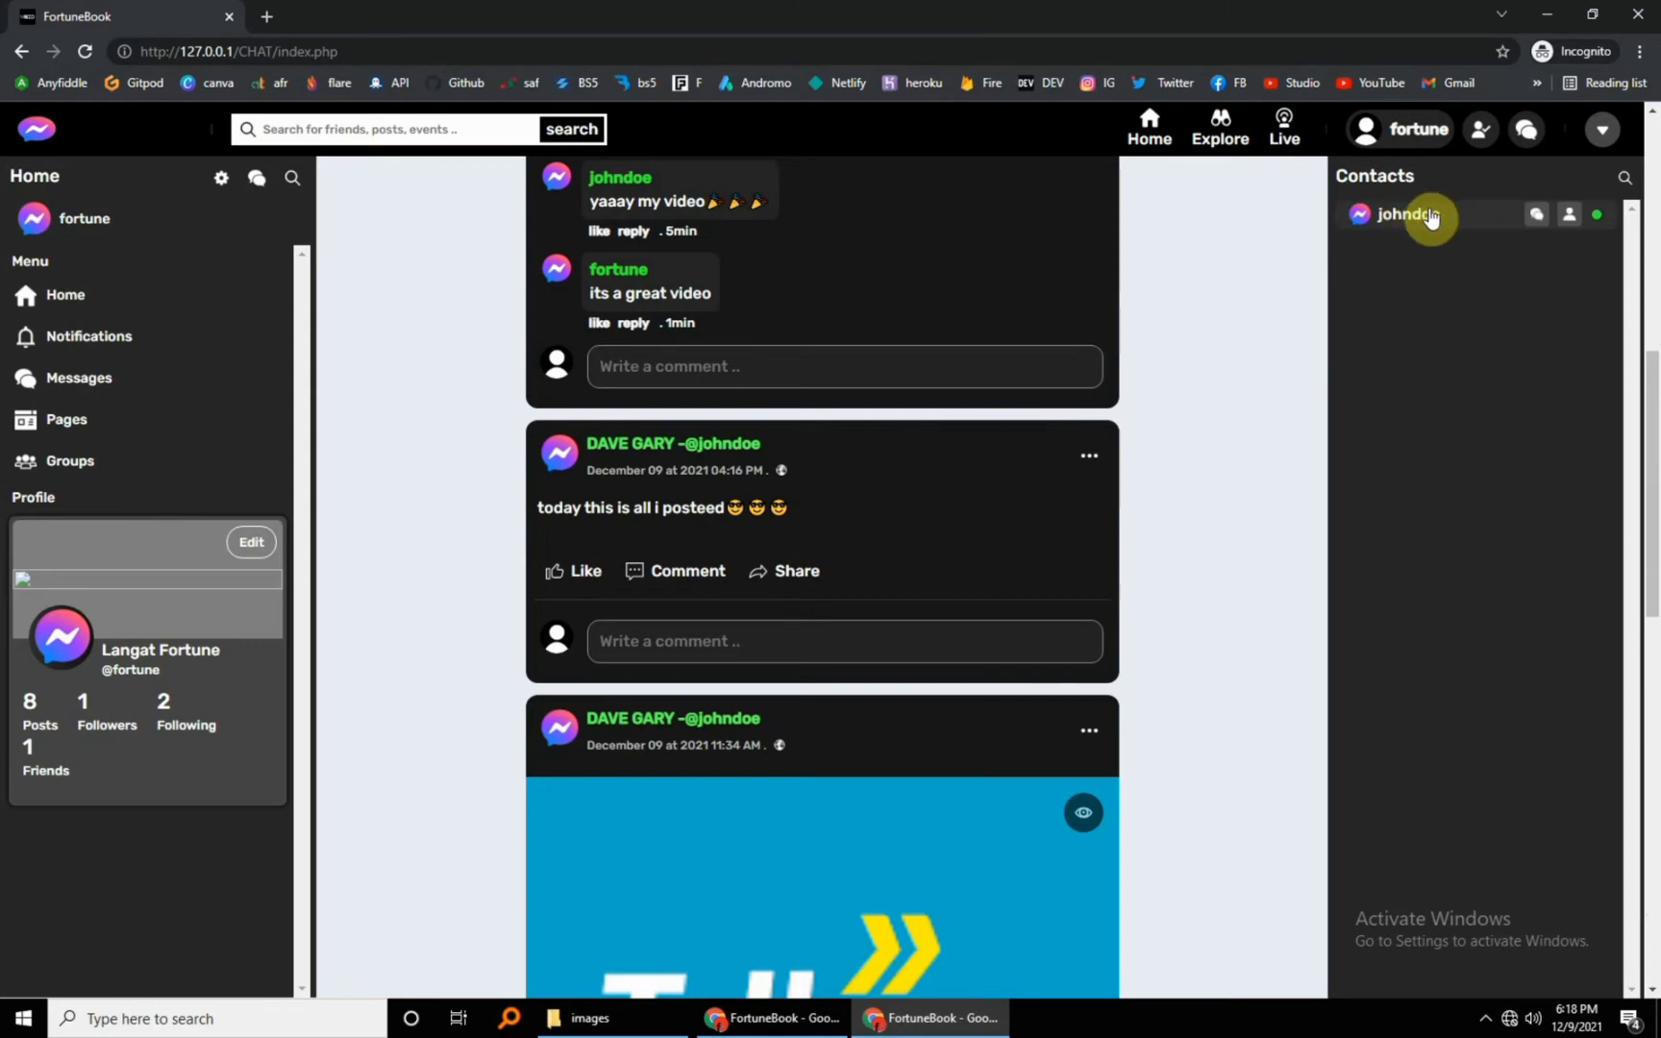
{"action": "mouse_move", "coordinate": [816, 539]}
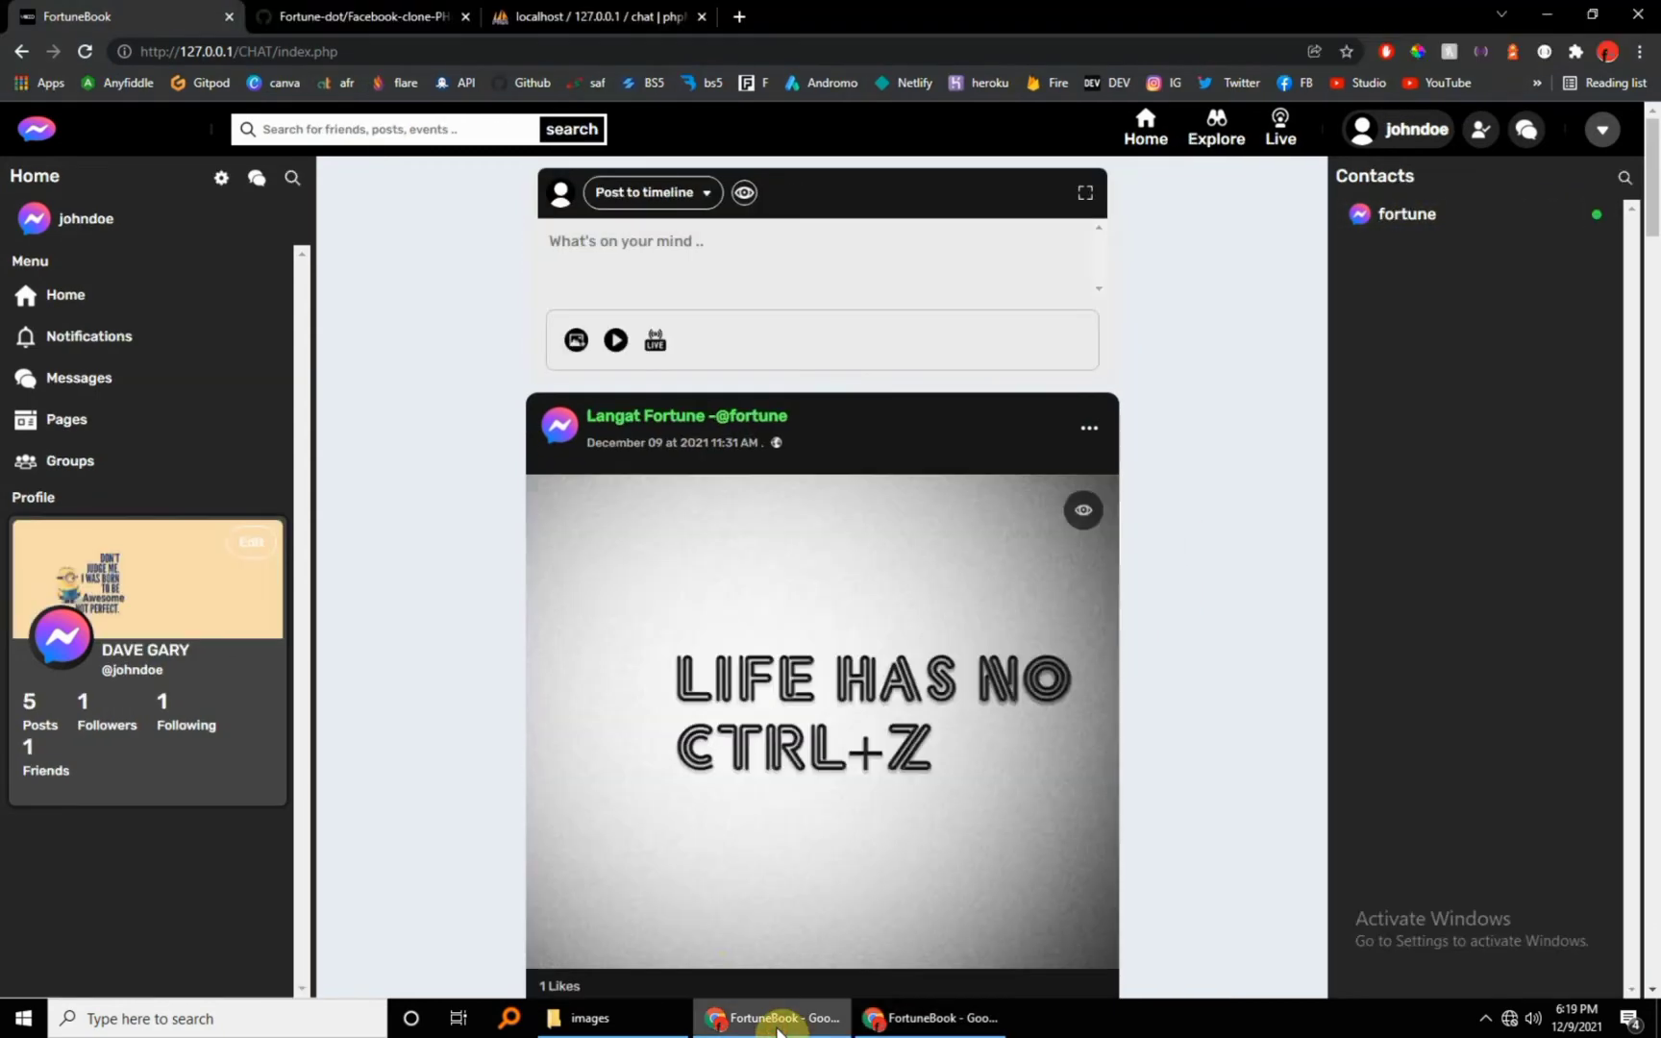
{"action": "mouse_move", "coordinate": [1132, 188]}
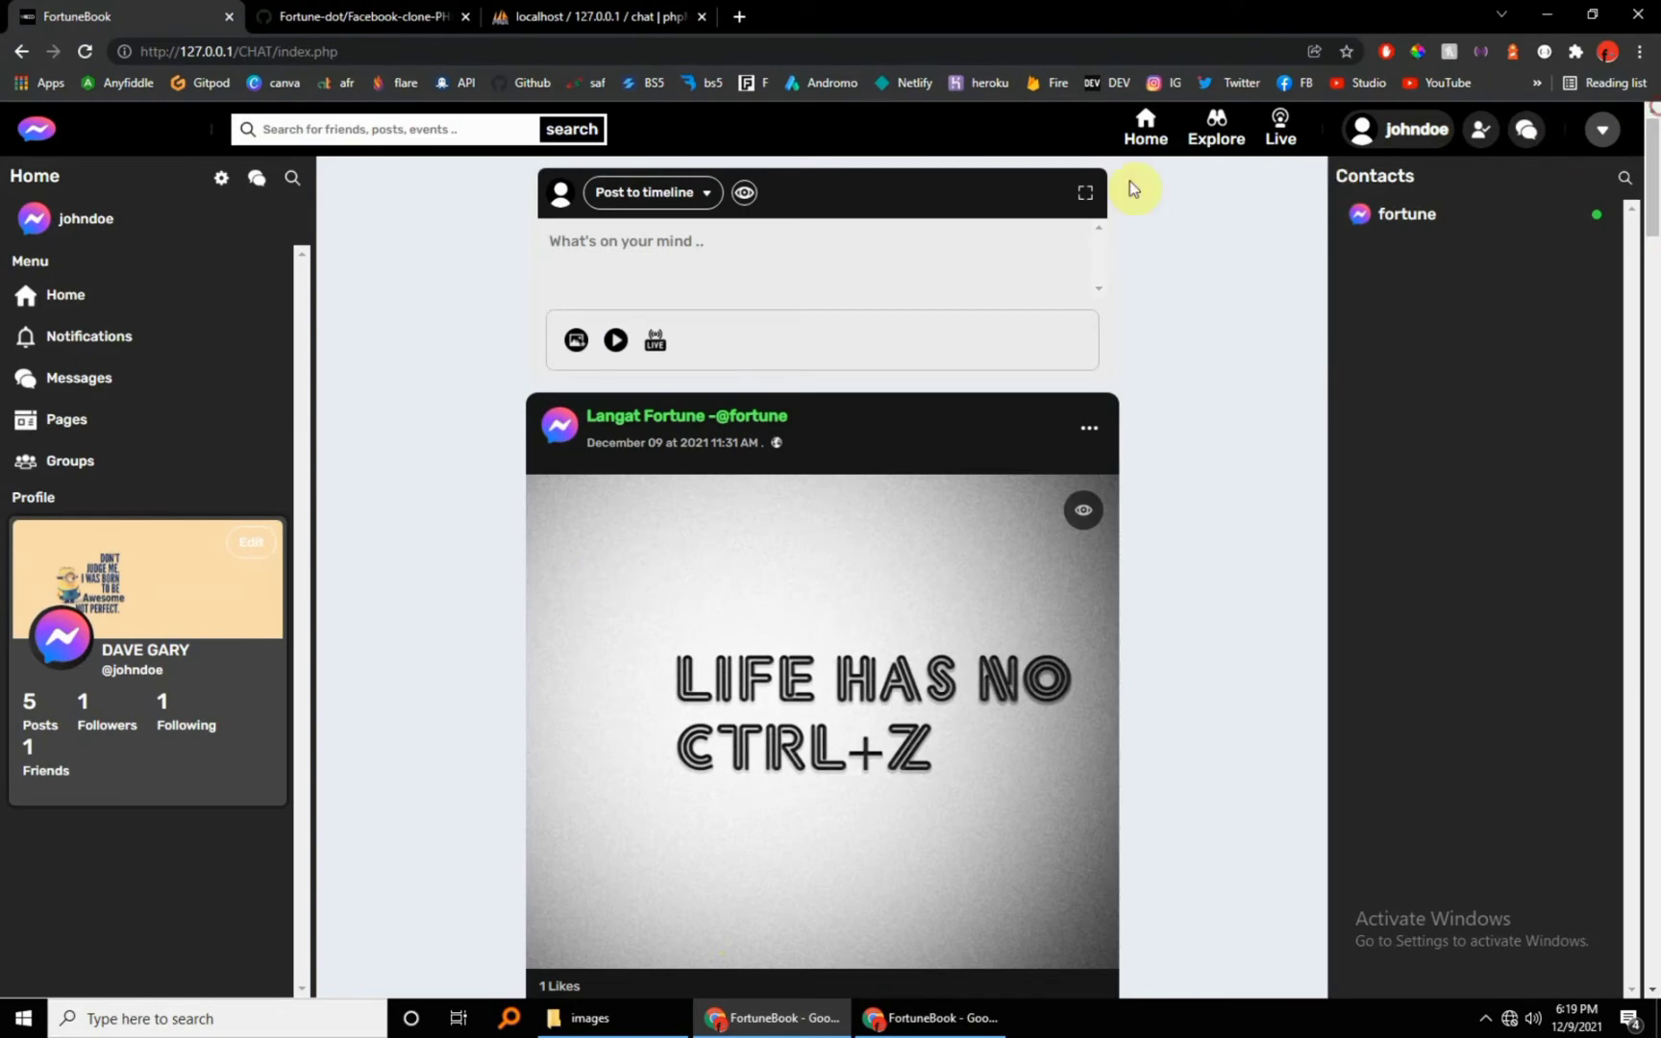
Log the johndoe account out from the top-right account dropdown
{"action": "scroll", "scroll_direction": "down", "scroll_amount": 3}
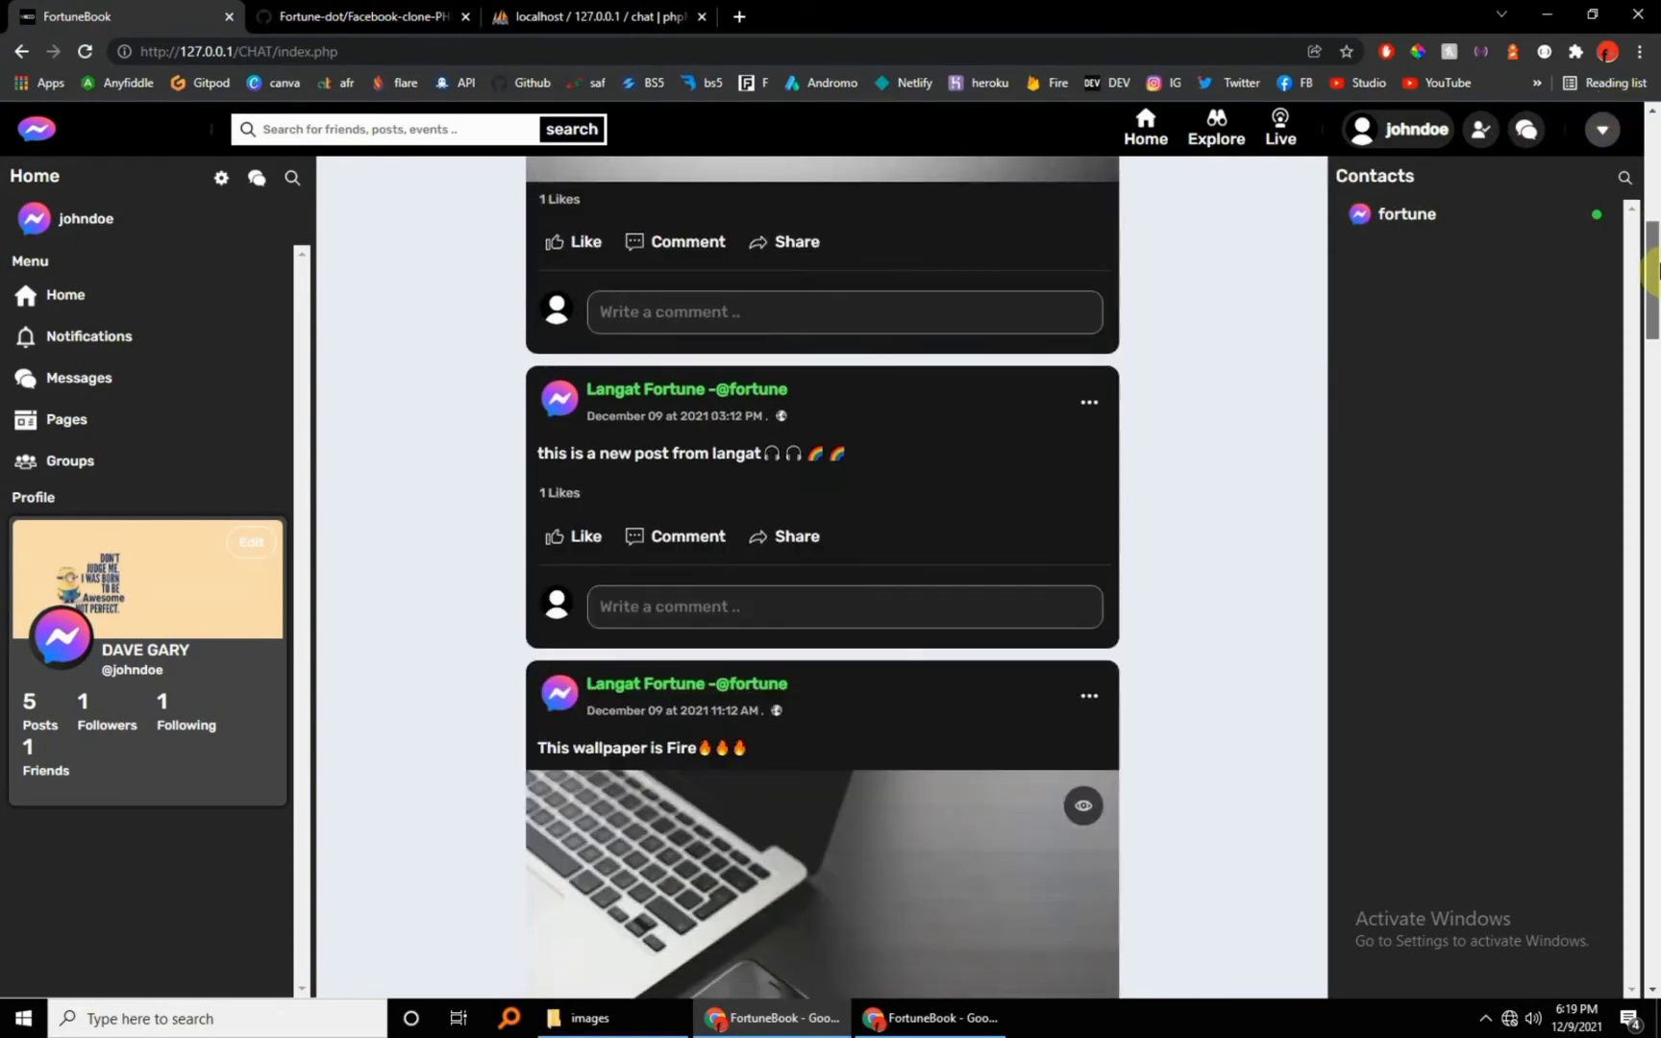
{"action": "scroll", "scroll_direction": "up", "scroll_amount": 3}
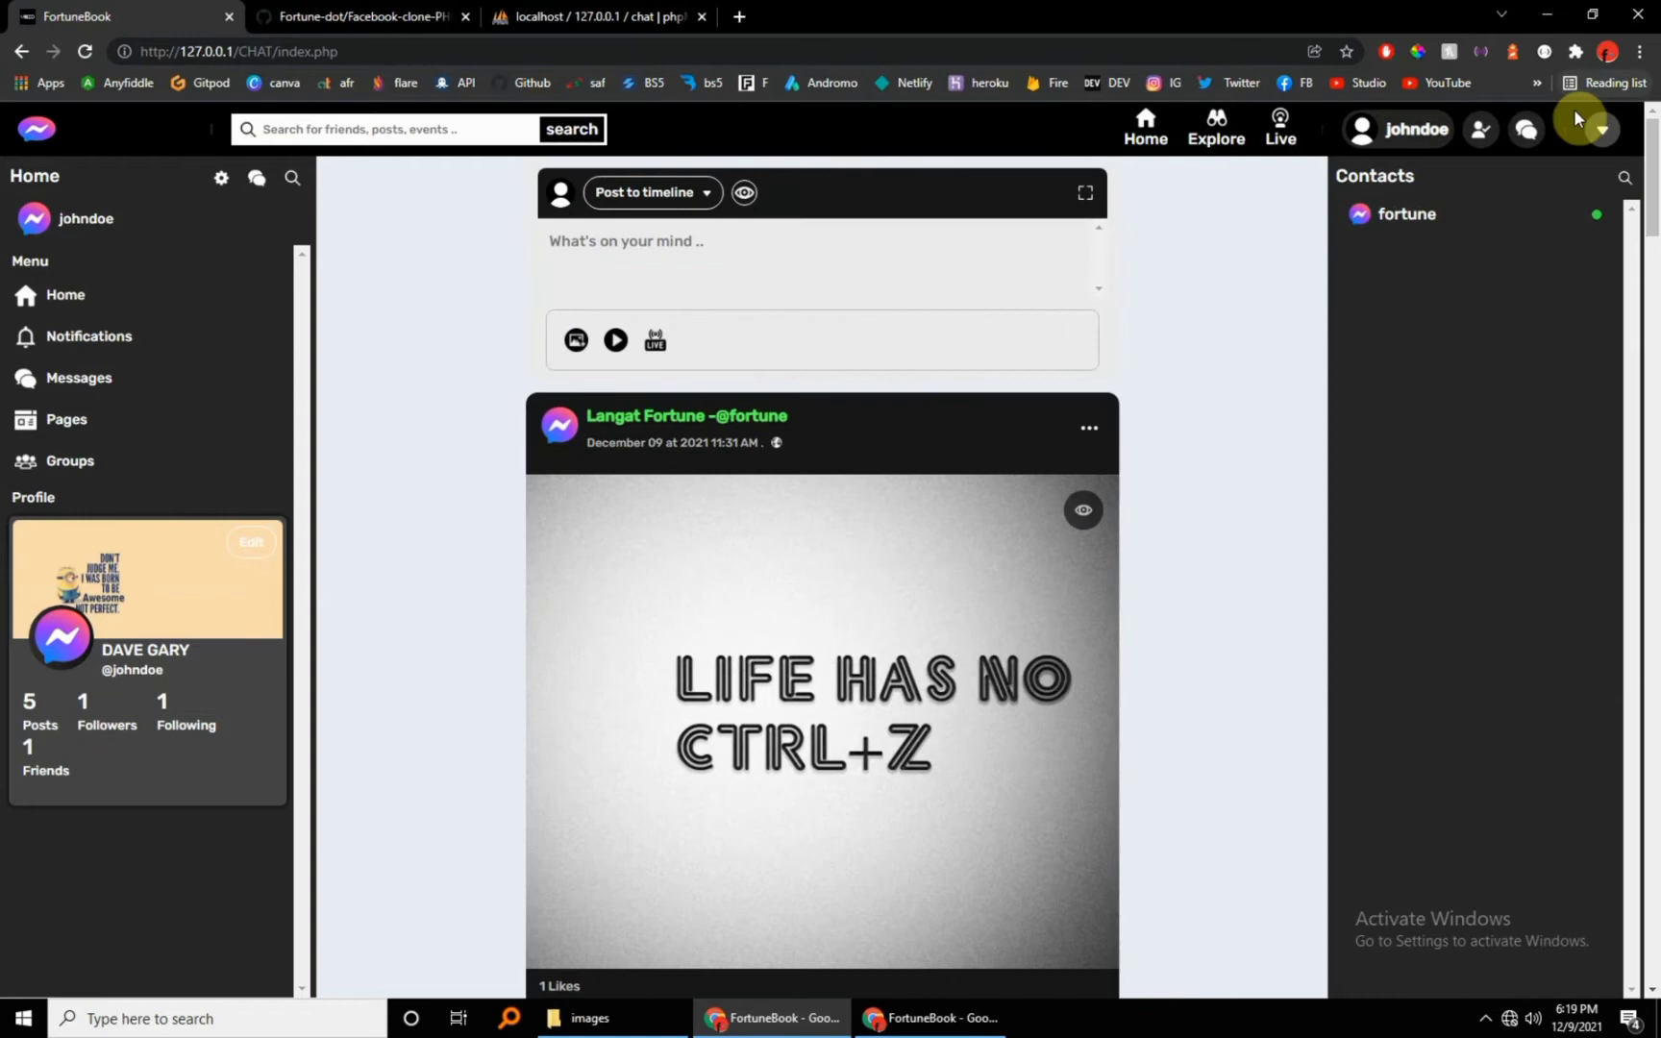
{"action": "left_click", "coordinate": [1602, 128]}
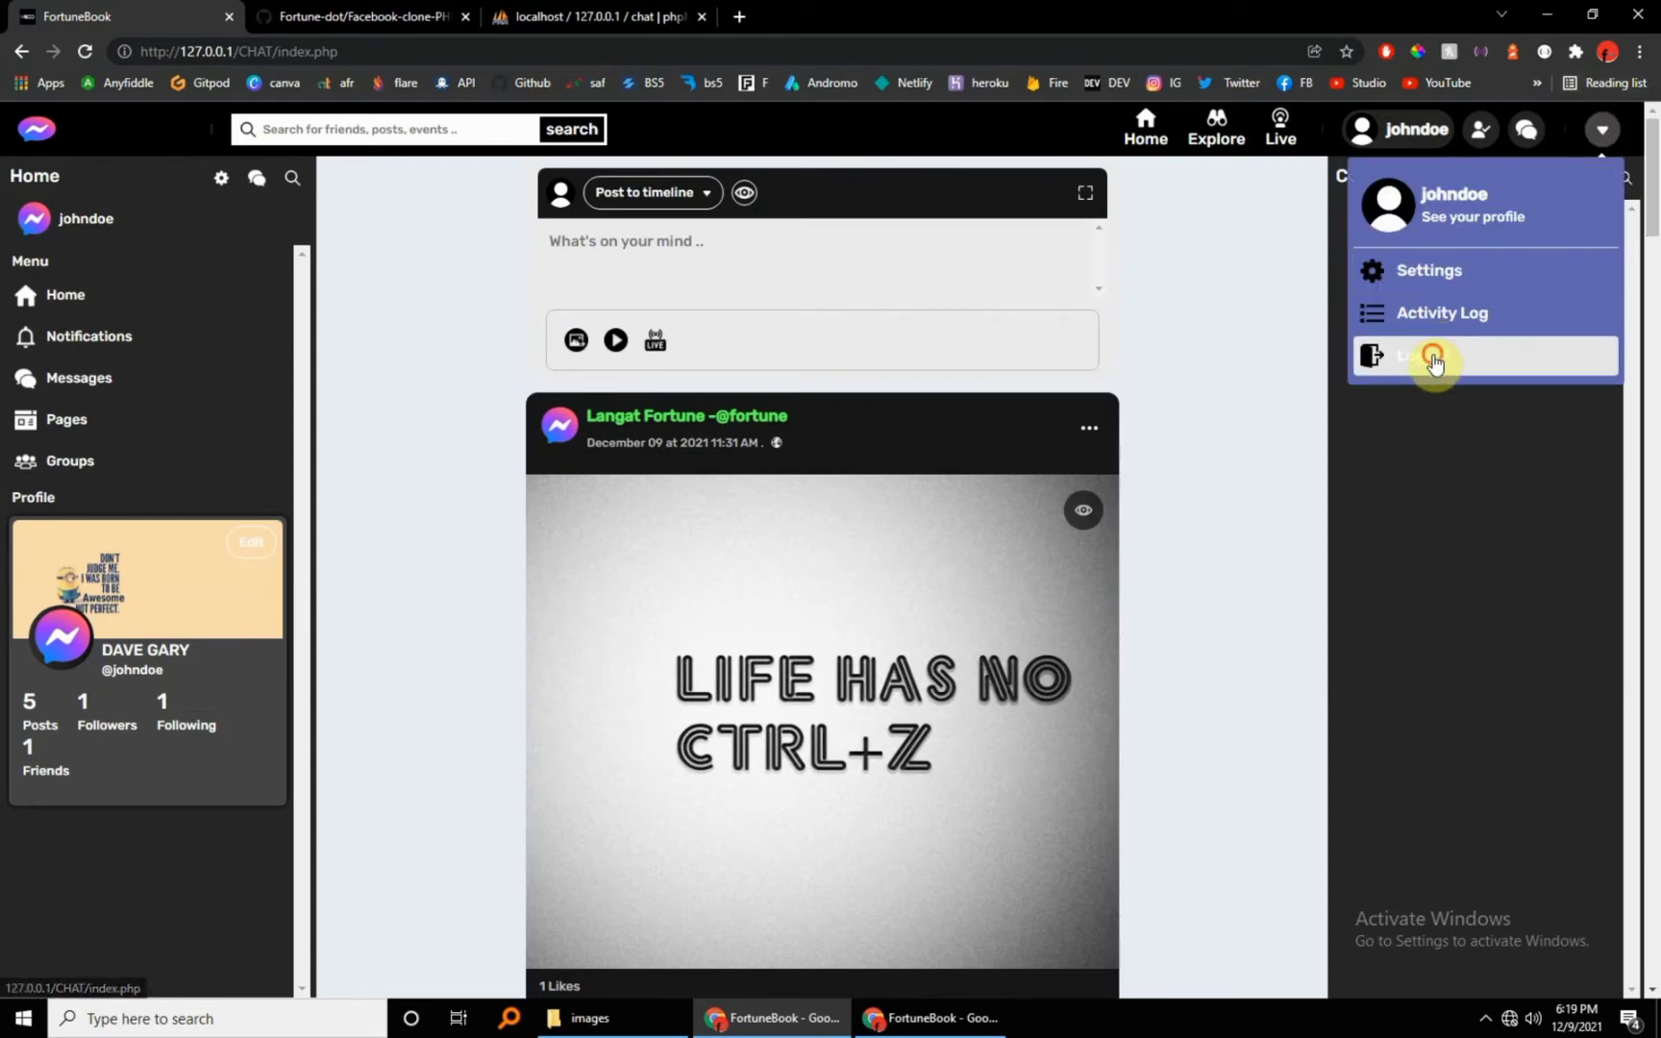
{"action": "left_click", "coordinate": [1430, 356]}
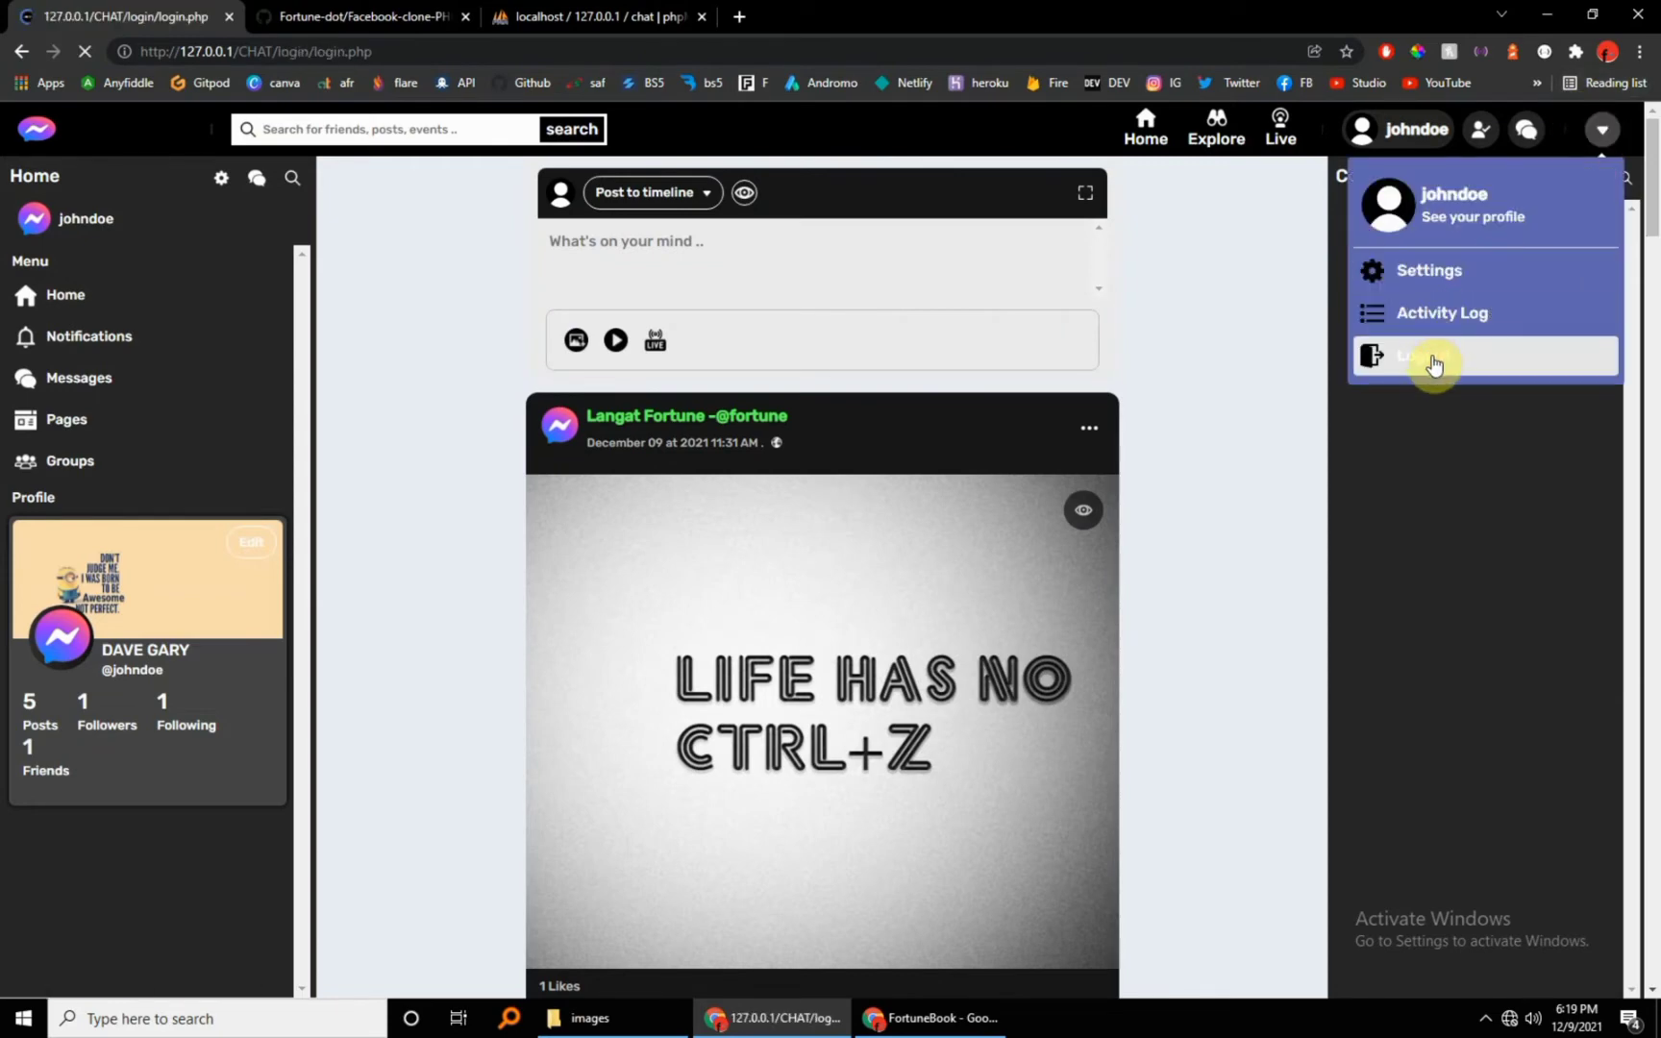
{"action": "left_click", "coordinate": [1430, 356]}
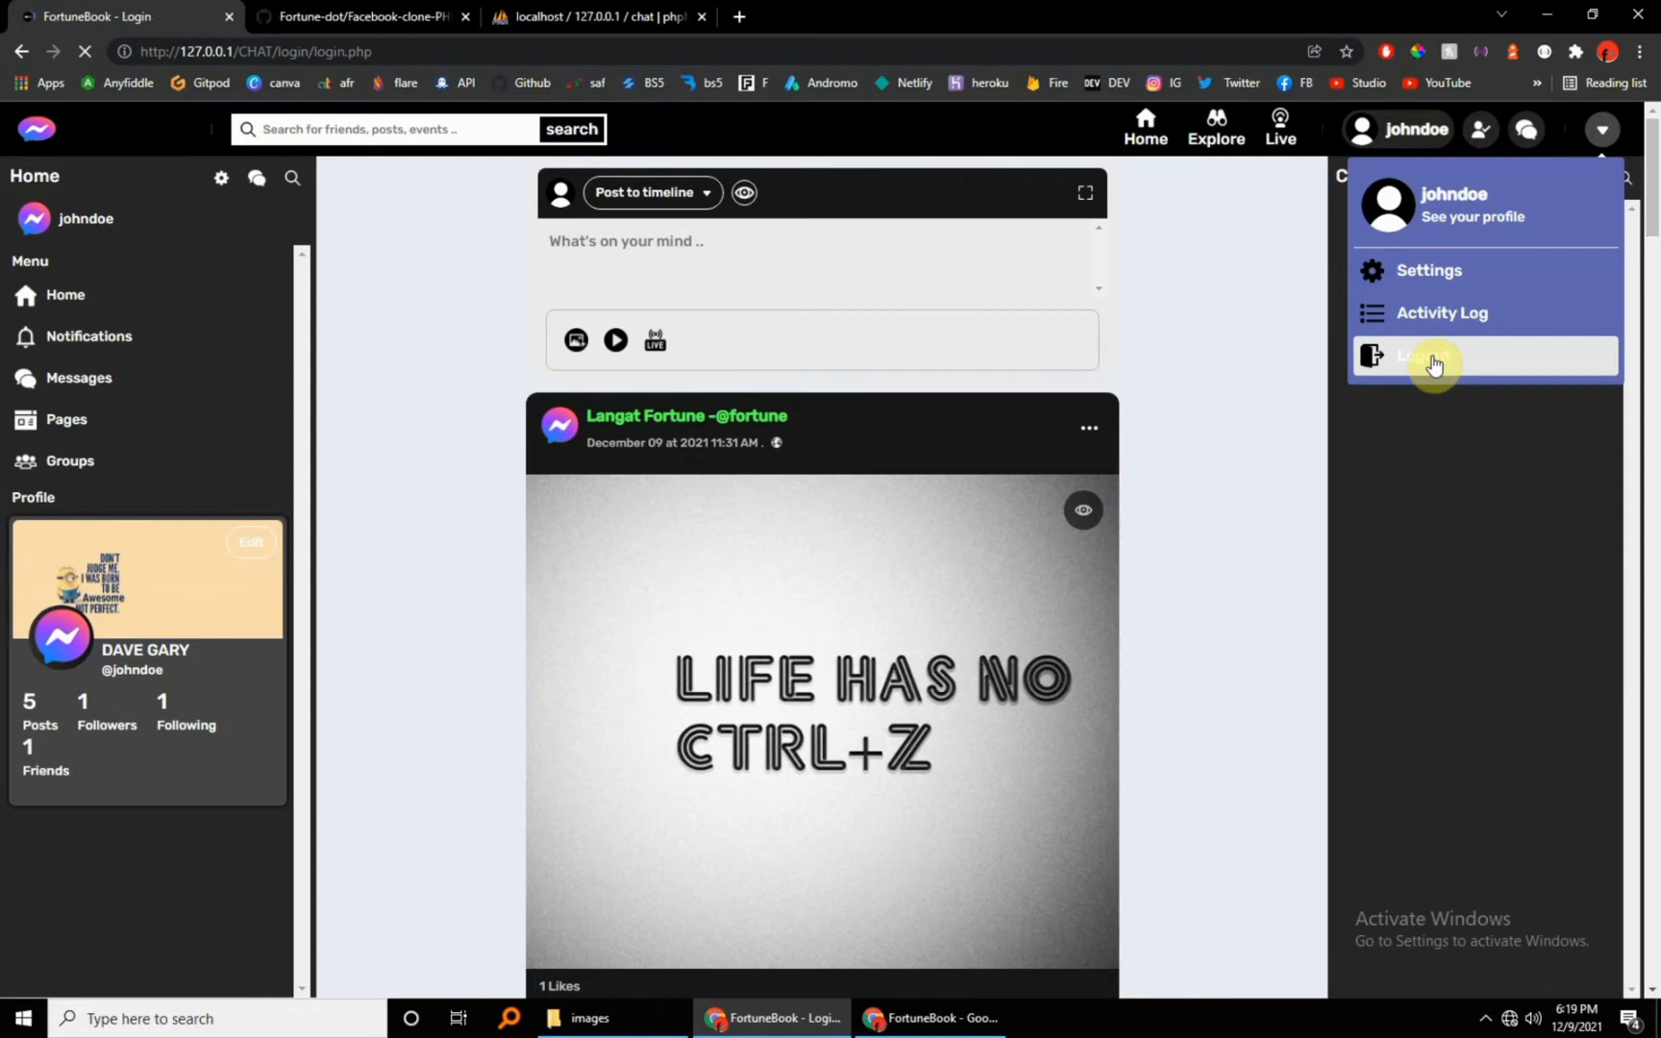
{"action": "left_click", "coordinate": [1424, 354]}
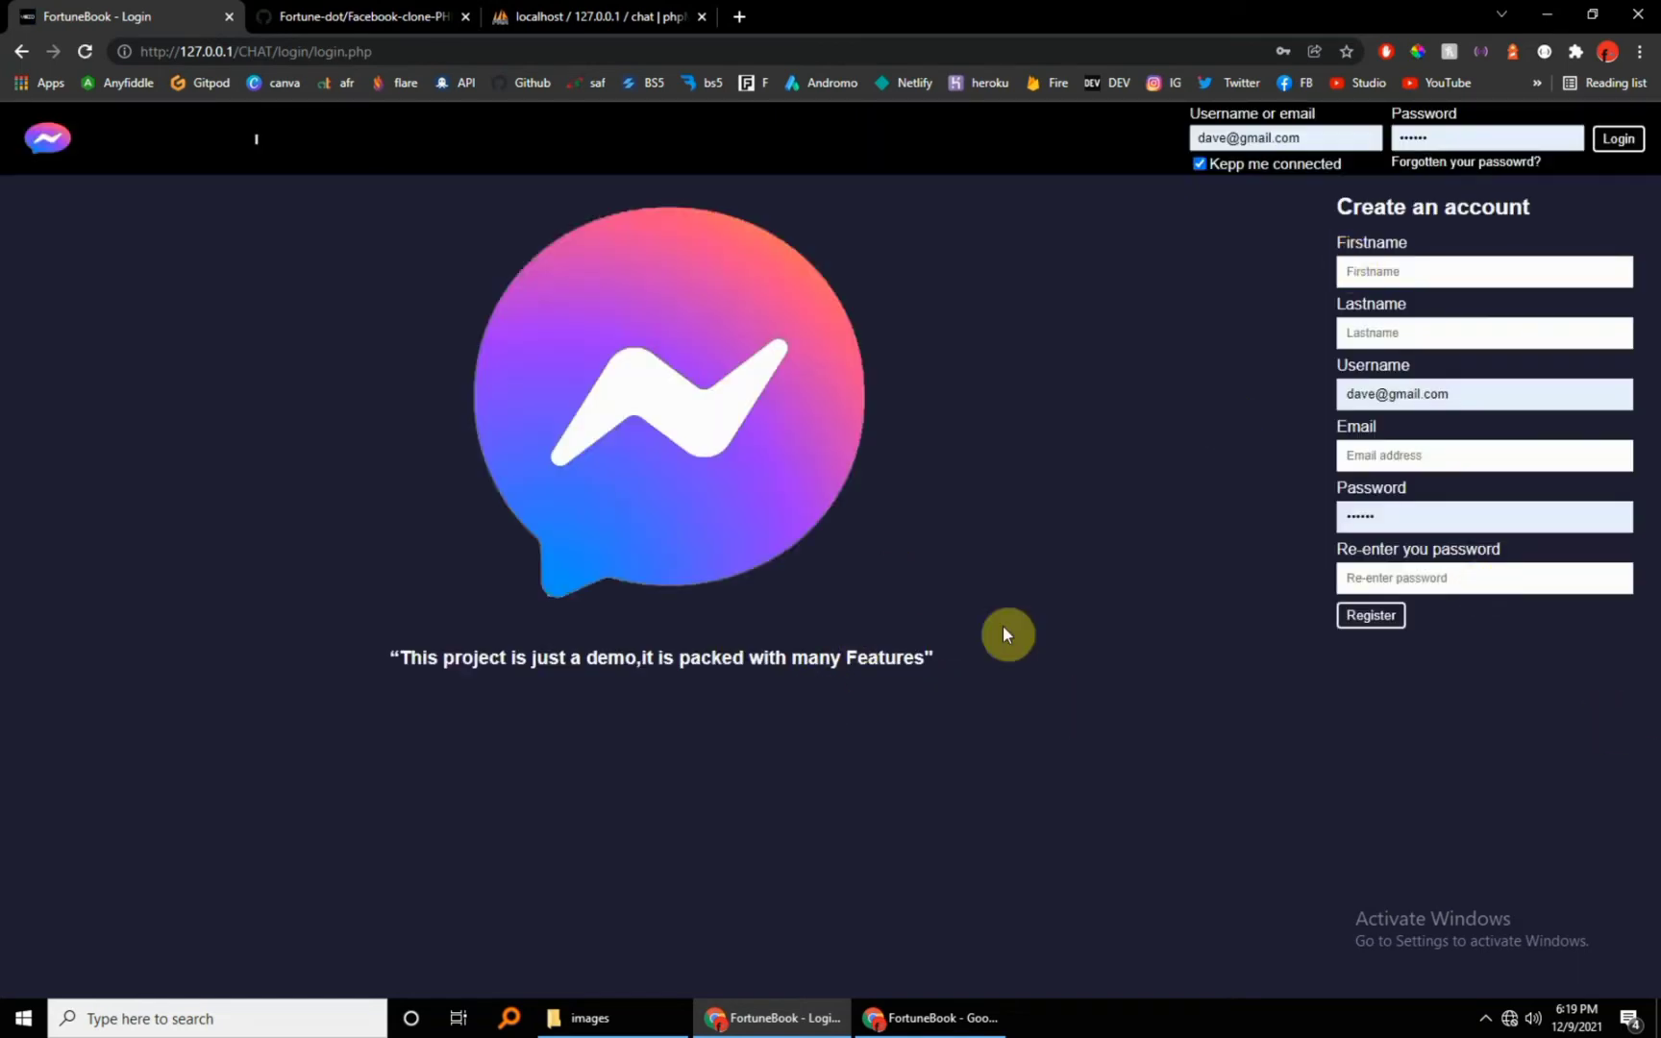
{"action": "left_click", "coordinate": [1483, 270]}
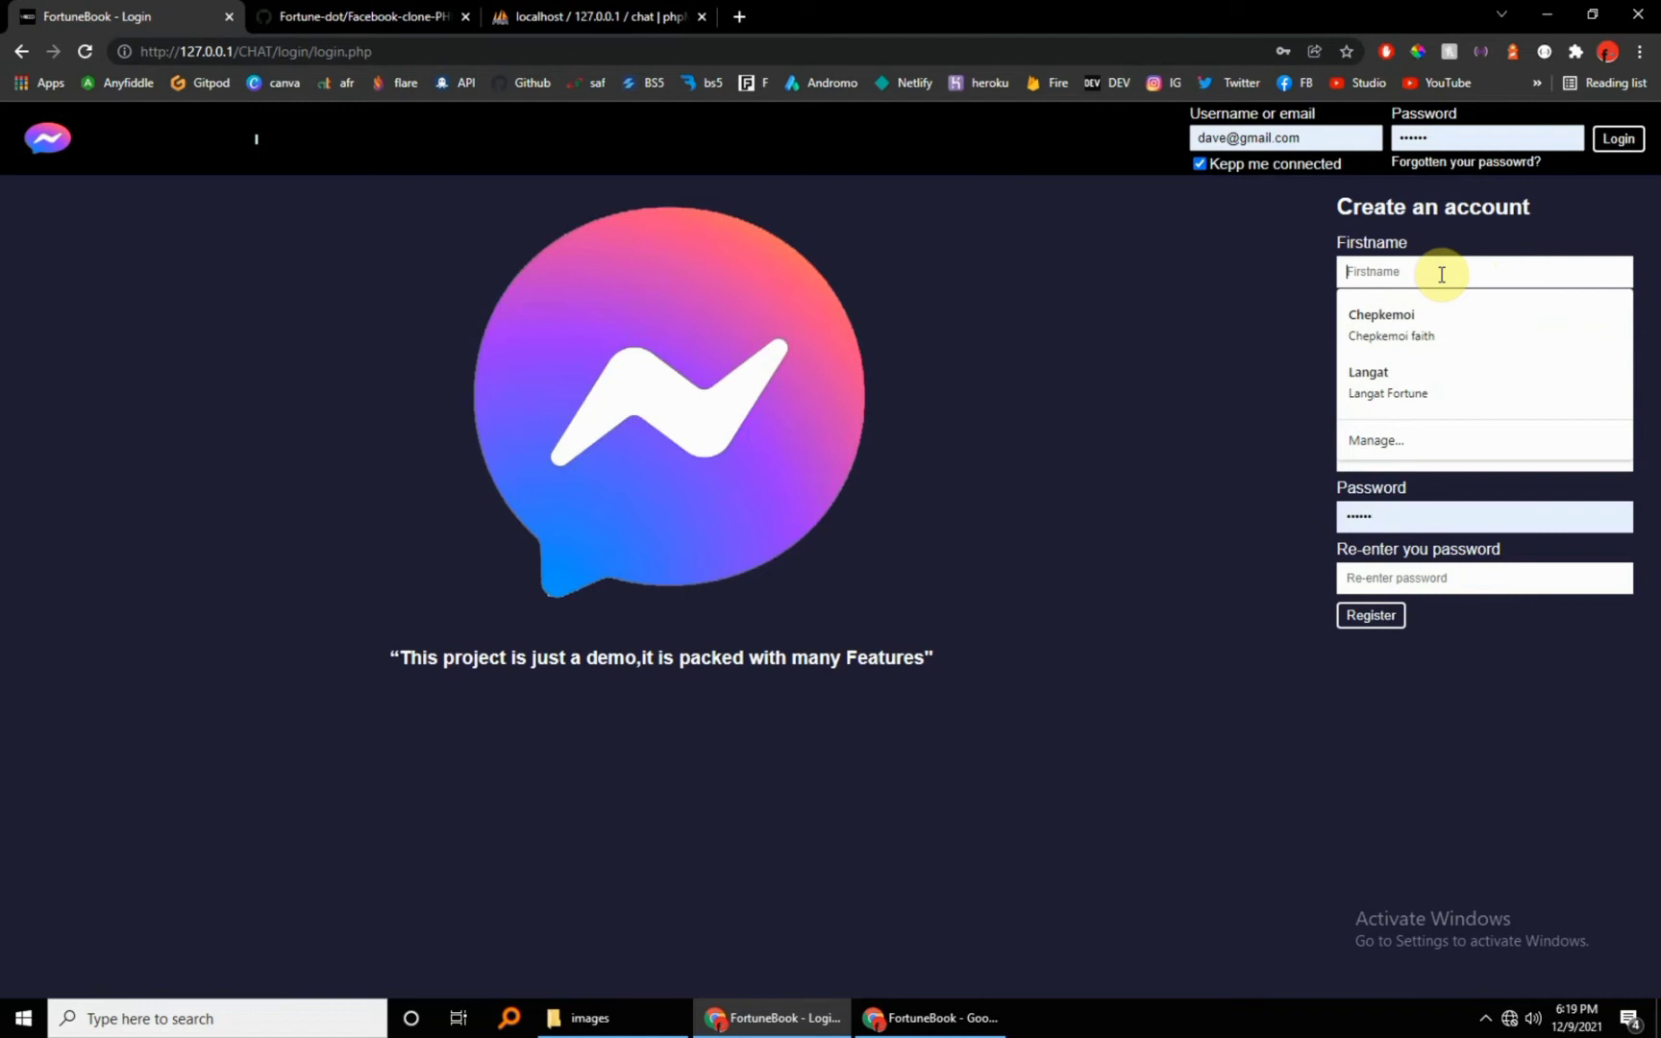
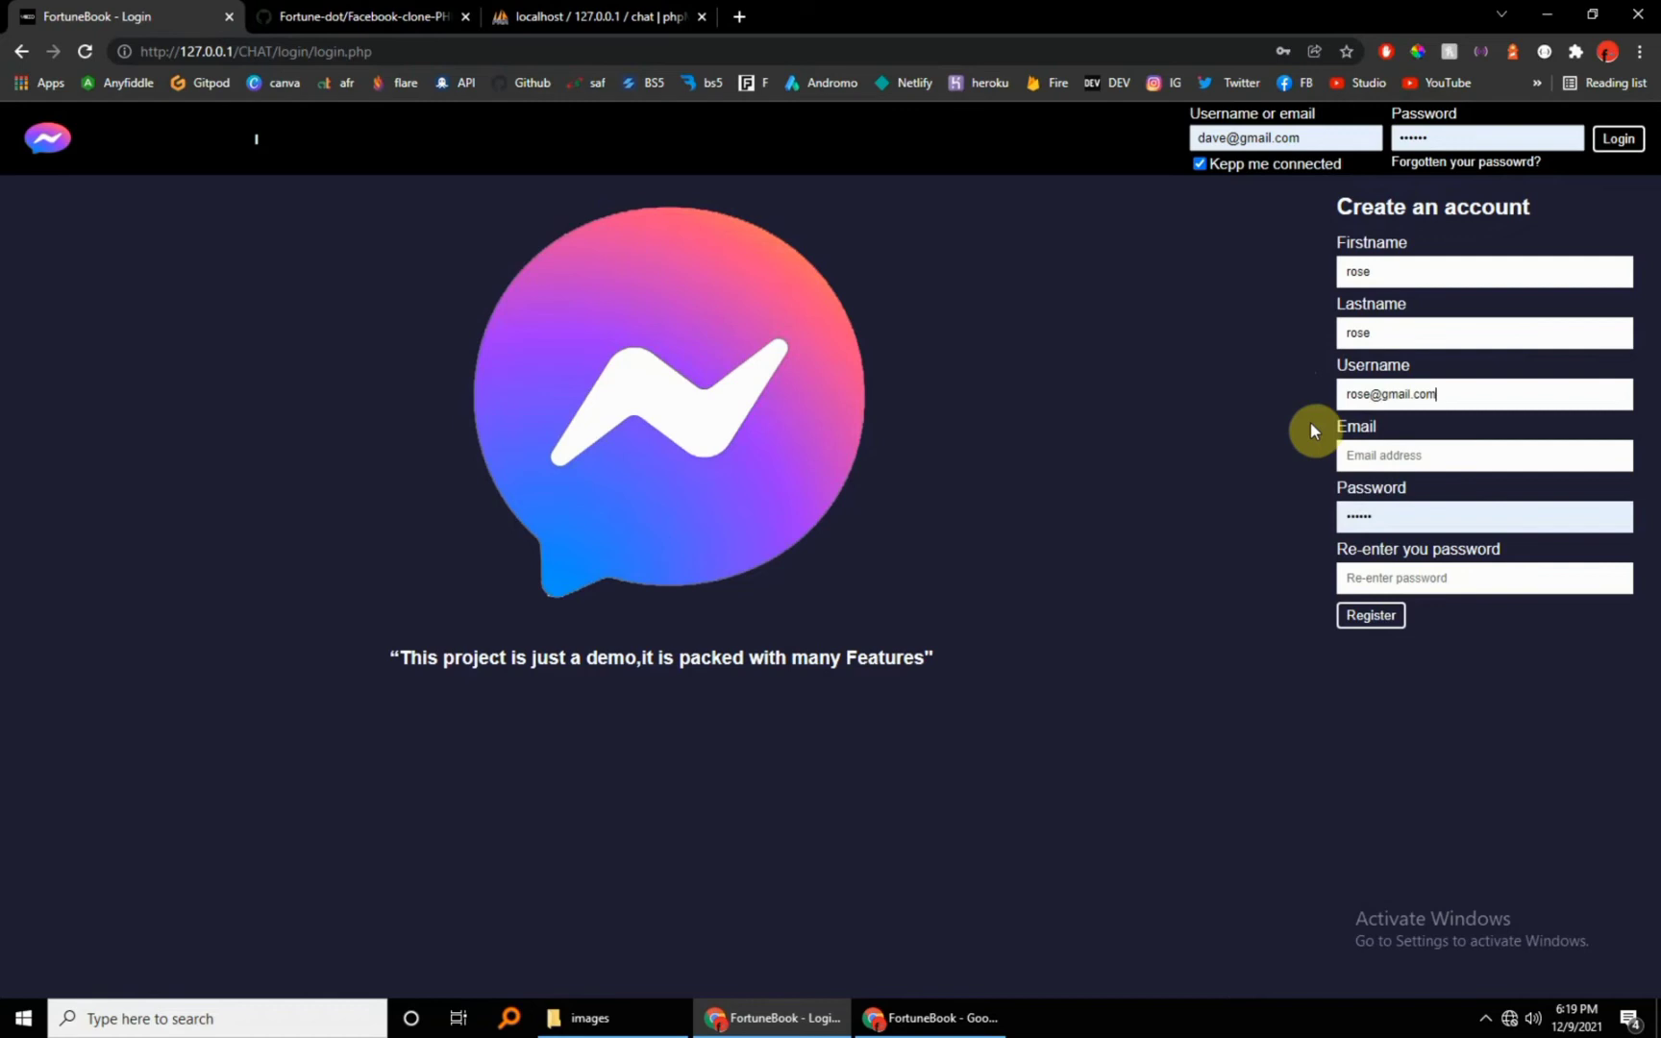
{"action": "left_click", "coordinate": [1482, 456]}
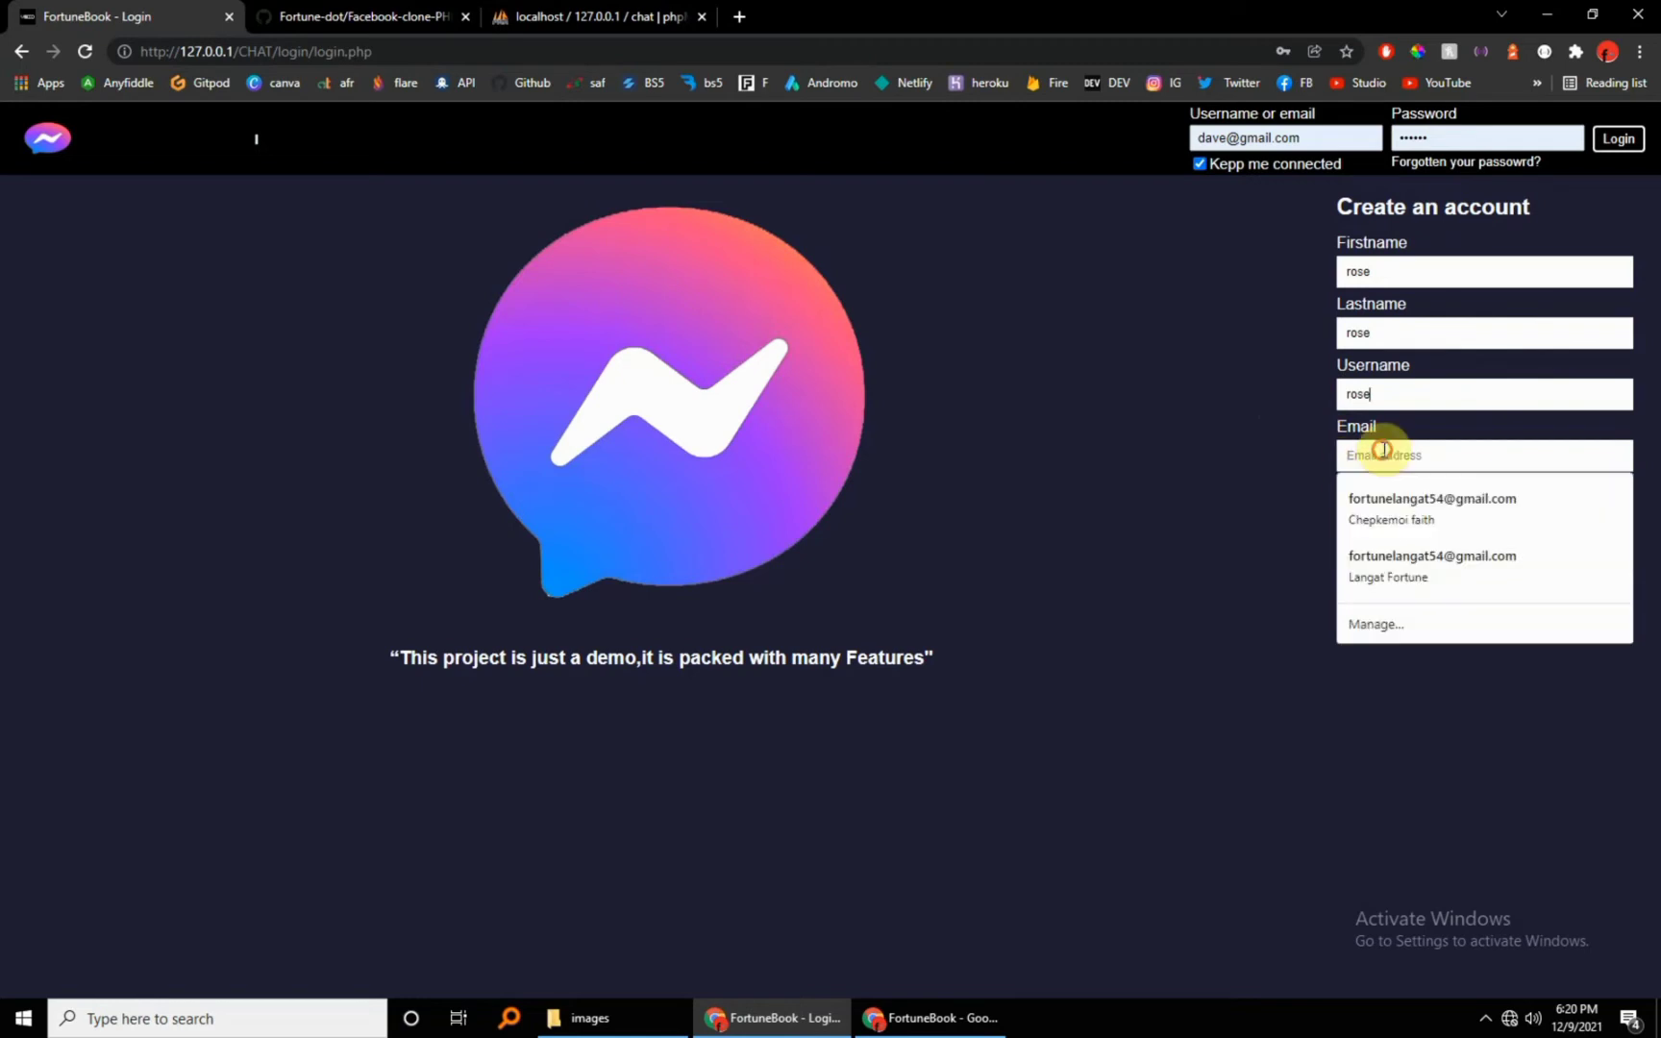
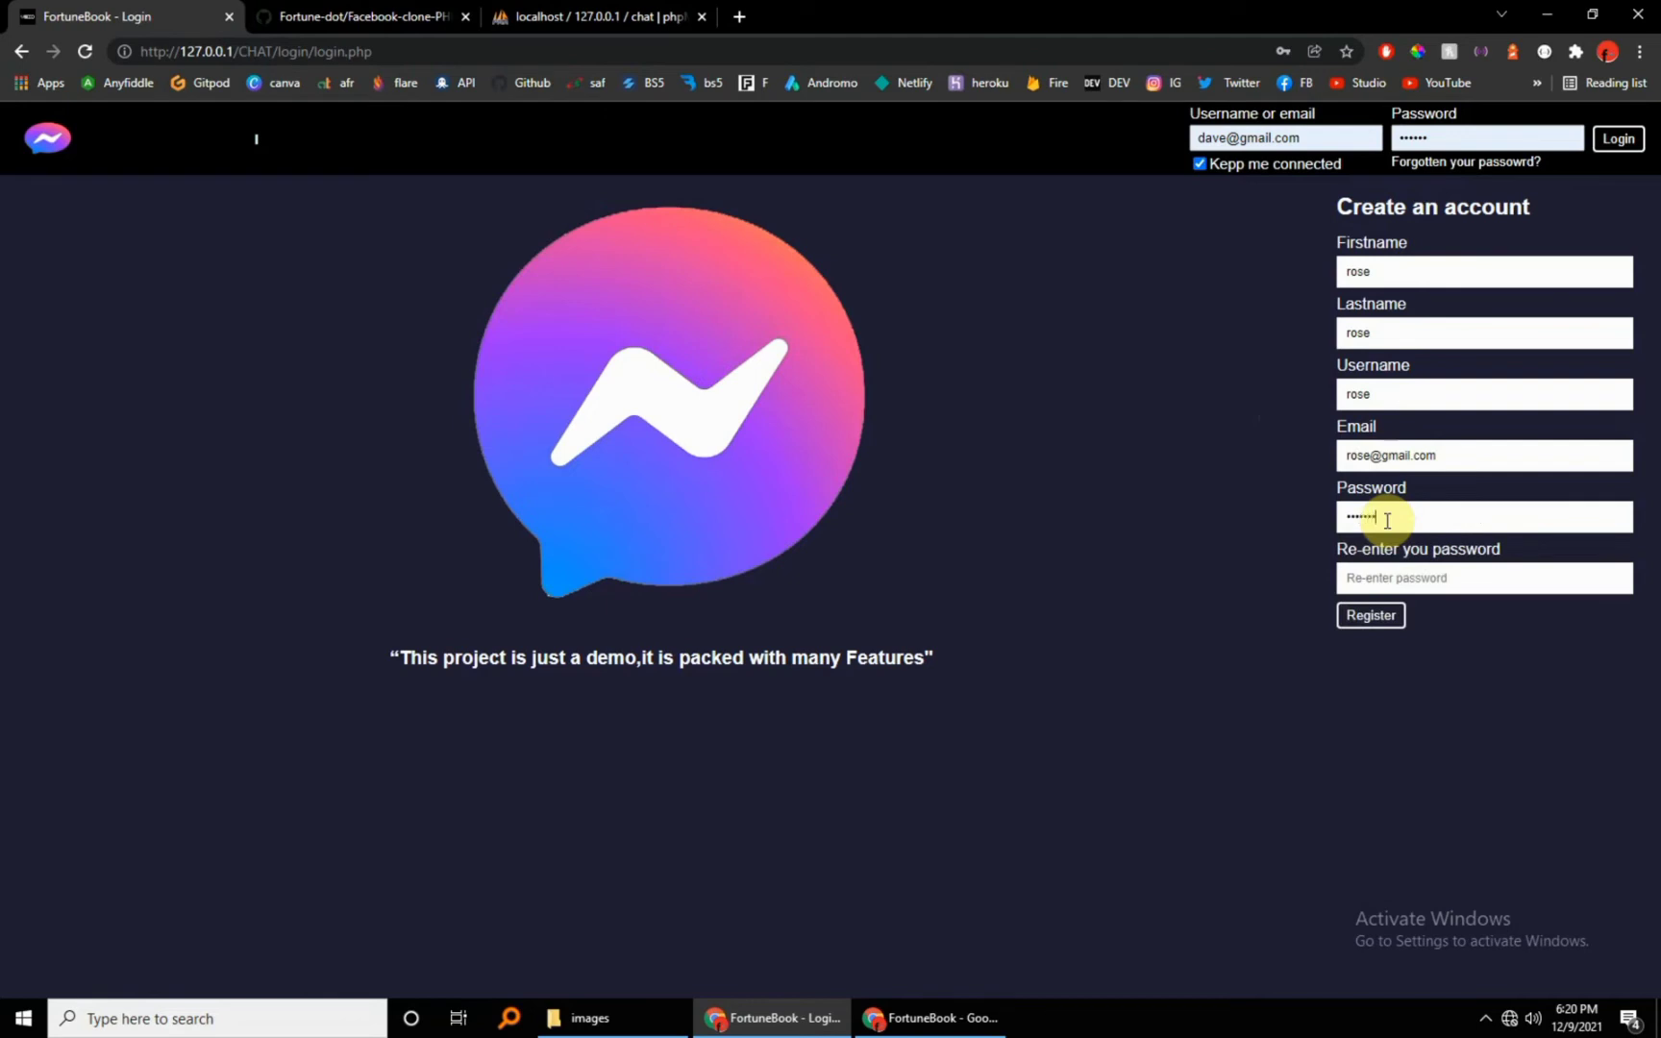
{"action": "left_click", "coordinate": [1483, 577]}
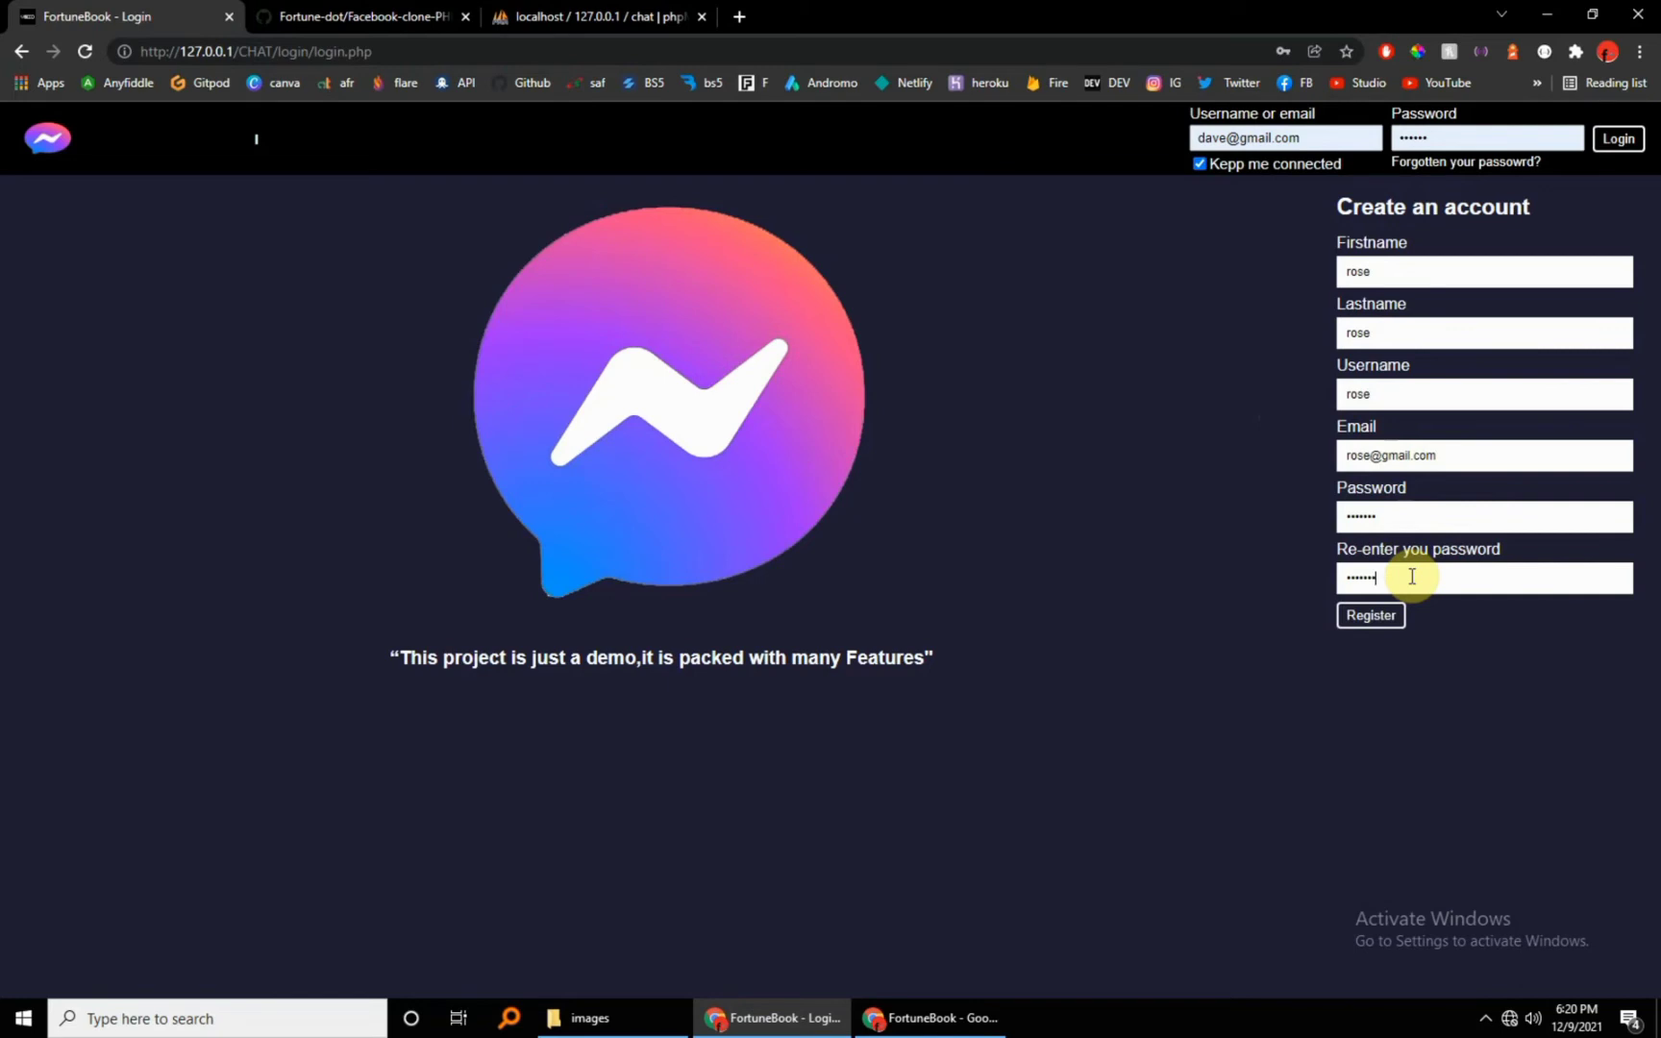
{"action": "left_click", "coordinate": [1369, 615]}
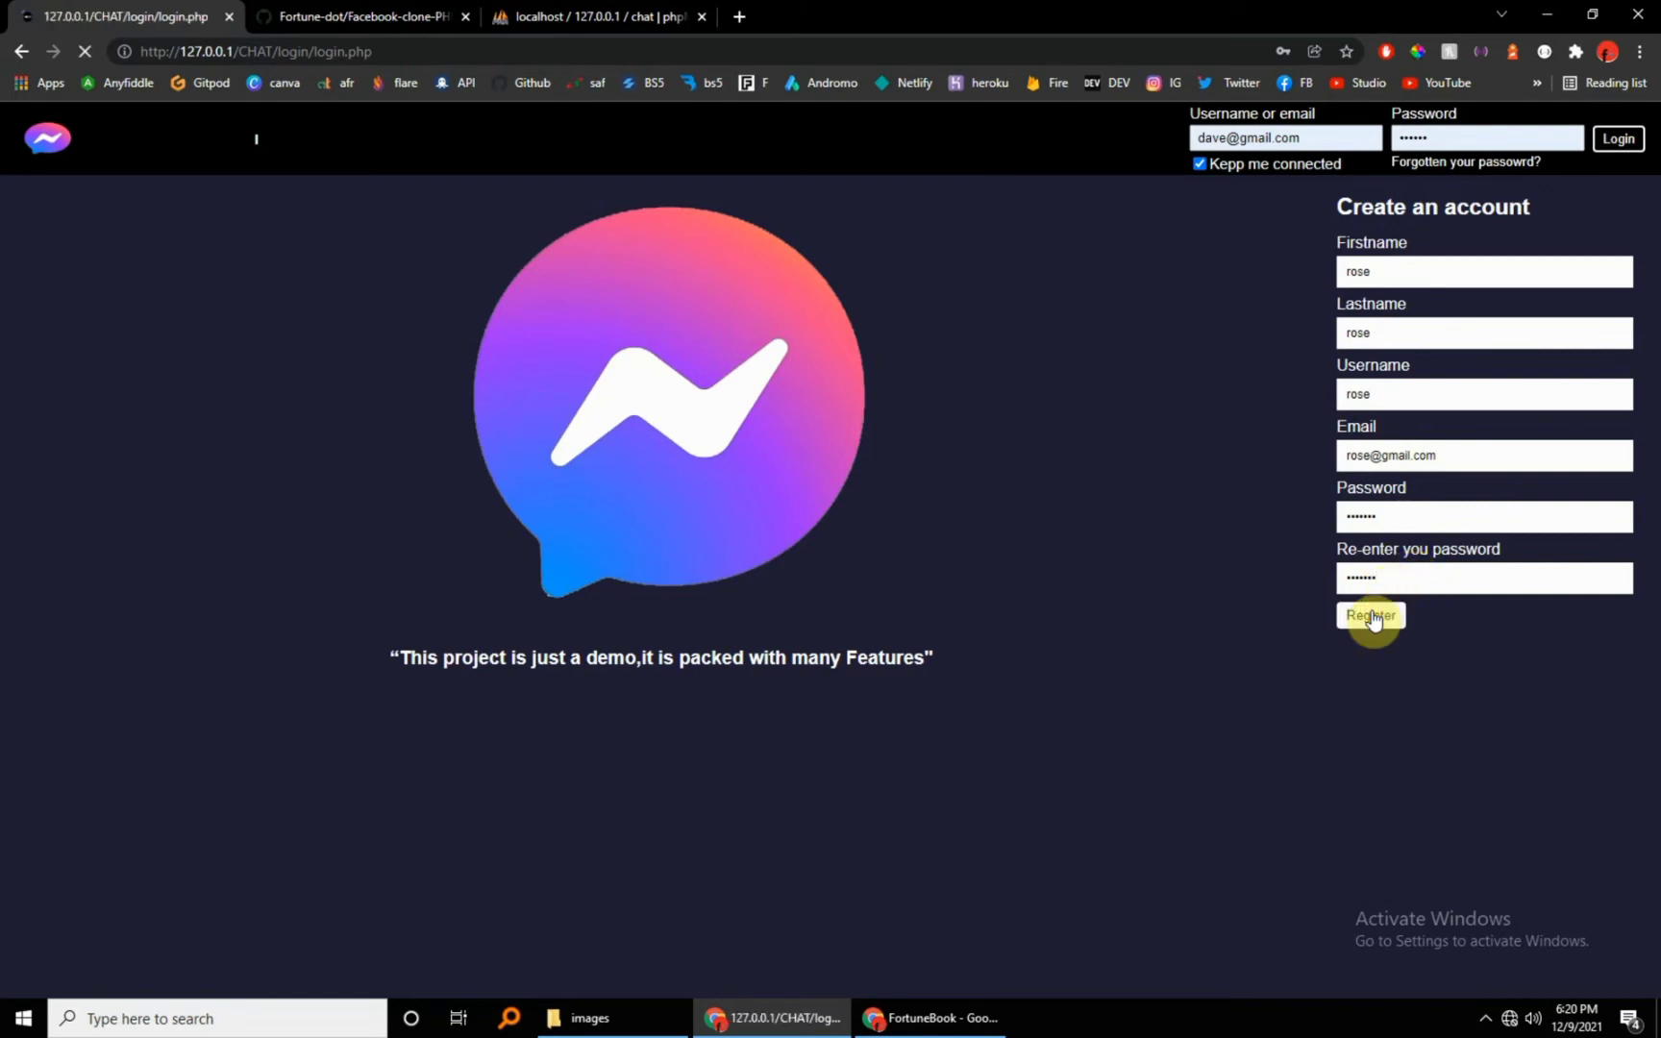
{"action": "left_click", "coordinate": [1369, 615]}
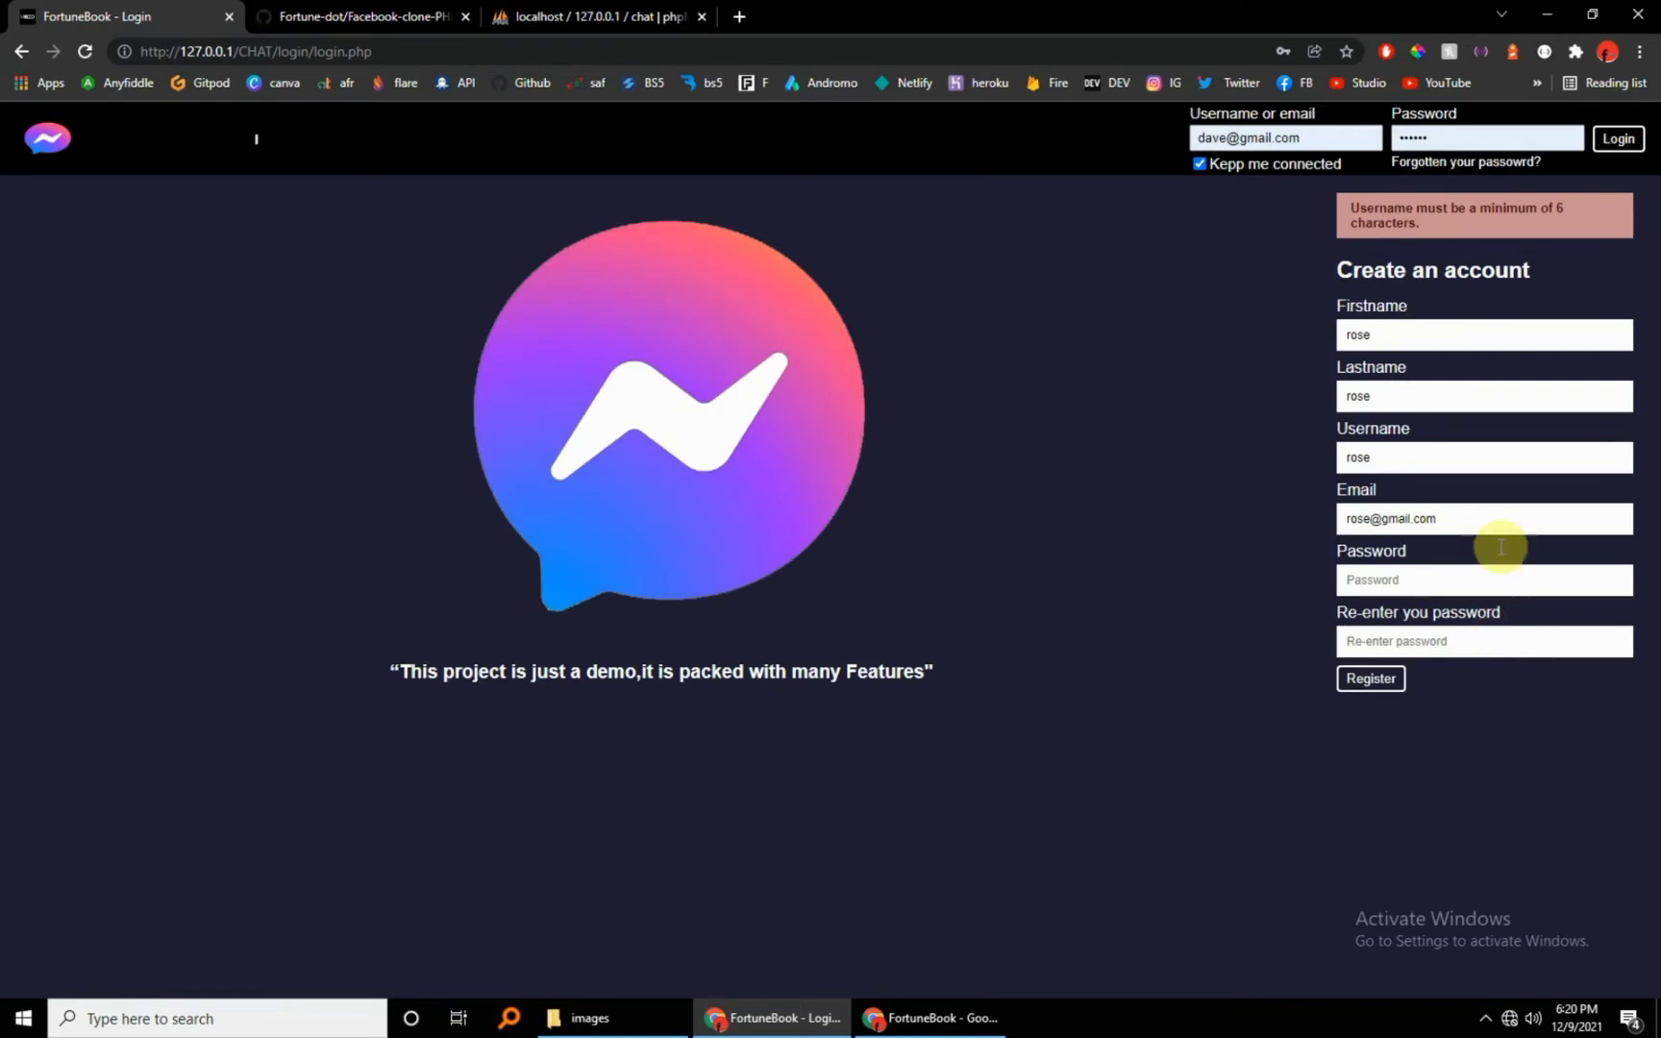
{"action": "mouse_move", "coordinate": [1530, 253]}
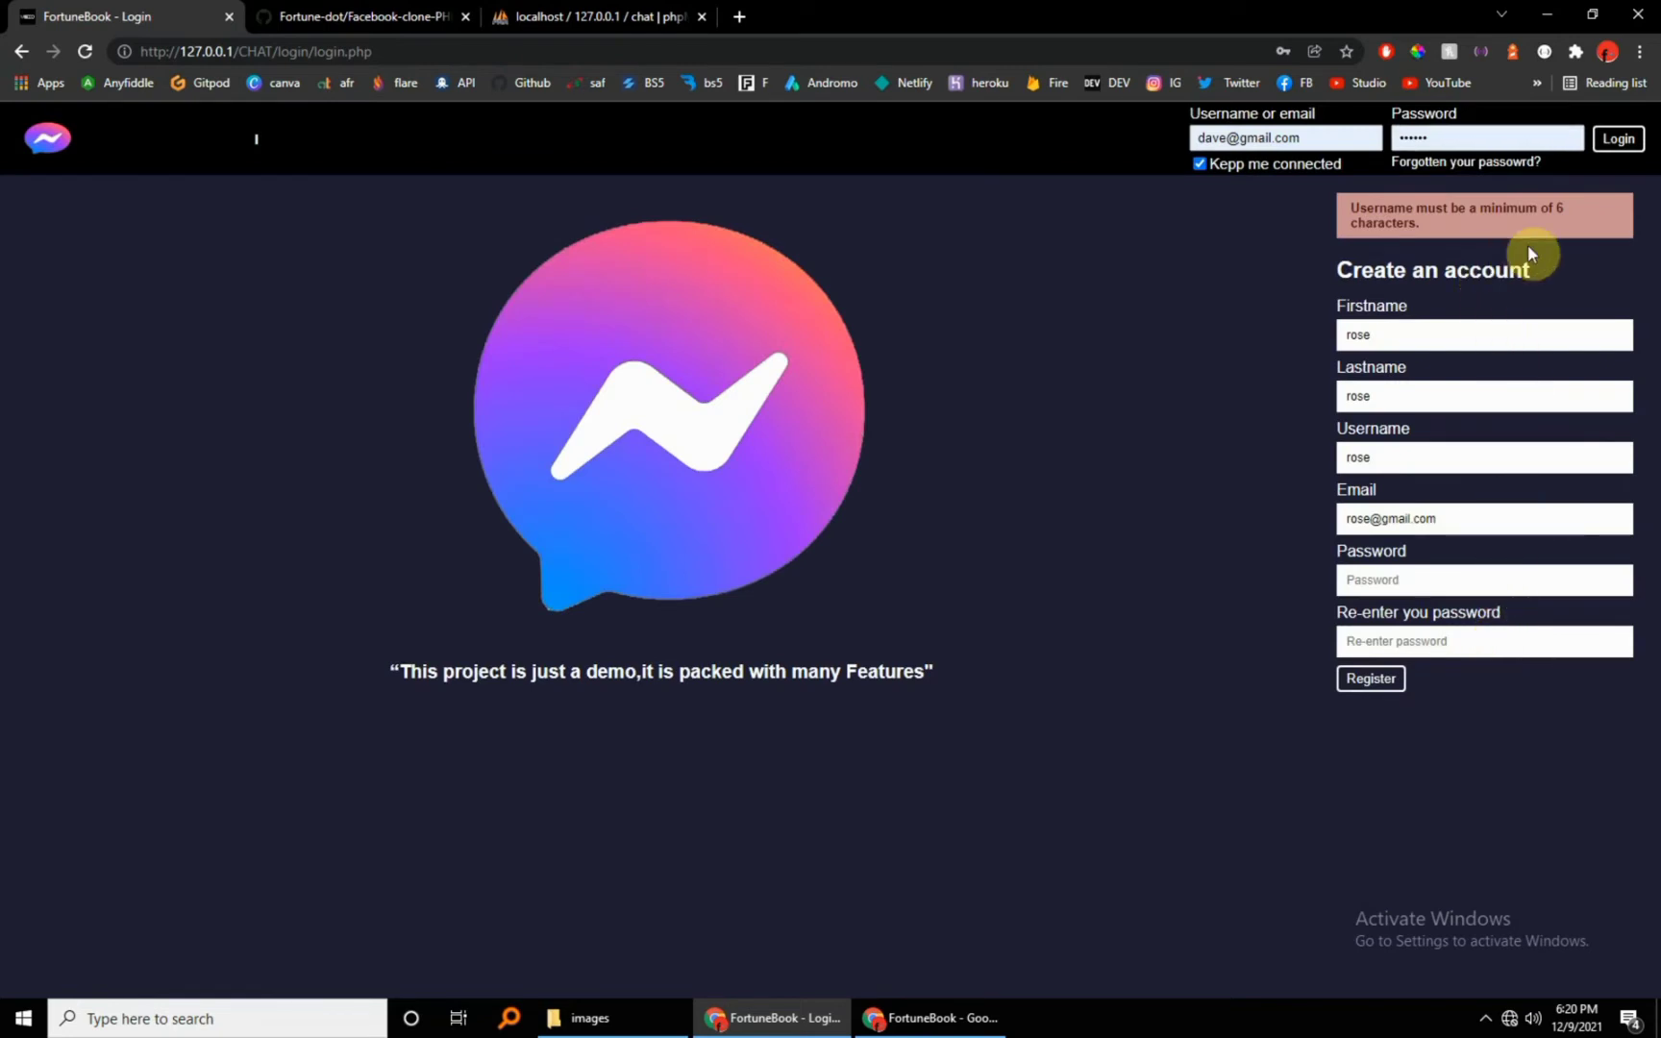
{"action": "mouse_move", "coordinate": [1332, 518]}
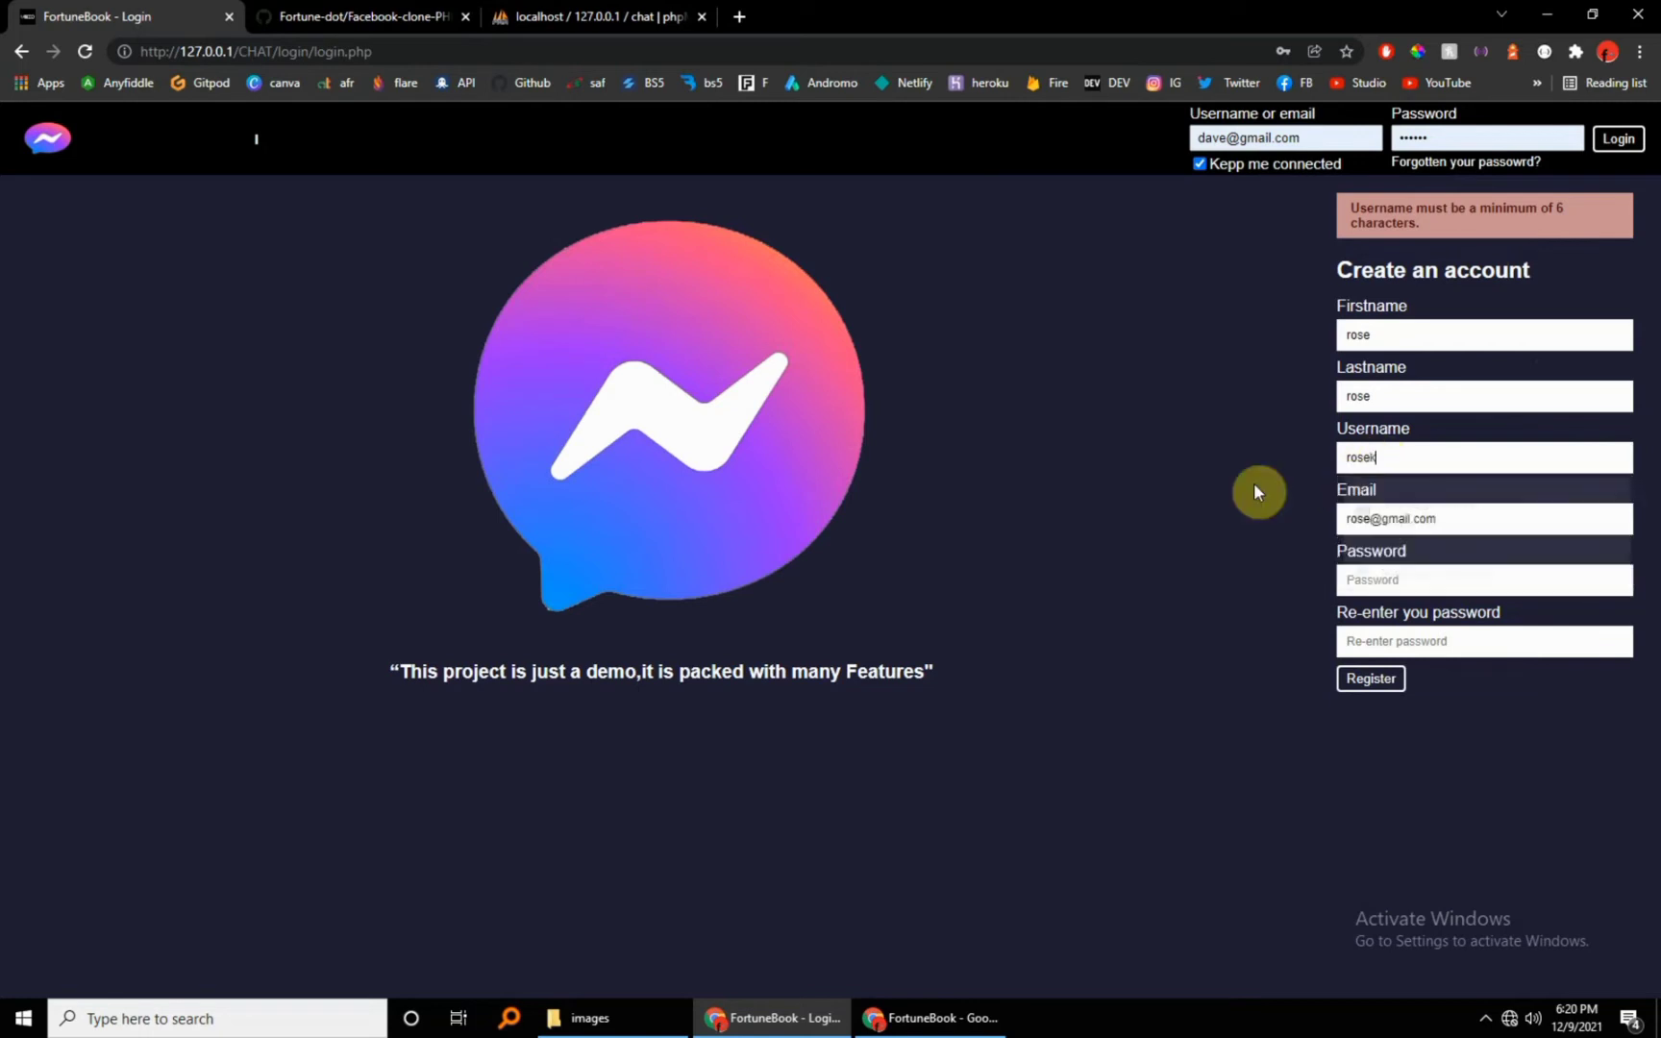
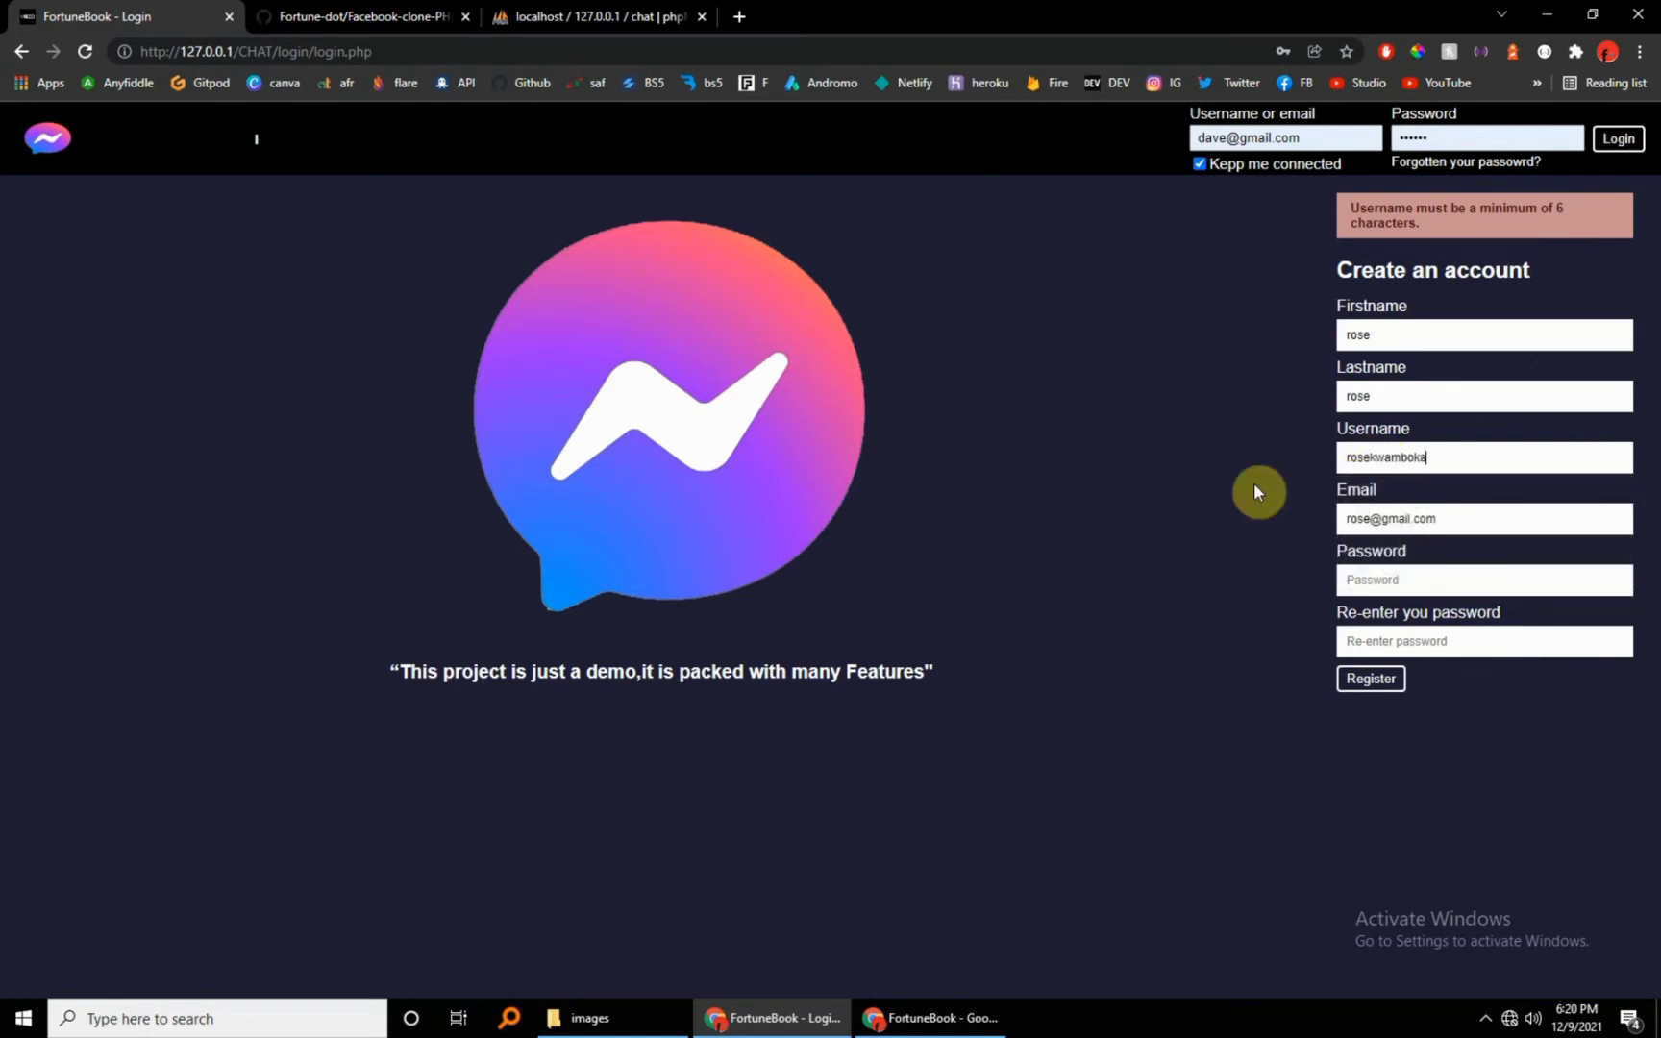
{"action": "left_click", "coordinate": [1482, 580]}
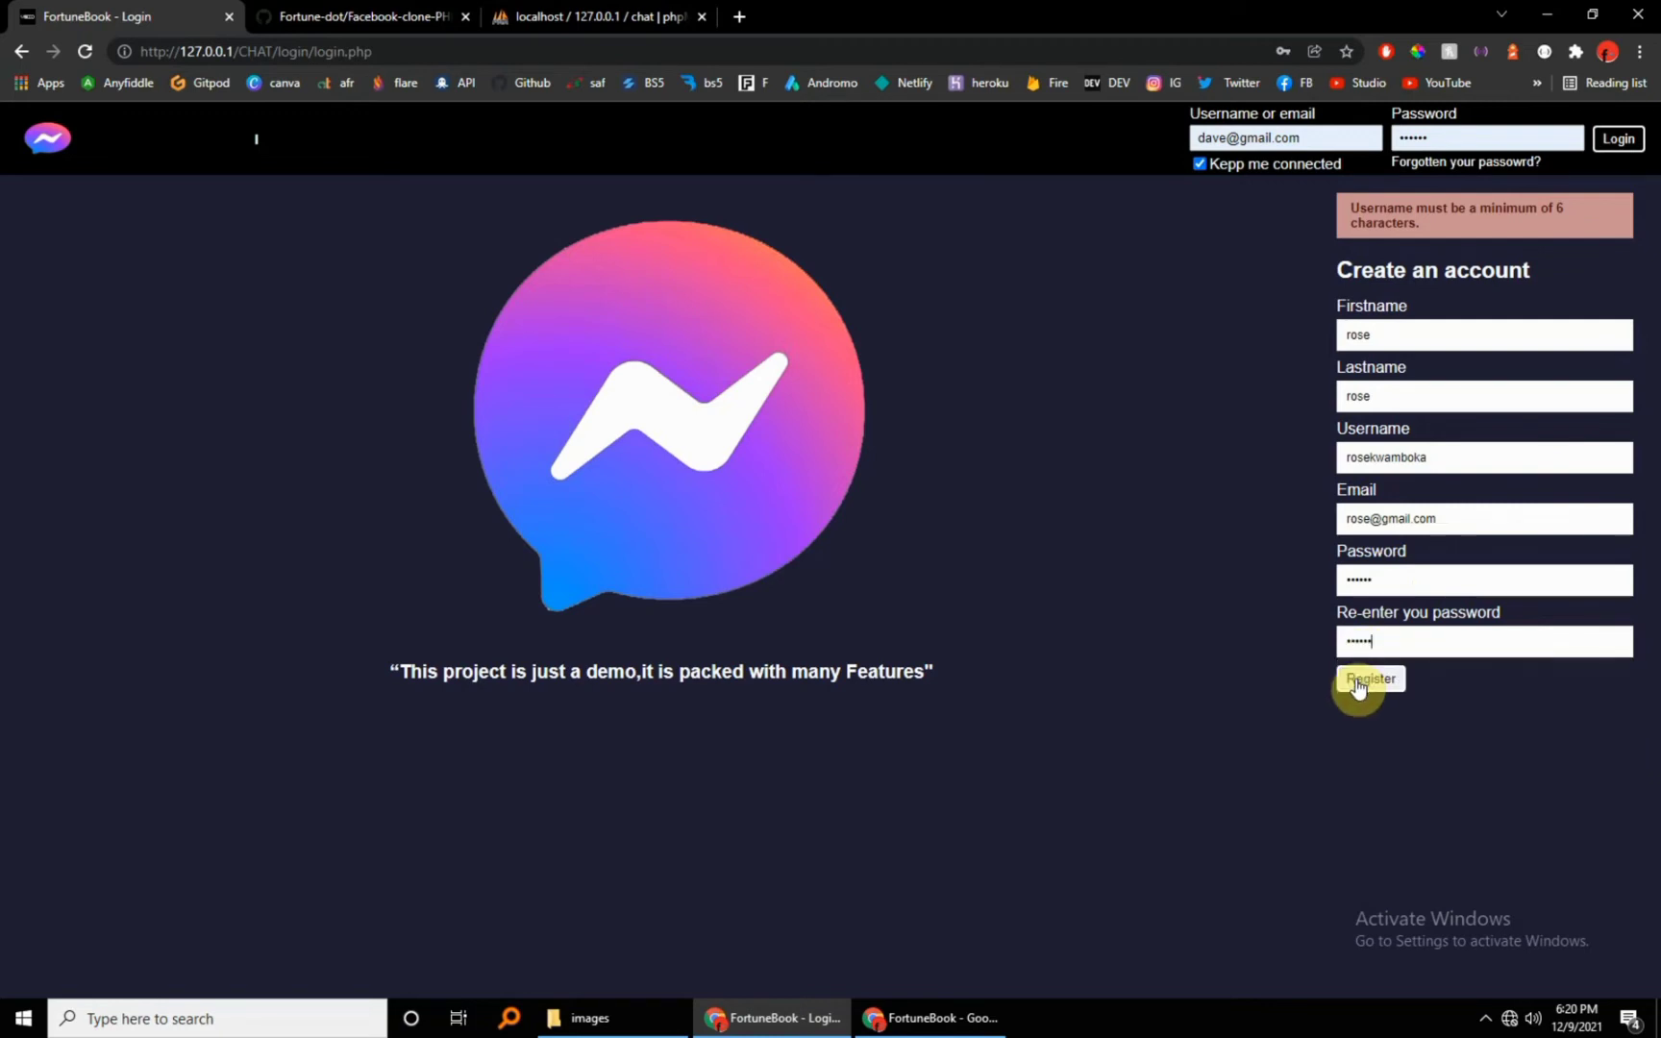
{"action": "left_click", "coordinate": [1369, 679]}
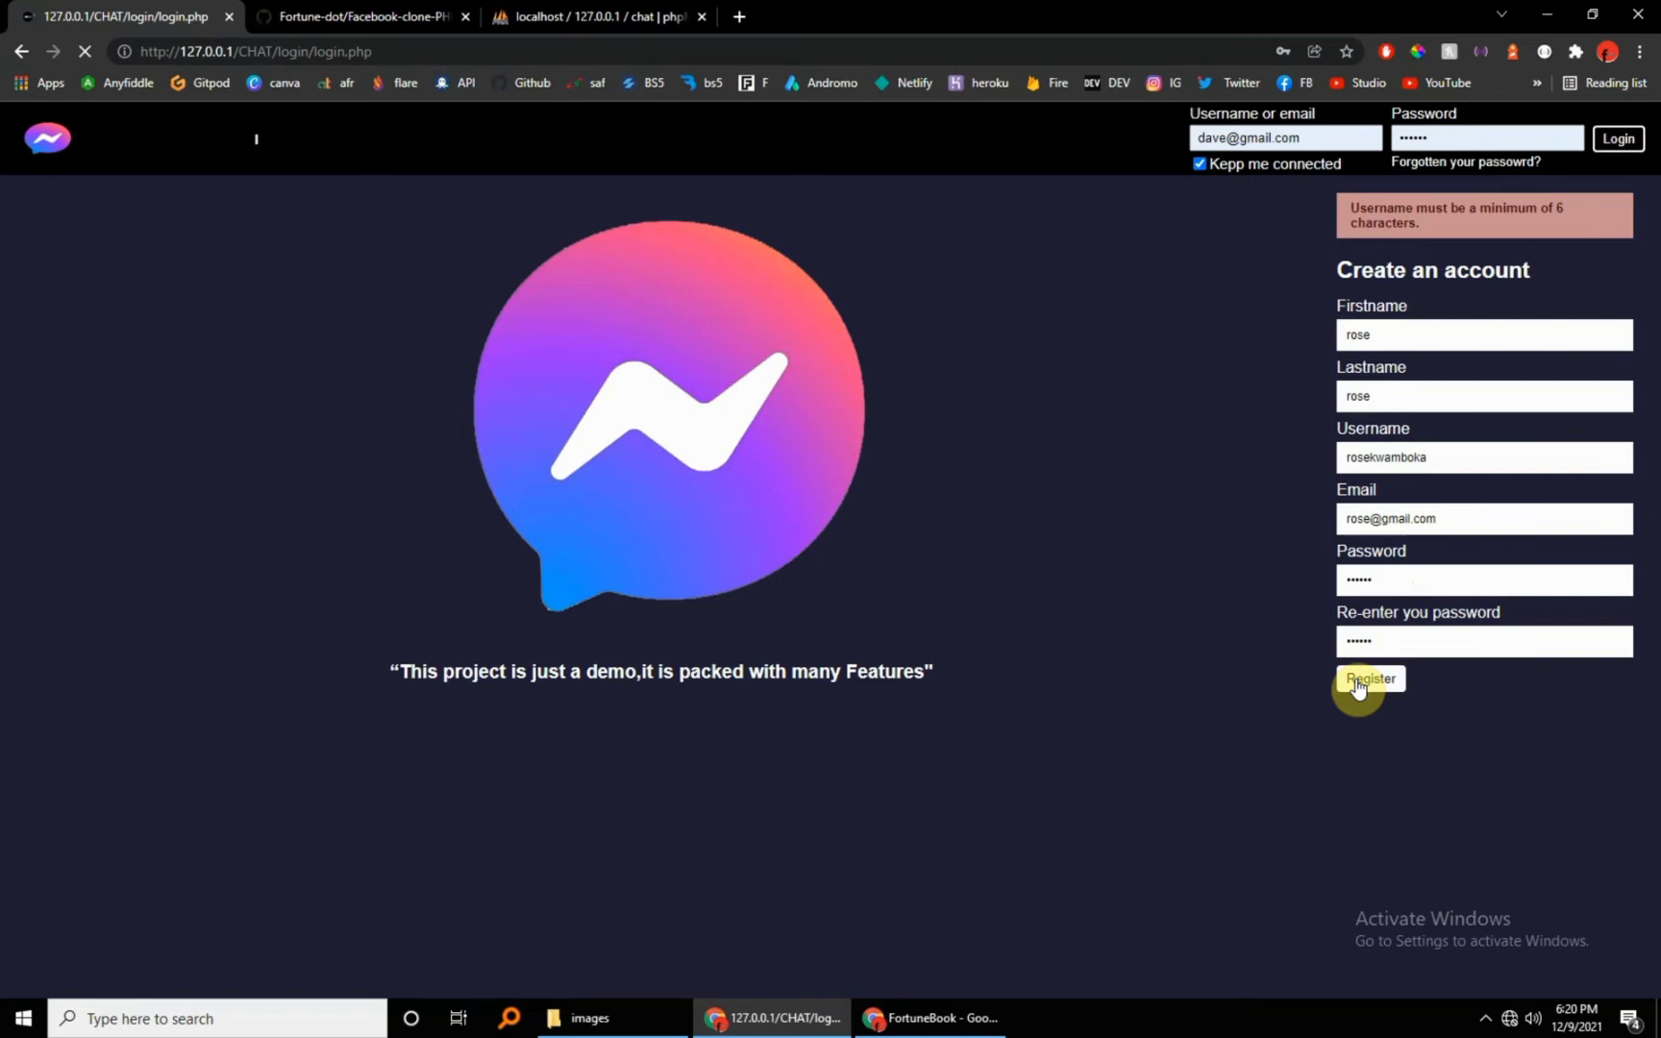
{"action": "left_click", "coordinate": [1369, 677]}
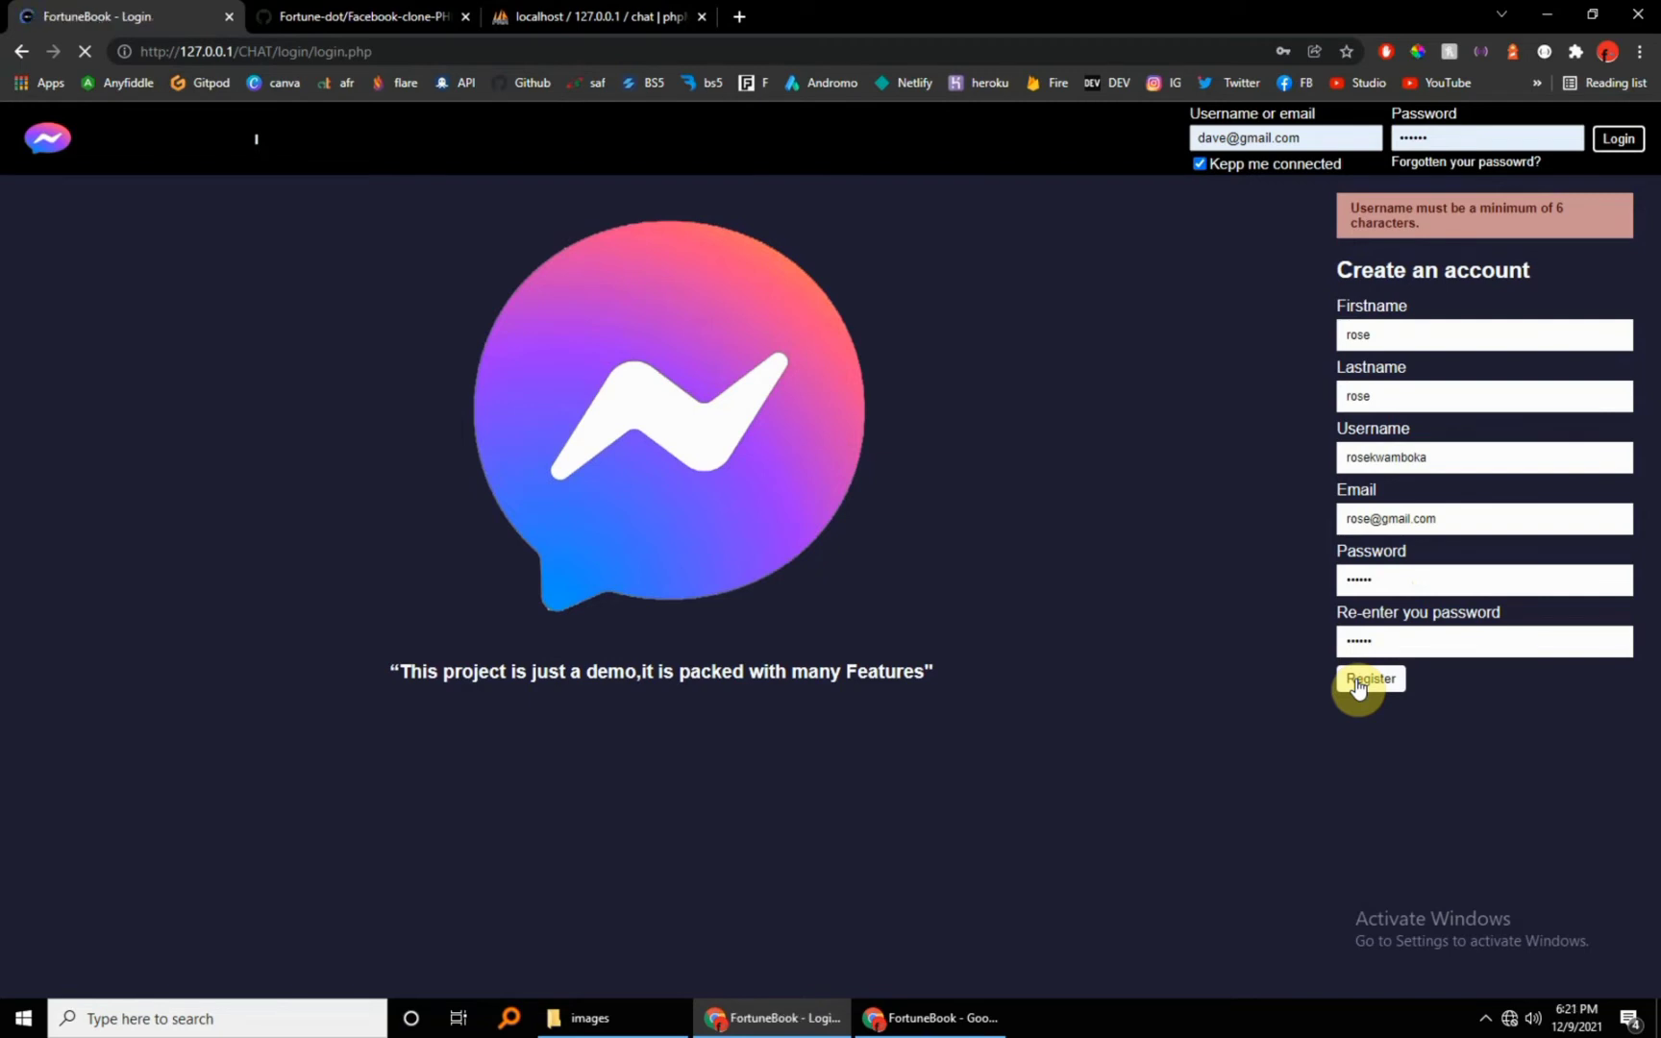
{"action": "left_click", "coordinate": [1368, 679]}
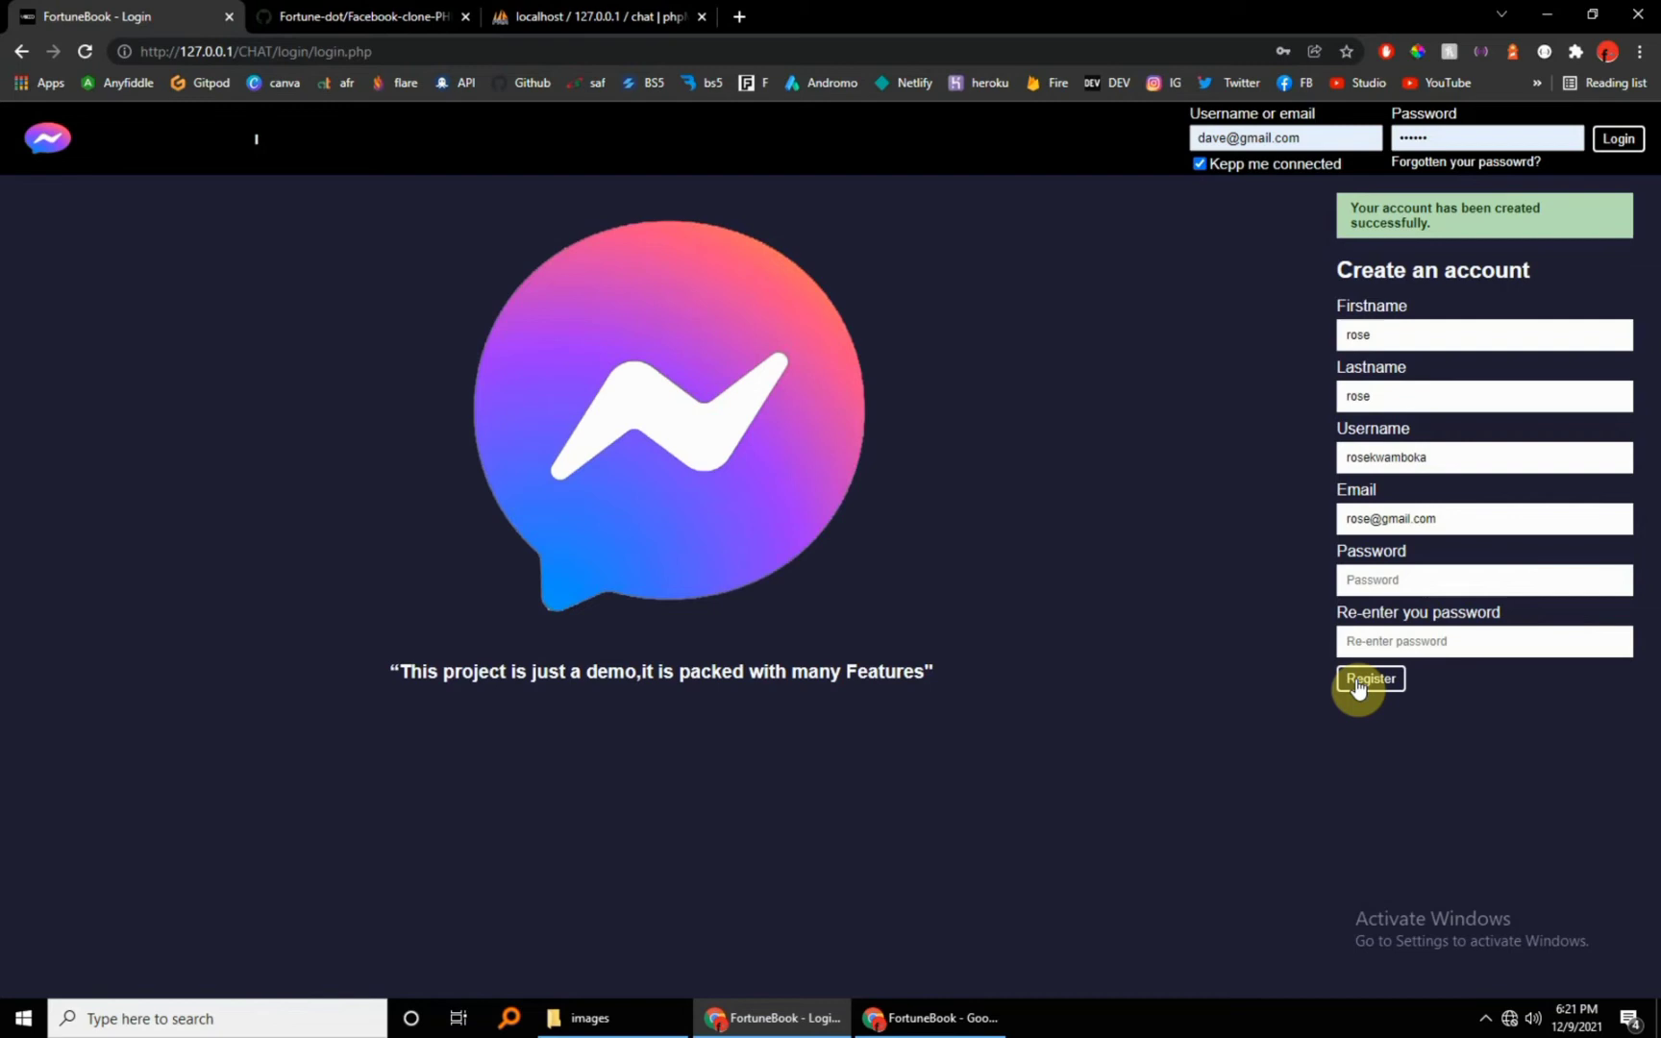
{"action": "mouse_move", "coordinate": [1298, 185]}
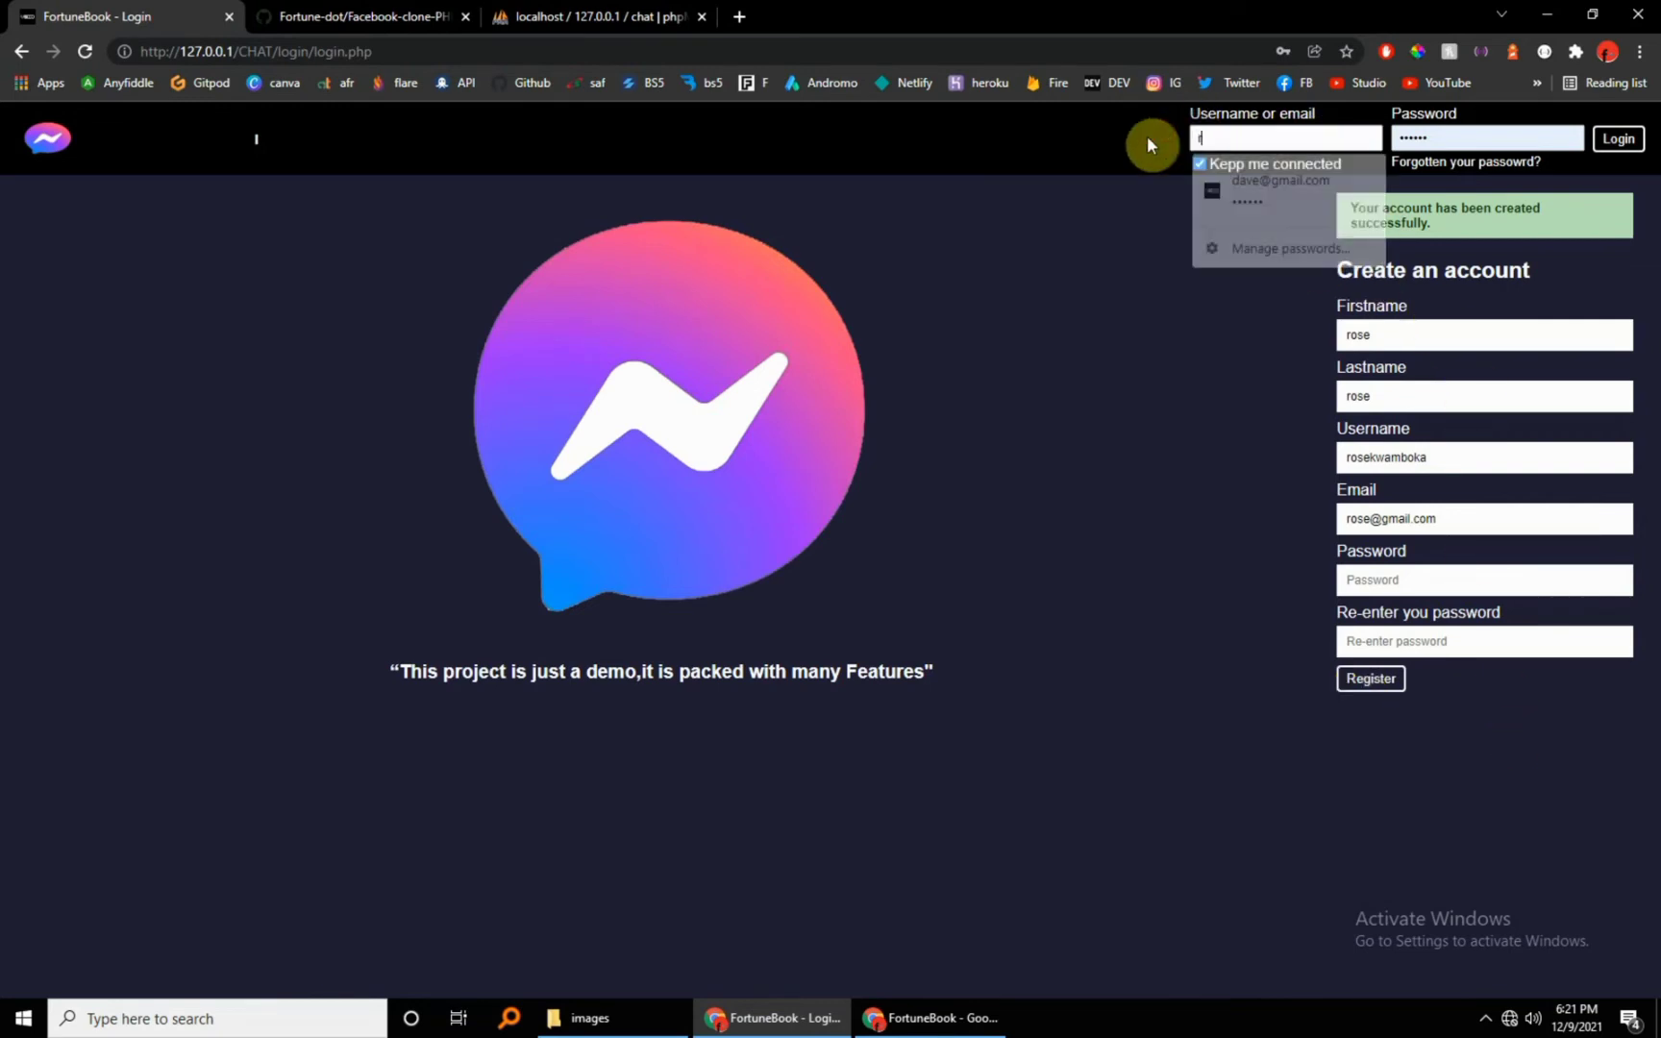
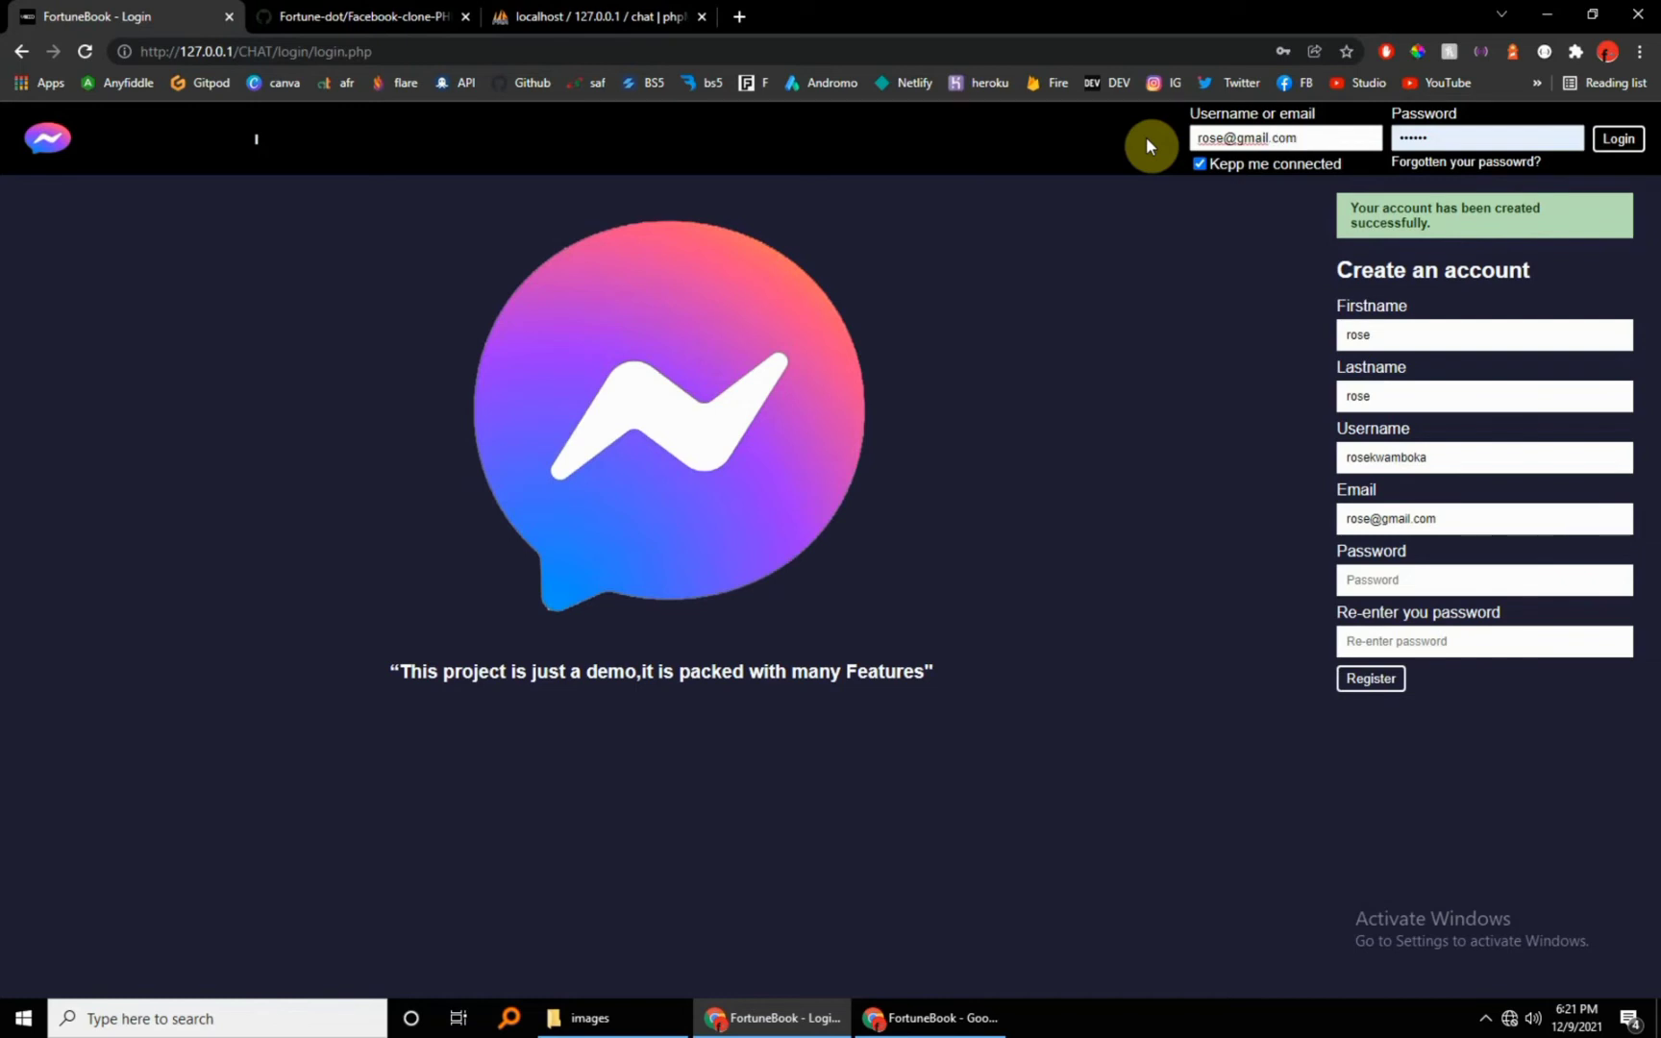
{"action": "left_click", "coordinate": [1484, 136]}
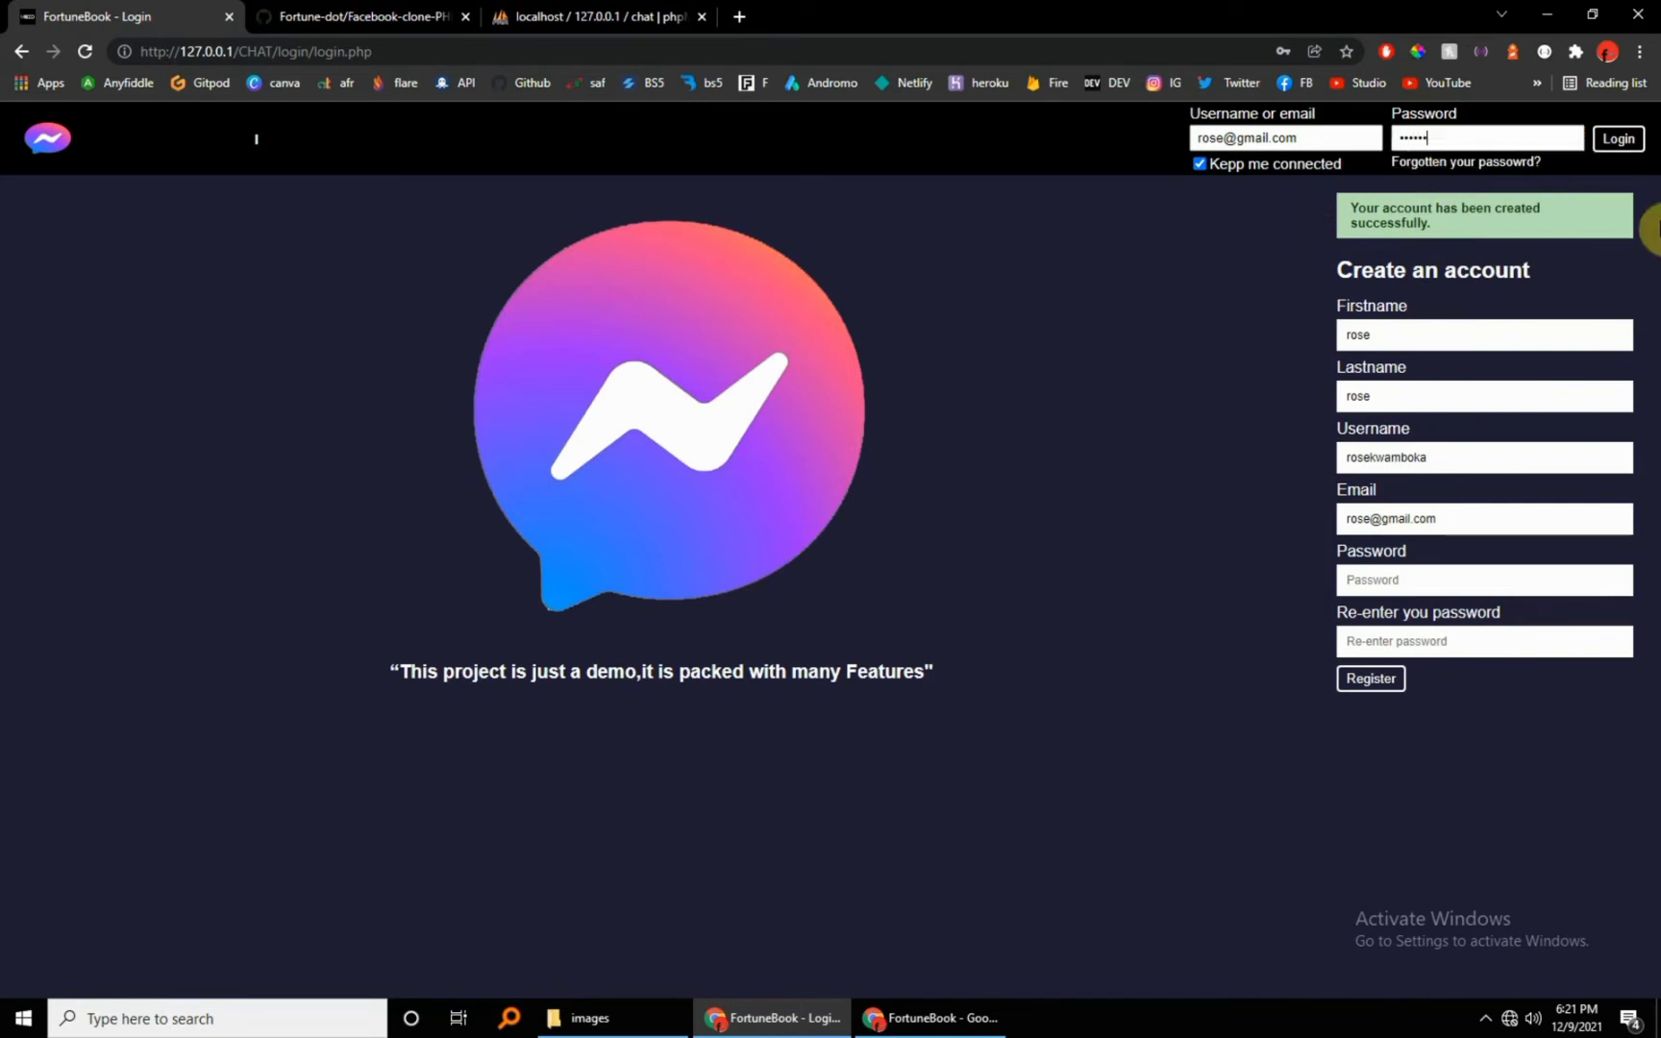
{"action": "left_click", "coordinate": [1618, 139]}
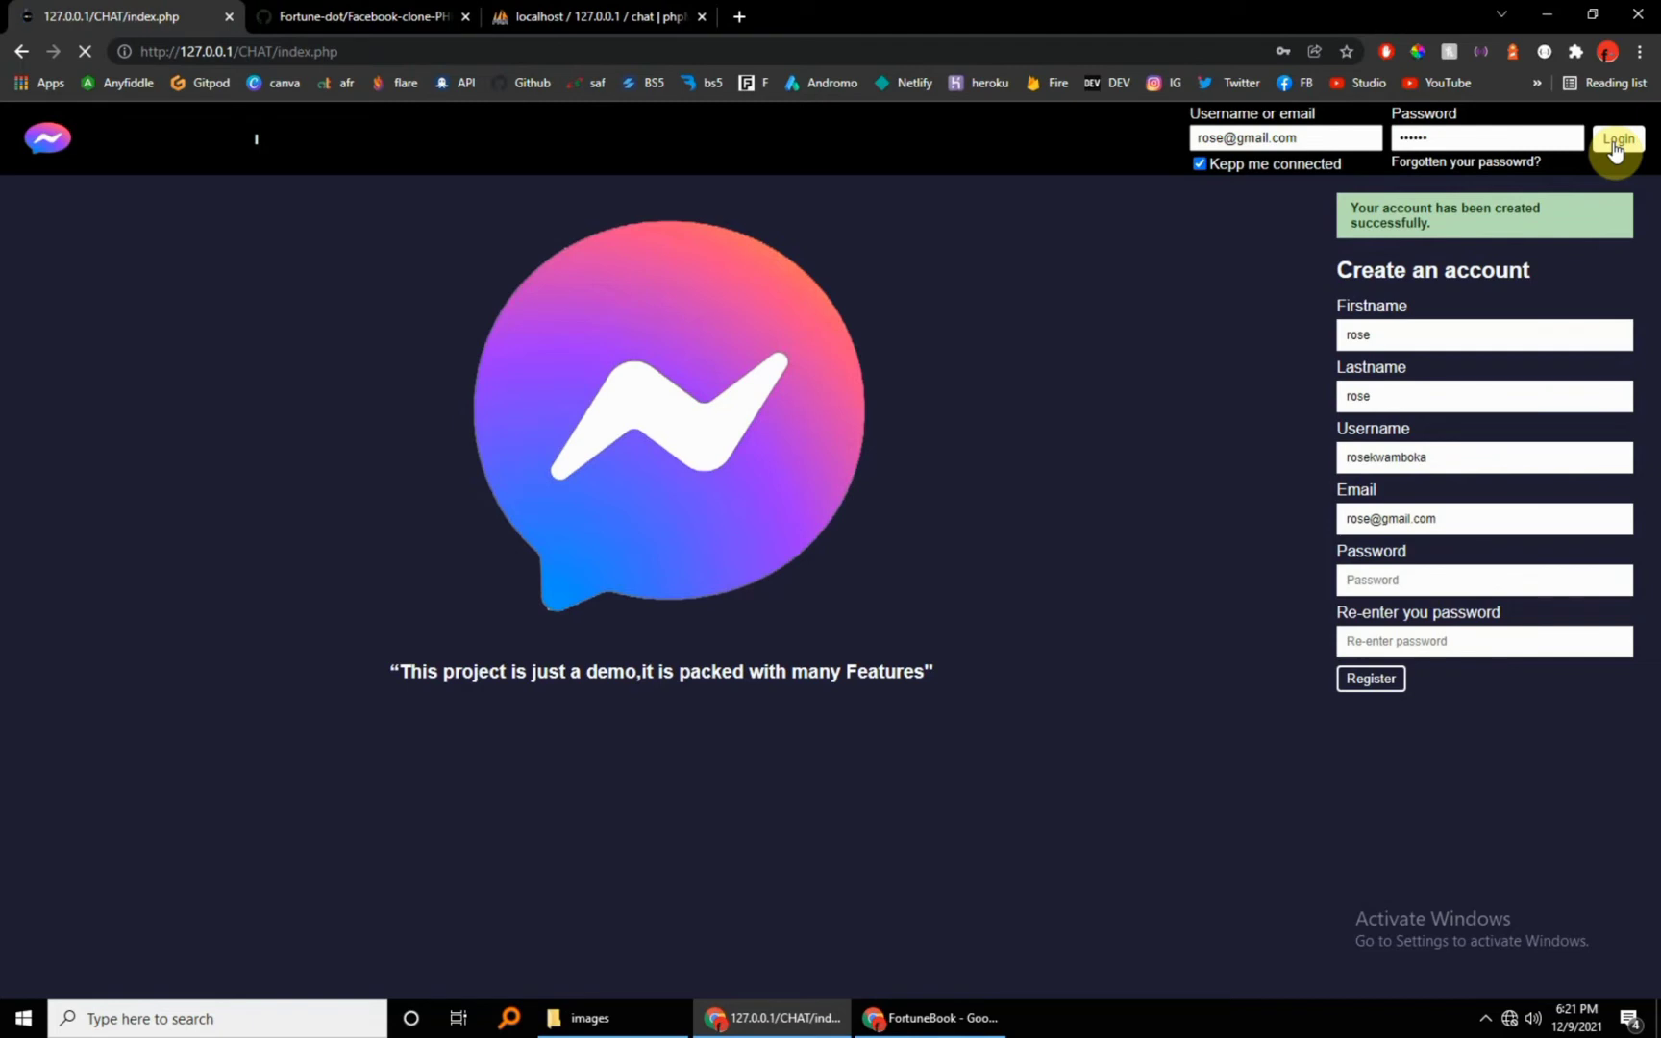
{"action": "left_click", "coordinate": [1617, 138]}
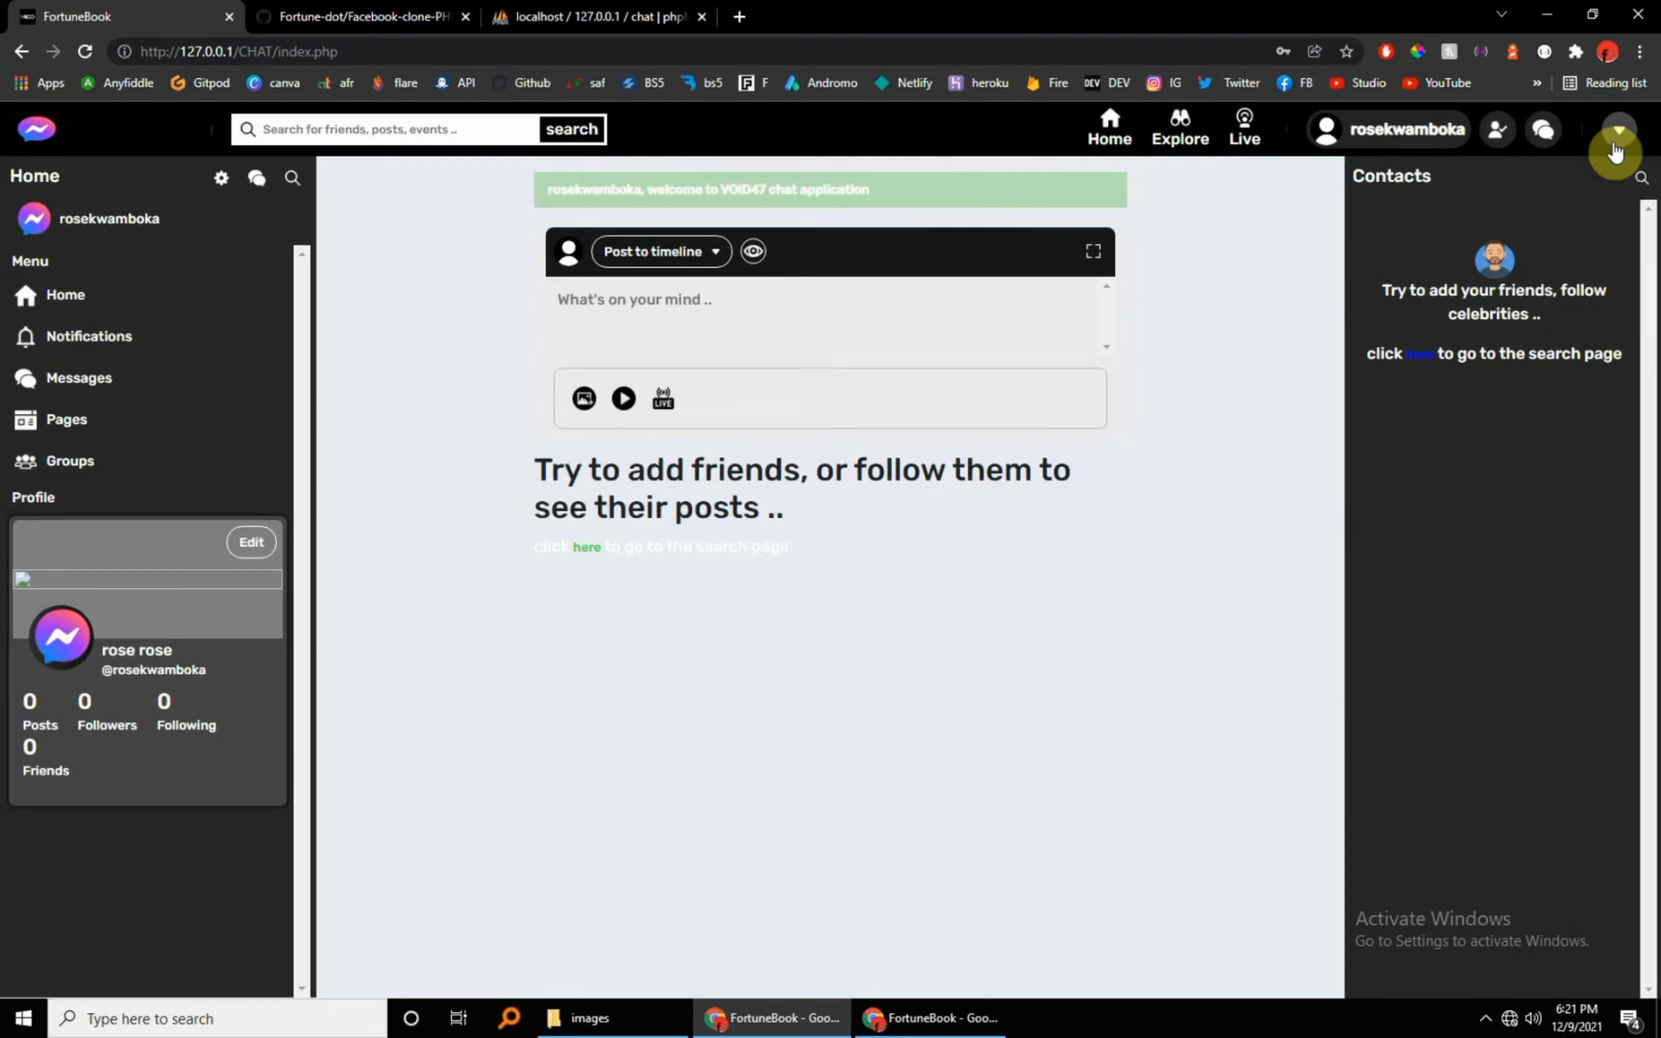
{"action": "mouse_move", "coordinate": [623, 398]}
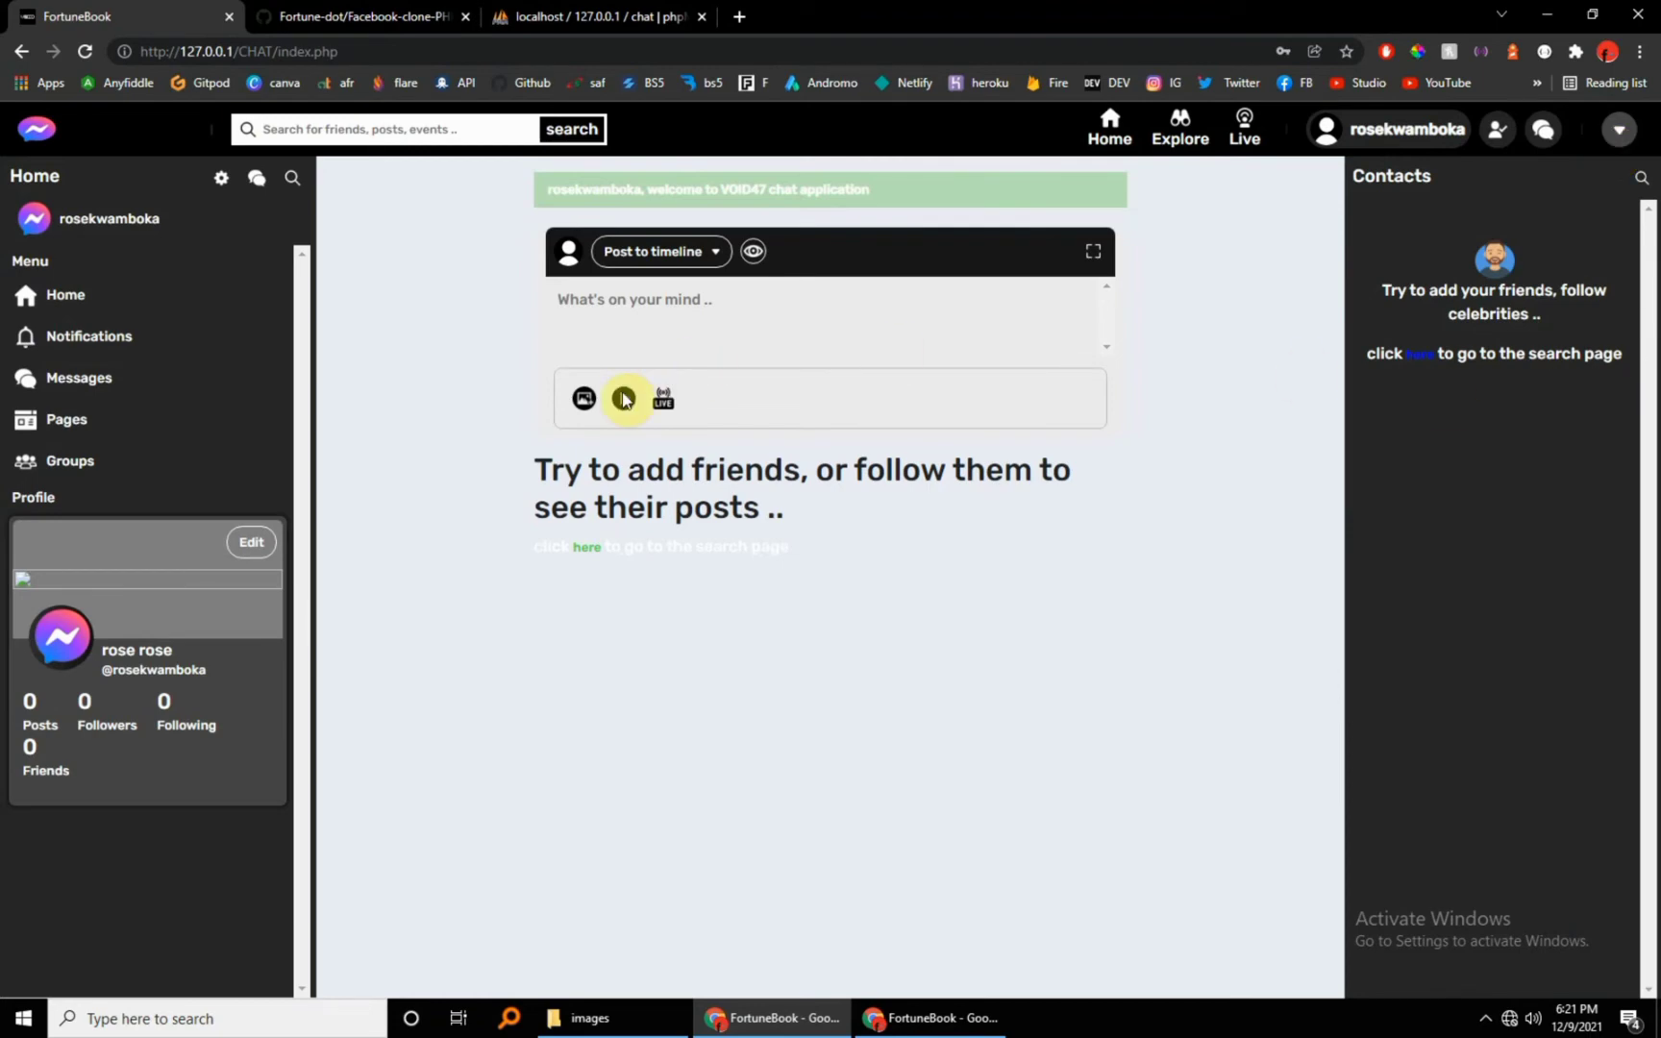
{"action": "mouse_move", "coordinate": [707, 222]}
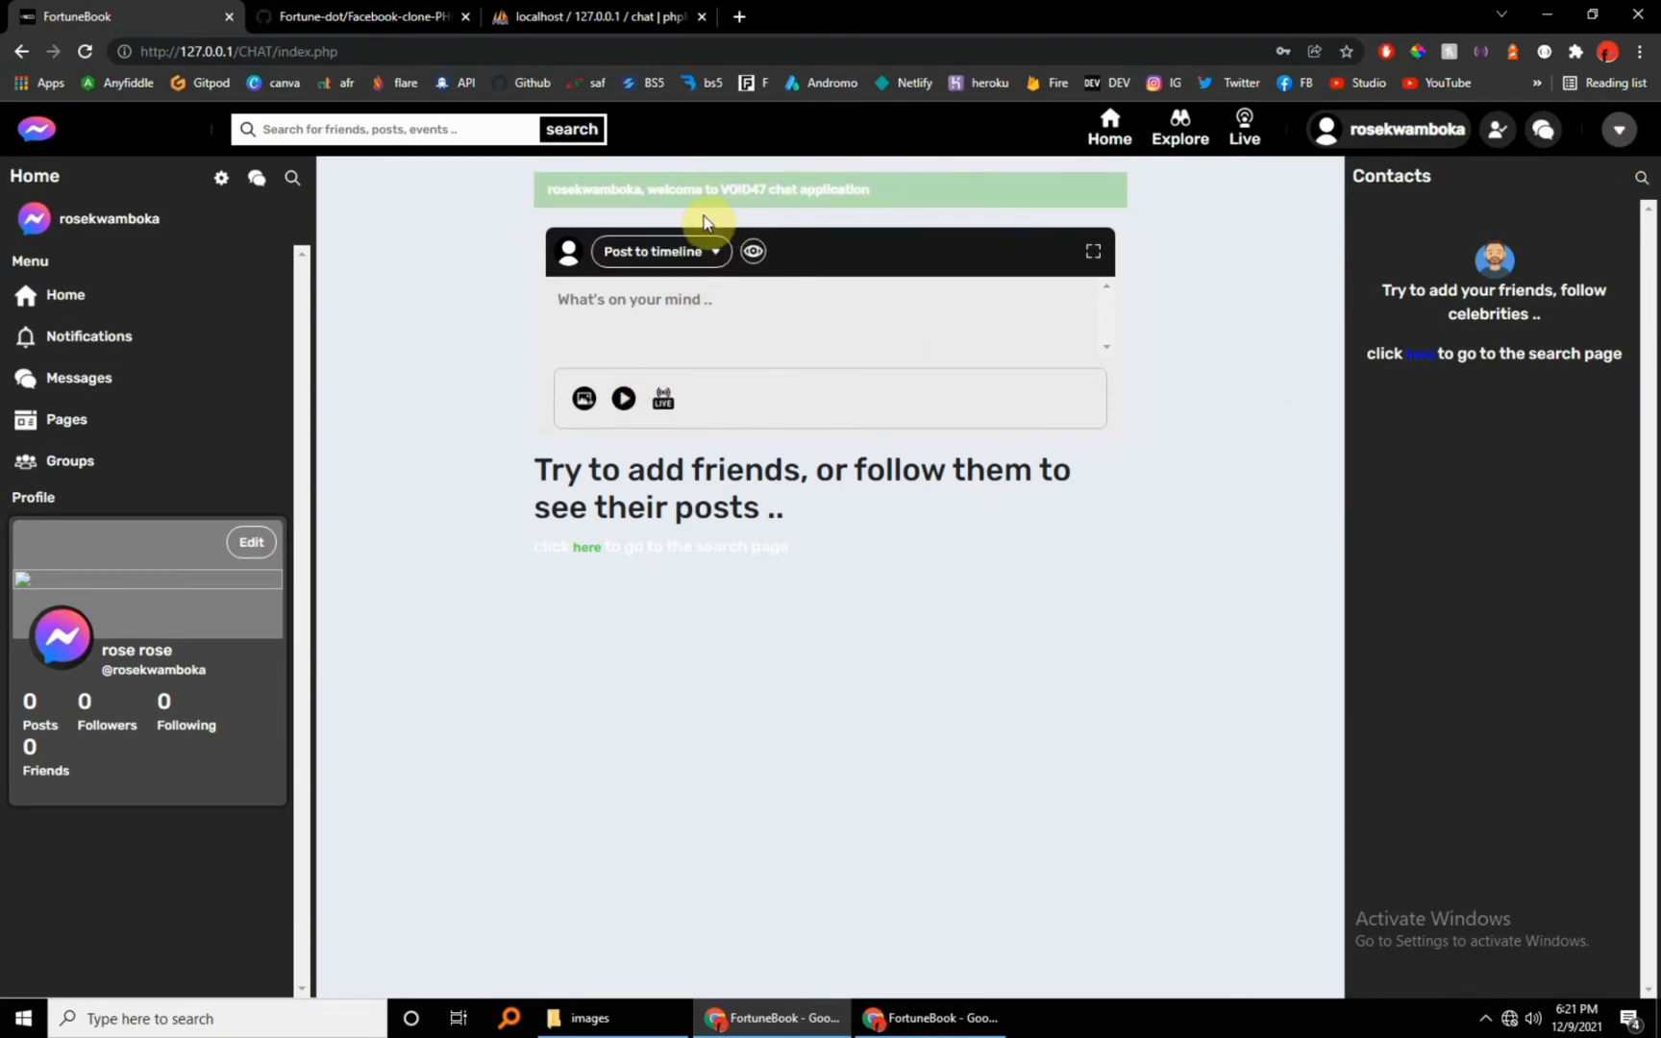
{"action": "mouse_move", "coordinate": [1522, 480]}
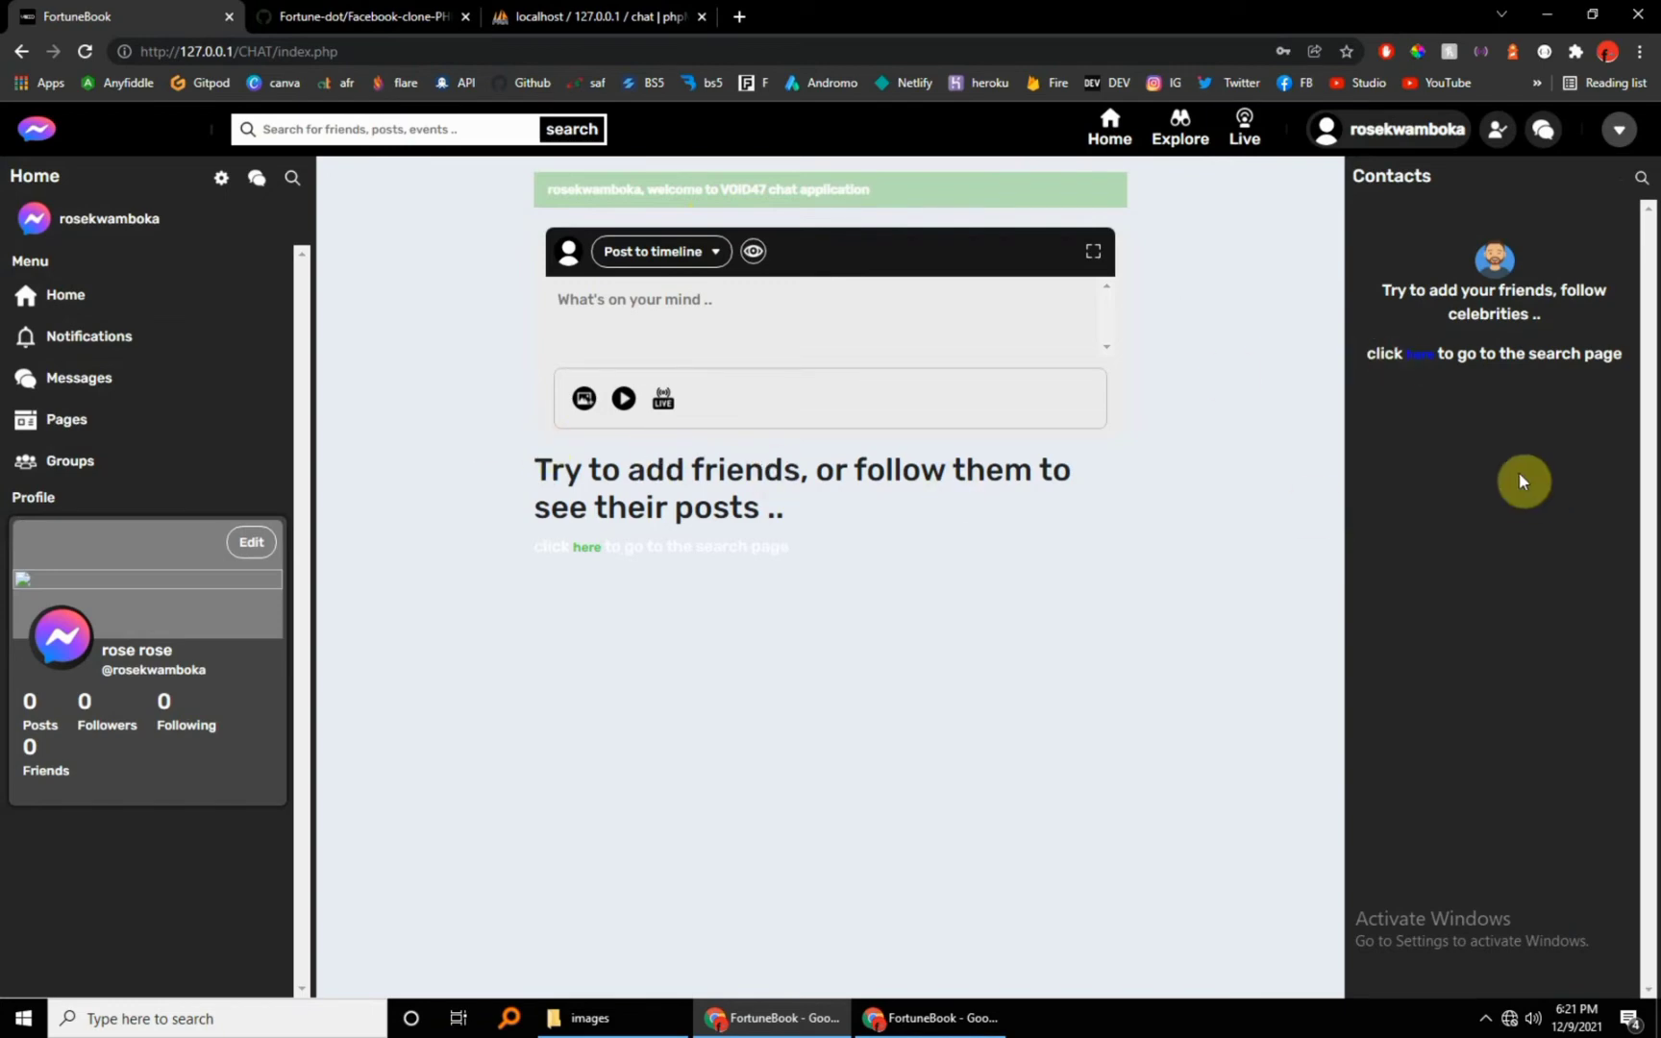
Go to FortuneBook's search.php page using the left sidebar search icon
{"action": "left_click", "coordinate": [1420, 352]}
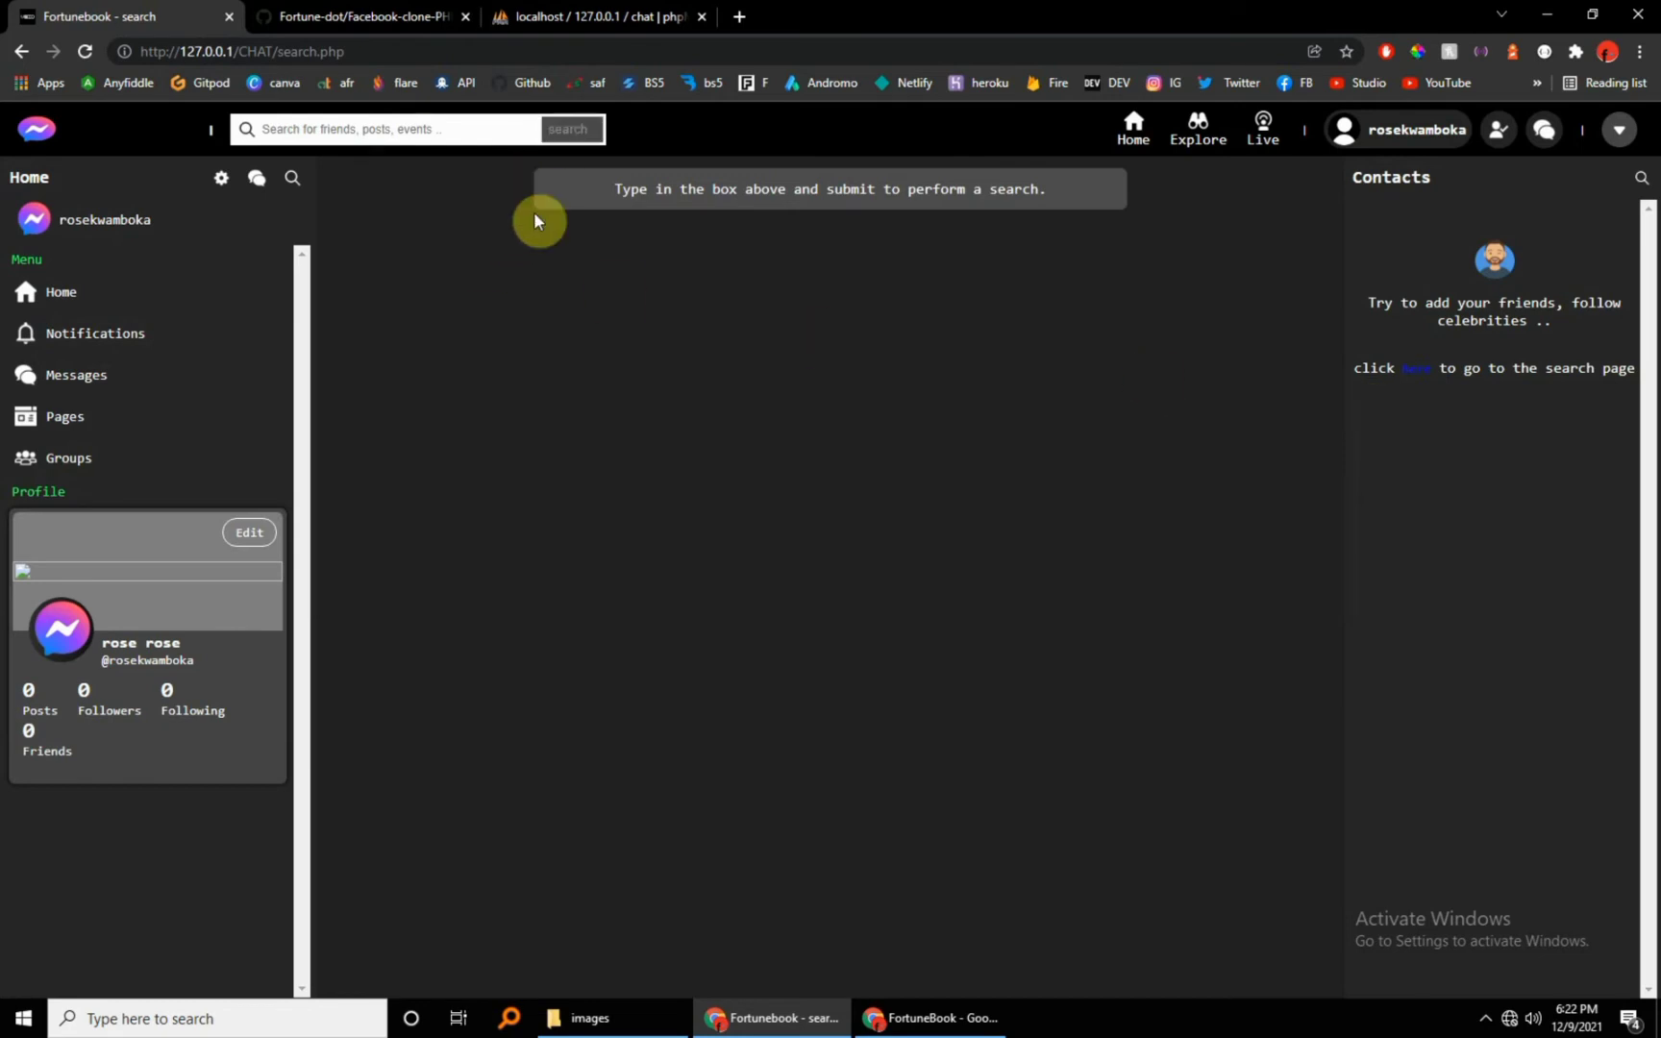
Search FortuneBook for people named 'john'
{"action": "left_click", "coordinate": [413, 128]}
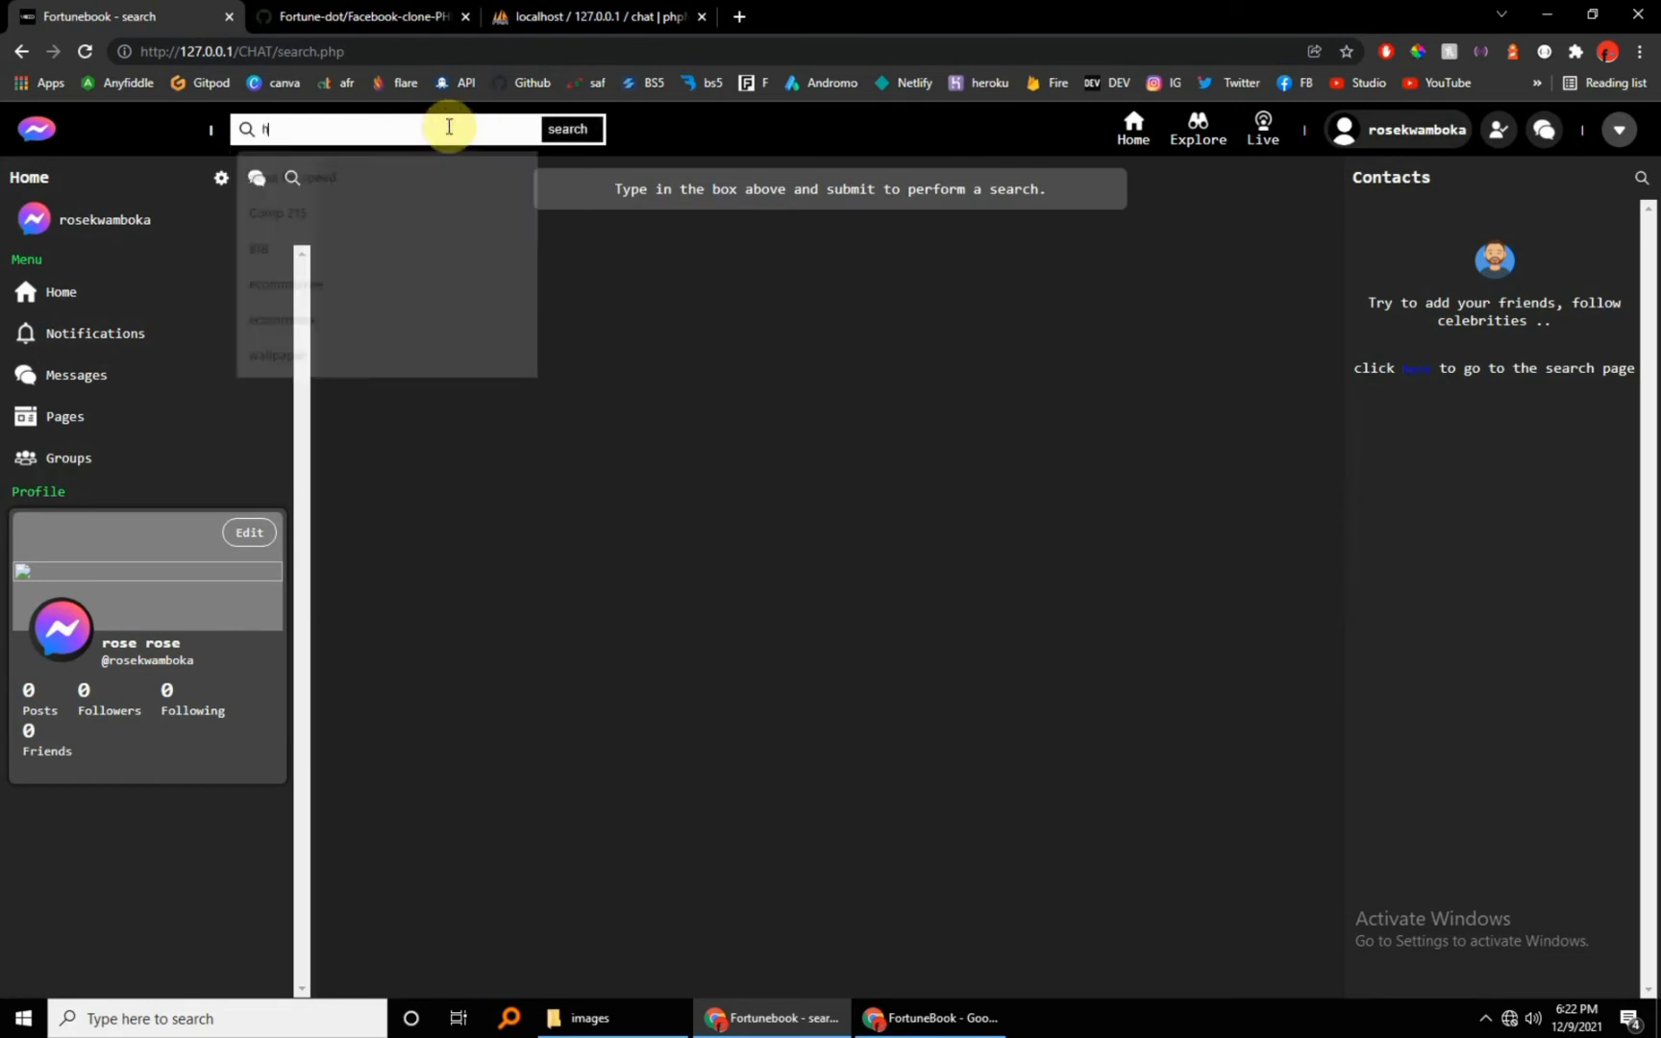
{"action": "type", "text": "john"}
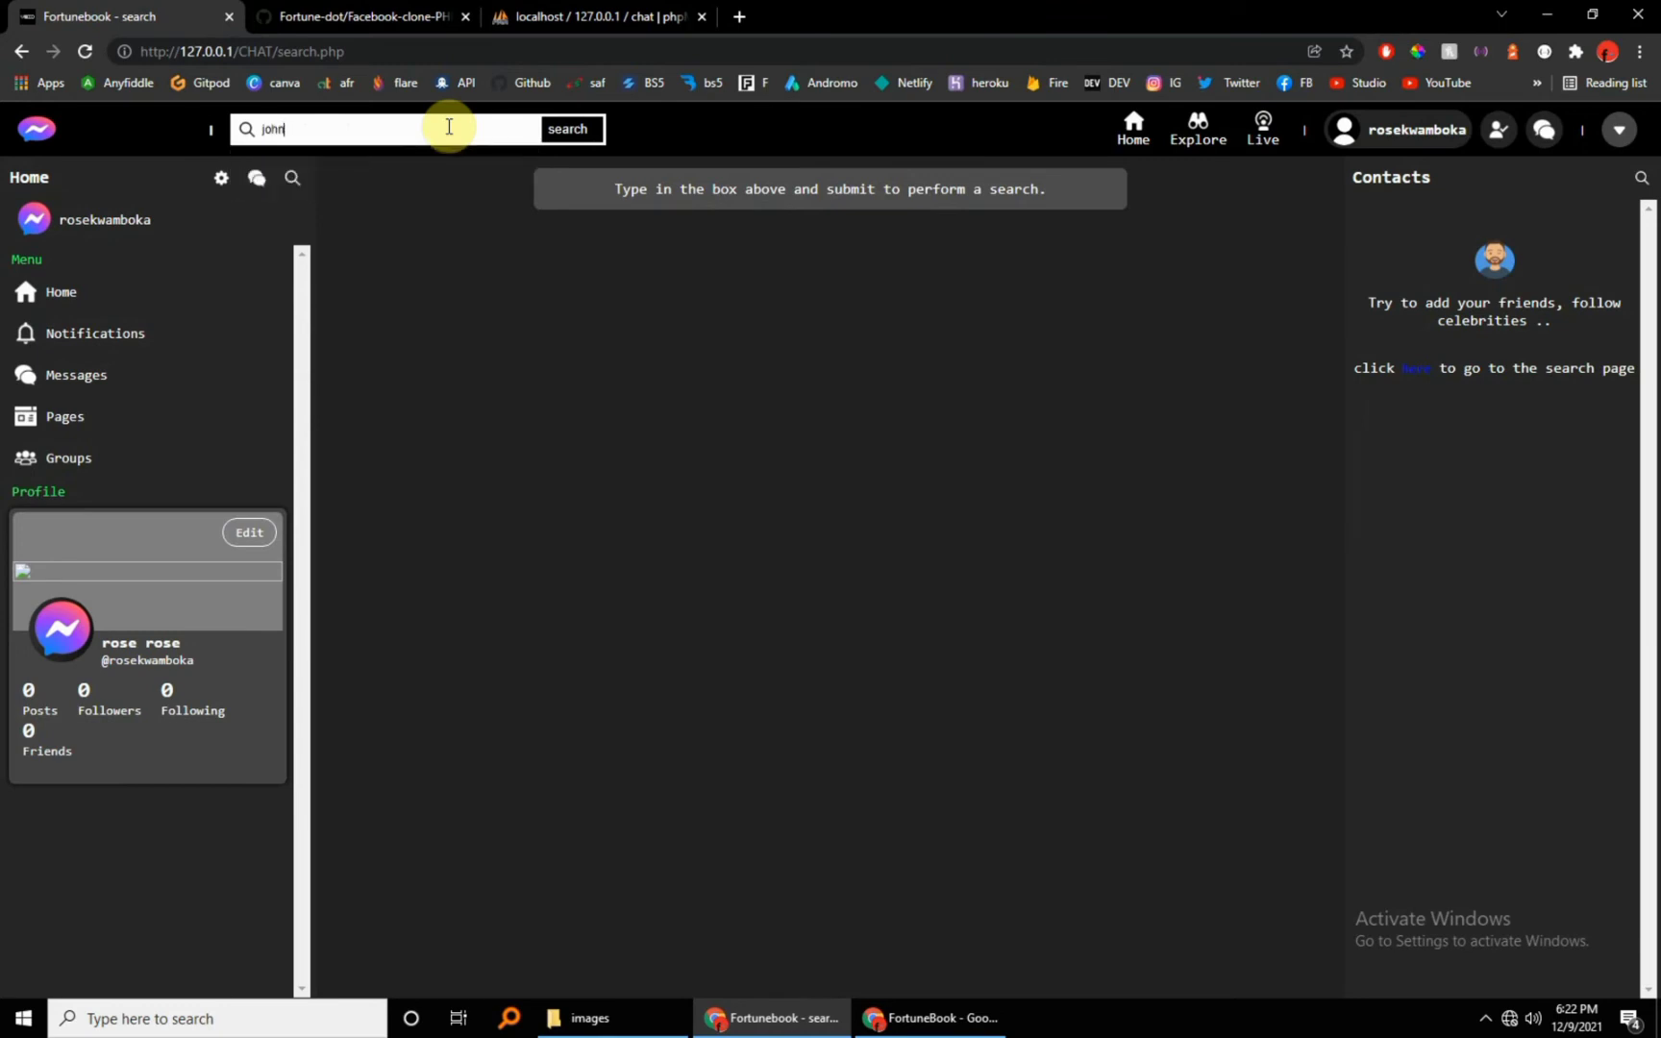
{"action": "left_click", "coordinate": [567, 128]}
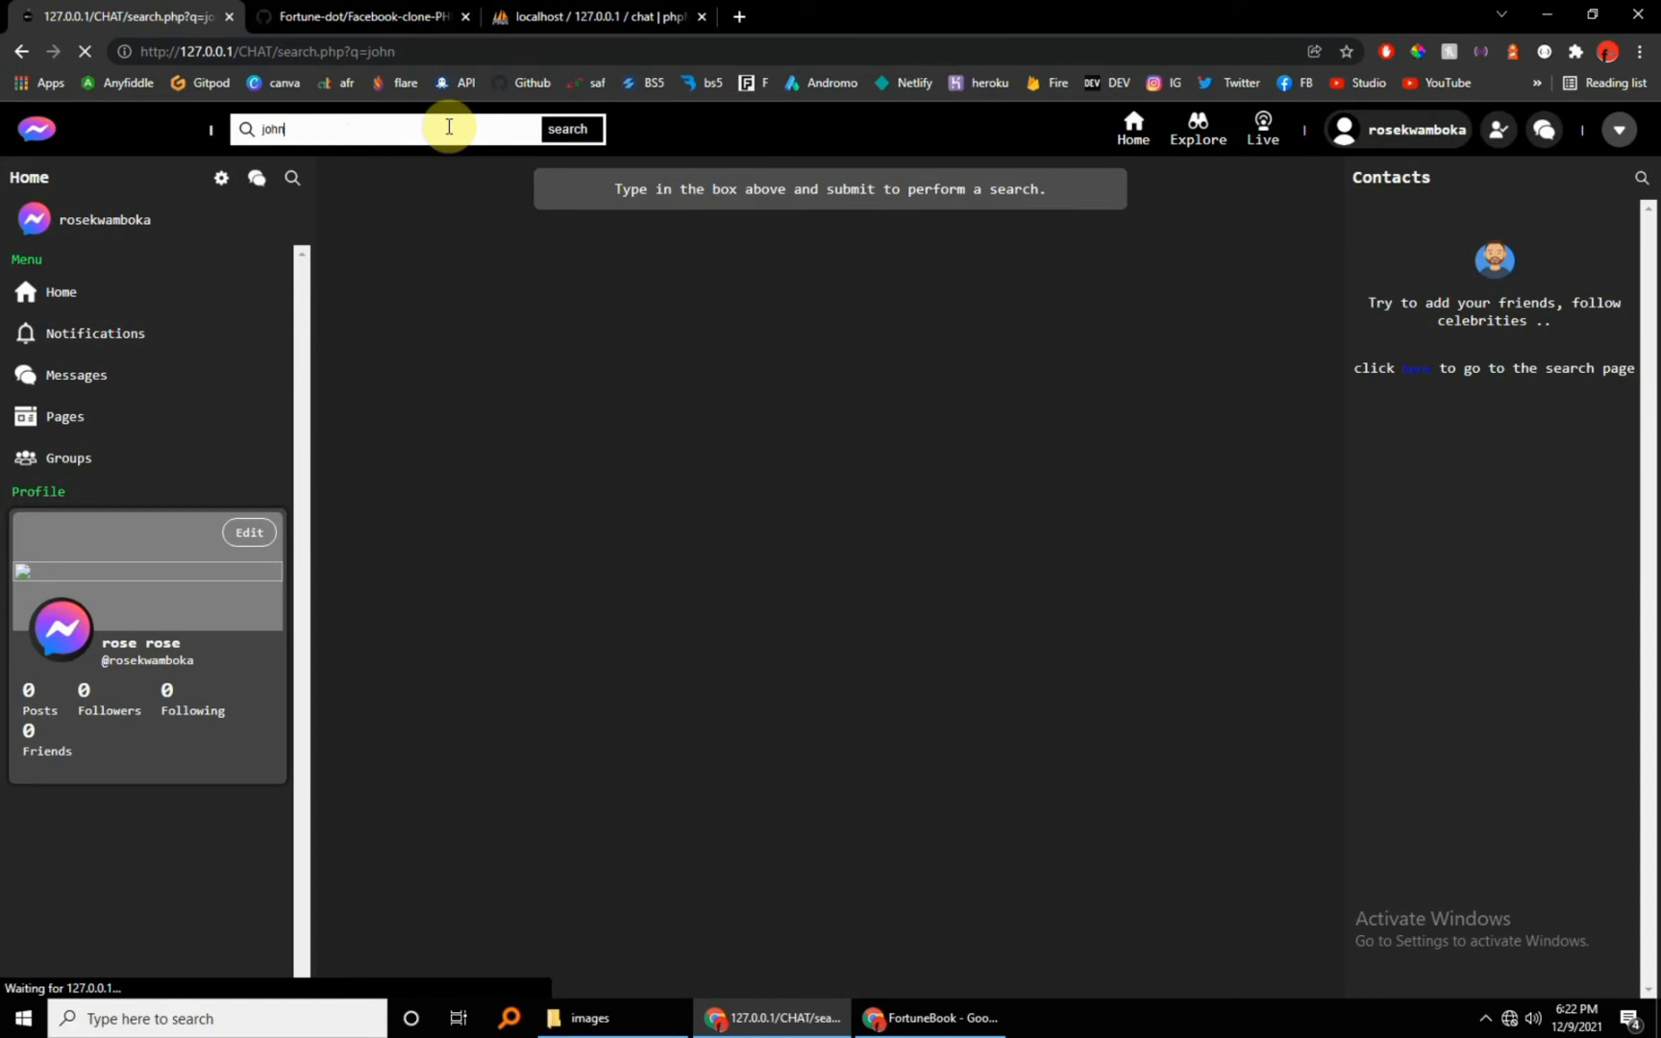
{"action": "left_click", "coordinate": [568, 128]}
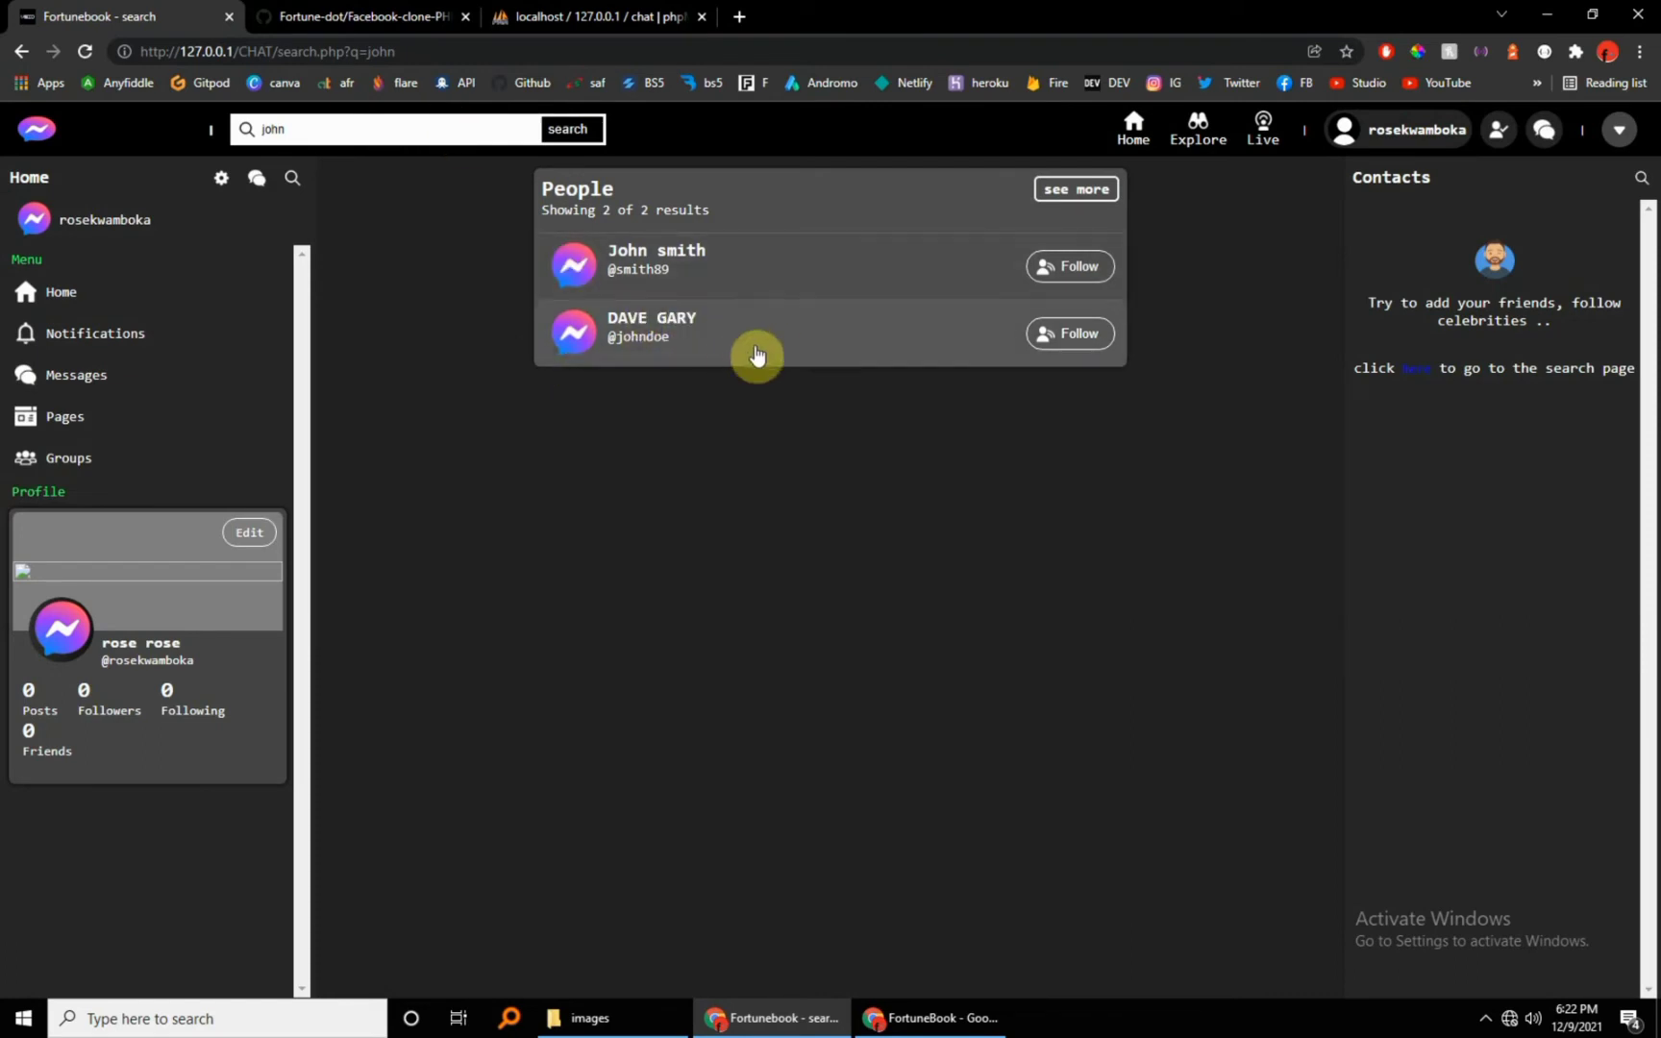
{"action": "left_click", "coordinate": [1069, 332]}
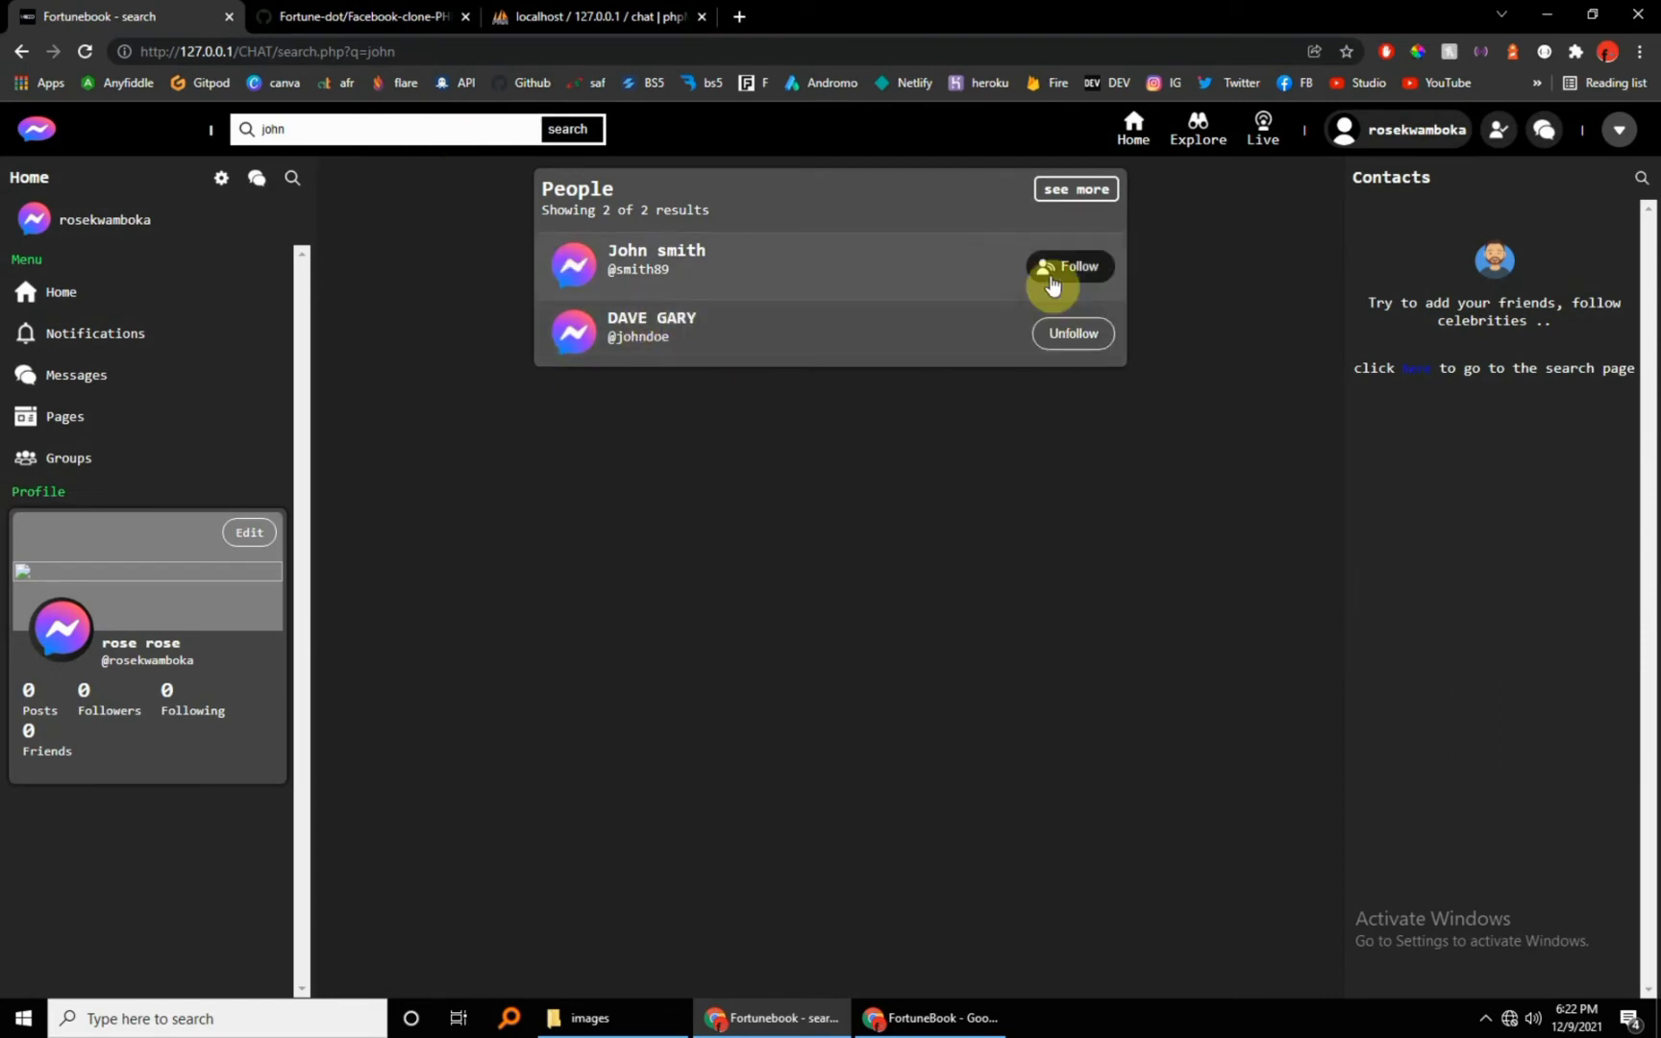
{"action": "left_click", "coordinate": [1072, 266]}
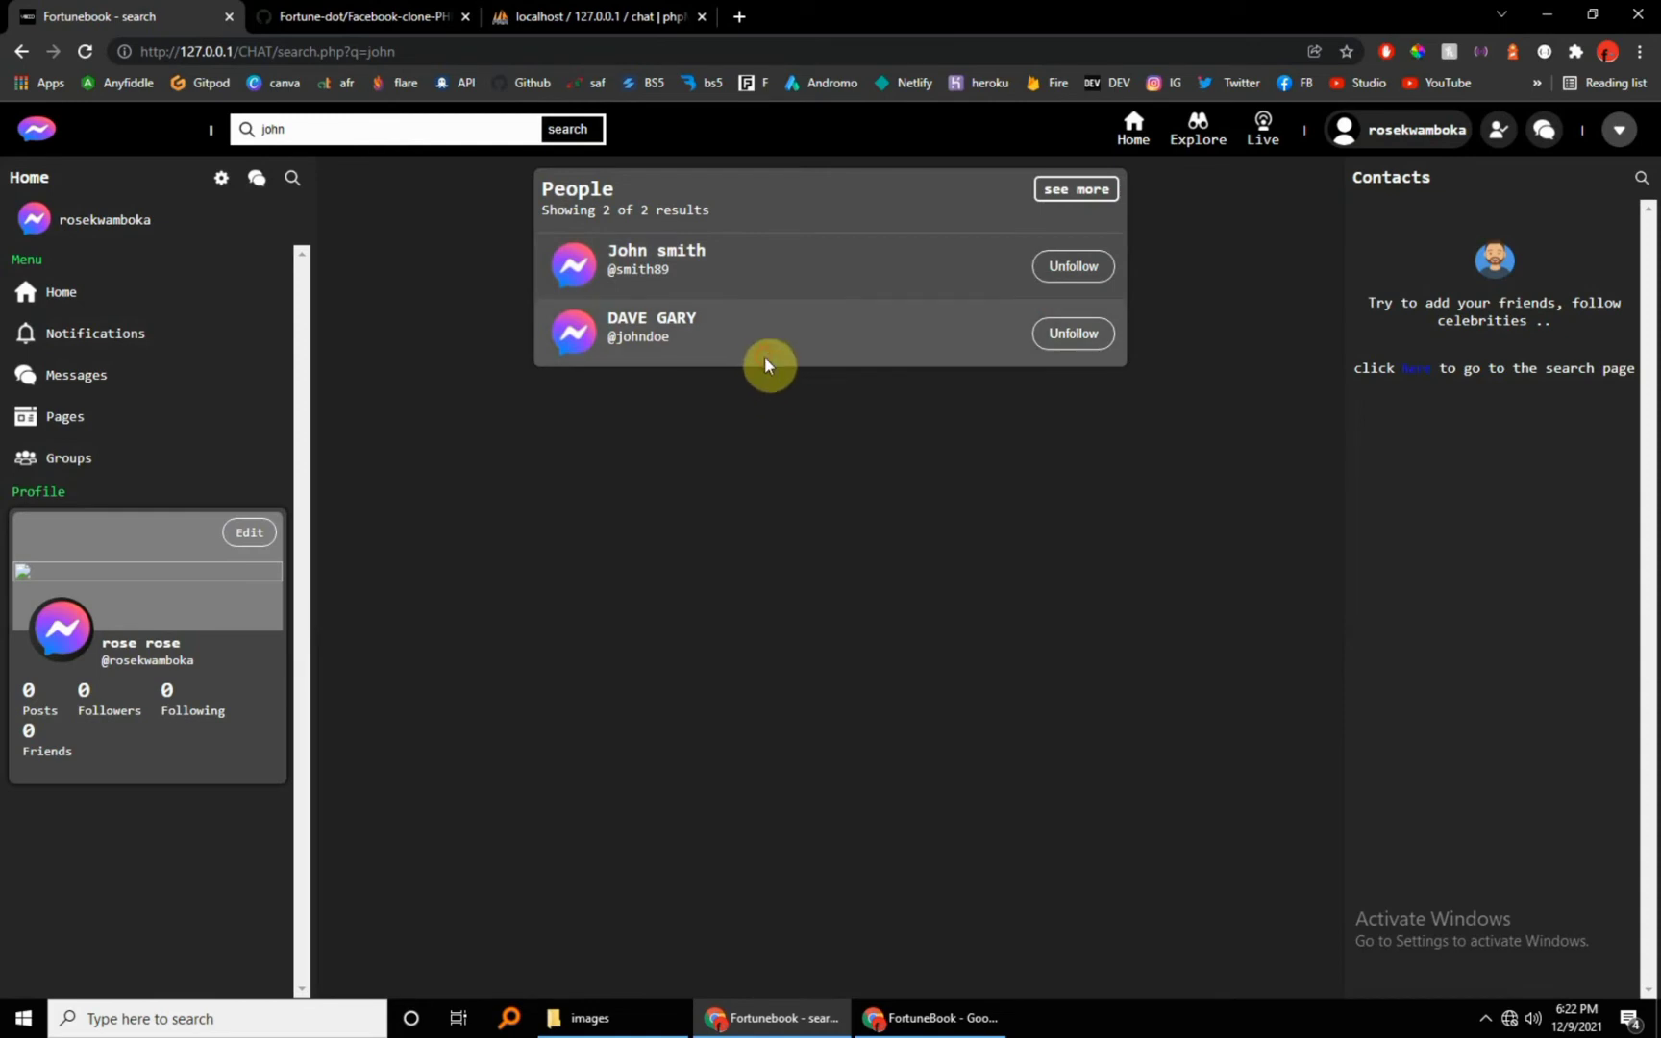
{"action": "left_click", "coordinate": [651, 325]}
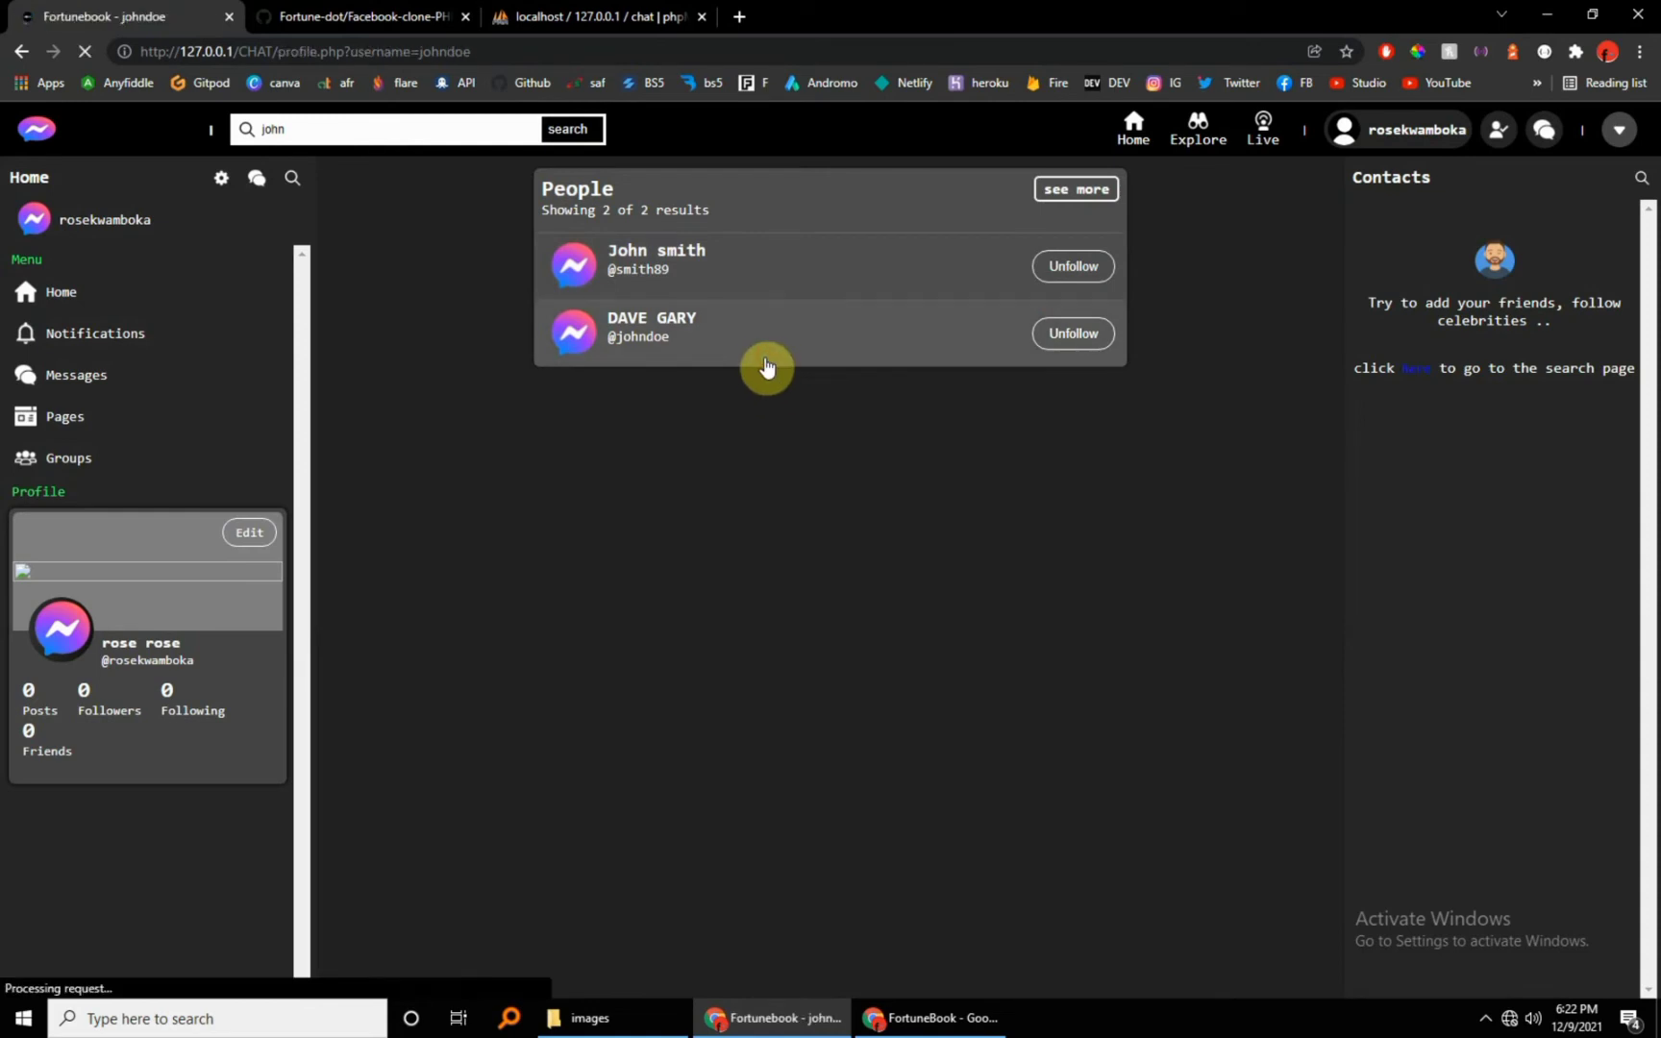
{"action": "left_click", "coordinate": [652, 326]}
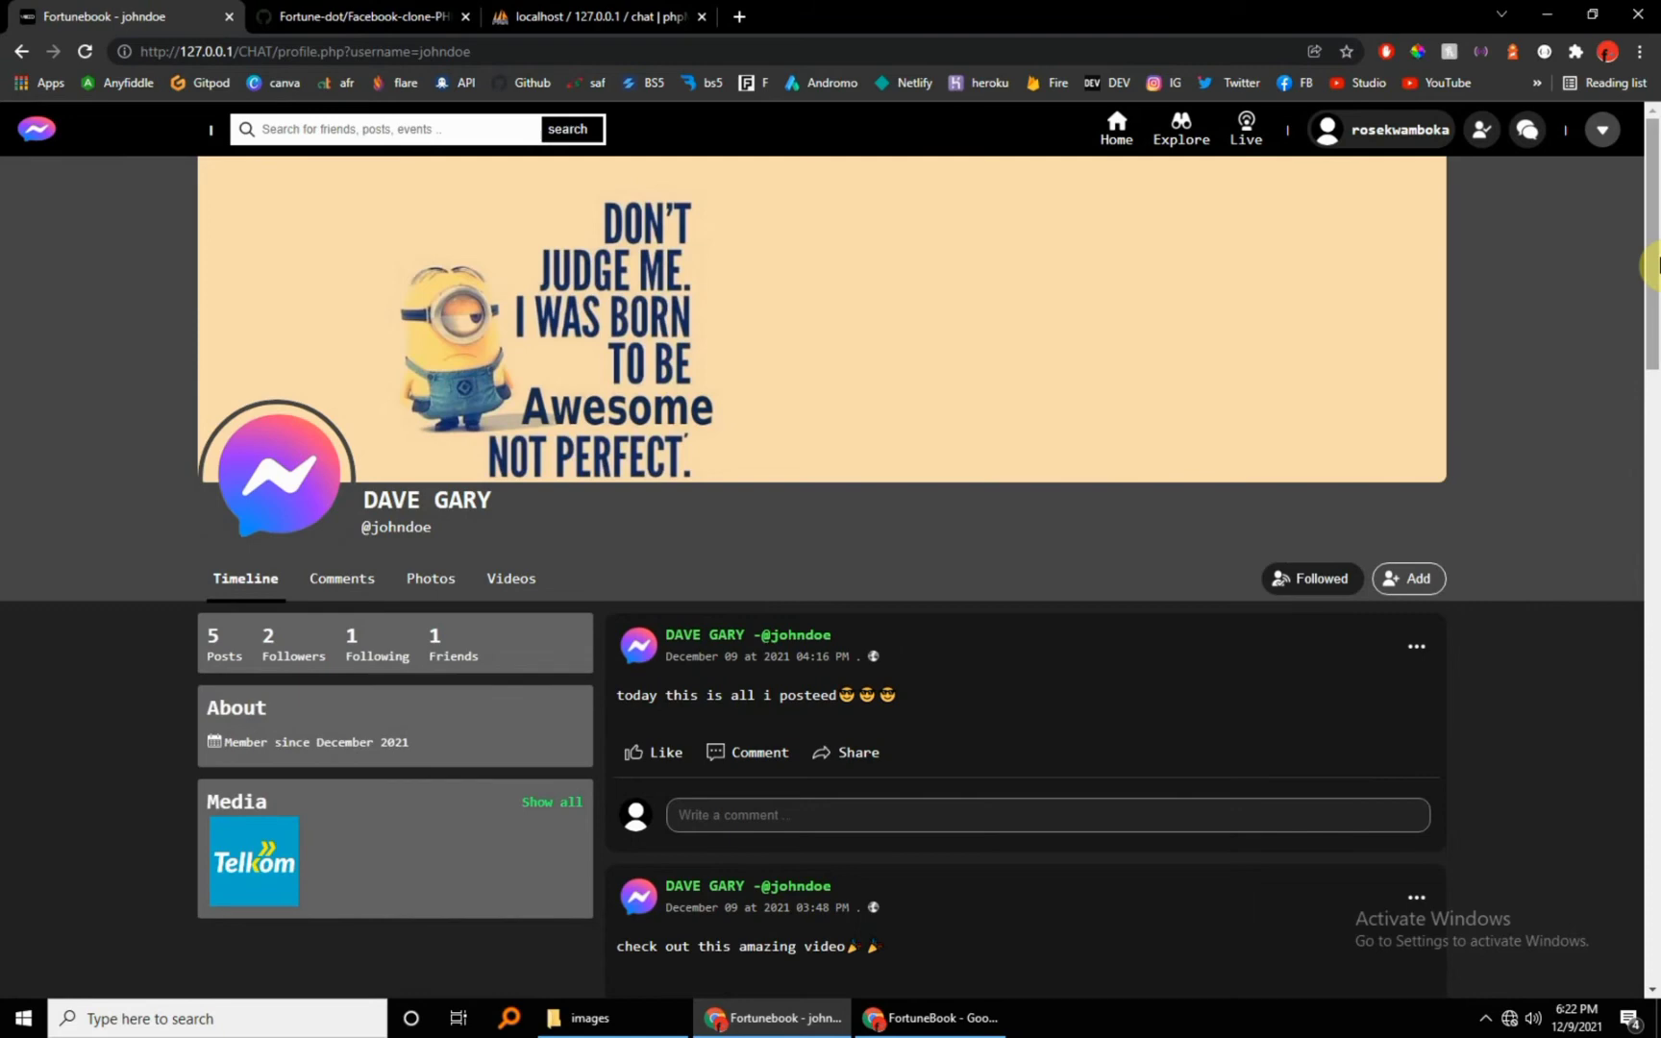
{"action": "scroll", "scroll_direction": "down", "scroll_amount": 3}
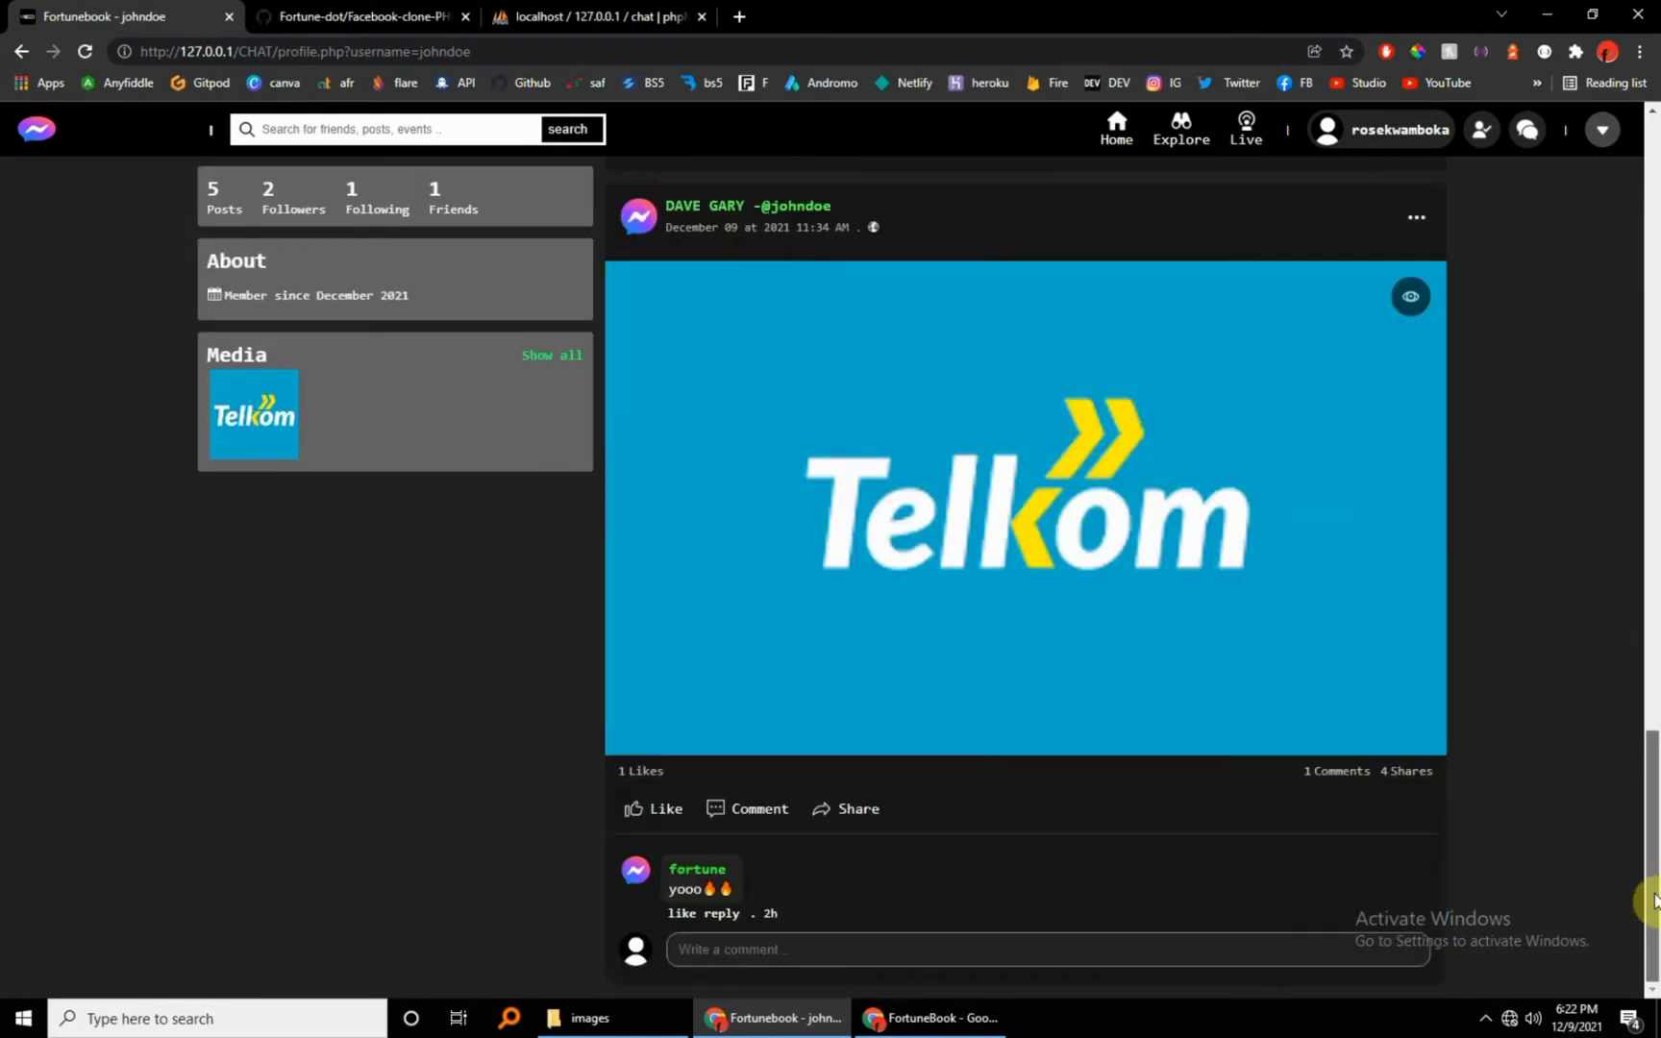
{"action": "scroll", "scroll_direction": "down", "scroll_amount": 3}
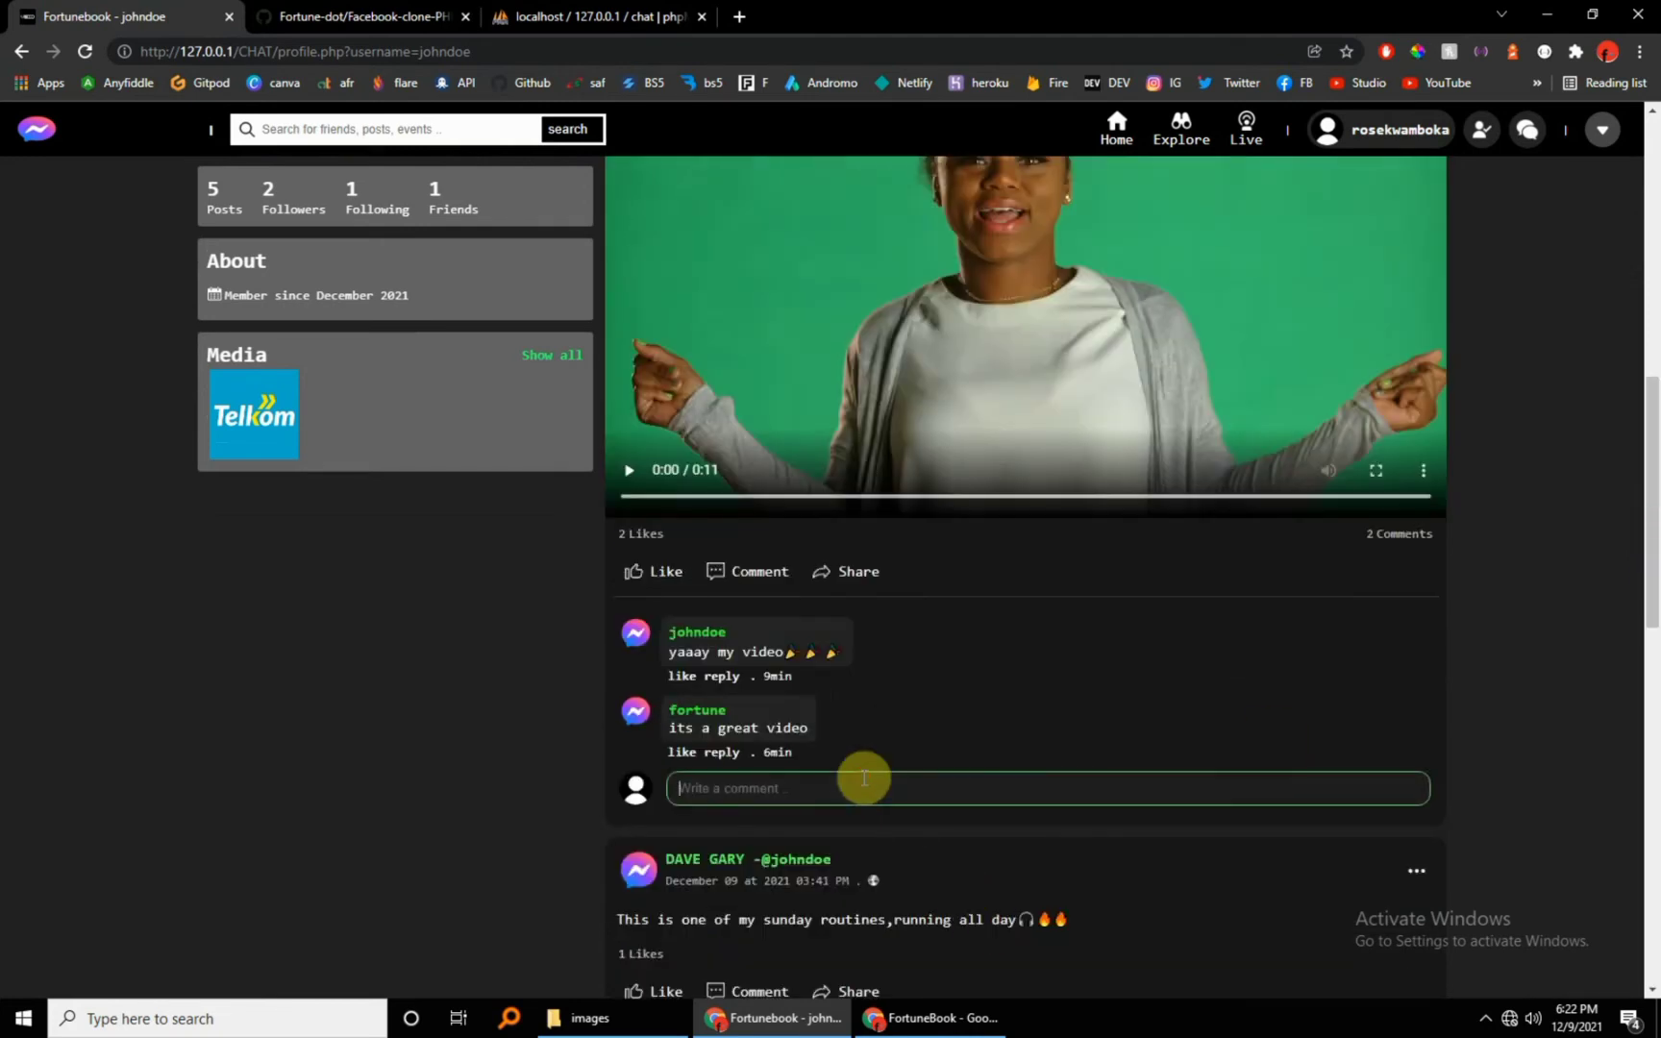
{"action": "type", "text": "hey niv"}
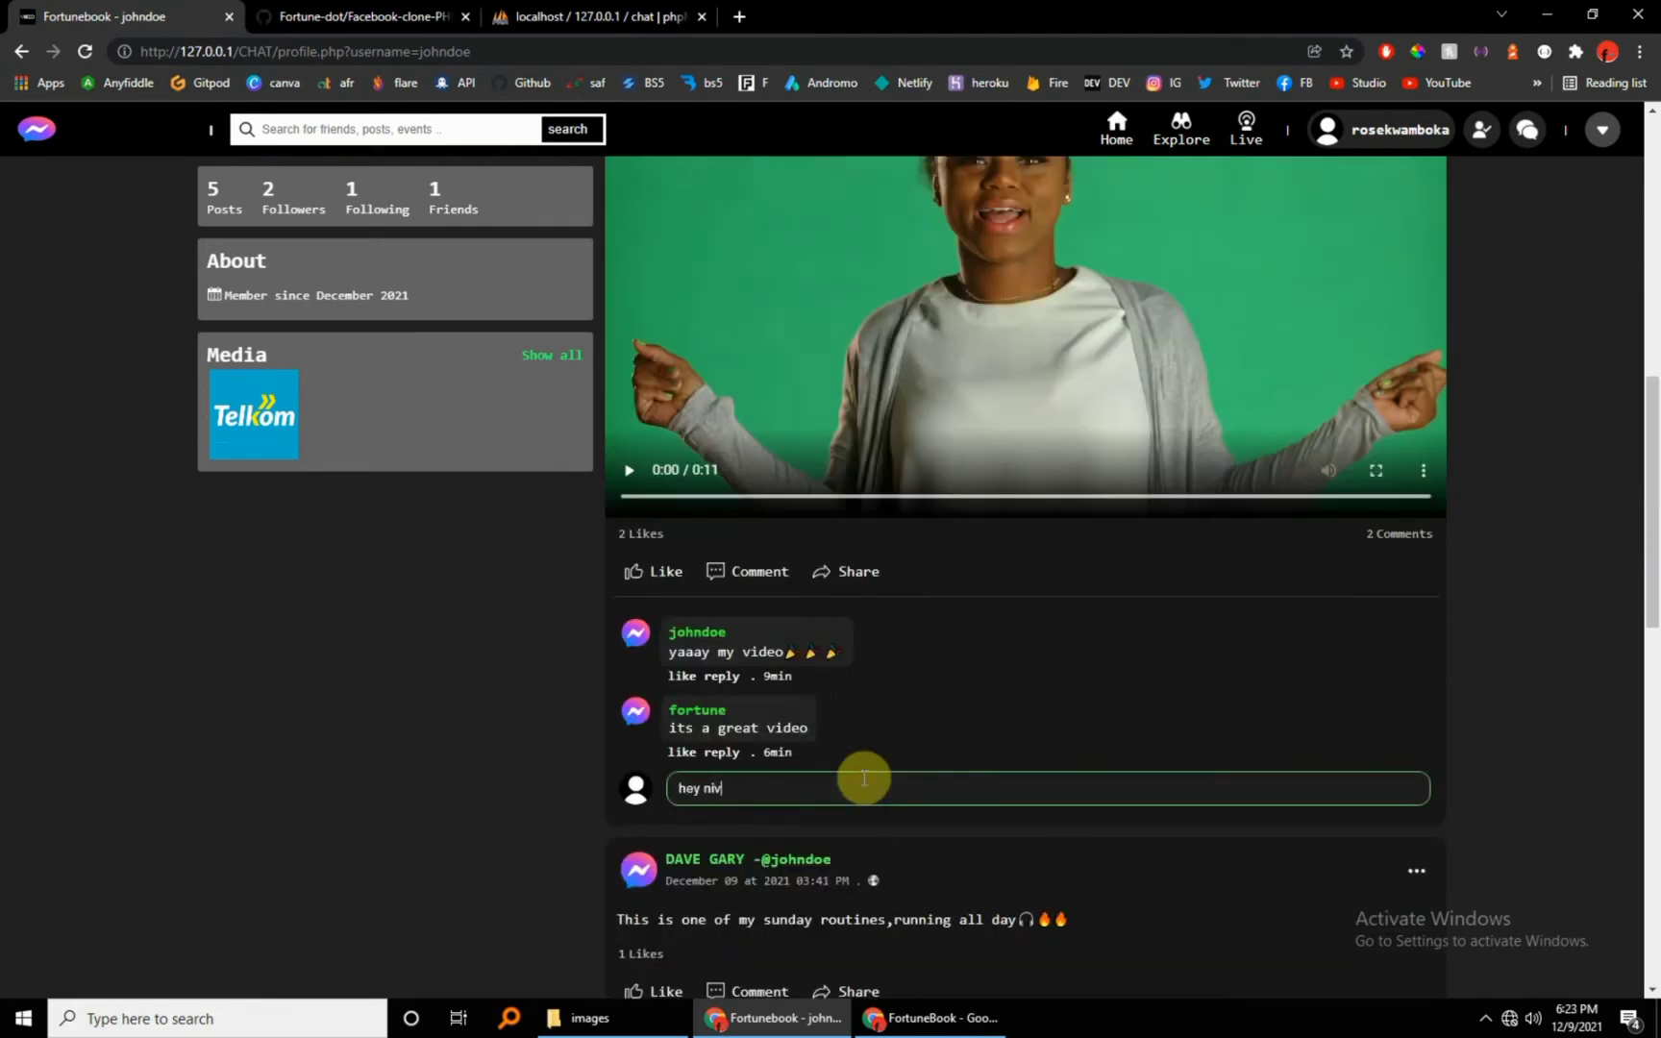
{"action": "type", "text": "nice to meet y"}
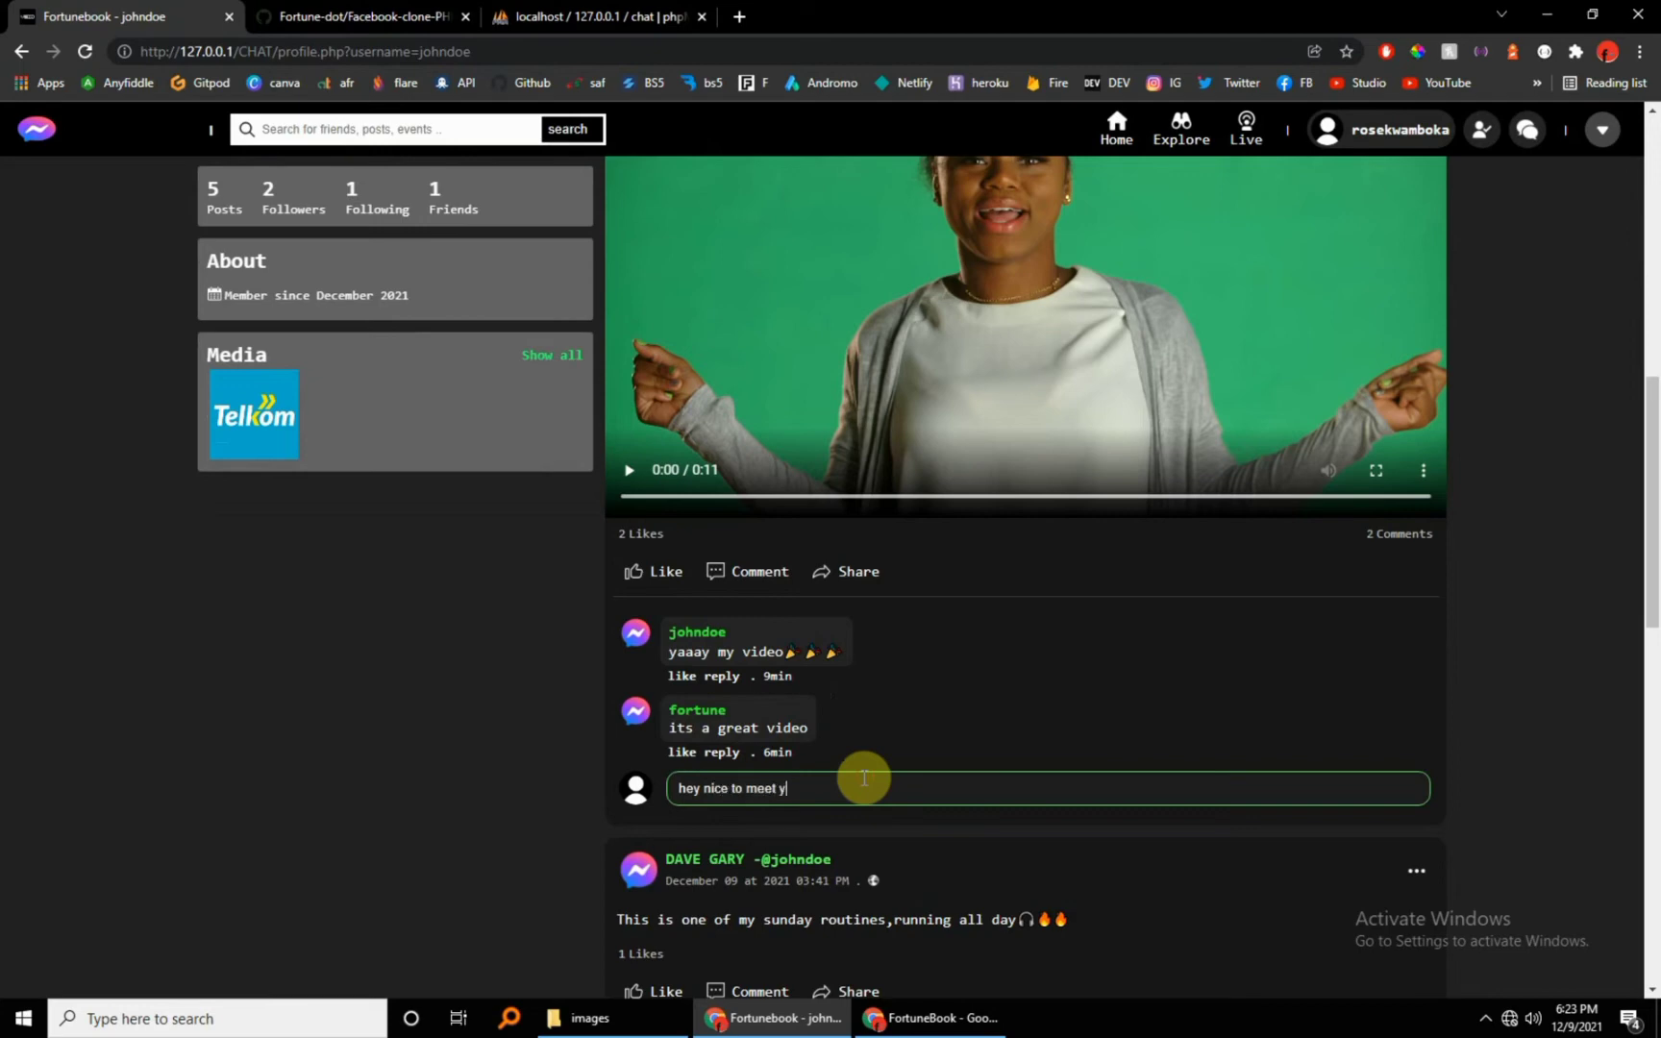
{"action": "key", "text": "Return"}
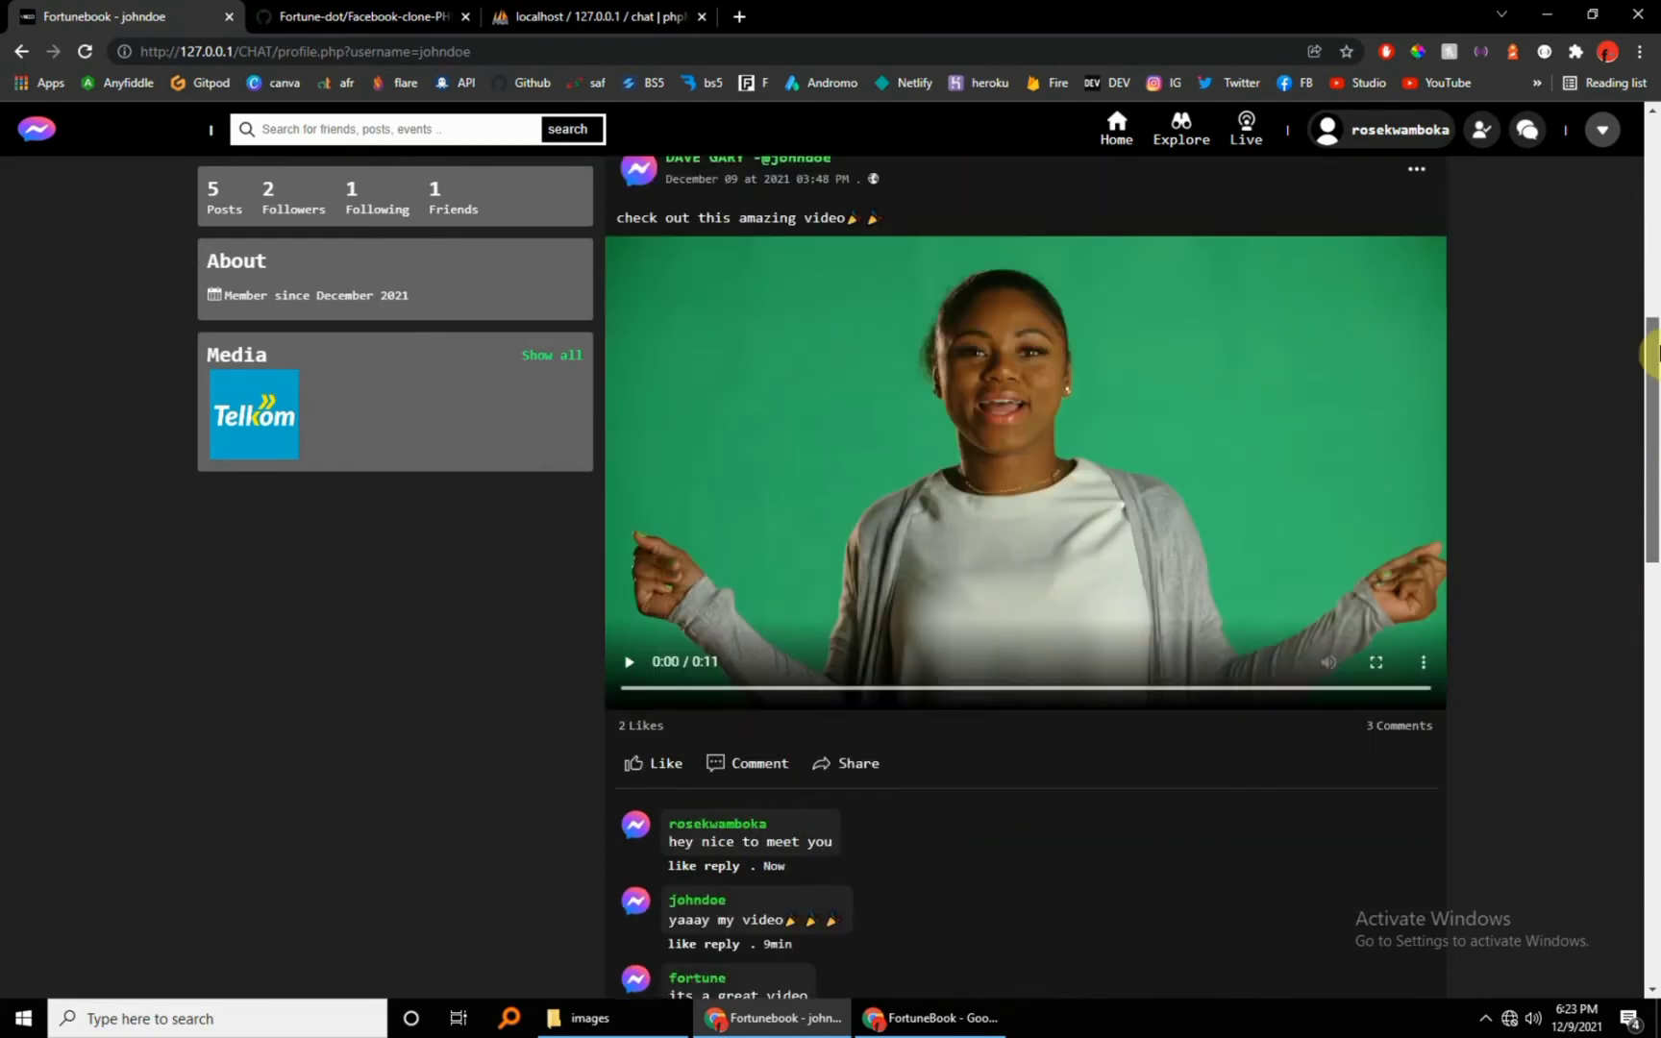
Scroll back to the top of the profile and switch to the other browser window
{"action": "scroll", "scroll_direction": "up", "scroll_amount": 3}
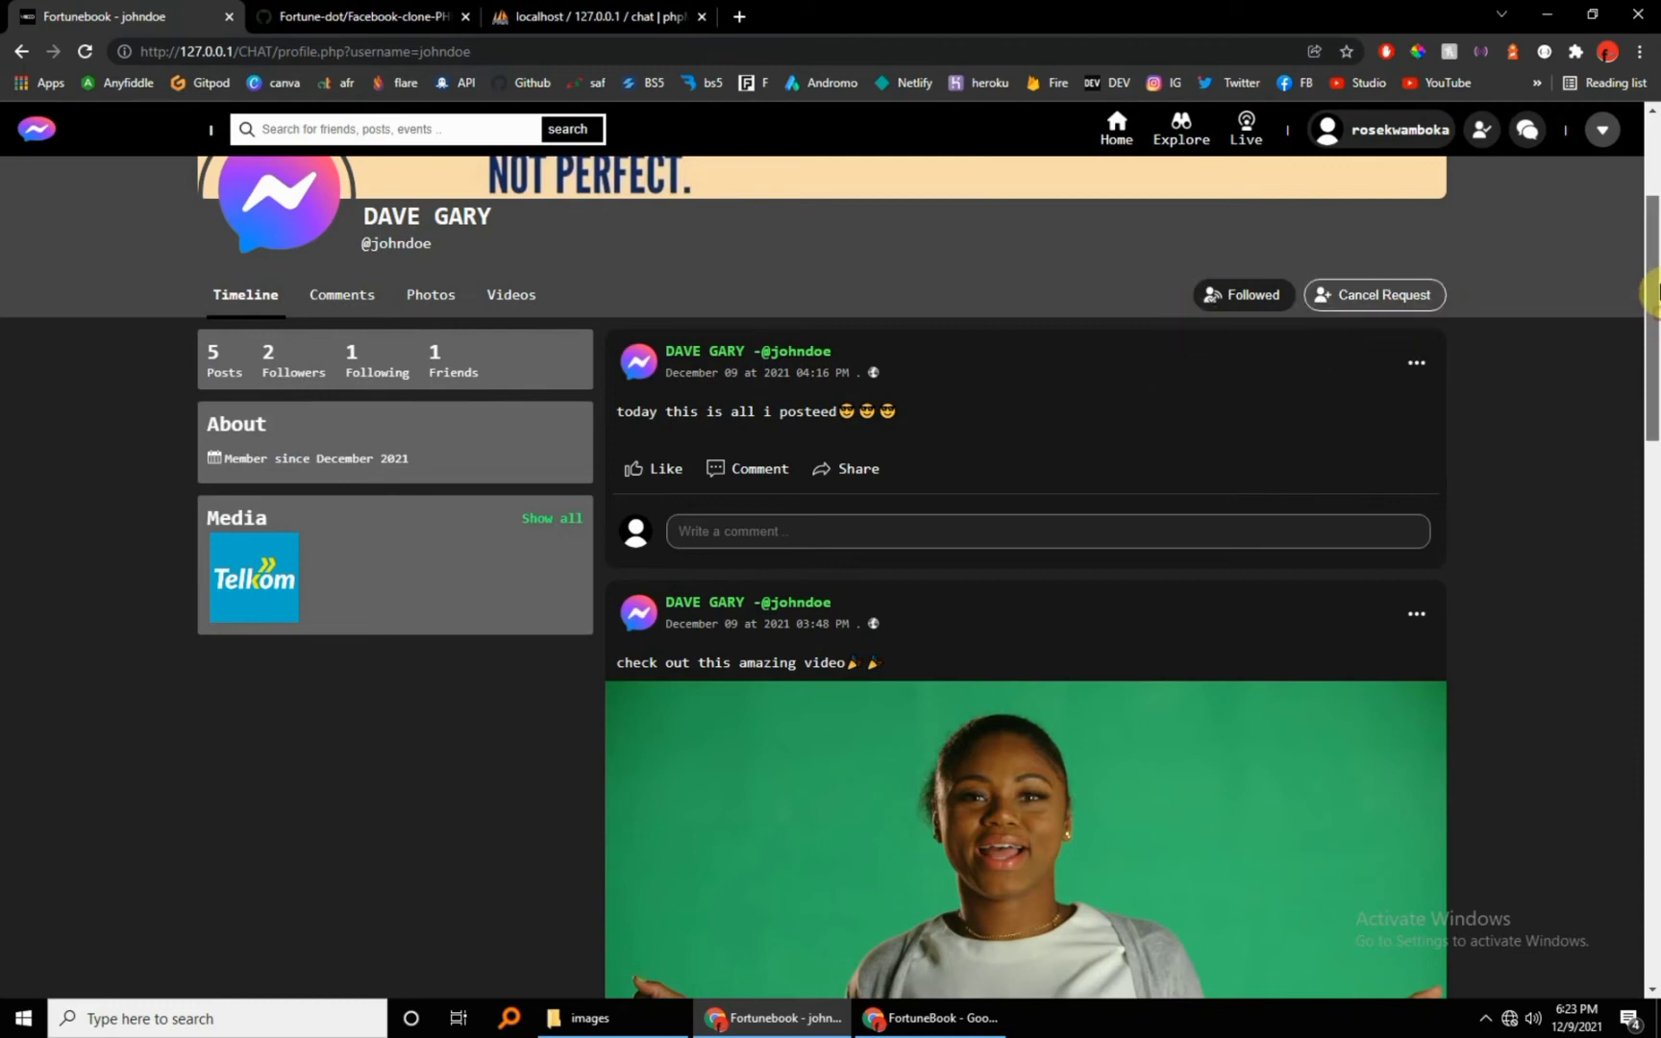
{"action": "scroll", "scroll_direction": "up", "scroll_amount": 3}
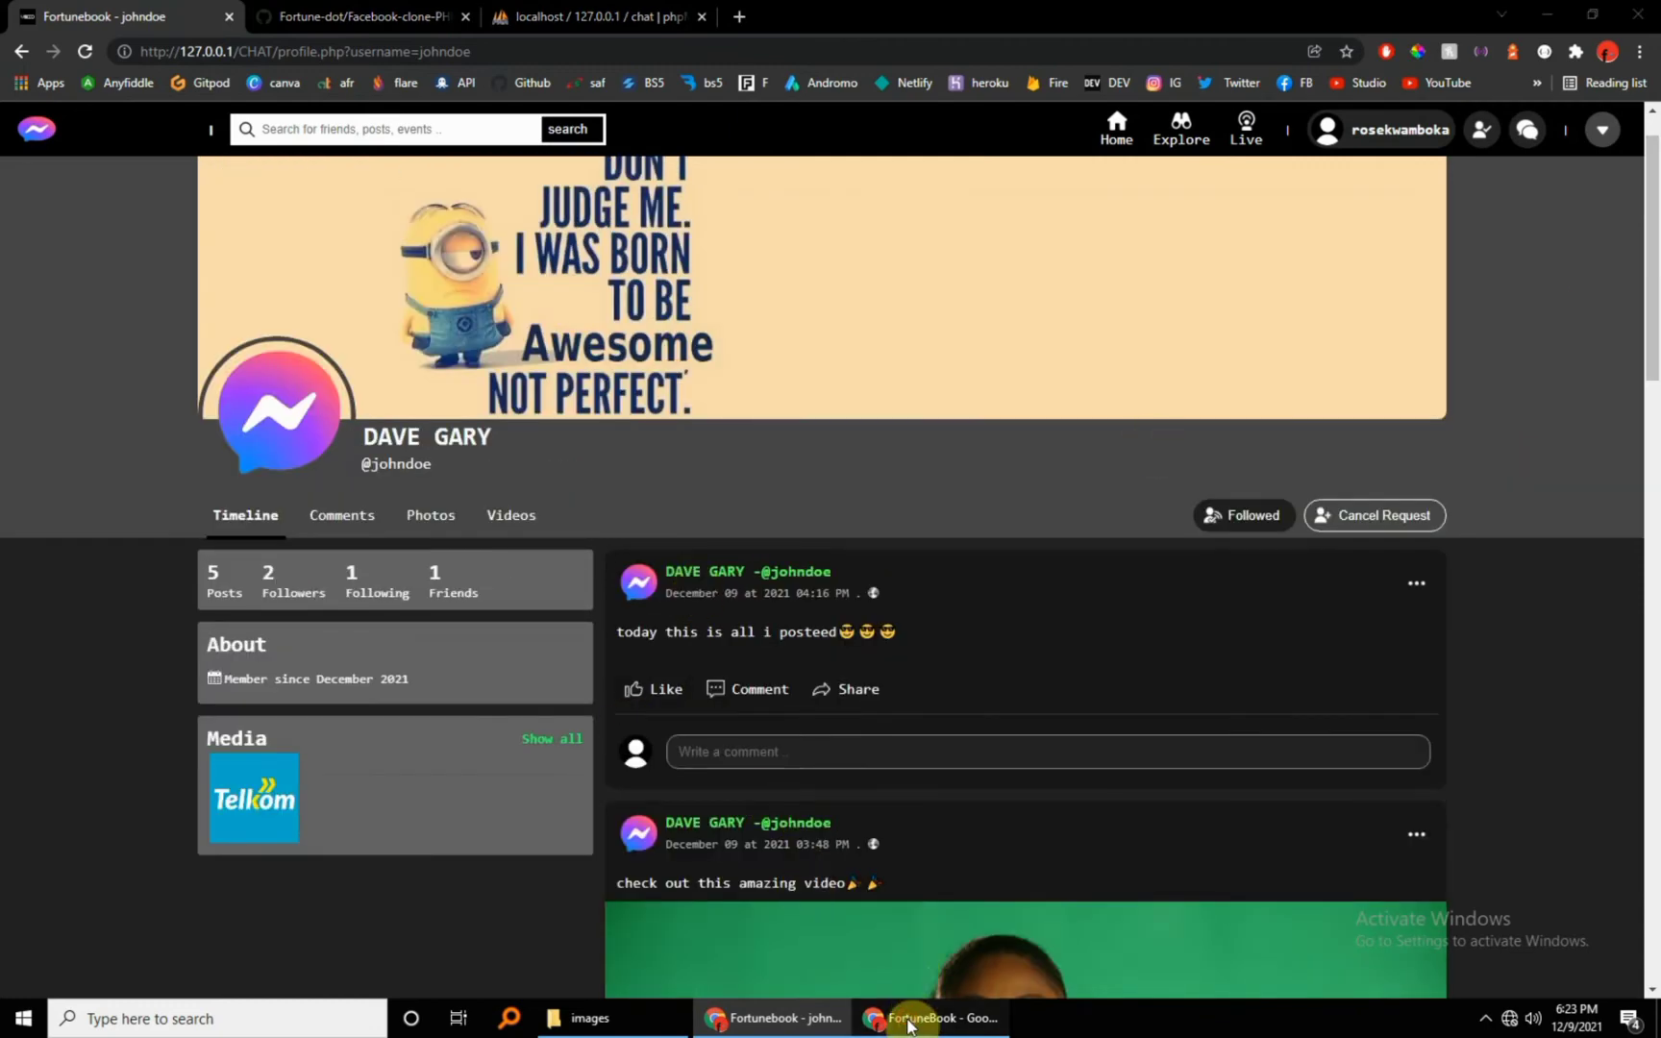
{"action": "left_click", "coordinate": [928, 1017]}
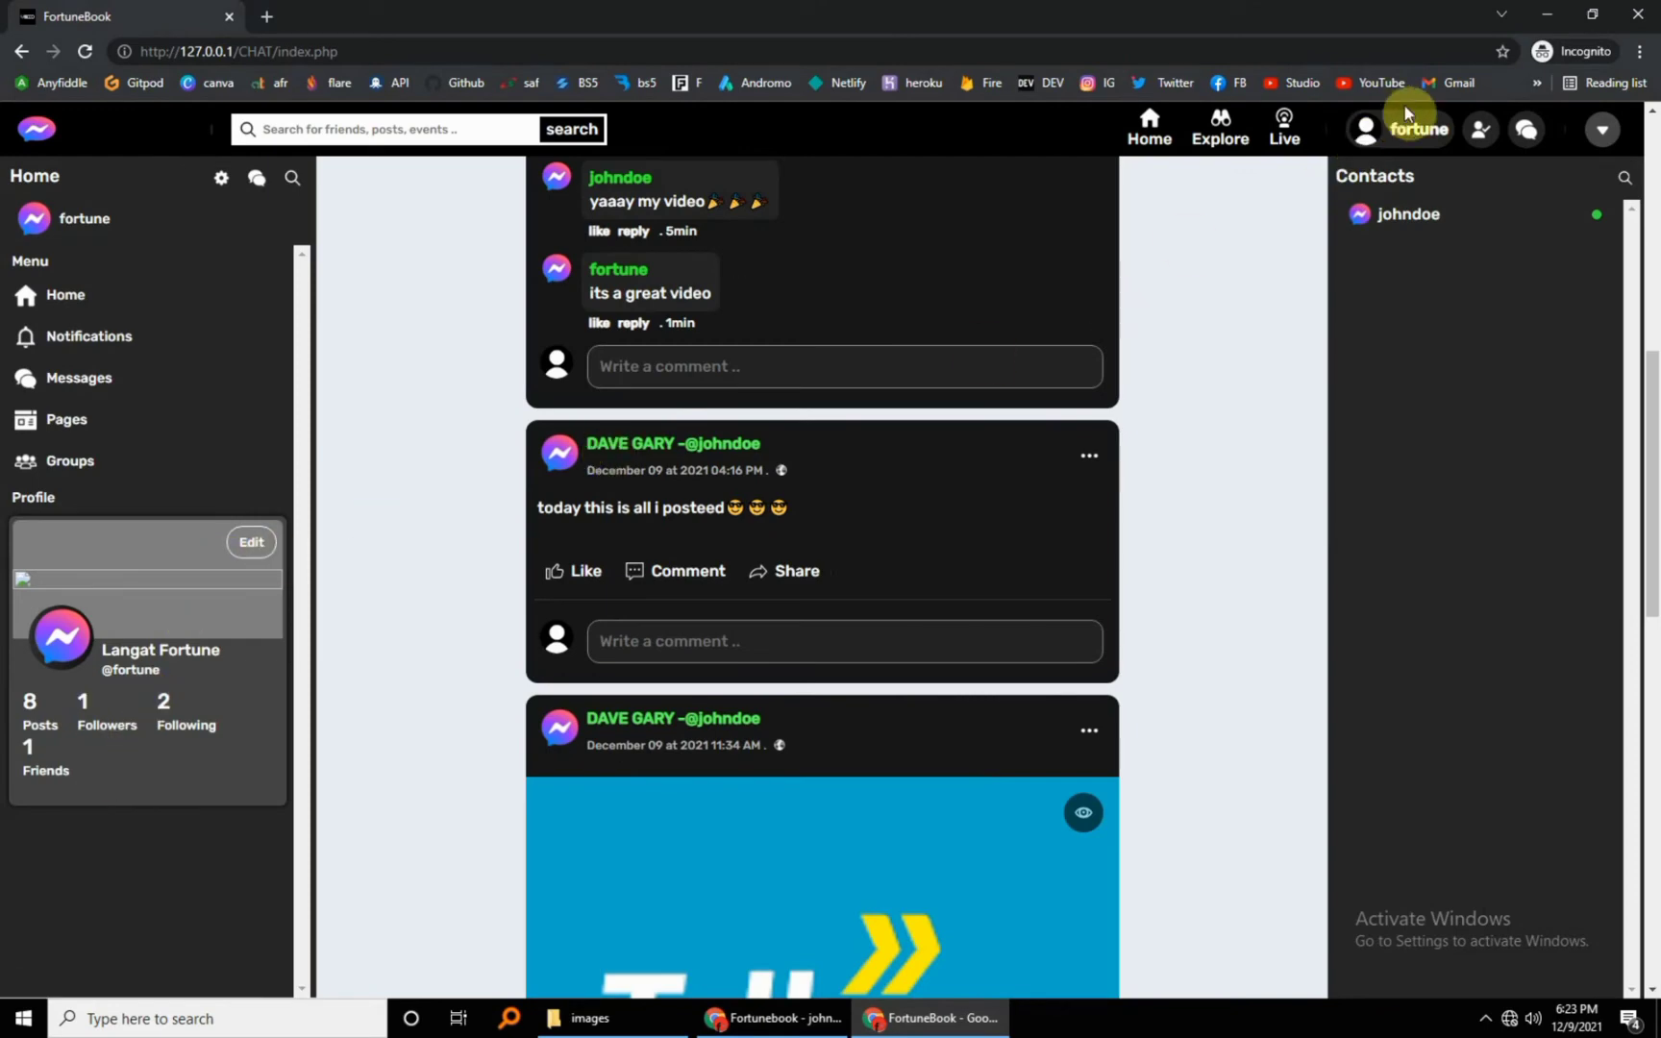
Log out of the fortune account from the top-right account dropdown
{"action": "left_click", "coordinate": [1600, 129]}
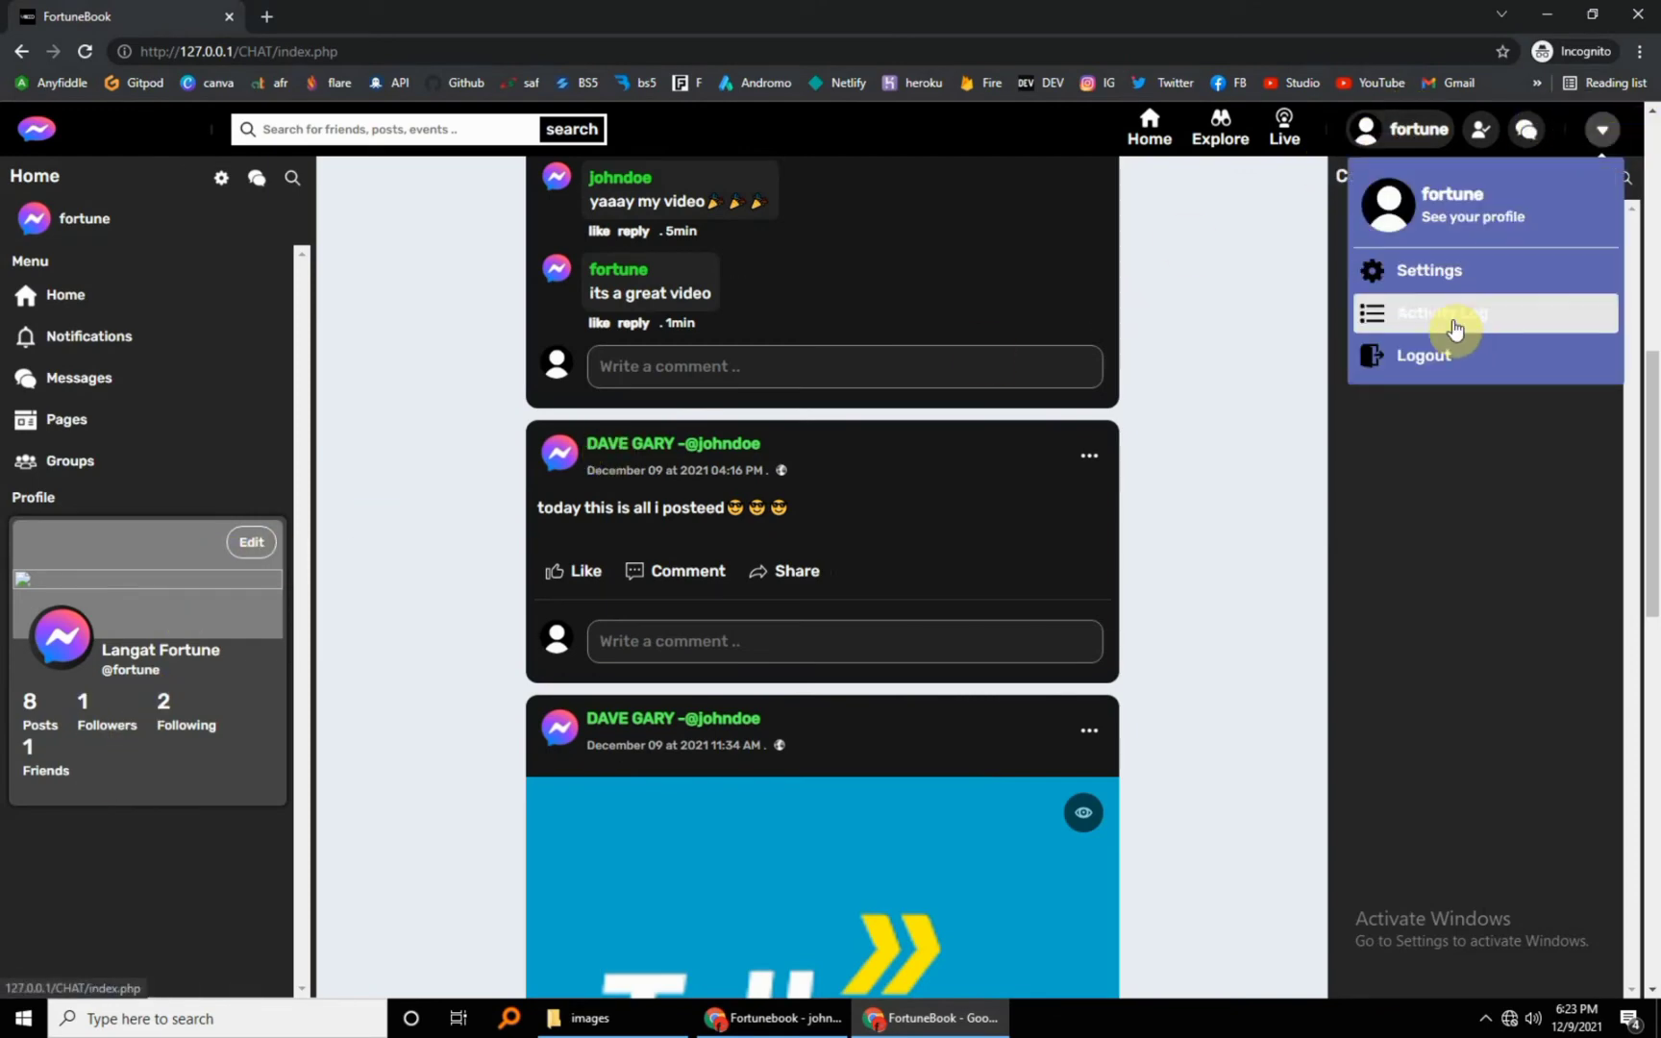
{"action": "left_click", "coordinate": [1423, 354]}
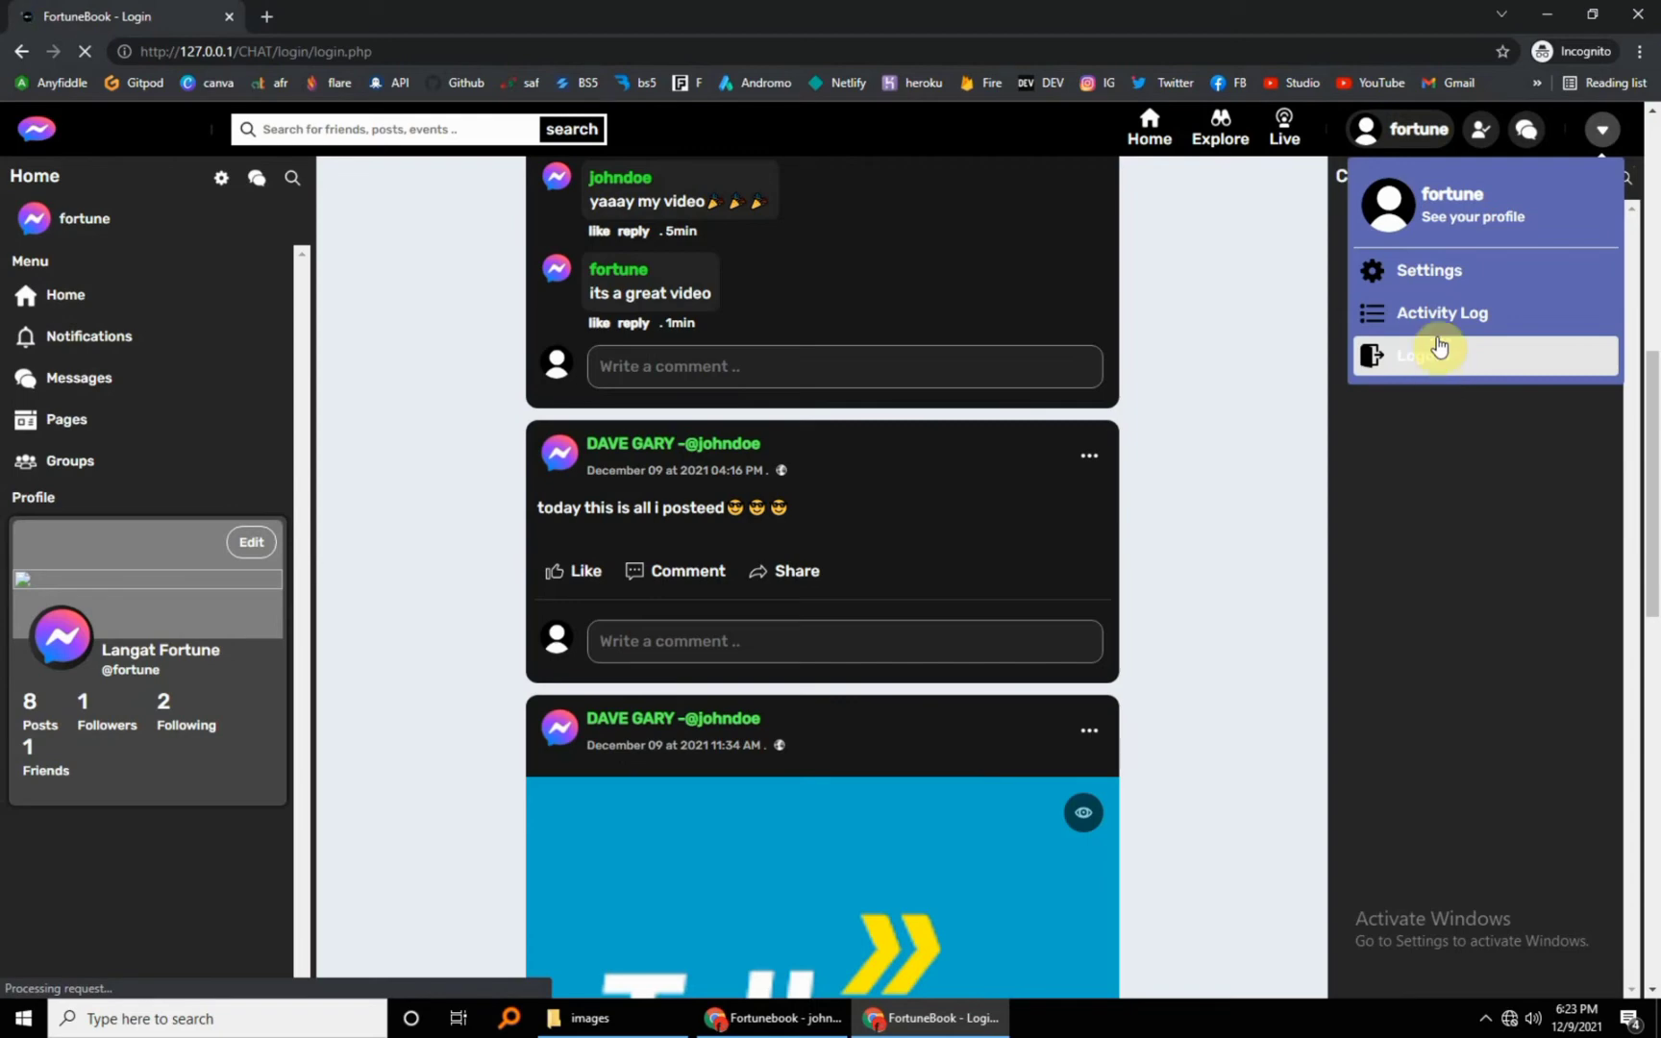
{"action": "left_click", "coordinate": [1422, 355]}
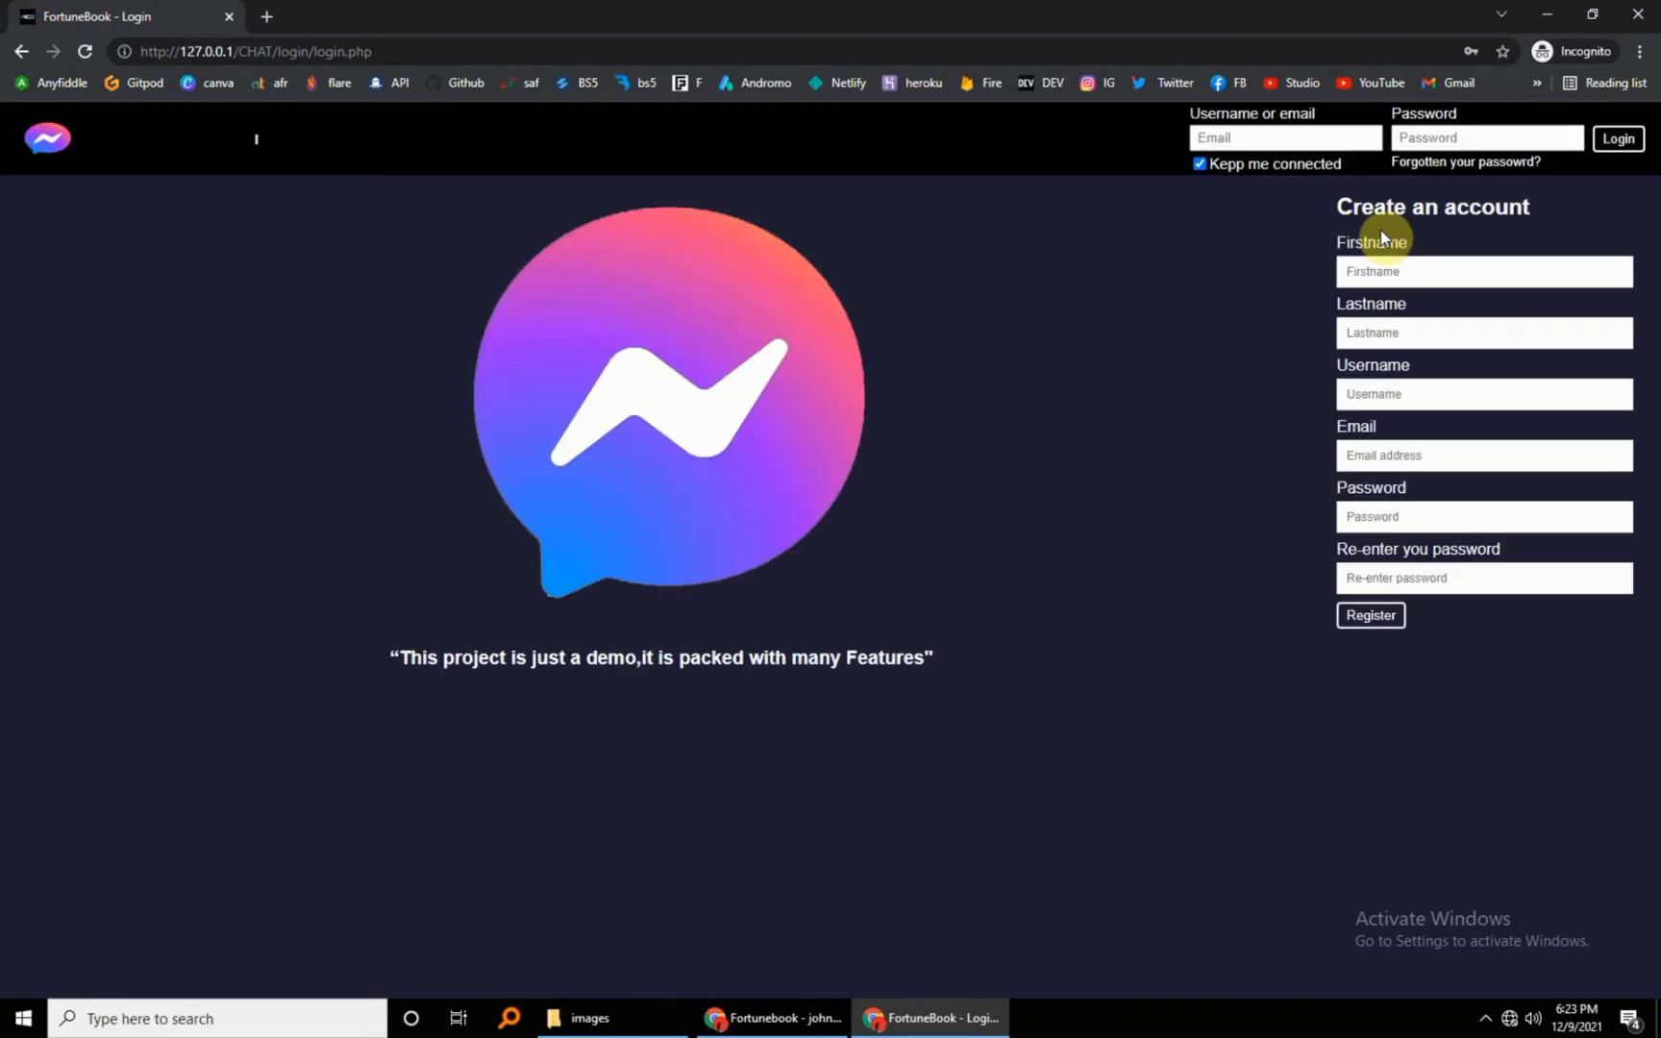
{"action": "left_click", "coordinate": [1283, 137]}
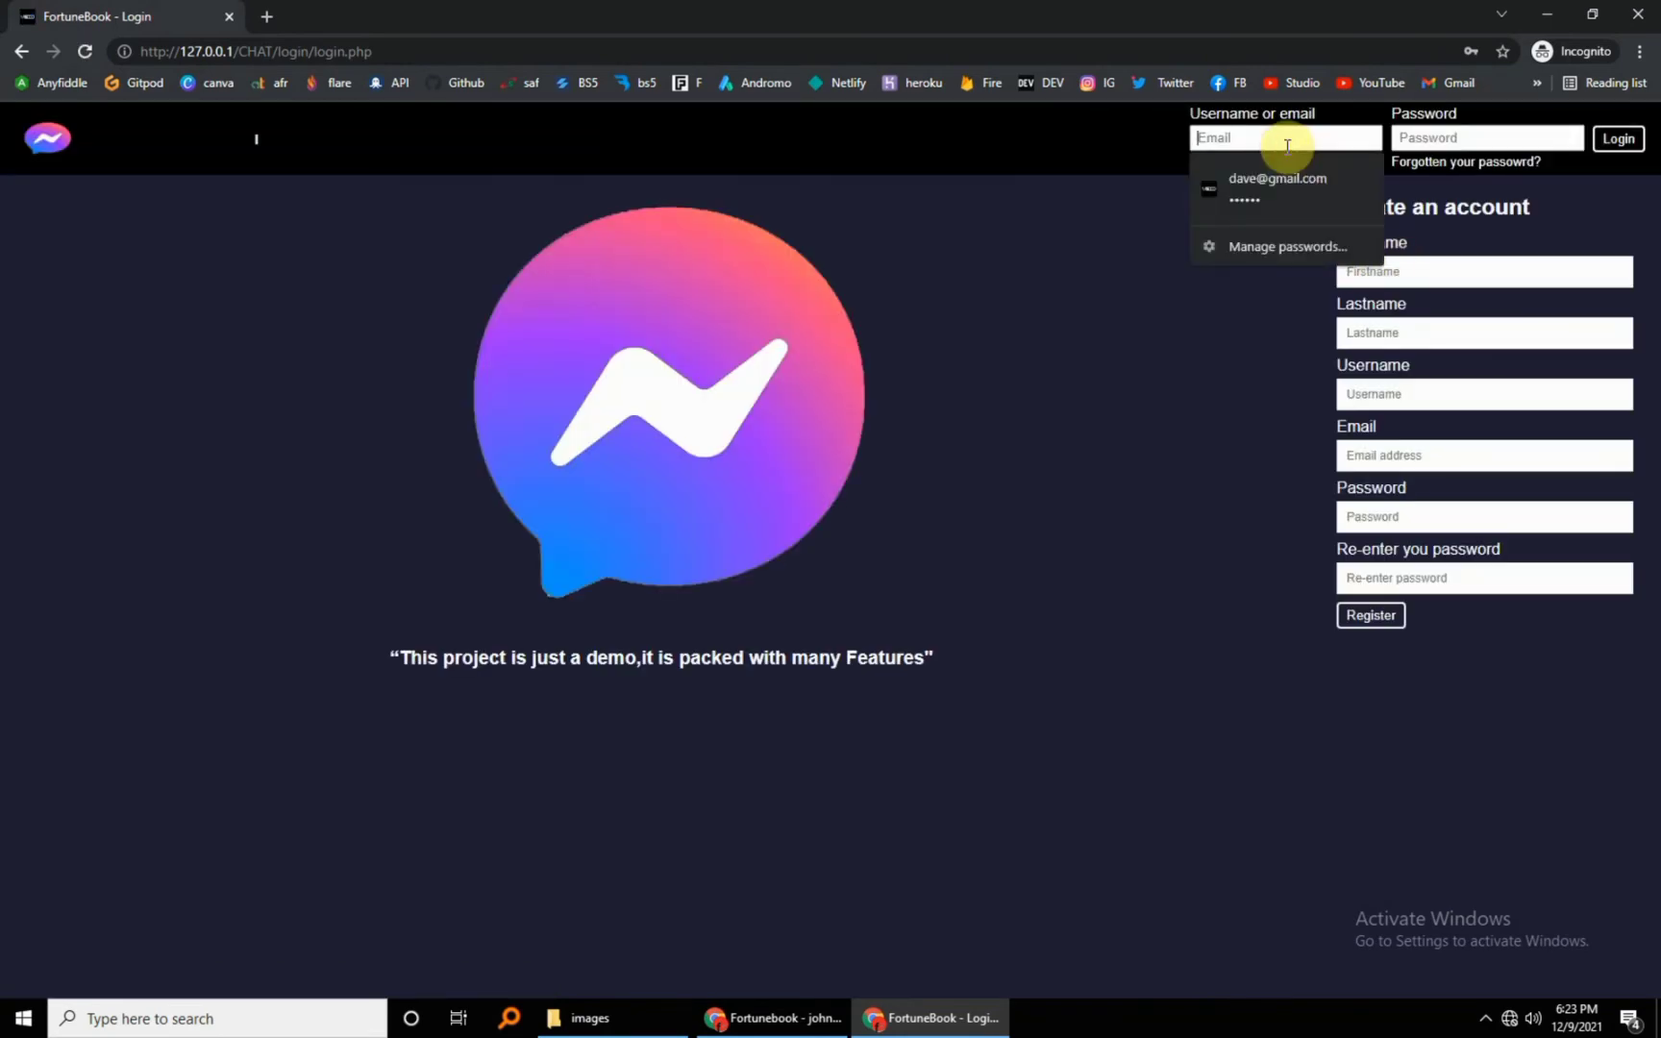
{"action": "type", "text": "dave"}
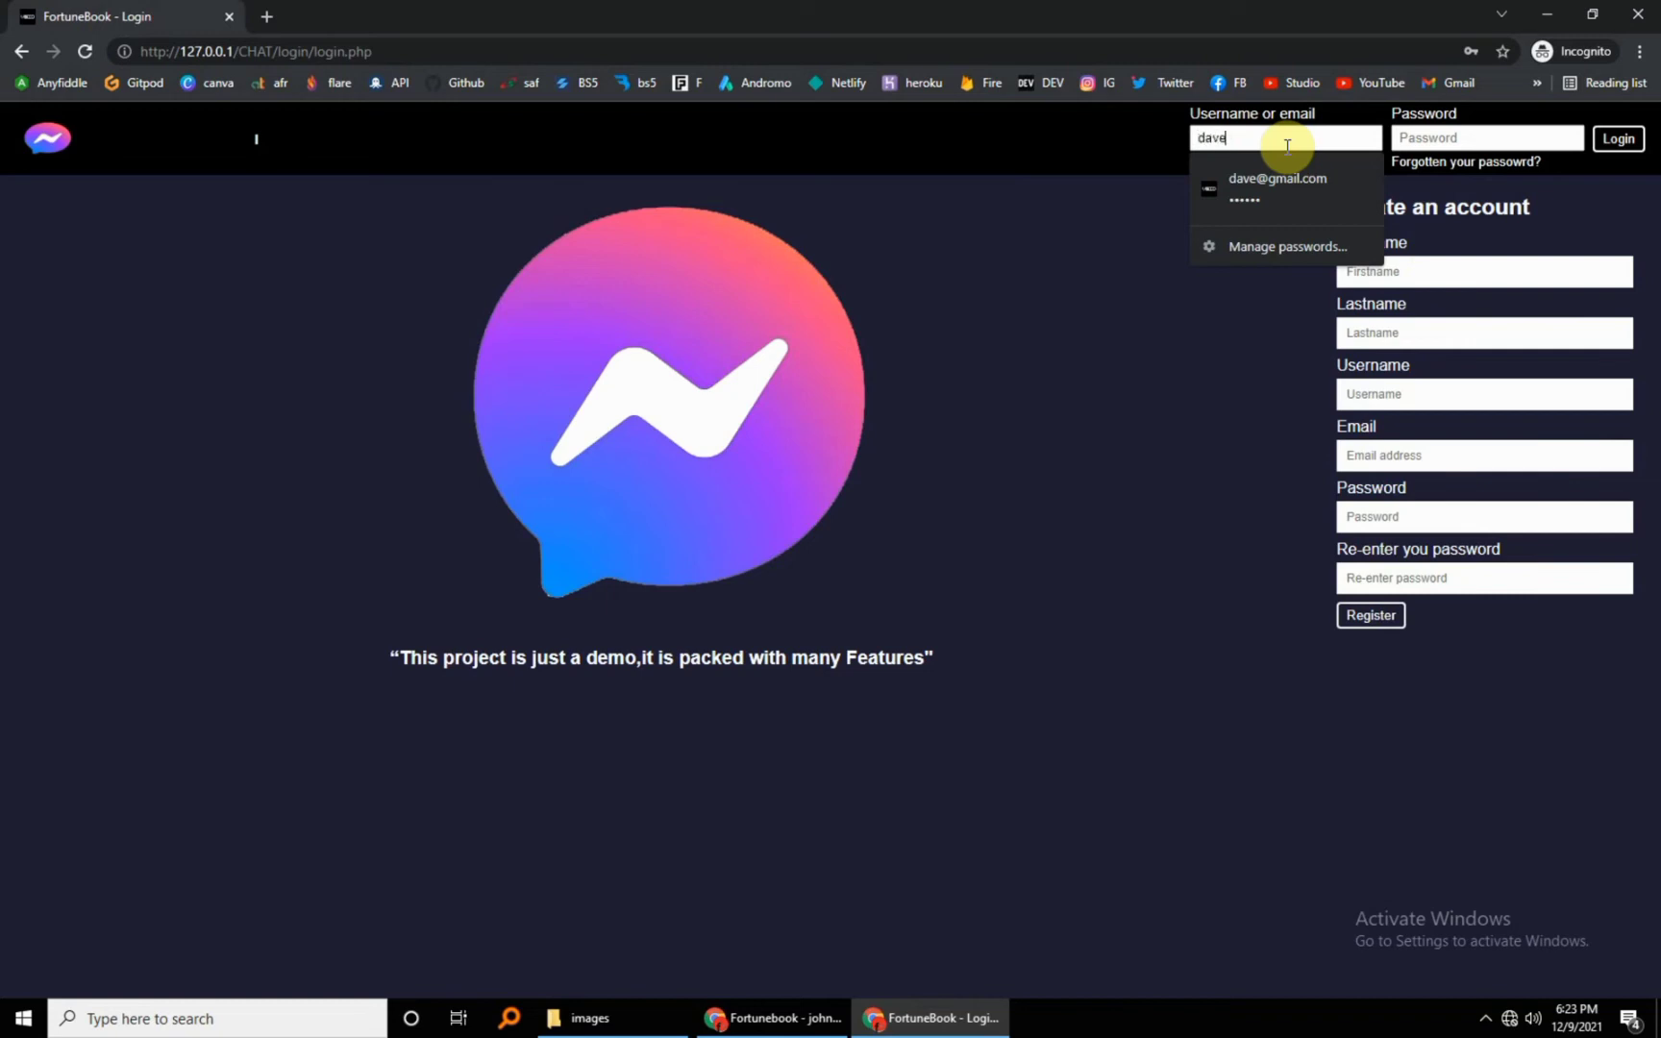
{"action": "left_click", "coordinate": [1276, 186]}
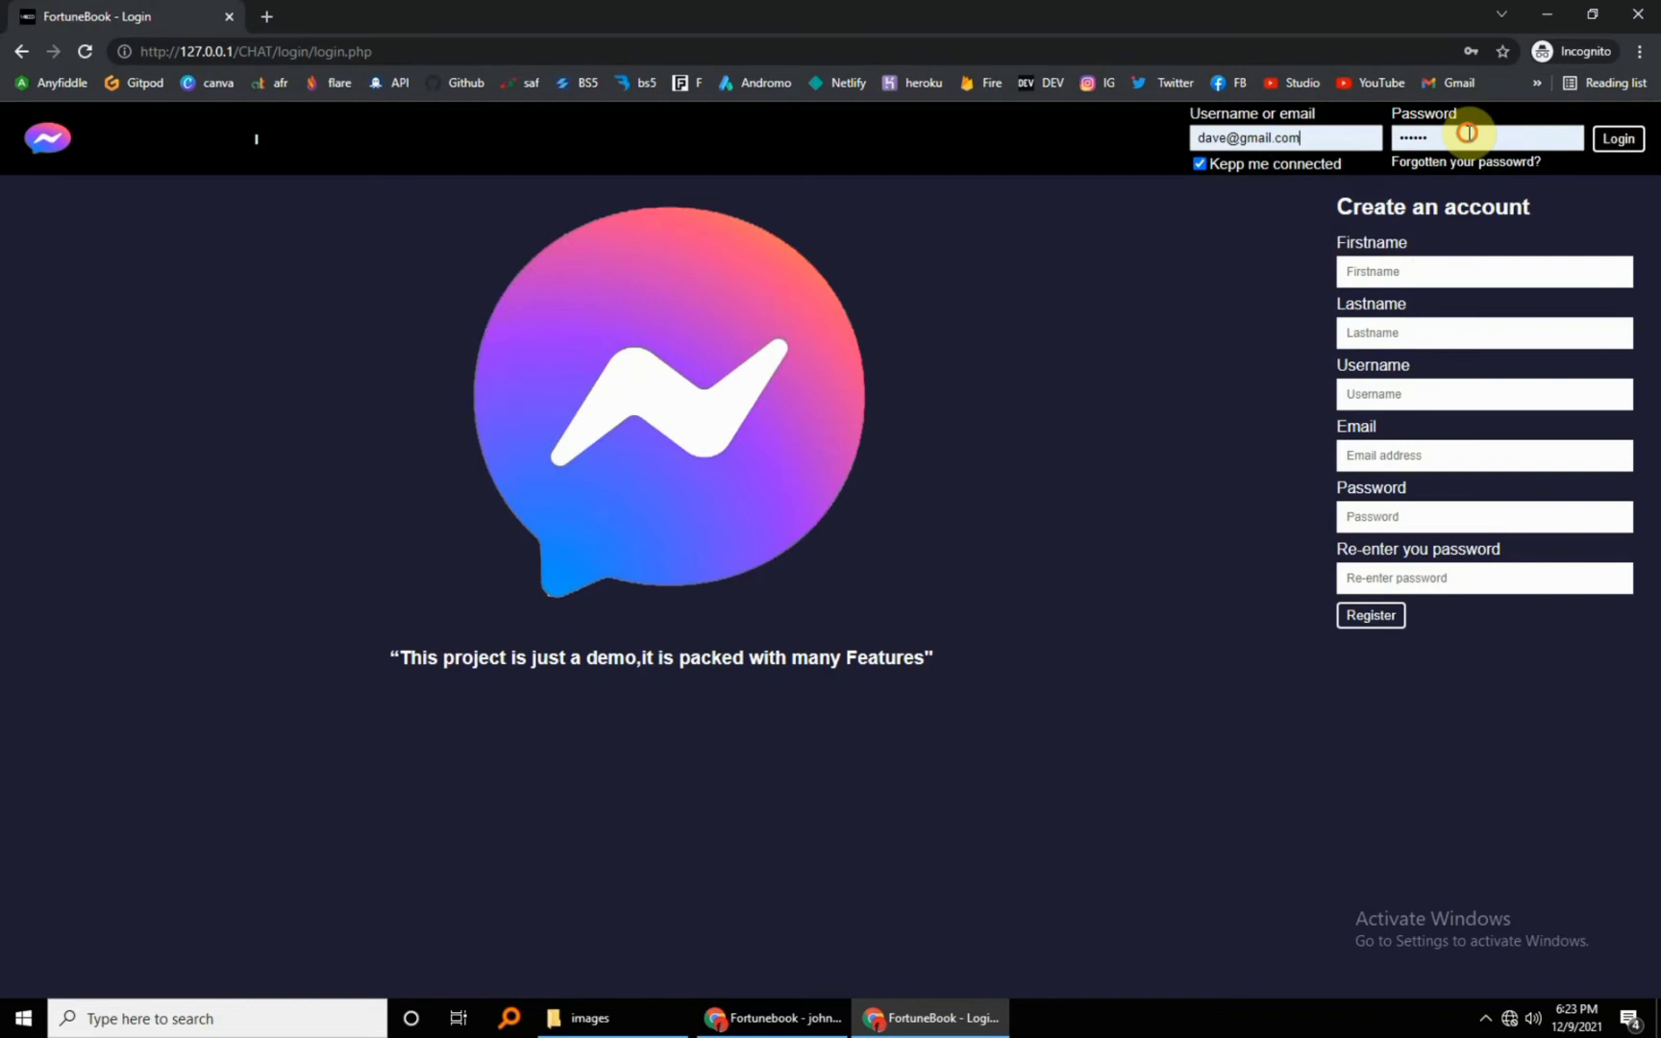
{"action": "left_click", "coordinate": [1486, 138]}
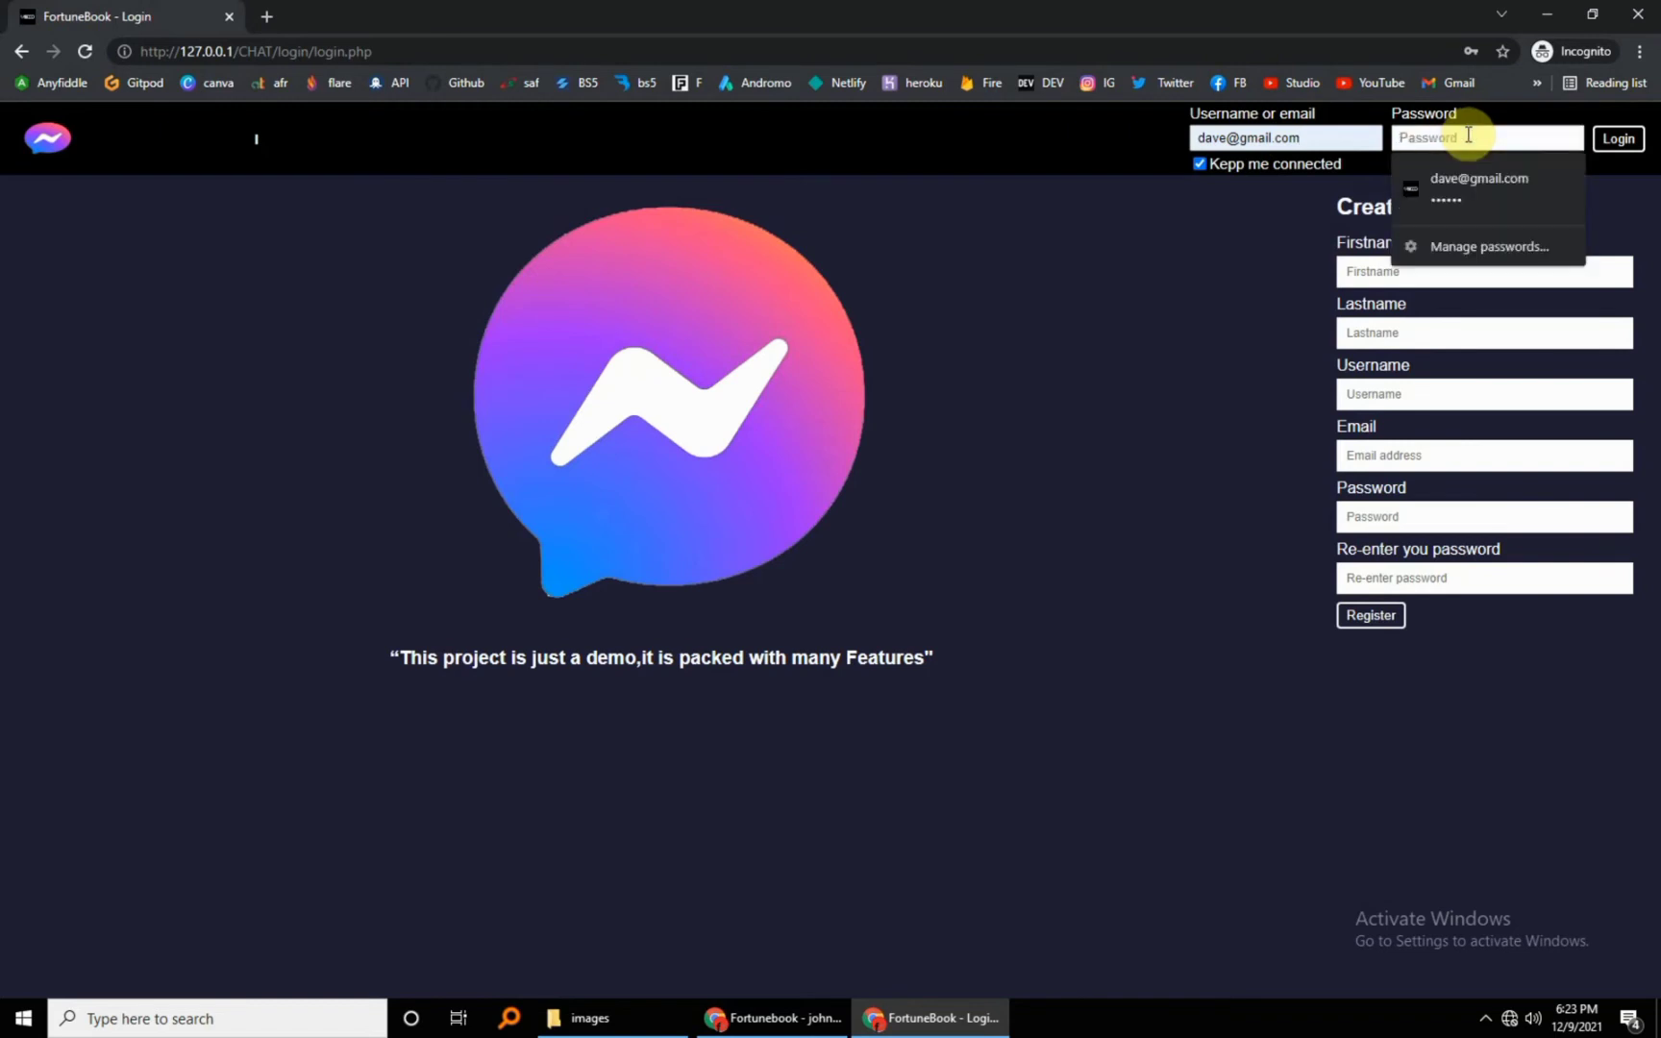
{"action": "left_click", "coordinate": [1477, 186]}
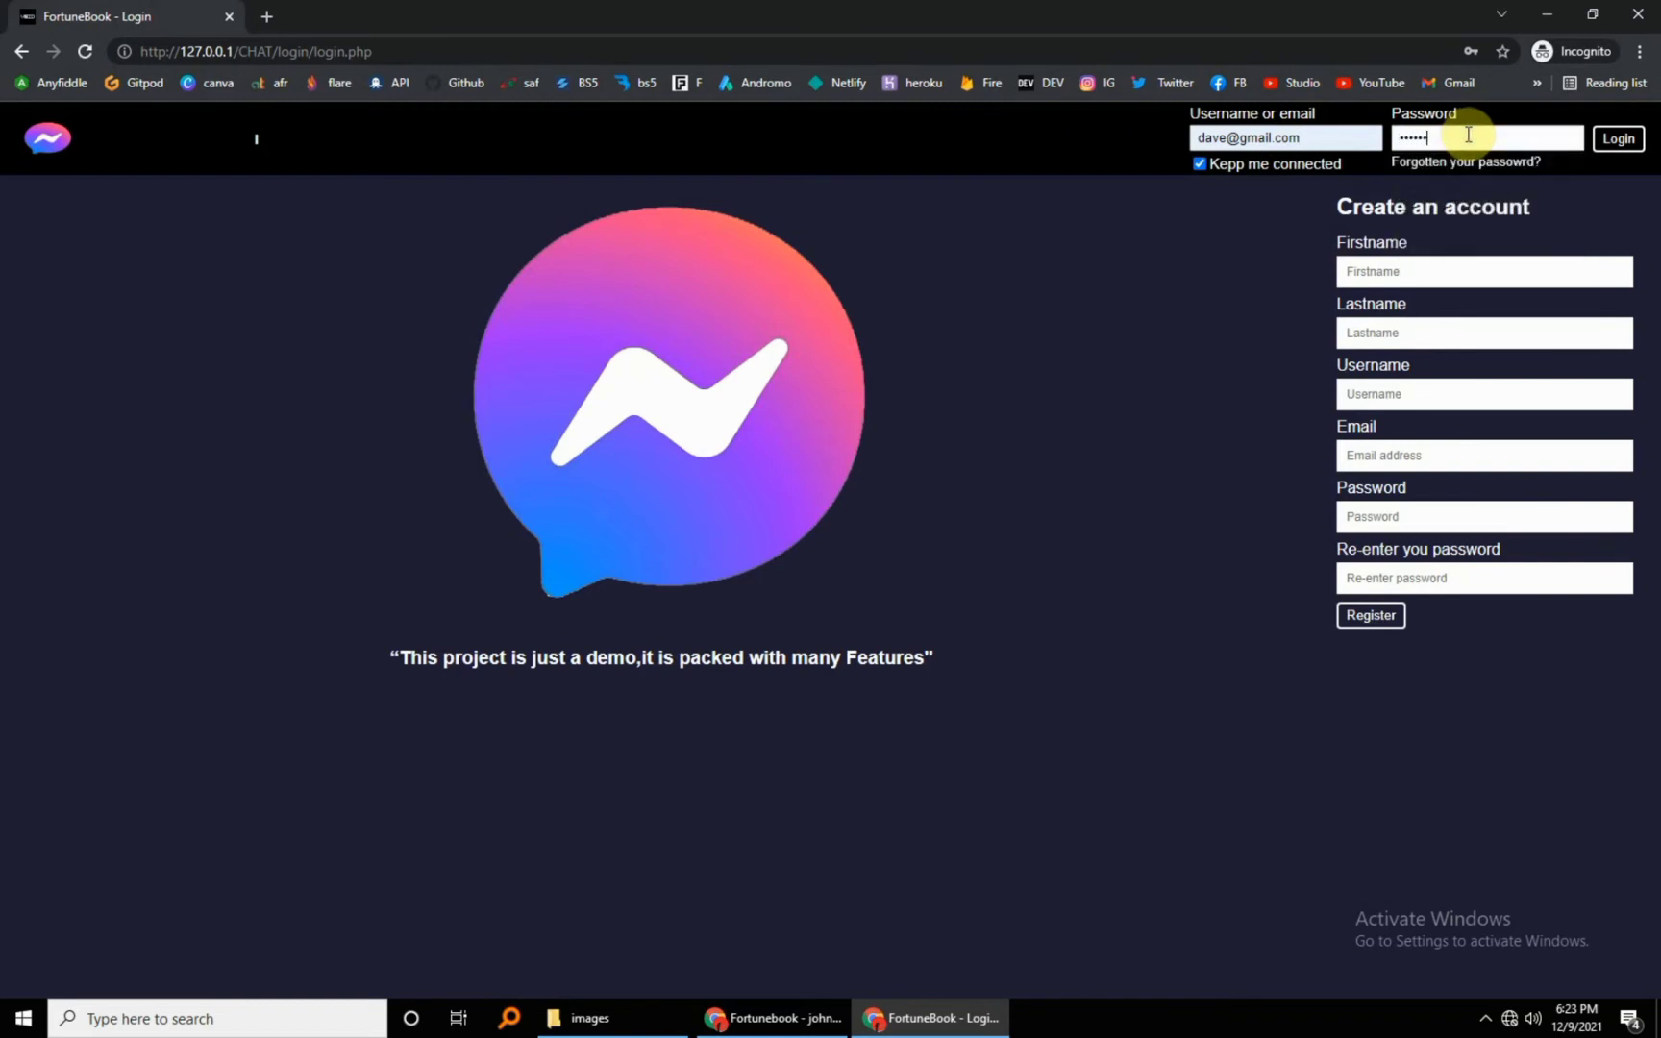
{"action": "left_click", "coordinate": [1618, 138]}
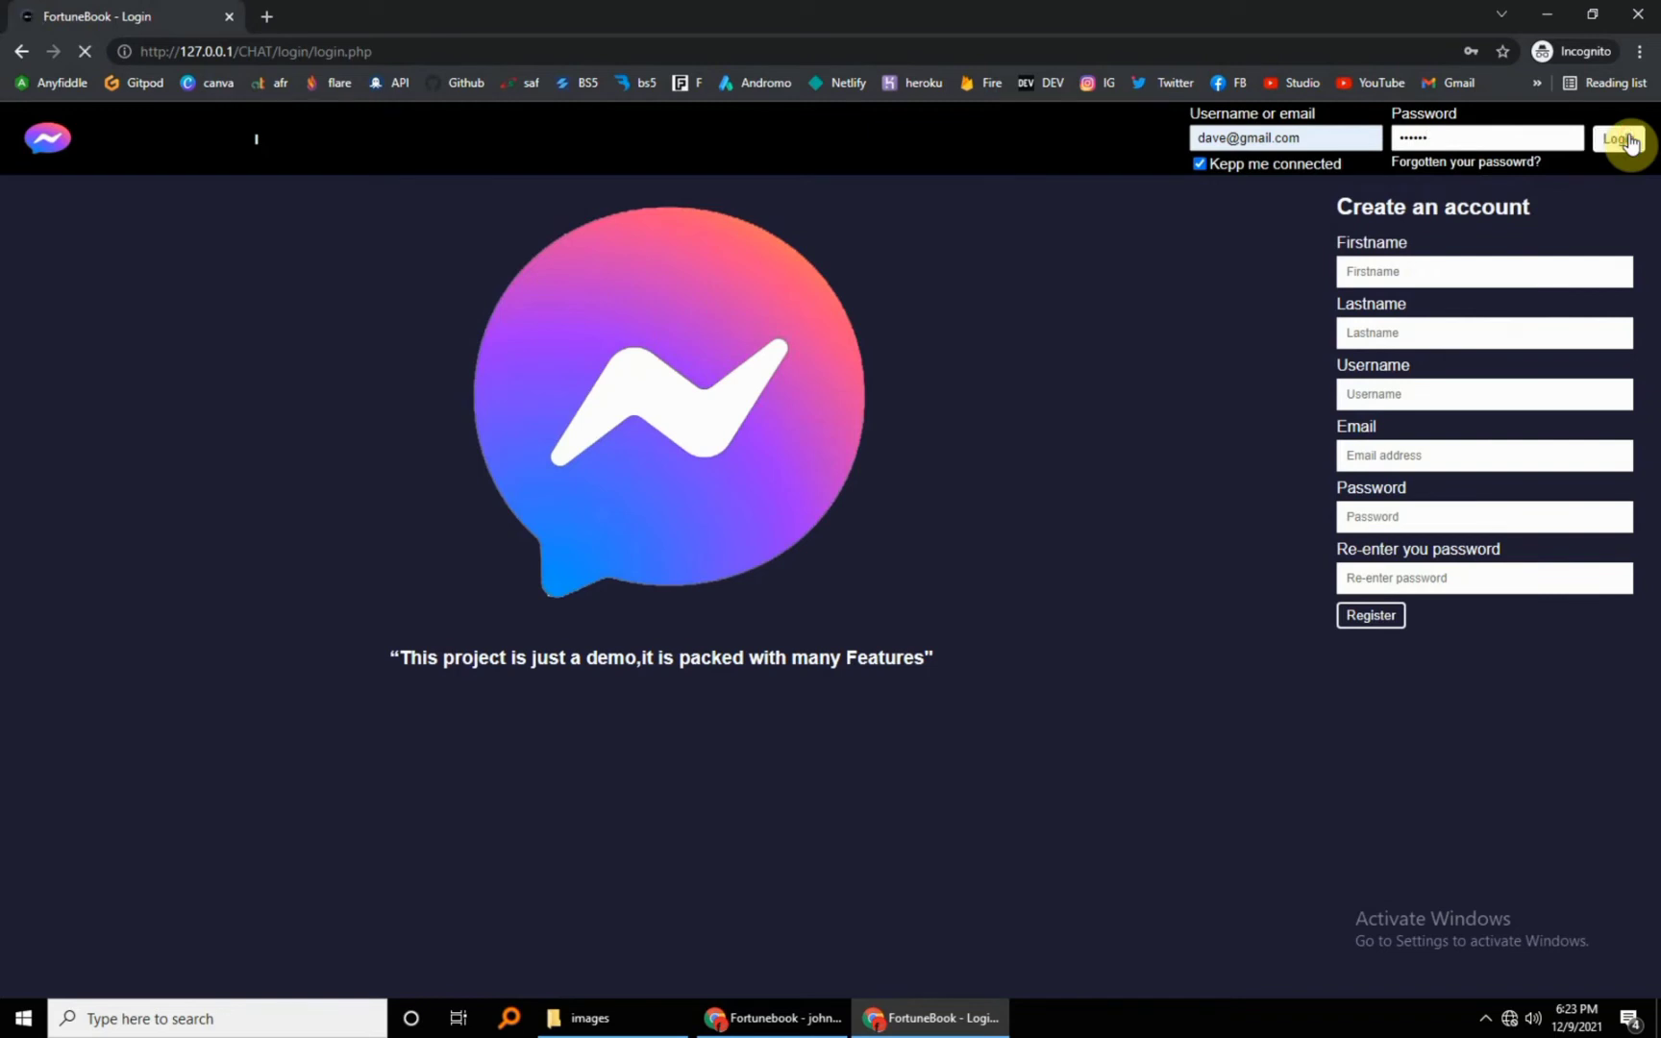
{"action": "left_click", "coordinate": [1618, 139]}
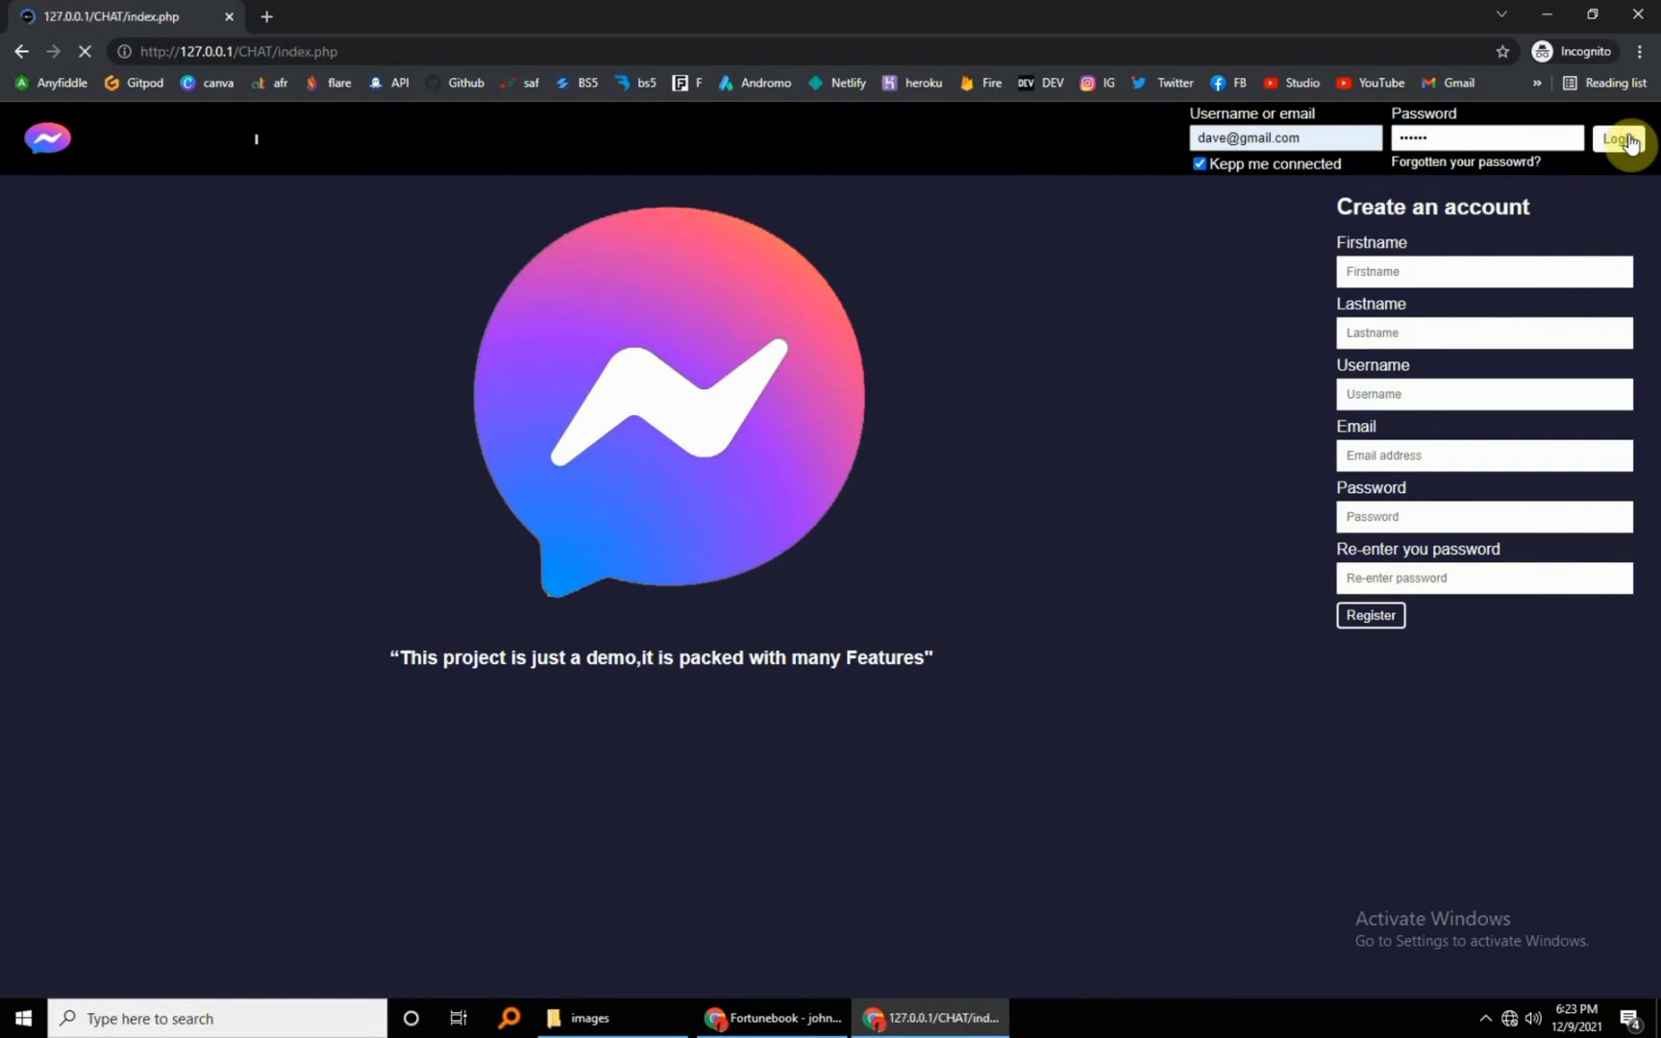
{"action": "left_click", "coordinate": [1619, 139]}
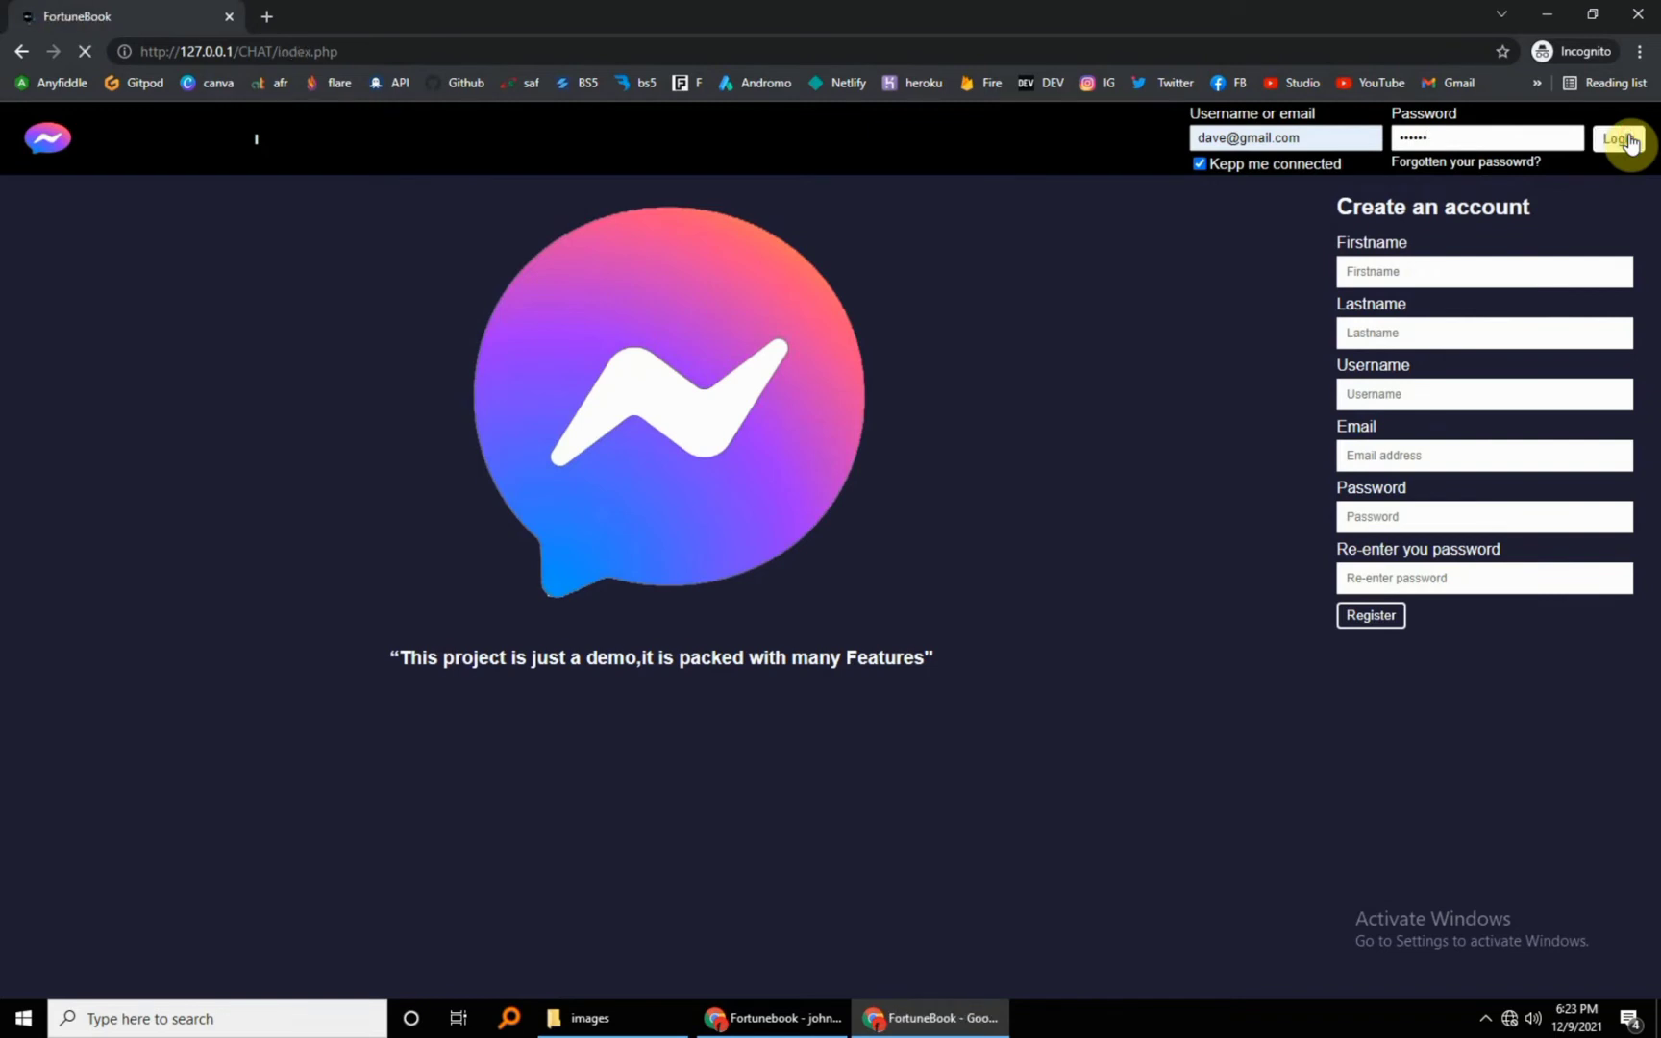
{"action": "left_click", "coordinate": [1618, 138]}
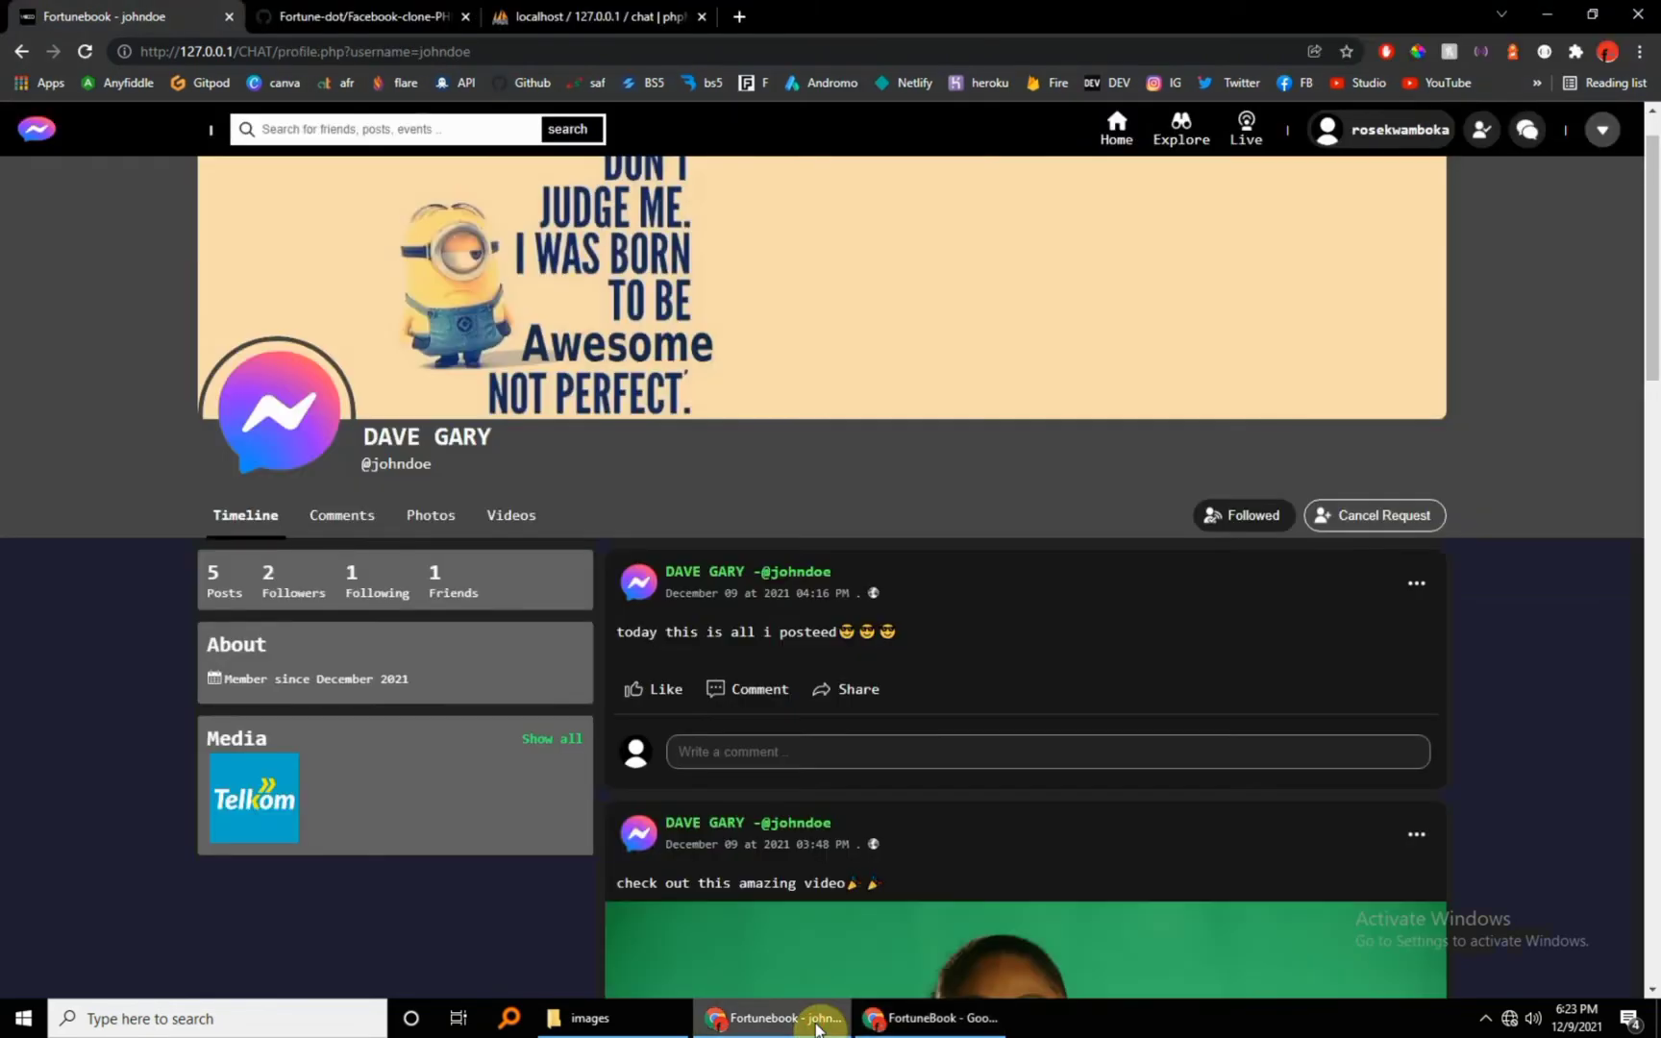
Switch back to the incognito window now signed in as johndoe
{"action": "left_click", "coordinate": [929, 1018]}
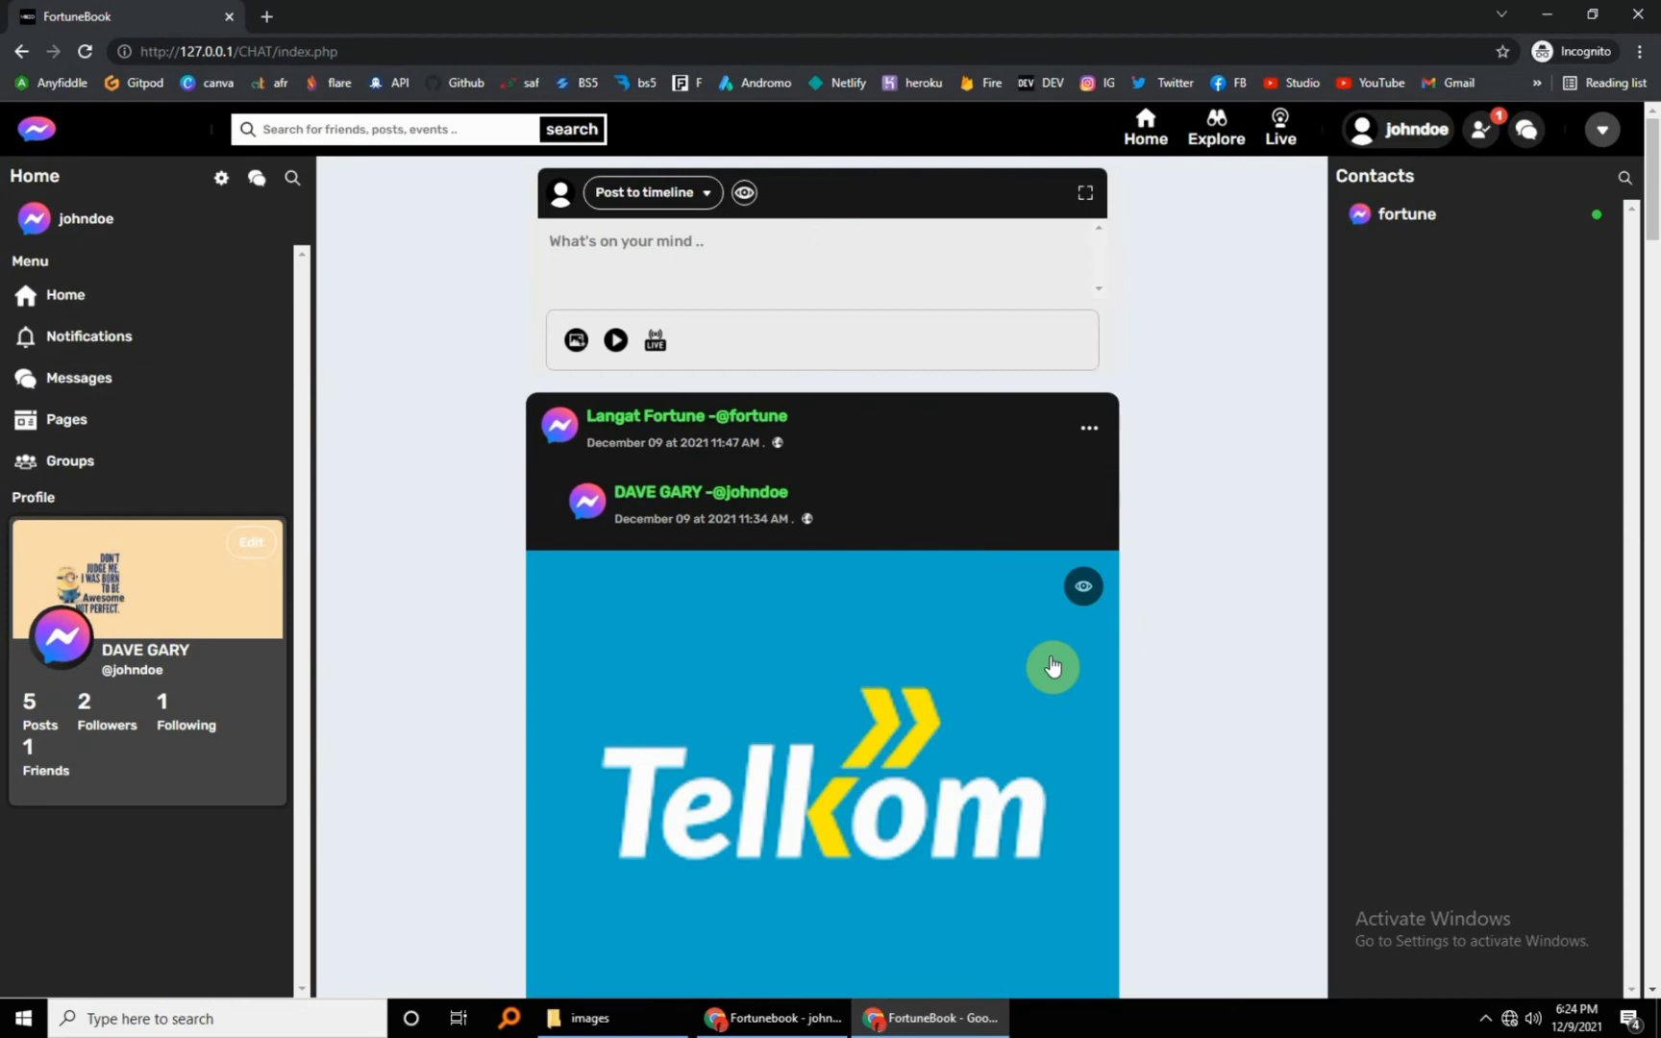
{"action": "mouse_move", "coordinate": [1487, 129]}
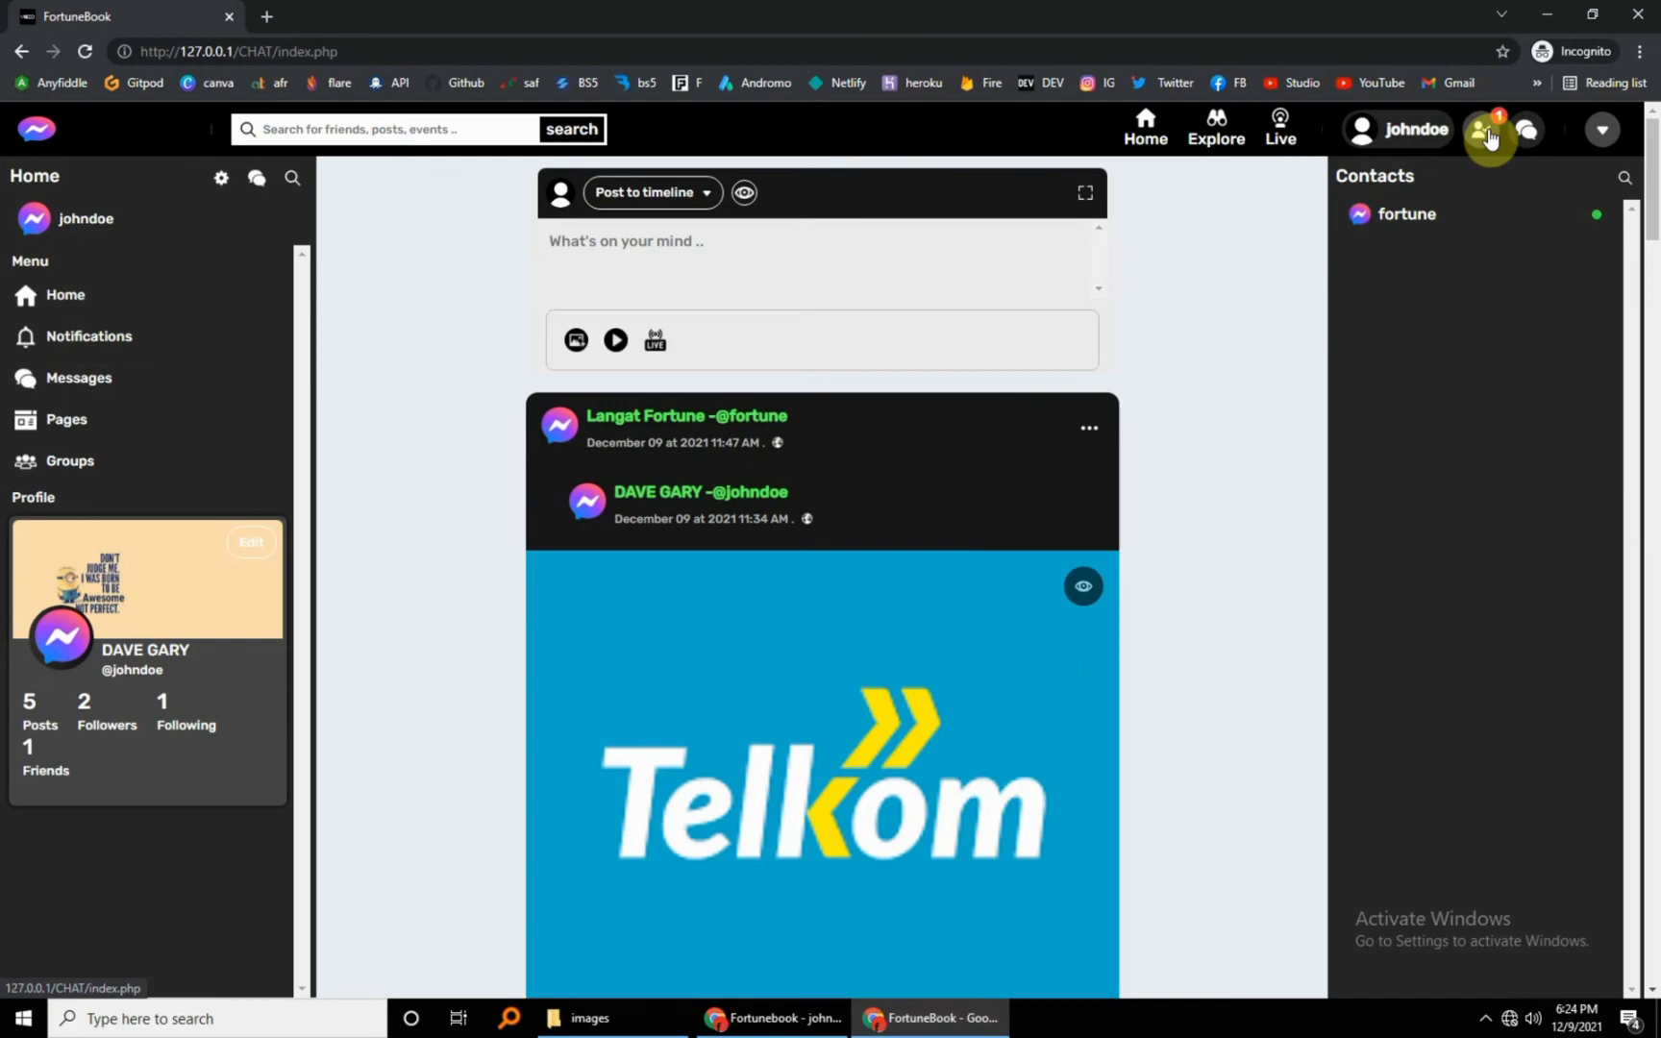
{"action": "left_click", "coordinate": [1488, 128]}
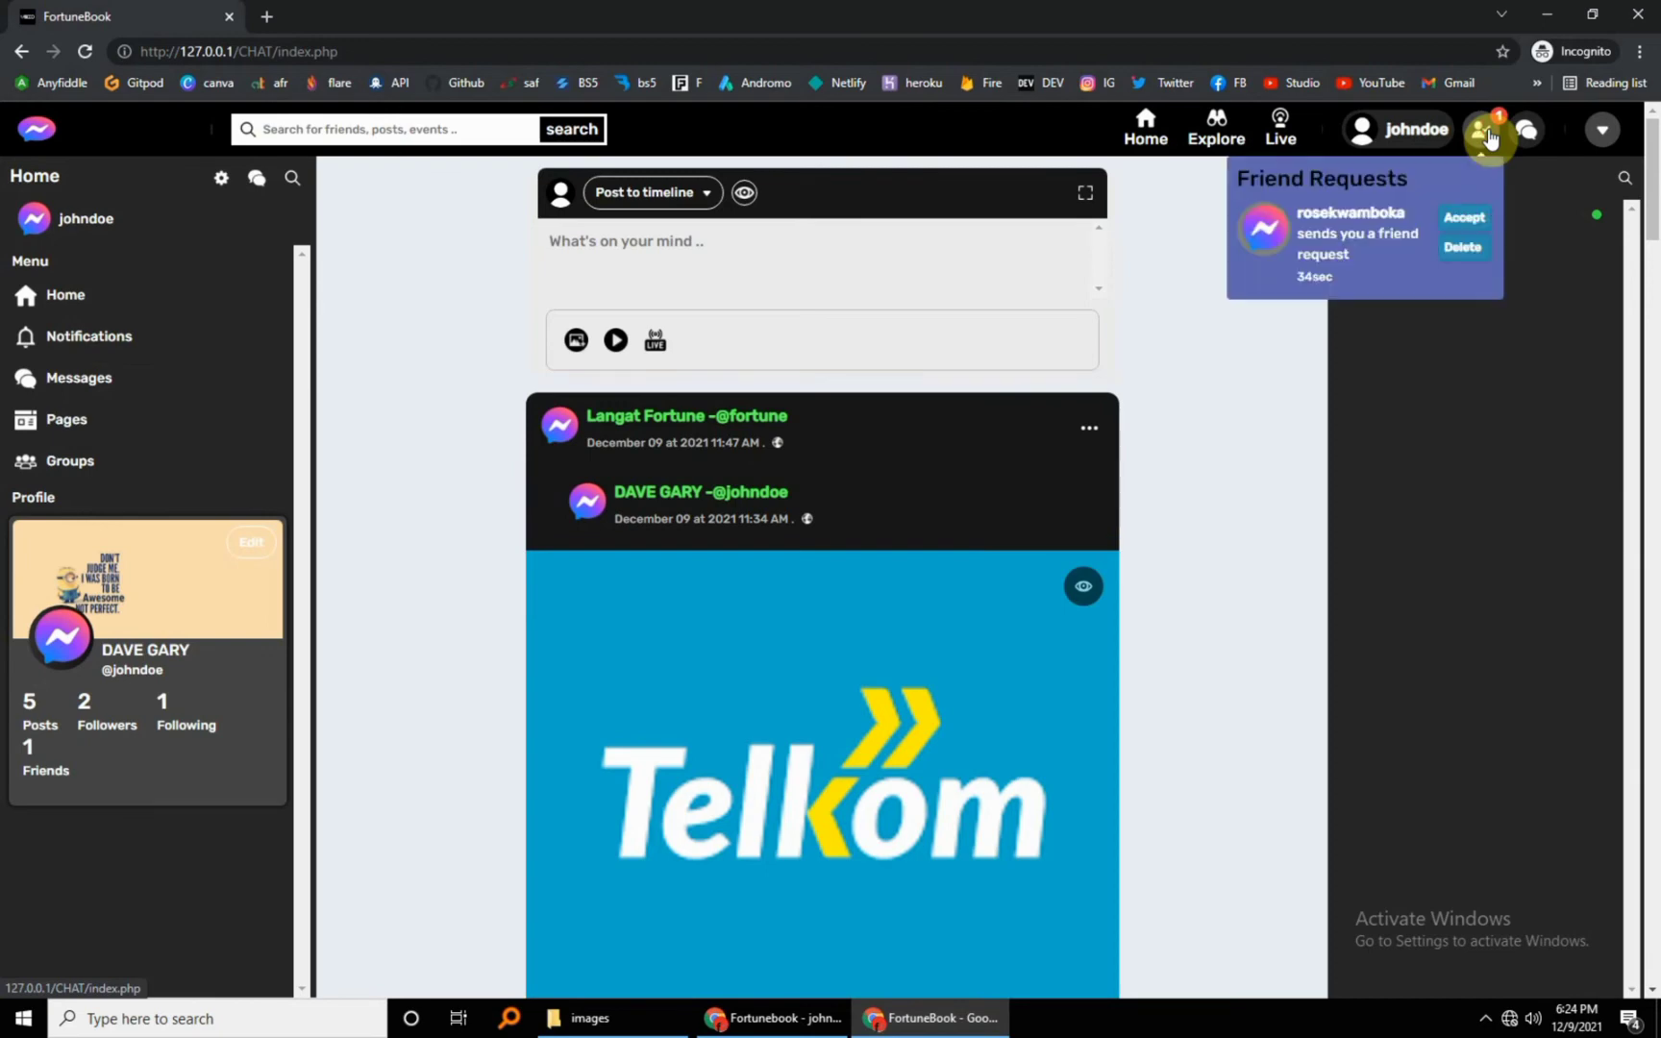
{"action": "mouse_move", "coordinate": [1504, 346]}
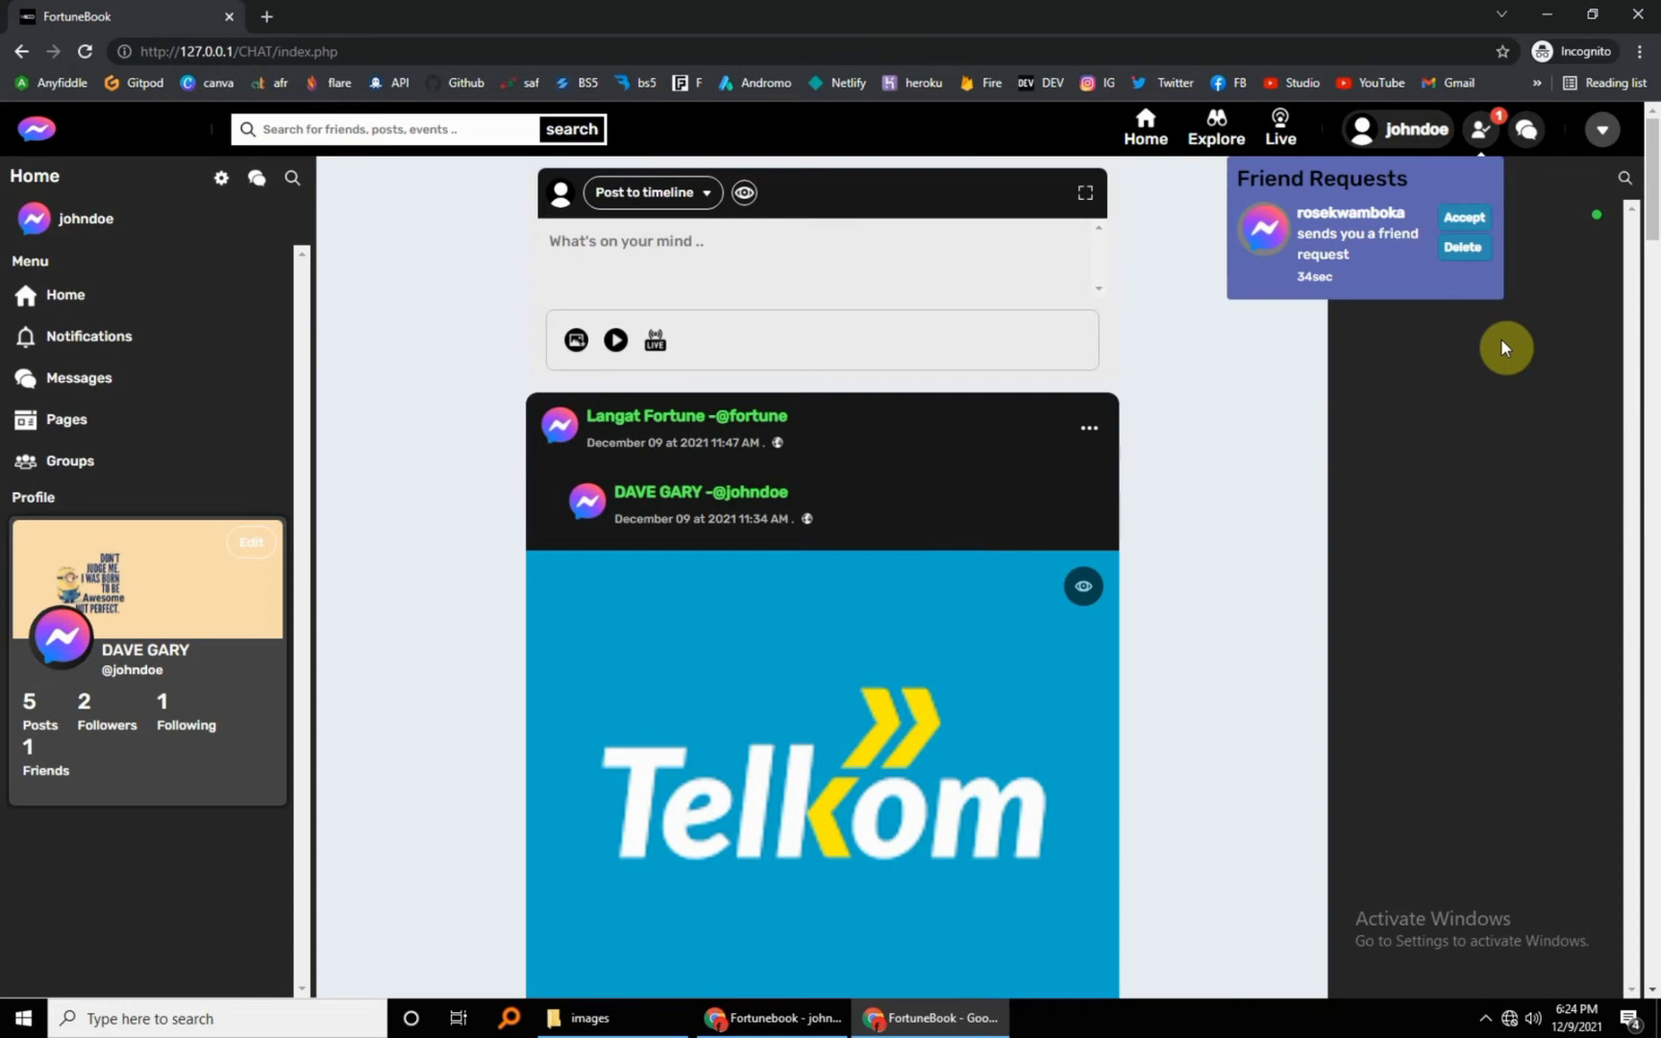
{"action": "left_click", "coordinate": [1462, 246]}
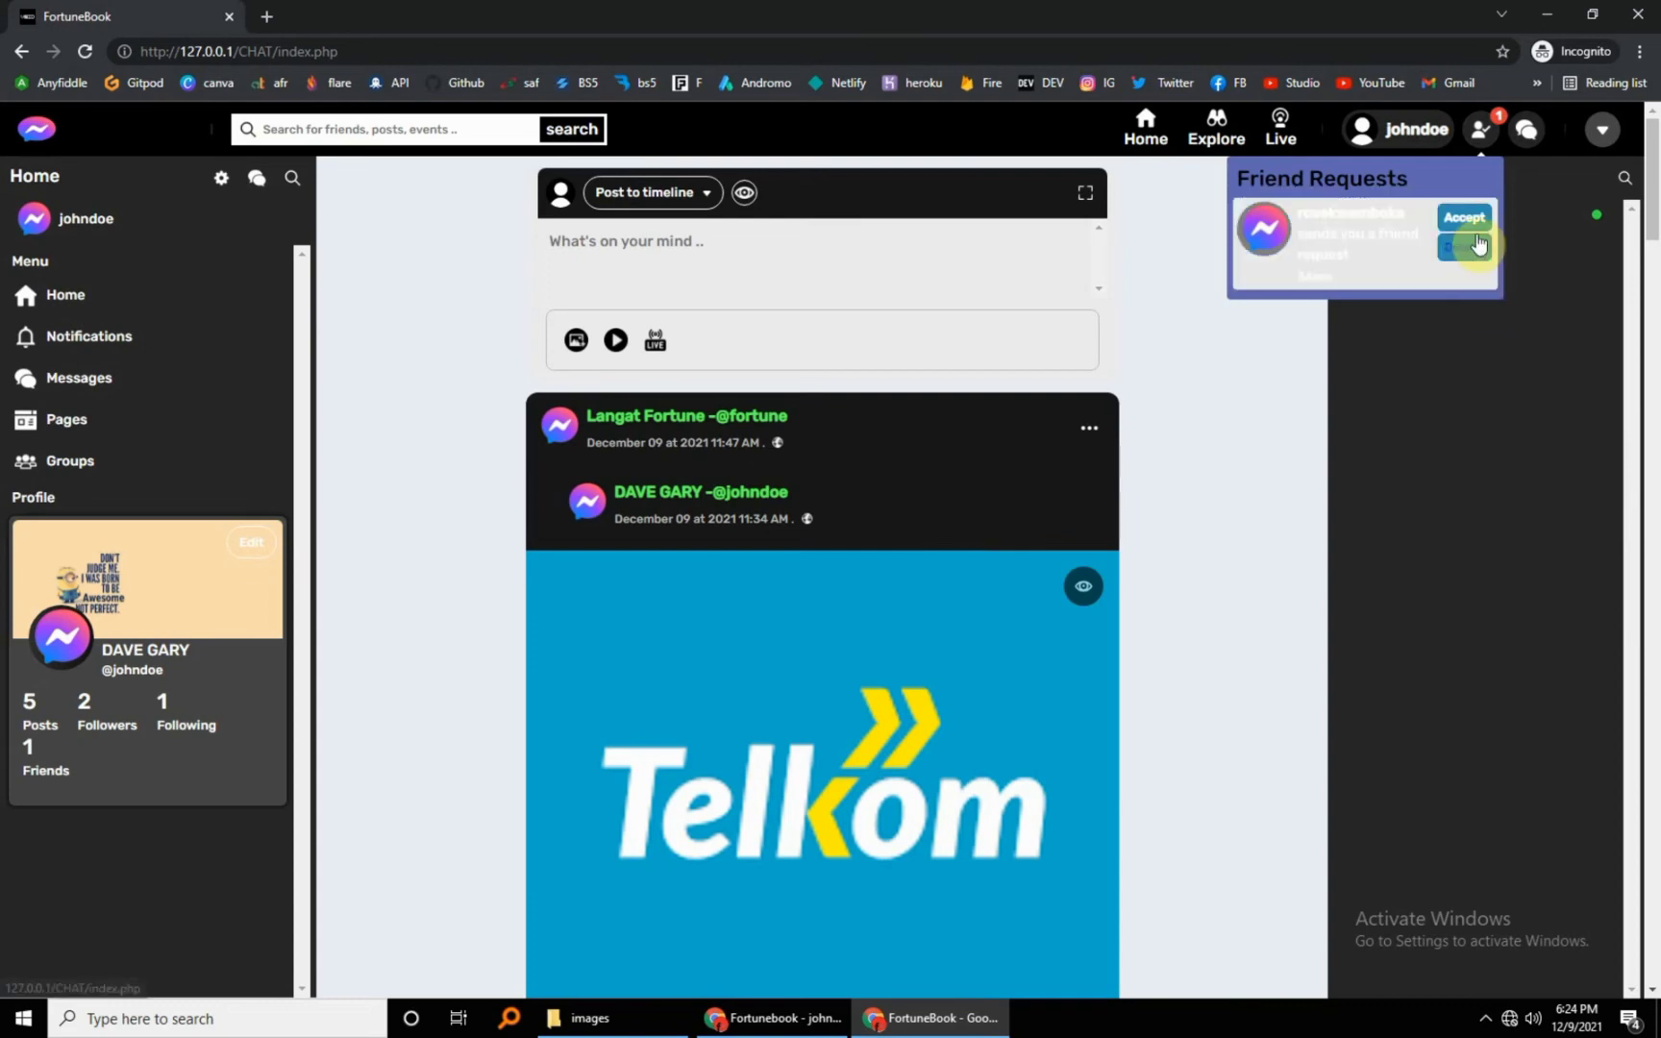
{"action": "left_click", "coordinate": [1465, 216]}
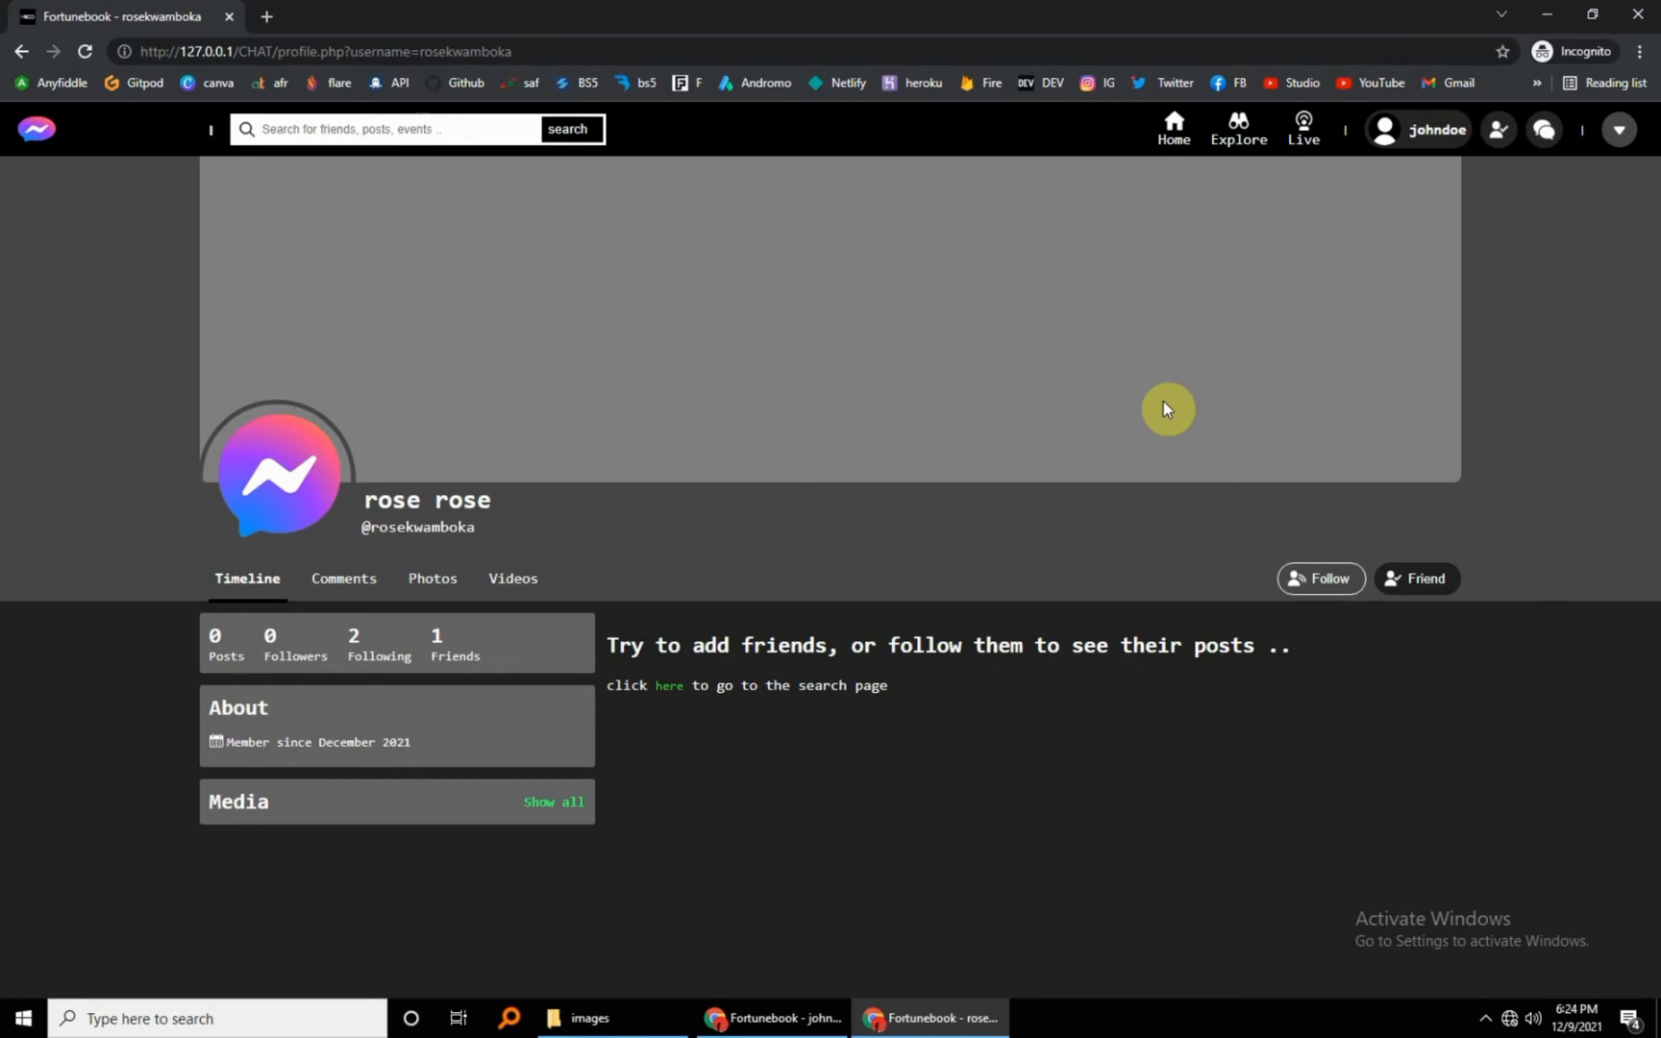
{"action": "mouse_move", "coordinate": [232, 546]}
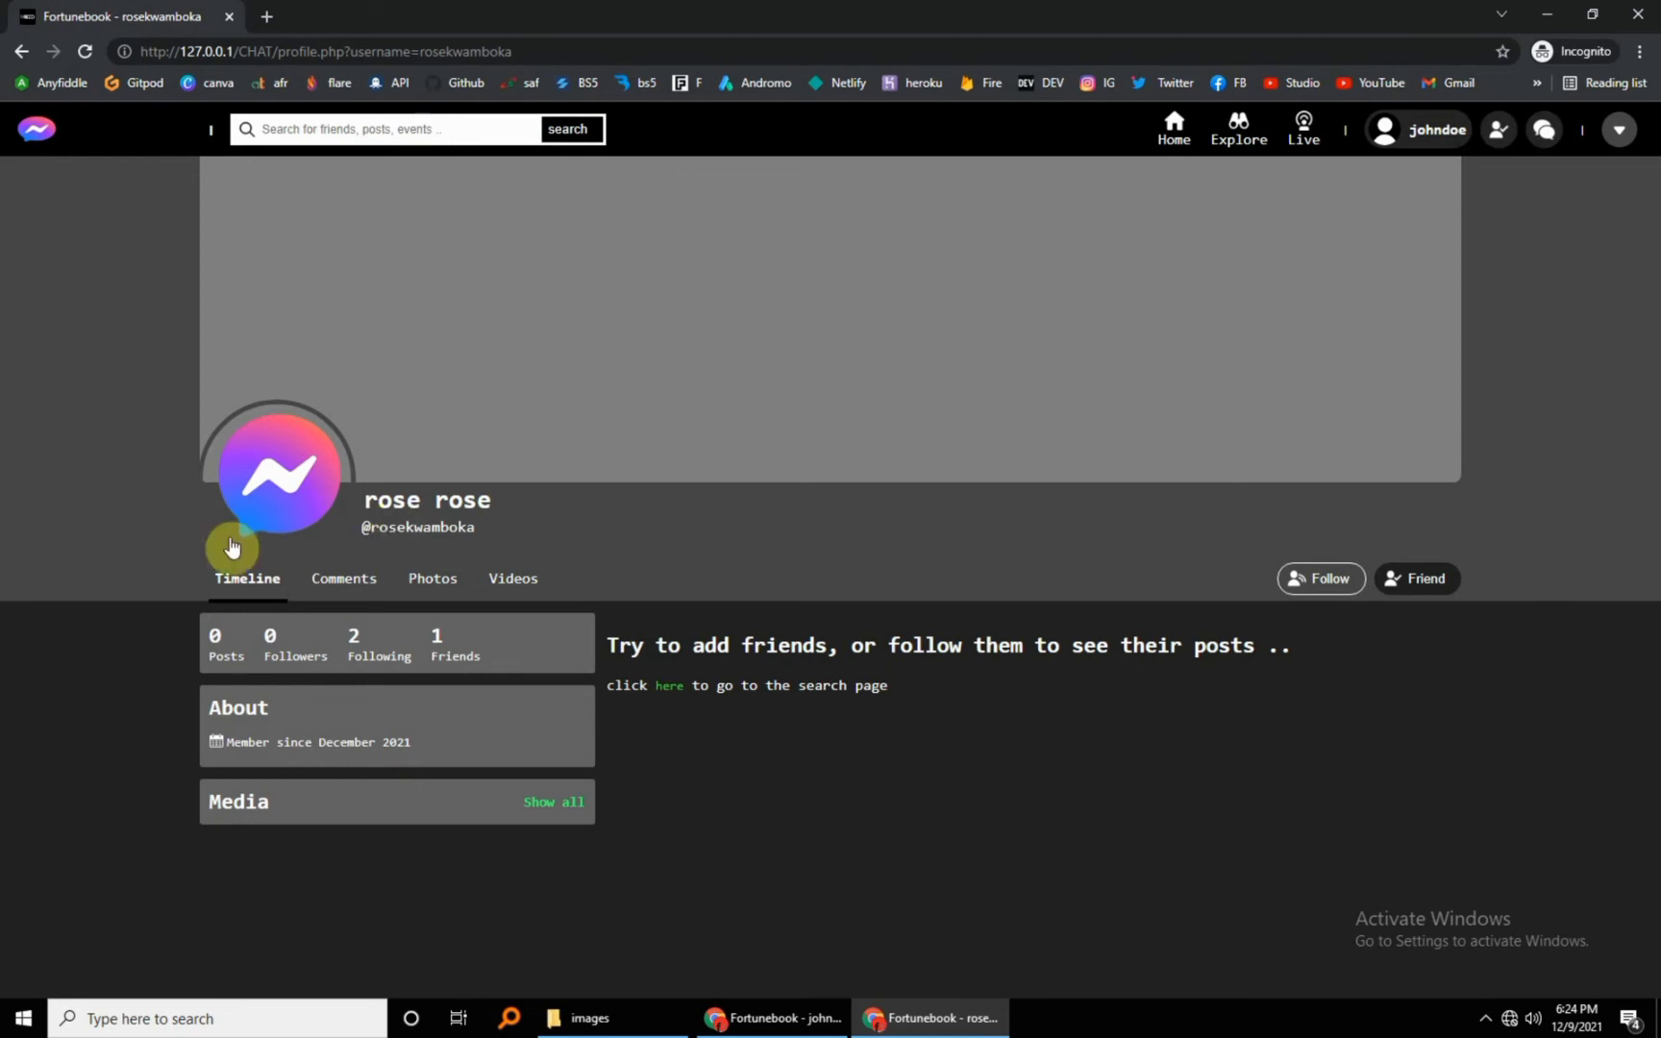
{"action": "mouse_move", "coordinate": [644, 677]}
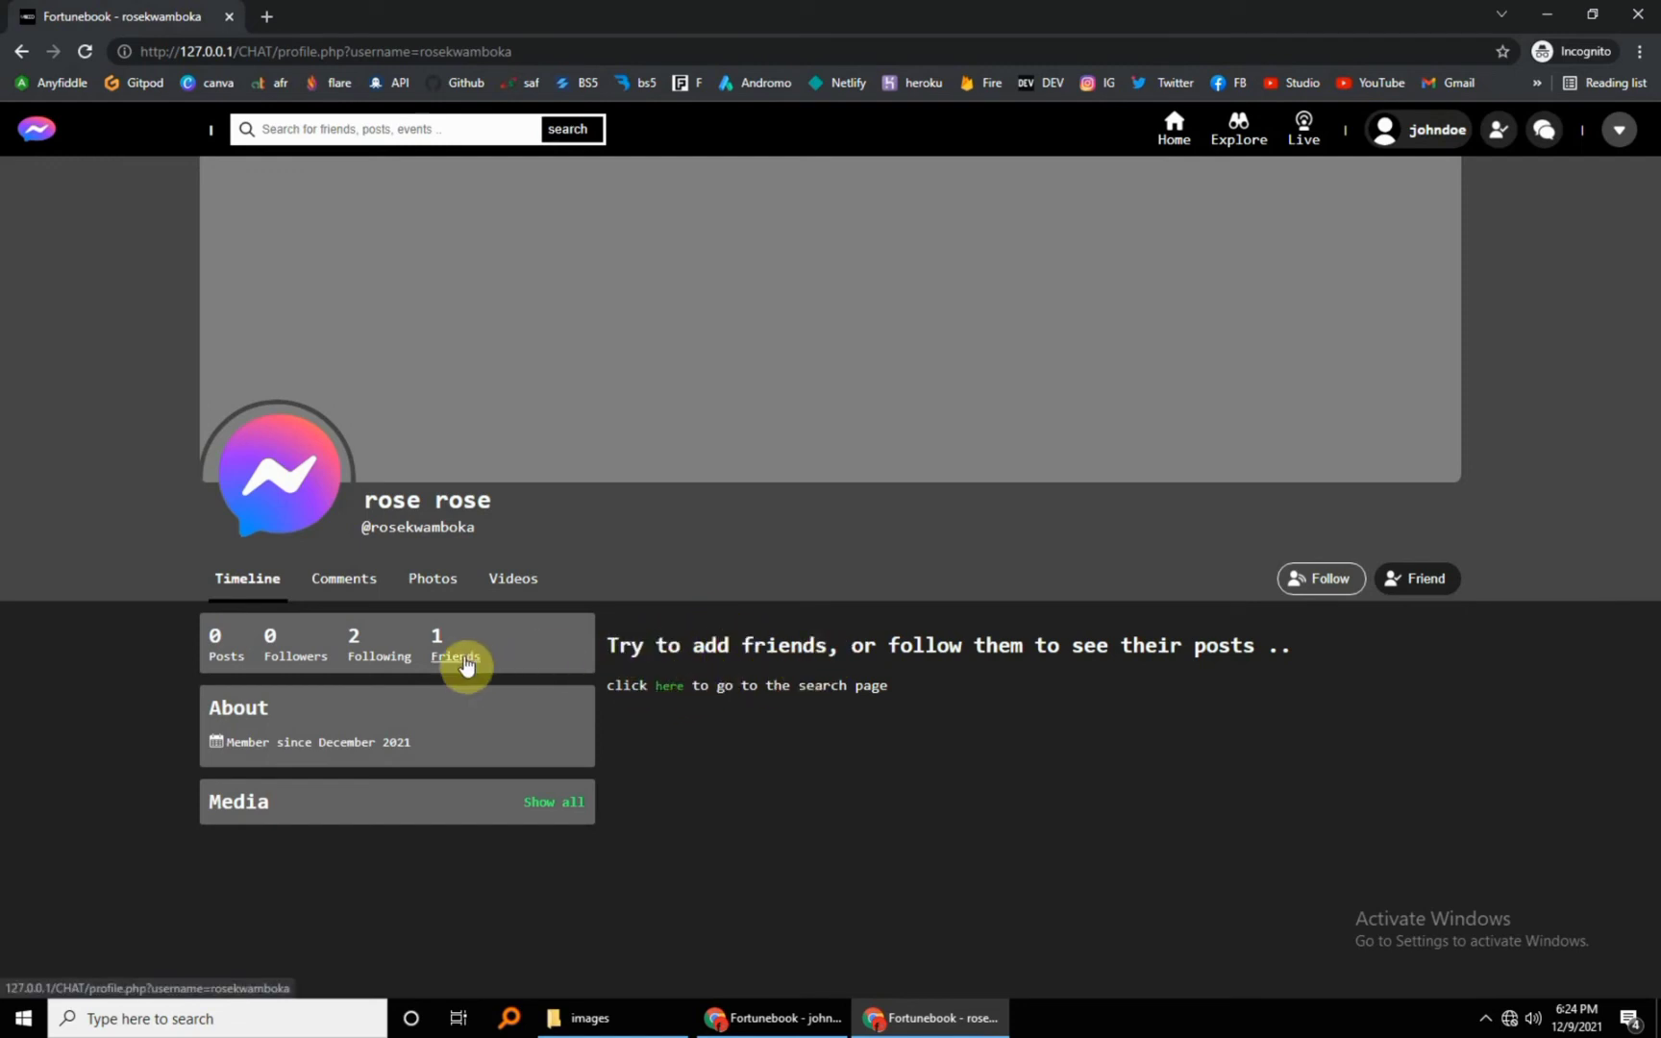
{"action": "mouse_move", "coordinate": [1139, 439]}
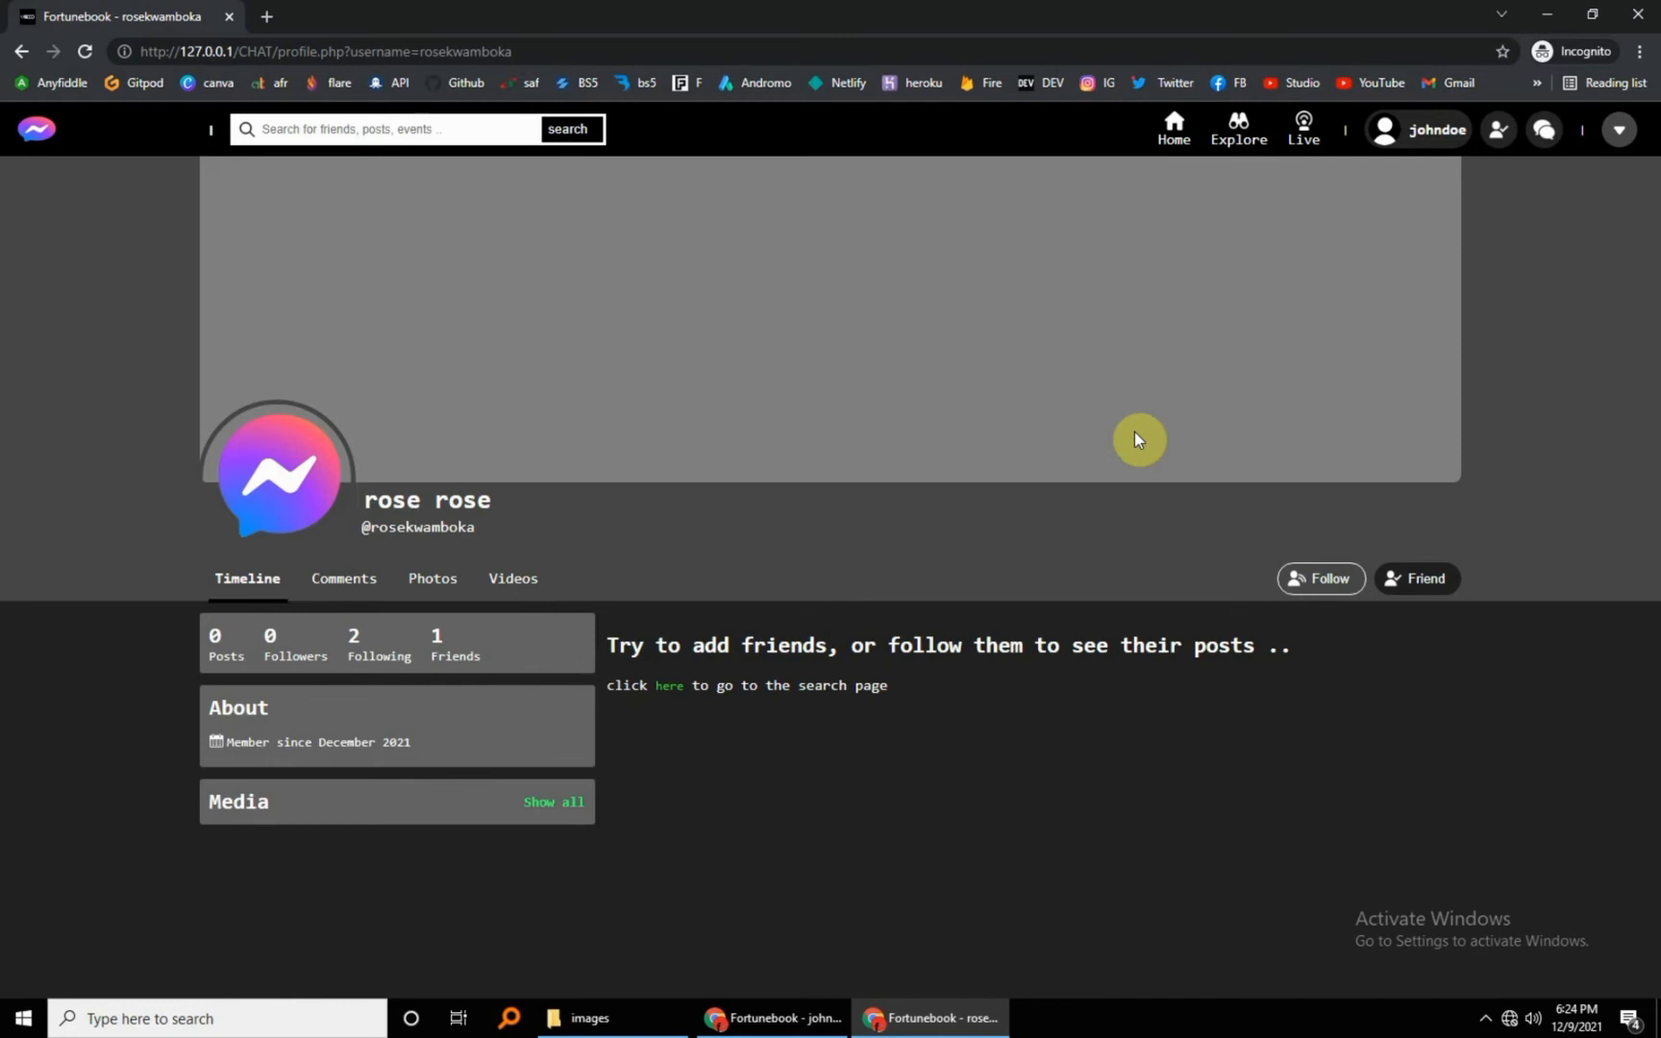
{"action": "mouse_move", "coordinate": [1099, 235]}
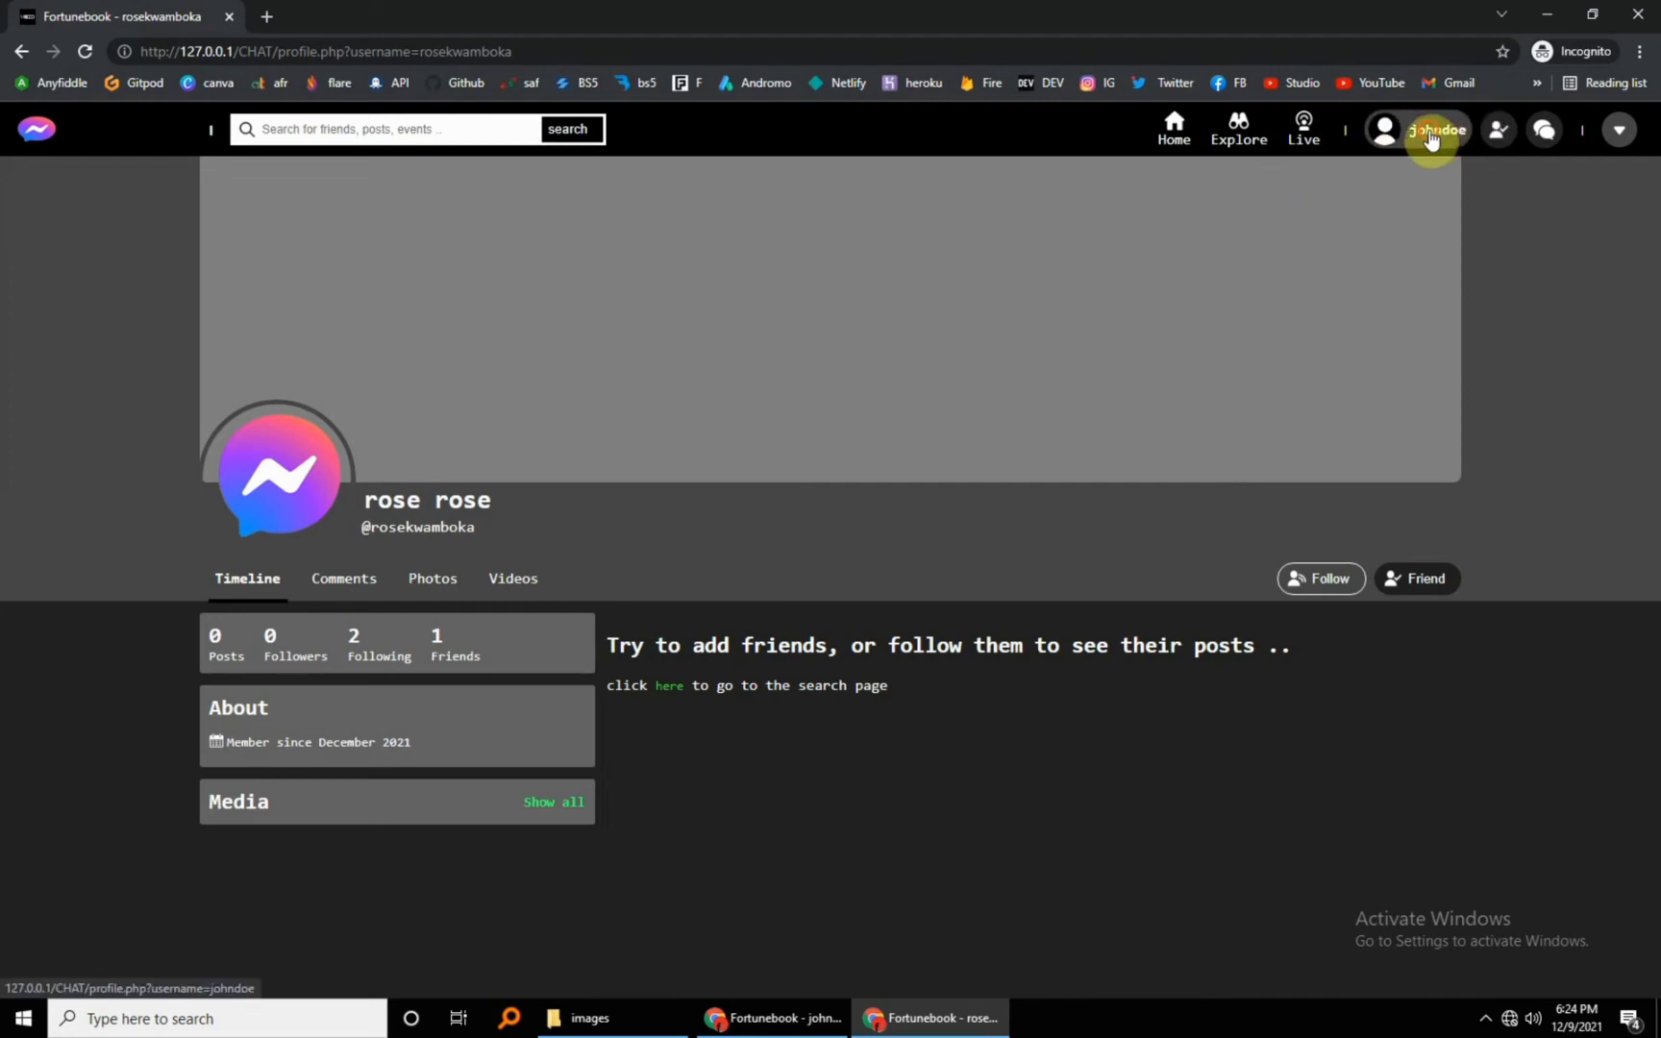
Go to johndoe's own profile page from the top bar
{"action": "left_click", "coordinate": [1435, 129]}
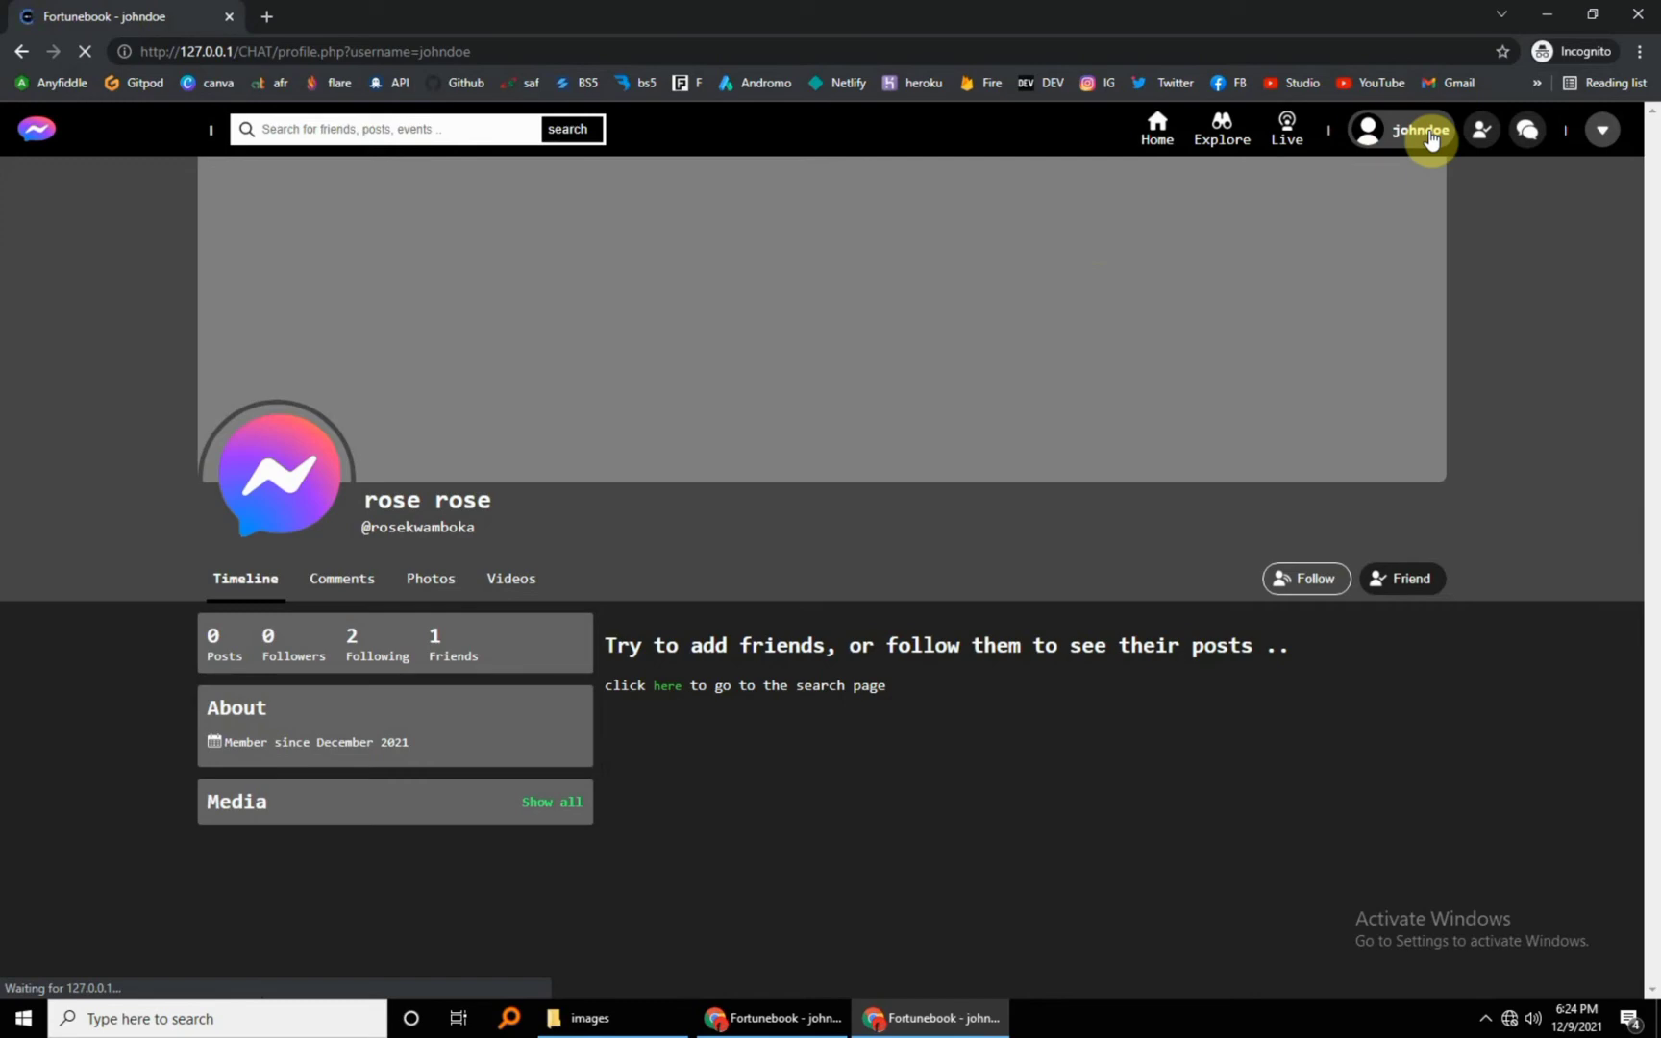
Load johndoe's profile showing 2 friends and scroll through the three-comment video post
{"action": "left_click", "coordinate": [1422, 128]}
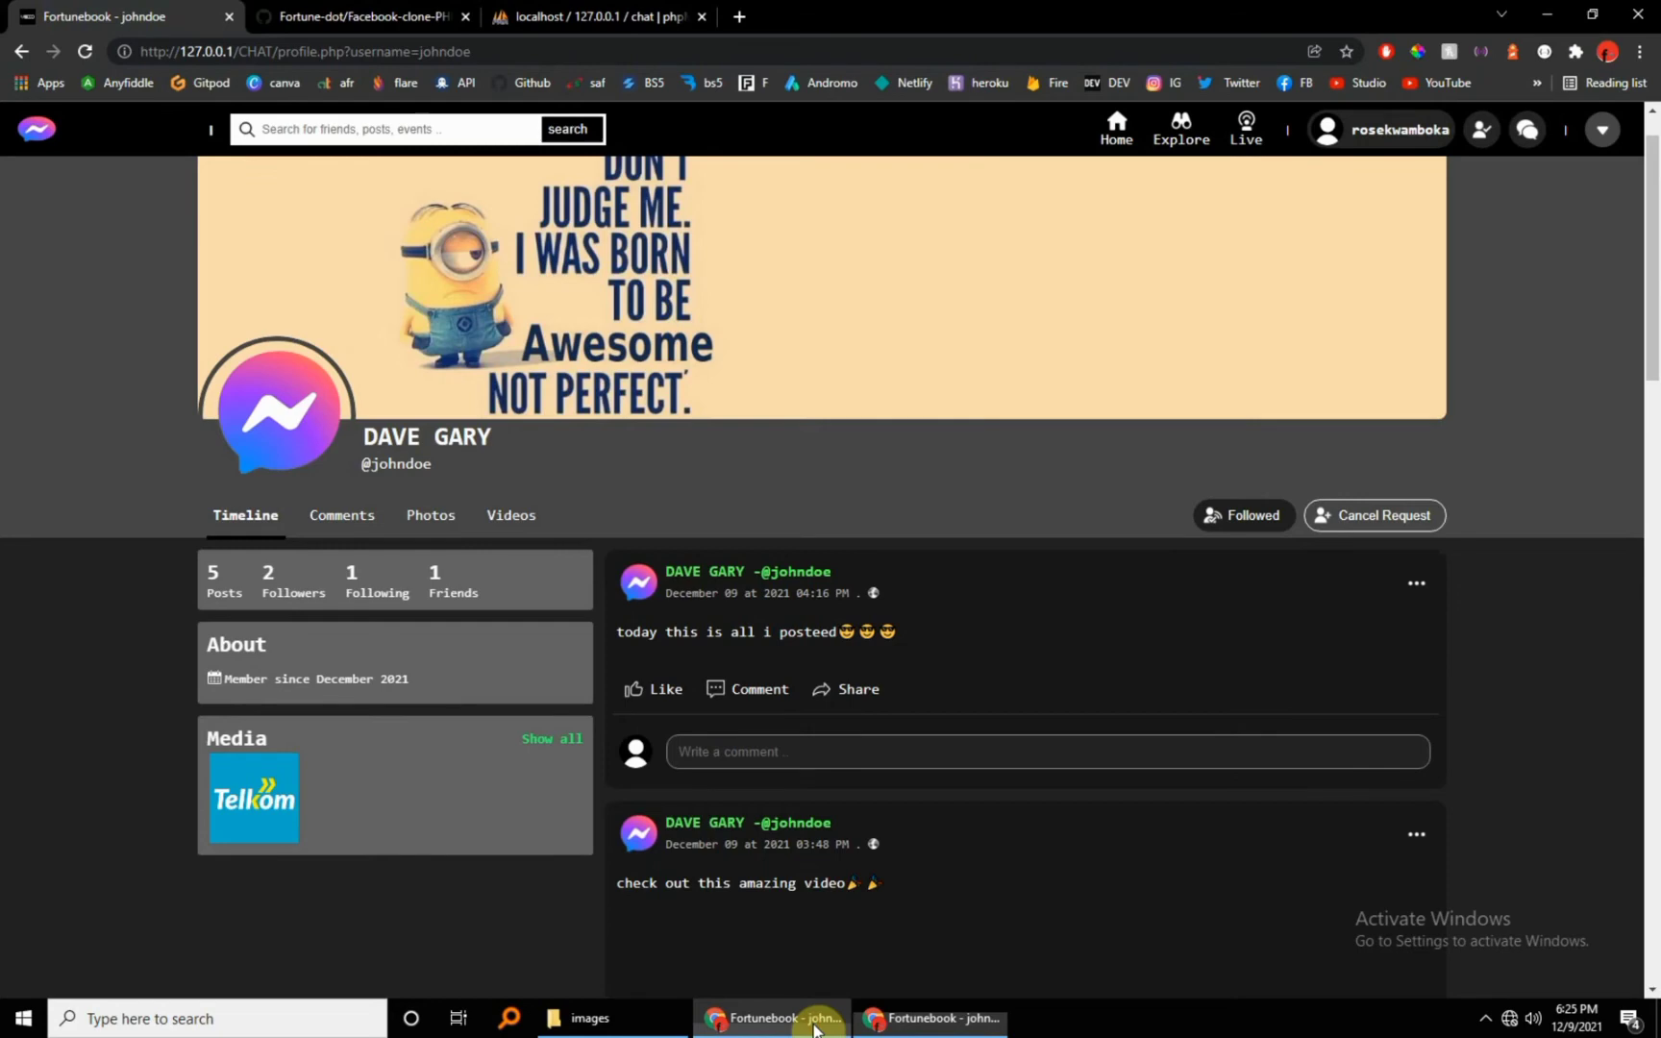
{"action": "left_click", "coordinate": [930, 1018]}
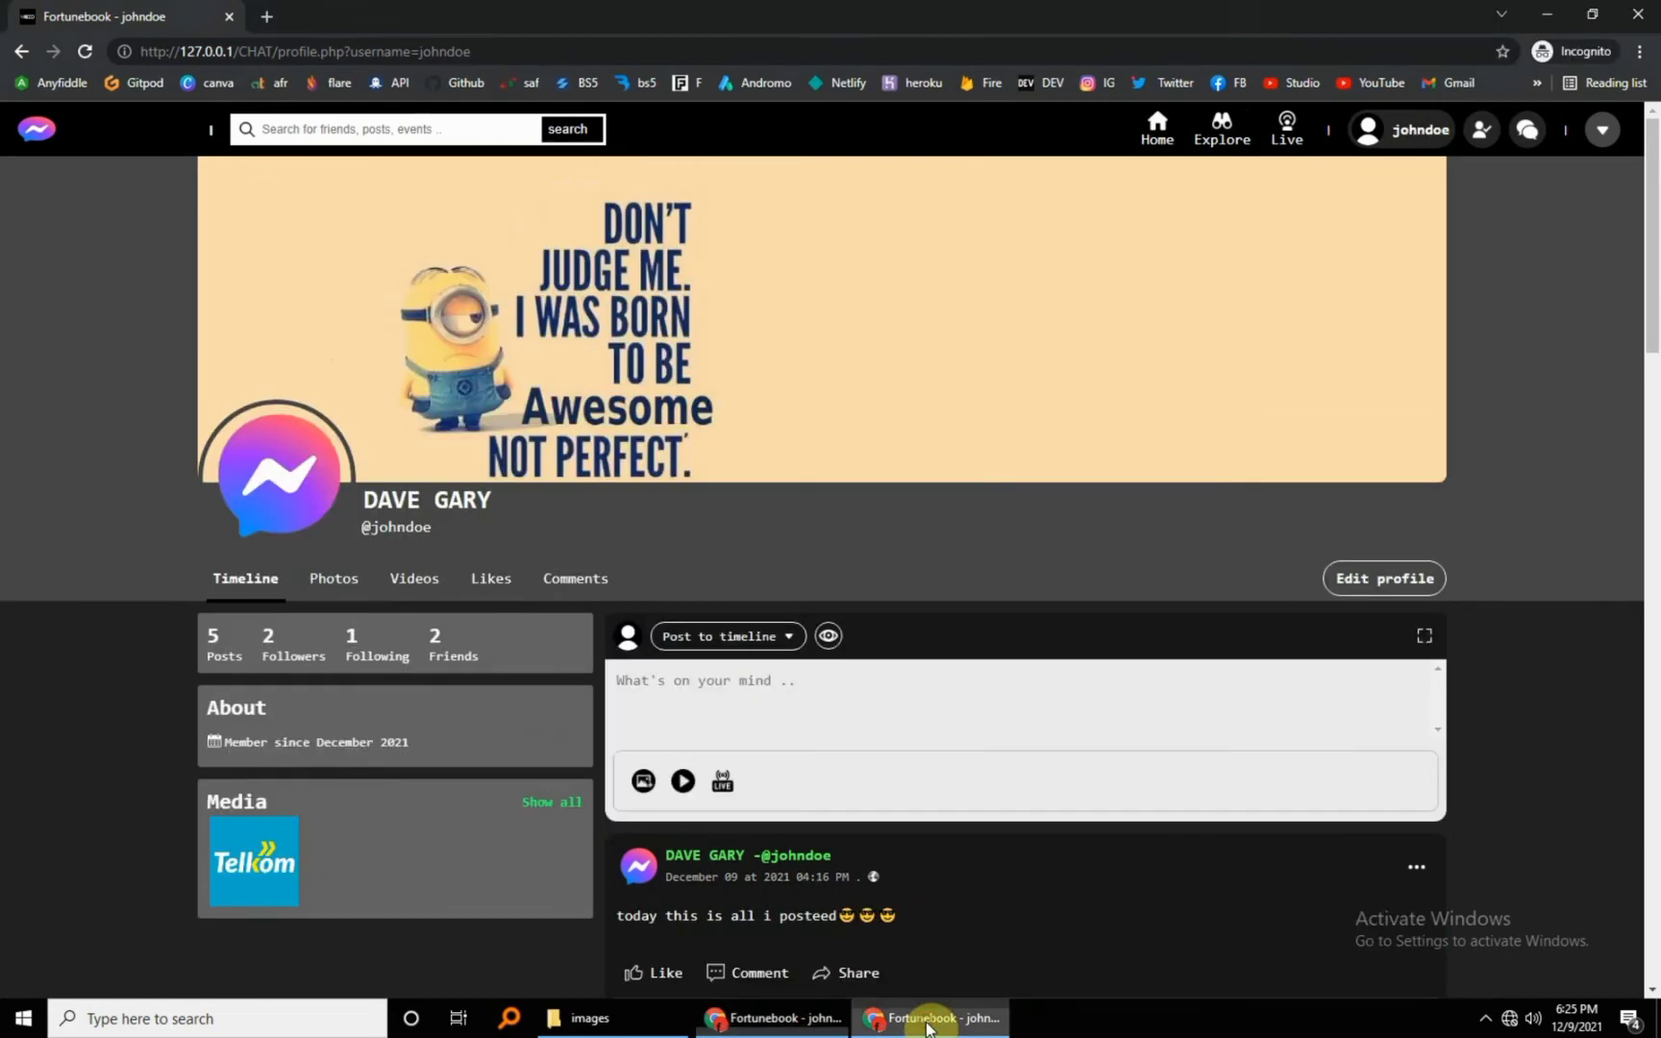
{"action": "mouse_move", "coordinate": [829, 469]}
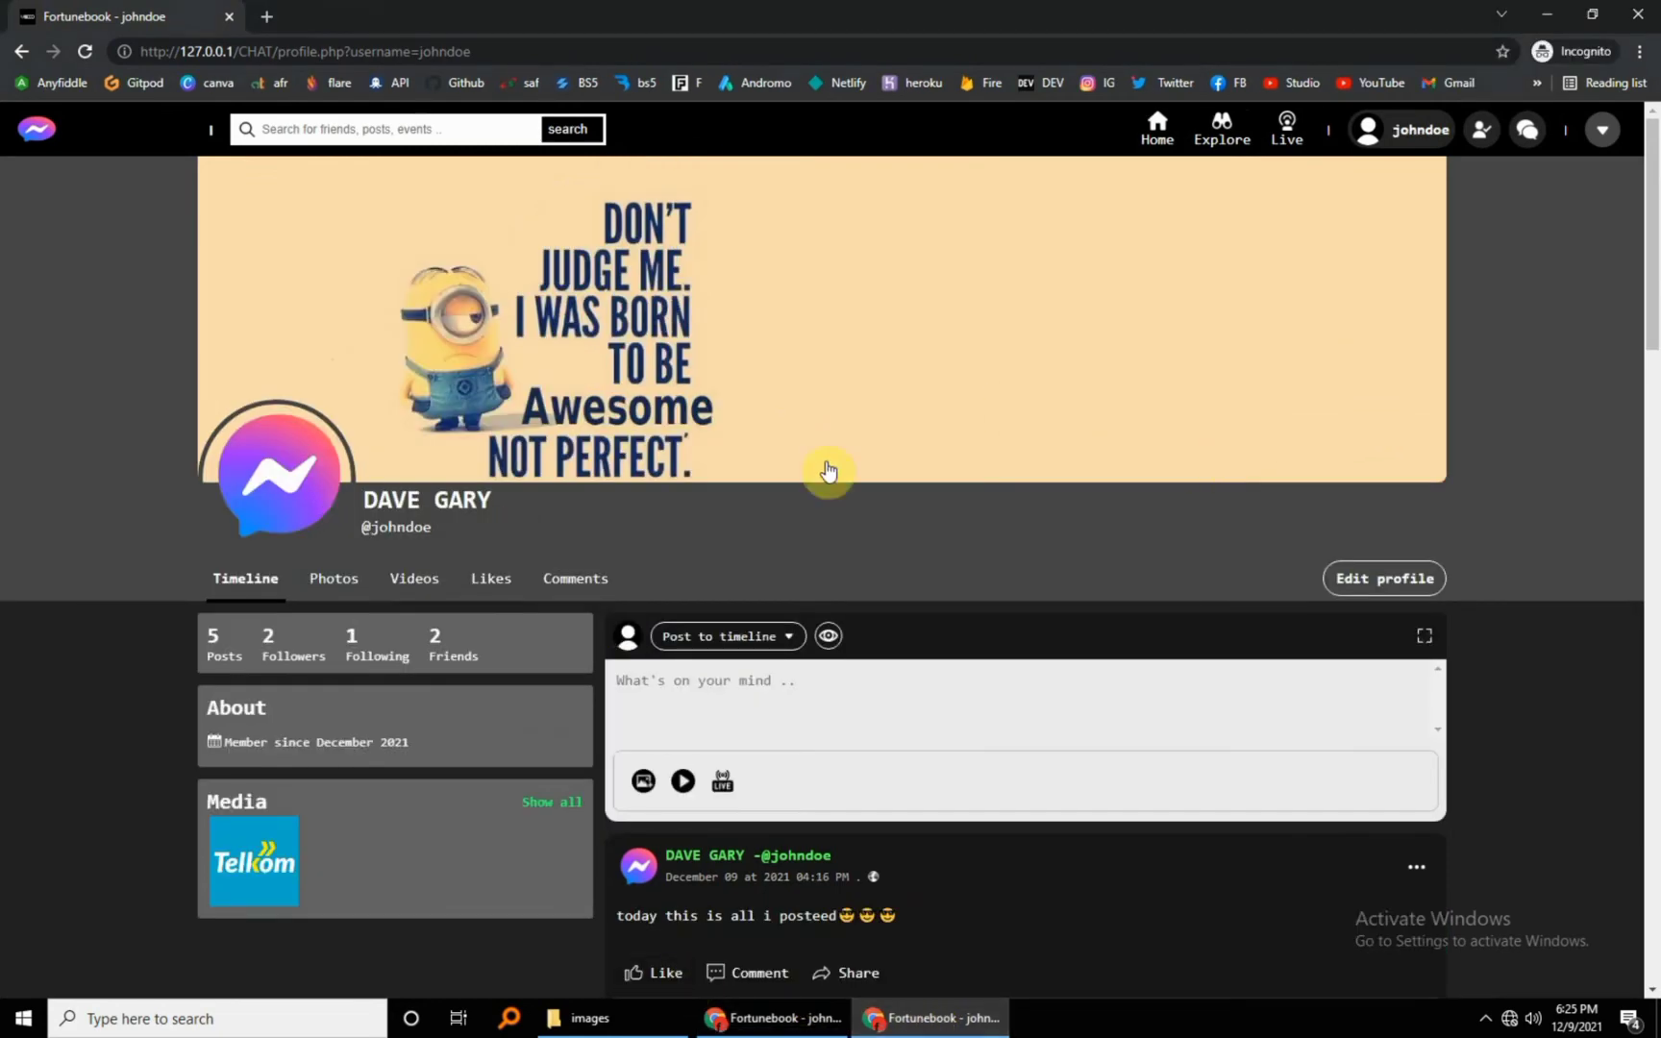
{"action": "scroll", "scroll_direction": "down", "scroll_amount": 3}
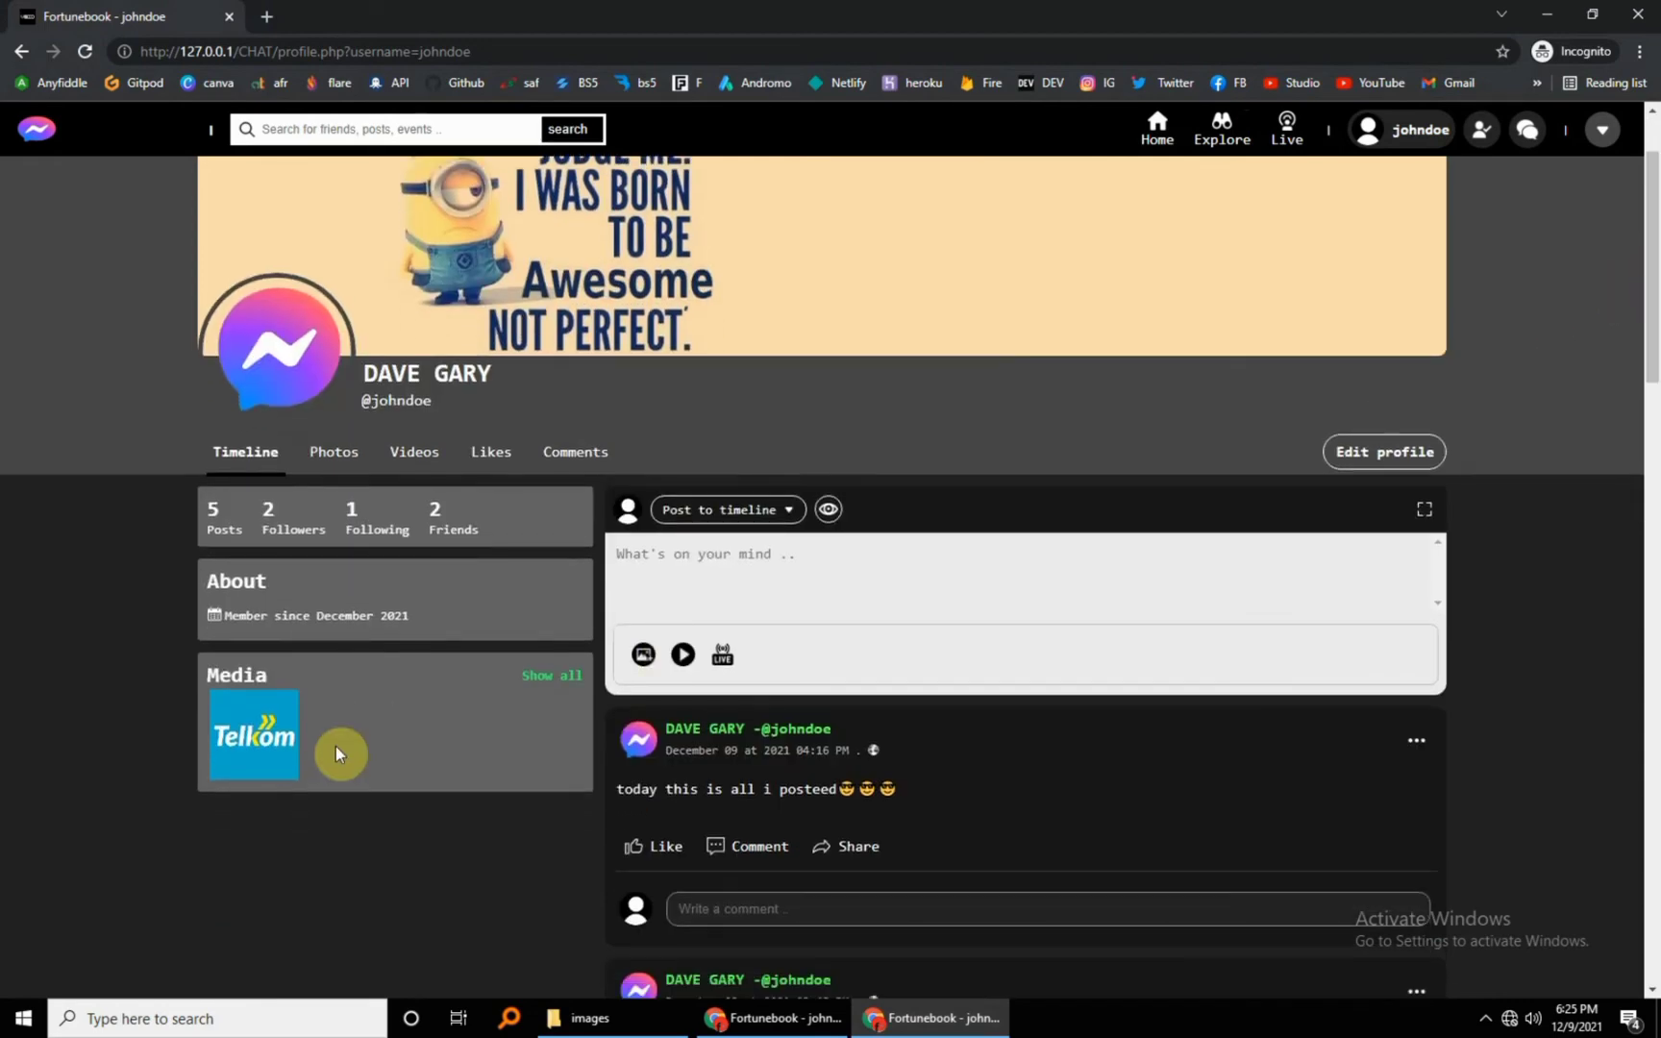
{"action": "mouse_move", "coordinate": [509, 544]}
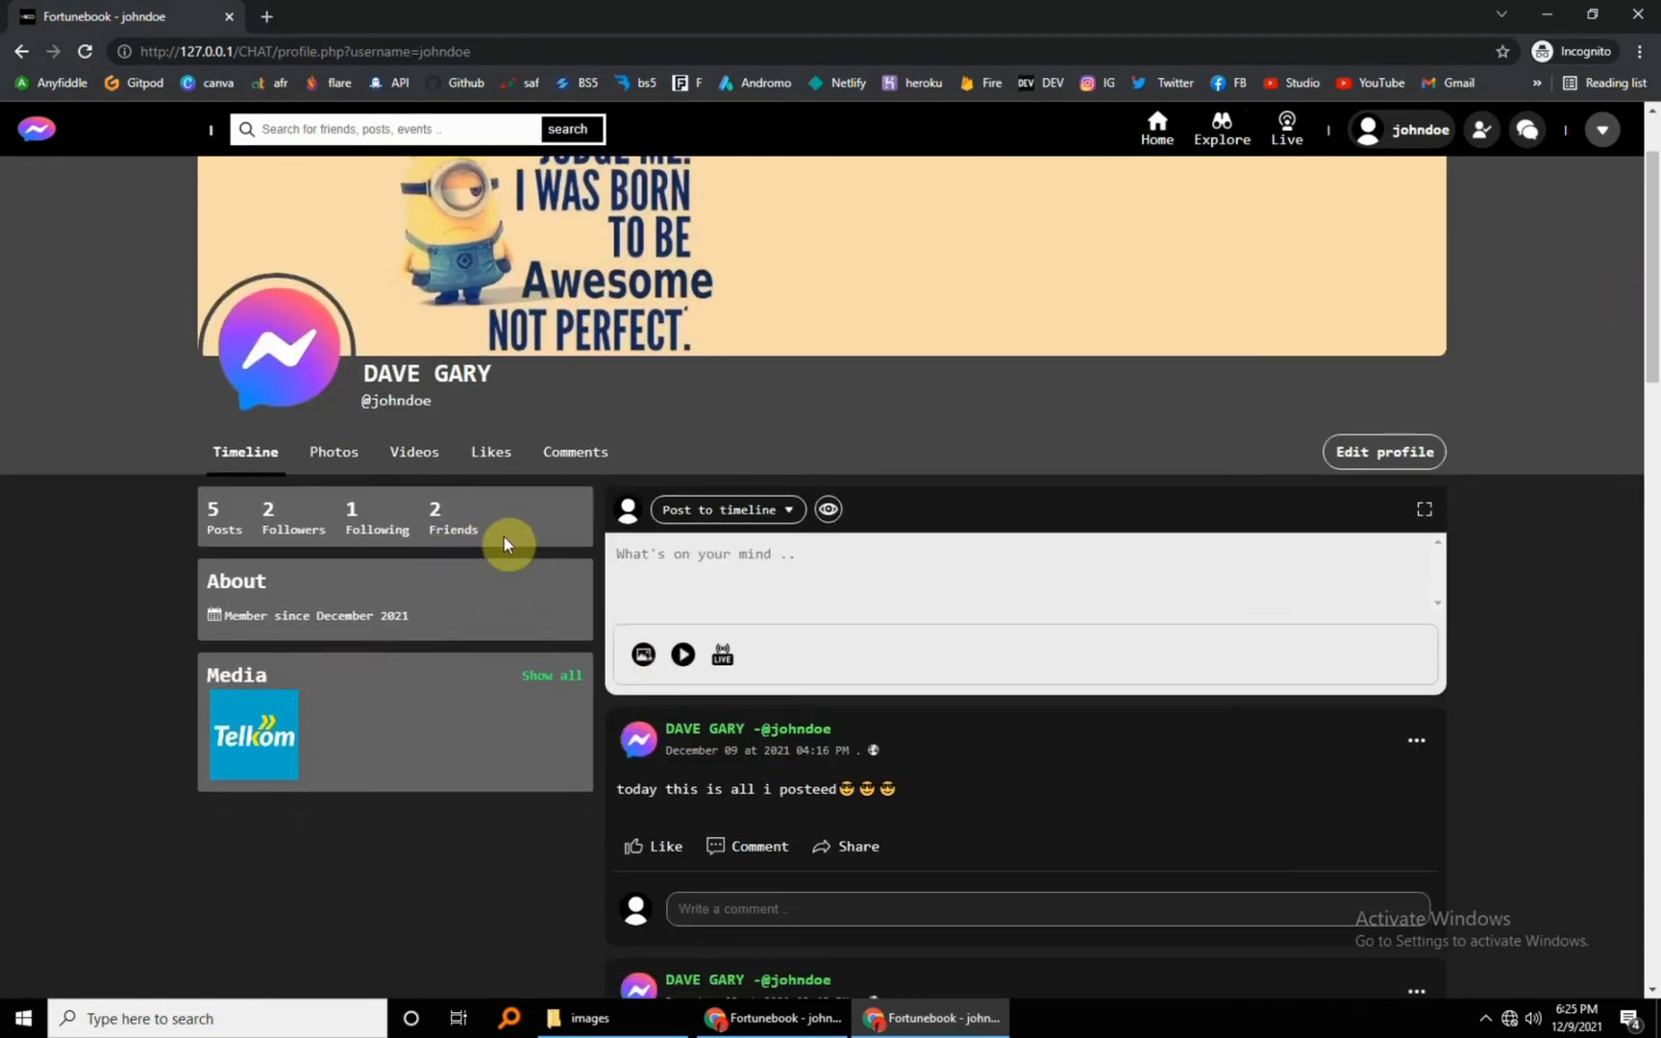
{"action": "mouse_move", "coordinate": [519, 522]}
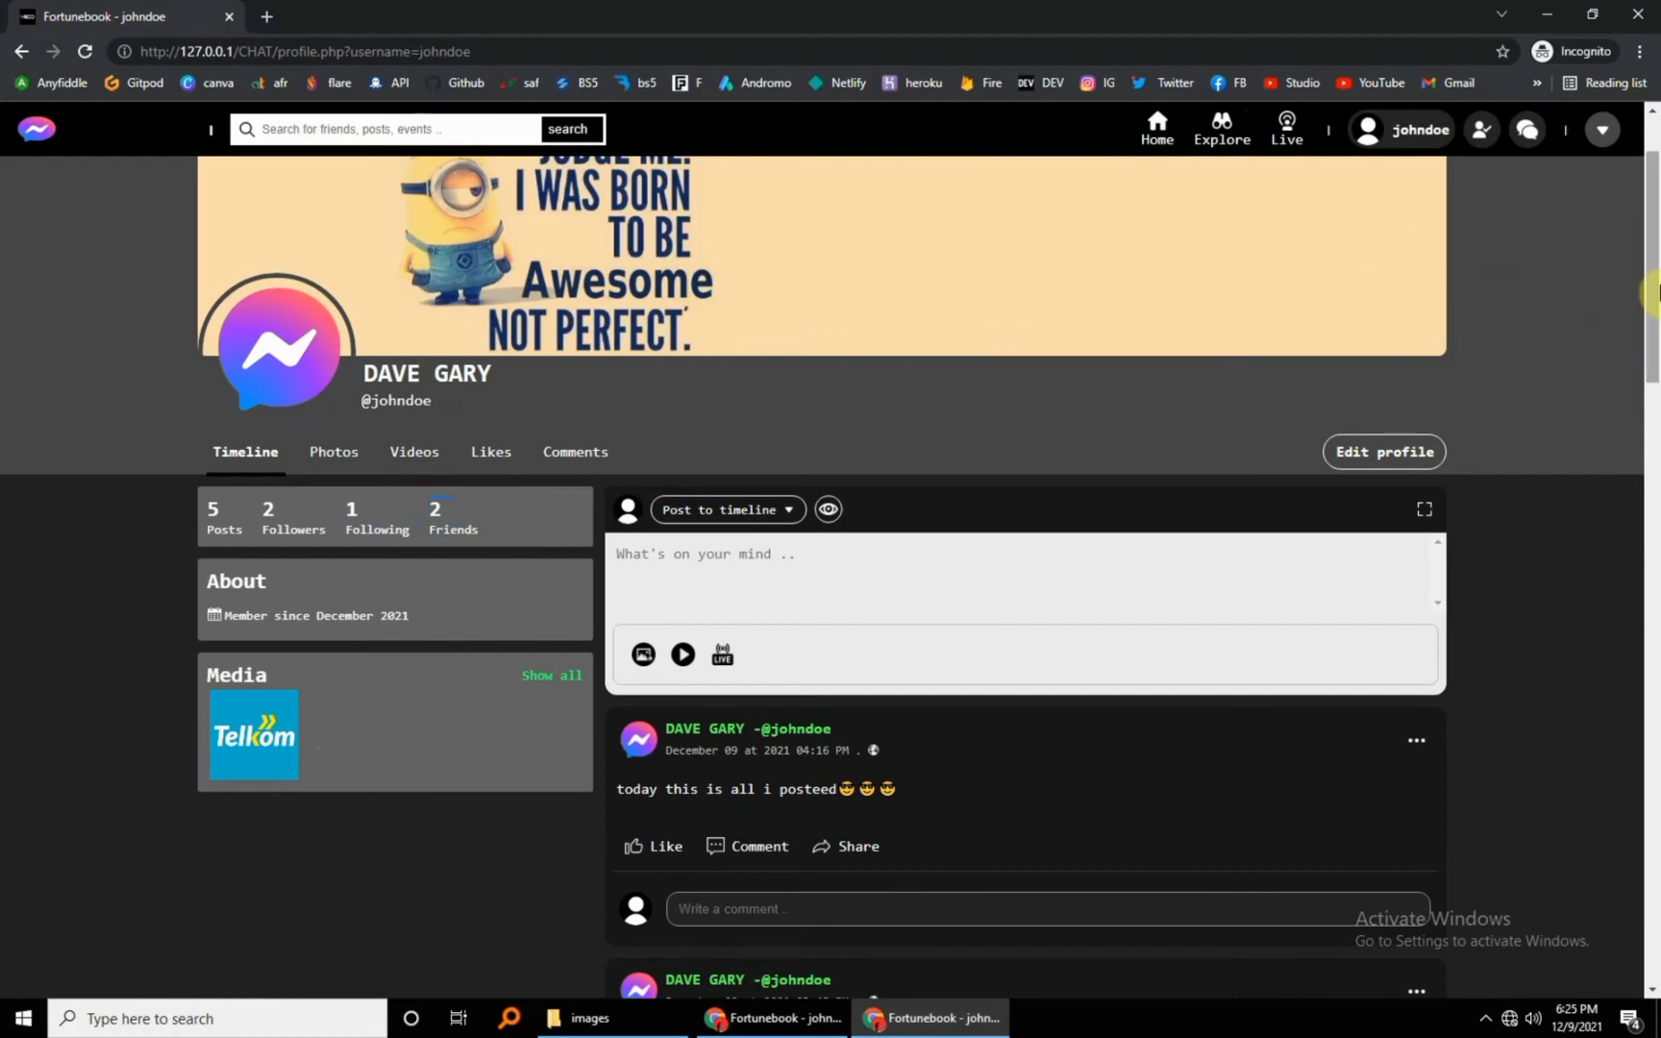
{"action": "scroll", "scroll_direction": "down", "scroll_amount": 3}
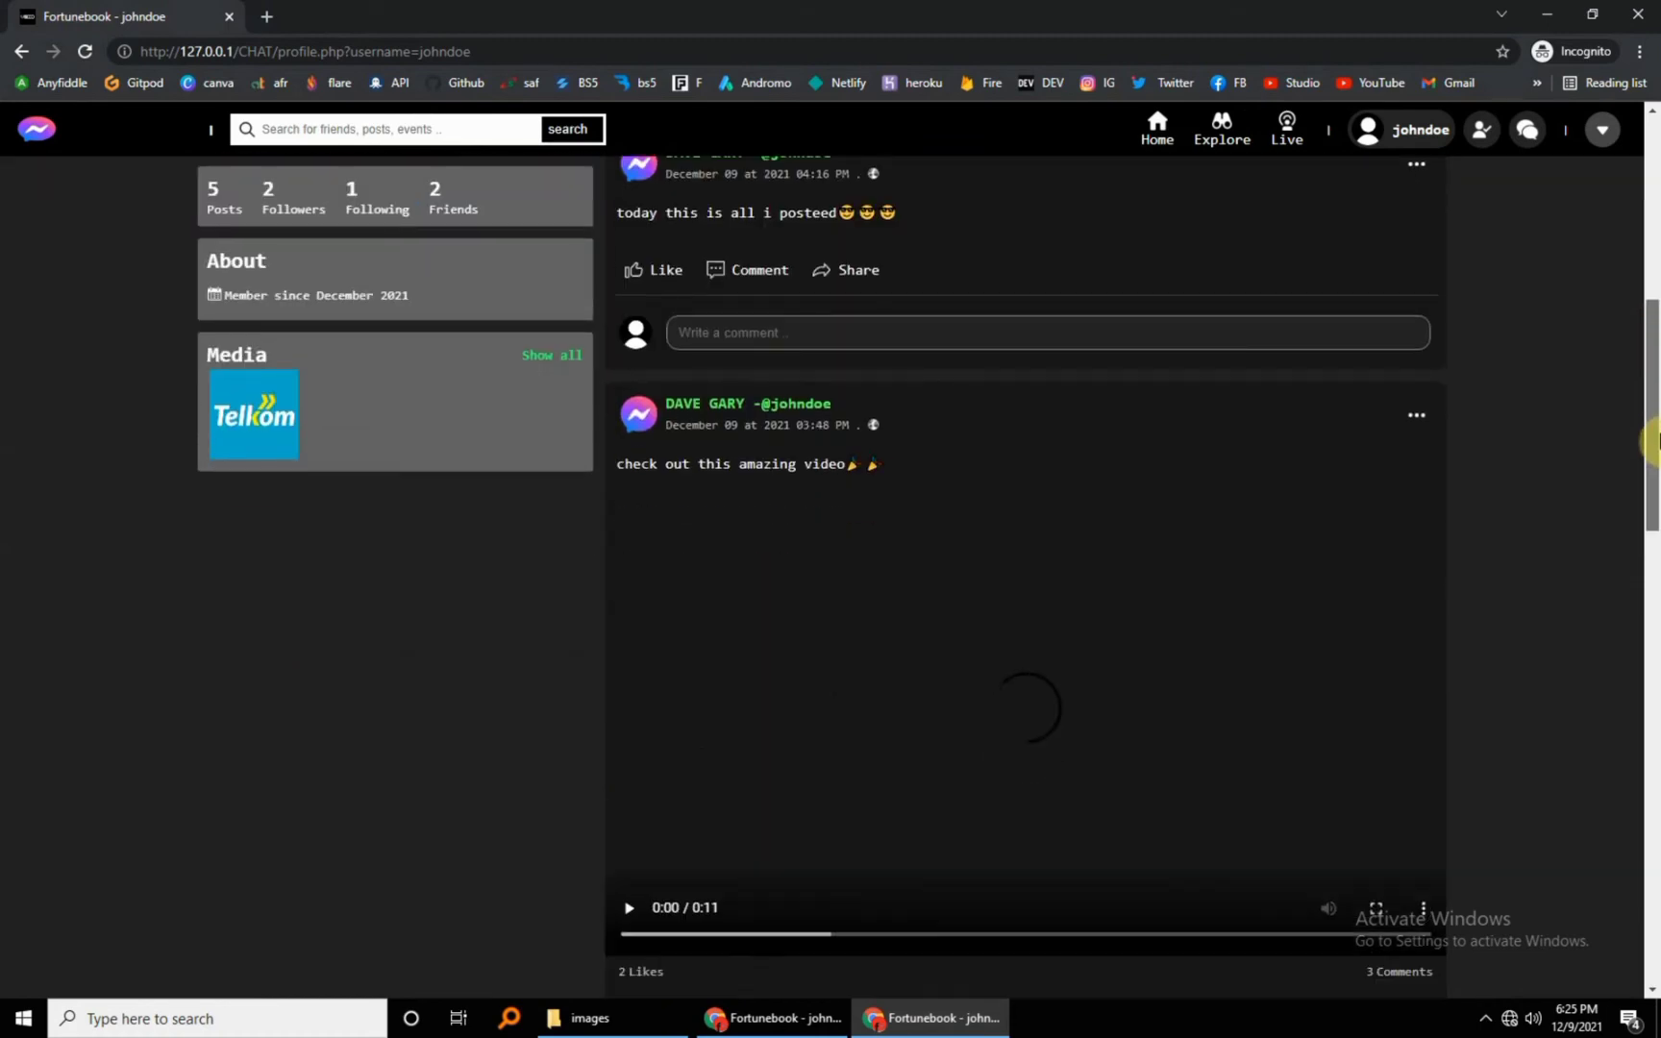
{"action": "scroll", "scroll_direction": "up", "scroll_amount": 3}
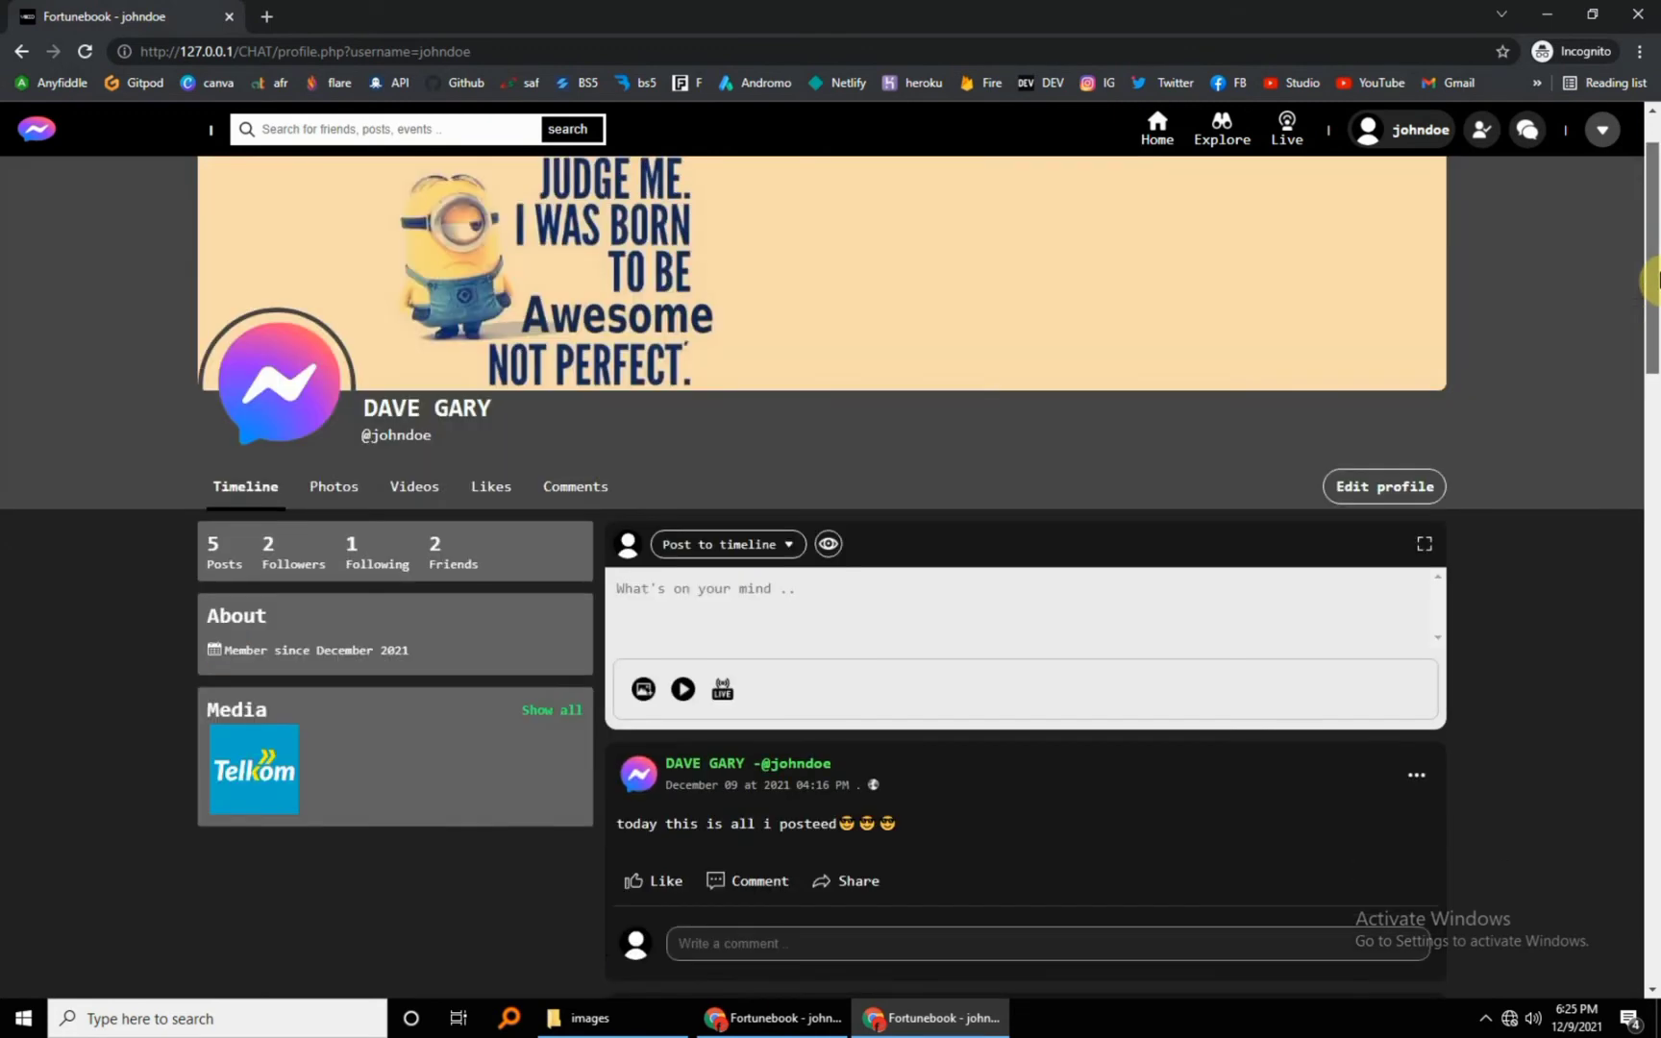
{"action": "scroll", "scroll_direction": "down", "scroll_amount": 3}
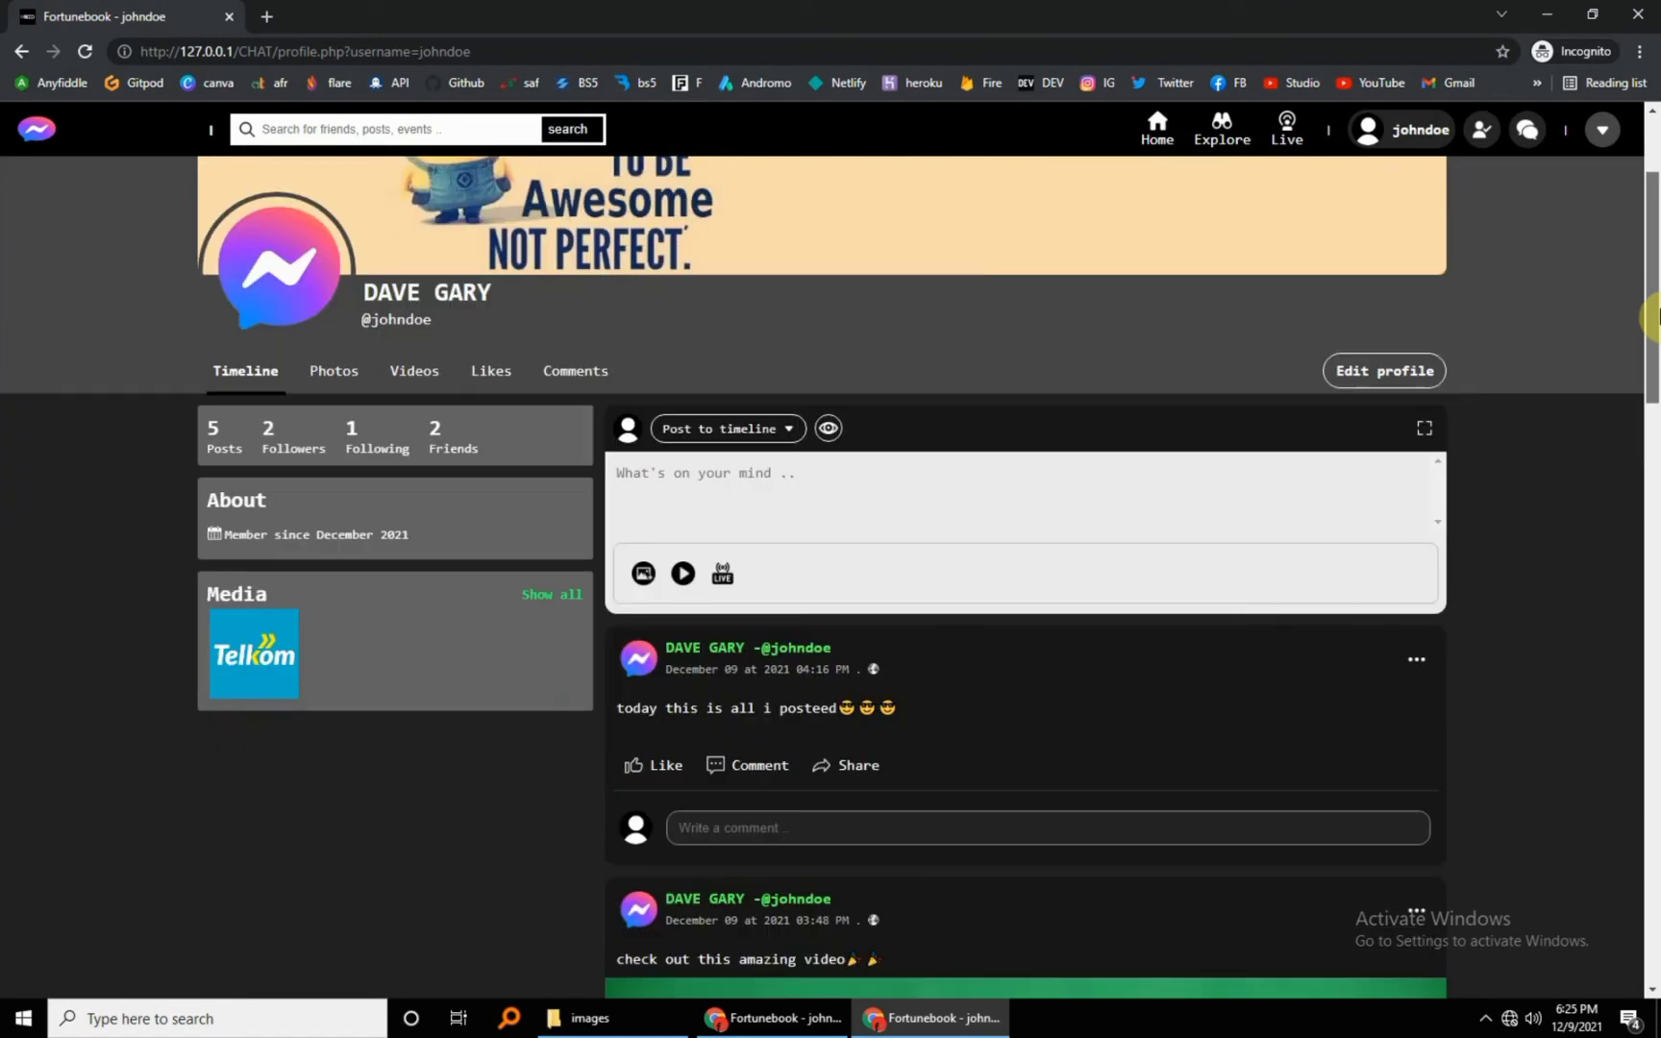
{"action": "scroll", "scroll_direction": "down", "scroll_amount": 3}
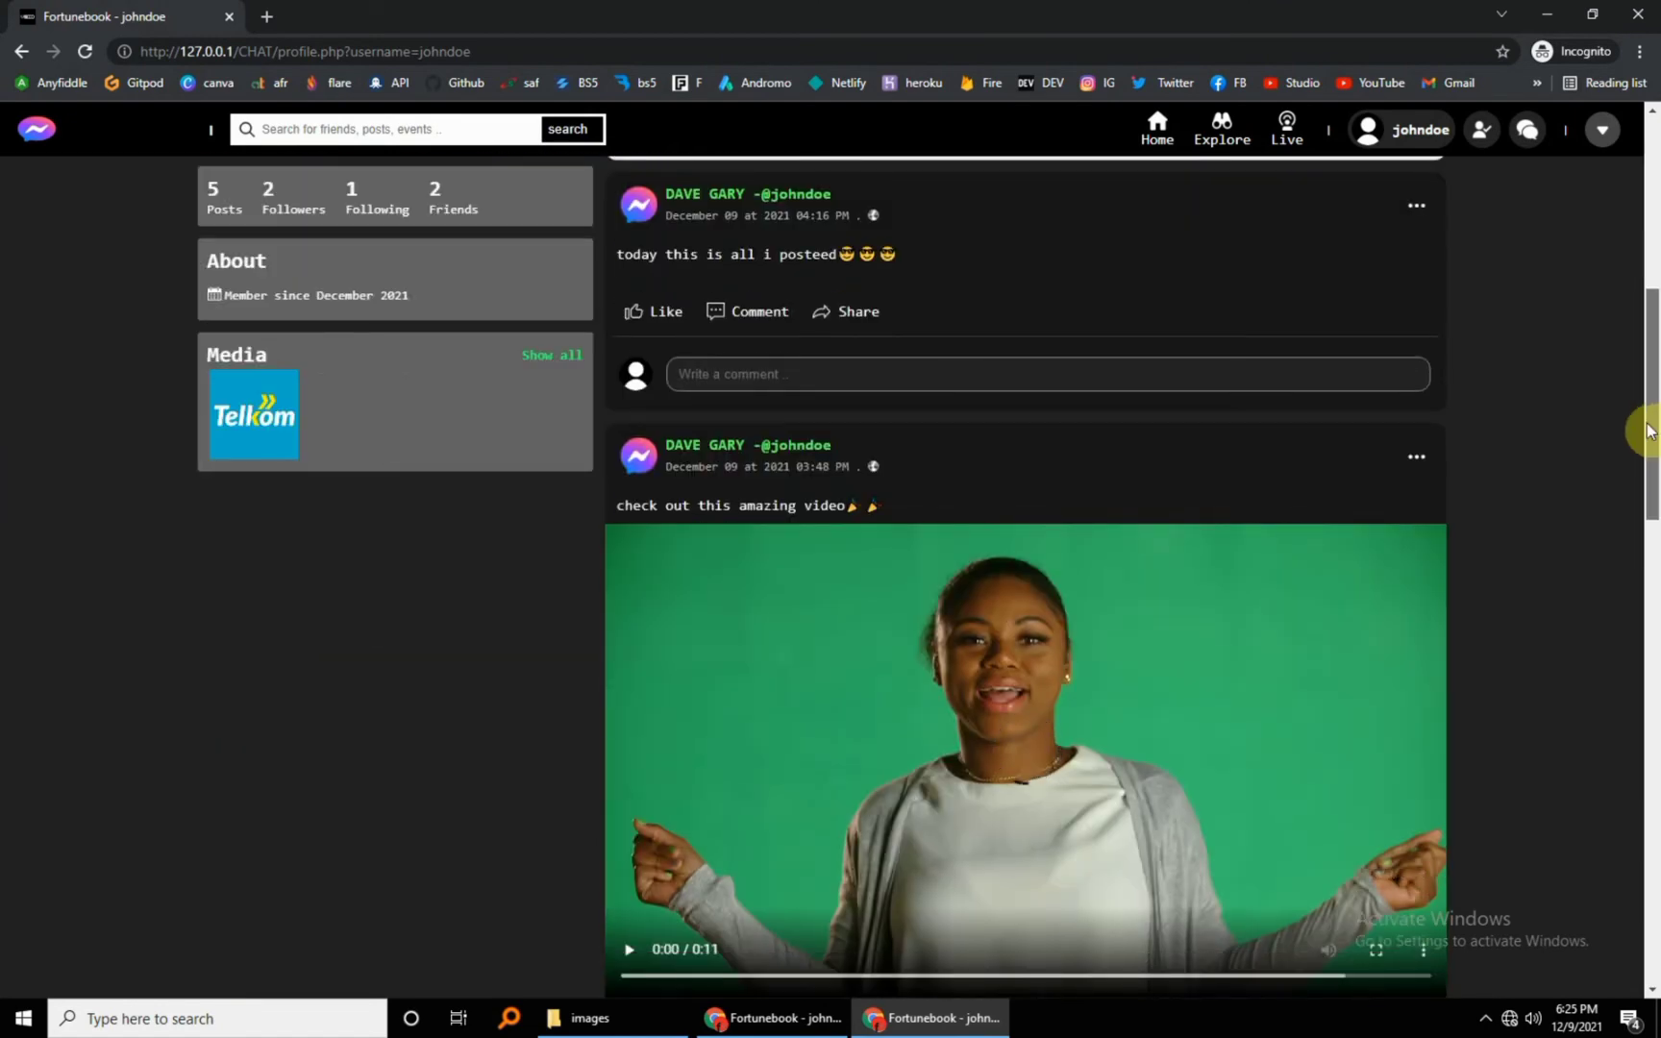
{"action": "scroll", "scroll_direction": "down", "scroll_amount": 3}
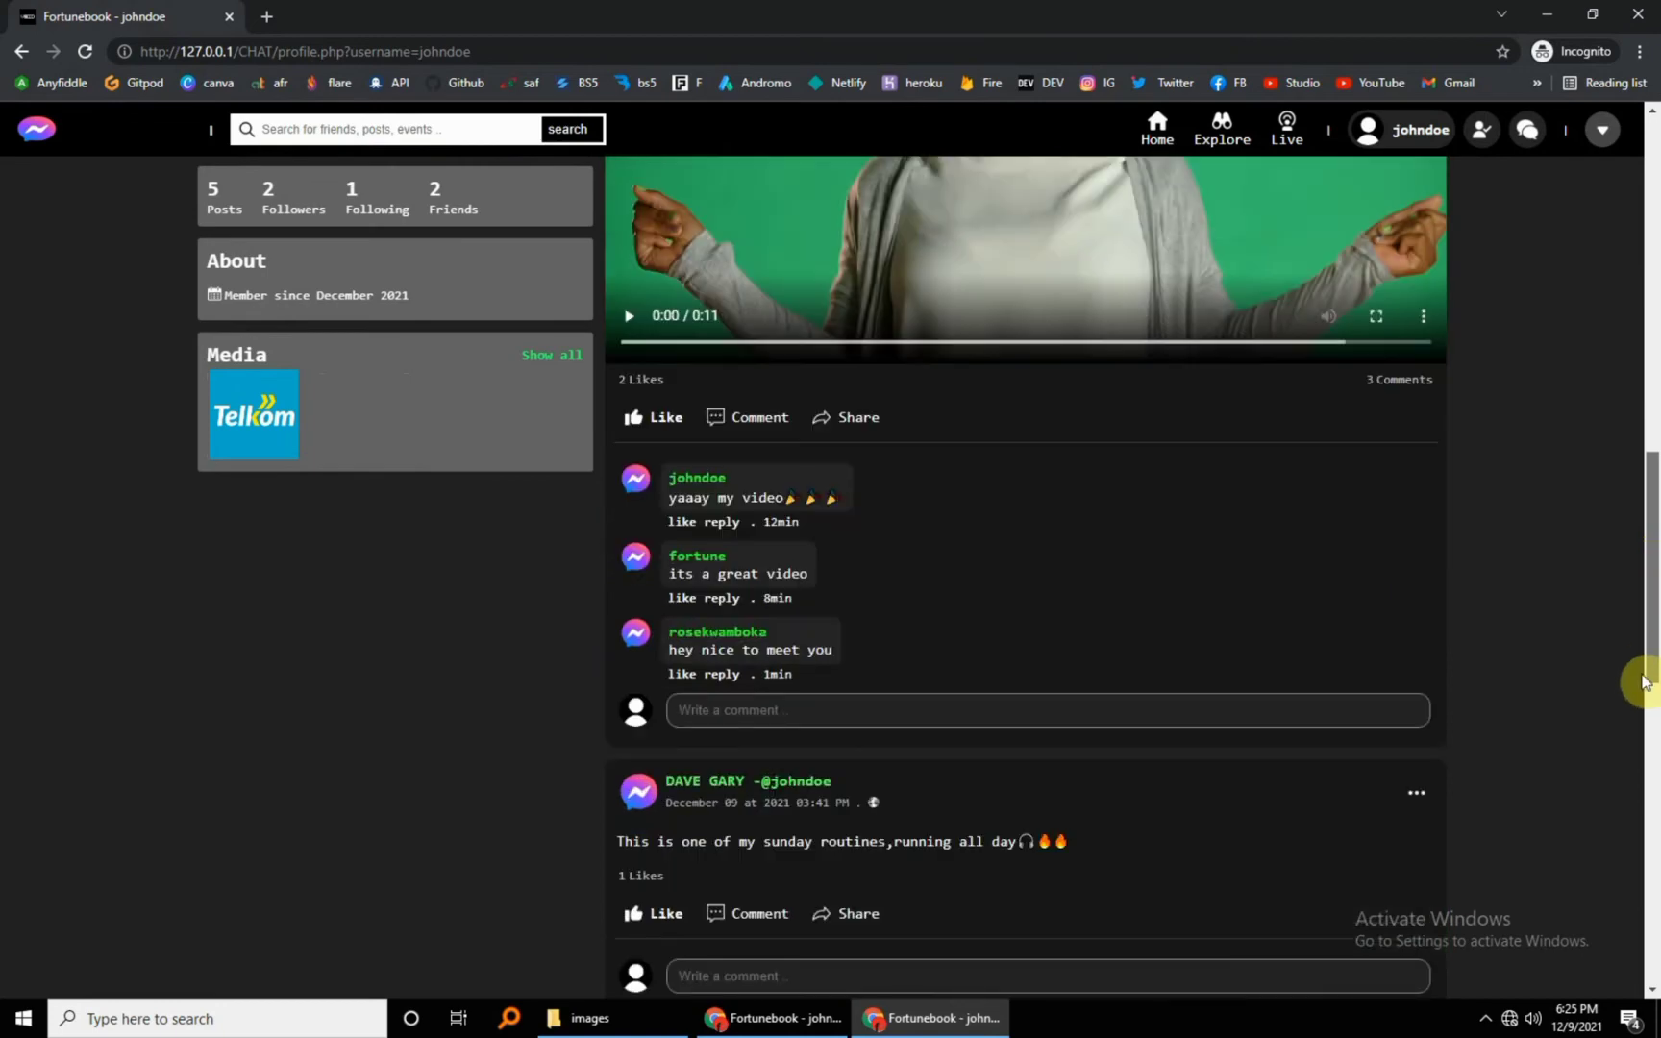
{"action": "scroll", "scroll_direction": "up", "scroll_amount": 3}
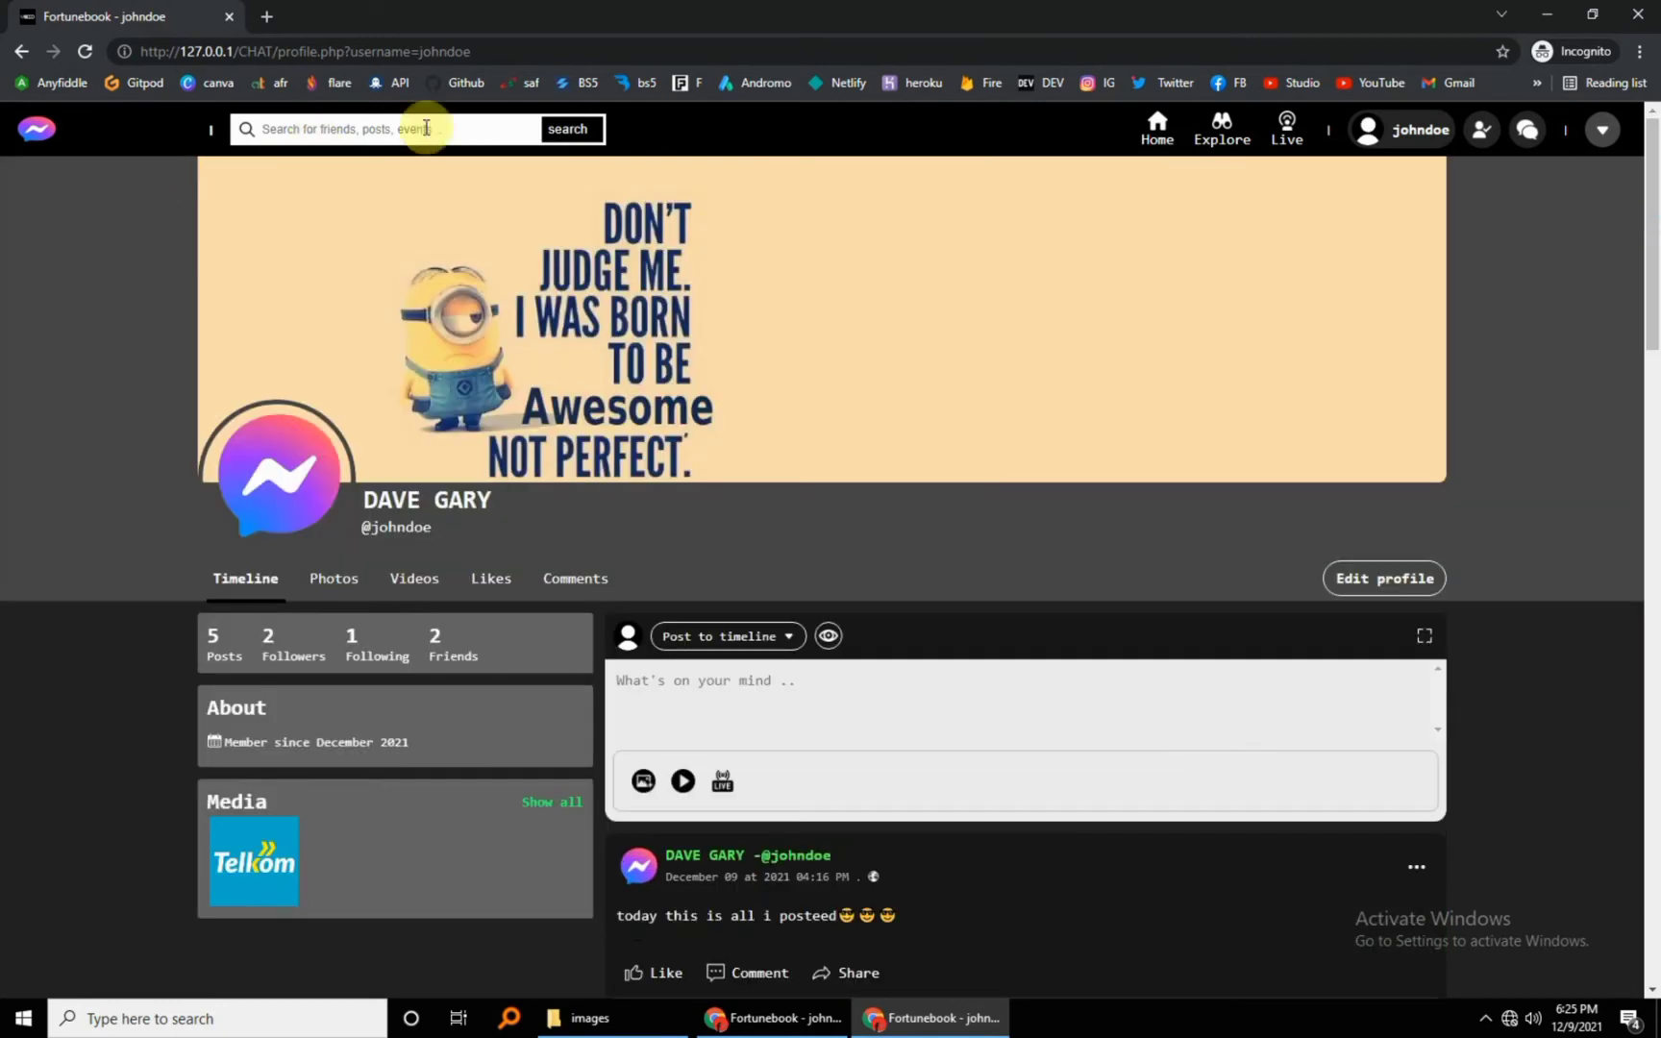
{"action": "left_click", "coordinate": [381, 128]}
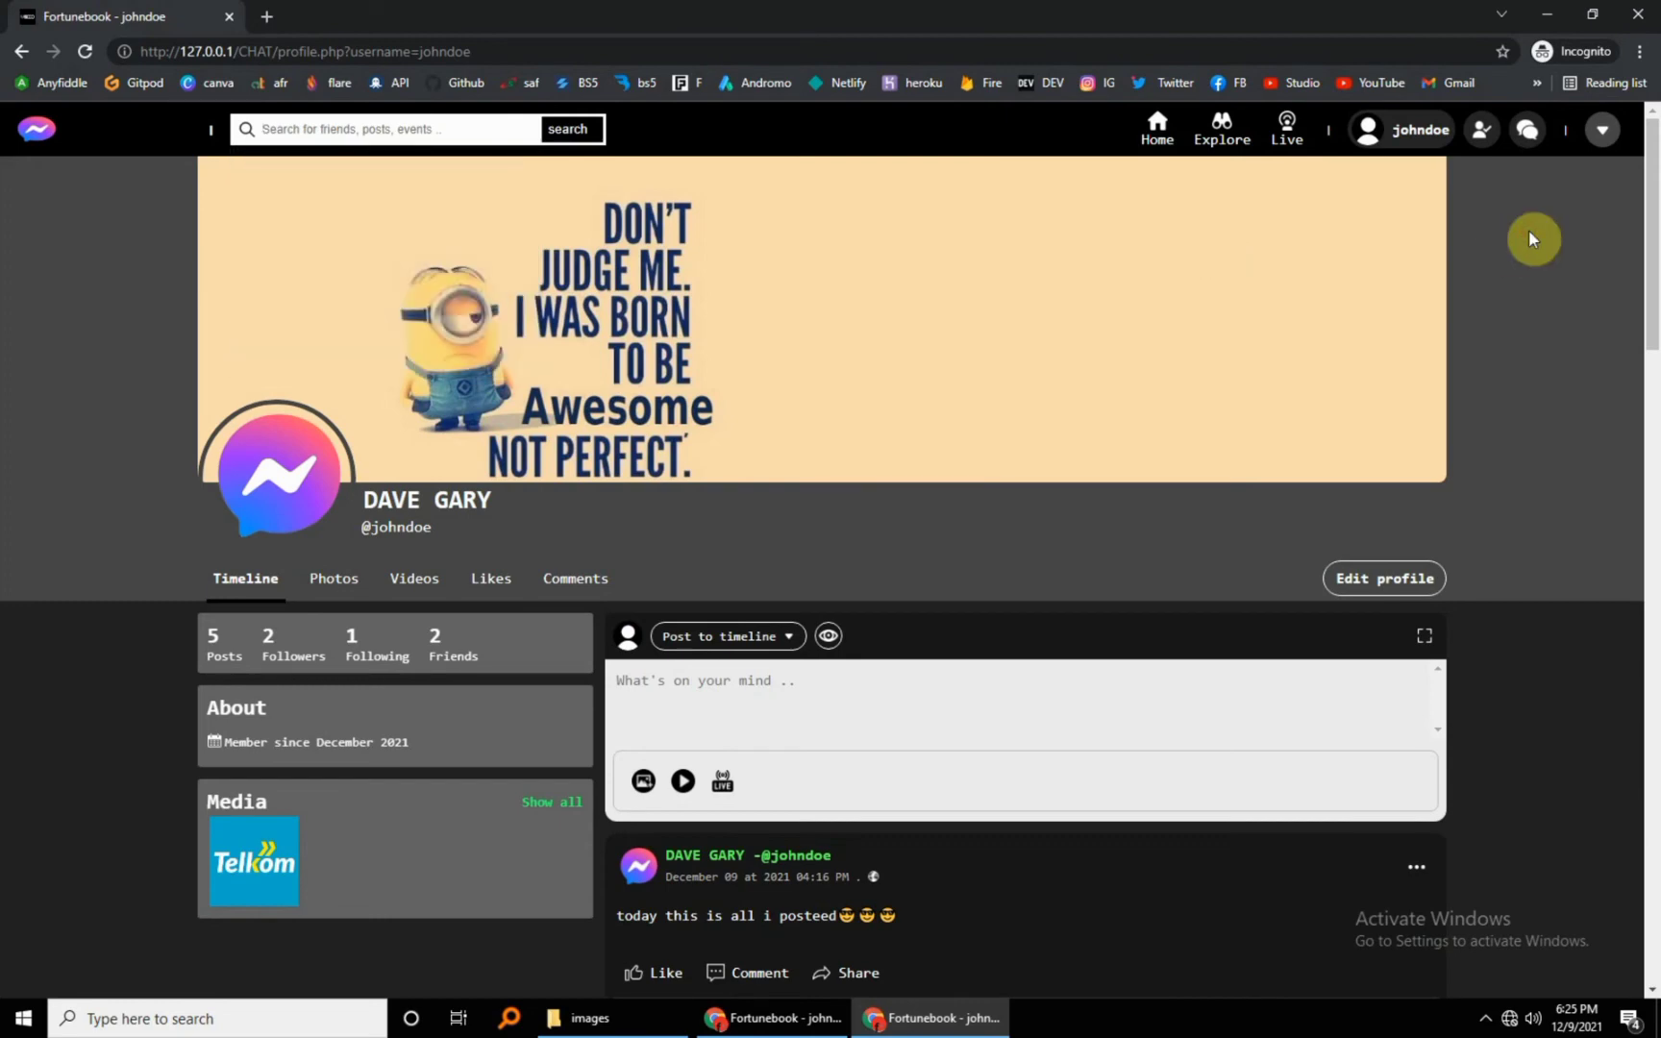
{"action": "left_click", "coordinate": [1527, 128]}
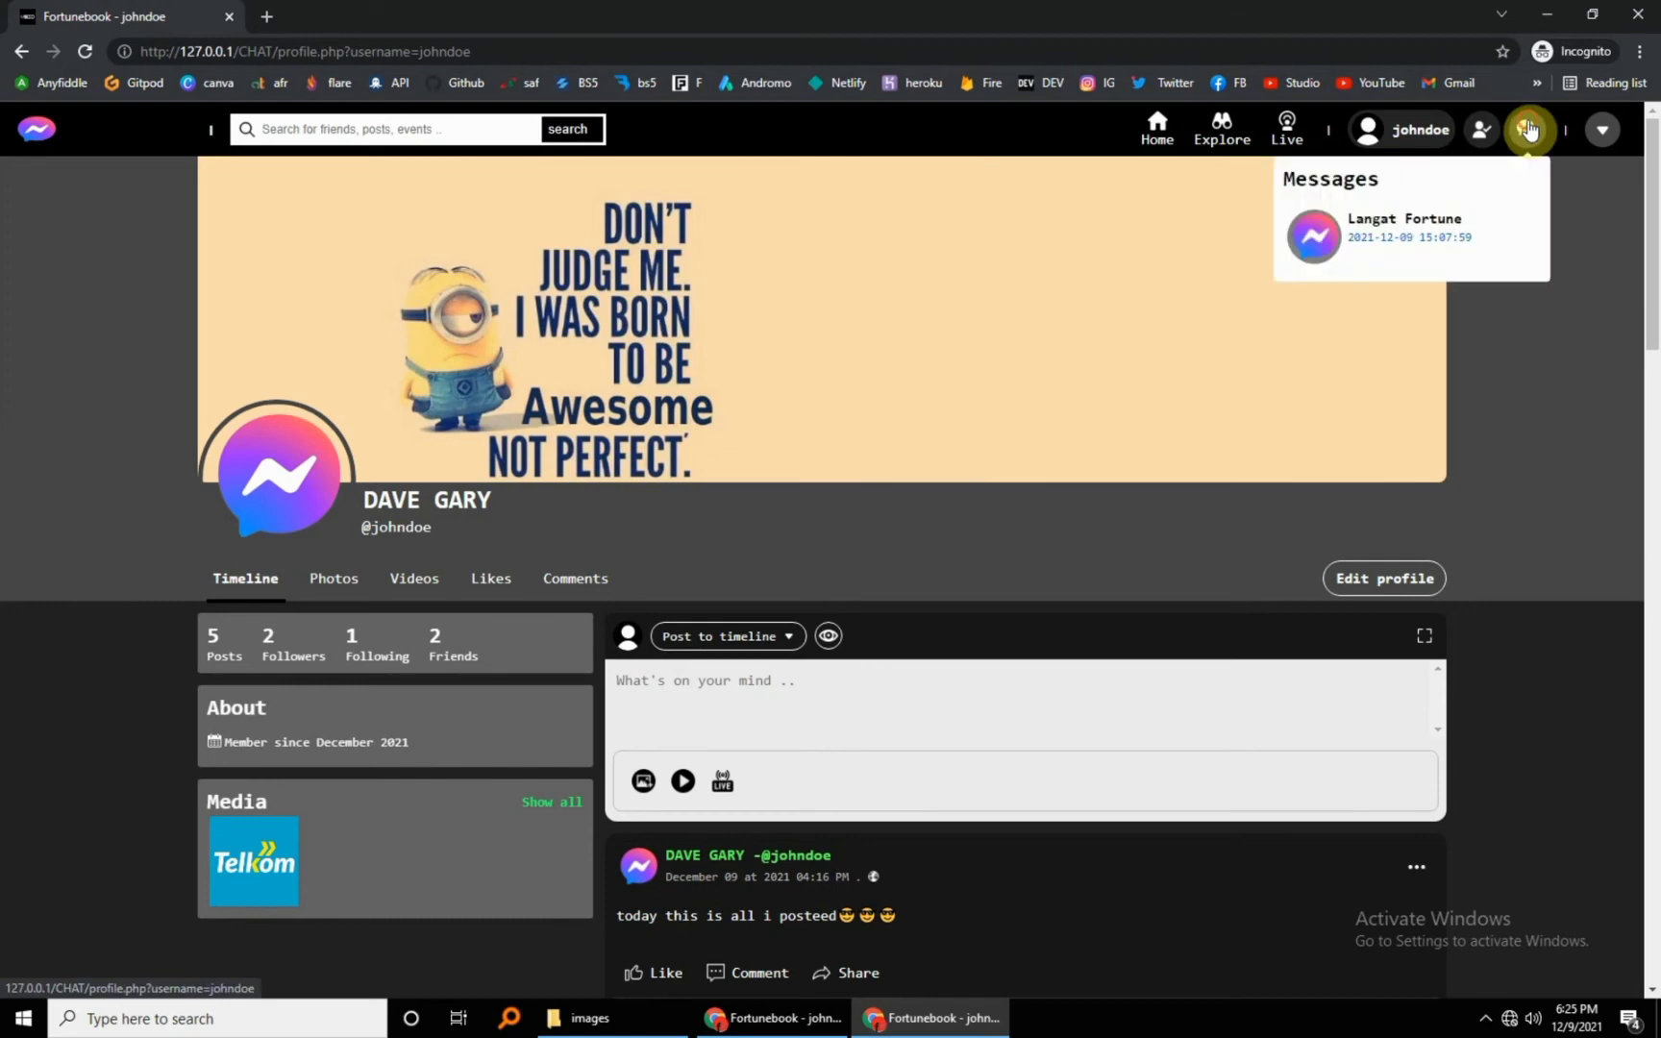
{"action": "left_click", "coordinate": [1403, 235]}
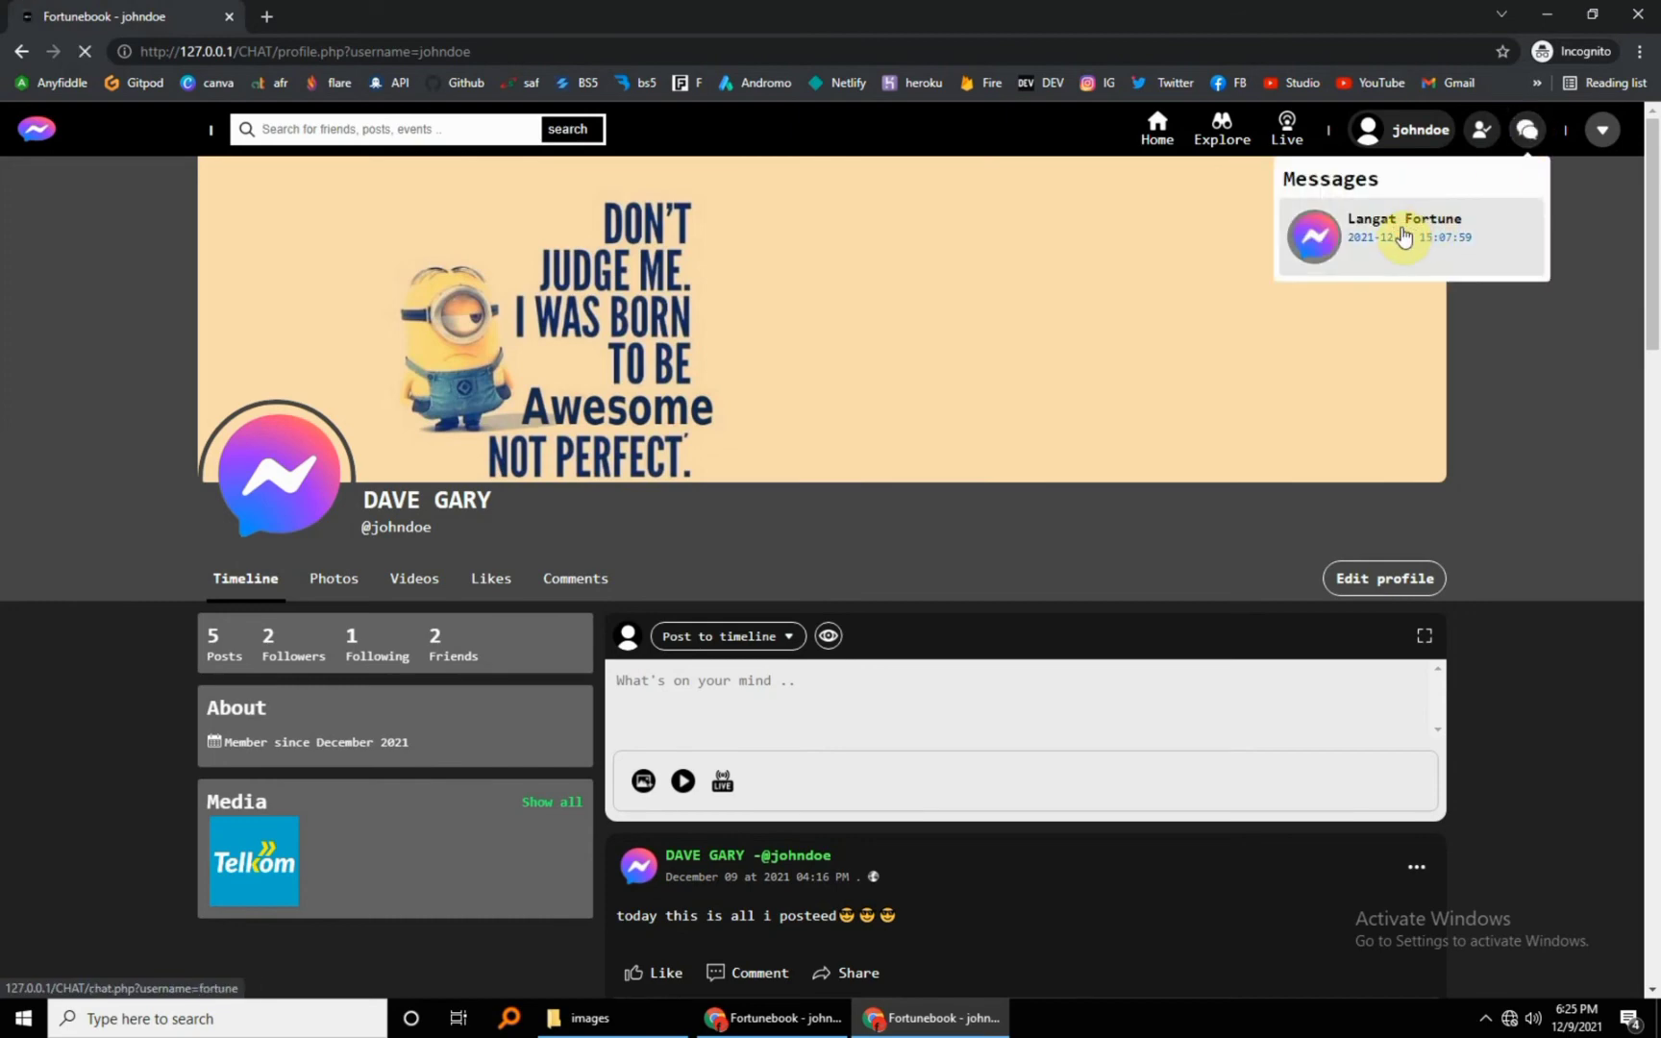
{"action": "left_click", "coordinate": [1404, 237]}
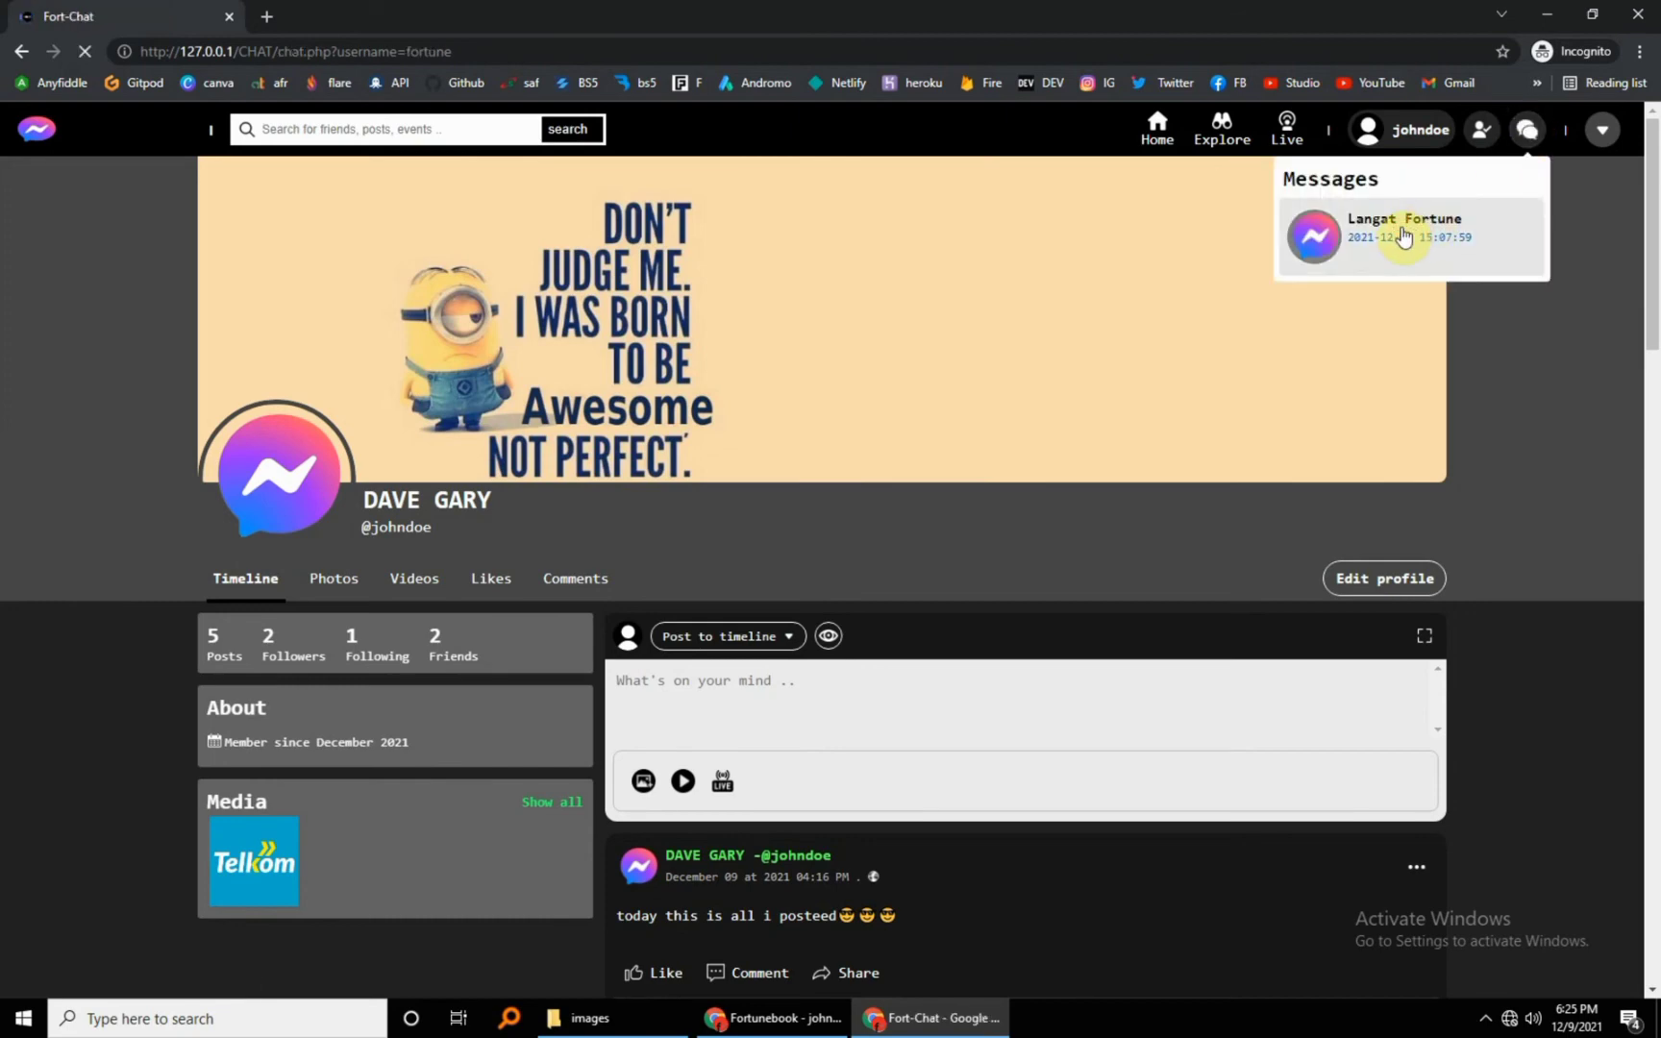
{"action": "left_click", "coordinate": [1404, 237]}
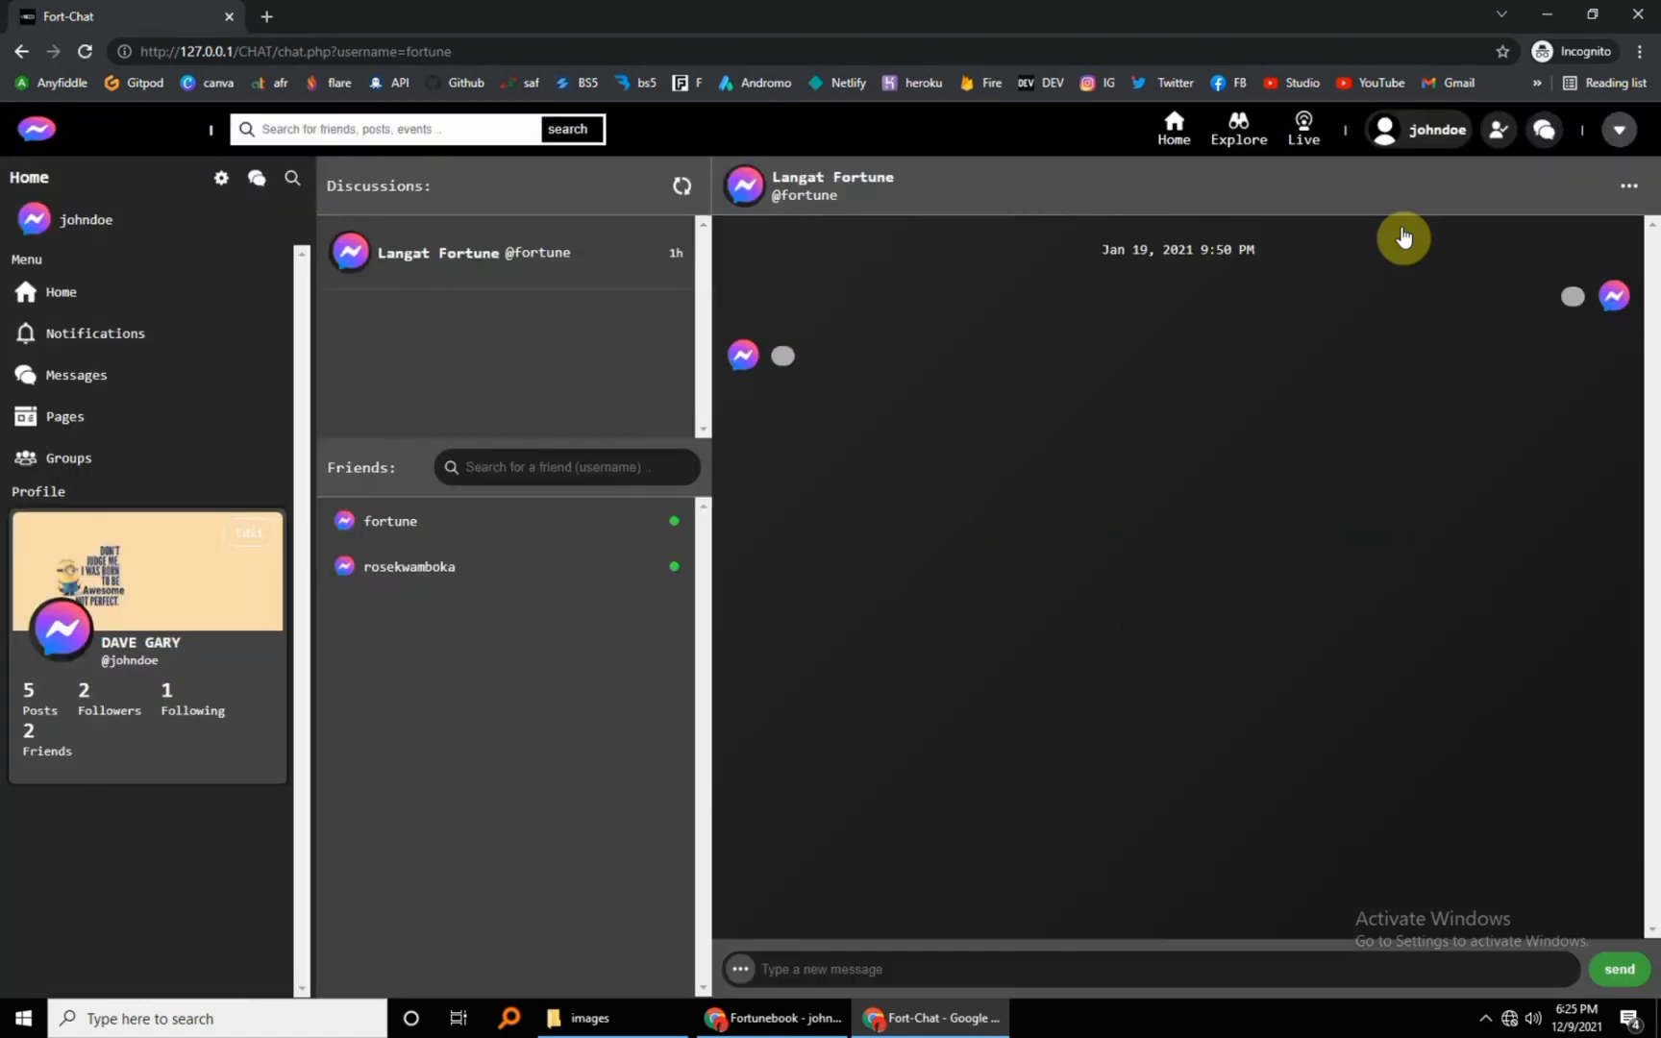
{"action": "mouse_move", "coordinate": [511, 537]}
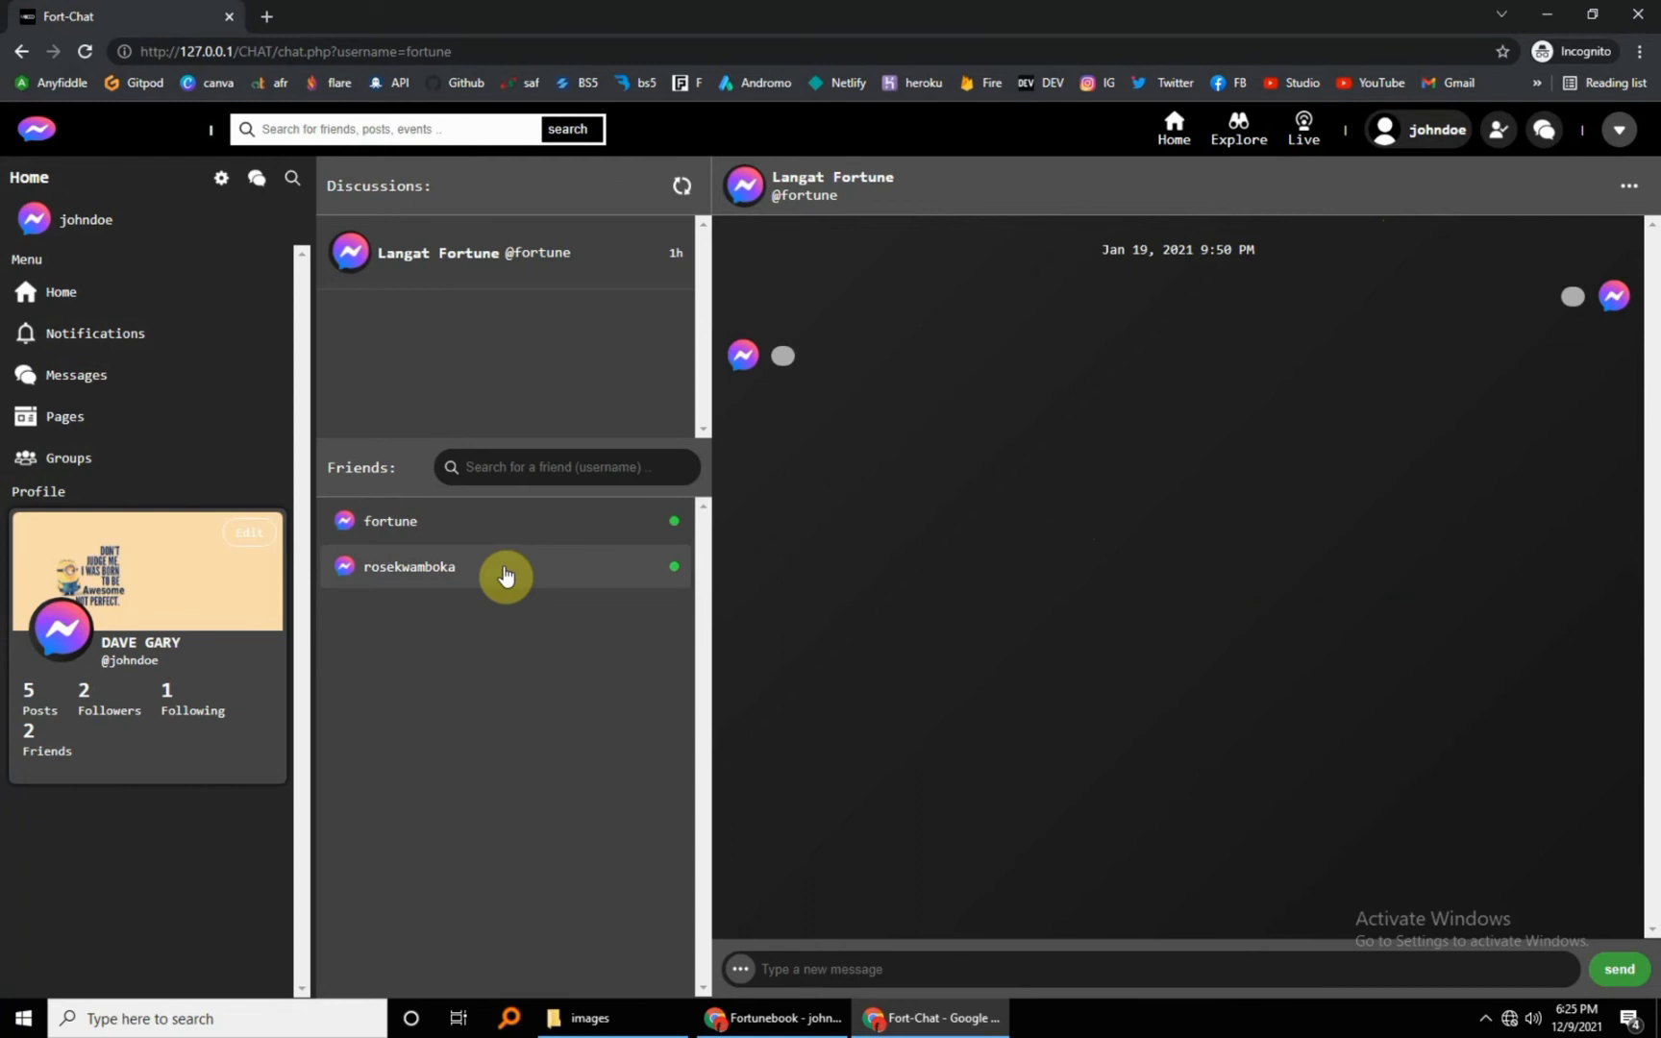
{"action": "mouse_move", "coordinate": [479, 643]}
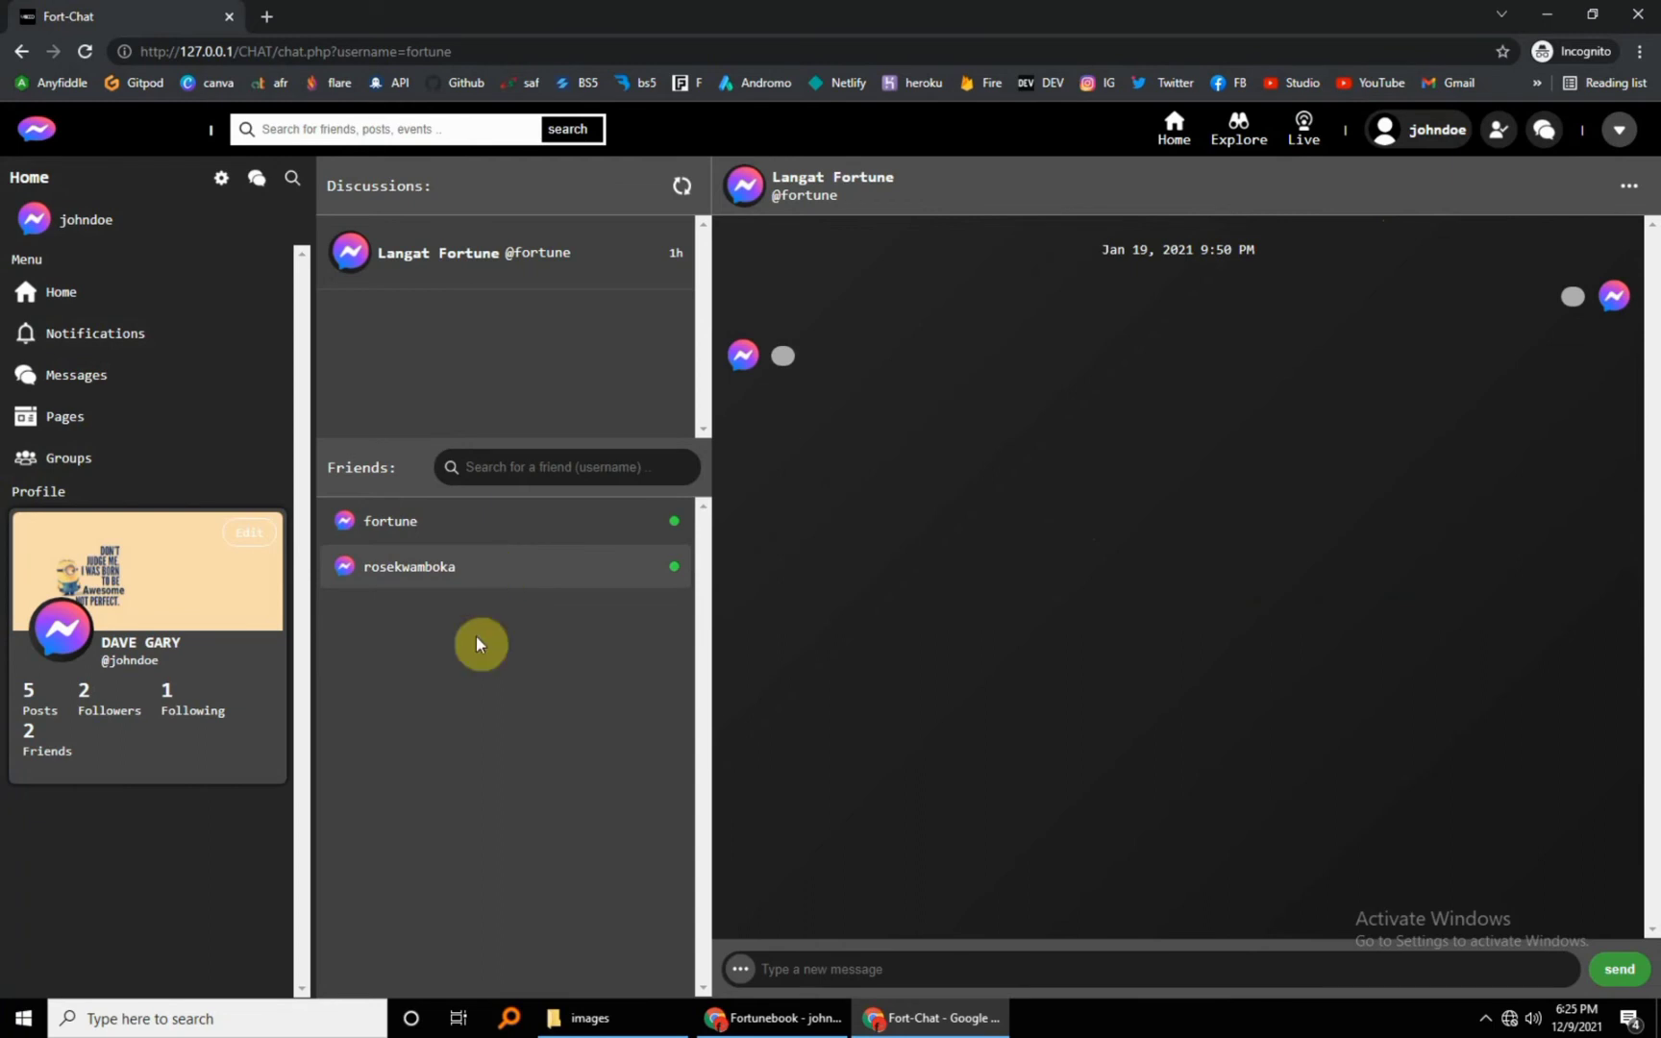
{"action": "mouse_move", "coordinate": [476, 565]}
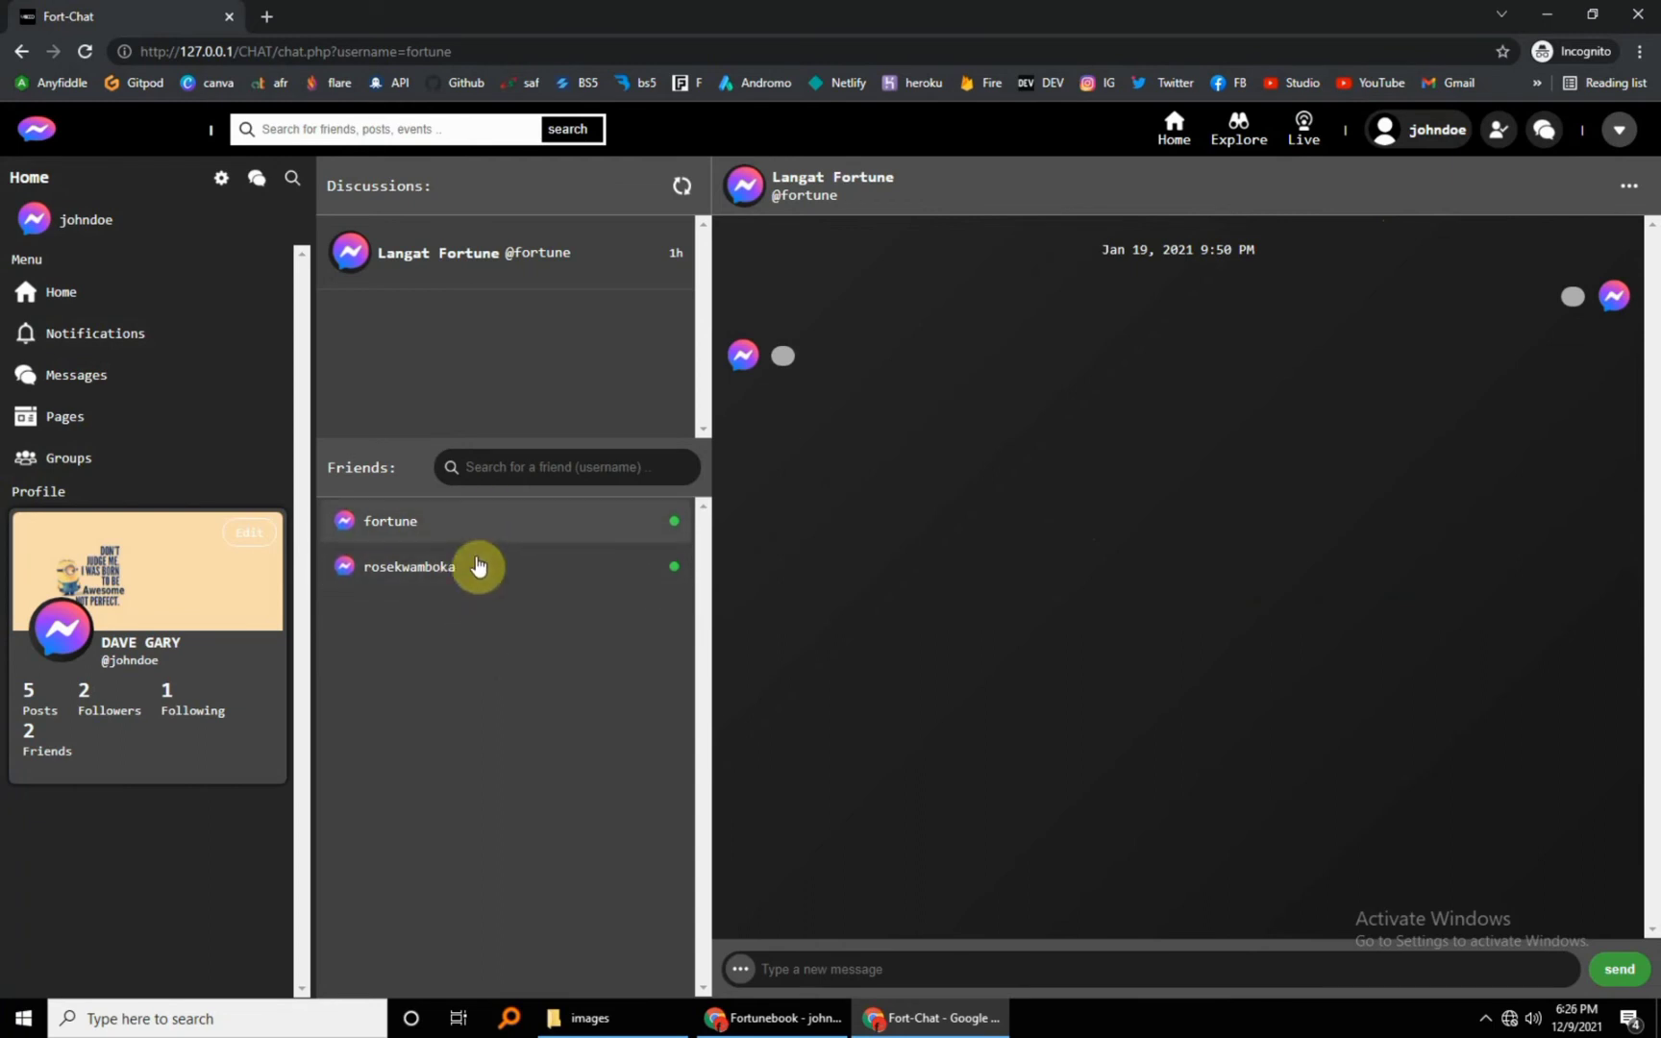
{"action": "mouse_move", "coordinate": [444, 599]}
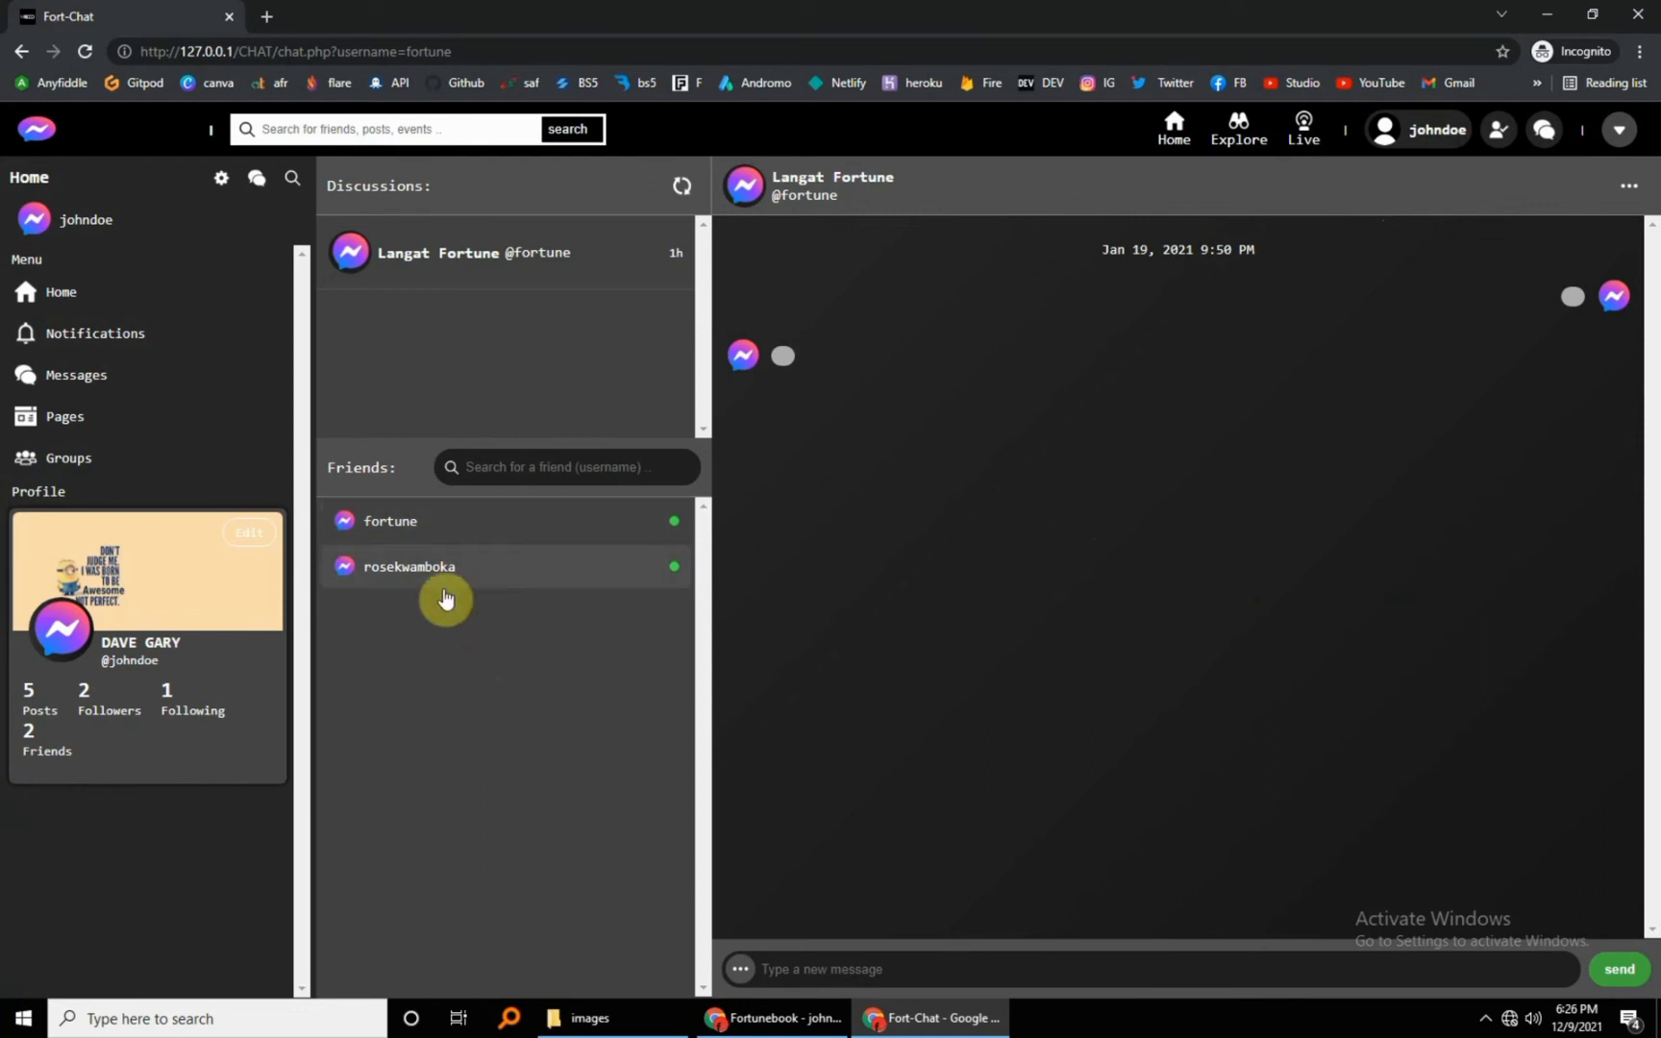
{"action": "mouse_move", "coordinate": [456, 572]}
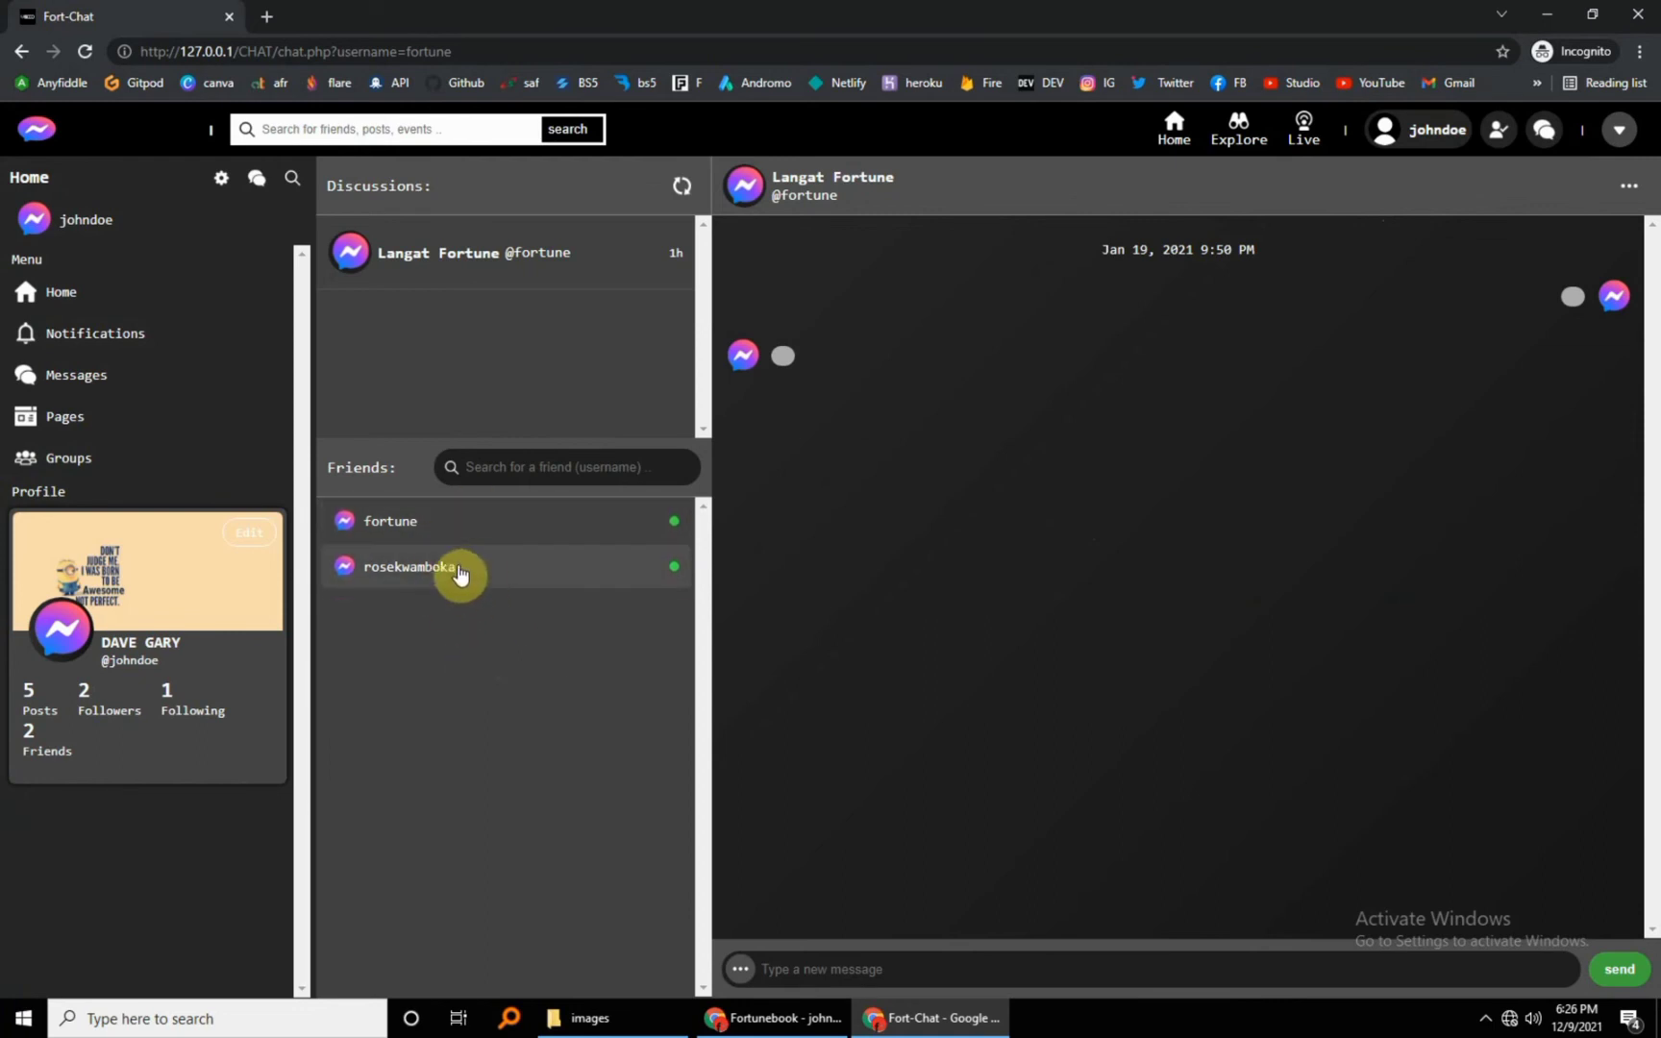
{"action": "mouse_move", "coordinate": [492, 520]}
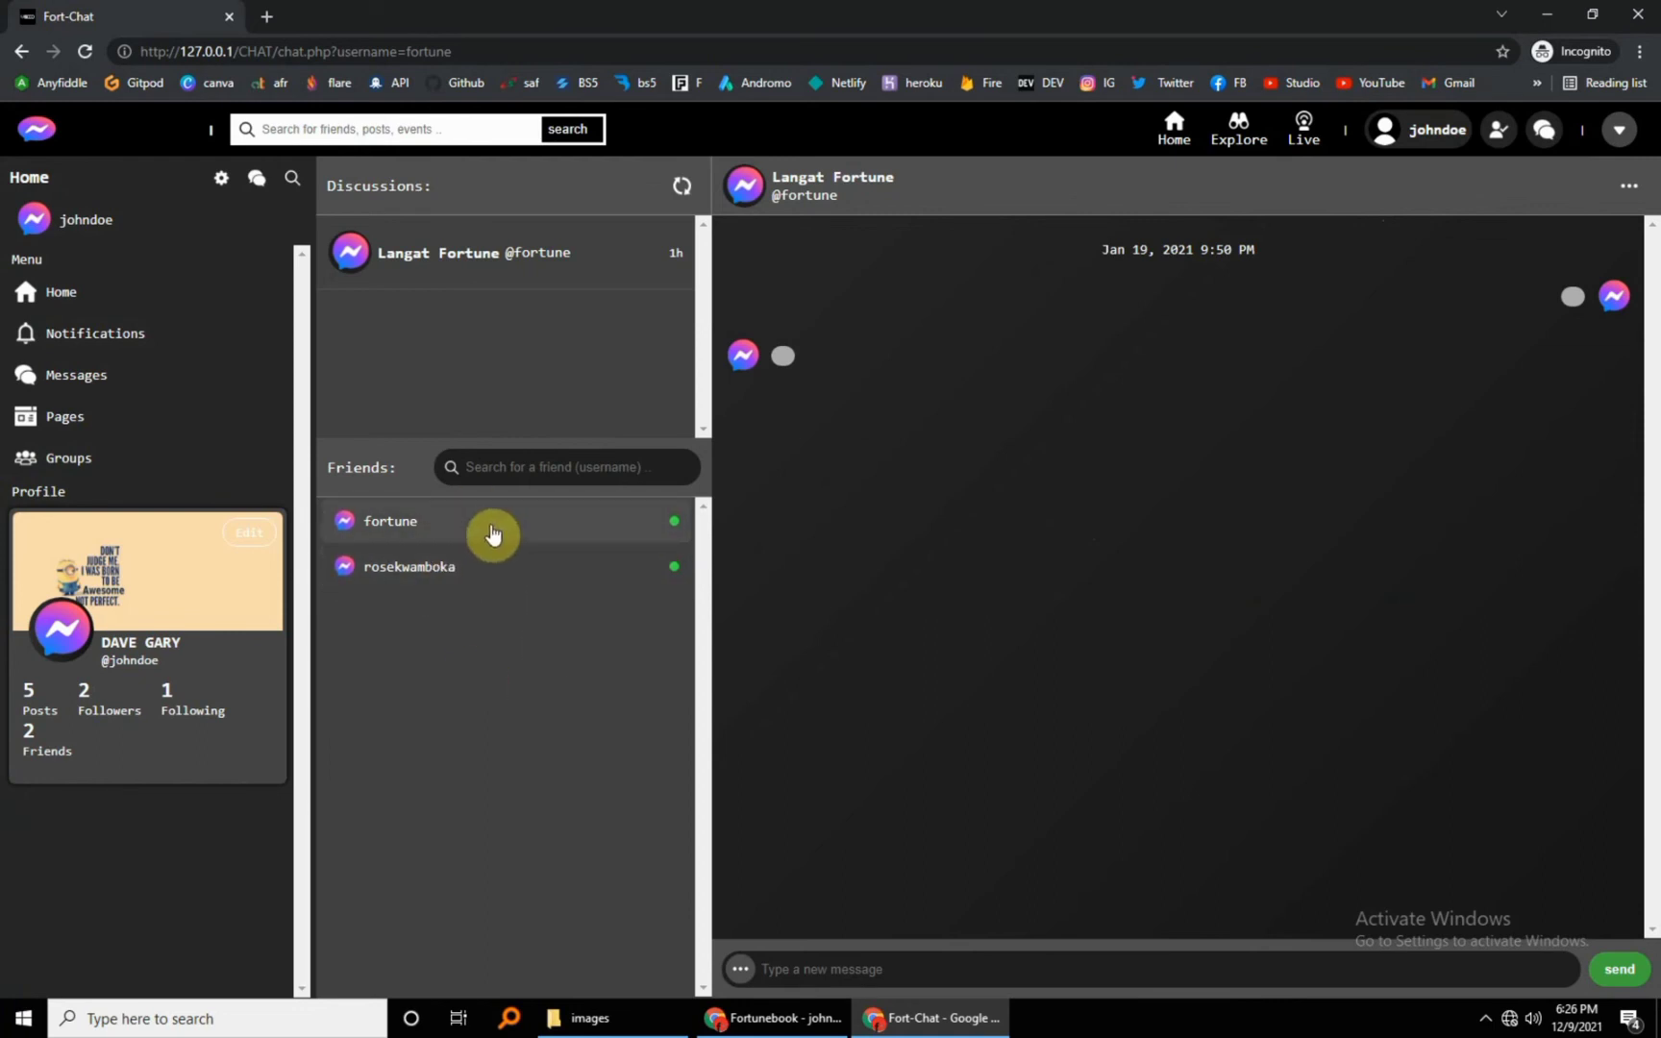
{"action": "mouse_move", "coordinate": [421, 561]}
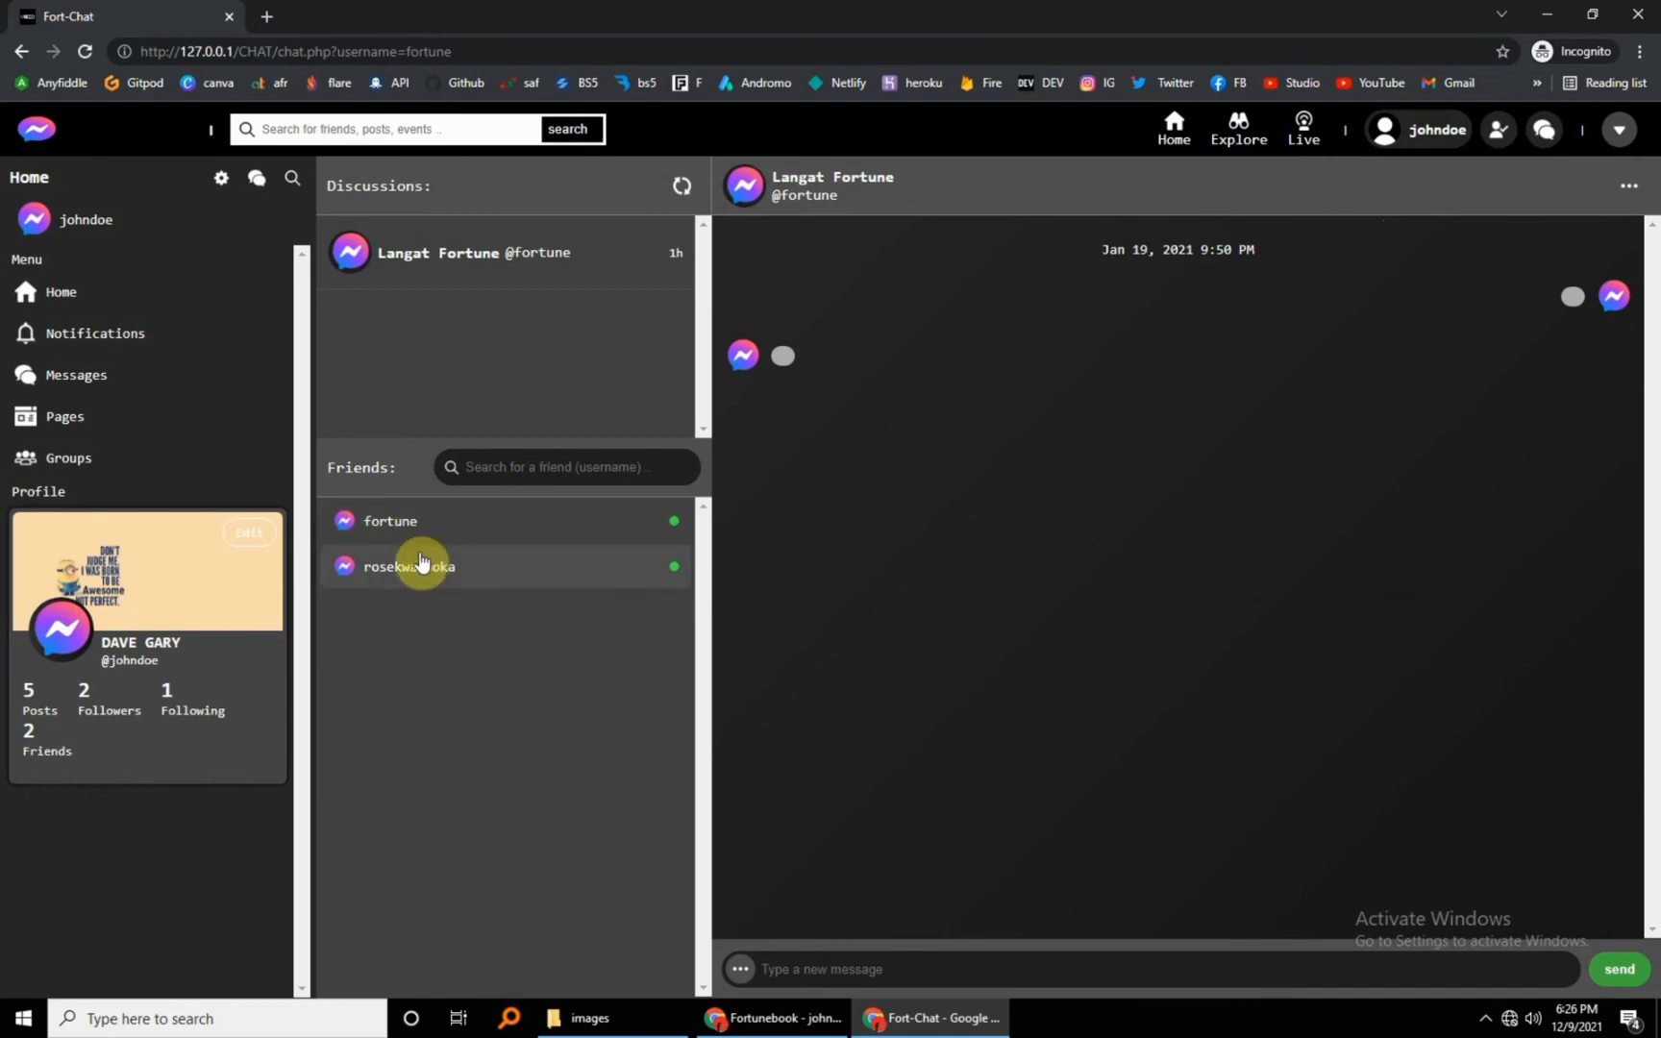
{"action": "mouse_move", "coordinate": [987, 809]}
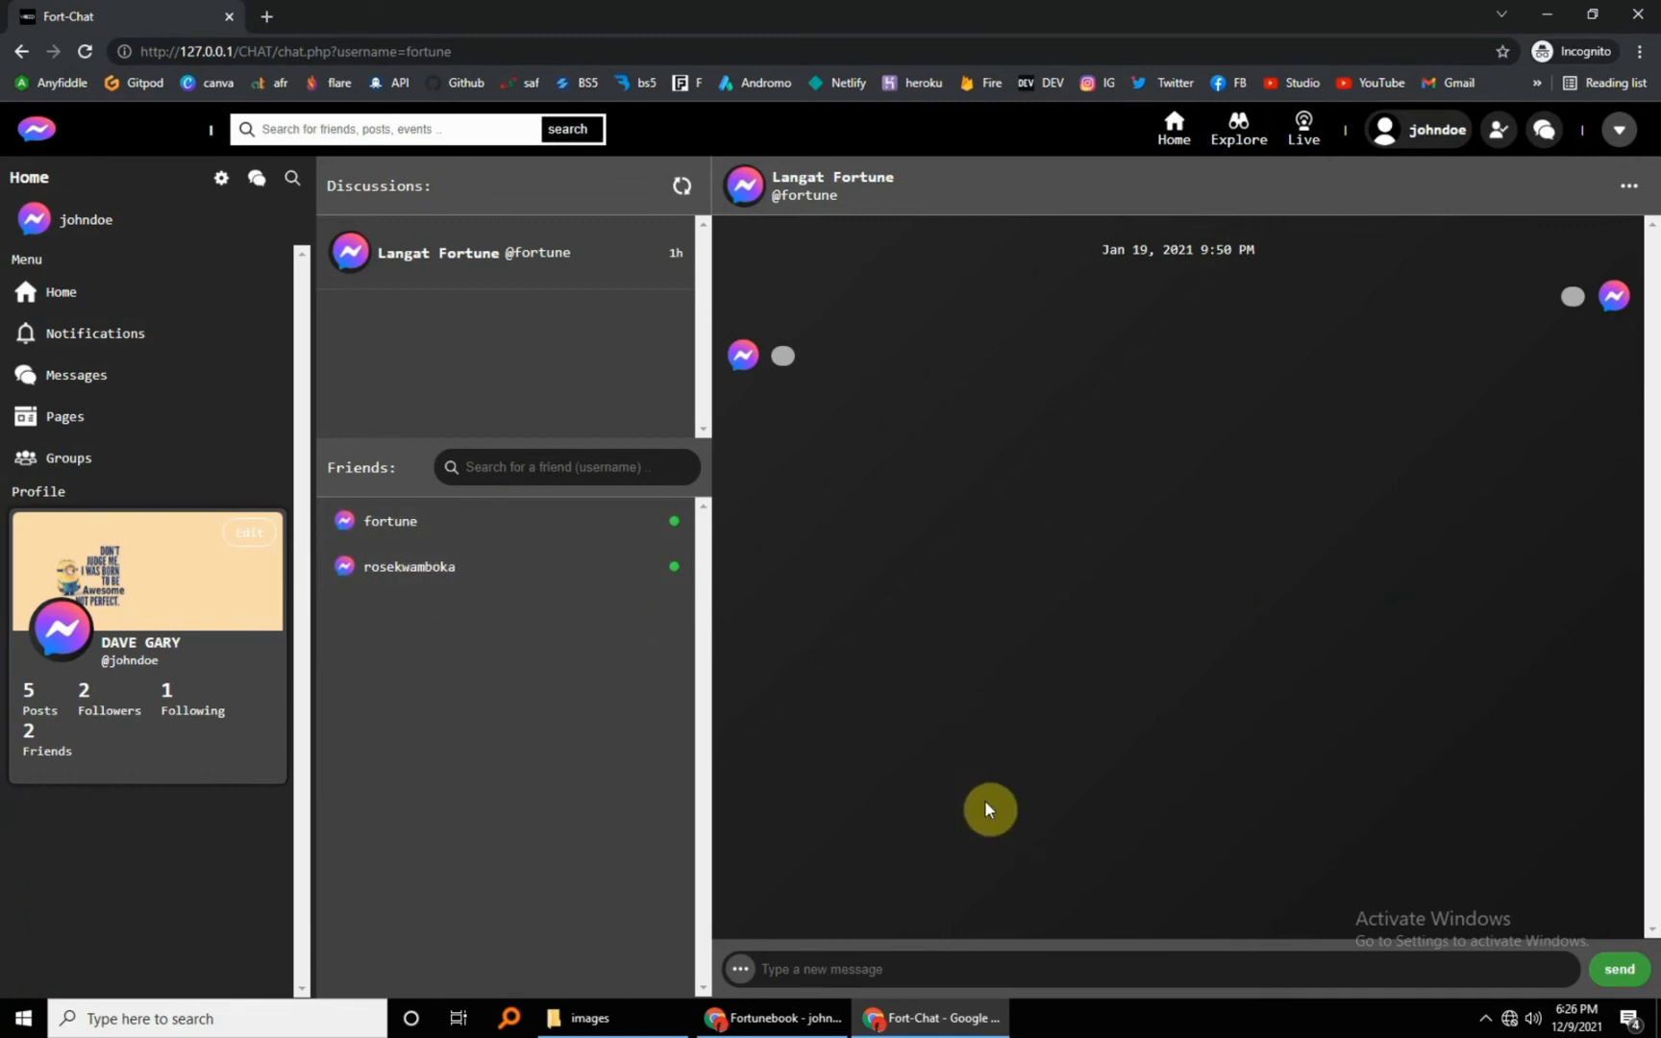
{"action": "type", "text": "he"}
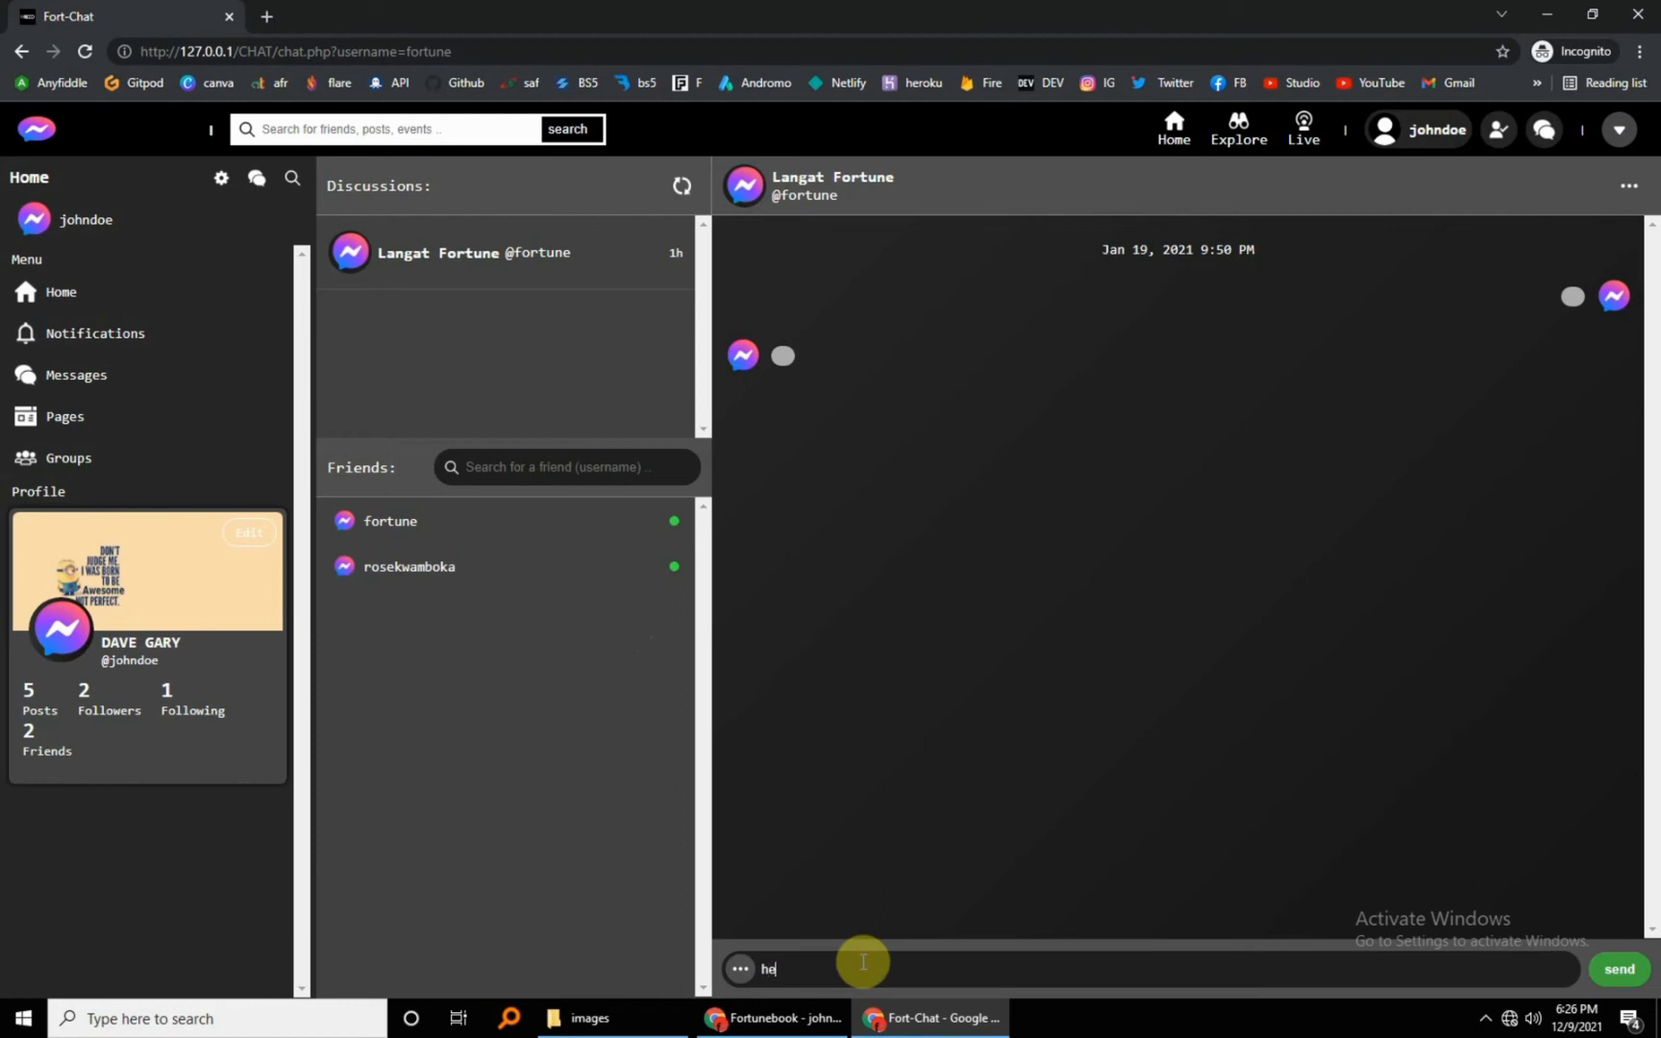
{"action": "left_click", "coordinate": [1617, 968]}
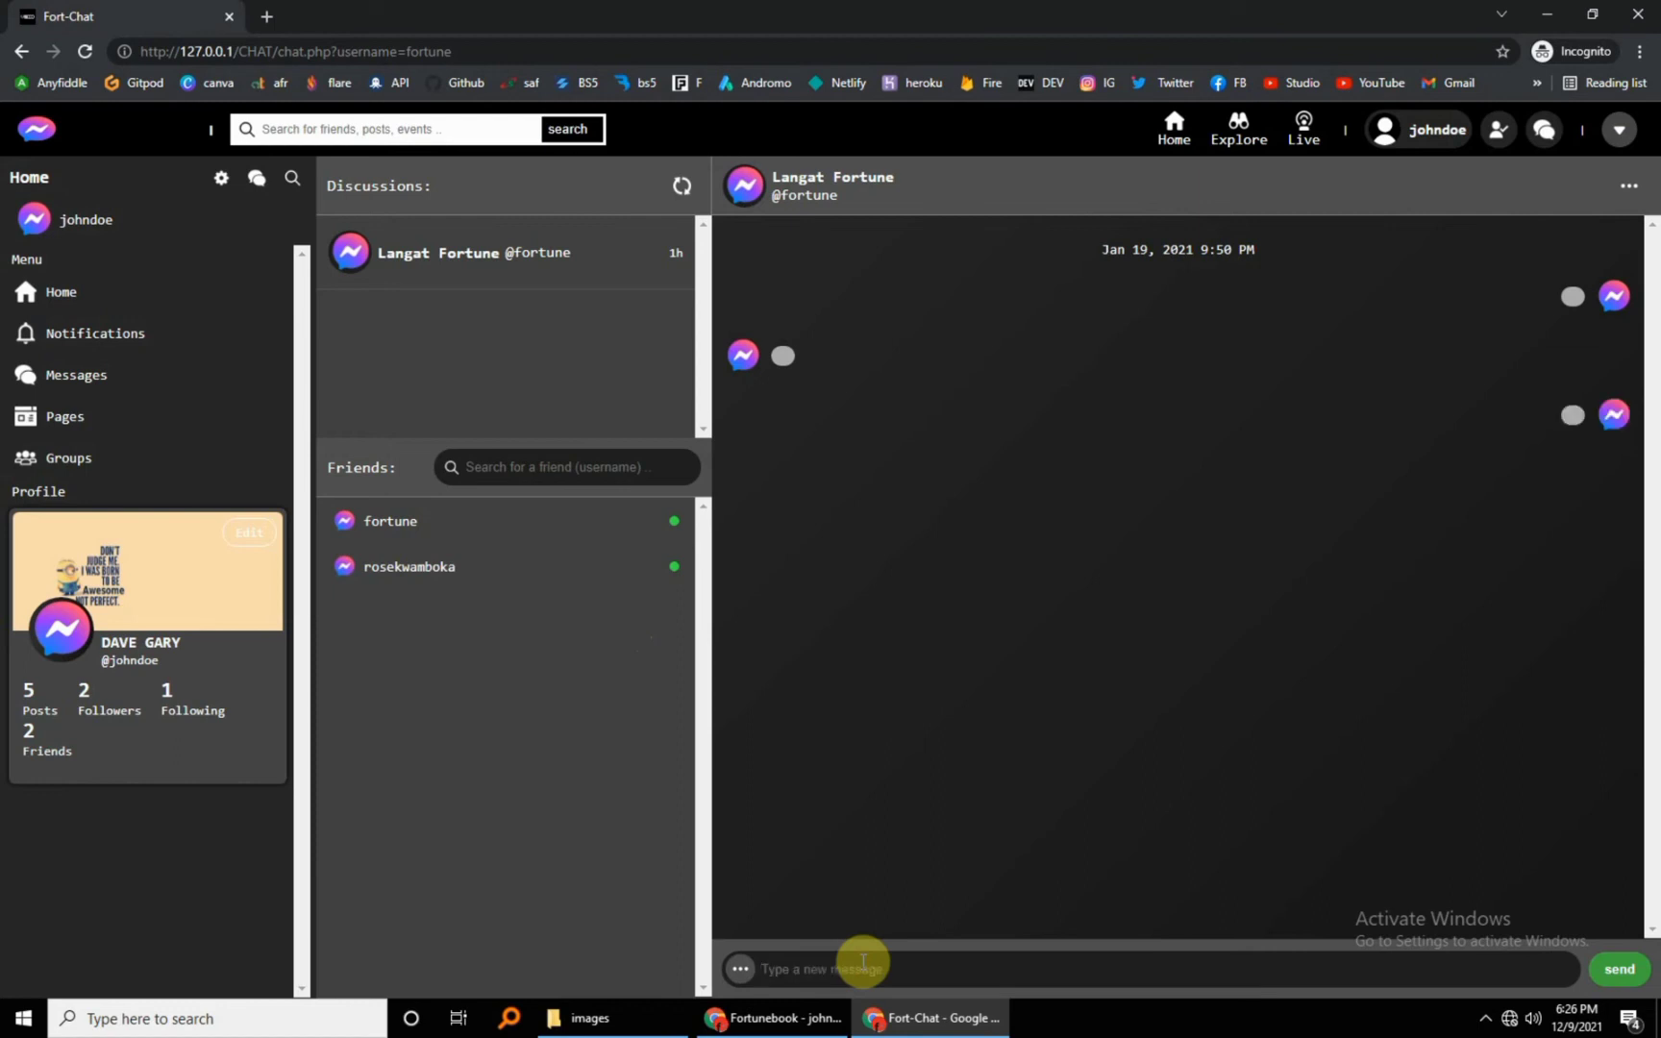
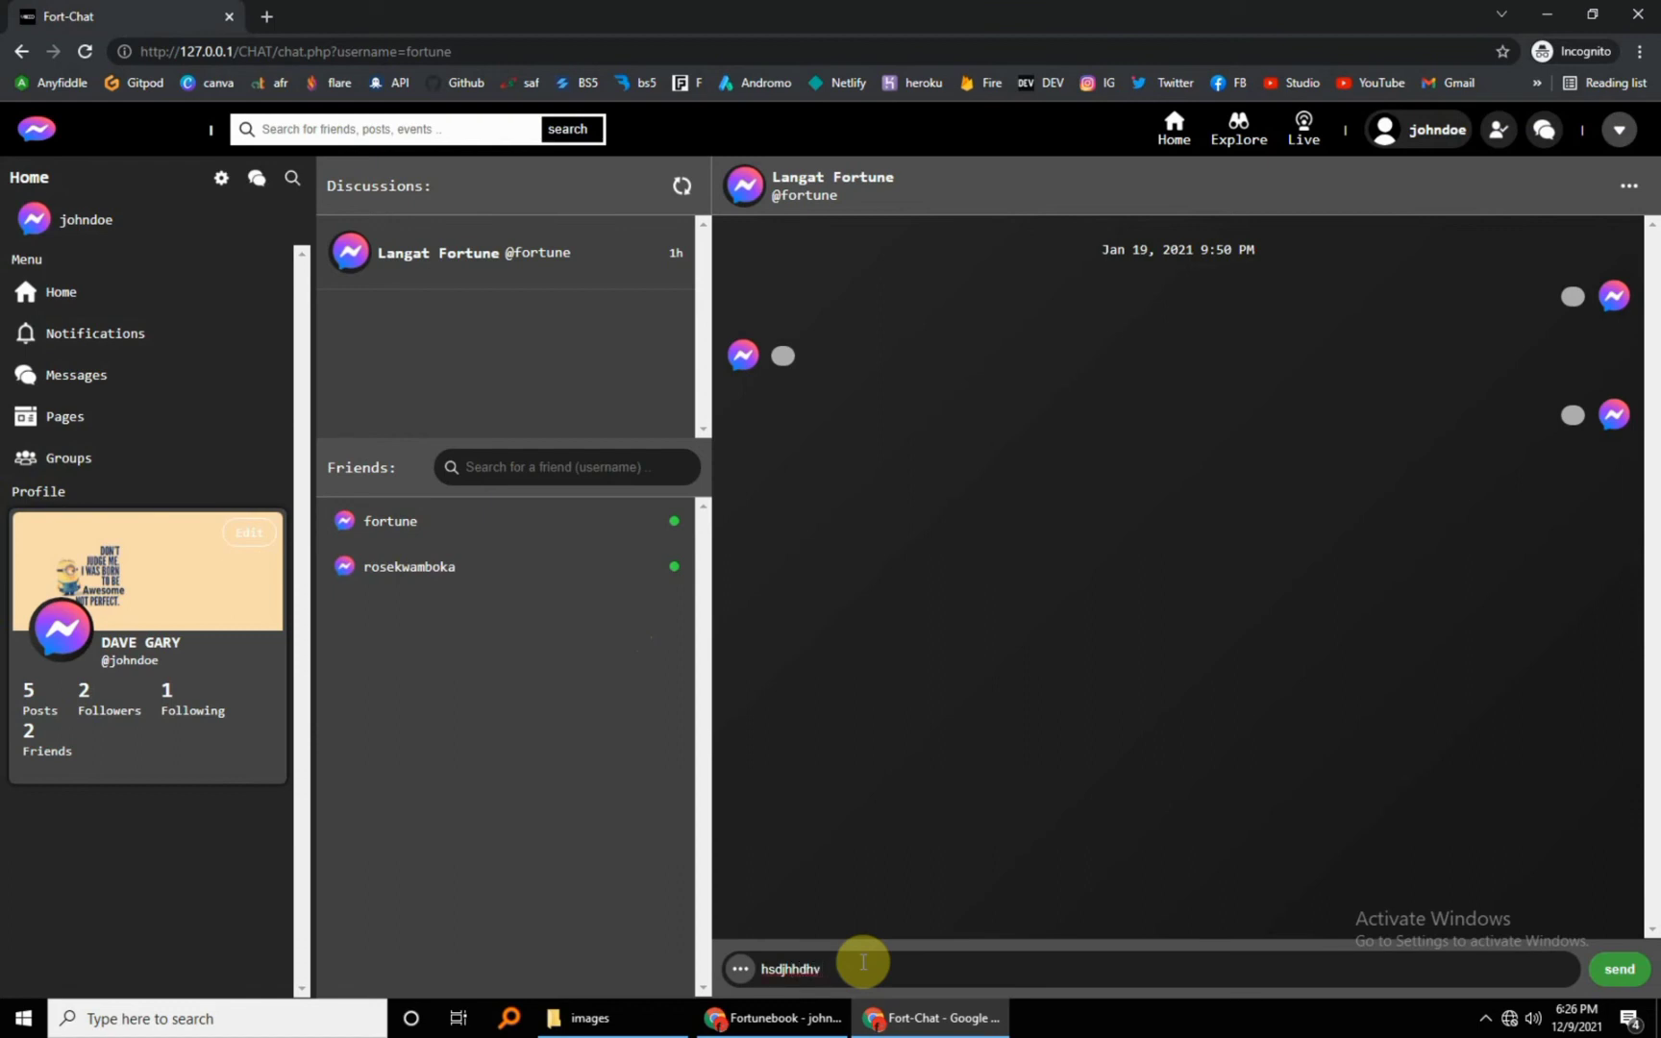
{"action": "left_click", "coordinate": [1617, 968]}
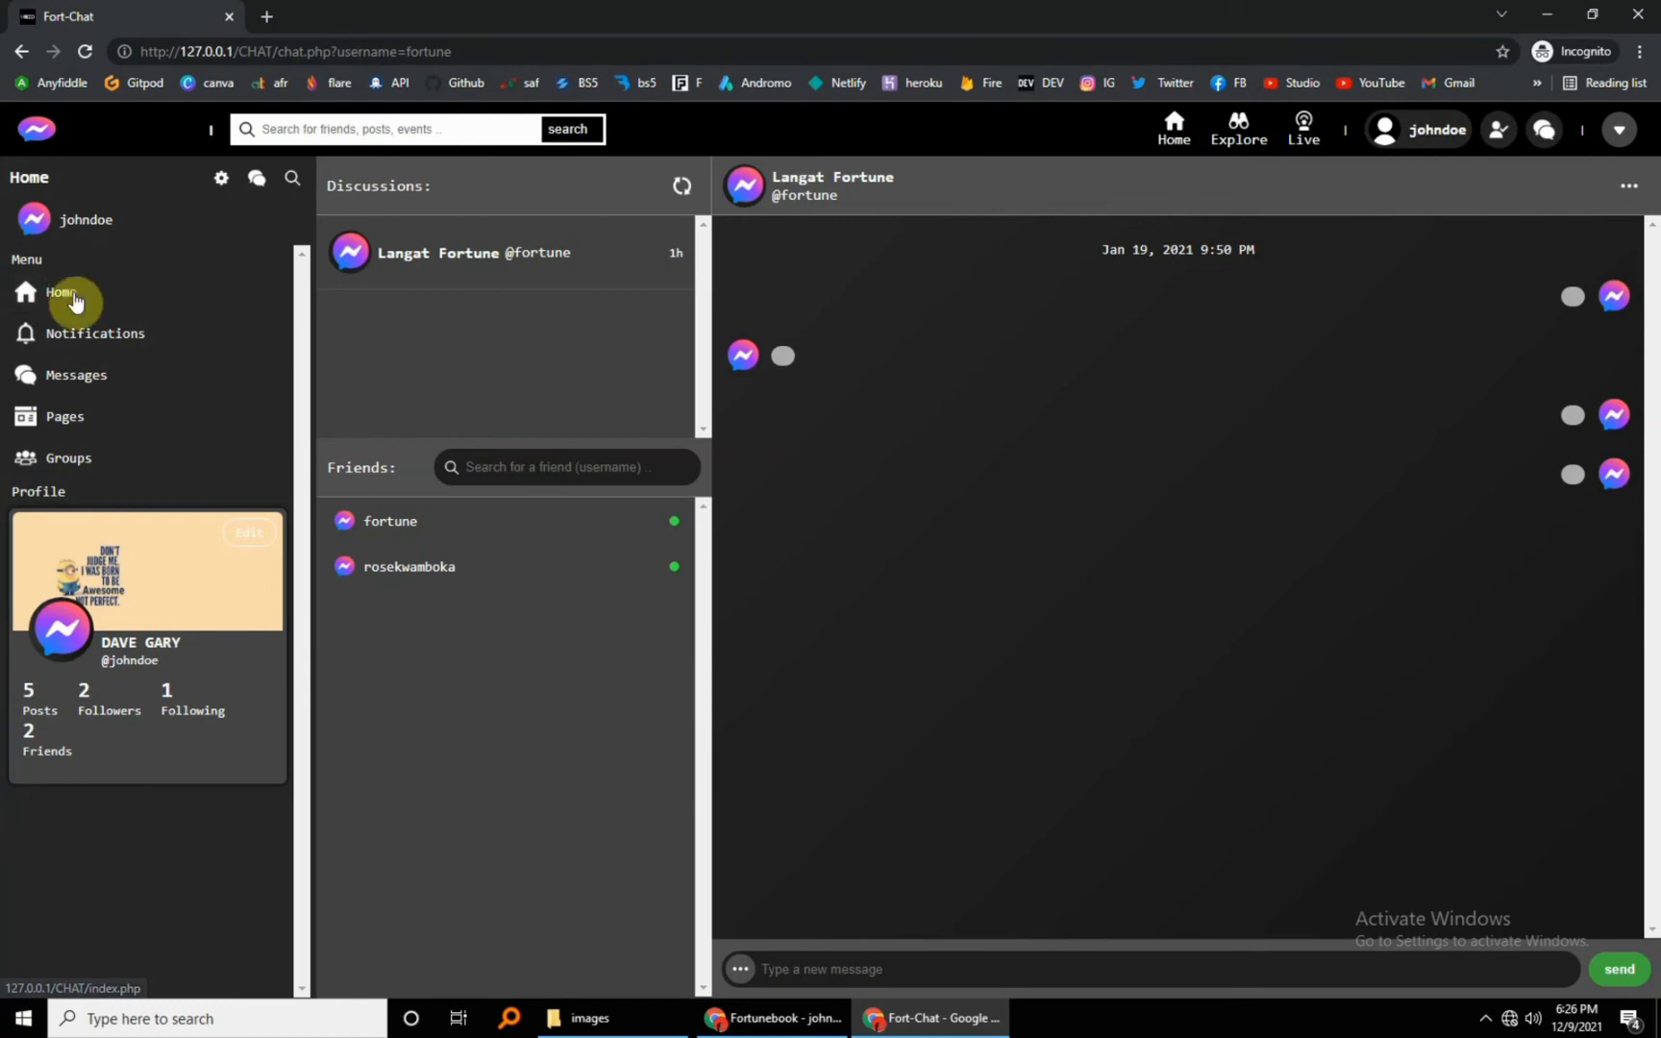
Return to the index.php home news feed using the sidebar Home link
{"action": "left_click", "coordinate": [60, 291]}
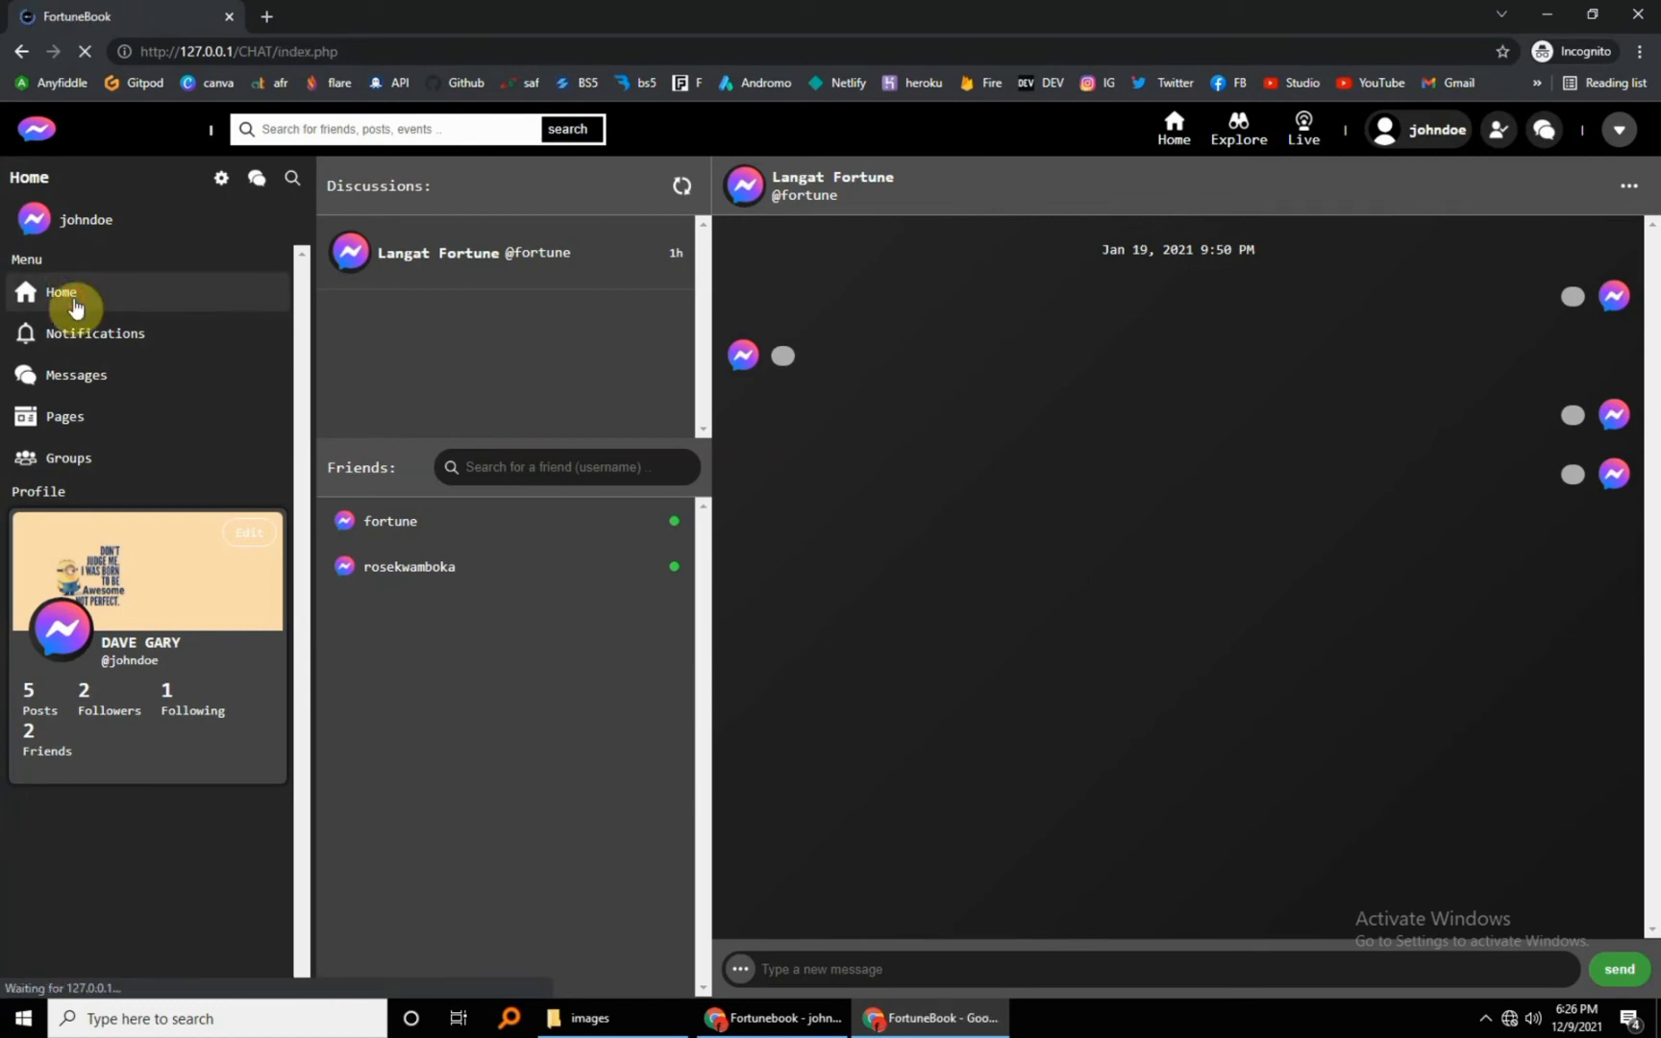
{"action": "left_click", "coordinate": [61, 294]}
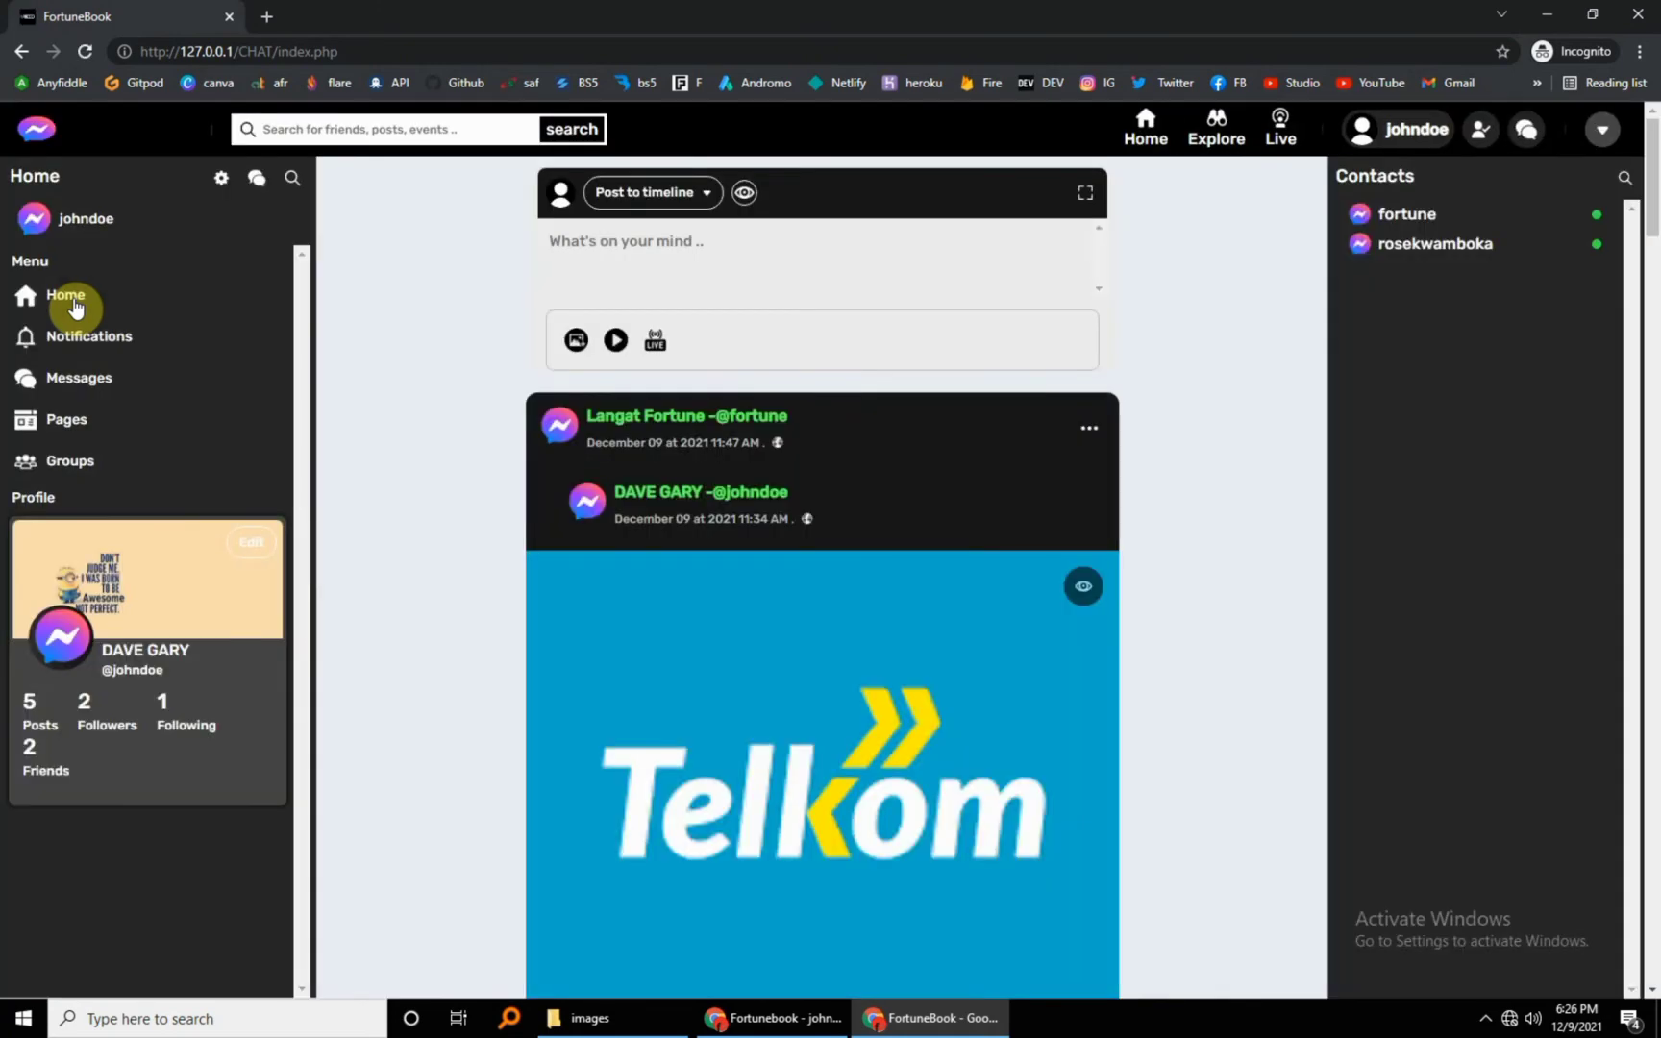
{"action": "mouse_move", "coordinate": [341, 185]}
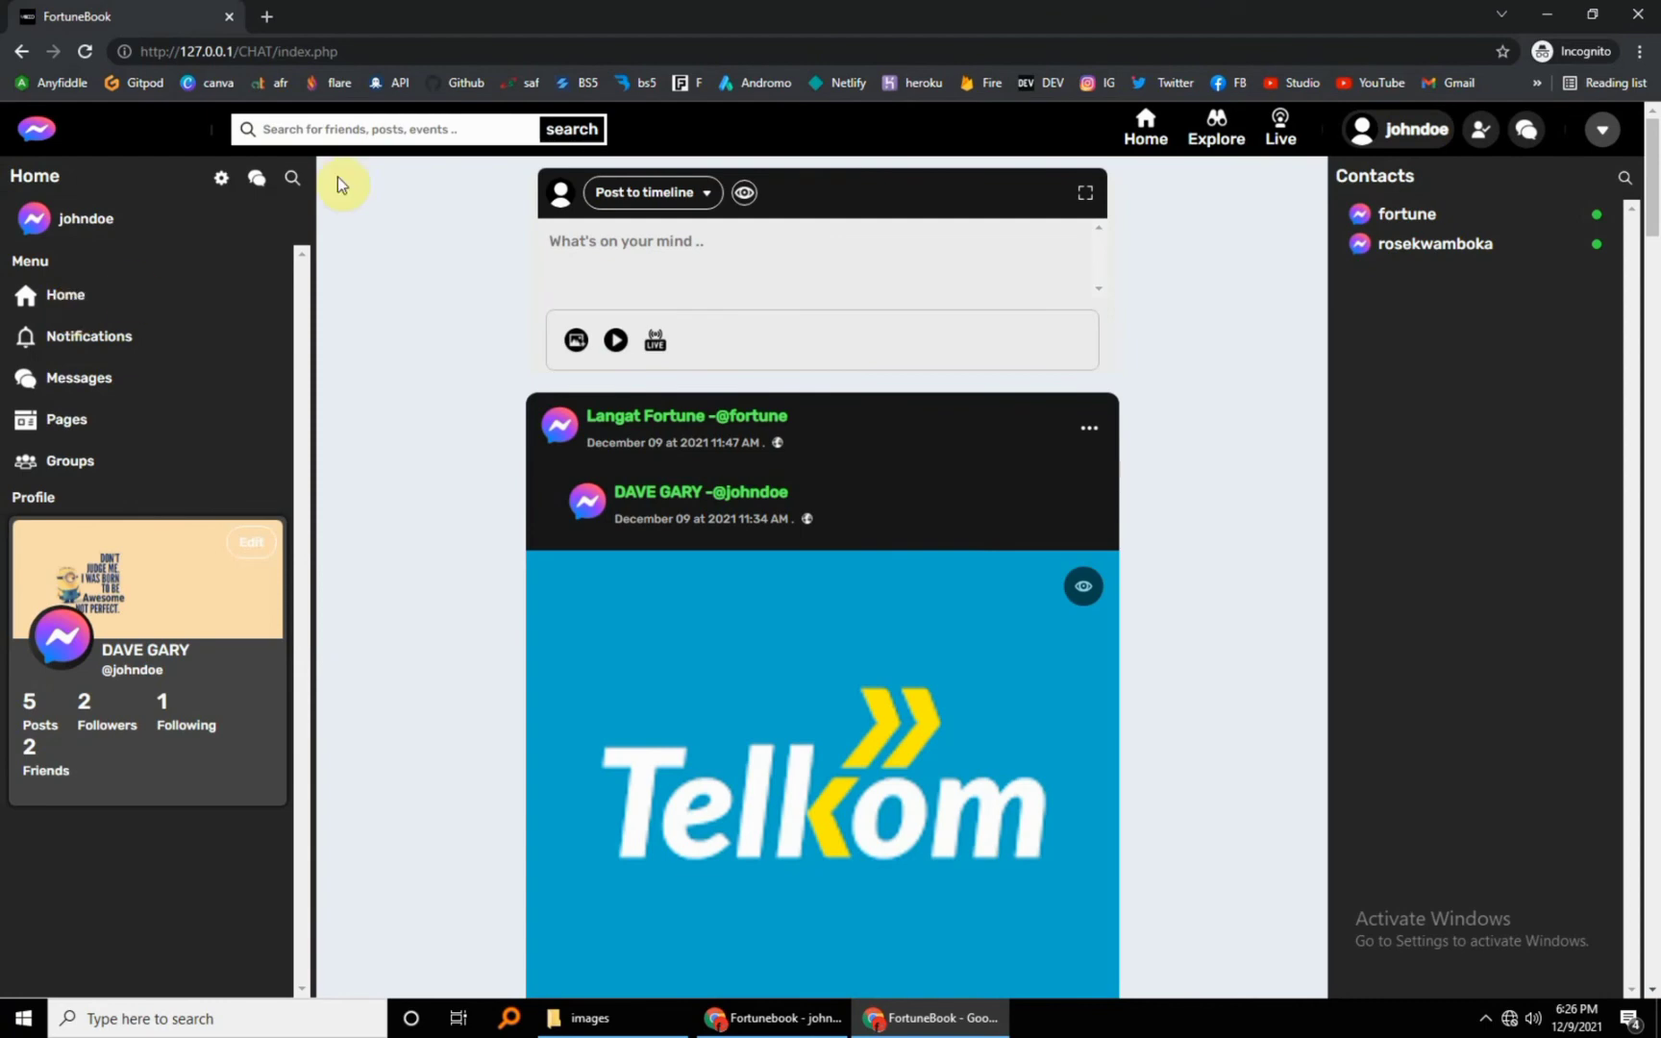
{"action": "mouse_move", "coordinate": [1405, 213]}
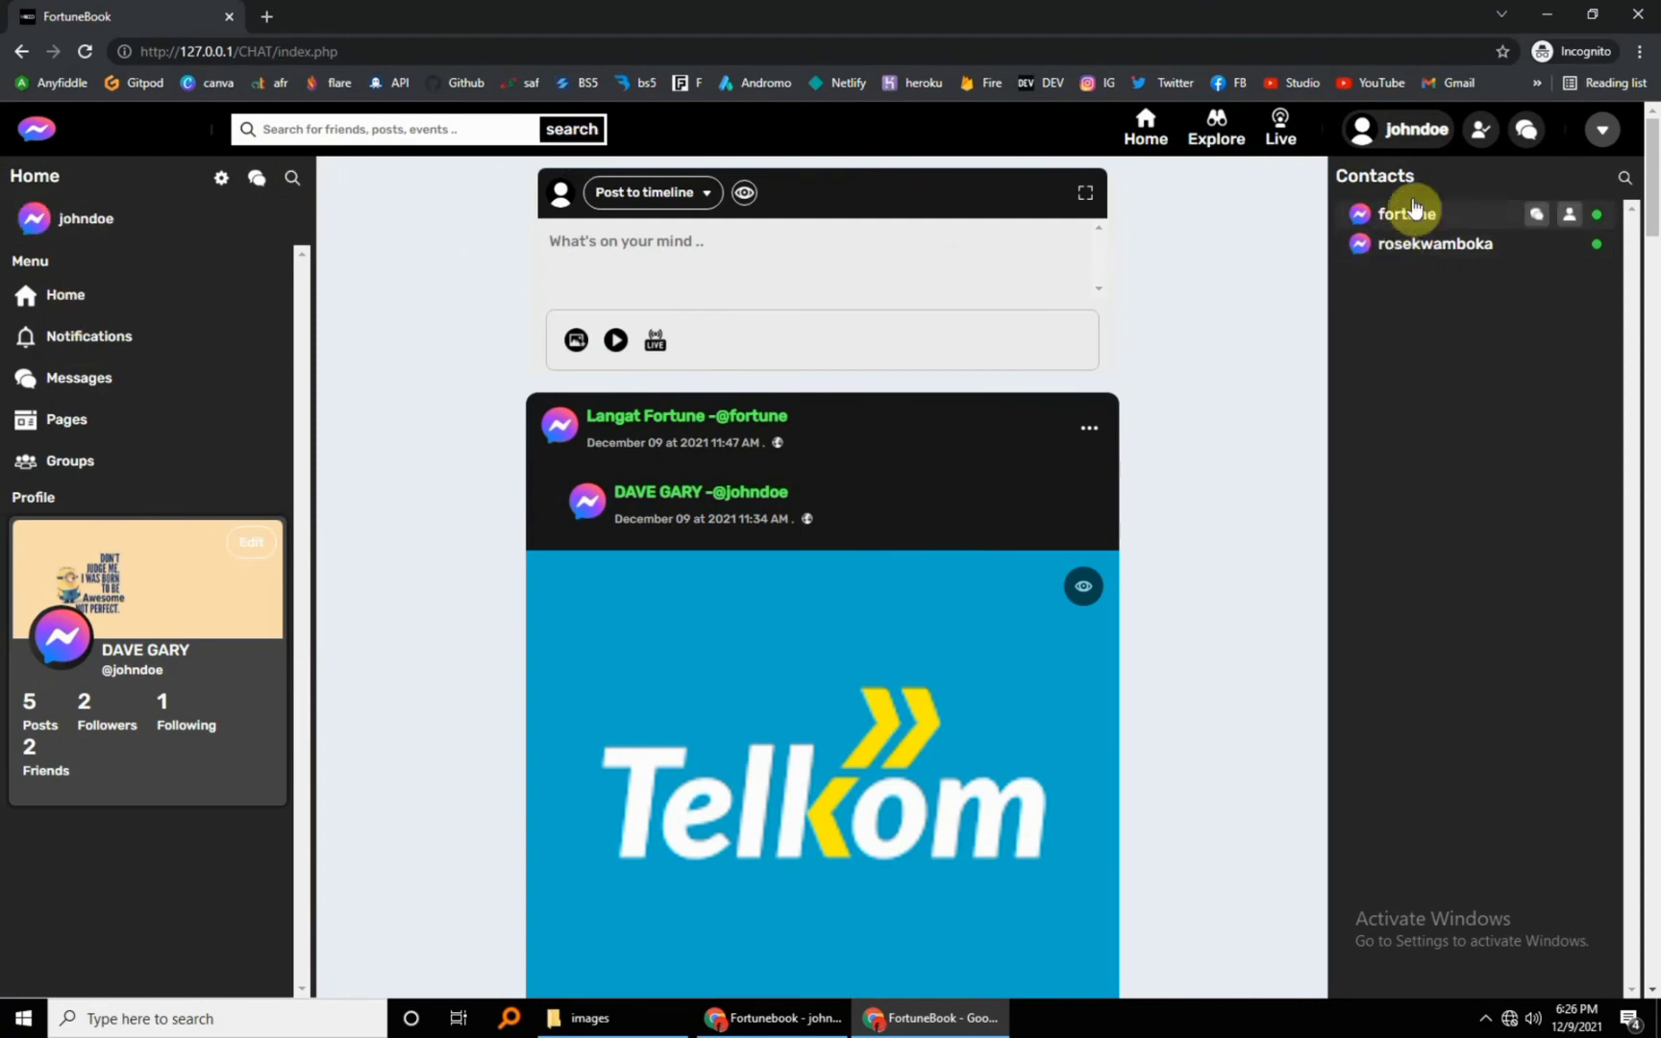
{"action": "mouse_move", "coordinate": [1475, 207]}
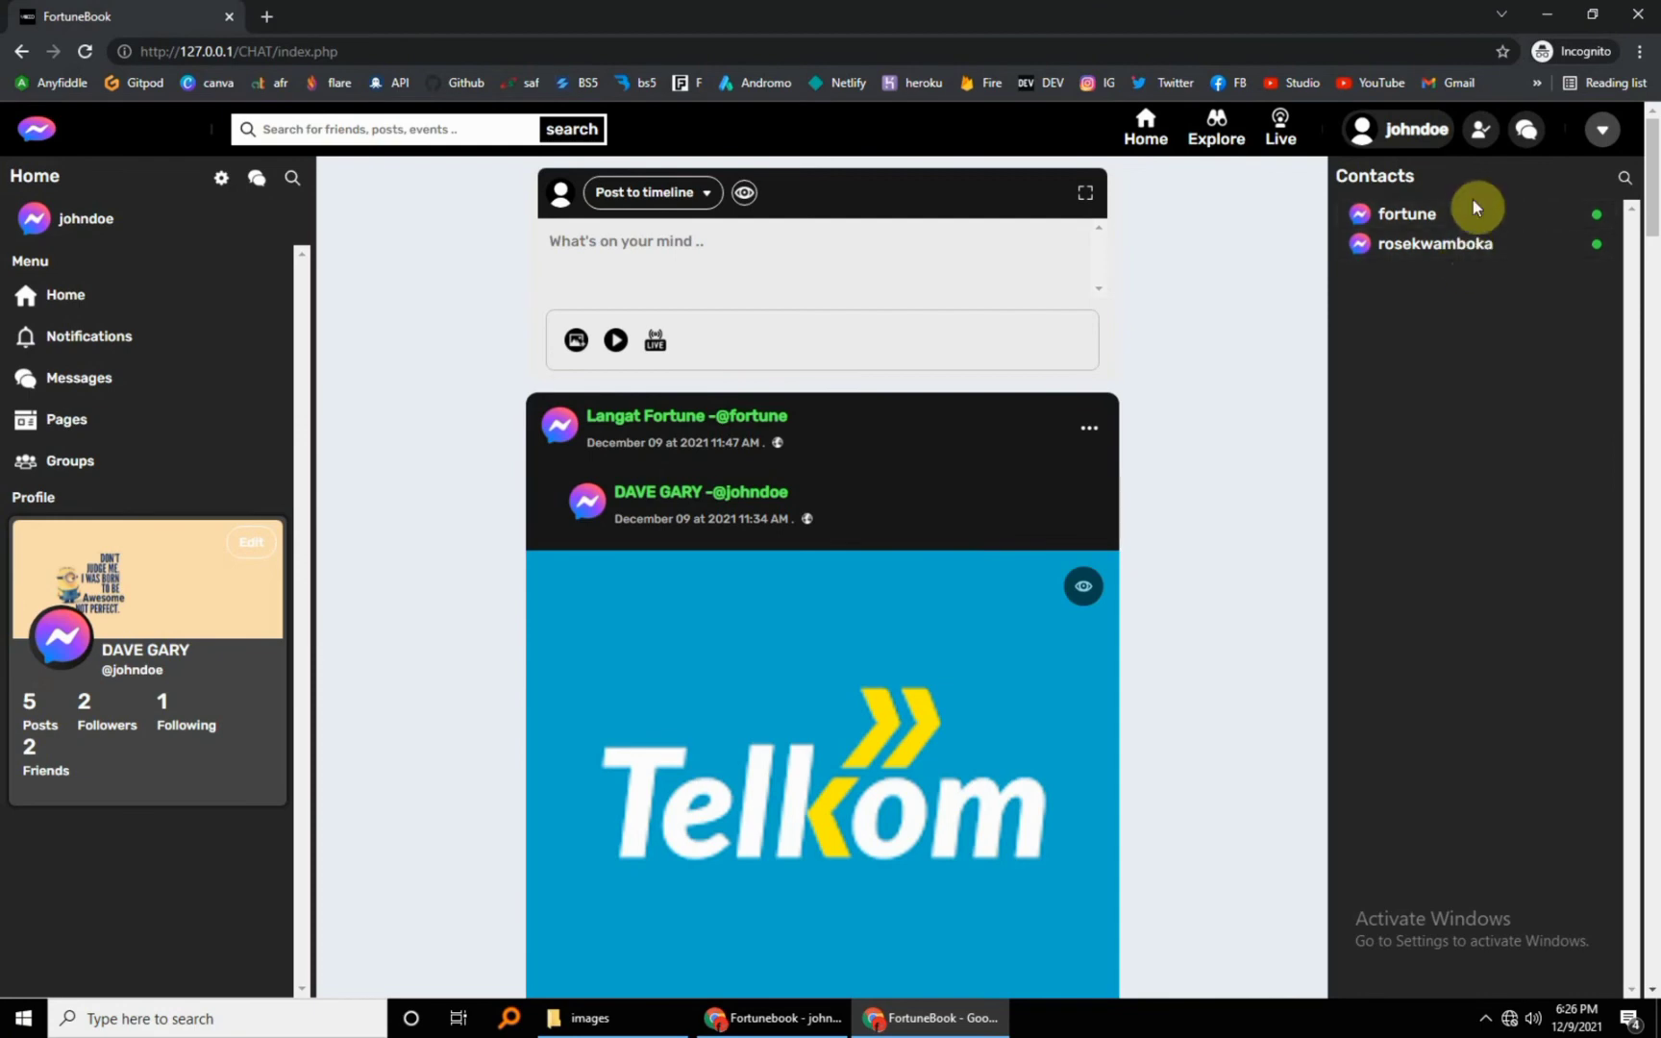
{"action": "mouse_move", "coordinate": [1224, 454]}
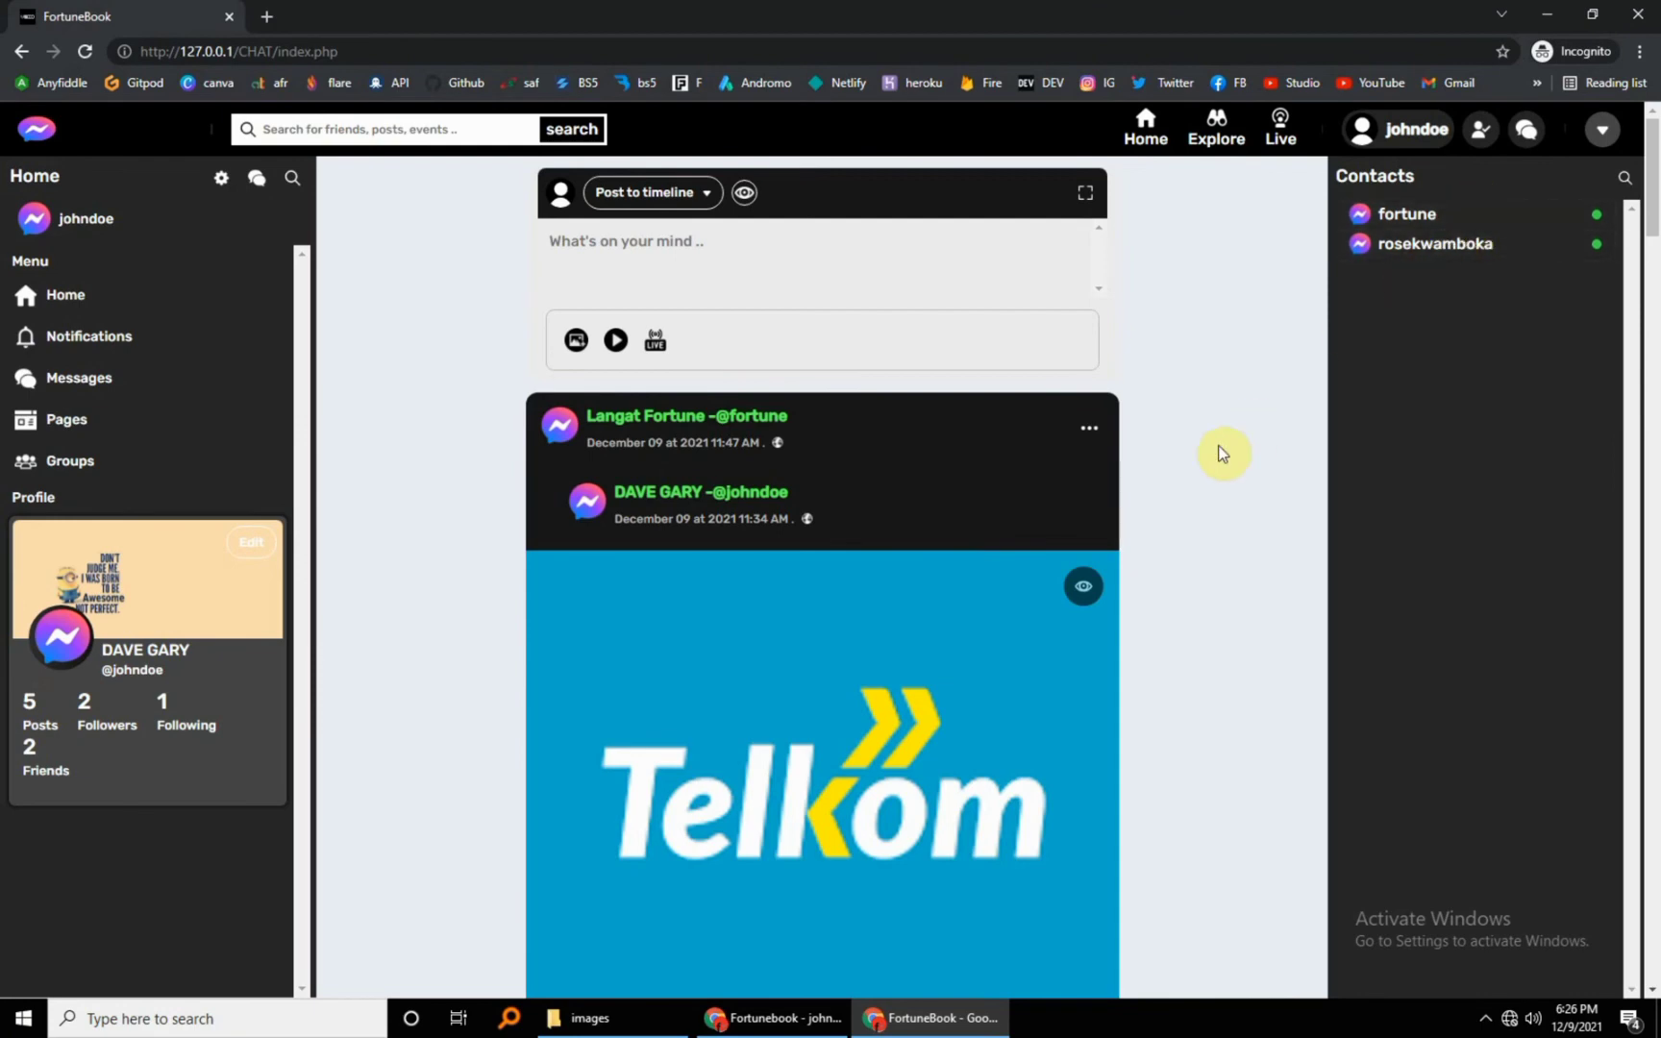
{"action": "mouse_move", "coordinate": [347, 396]}
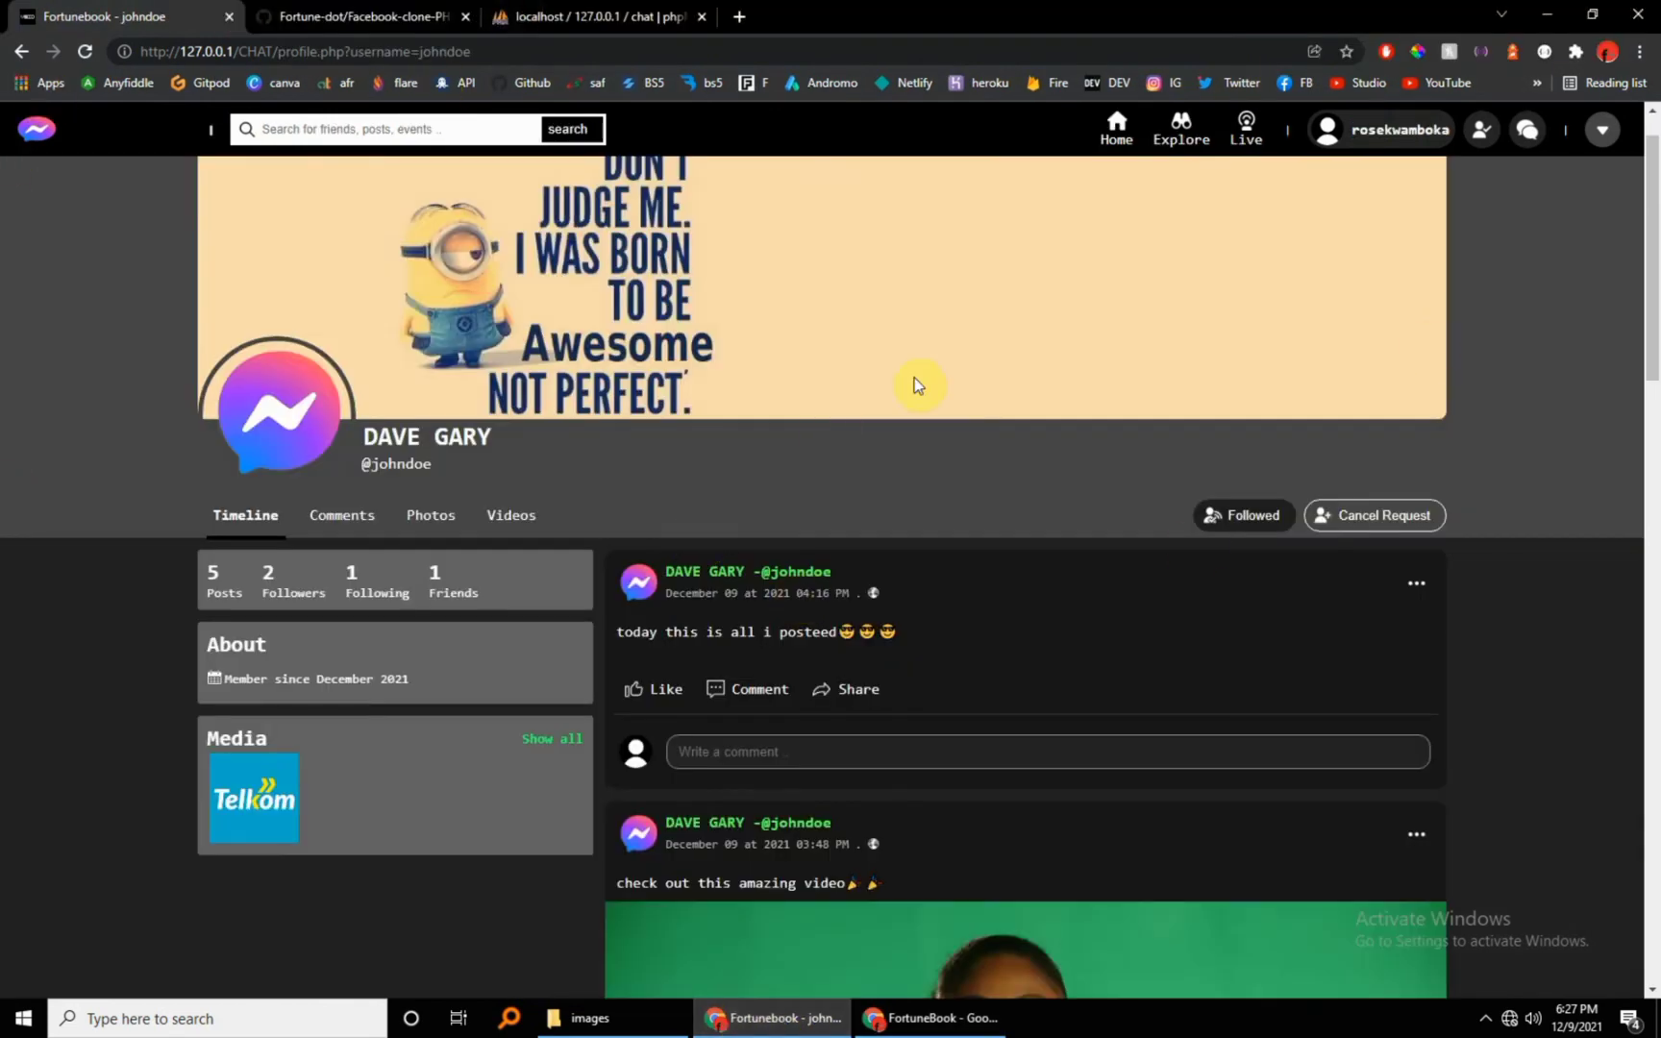
Switch to the Fortune-dot/Facebook-clone-PHP GitHub tab and scroll through its README
{"action": "left_click", "coordinate": [360, 16]}
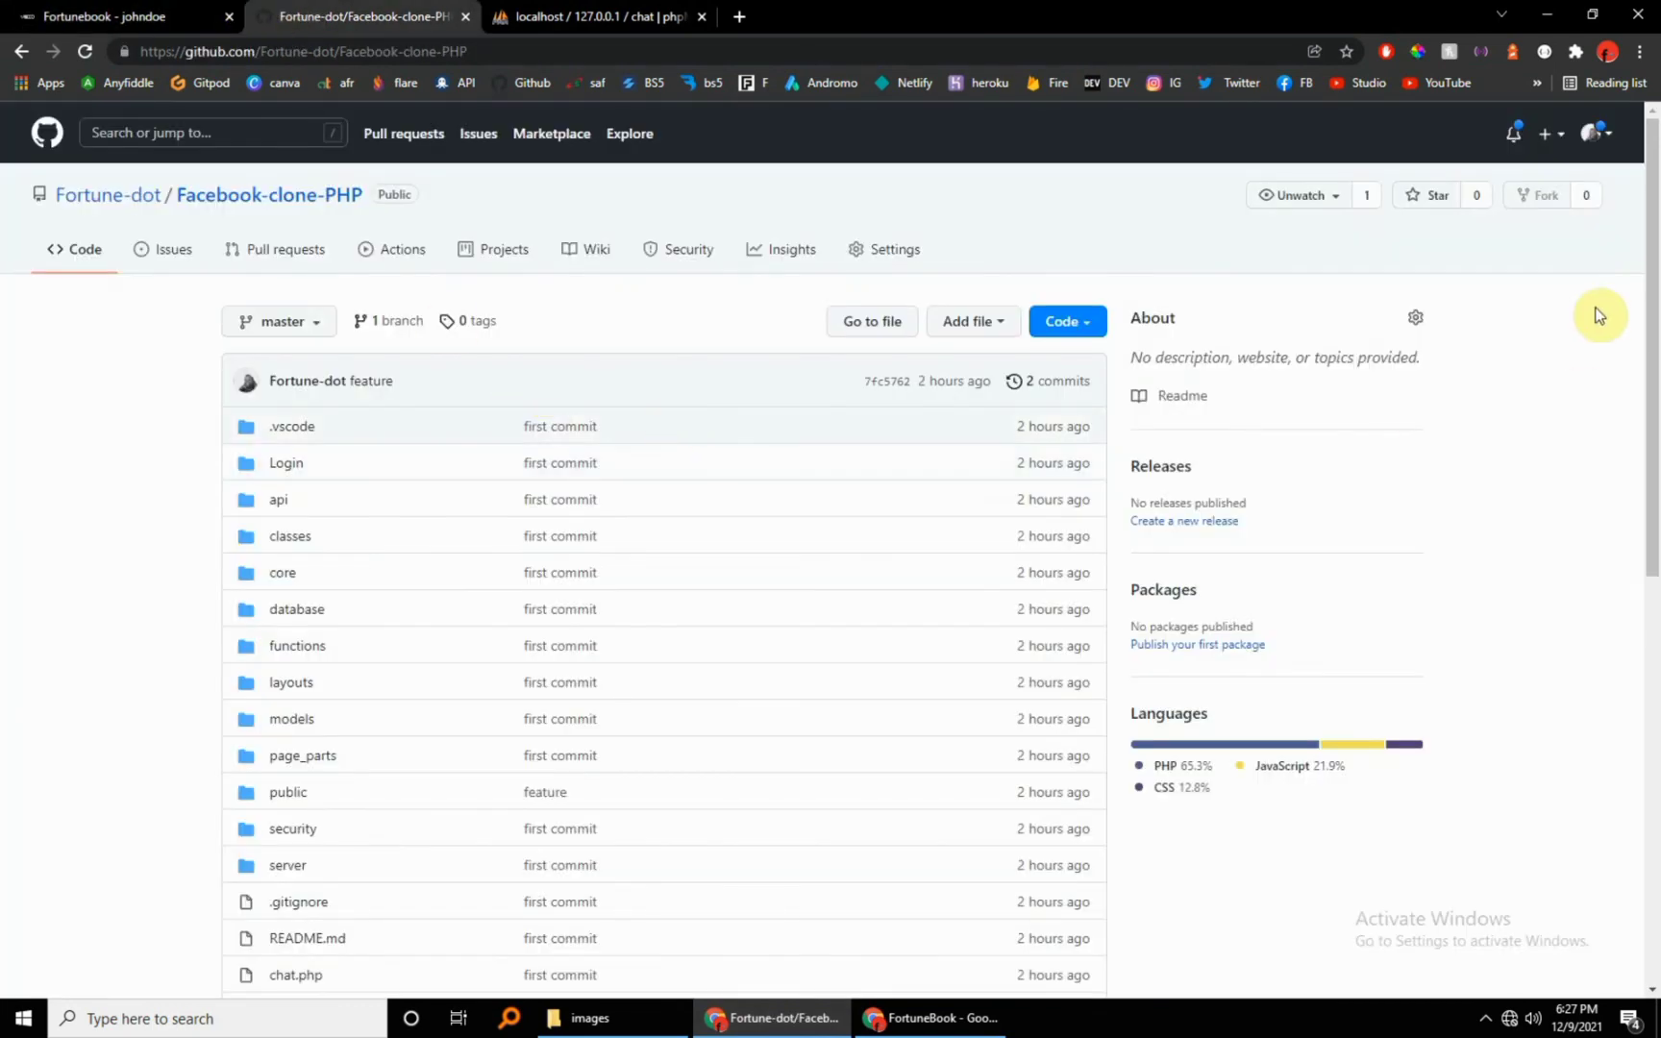
{"action": "scroll", "scroll_direction": "down", "scroll_amount": 3}
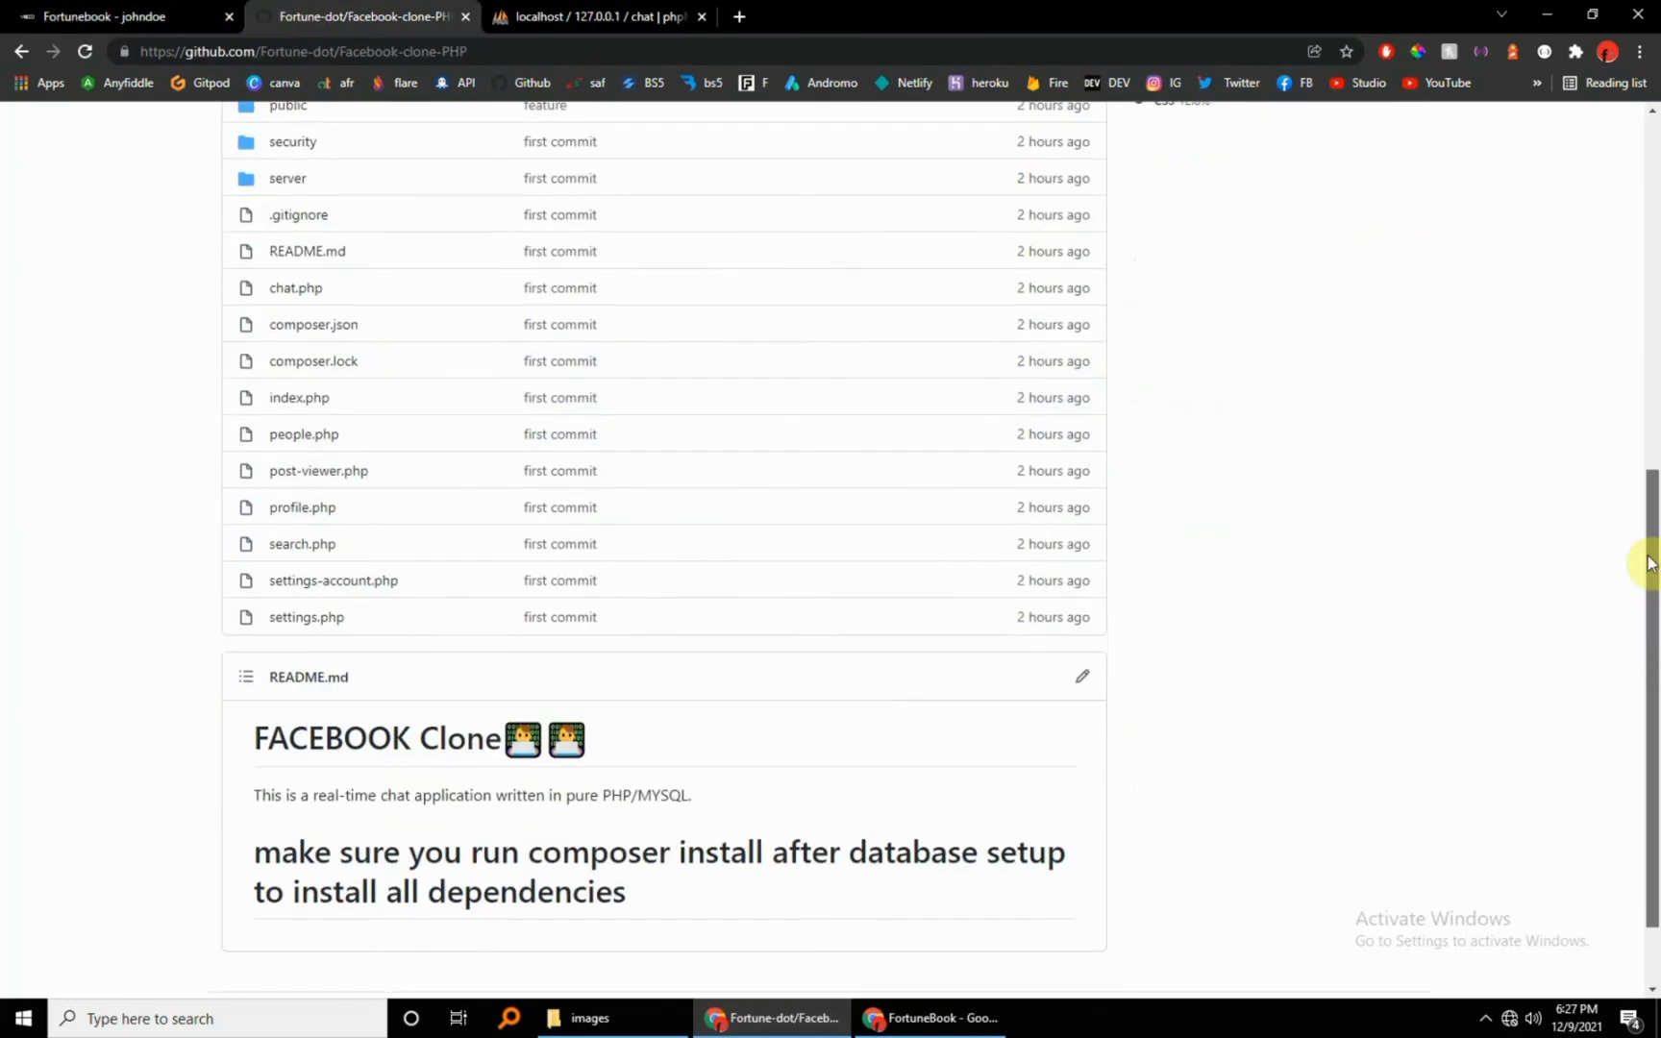
{"action": "scroll", "scroll_direction": "up", "scroll_amount": 3}
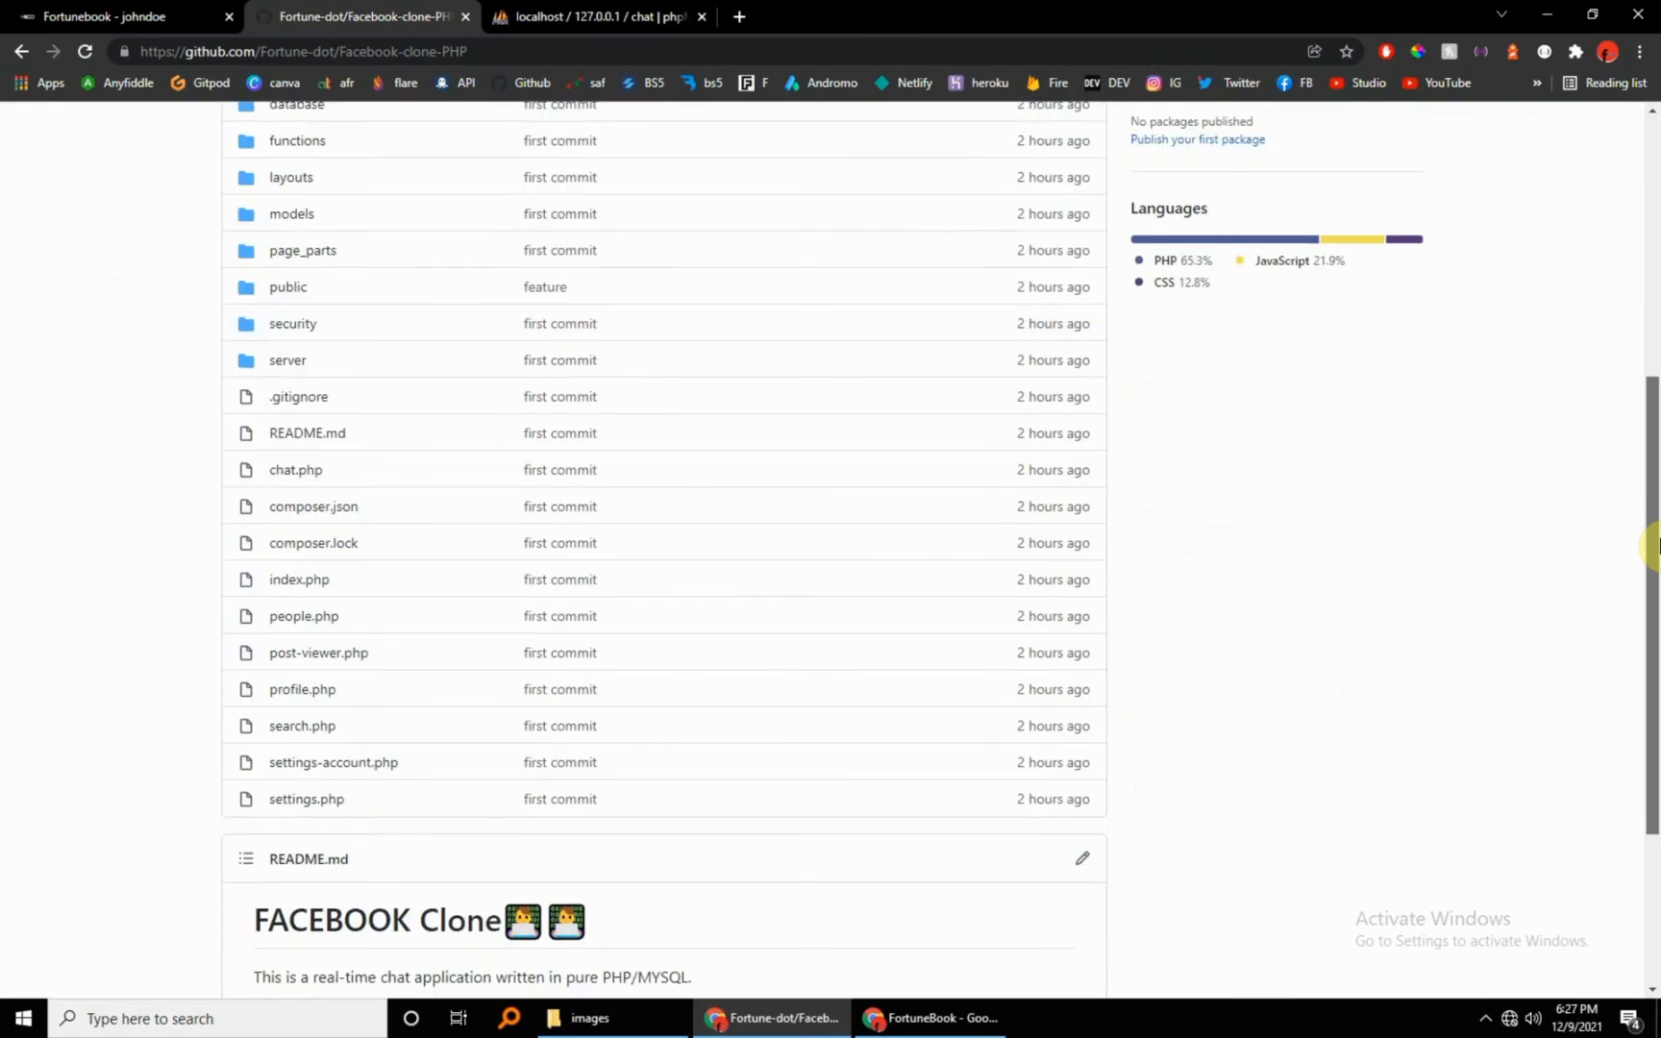
{"action": "scroll", "scroll_direction": "up", "scroll_amount": 3}
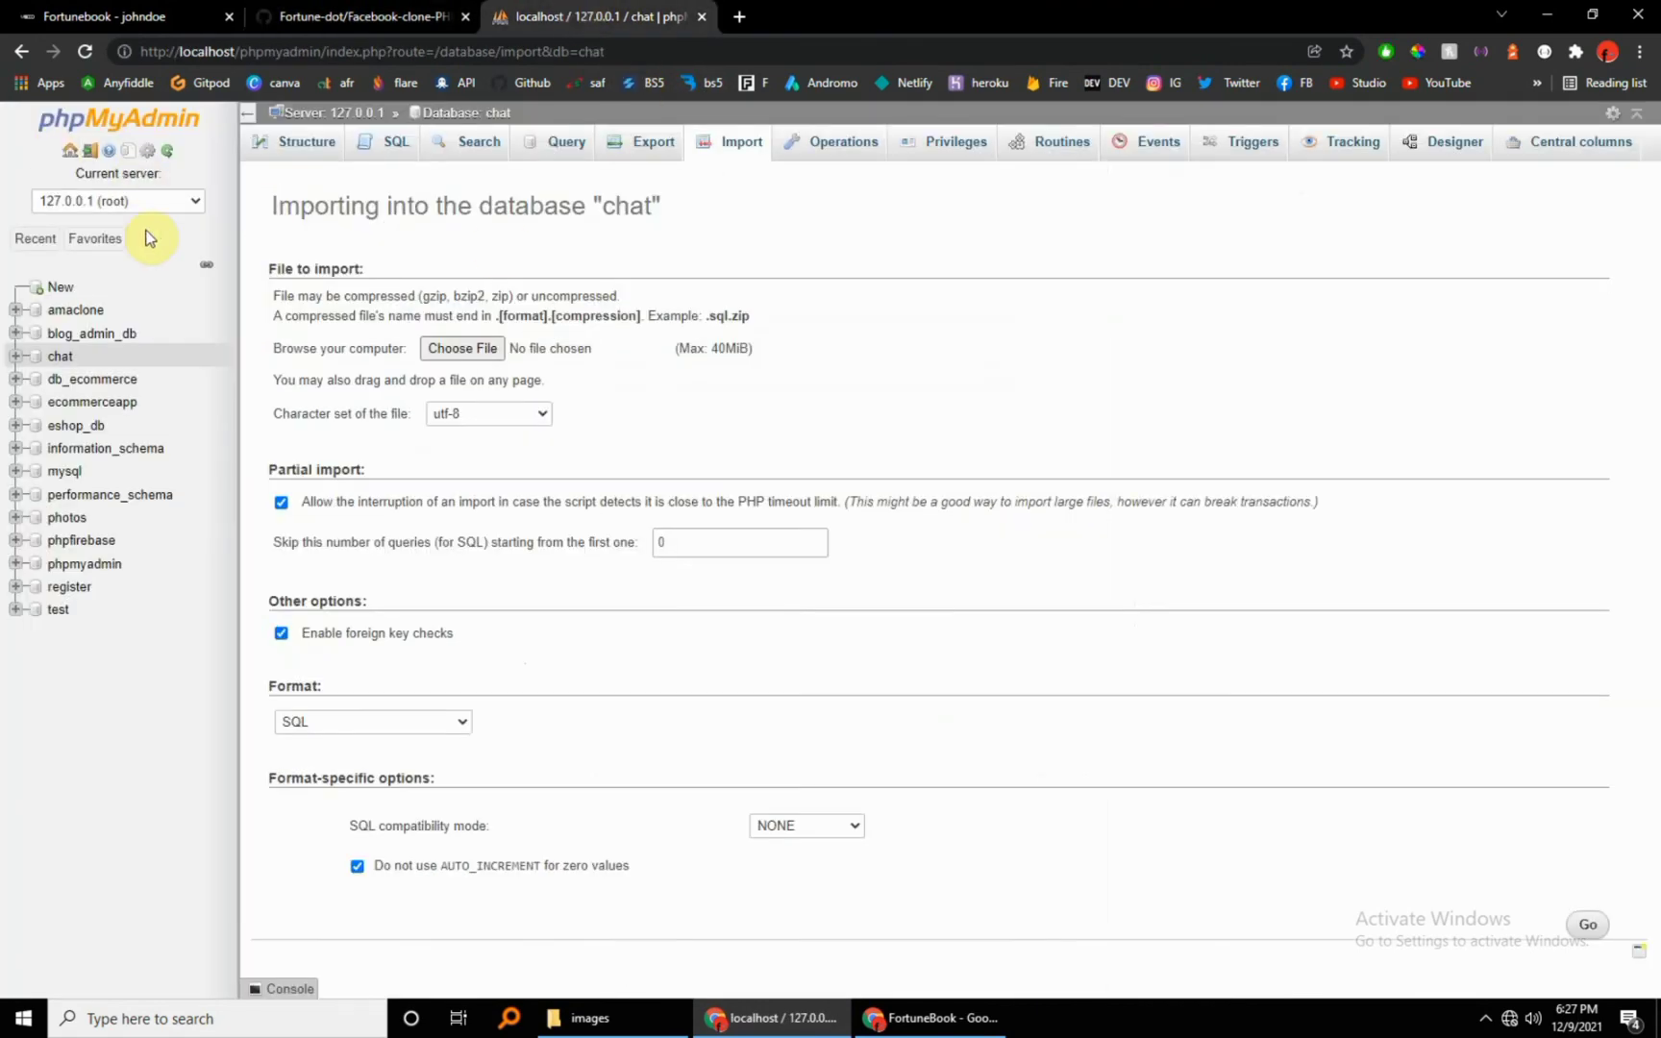
{"action": "mouse_move", "coordinate": [61, 422]}
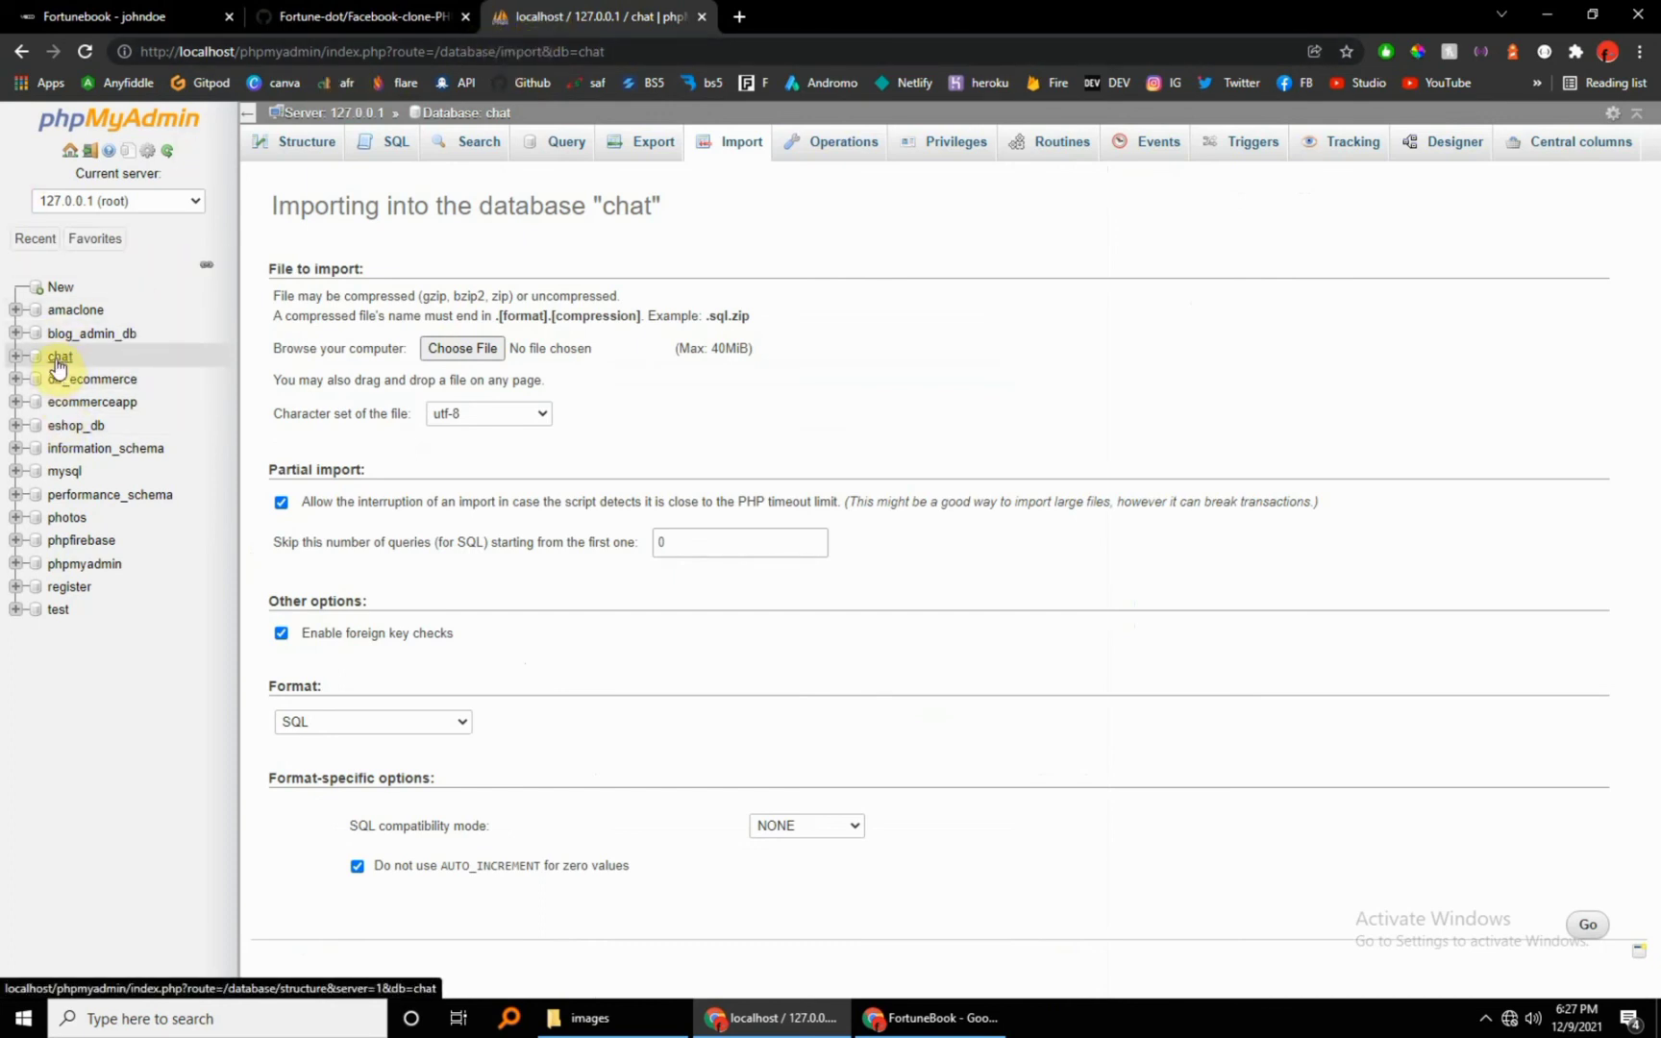
{"action": "mouse_move", "coordinate": [58, 365]}
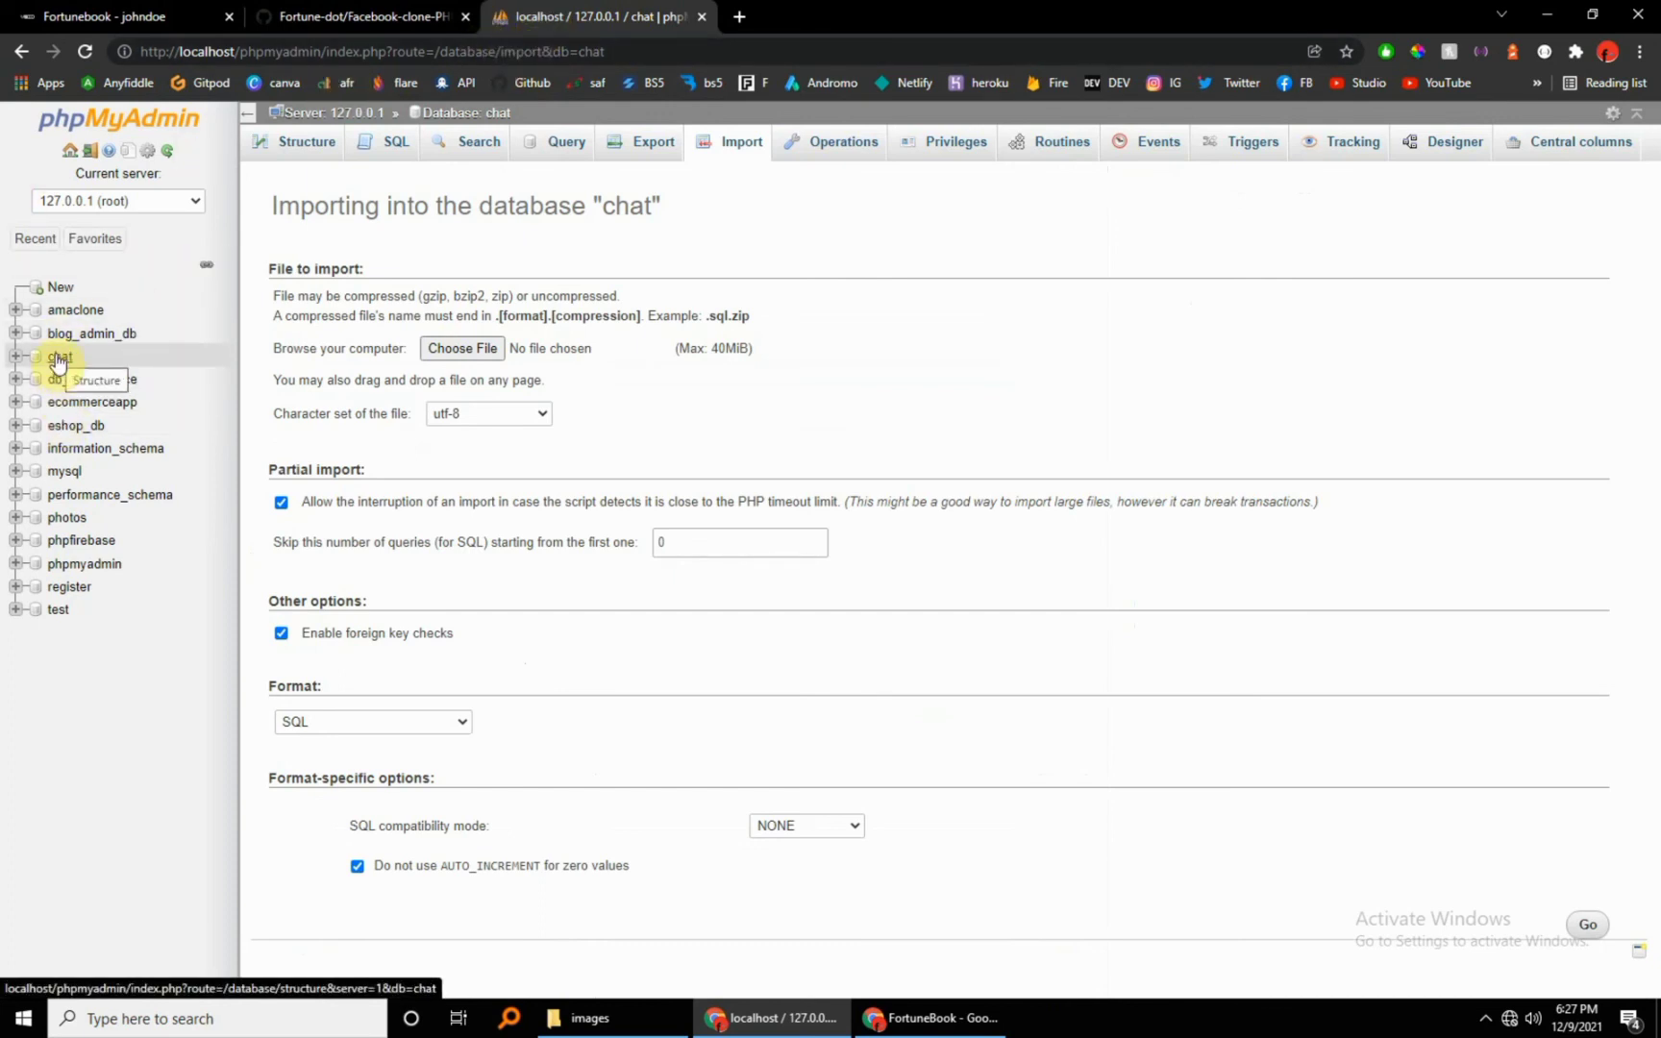
{"action": "mouse_move", "coordinate": [355, 251]}
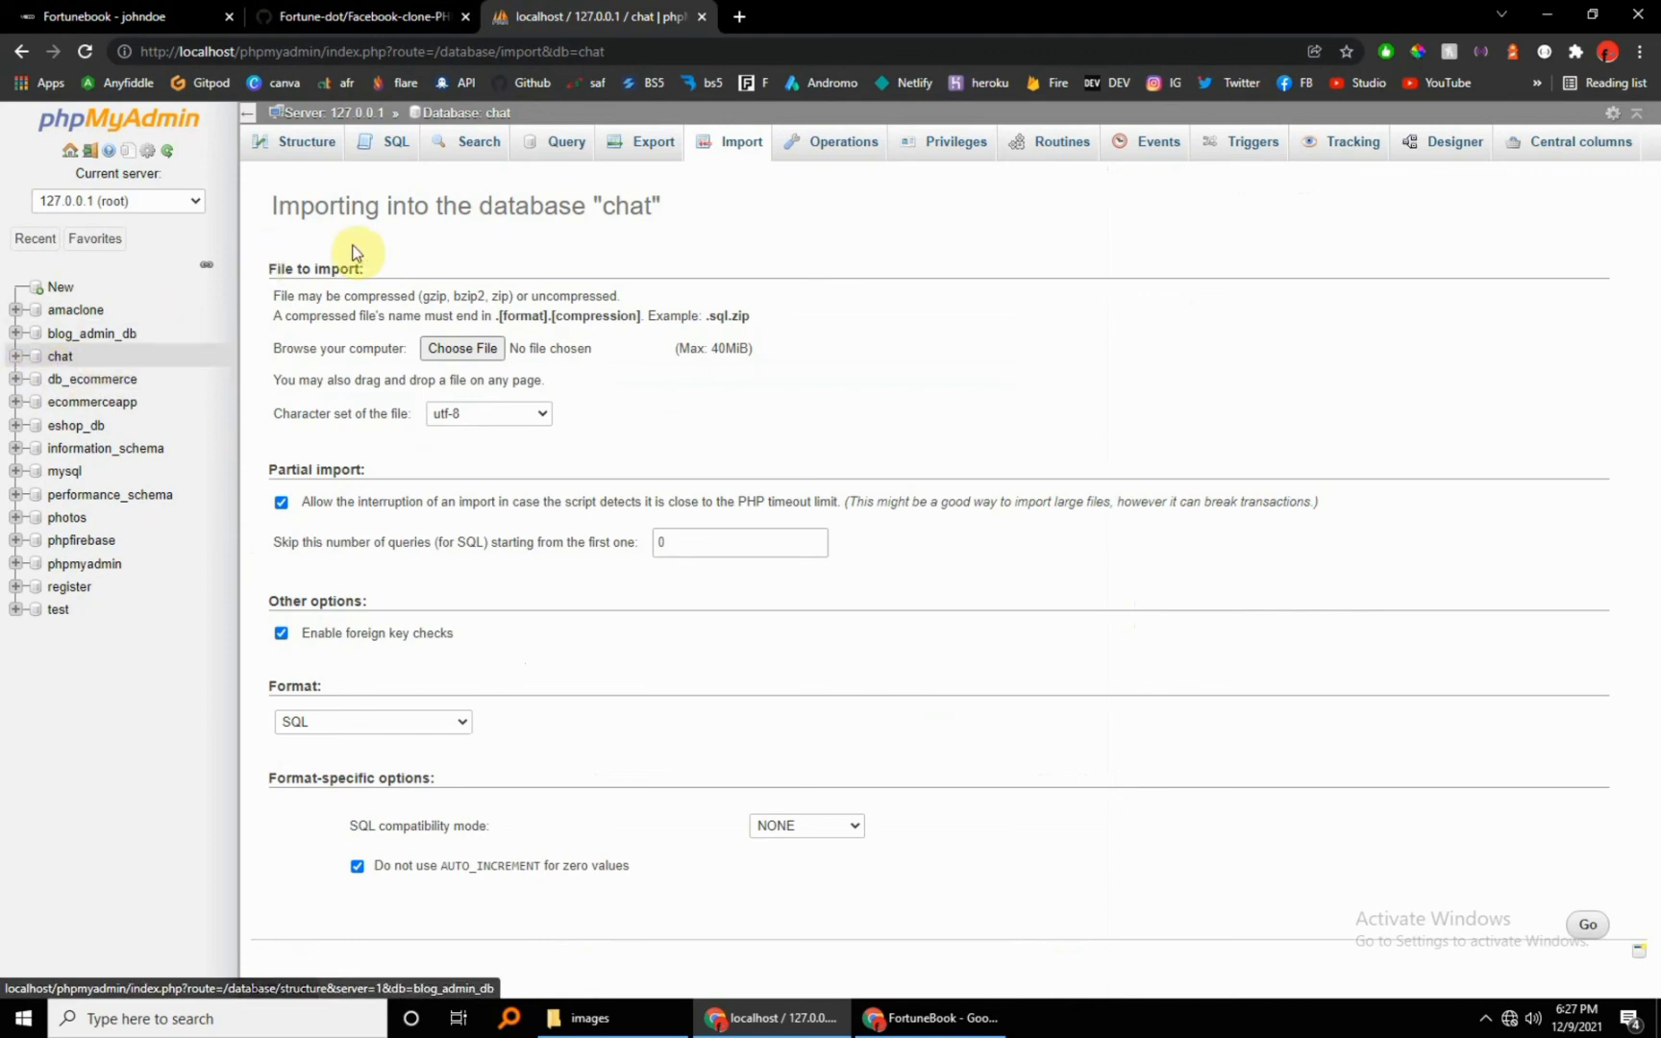
{"action": "mouse_move", "coordinate": [462, 349]}
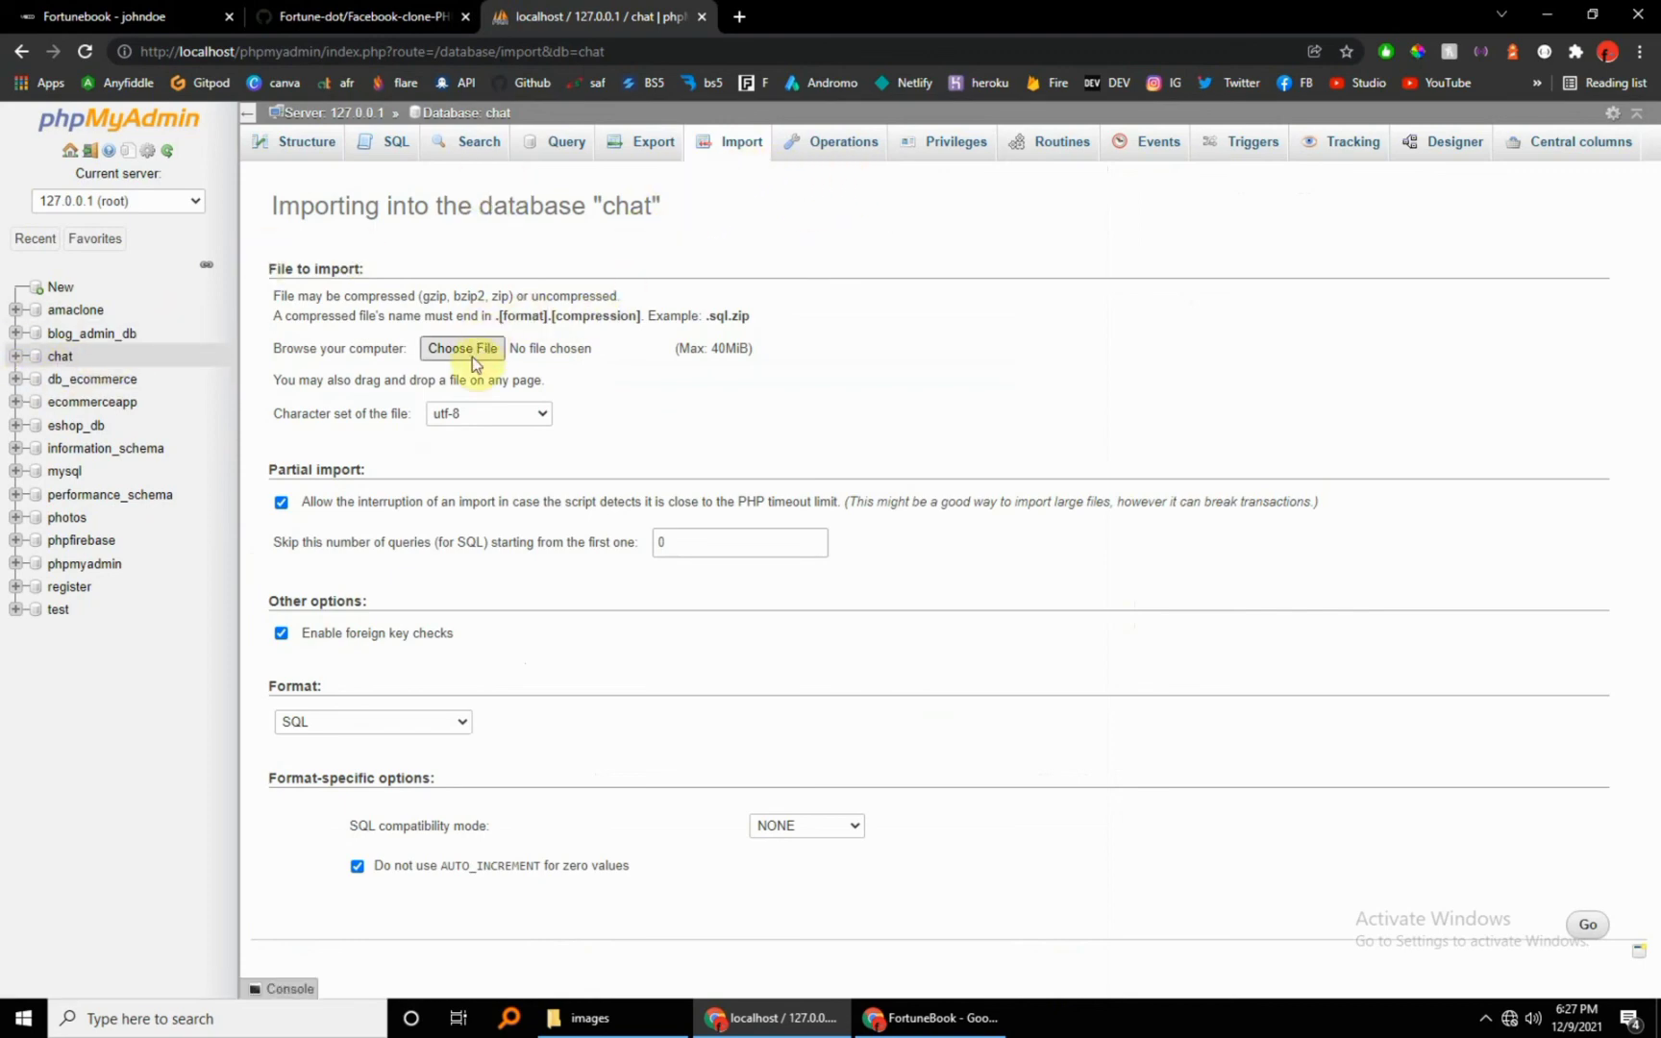
{"action": "left_click", "coordinate": [461, 347]}
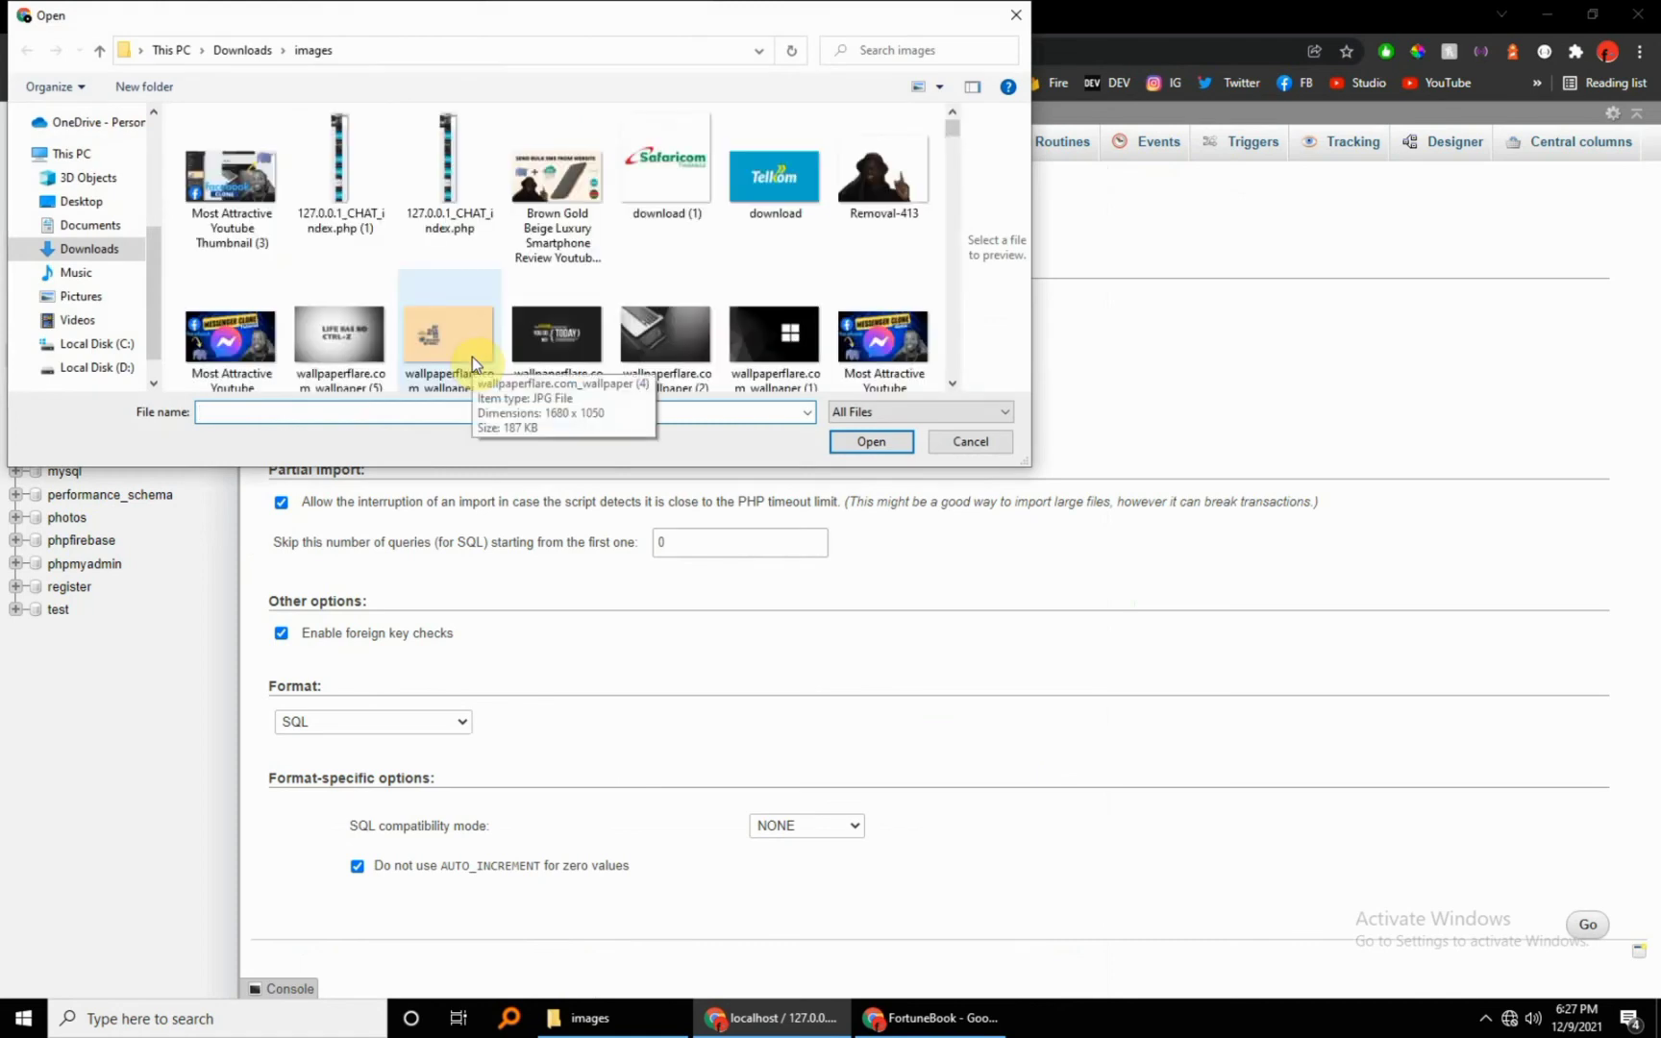
{"action": "left_click", "coordinate": [81, 201]}
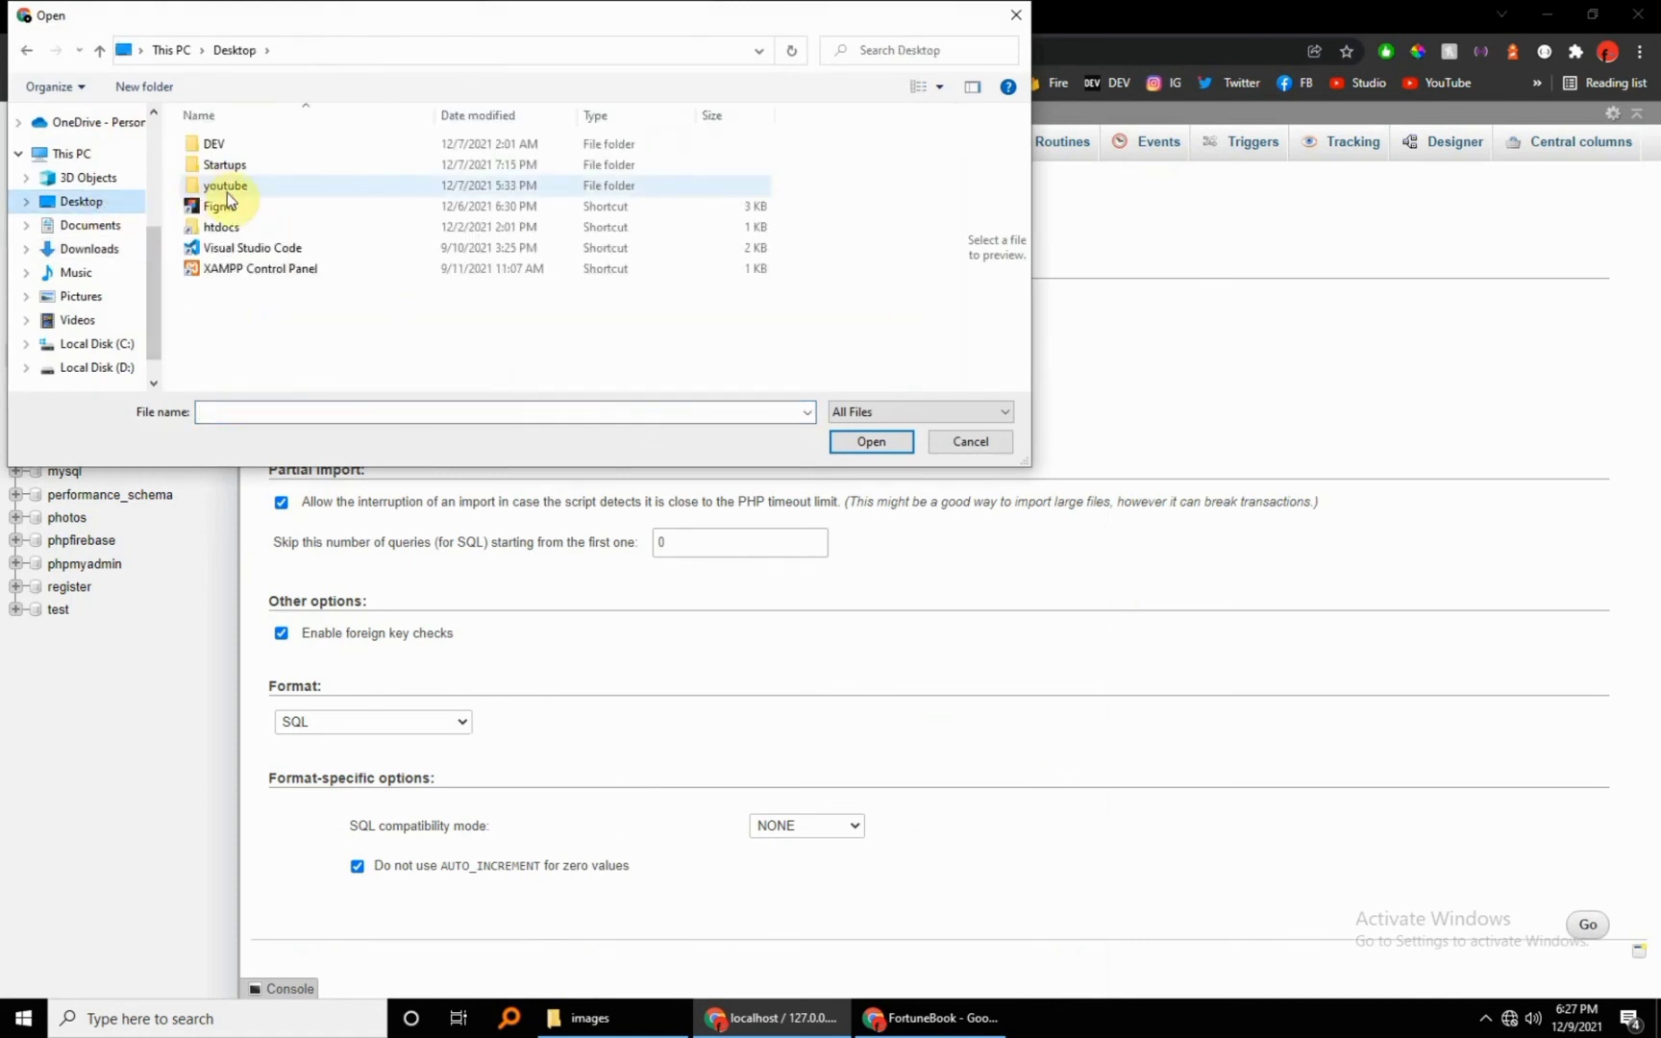
{"action": "left_click", "coordinate": [222, 226]}
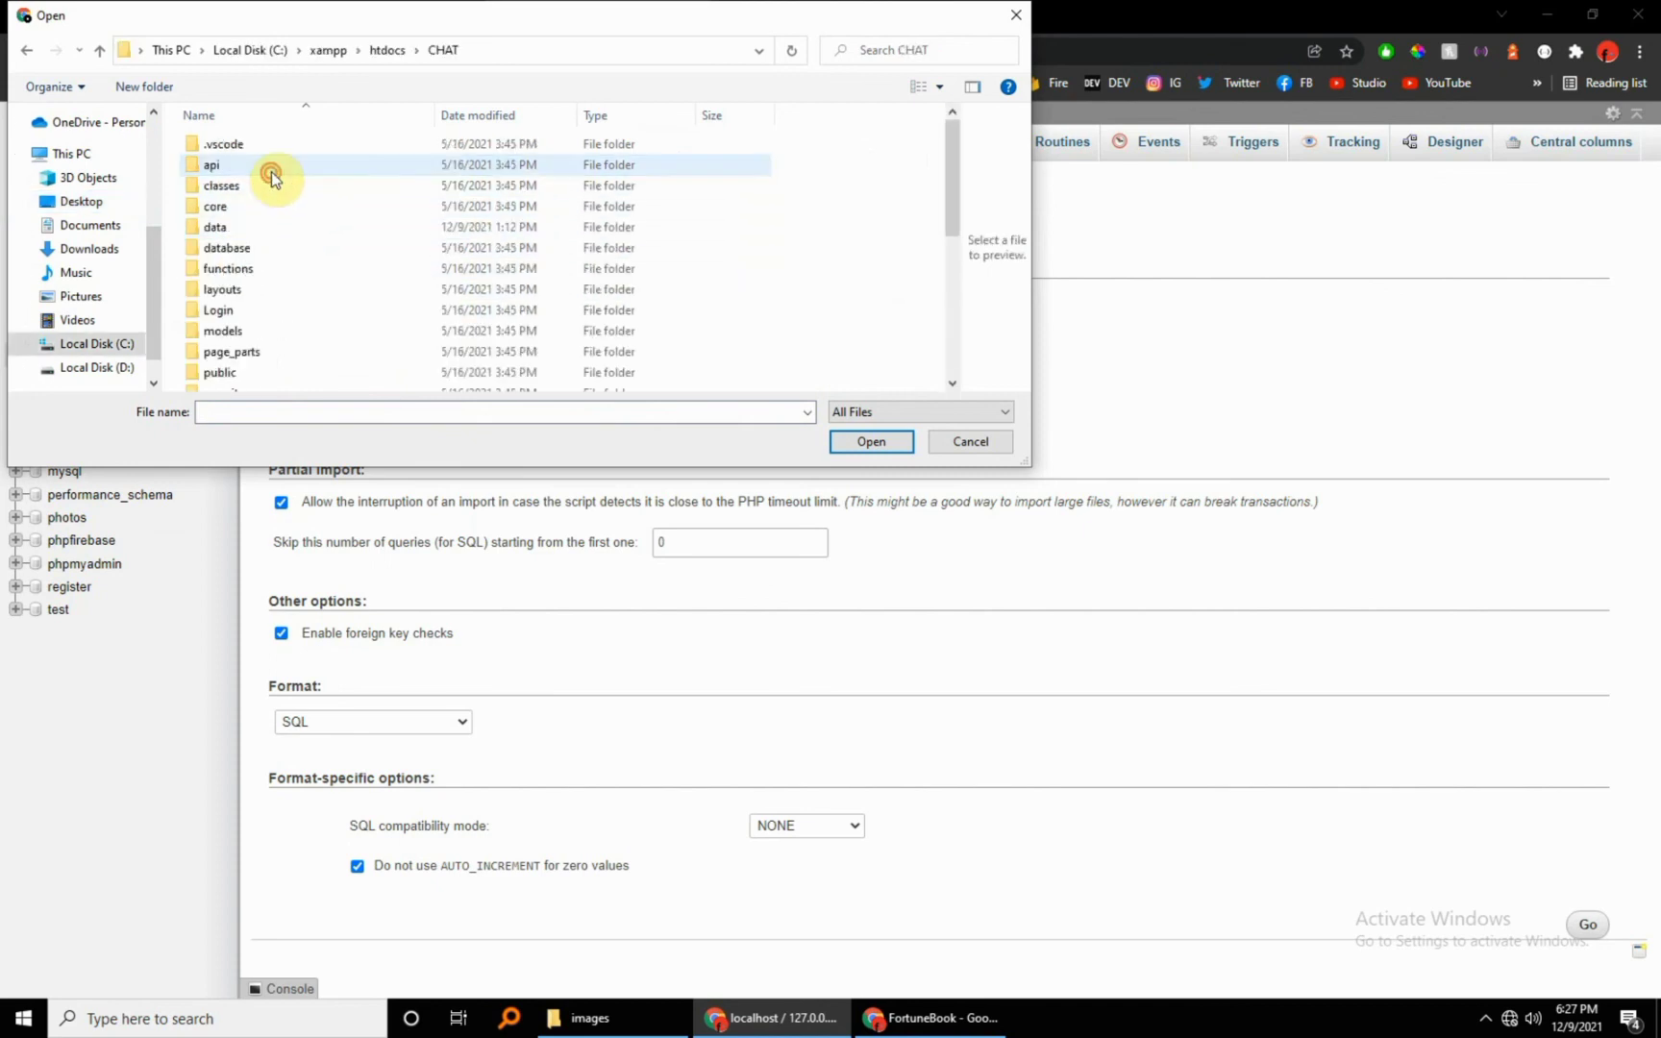
{"action": "scroll", "scroll_direction": "down", "scroll_amount": 3}
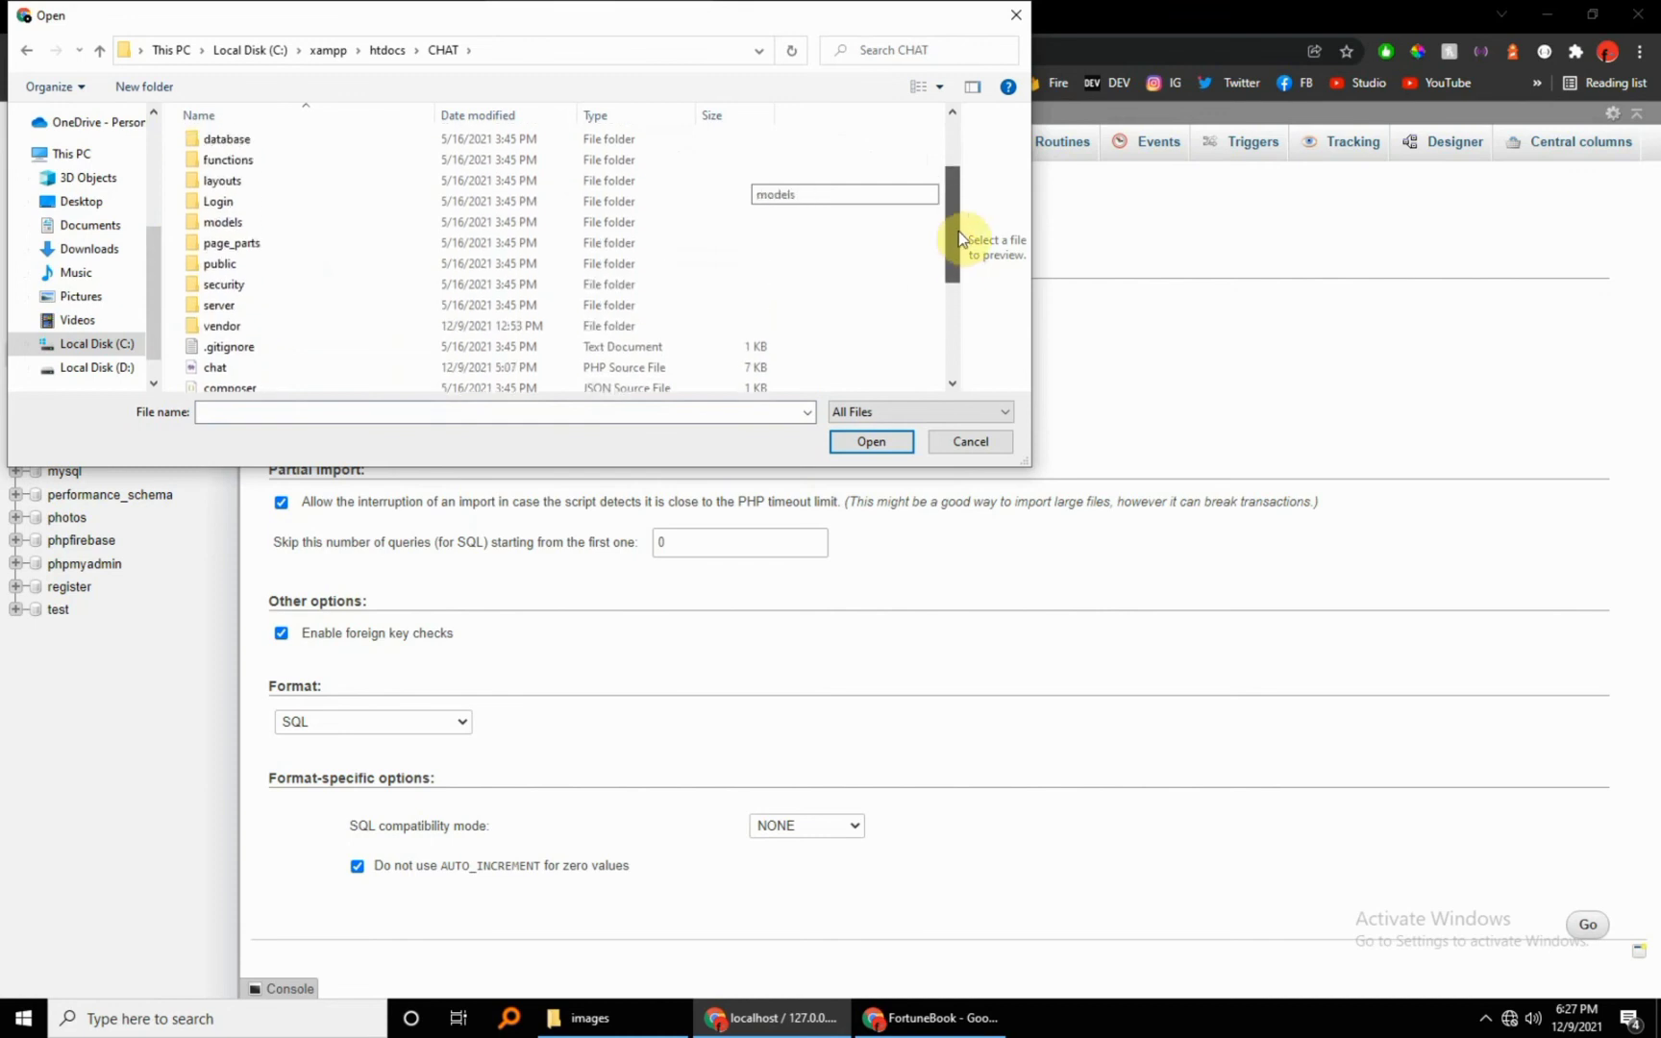
{"action": "double_click", "coordinate": [227, 138]}
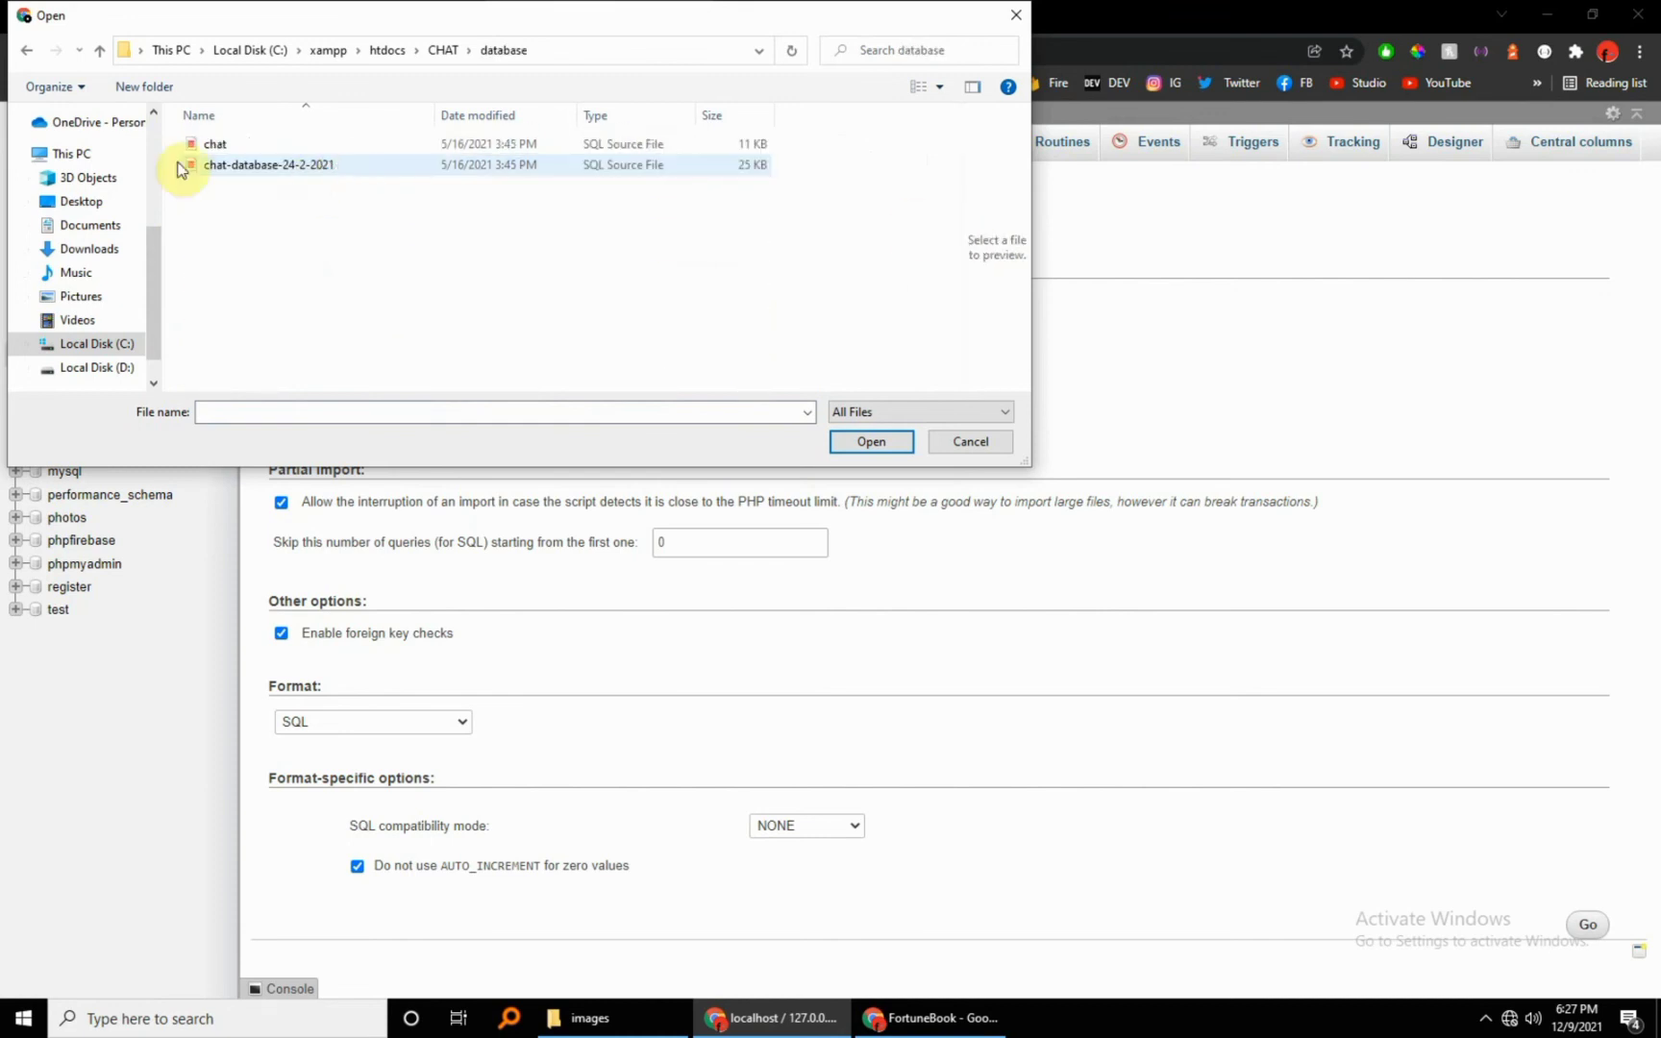
{"action": "mouse_move", "coordinate": [1027, 75]}
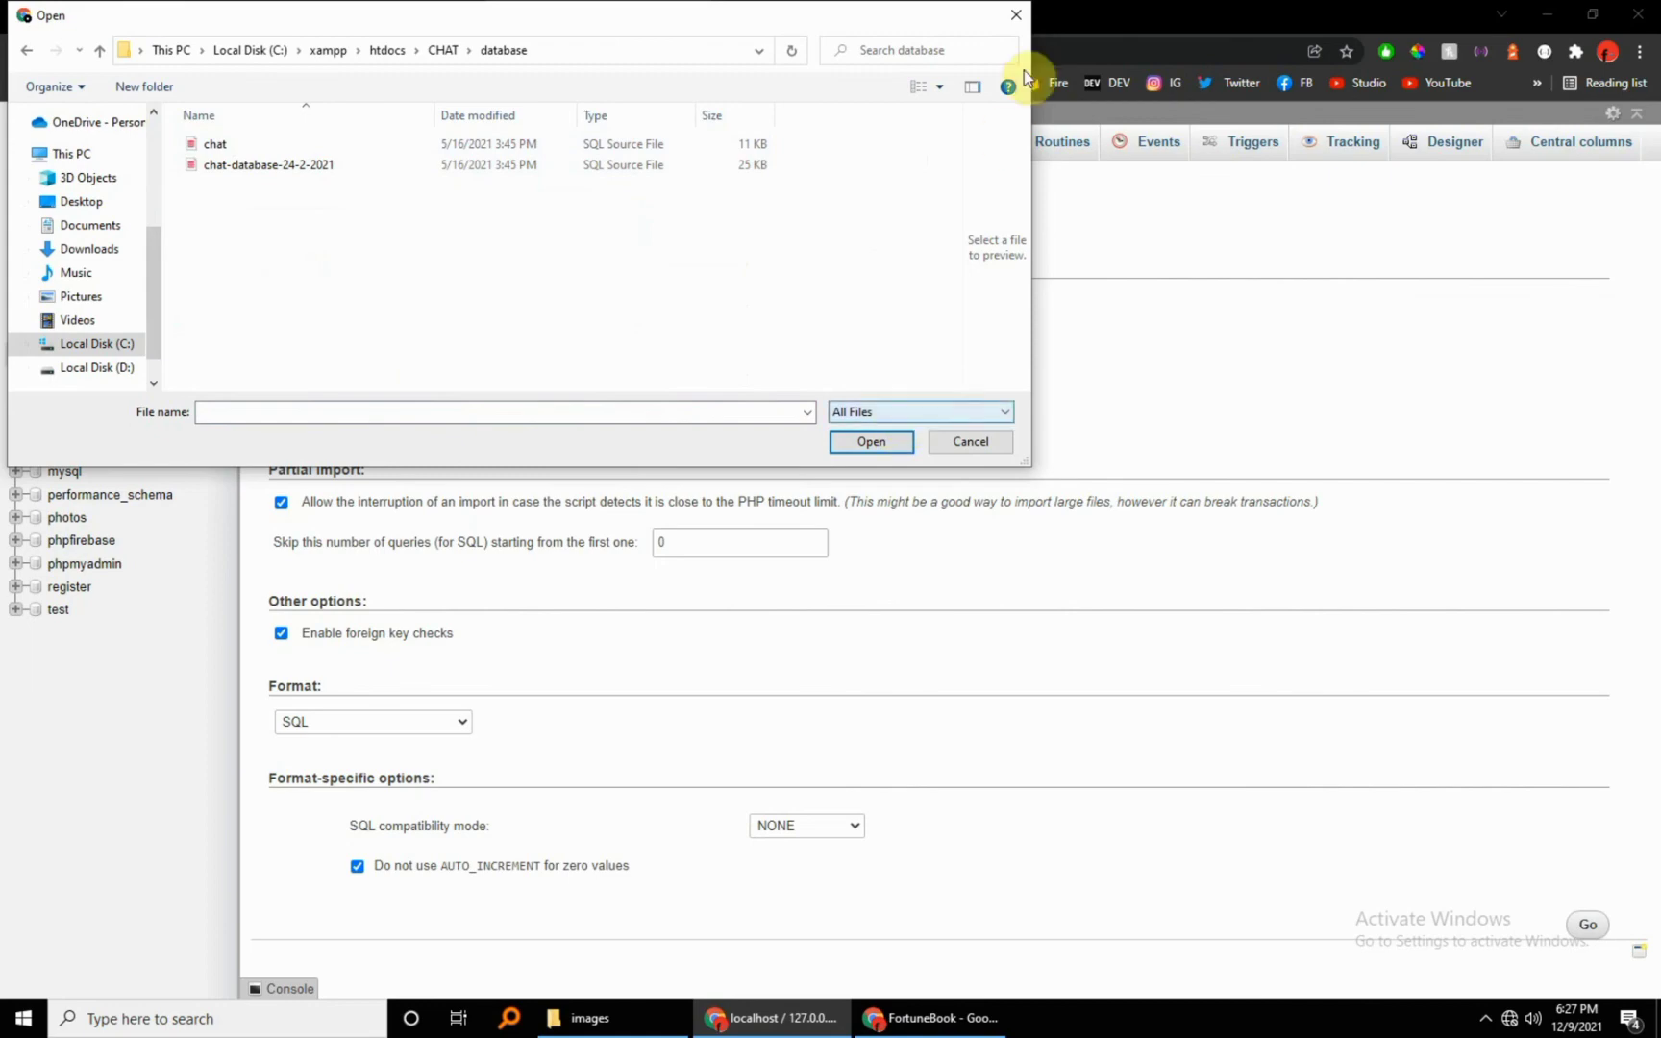
{"action": "left_click", "coordinate": [967, 442]}
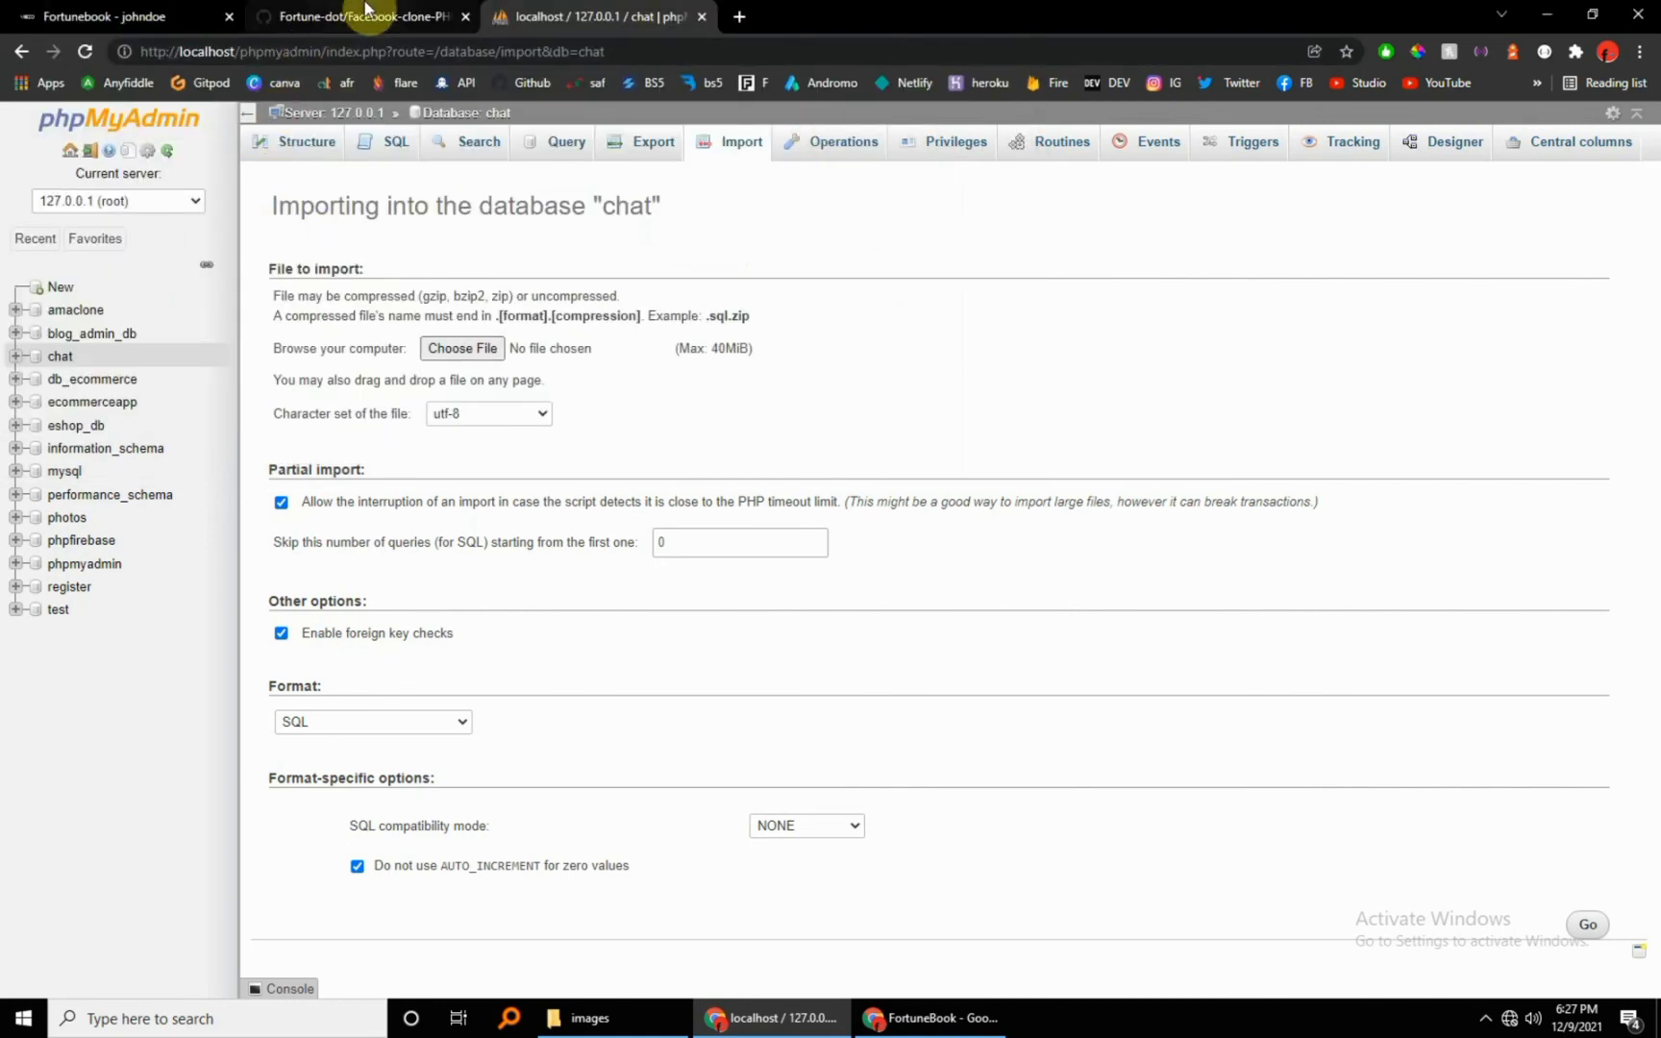
Glance at johndoe's FortuneBook profile, then return to the Facebook-clone-PHP repository tab
{"action": "left_click", "coordinate": [361, 16]}
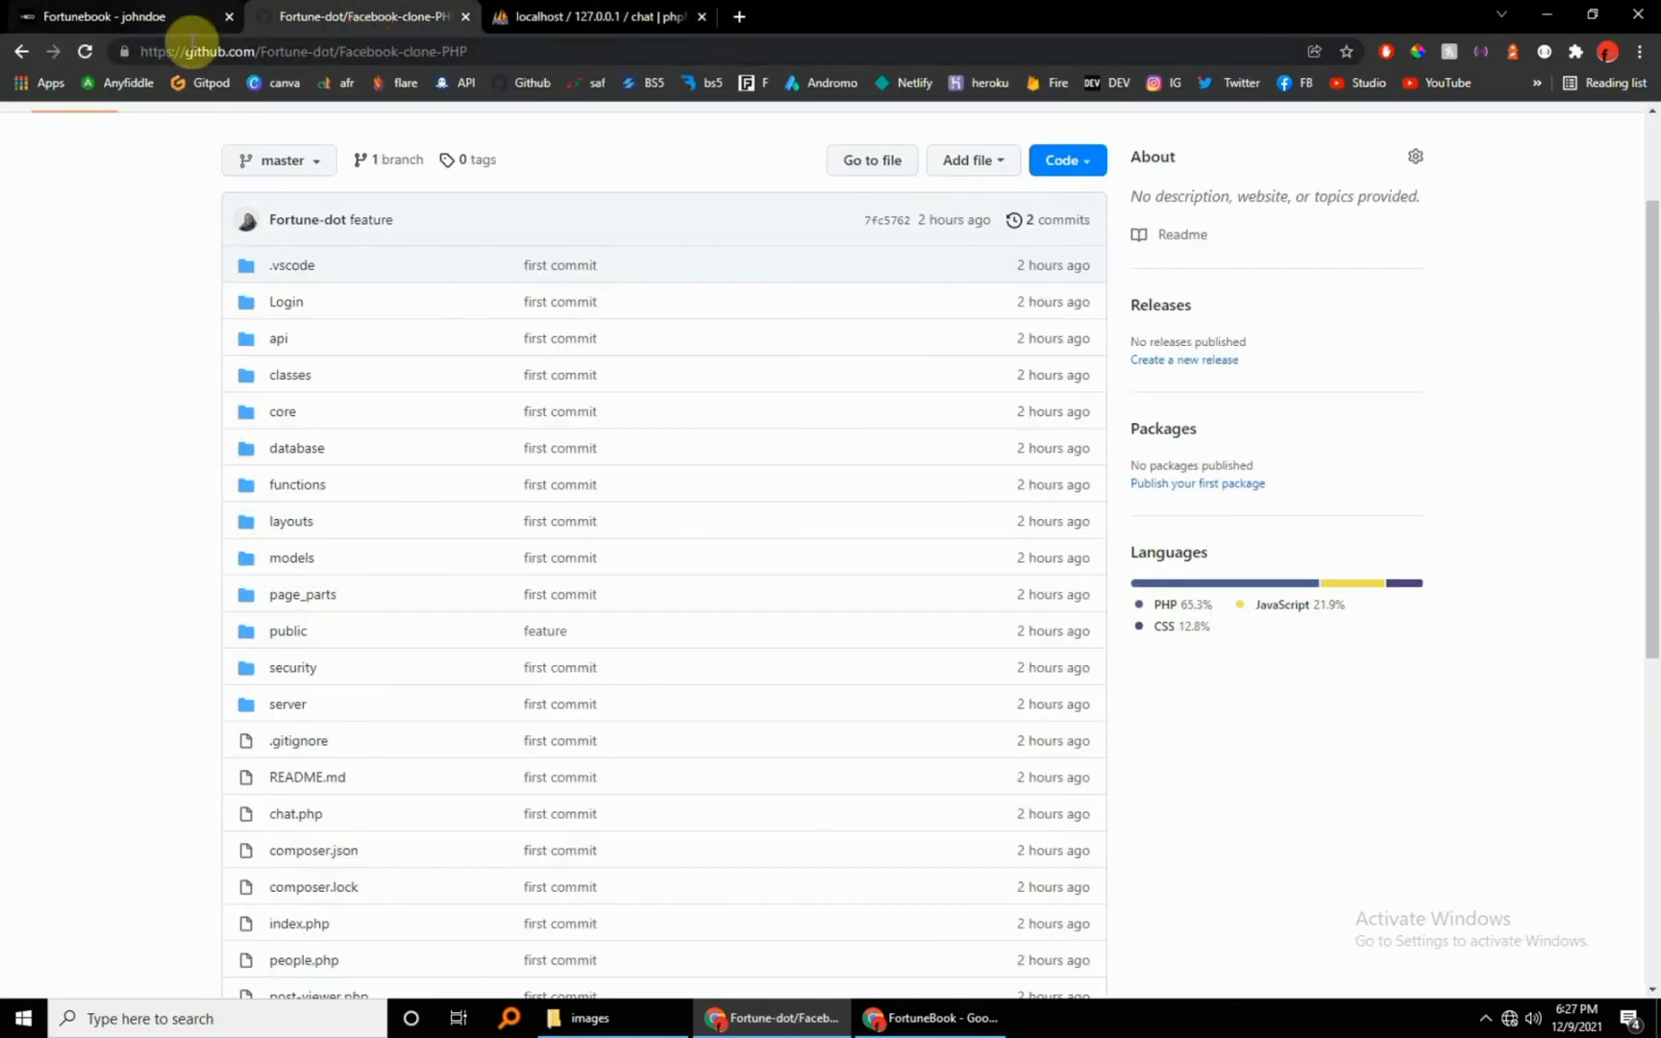
{"action": "left_click", "coordinate": [106, 16]}
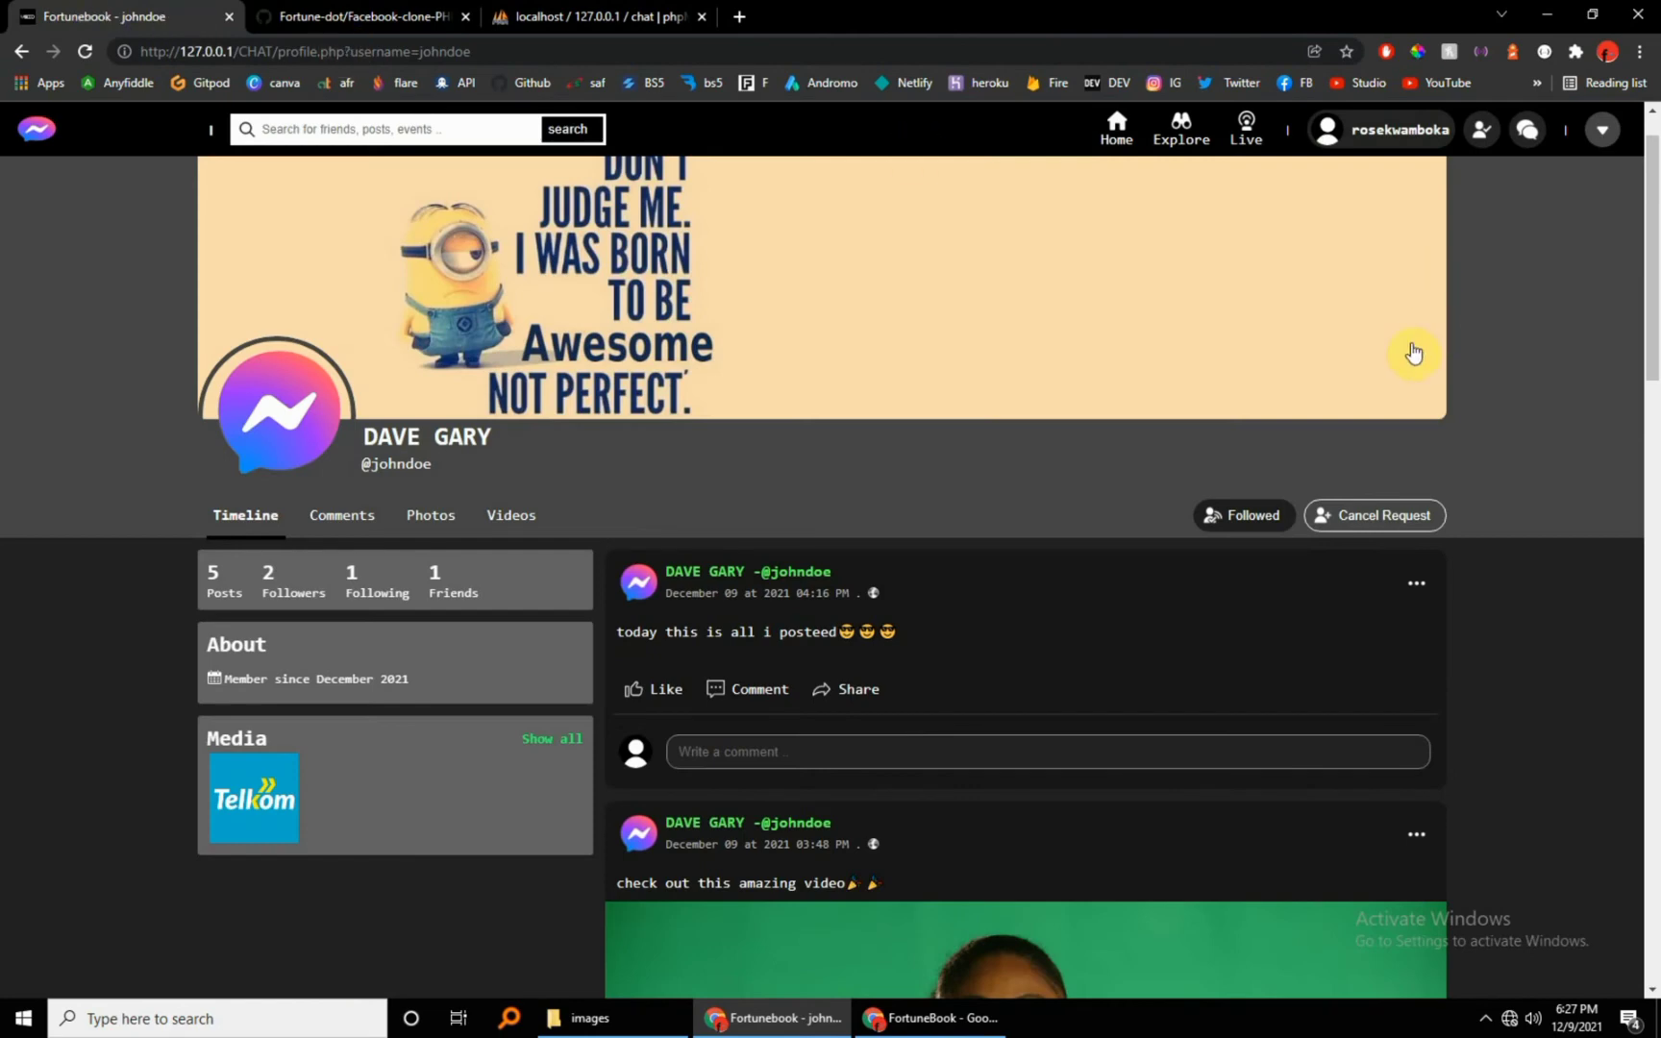
{"action": "scroll", "scroll_direction": "up", "scroll_amount": 3}
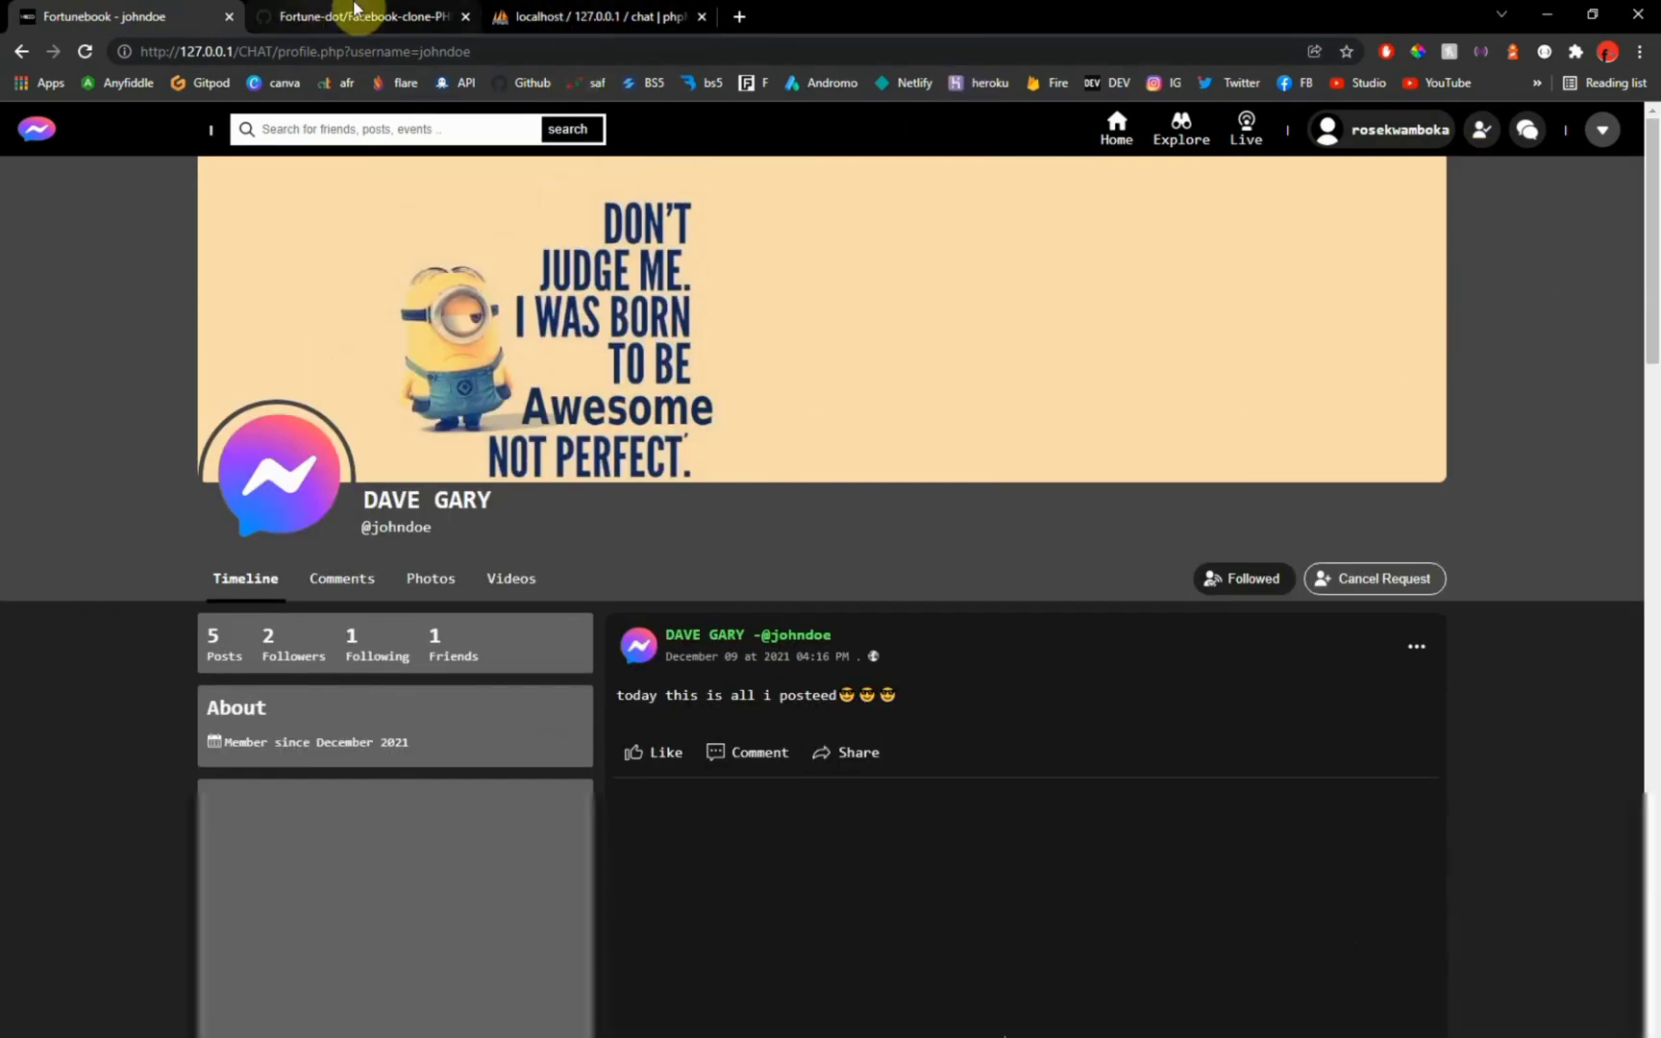
{"action": "left_click", "coordinate": [365, 17]}
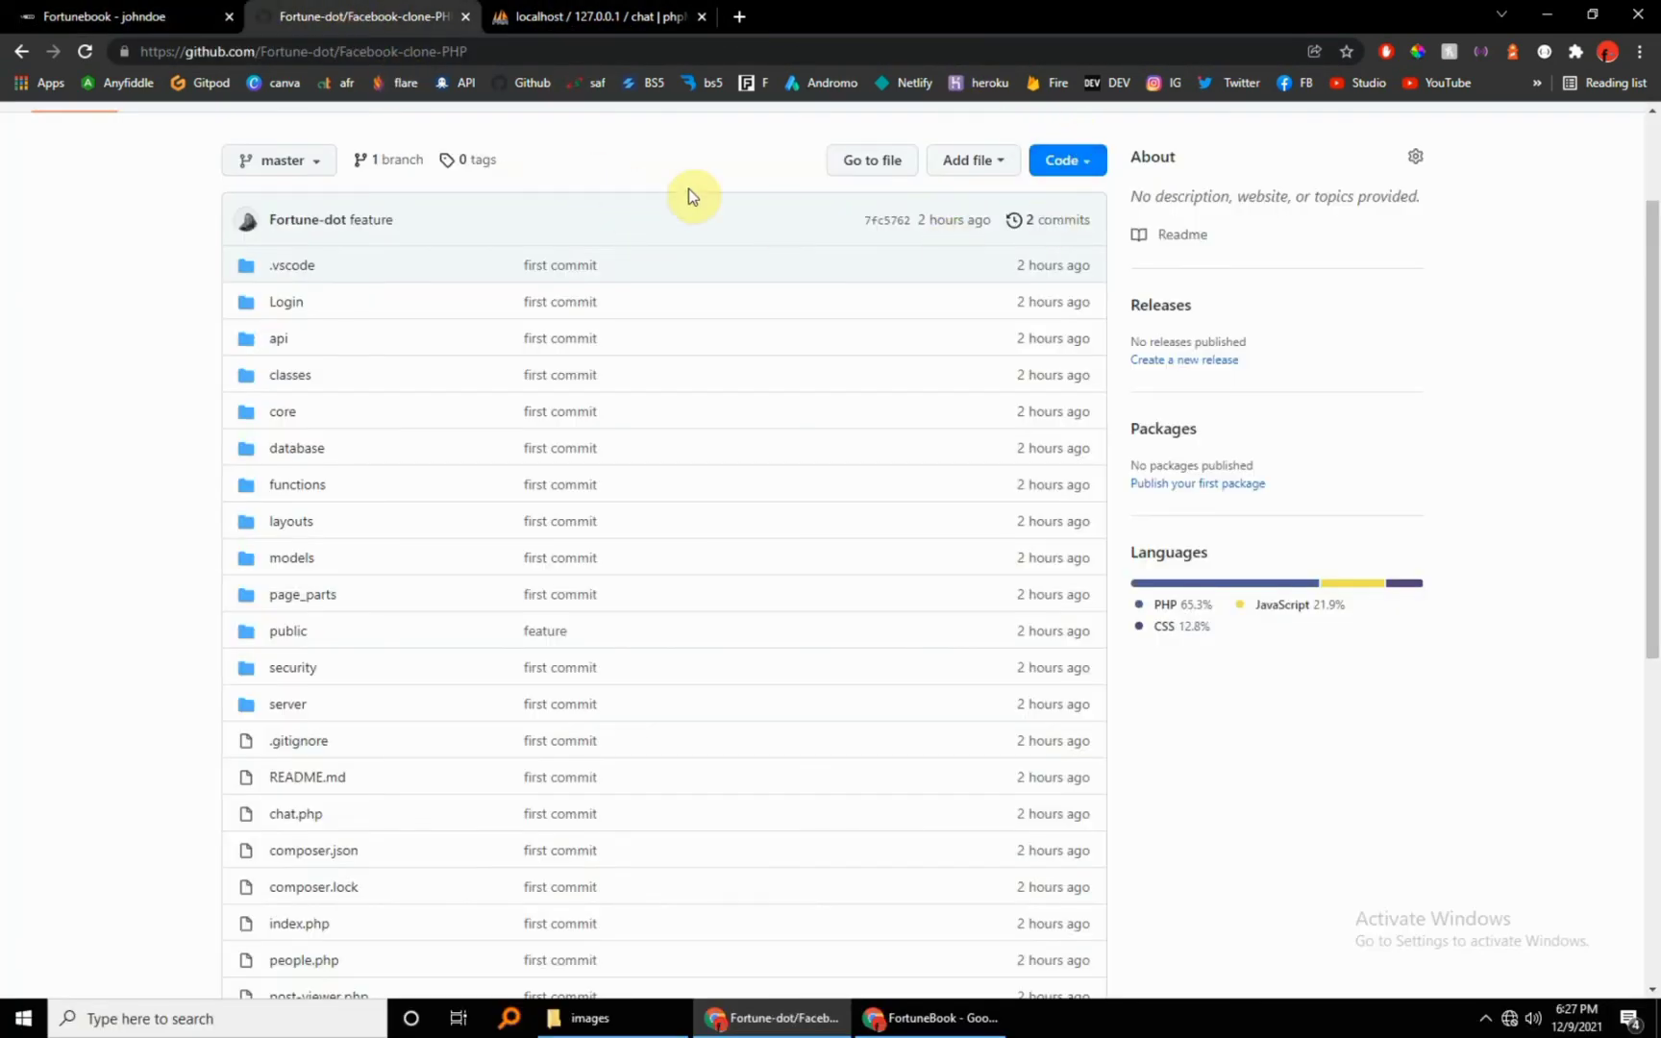
{"action": "mouse_move", "coordinate": [577, 190]}
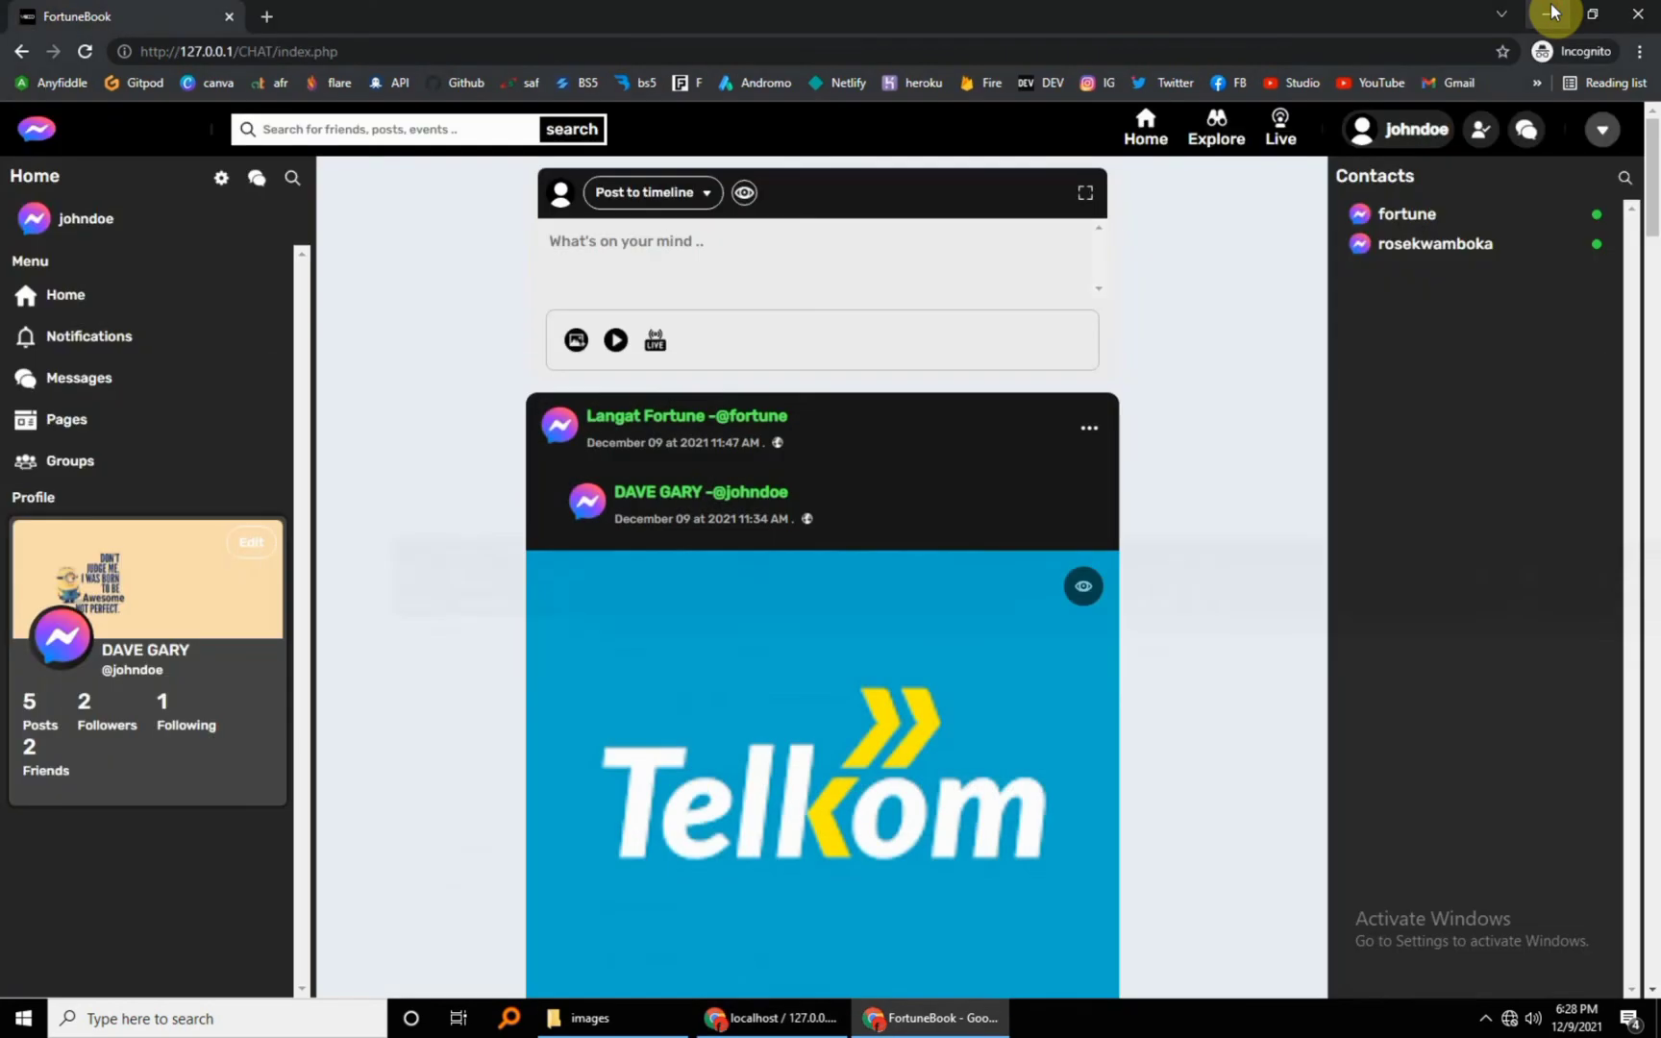
{"action": "mouse_move", "coordinate": [1554, 17]}
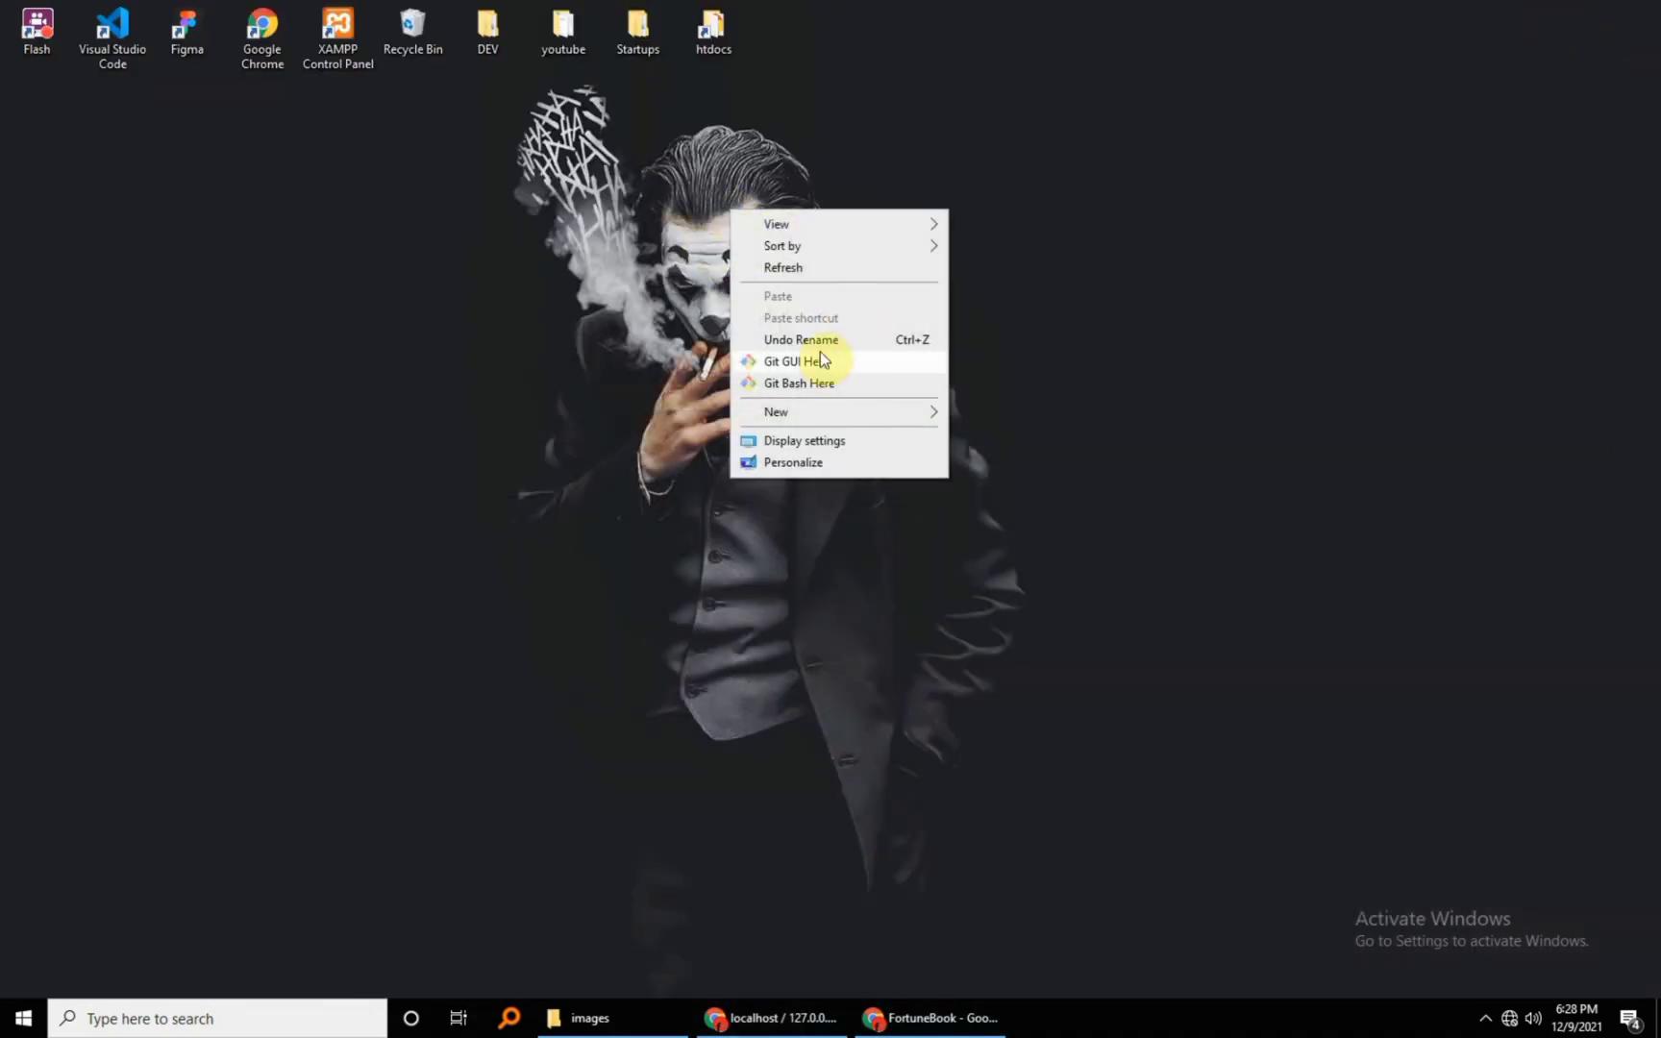
Launch Git Bash Here on the Desktop folder and restore the FortuneBook profile window
{"action": "left_click", "coordinate": [798, 383]}
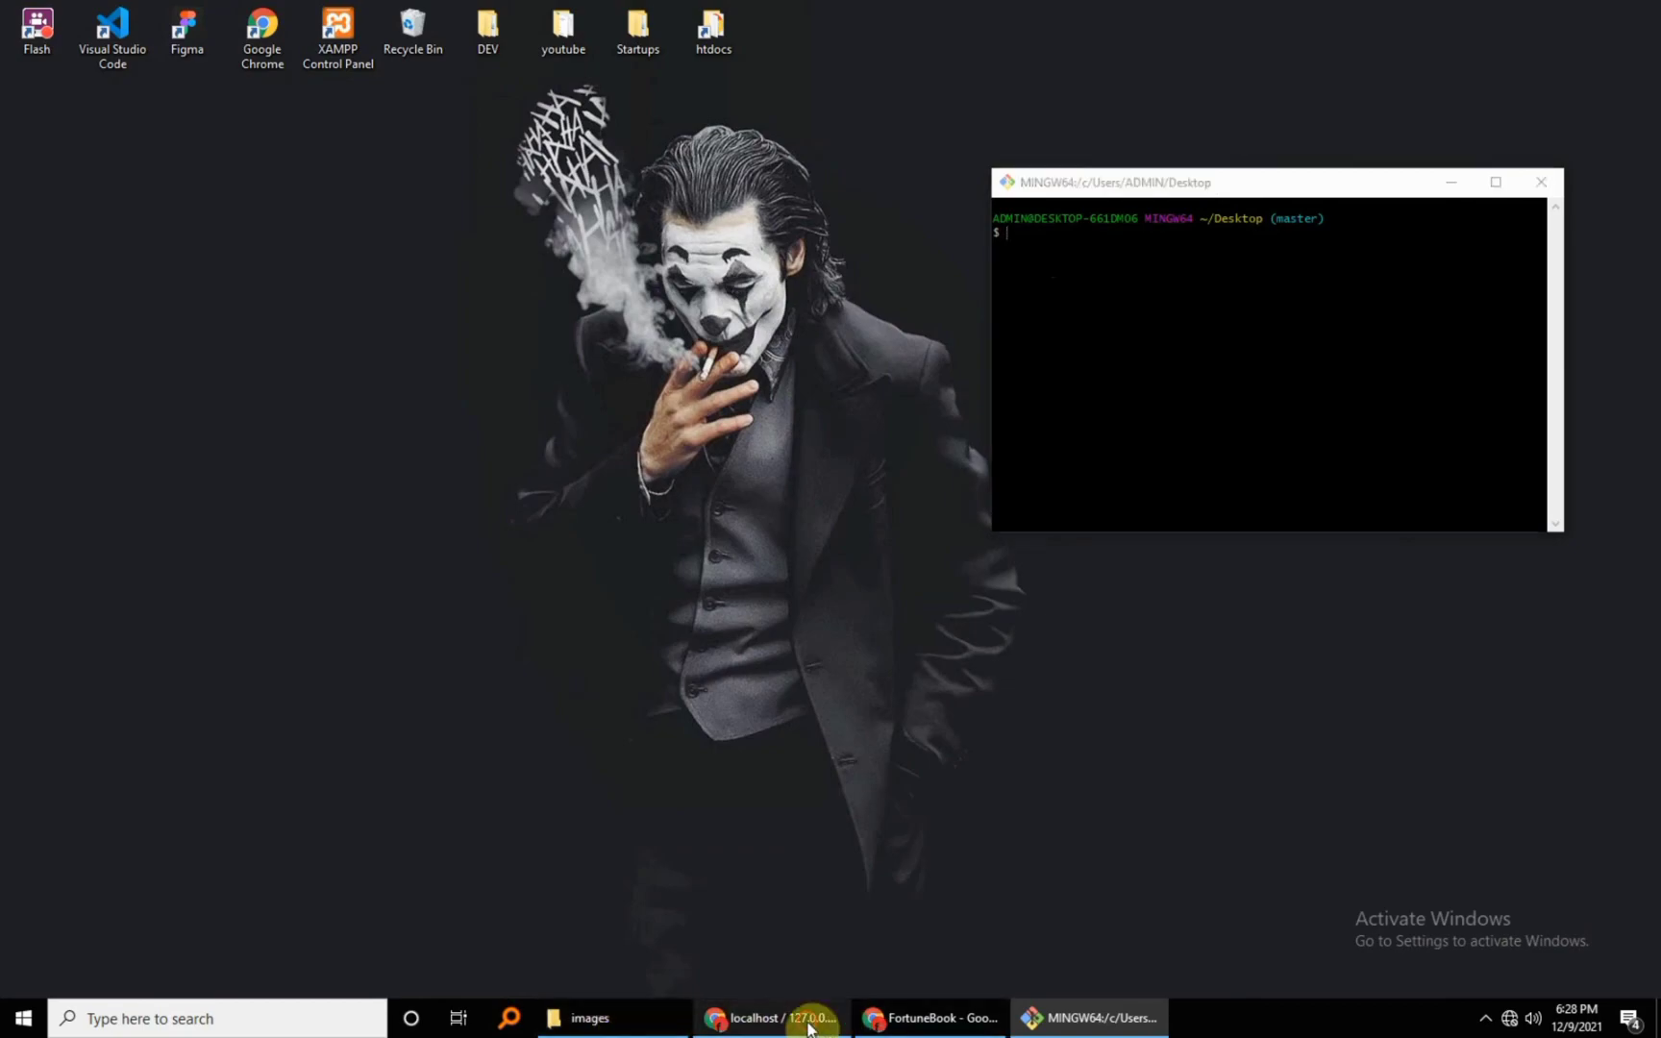
{"action": "left_click", "coordinate": [774, 1017]}
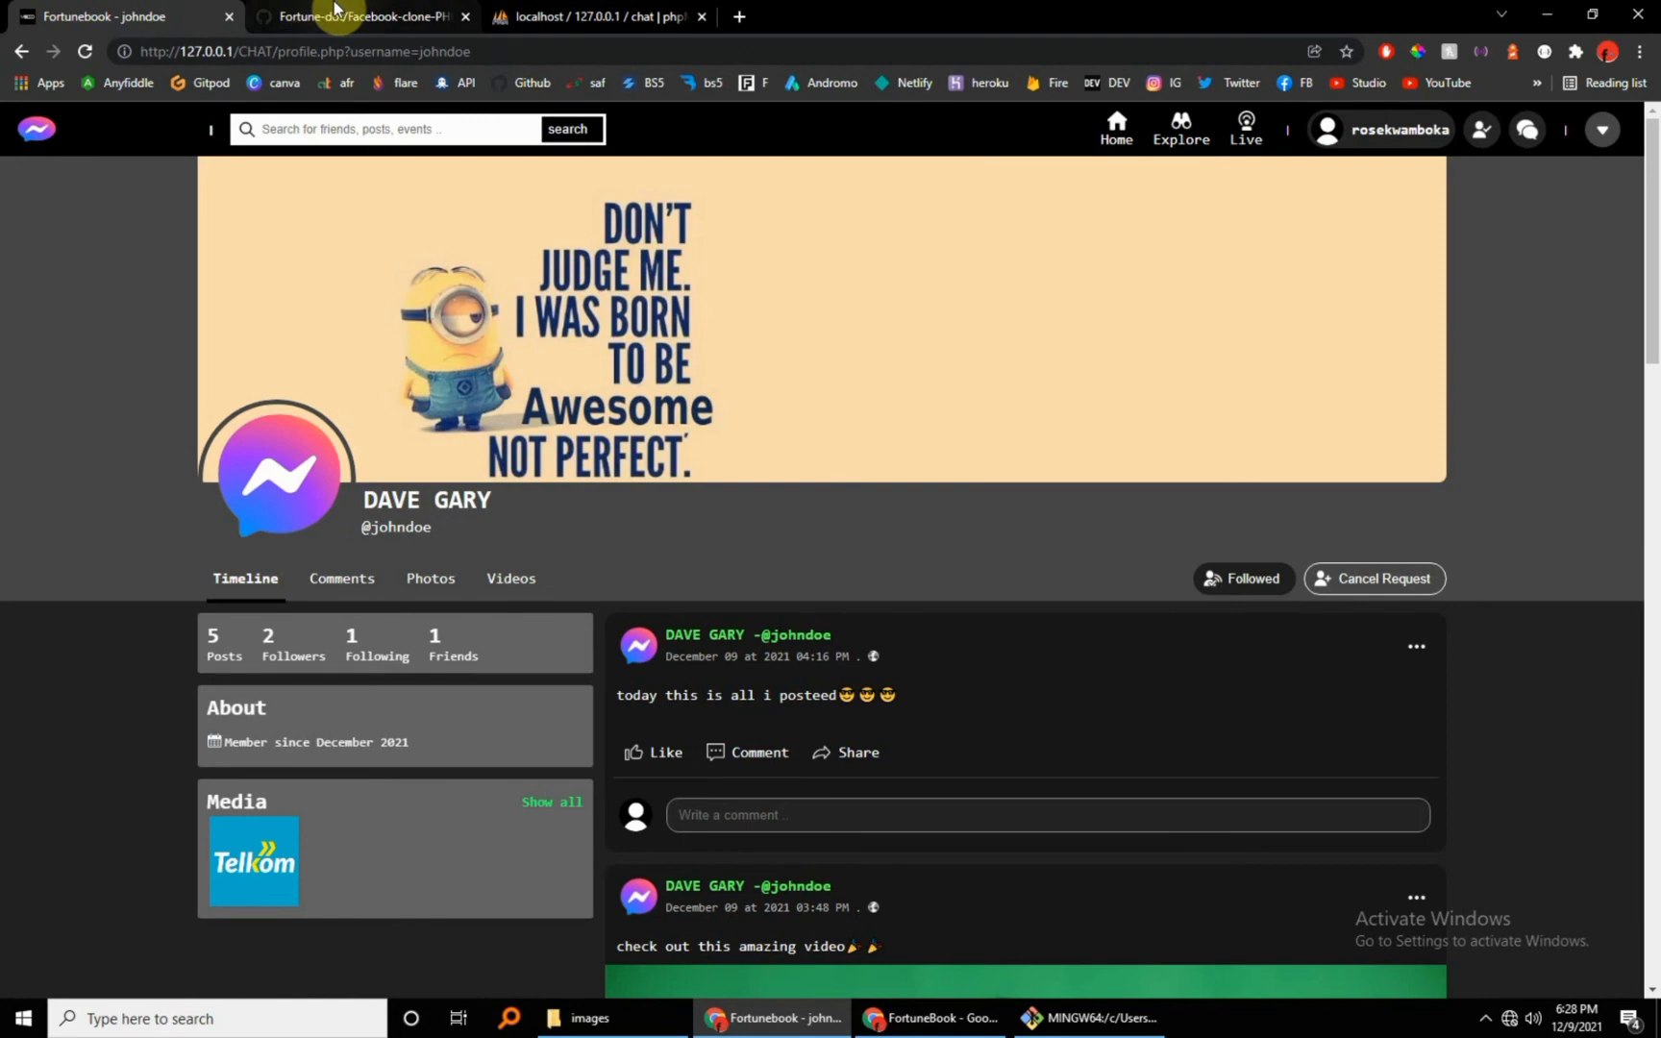
Scroll the repository files down to composer.json and composer.lock, then minimize Chrome
{"action": "left_click", "coordinate": [365, 16]}
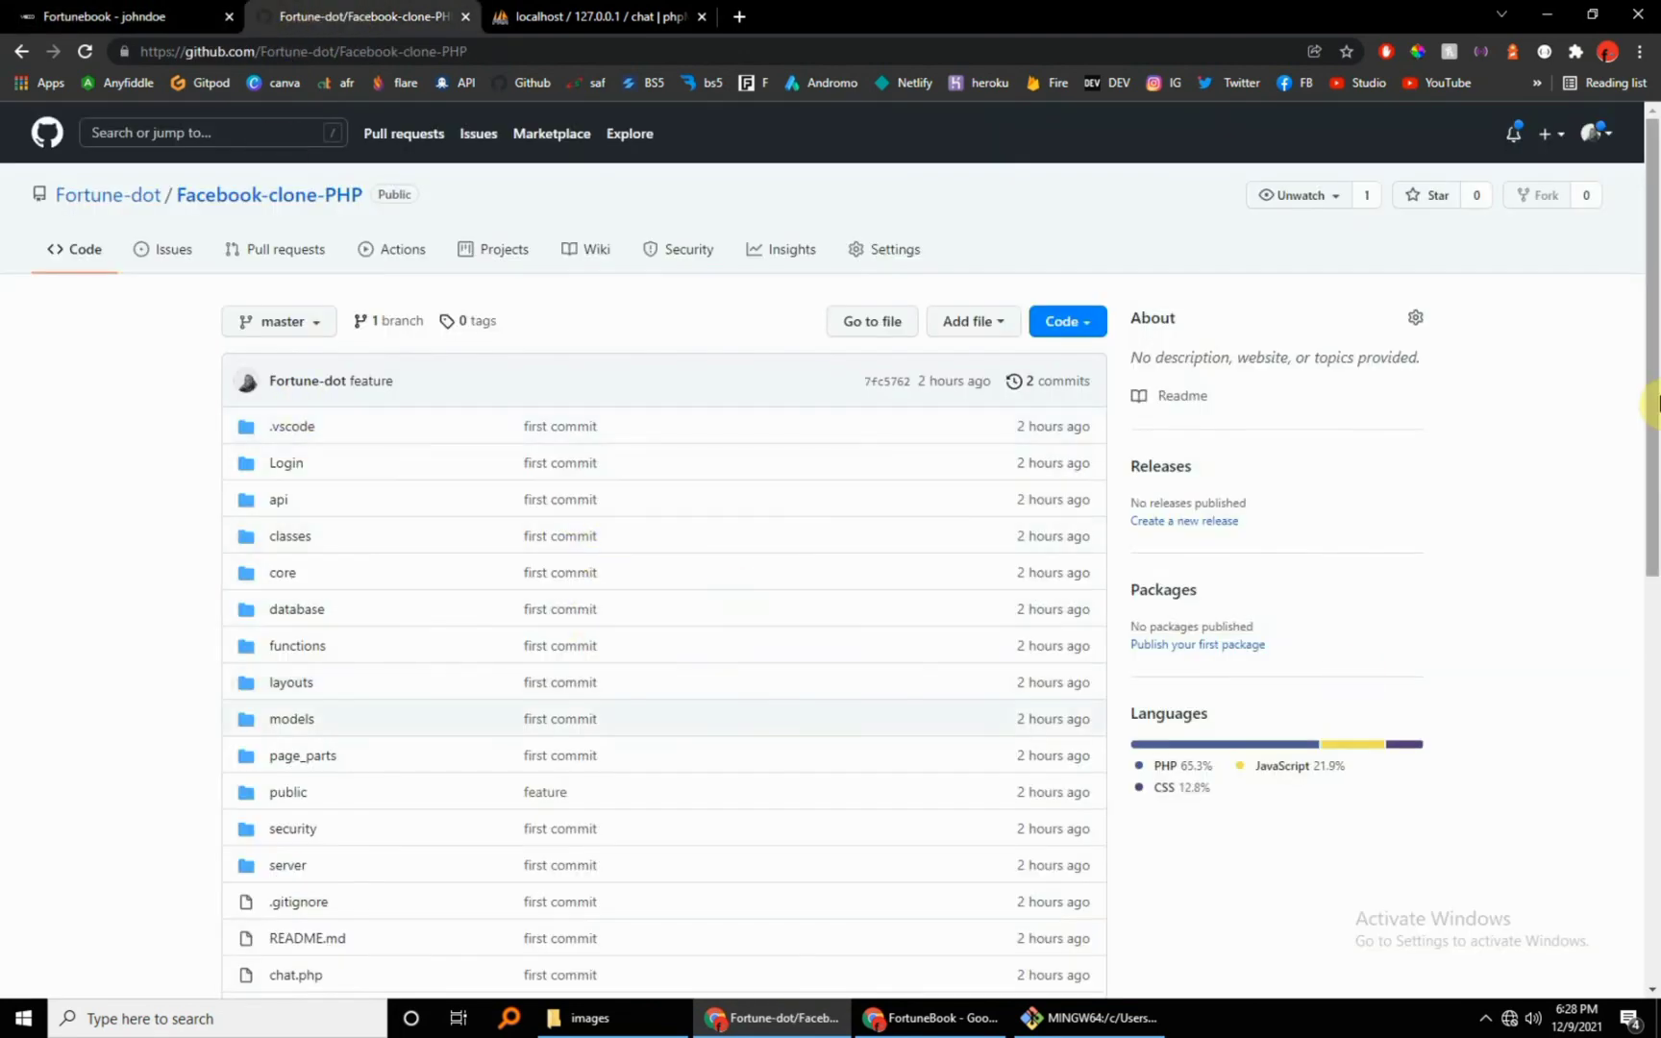
{"action": "scroll", "scroll_direction": "down", "scroll_amount": 3}
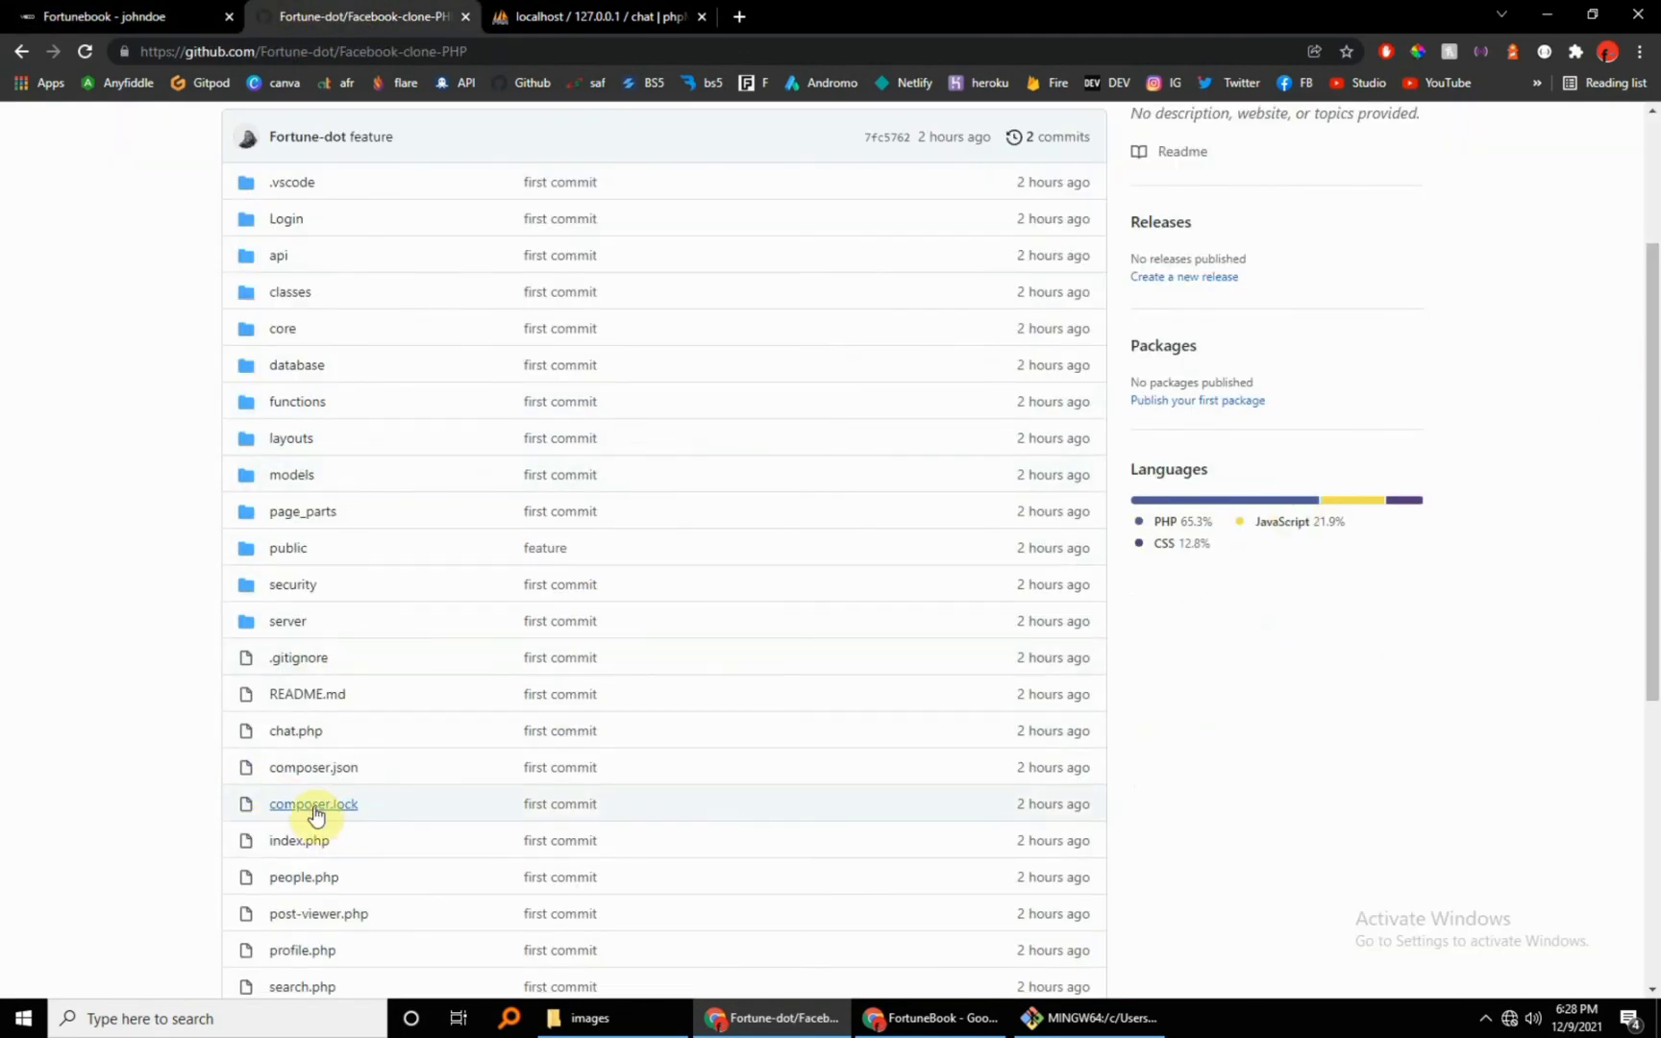
{"action": "mouse_move", "coordinate": [1512, 12]}
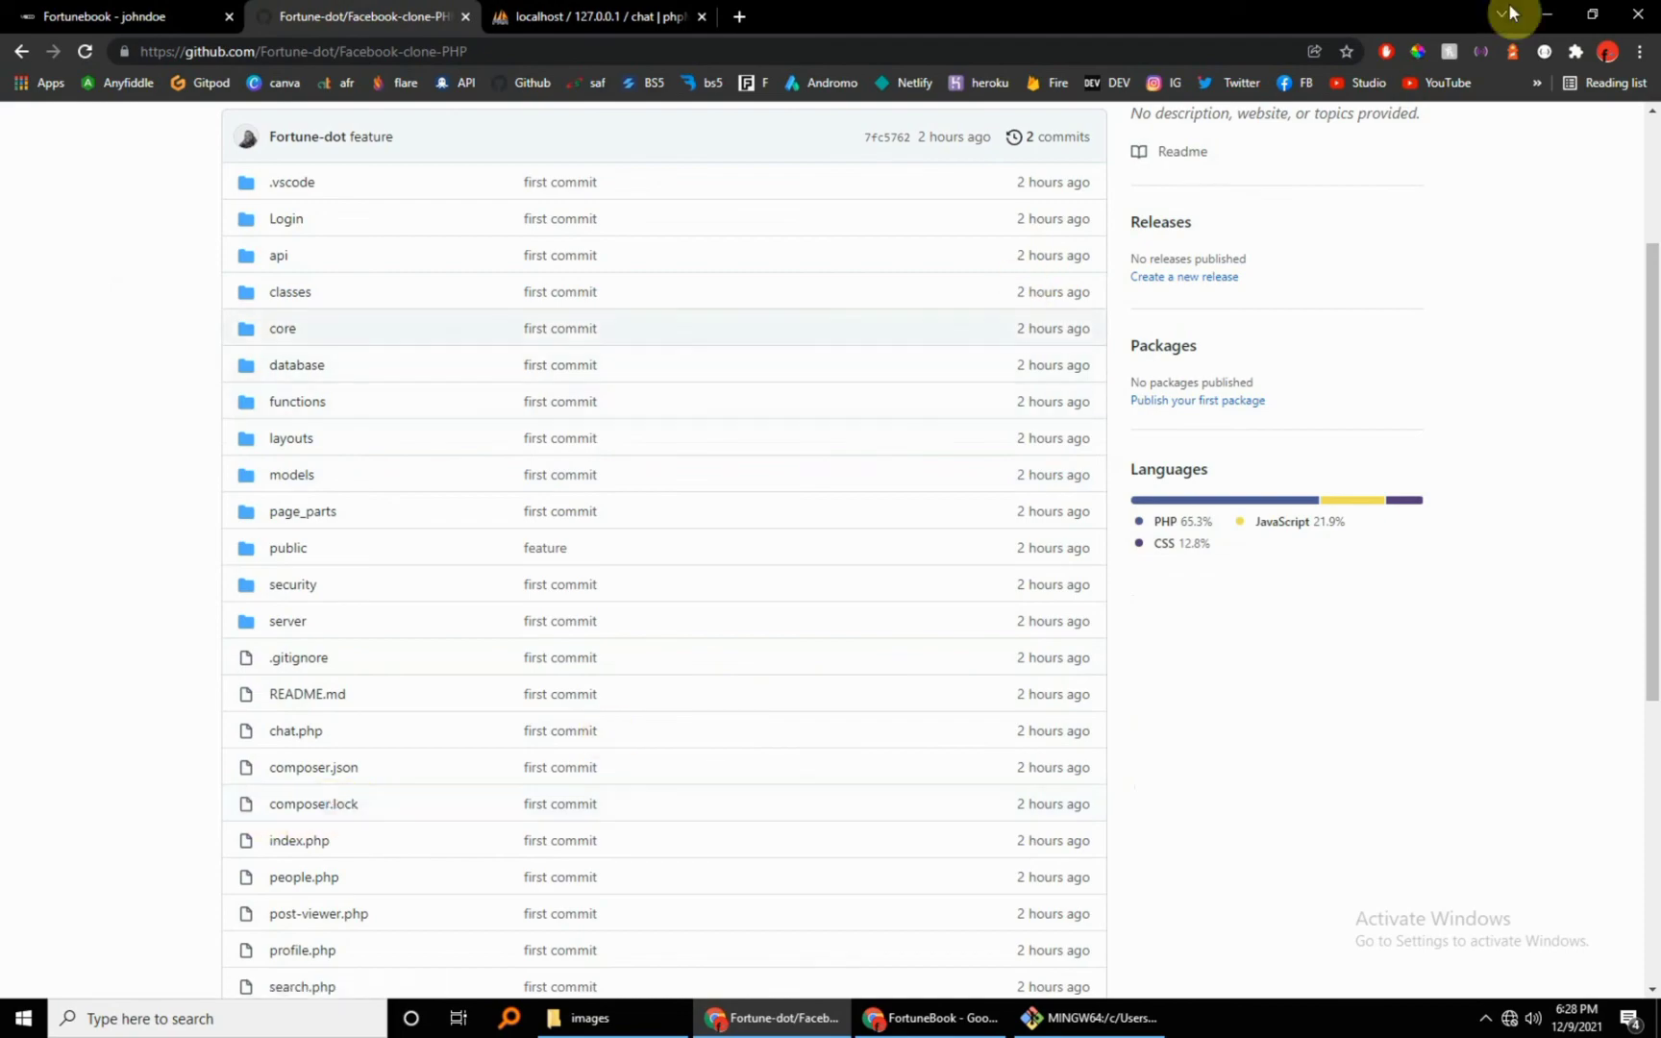
{"action": "left_click", "coordinate": [1513, 14]}
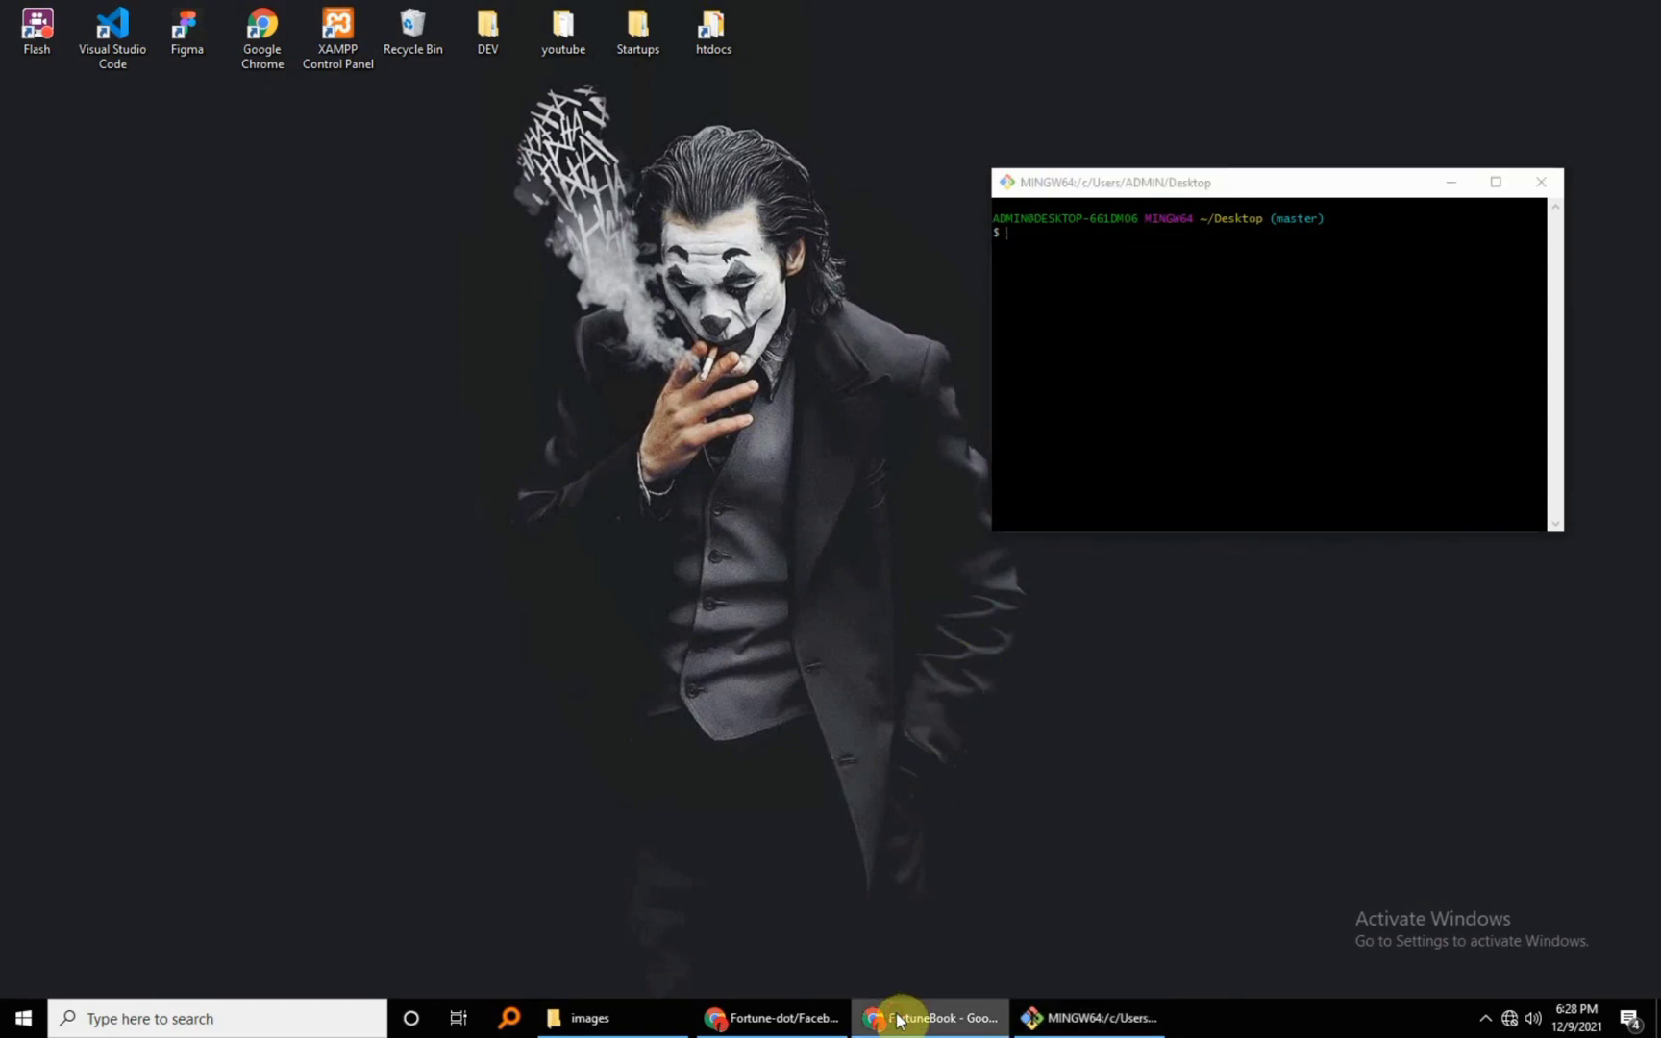
Type 'composer install' at the Git Bash Desktop prompt, then close the terminal
{"action": "left_click", "coordinate": [931, 1018]}
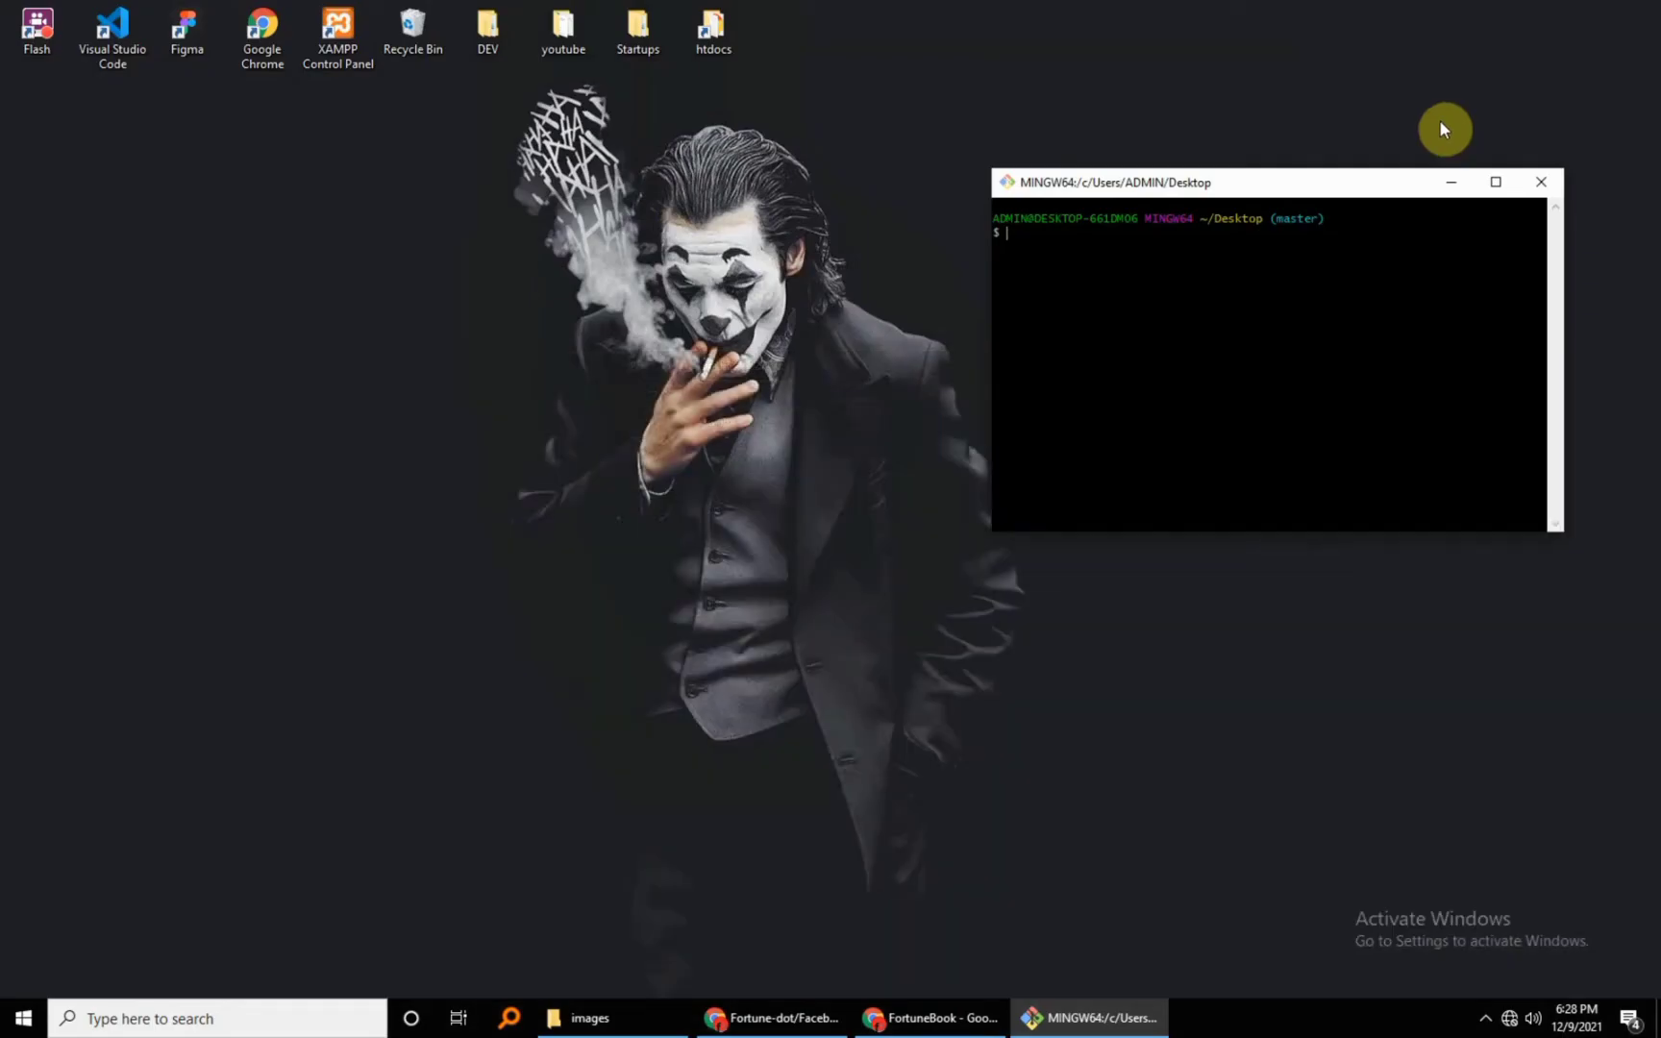
{"action": "mouse_move", "coordinate": [1070, 248]}
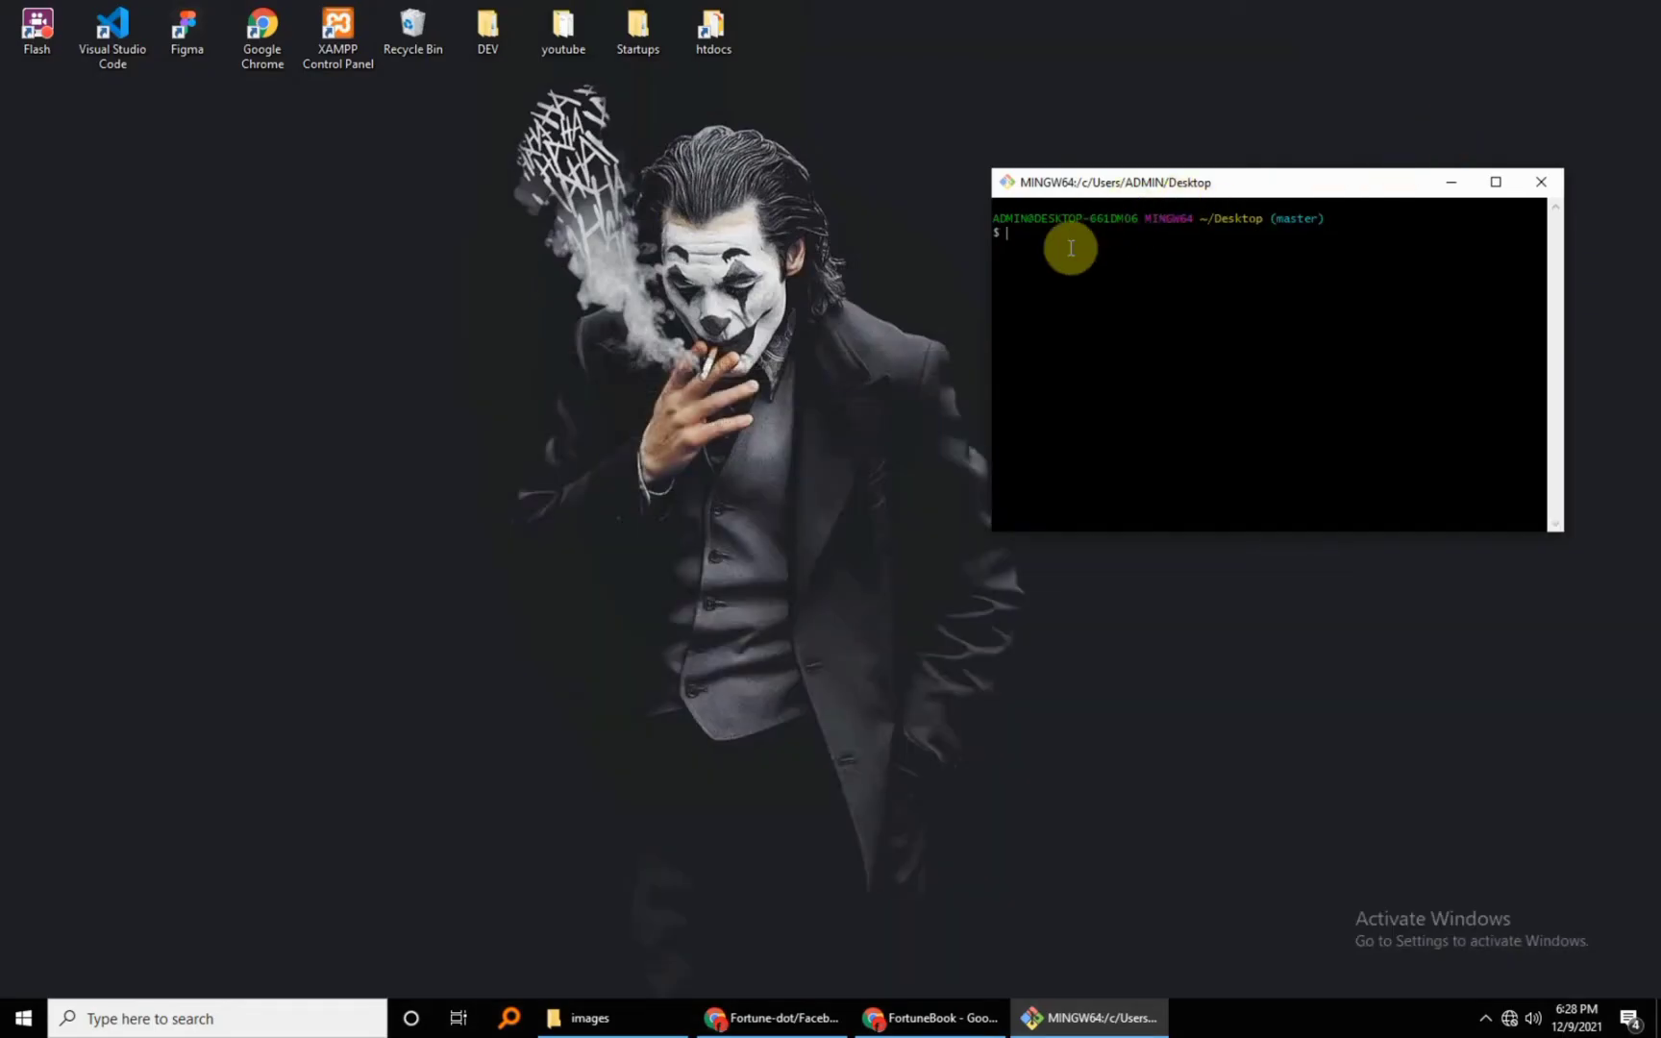
{"action": "type", "text": "compose"}
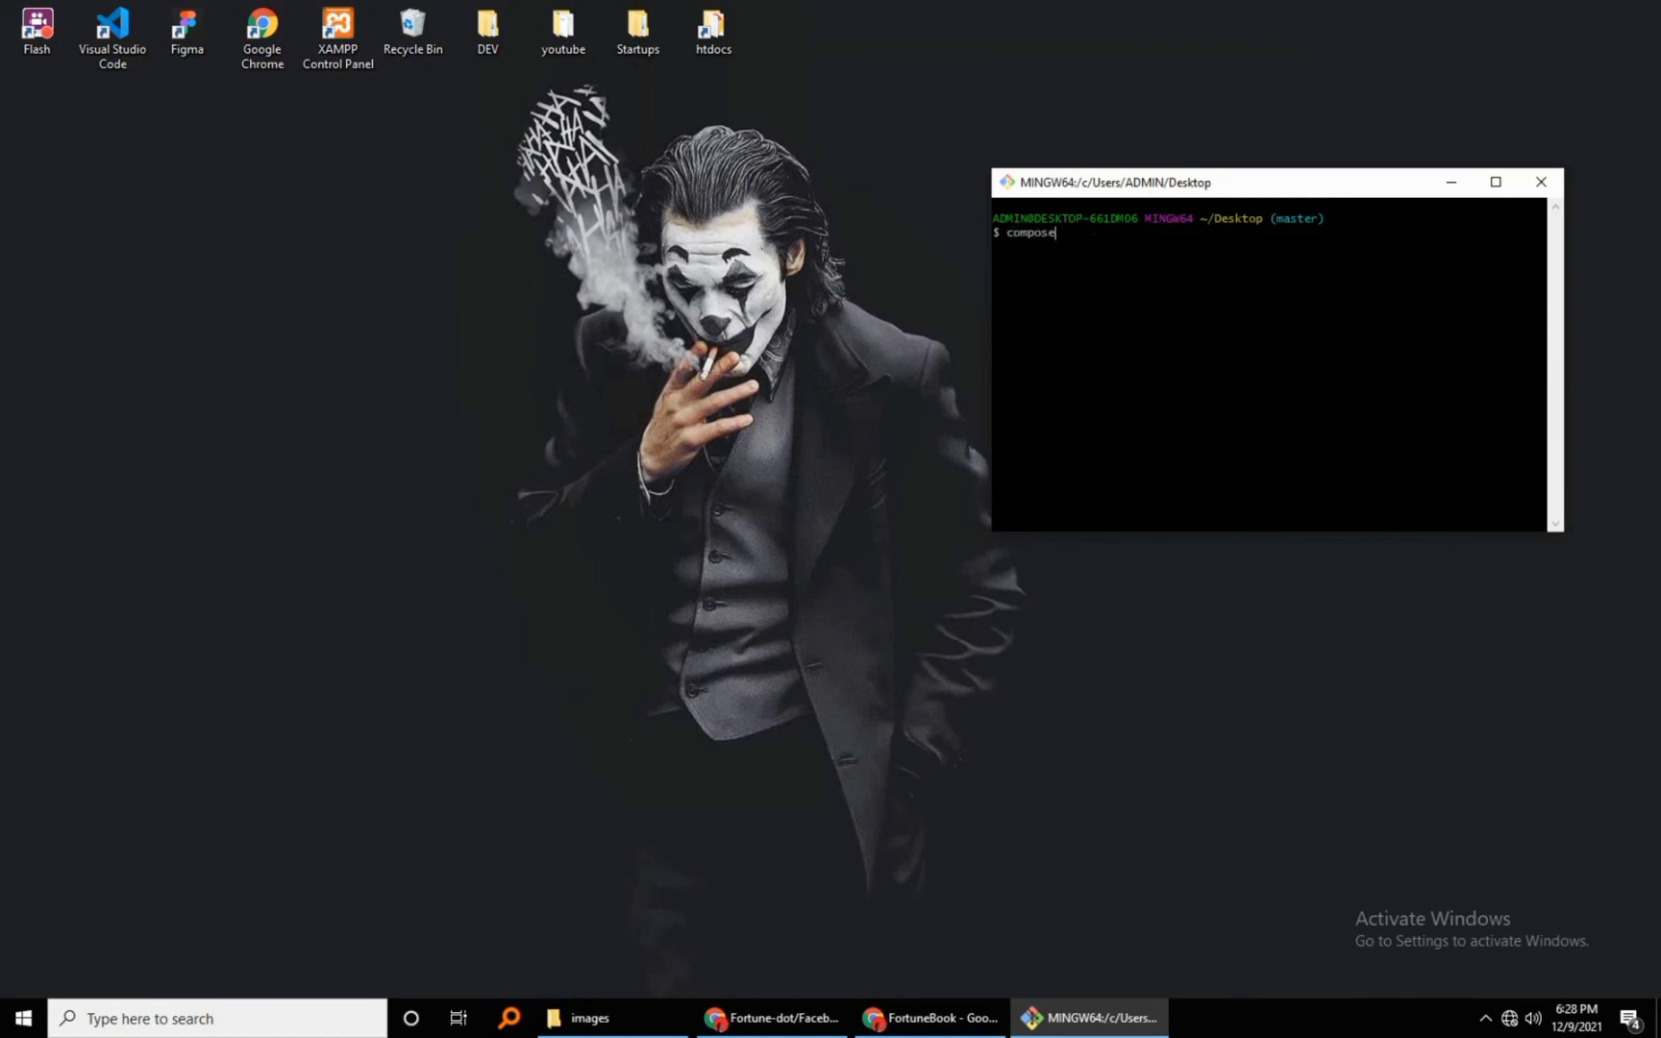
{"action": "type", "text": "r inst"}
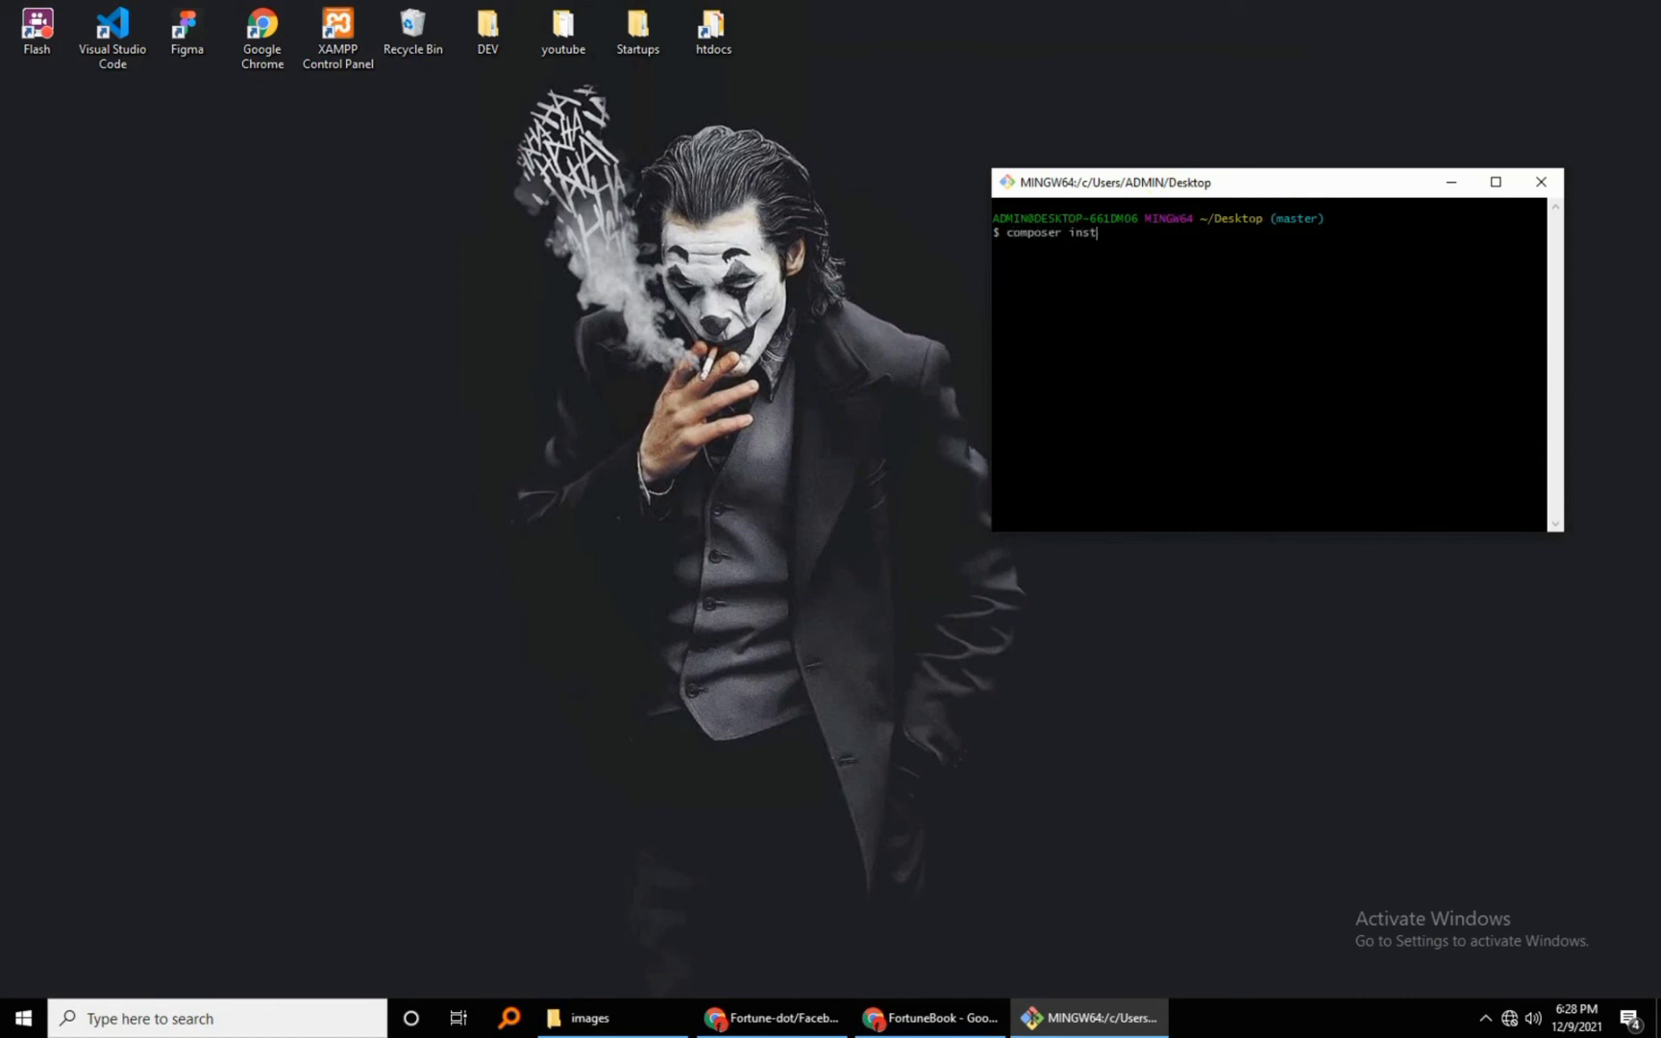
{"action": "type", "text": "all"}
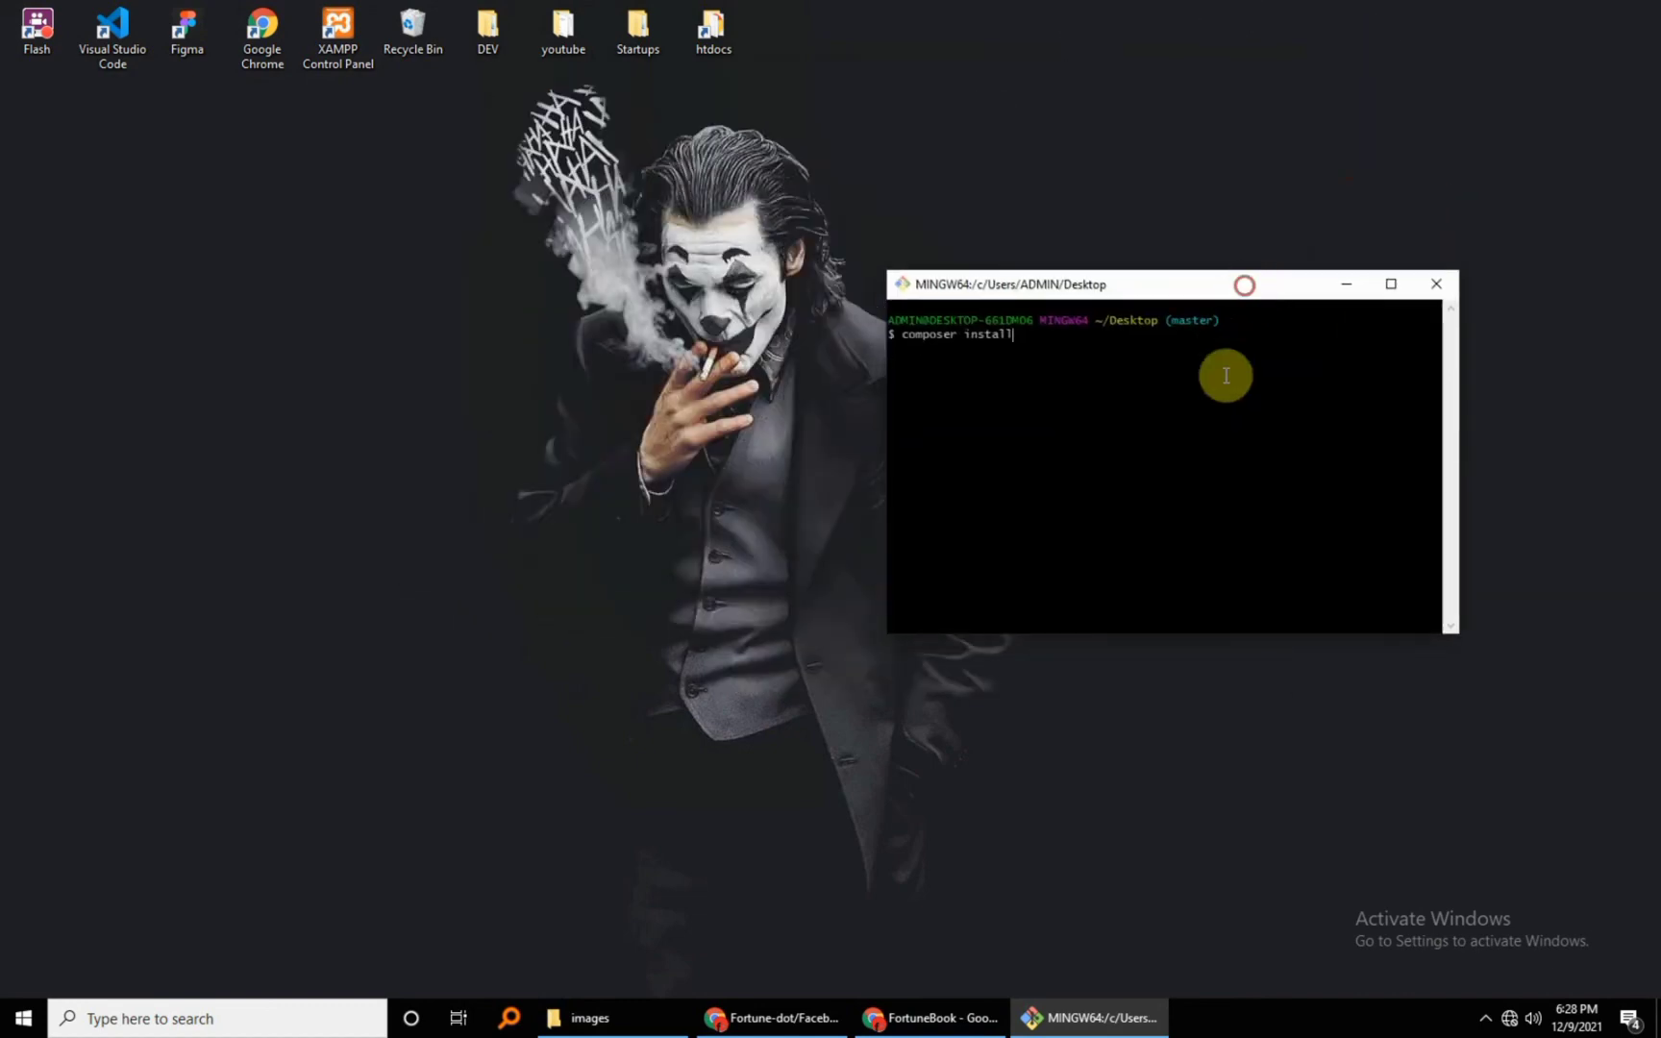
{"action": "mouse_move", "coordinate": [1436, 285]}
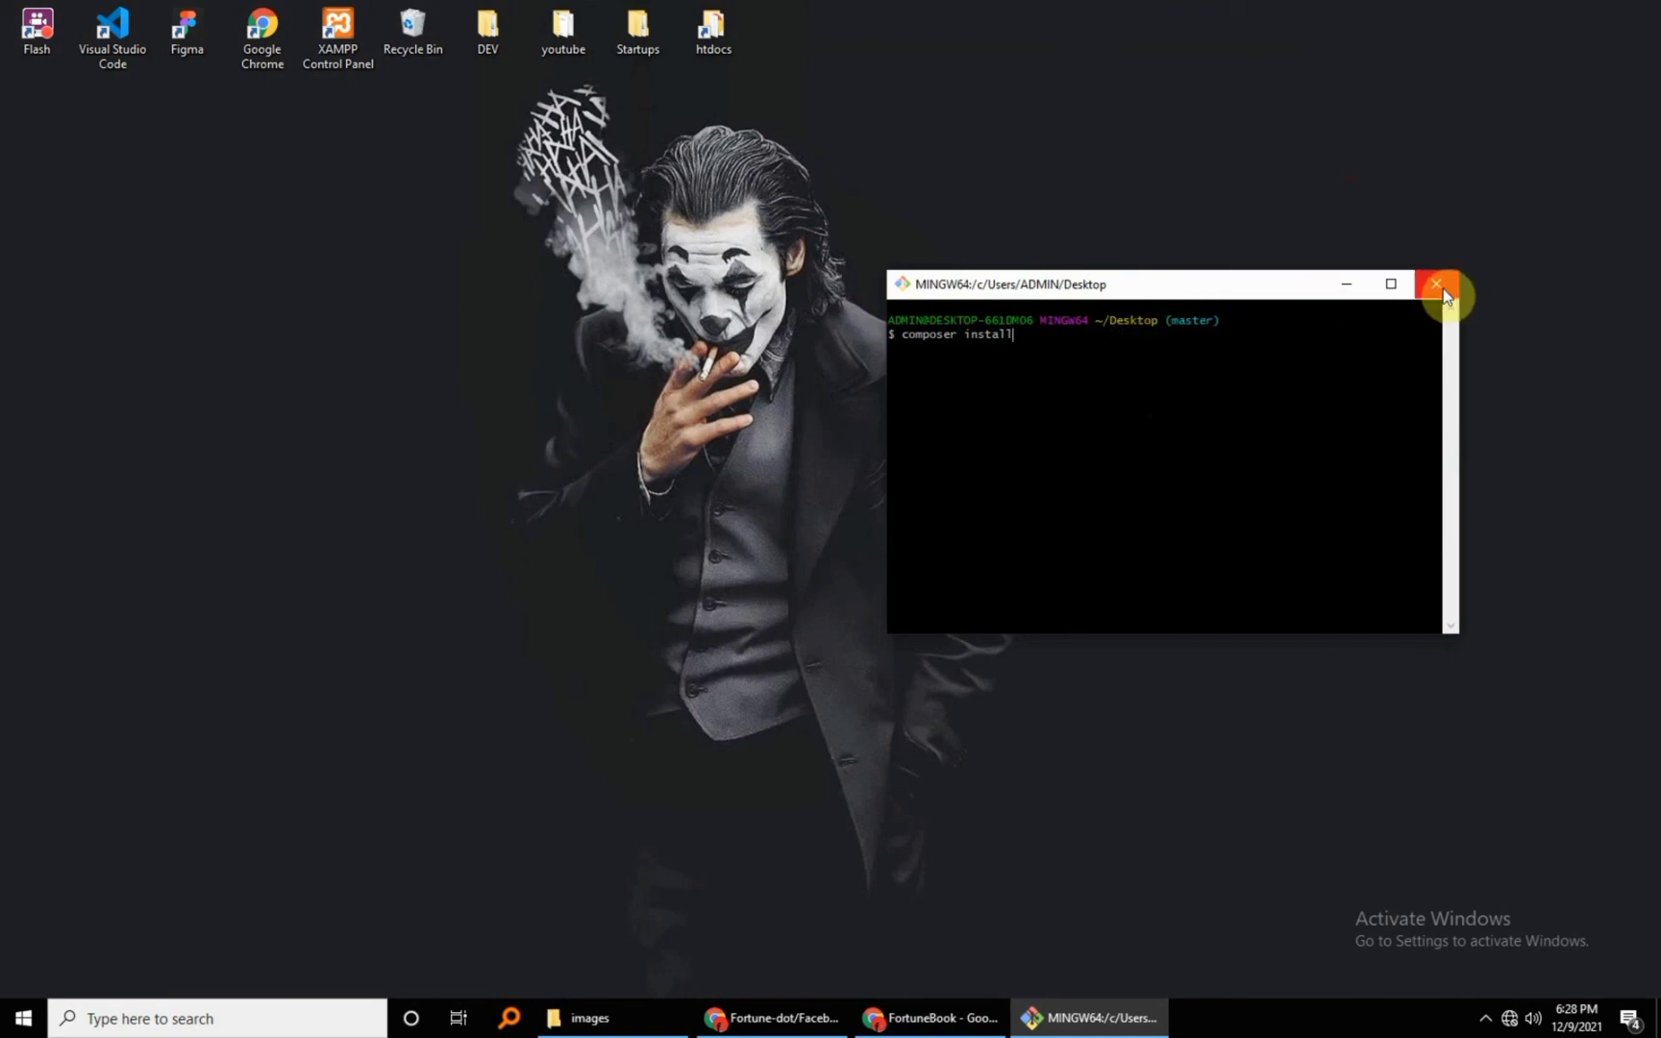
{"action": "left_click", "coordinate": [1436, 284]}
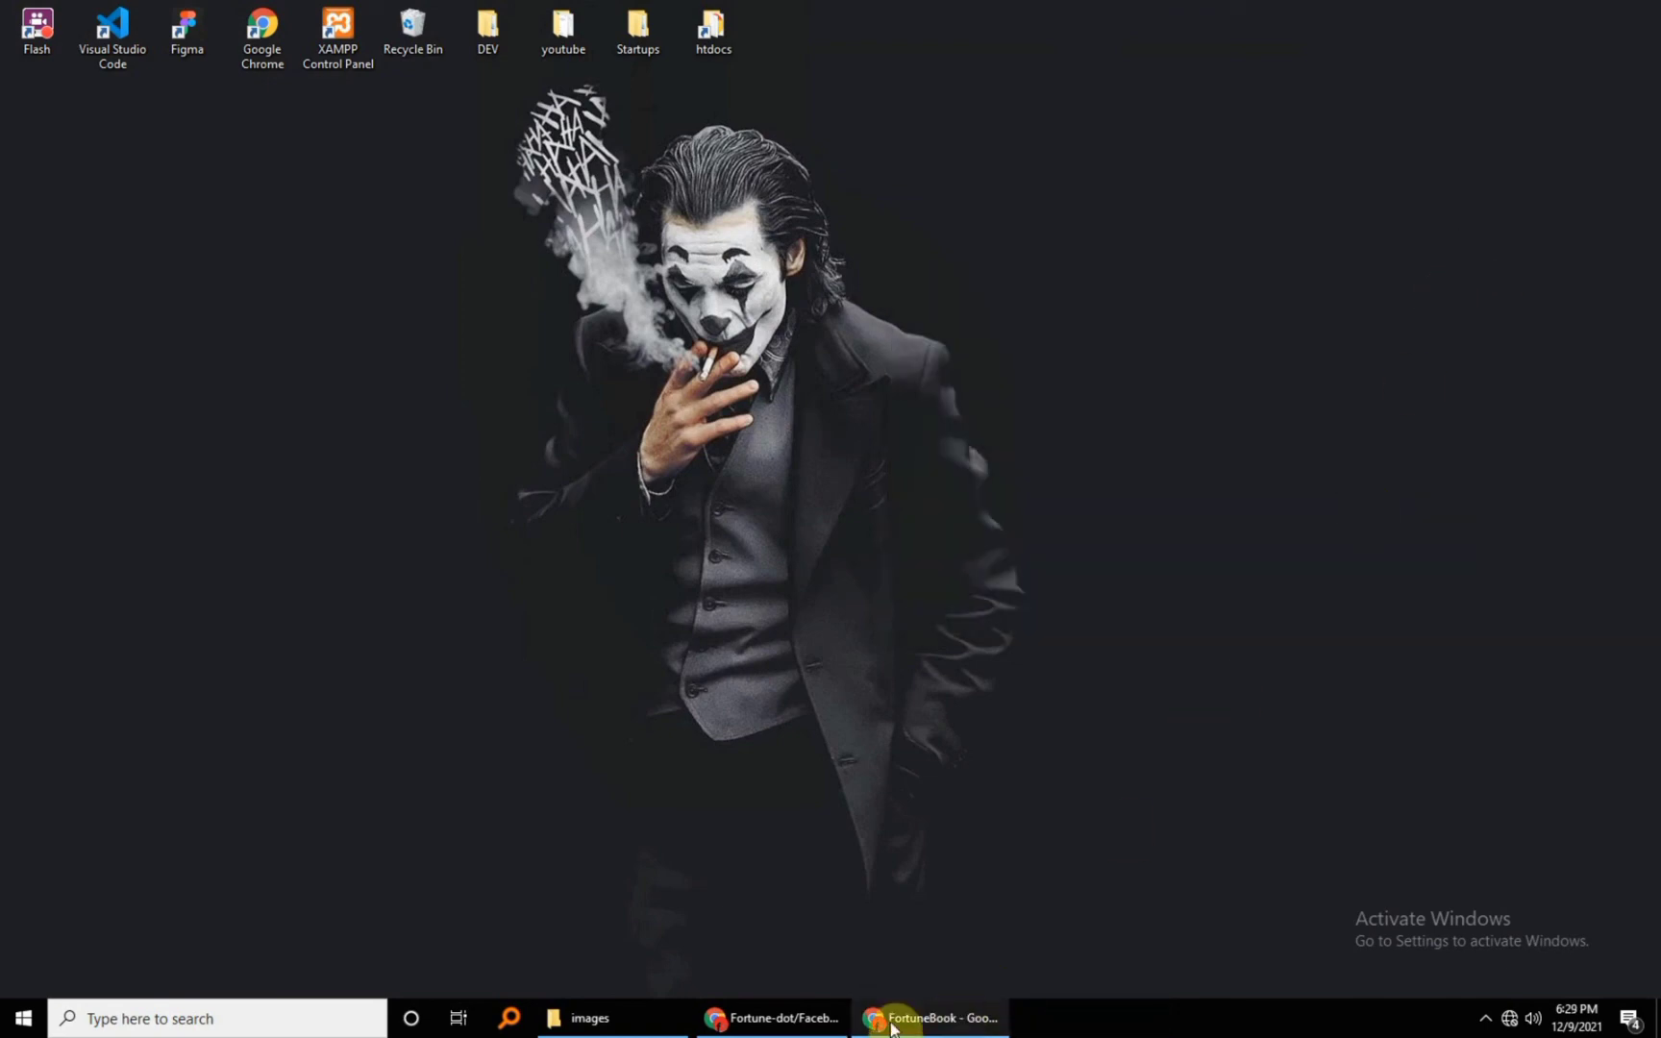
Restore the FortuneBook profile window and scroll its timeline posts down and back up
{"action": "left_click", "coordinate": [771, 1017]}
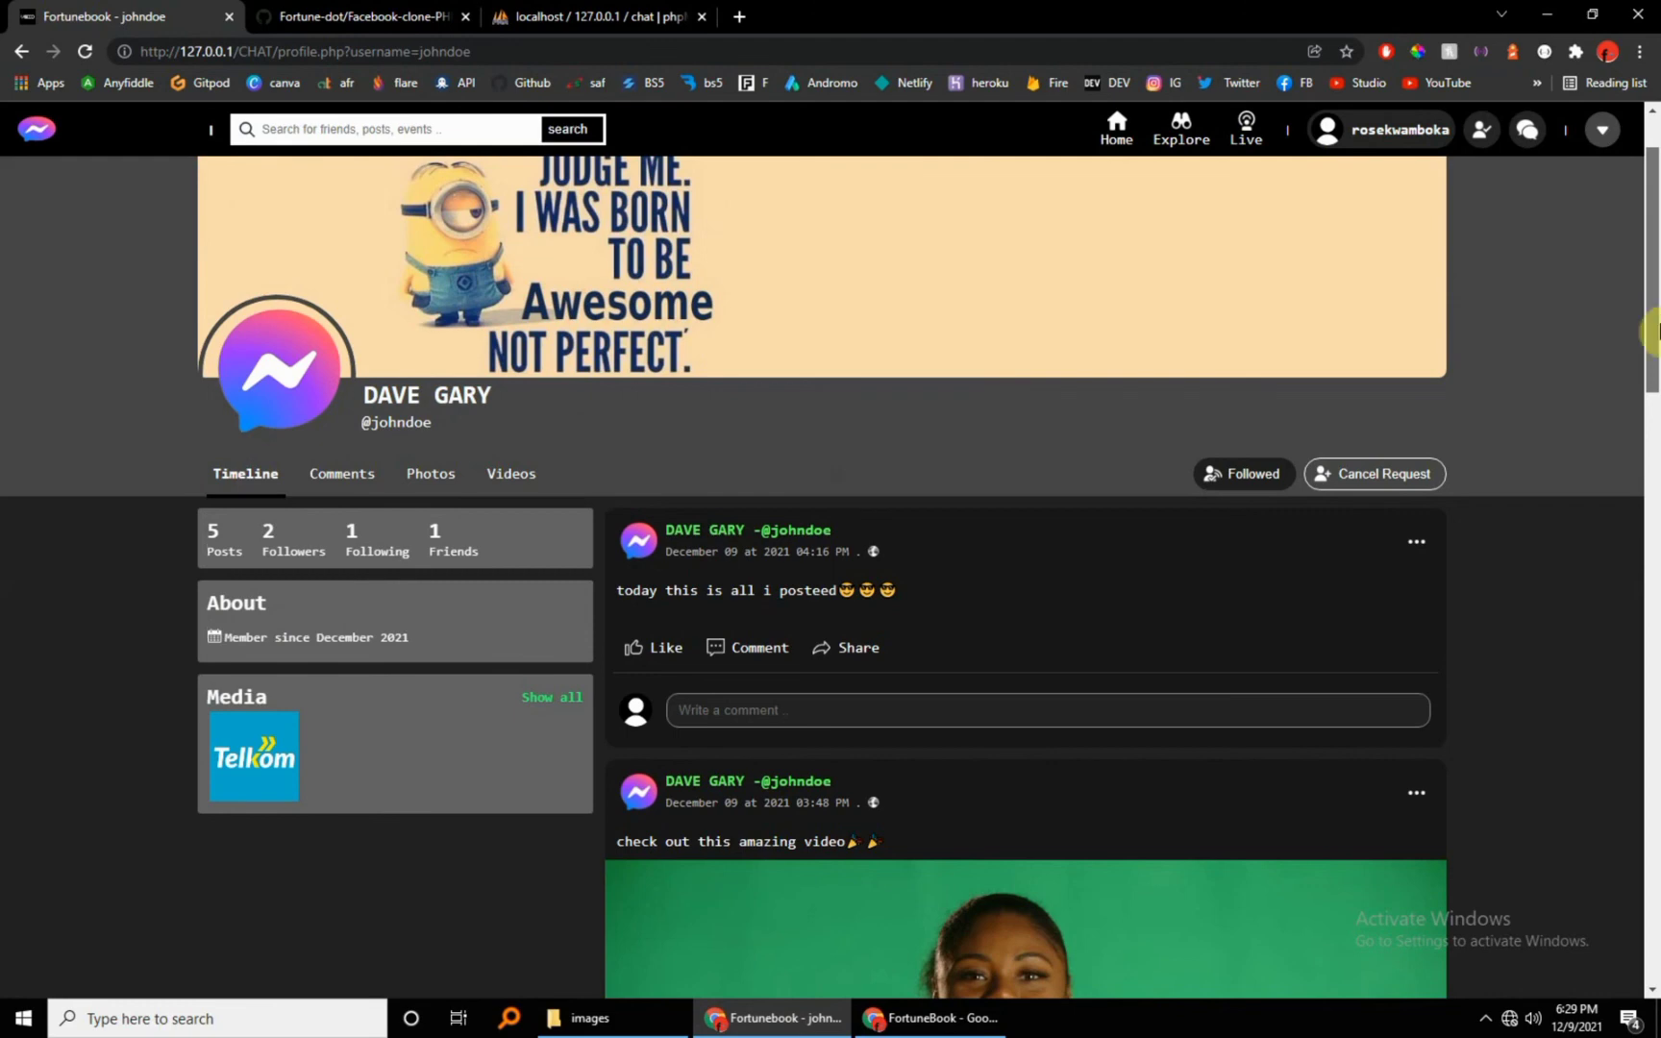
{"action": "scroll", "scroll_direction": "down", "scroll_amount": 3}
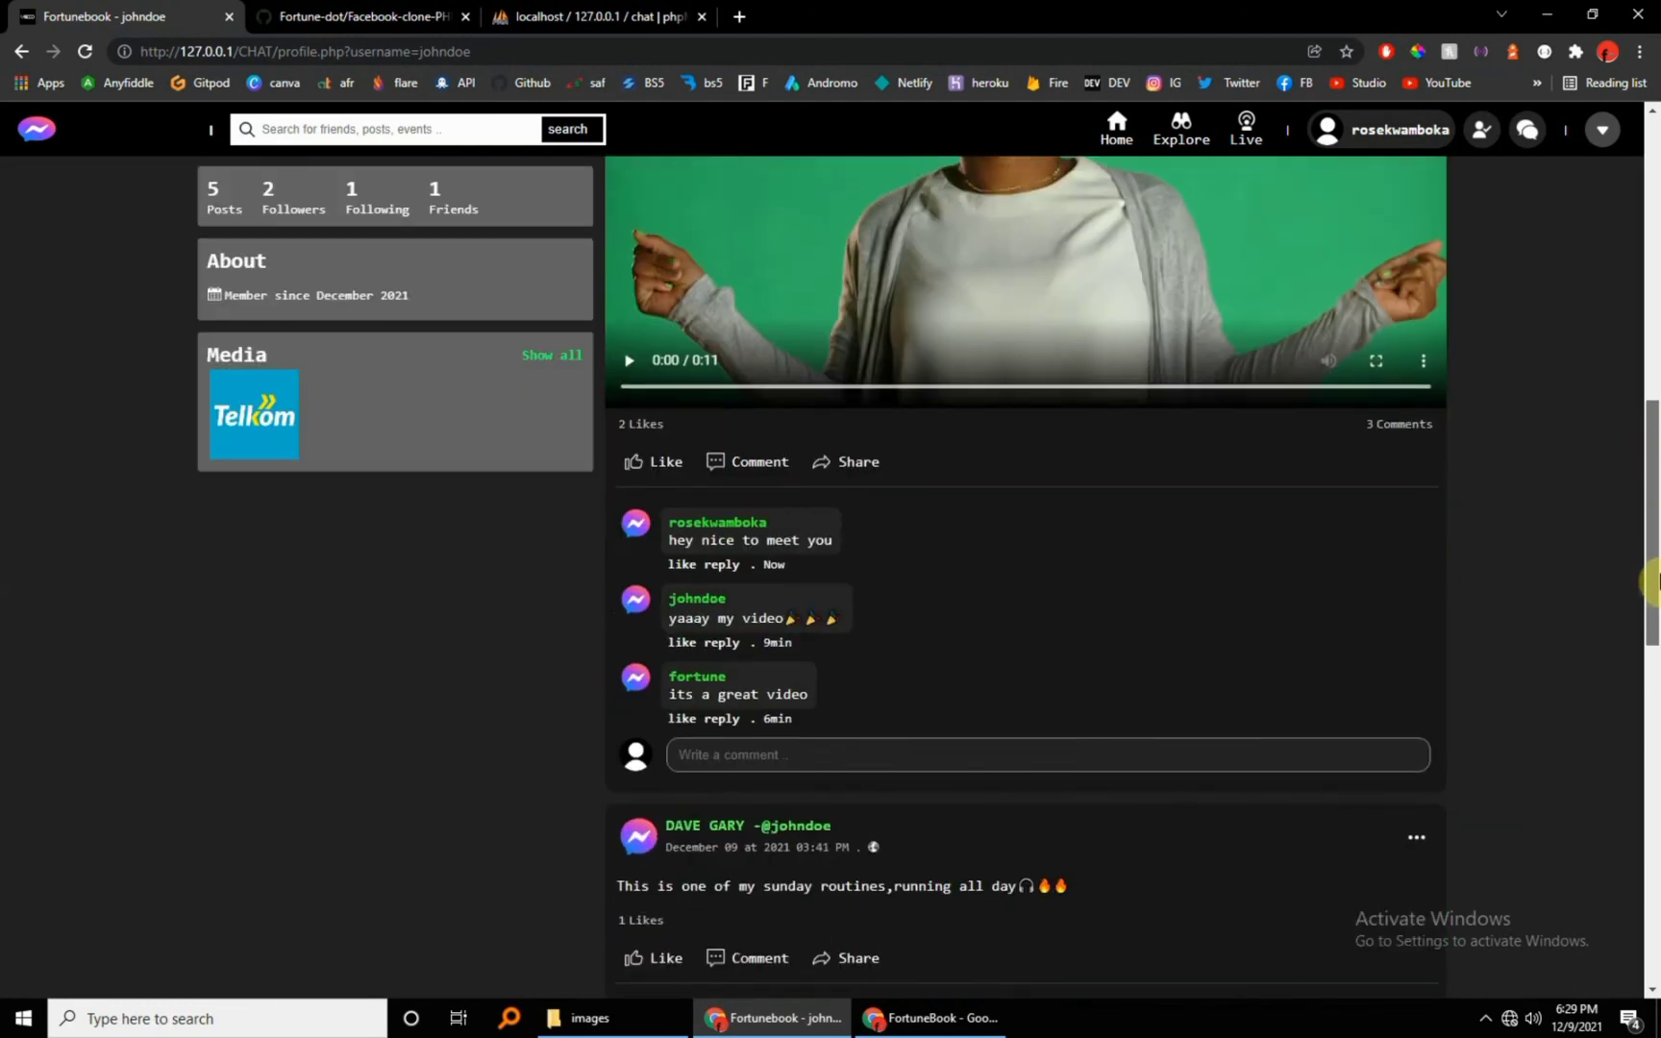
{"action": "scroll", "scroll_direction": "down", "scroll_amount": 3}
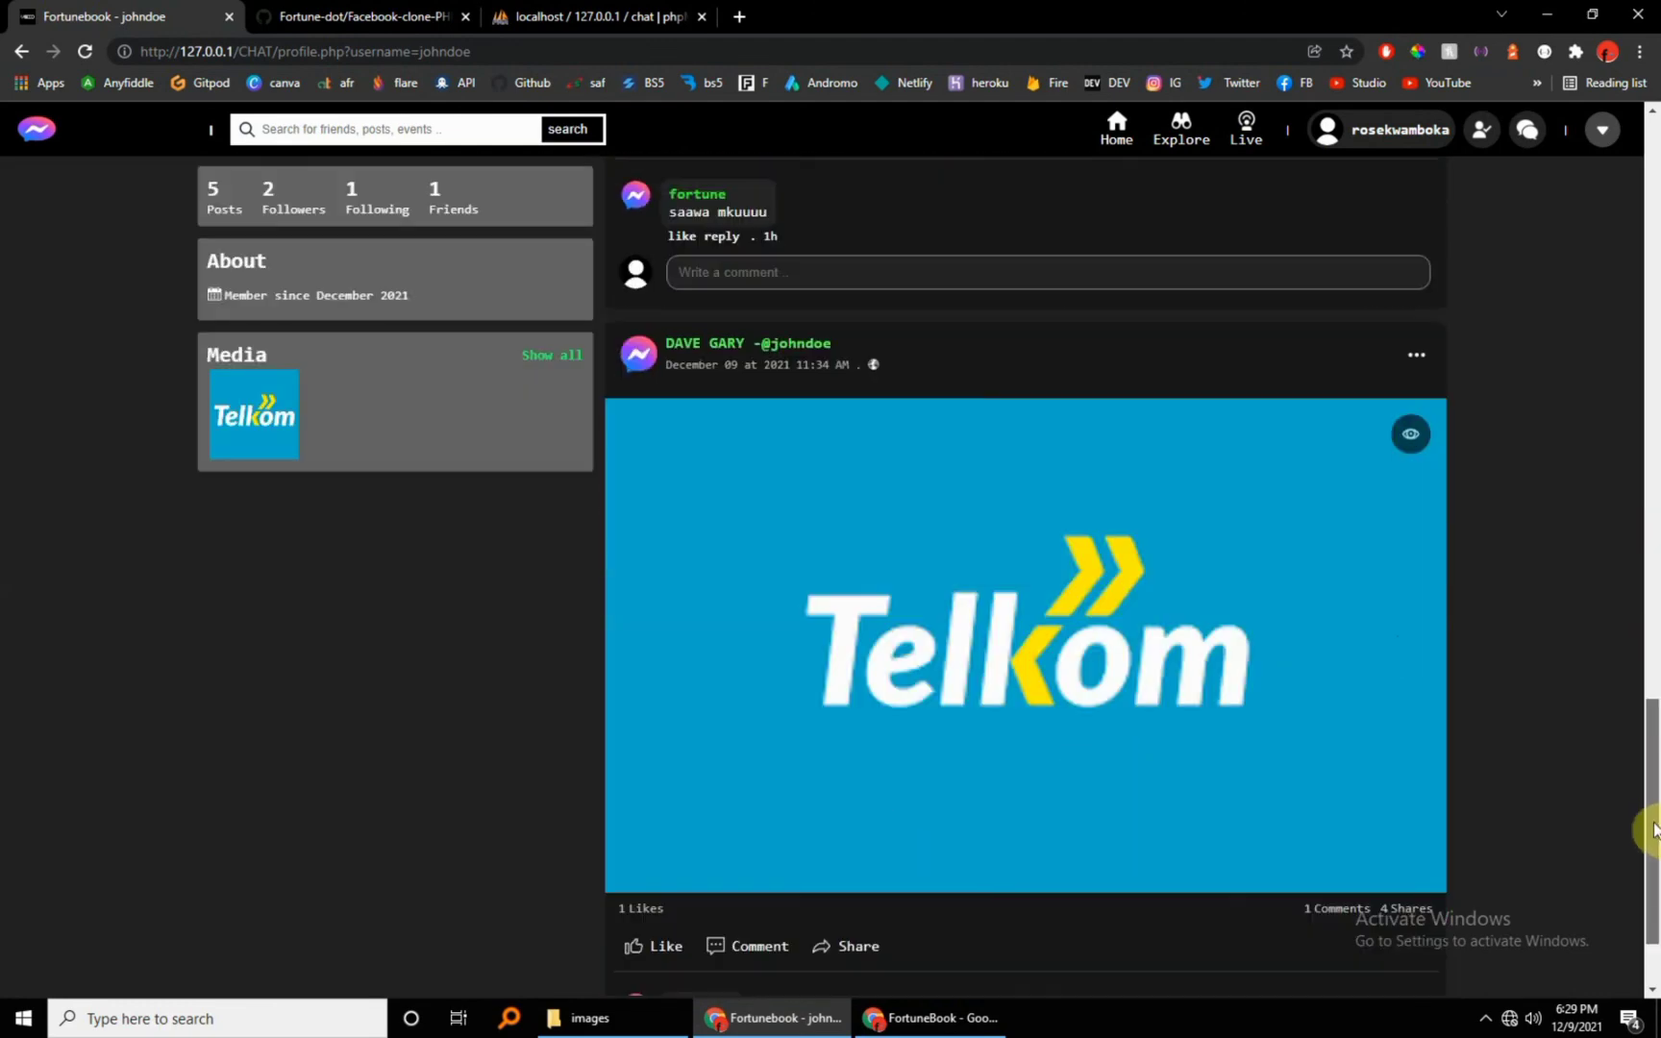
{"action": "scroll", "scroll_direction": "up", "scroll_amount": 3}
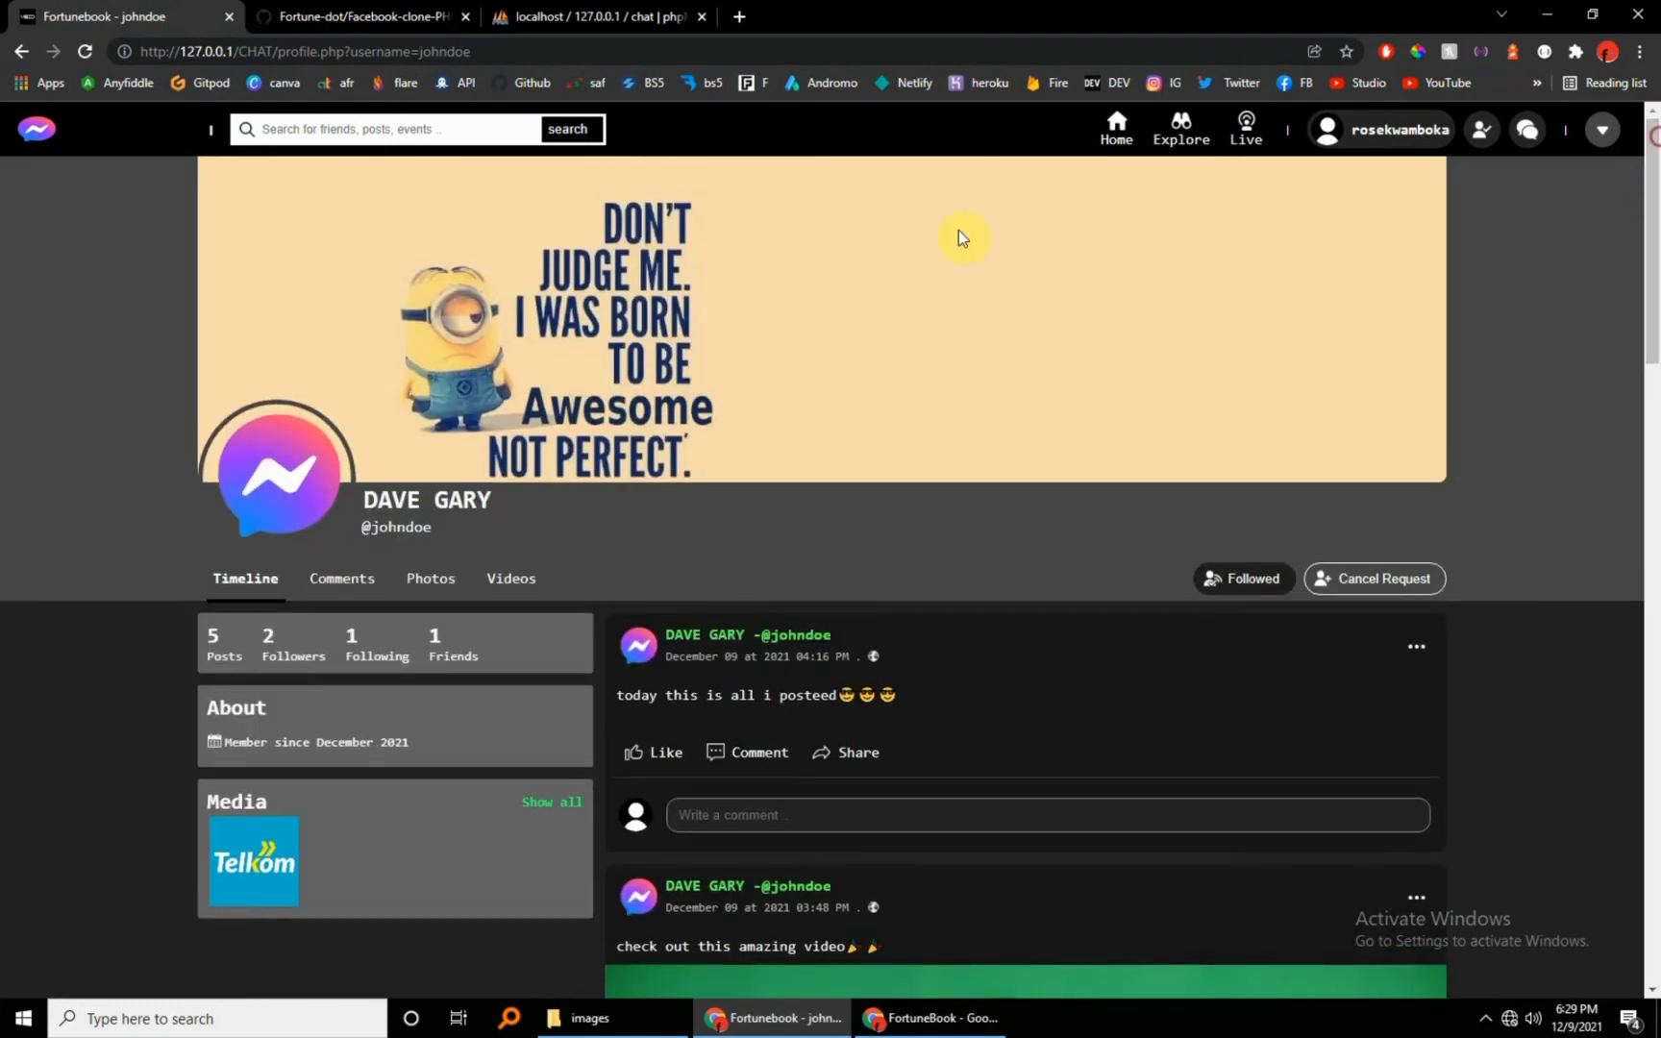
{"action": "mouse_move", "coordinate": [954, 496]}
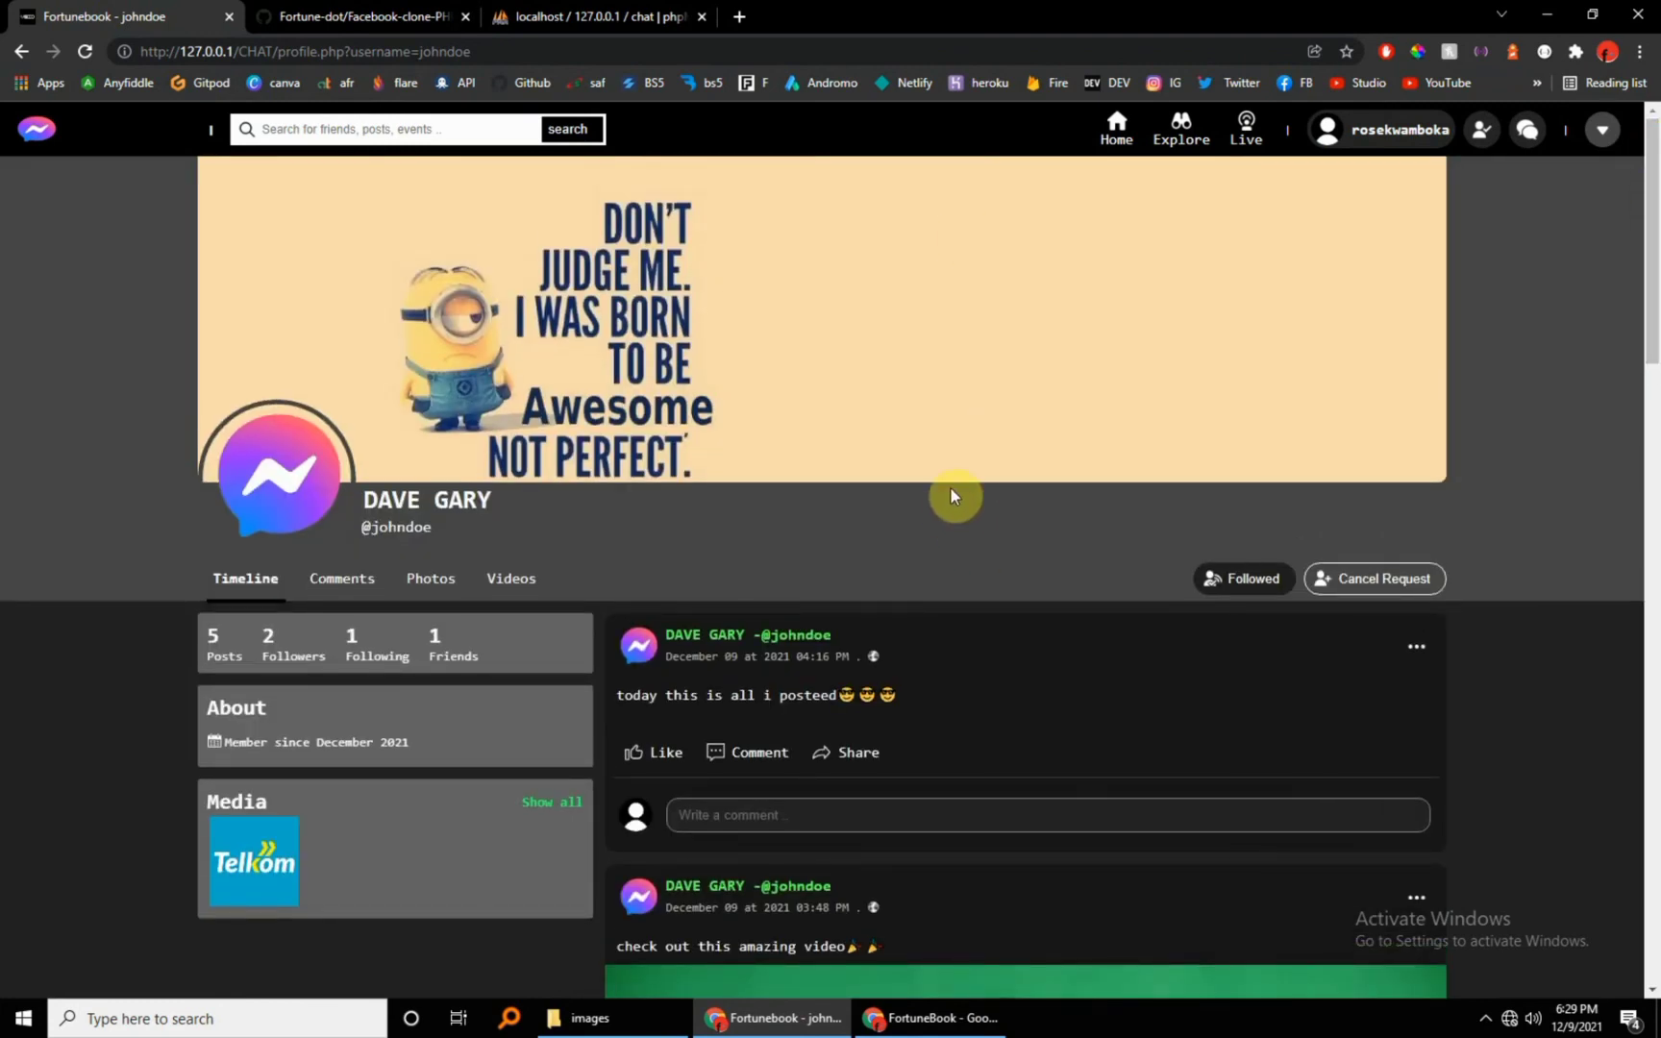
{"action": "mouse_move", "coordinate": [1483, 1011]}
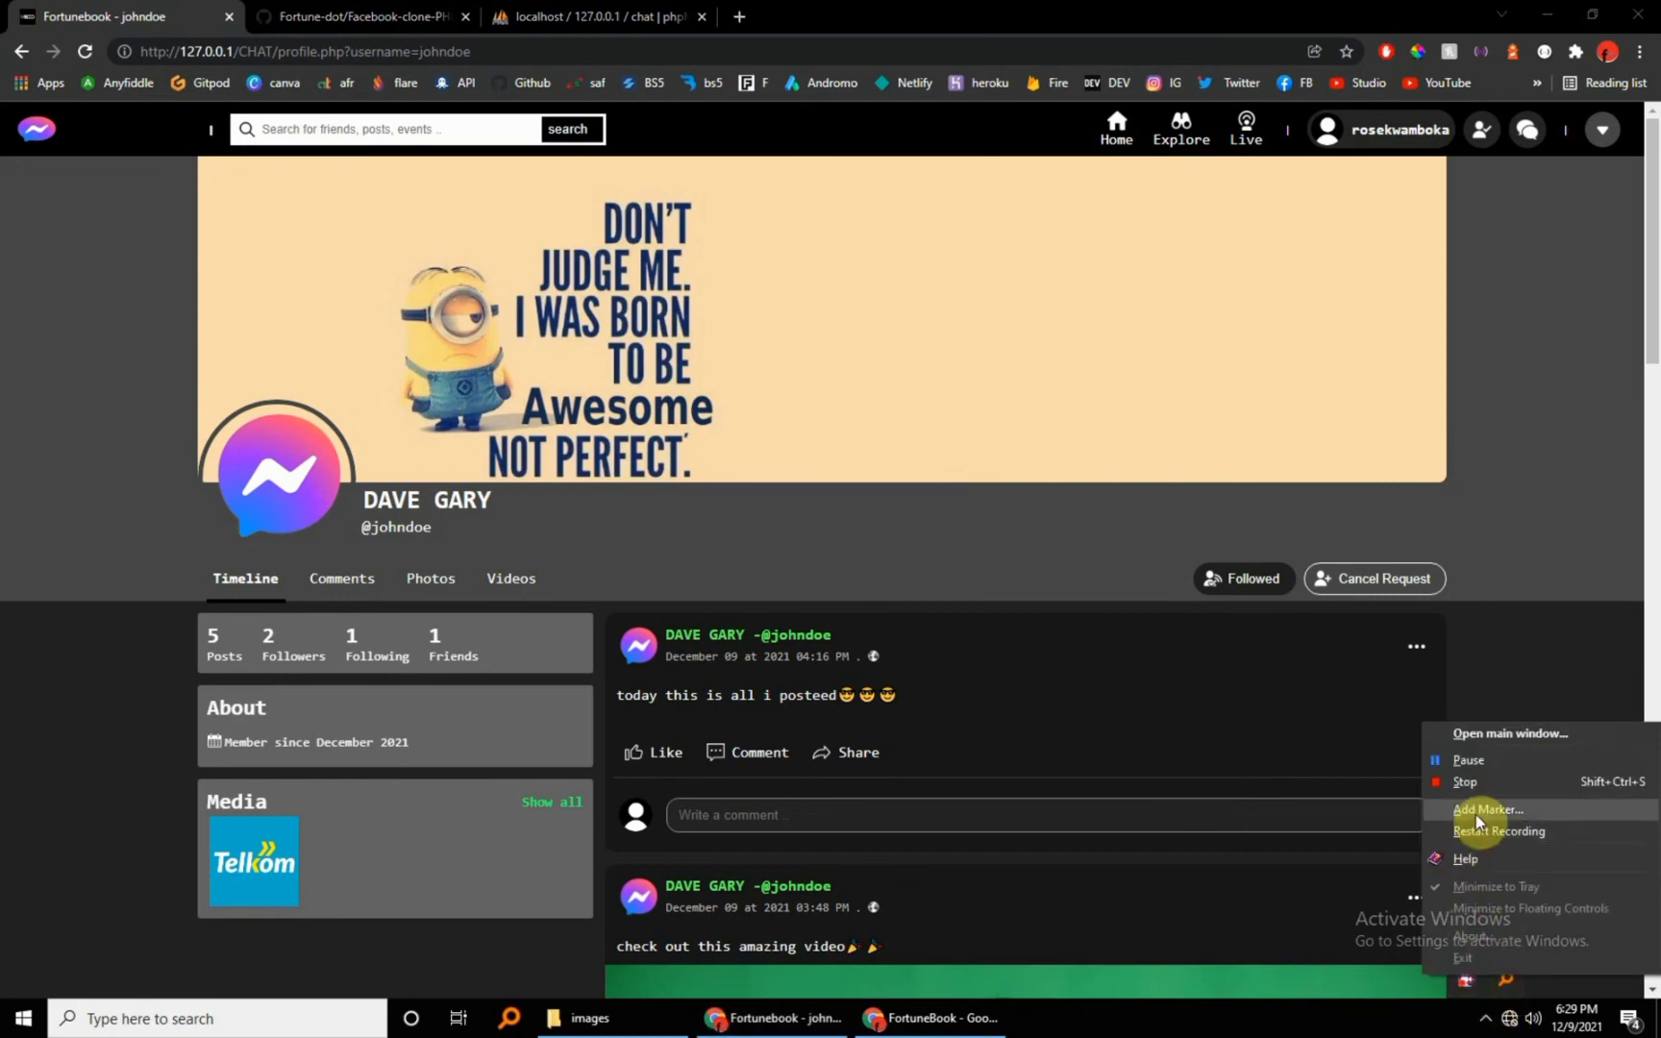
{"action": "mouse_move", "coordinate": [1470, 784]}
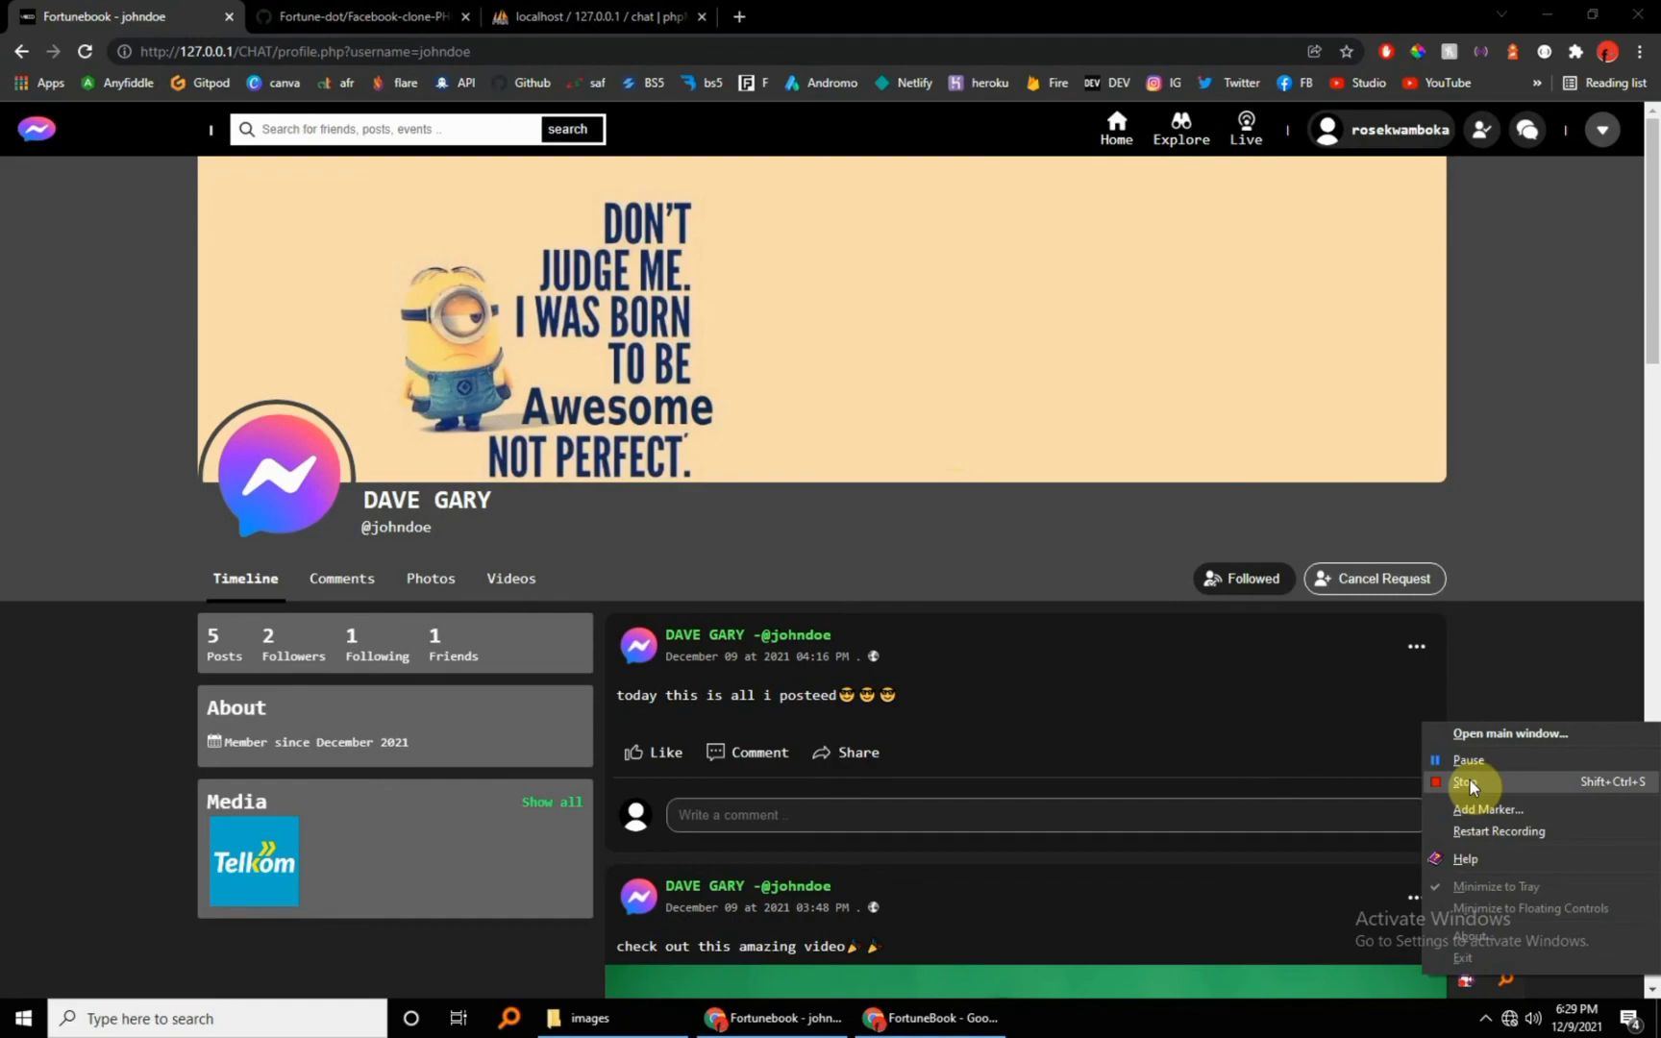